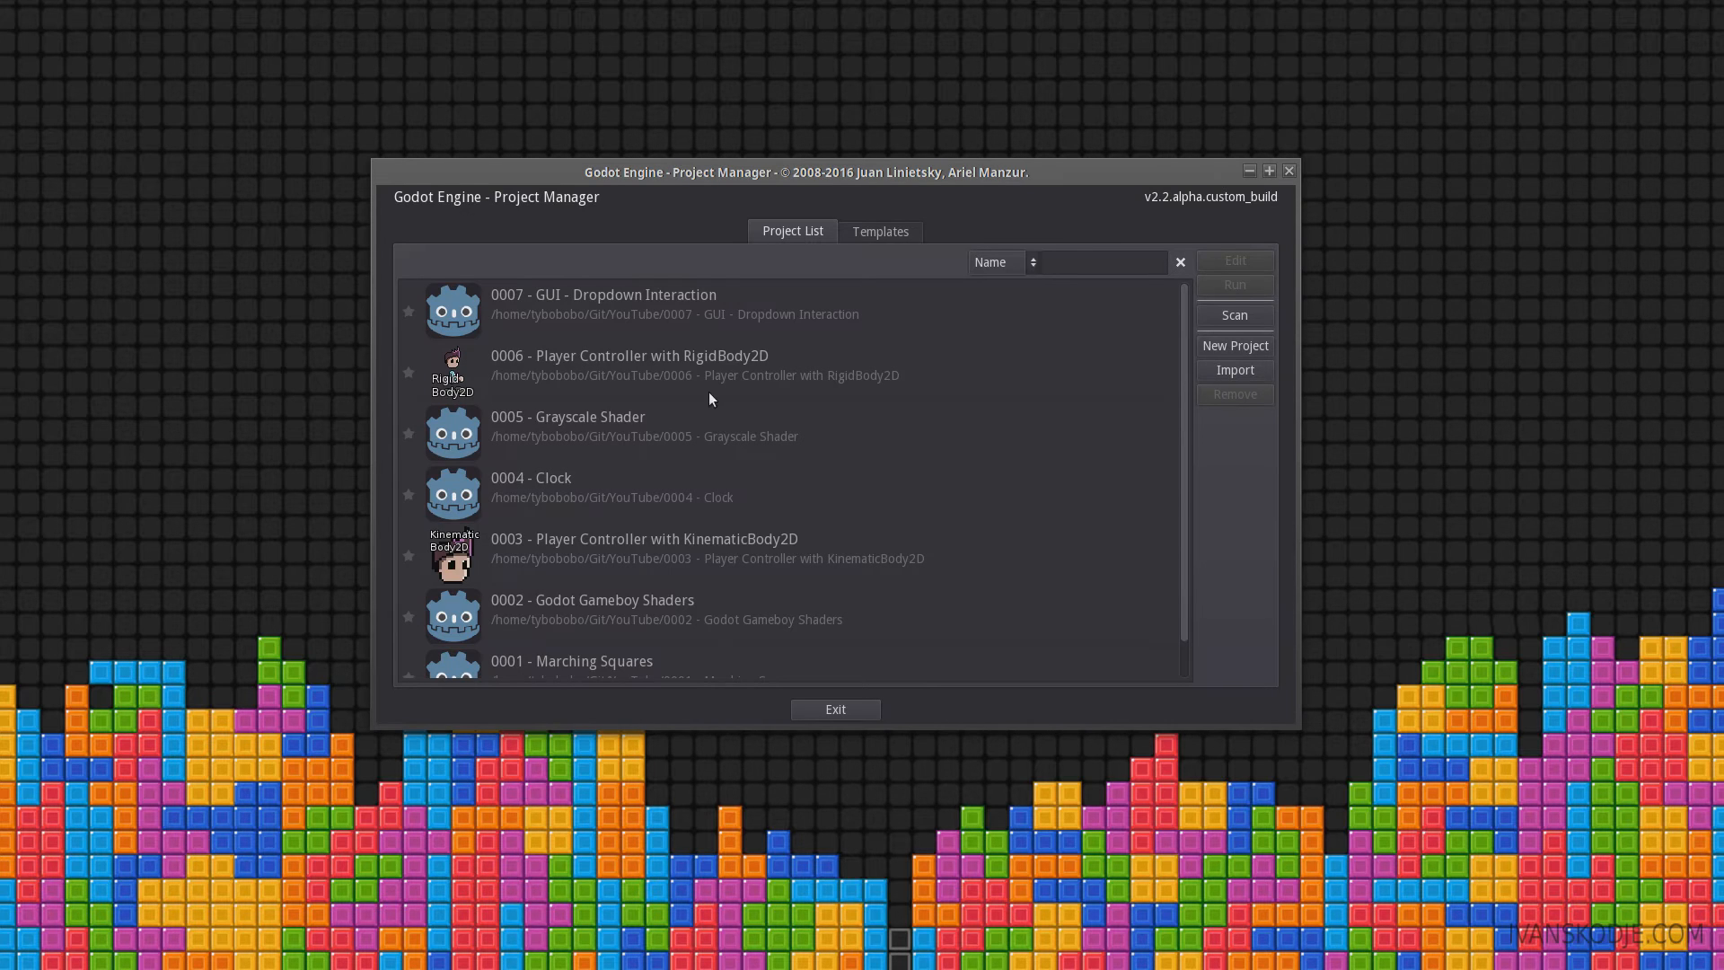
Step: Open the '0007 - GUI - Dropdown Interaction' project from the Project Manager
double_click(603, 294)
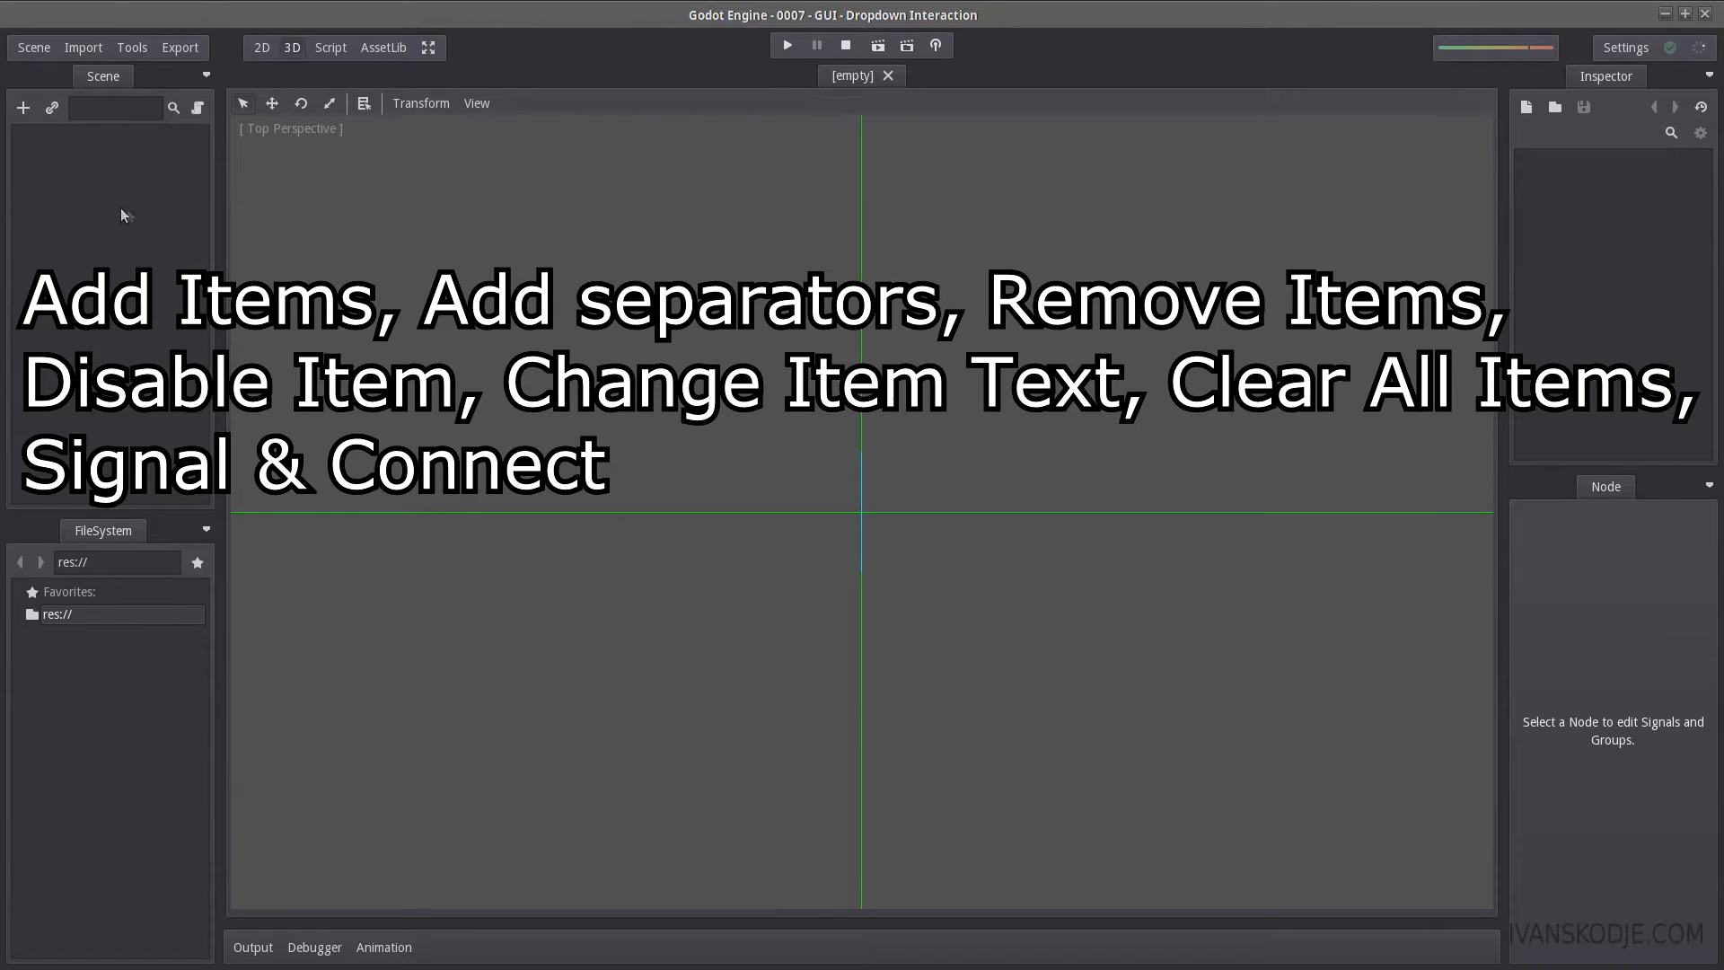
mouse_move(350, 136)
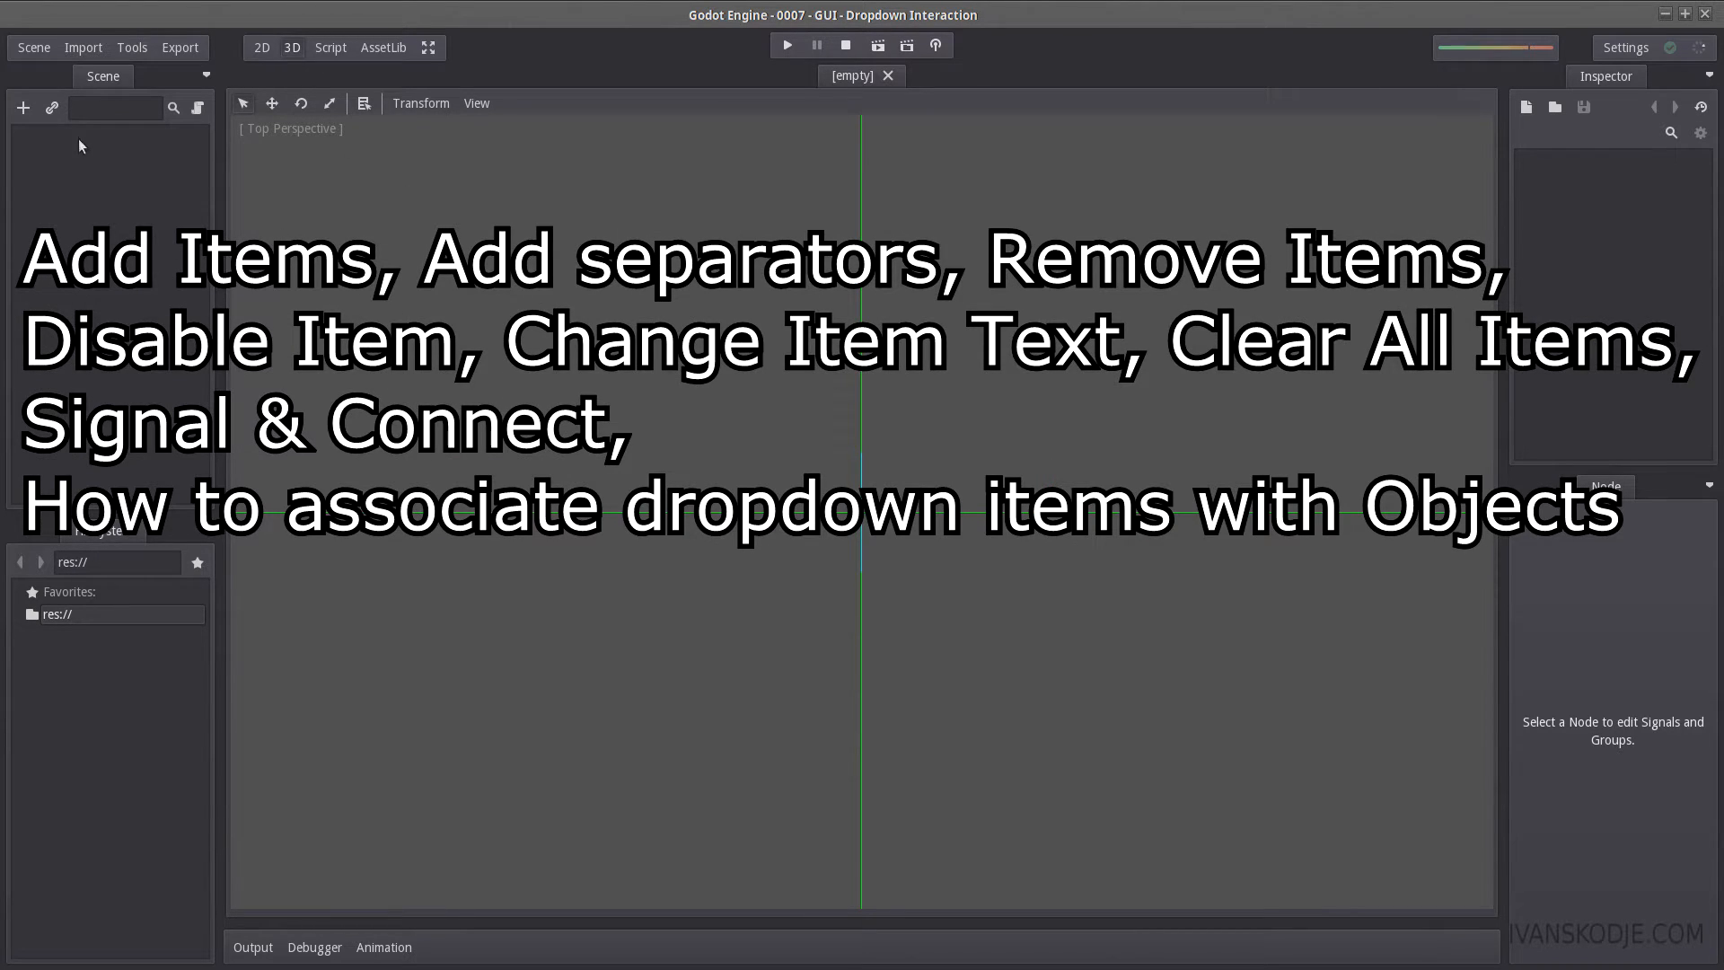
mouse_move(124, 176)
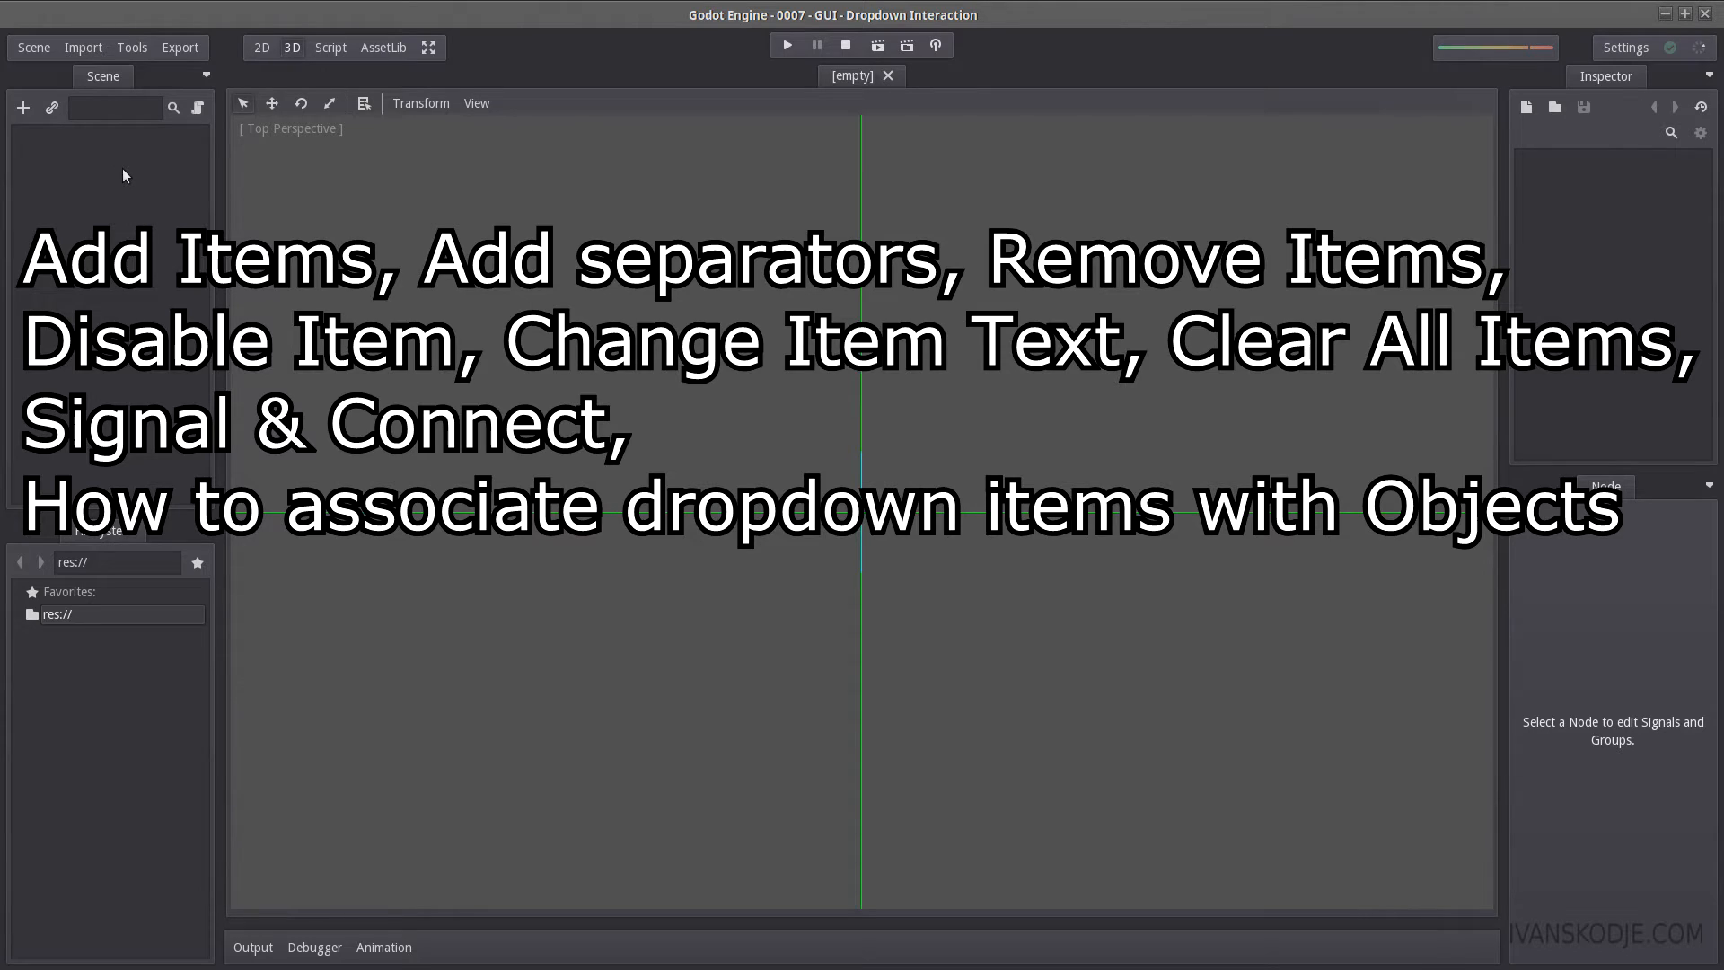
mouse_move(142, 179)
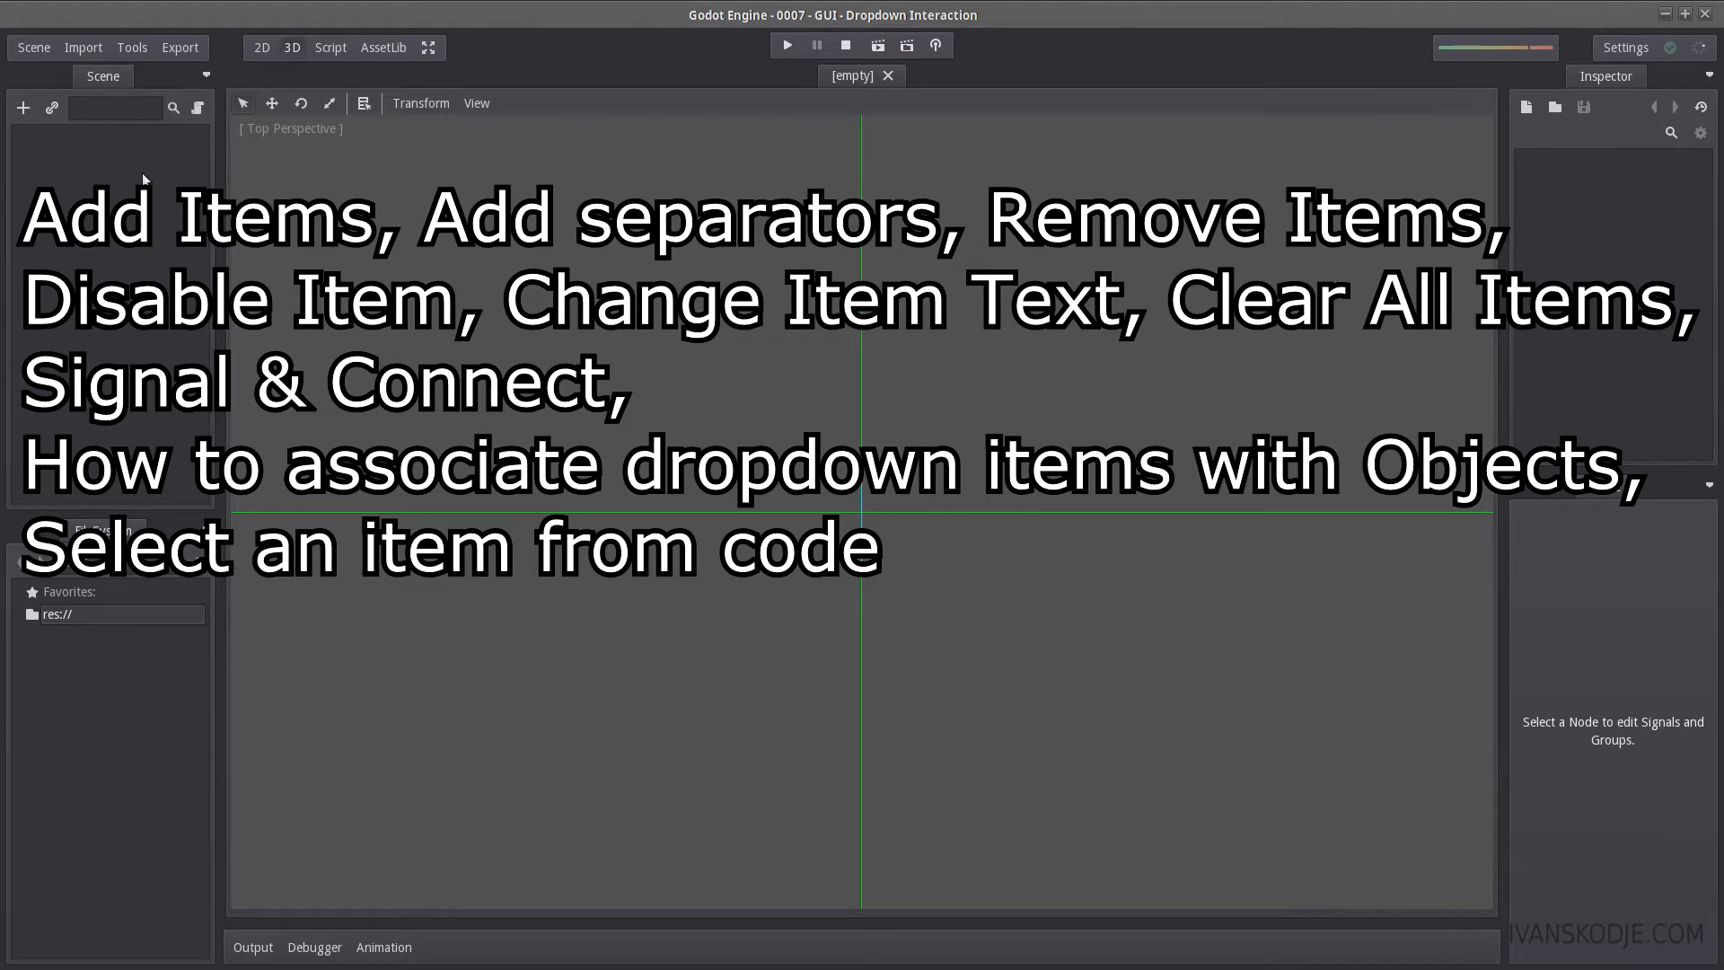
Step: Create a Control root named main with Right and Bottom anchors at End, saved as main.tscn
left_click(23, 106)
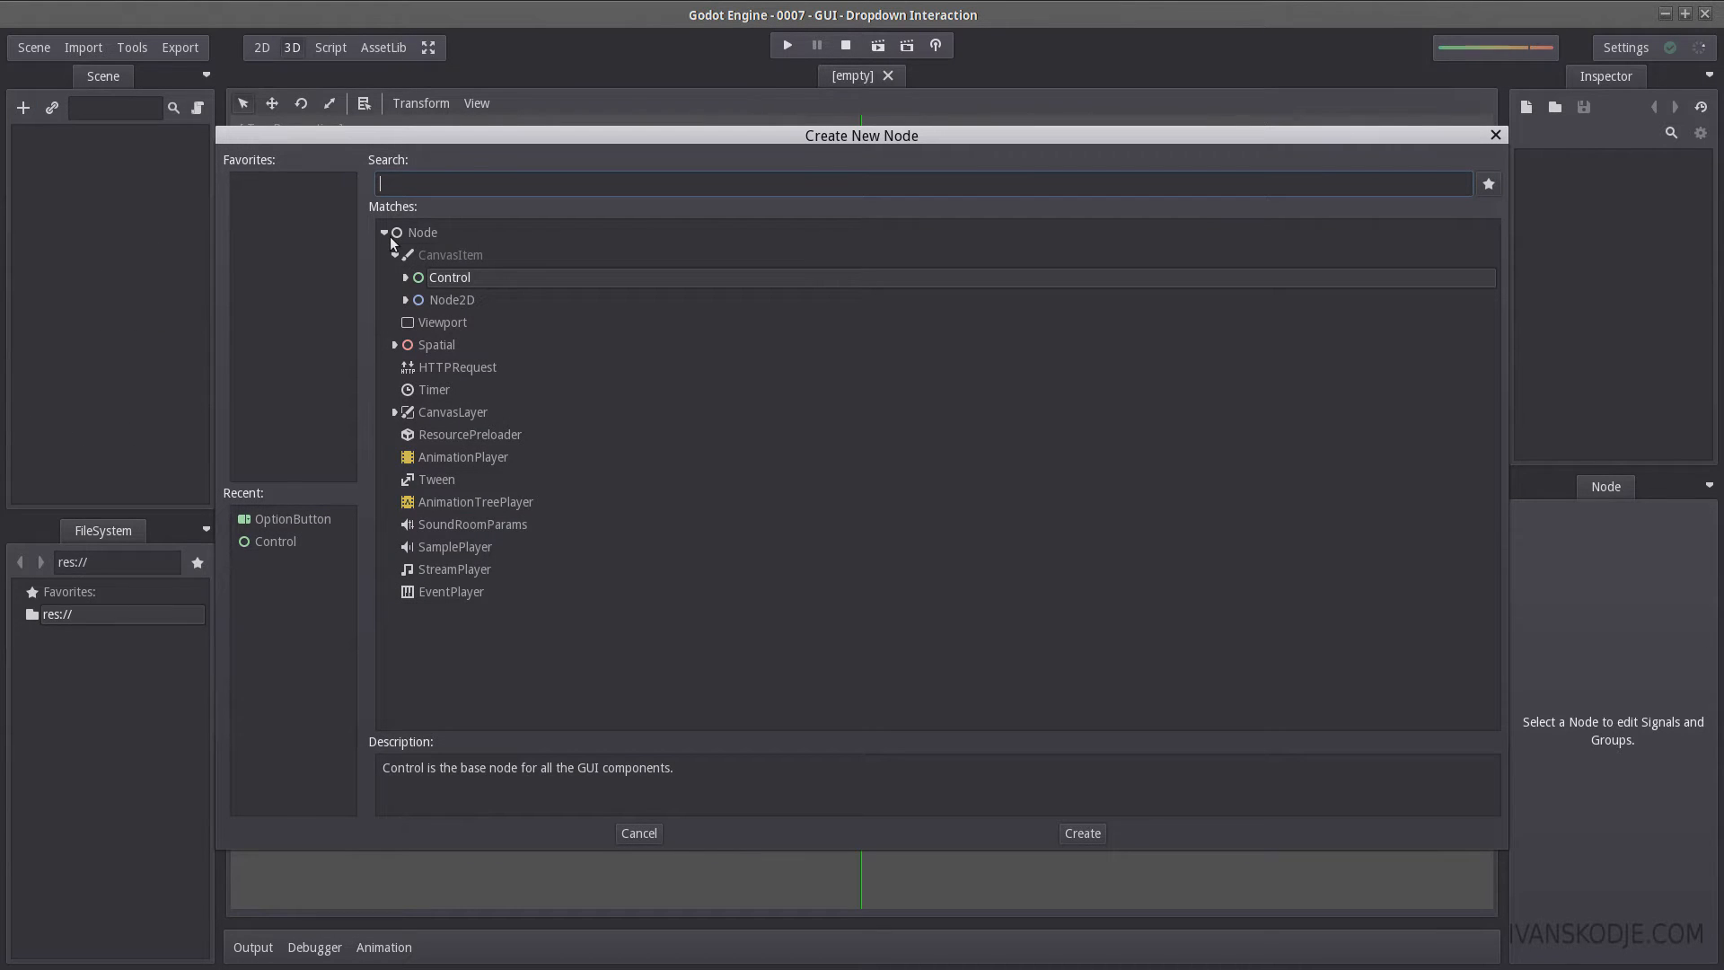
left_click(1081, 832)
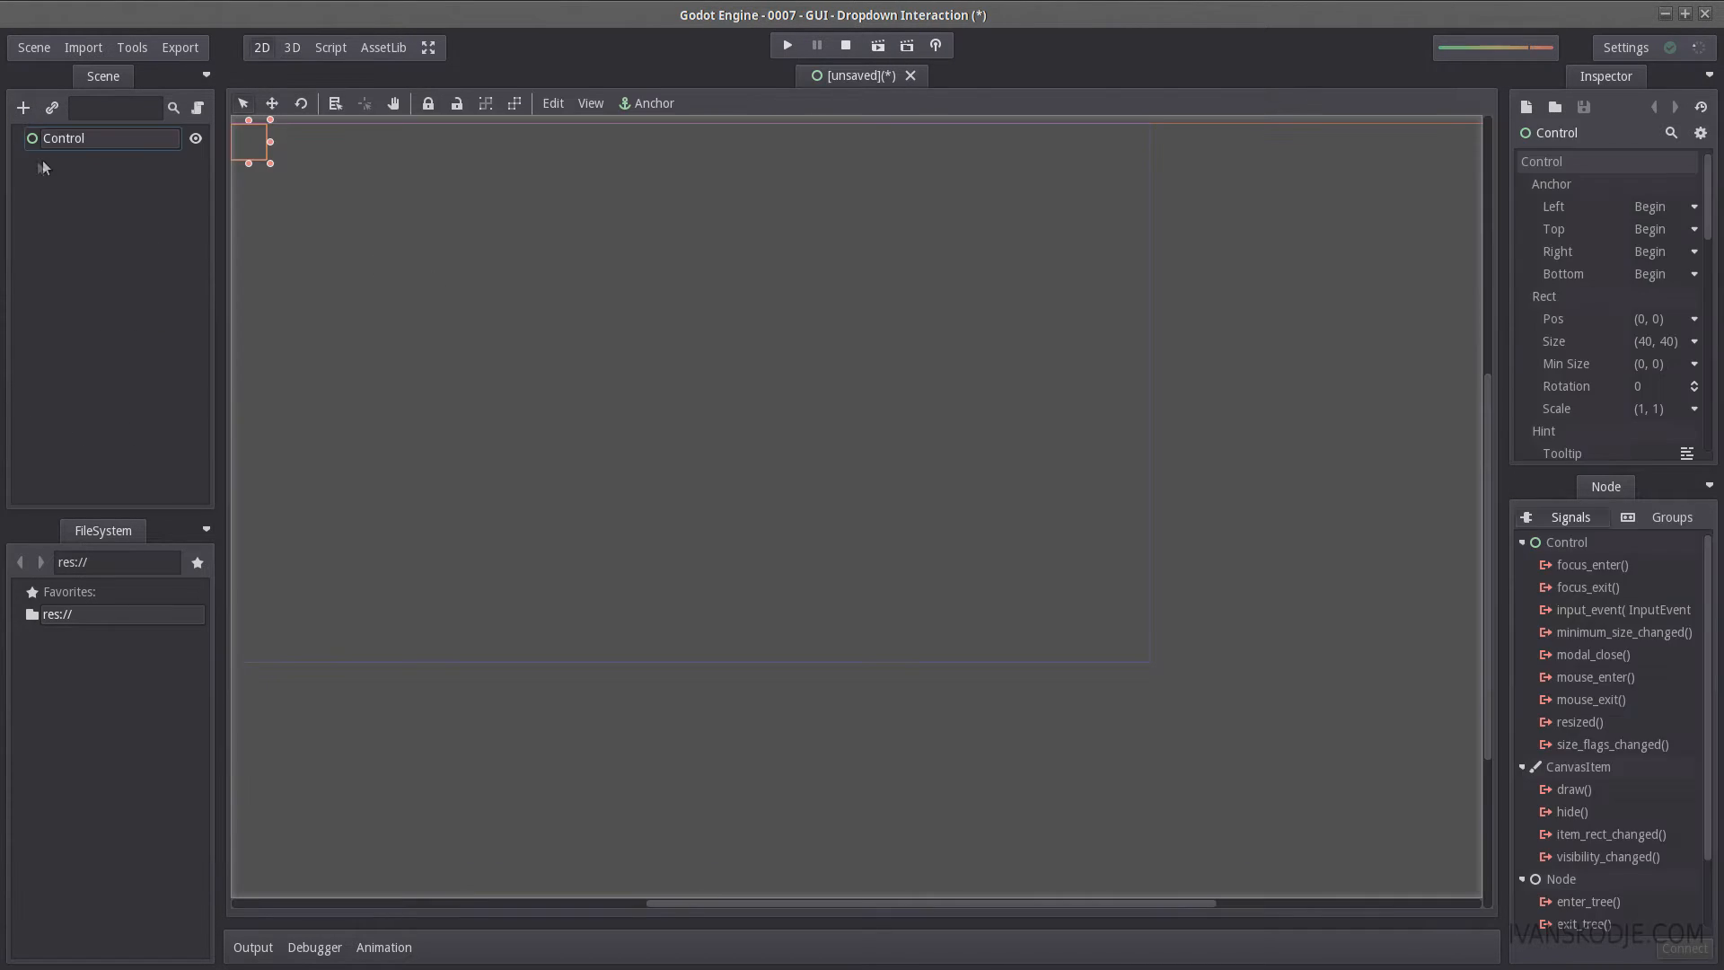
type("main")
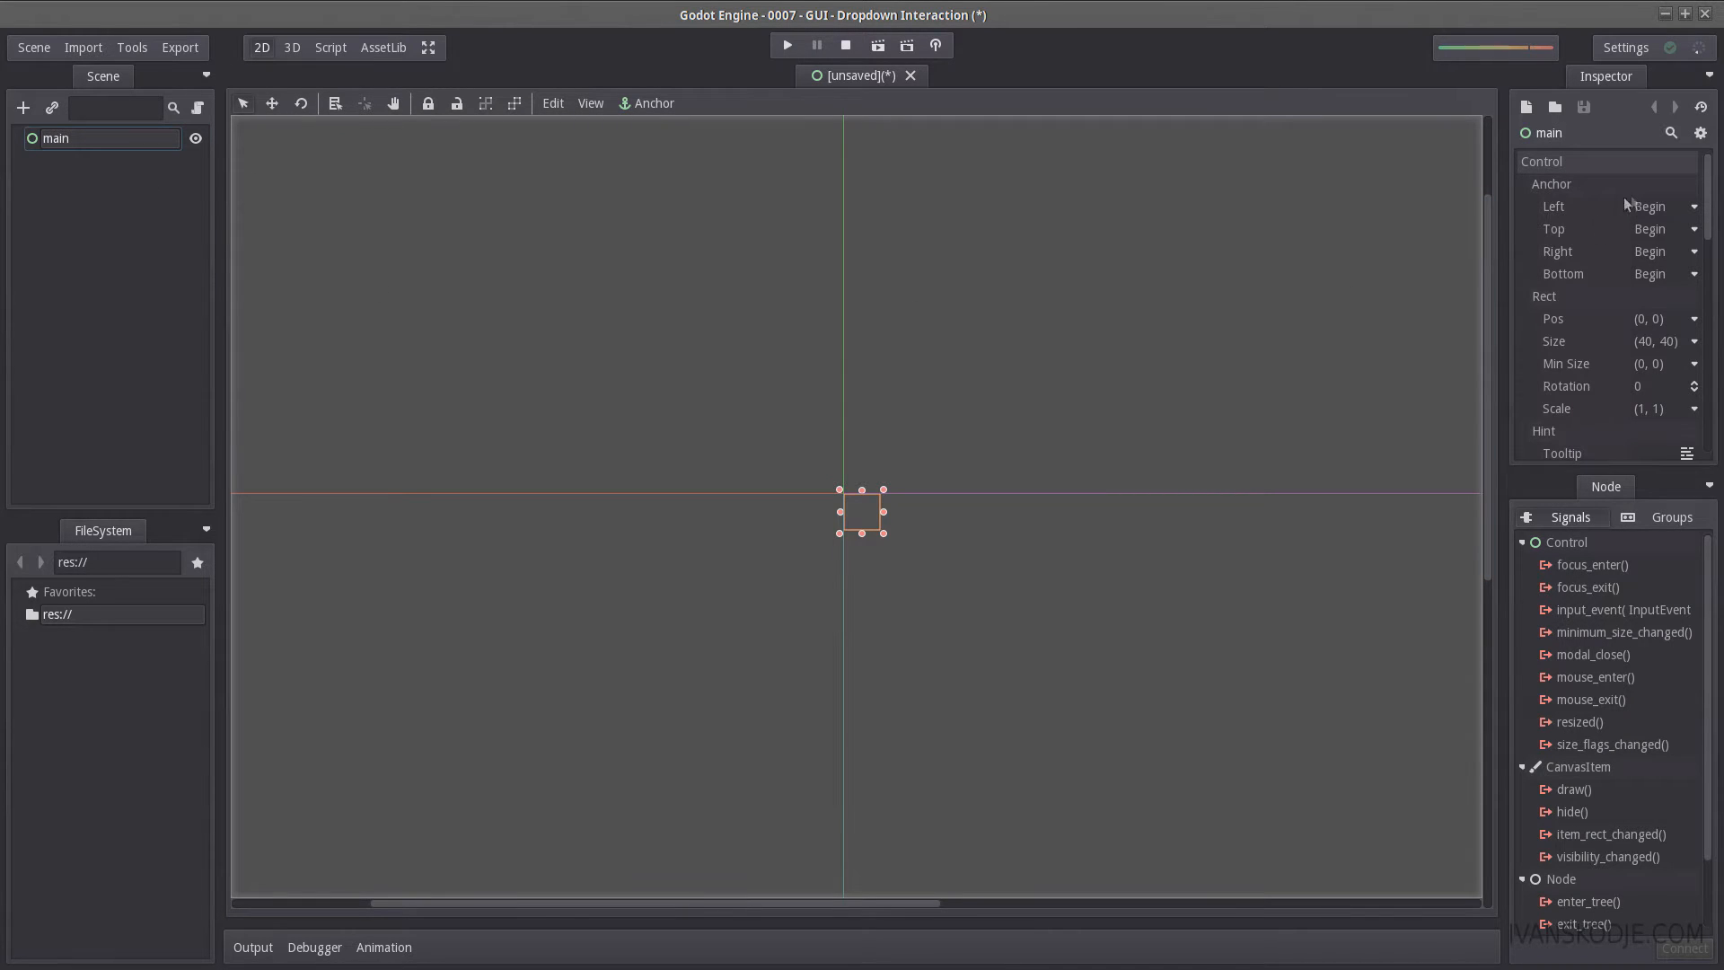
left_click(1656, 250)
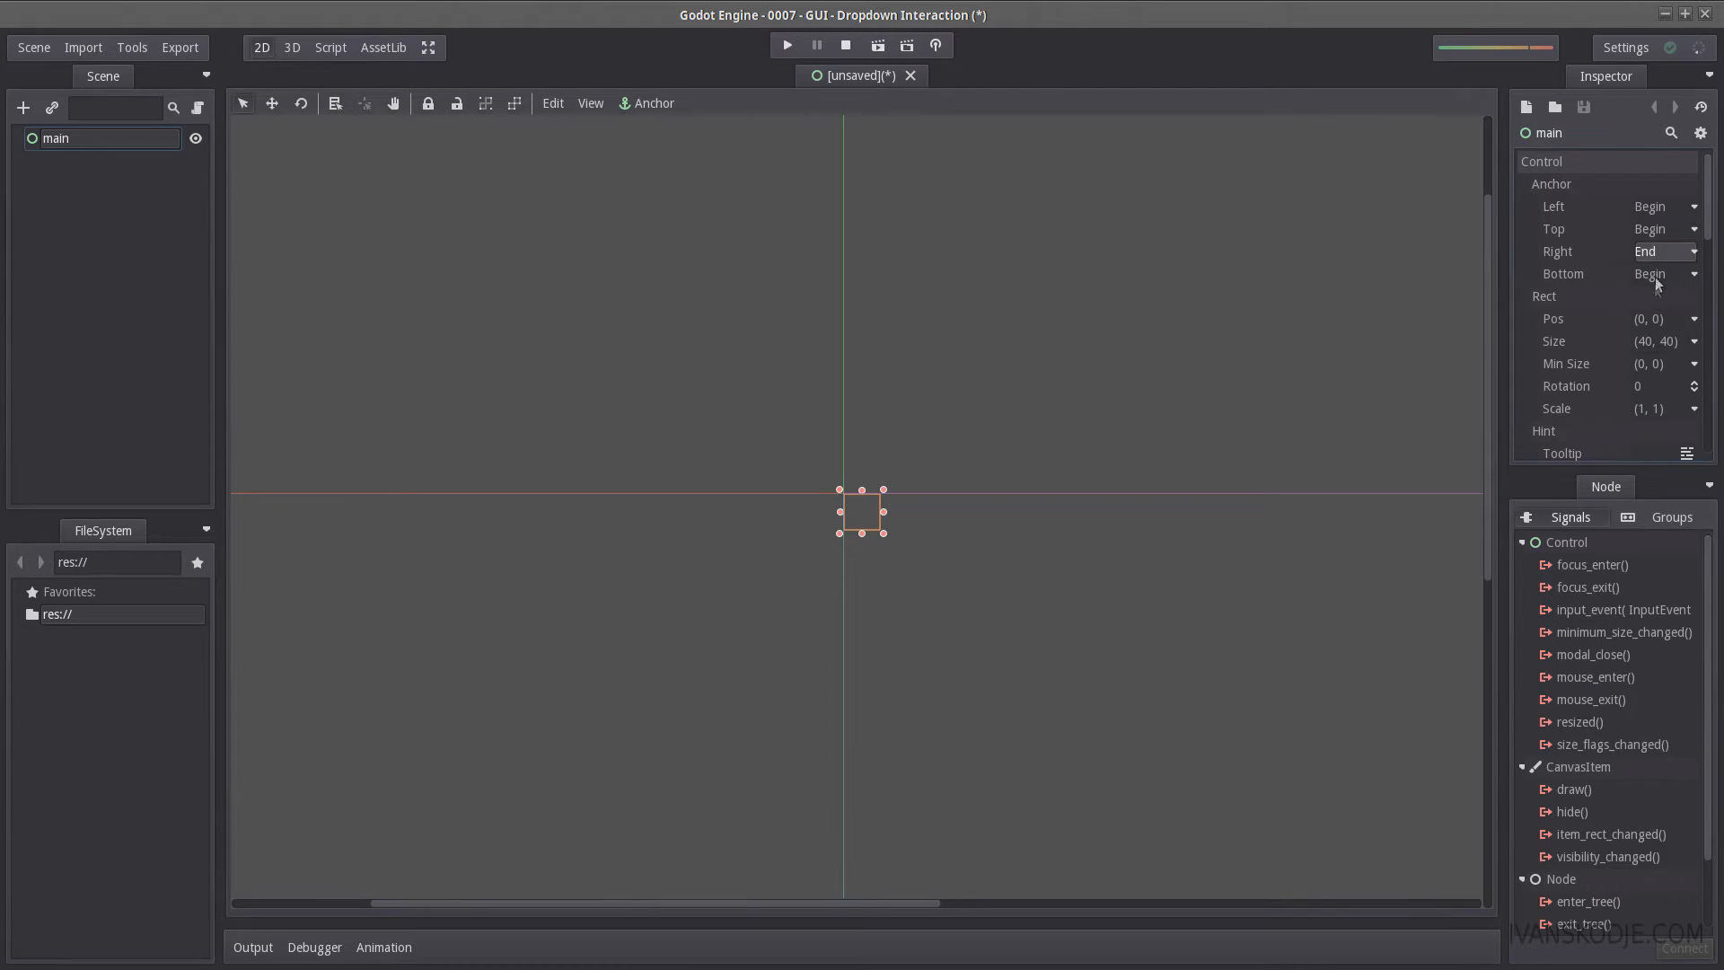
scroll("down", 3)
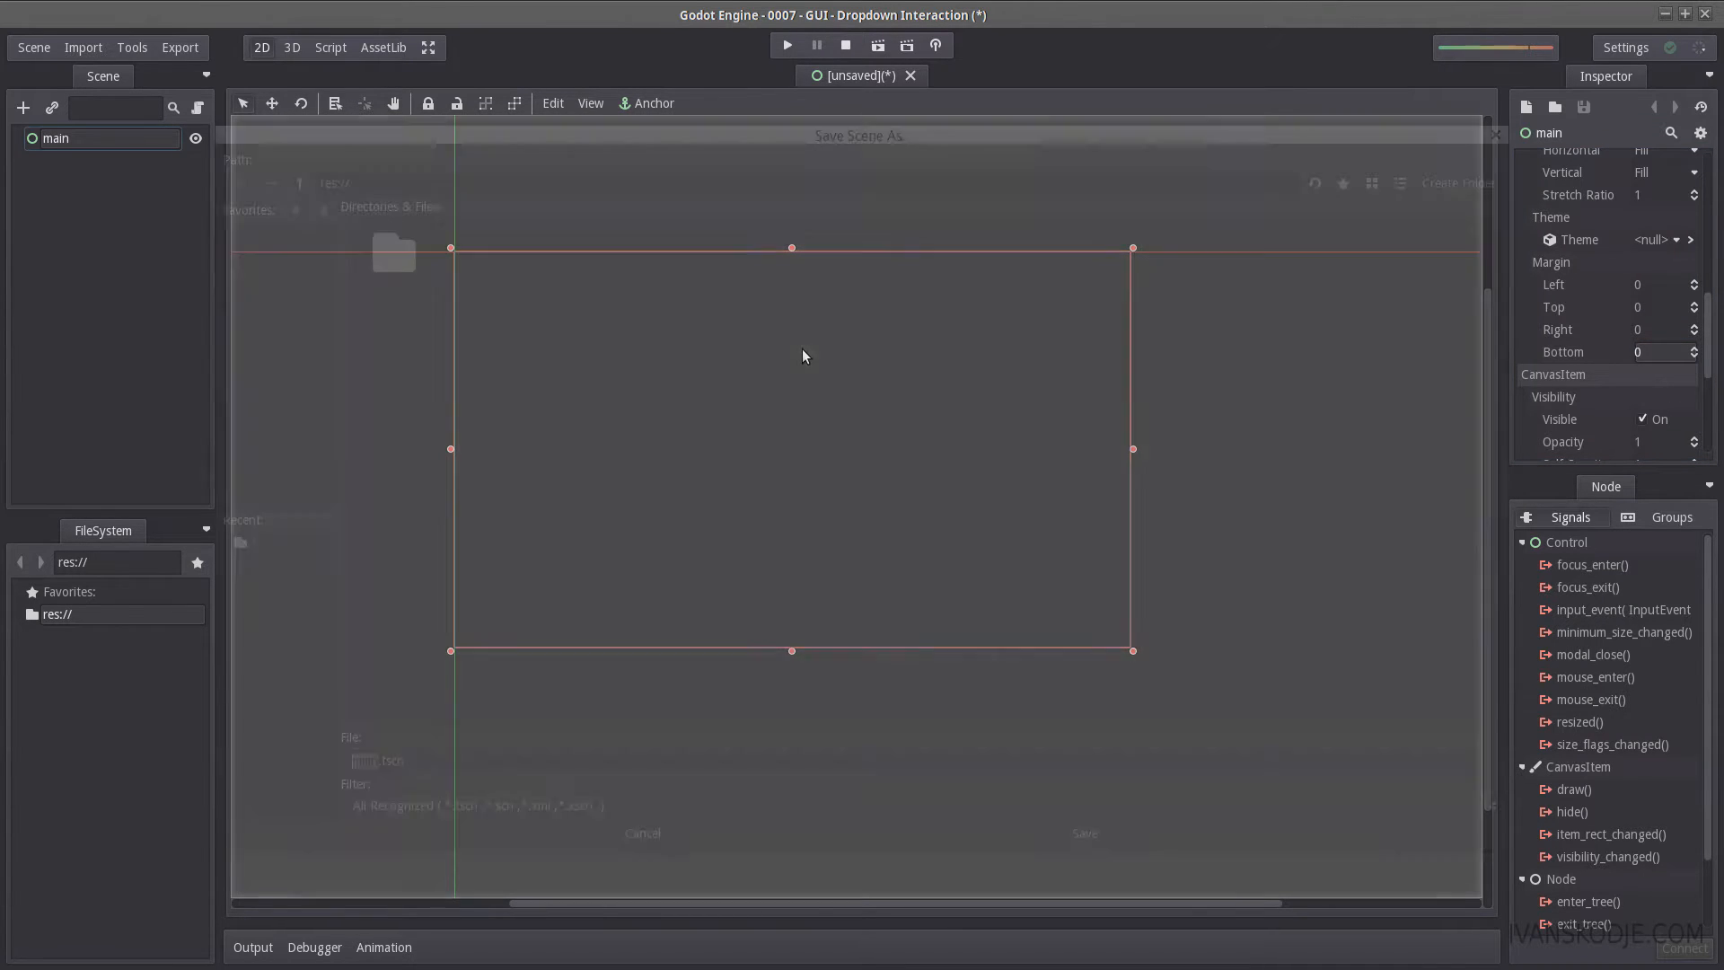
left_click(1083, 833)
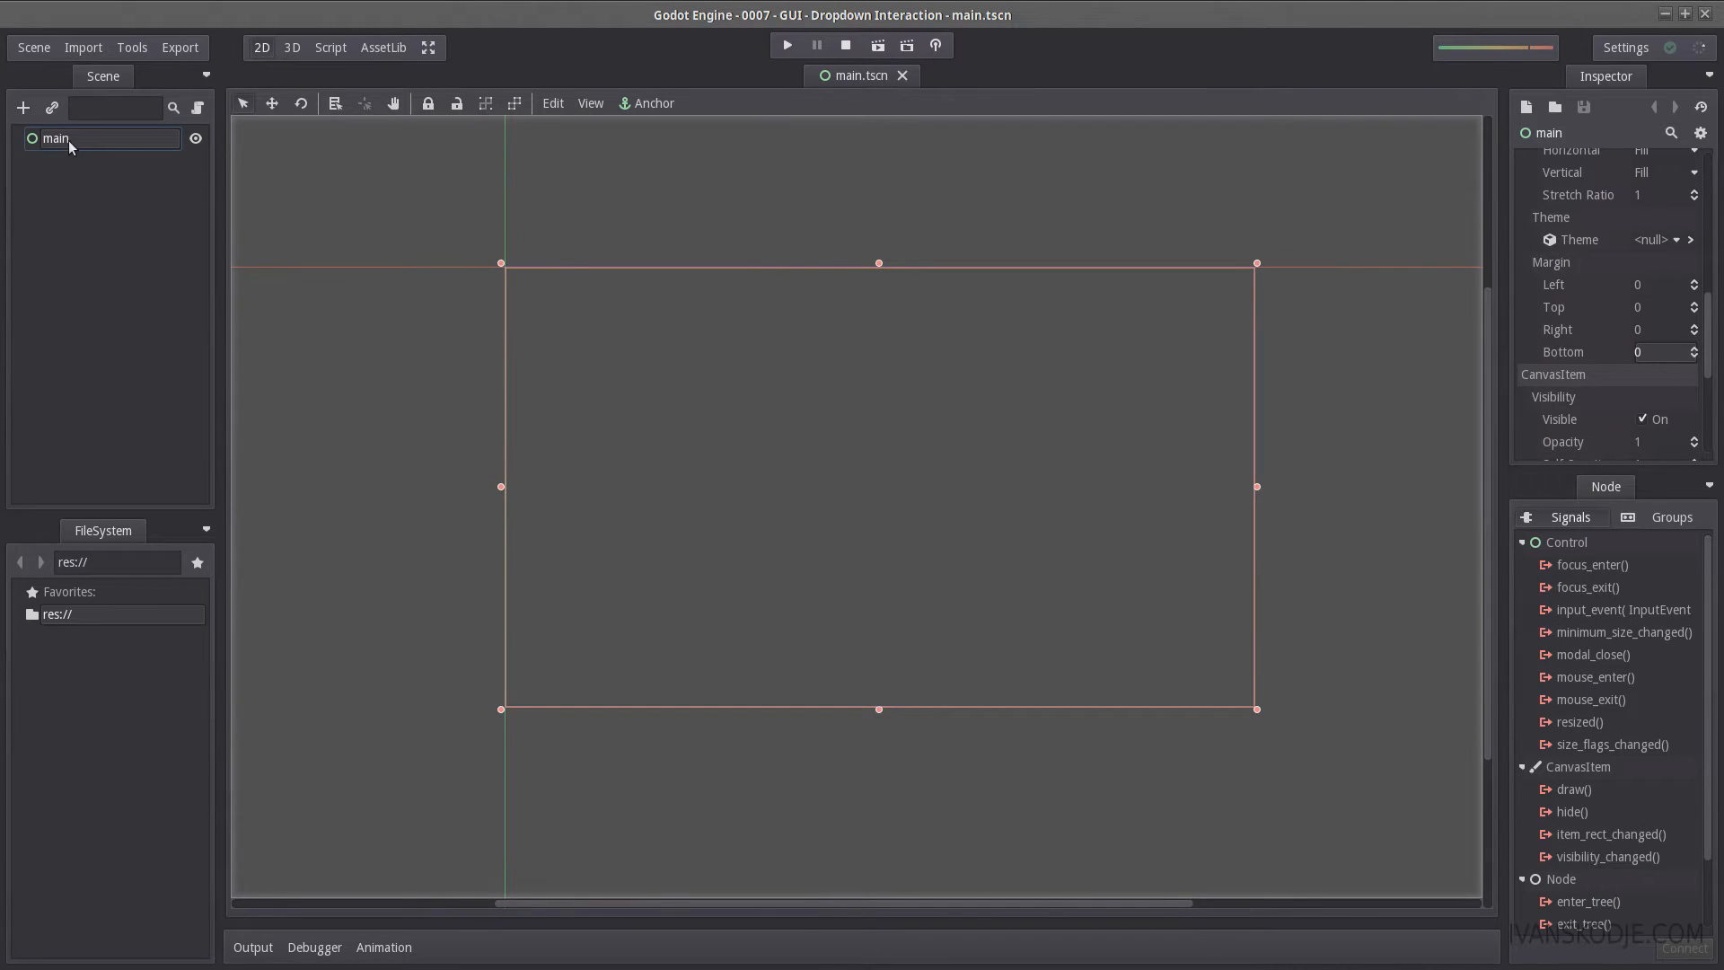
Step: Add an OptionButton under main and rename it 'dropdown'
type("OptionButt")
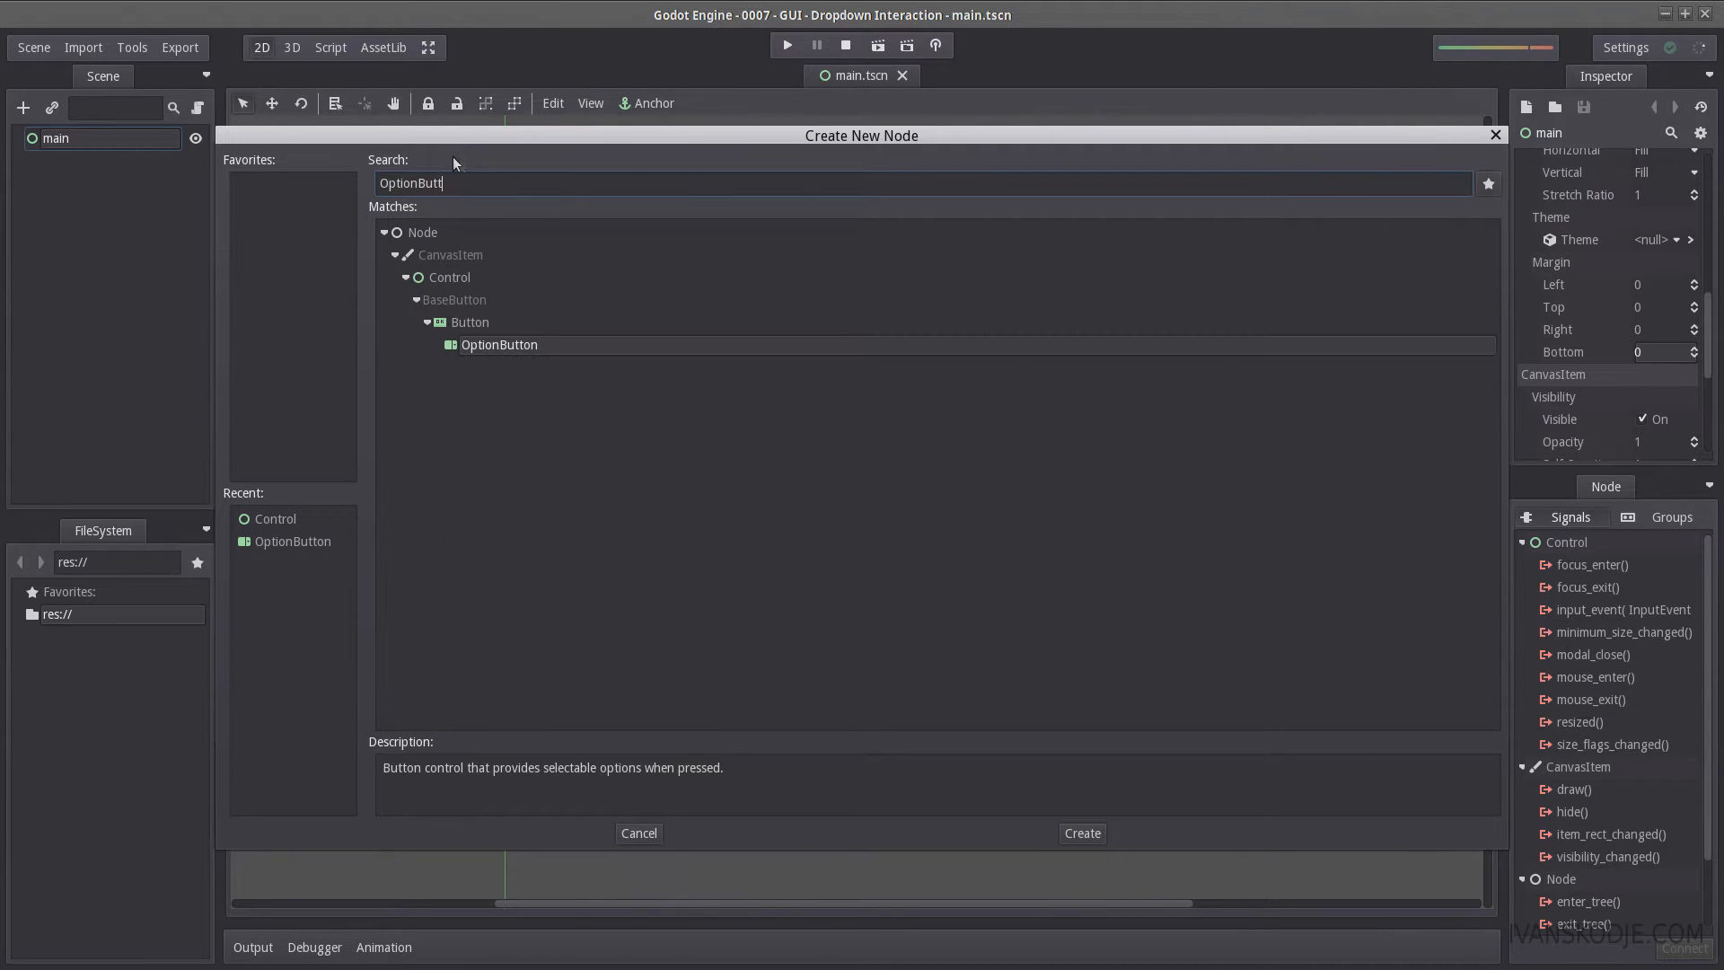
left_click(1081, 832)
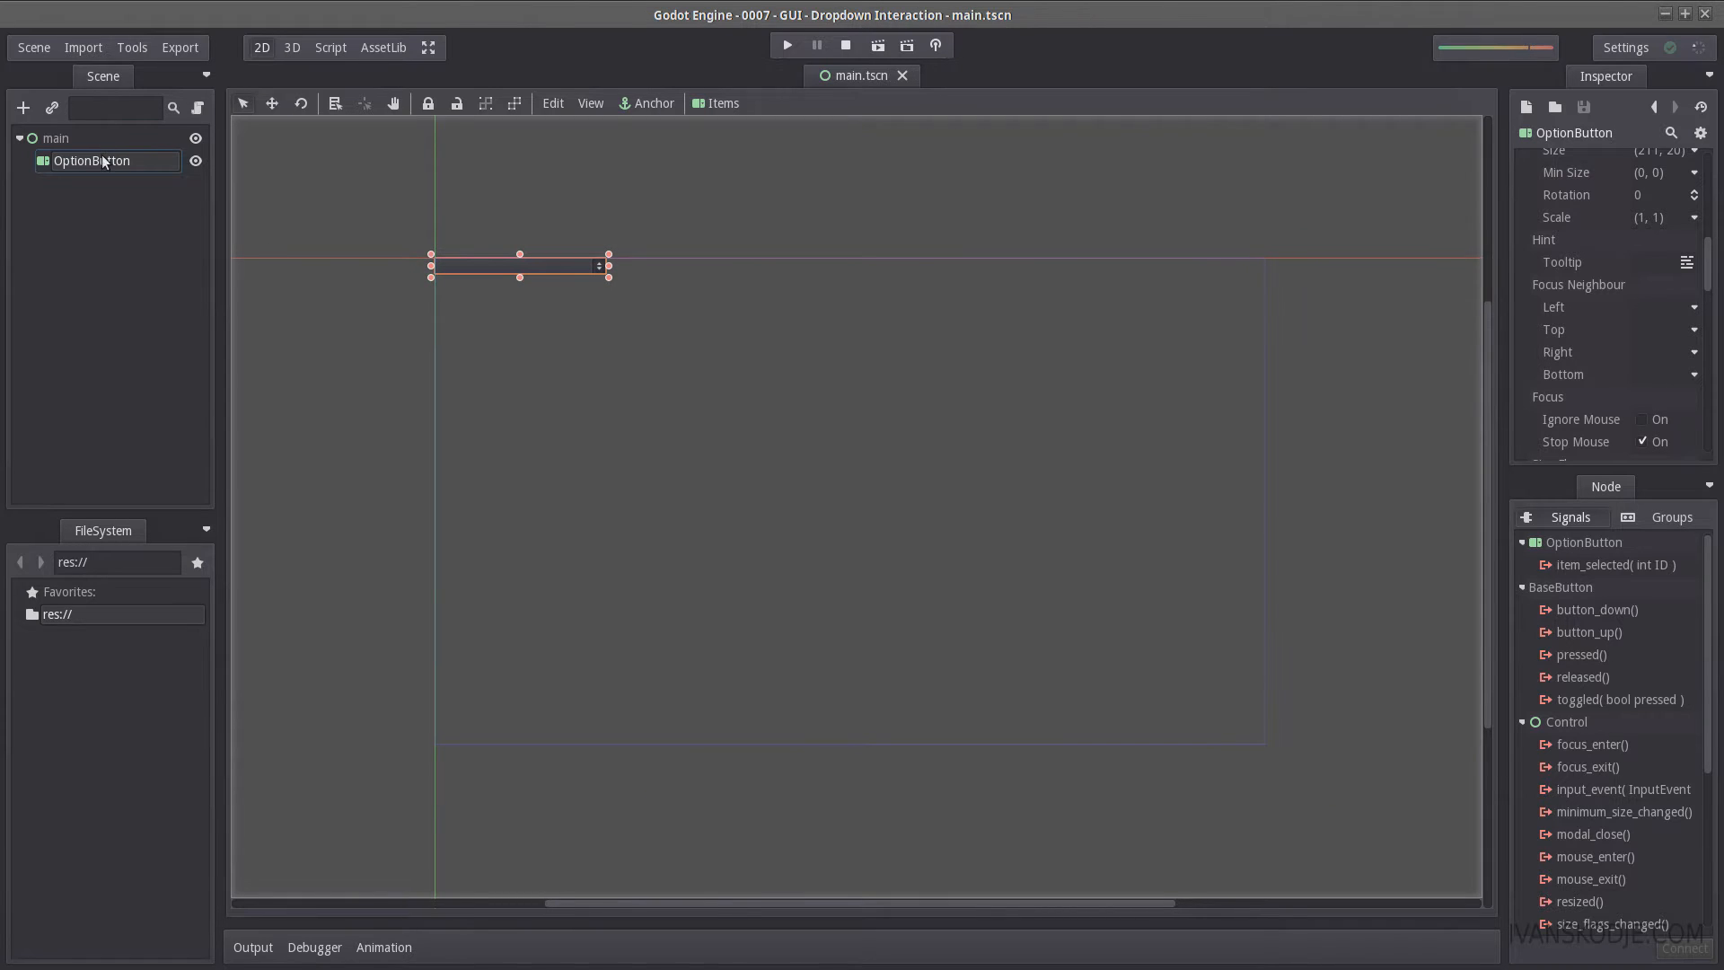
type("d")
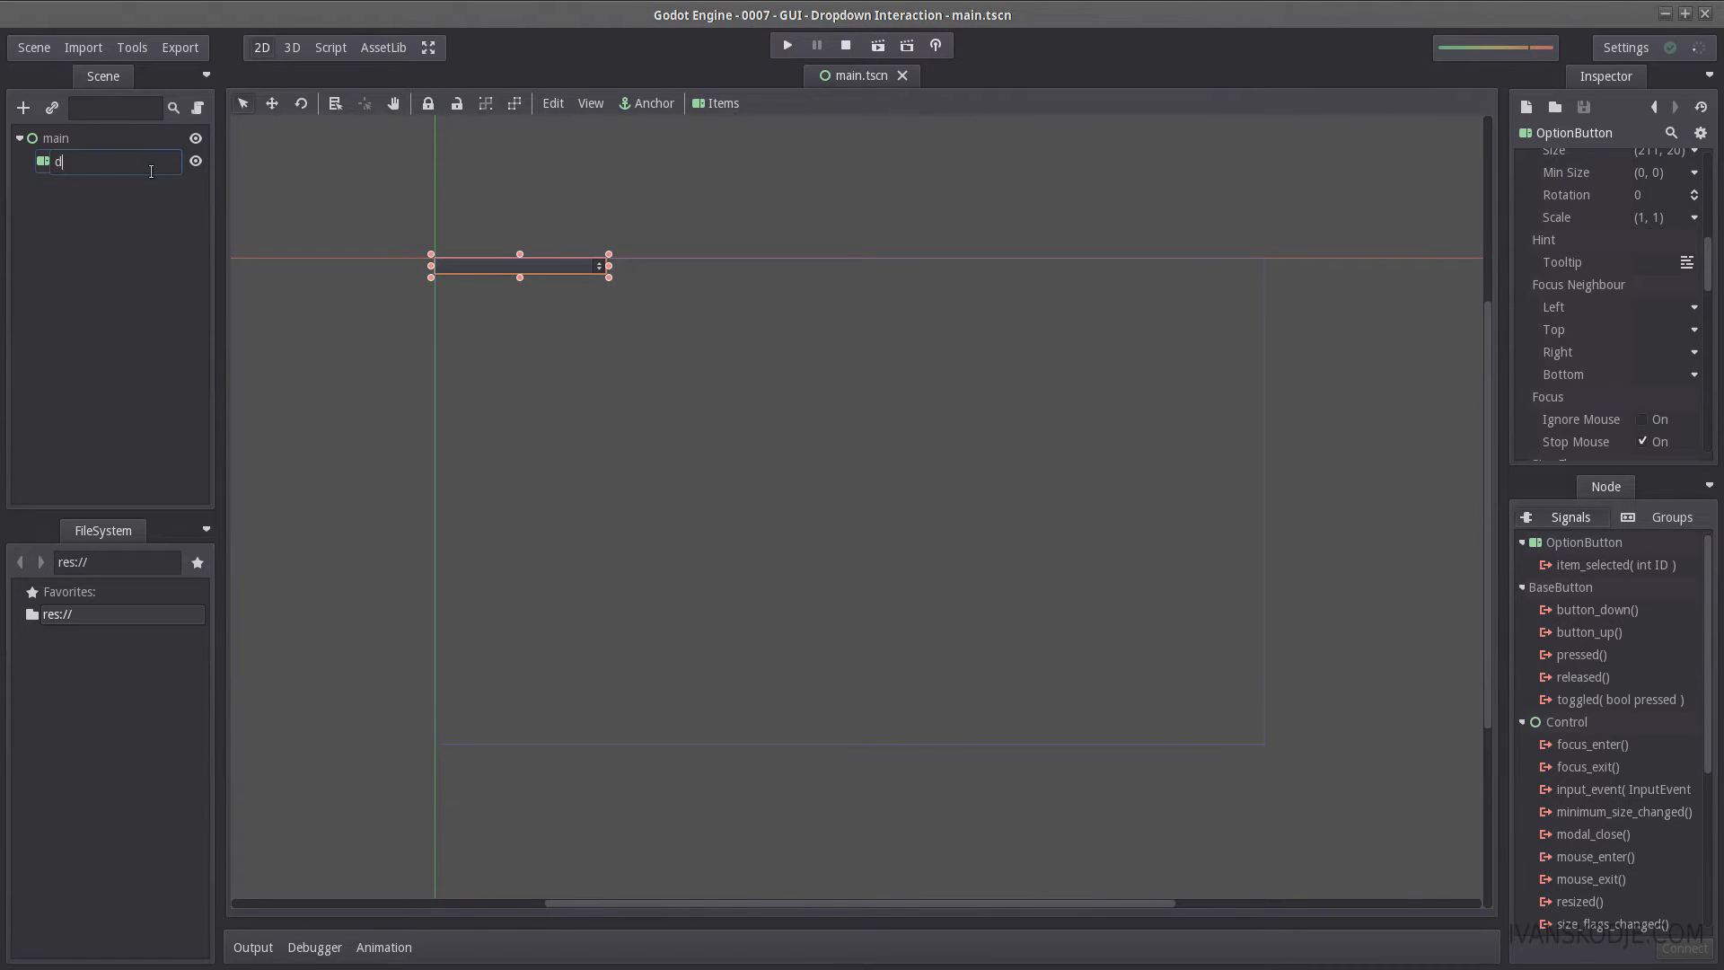
type("ropdown")
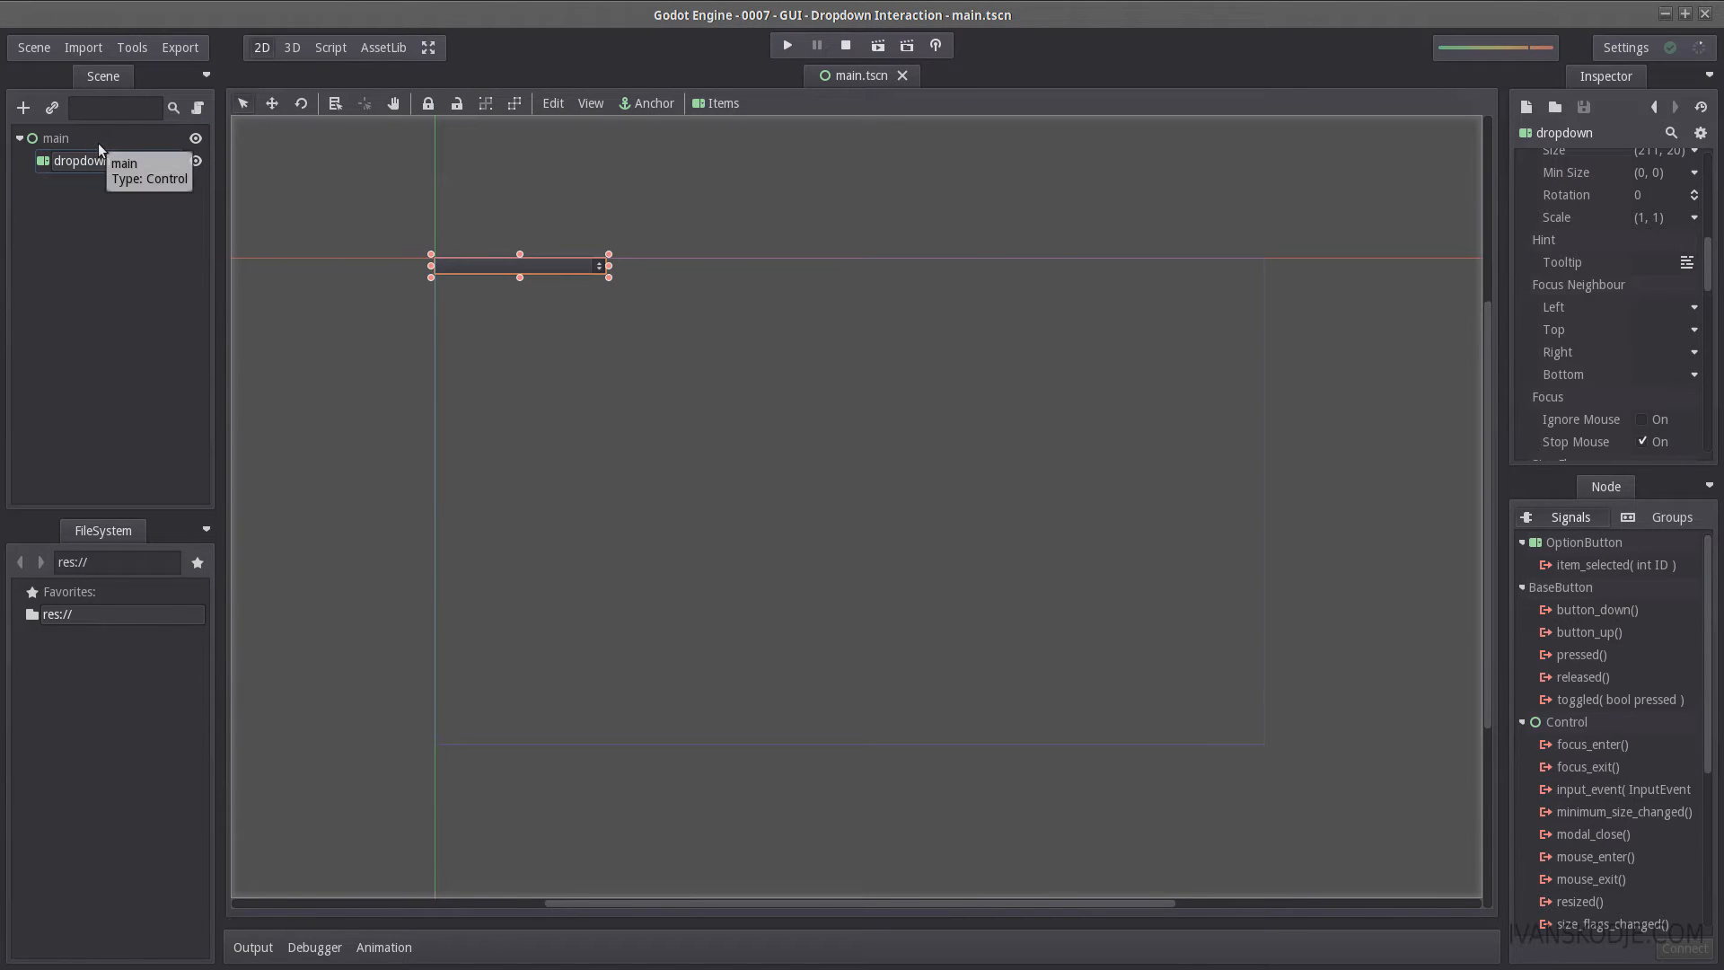
Step: Attach a new main.gd script to the main node
right_click(55, 138)
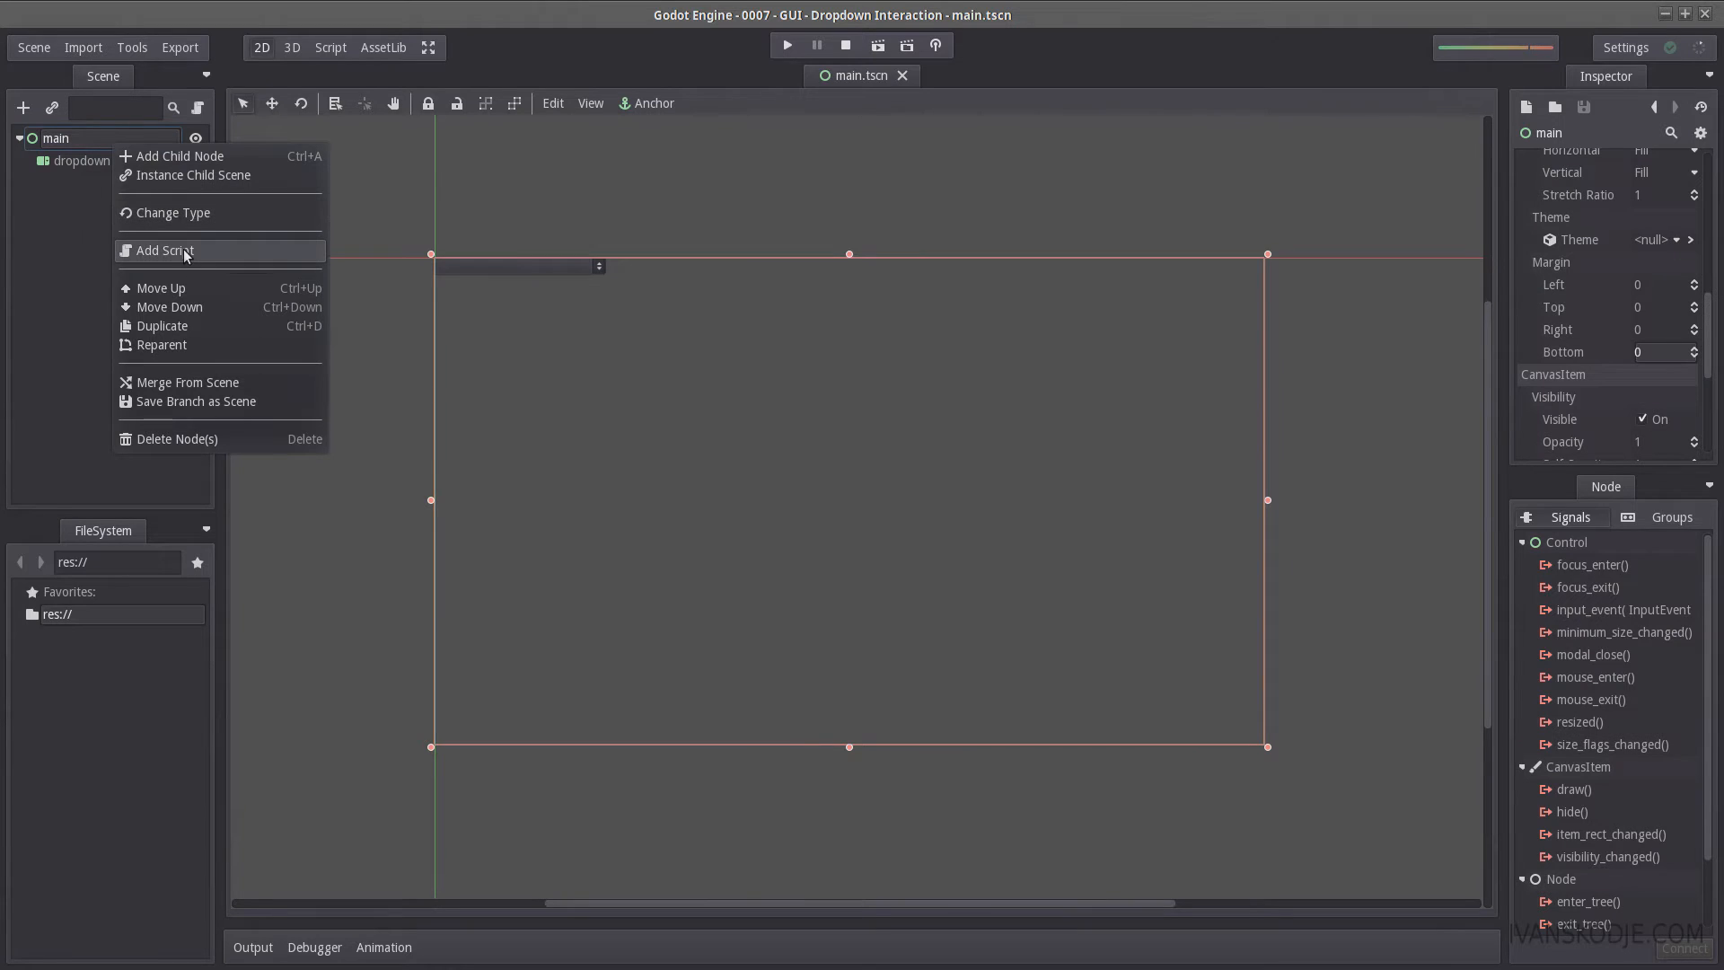
left_click(166, 251)
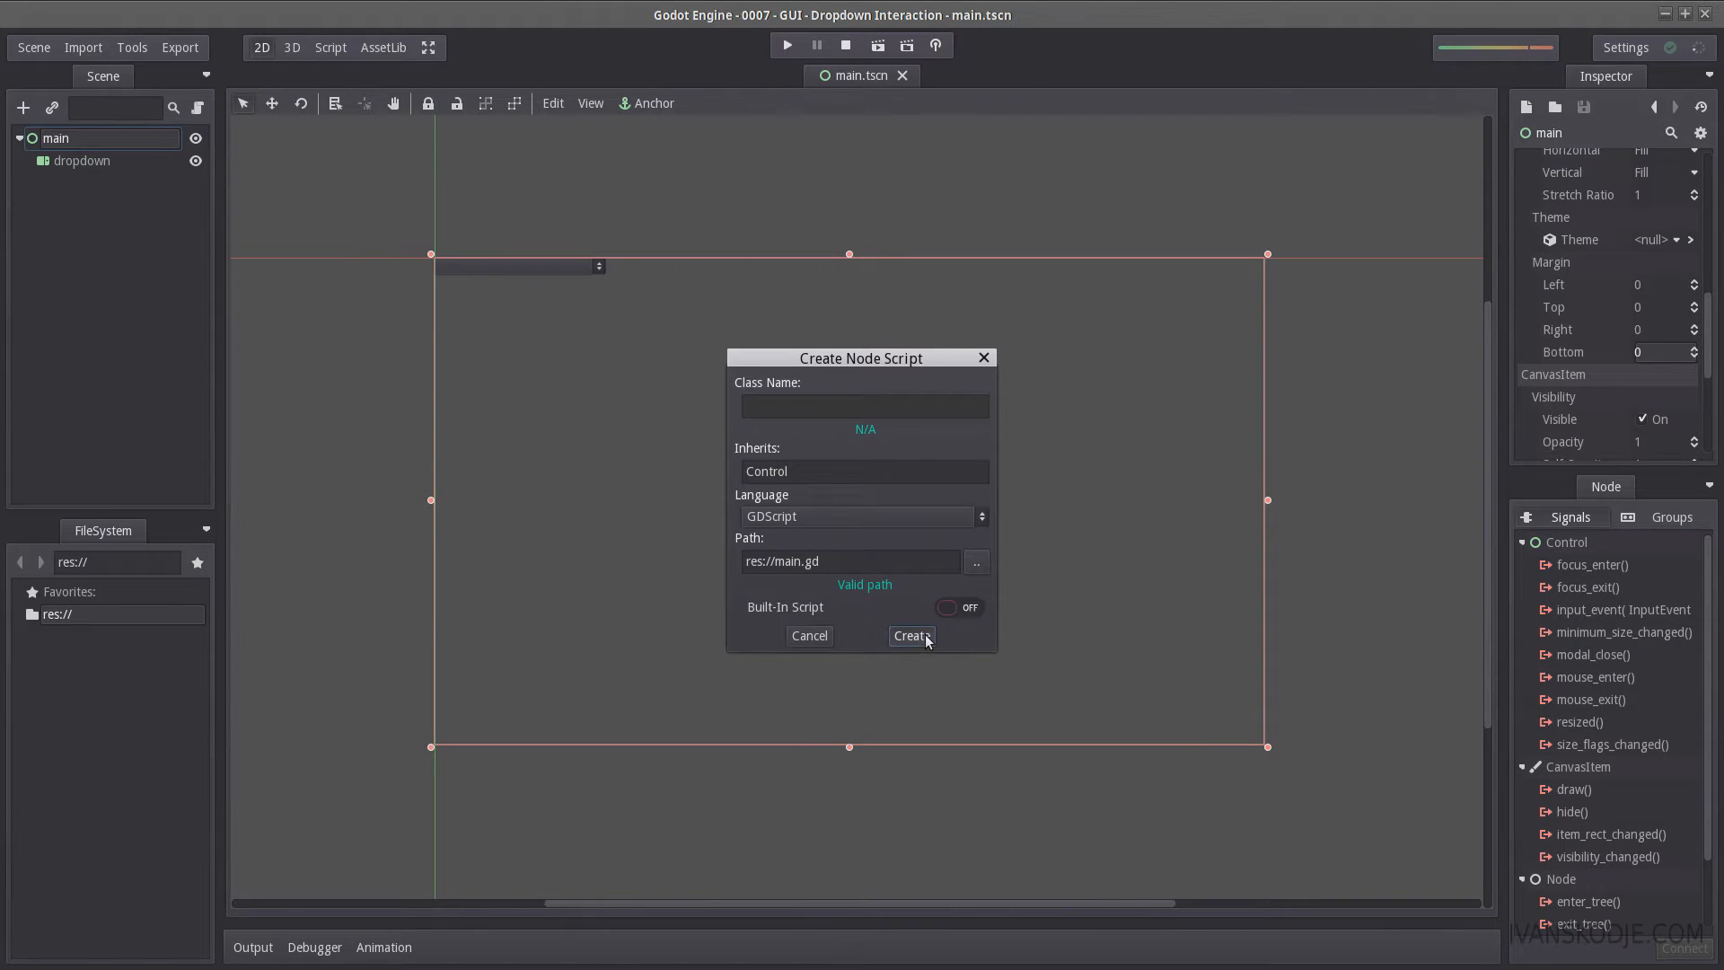
left_click(911, 636)
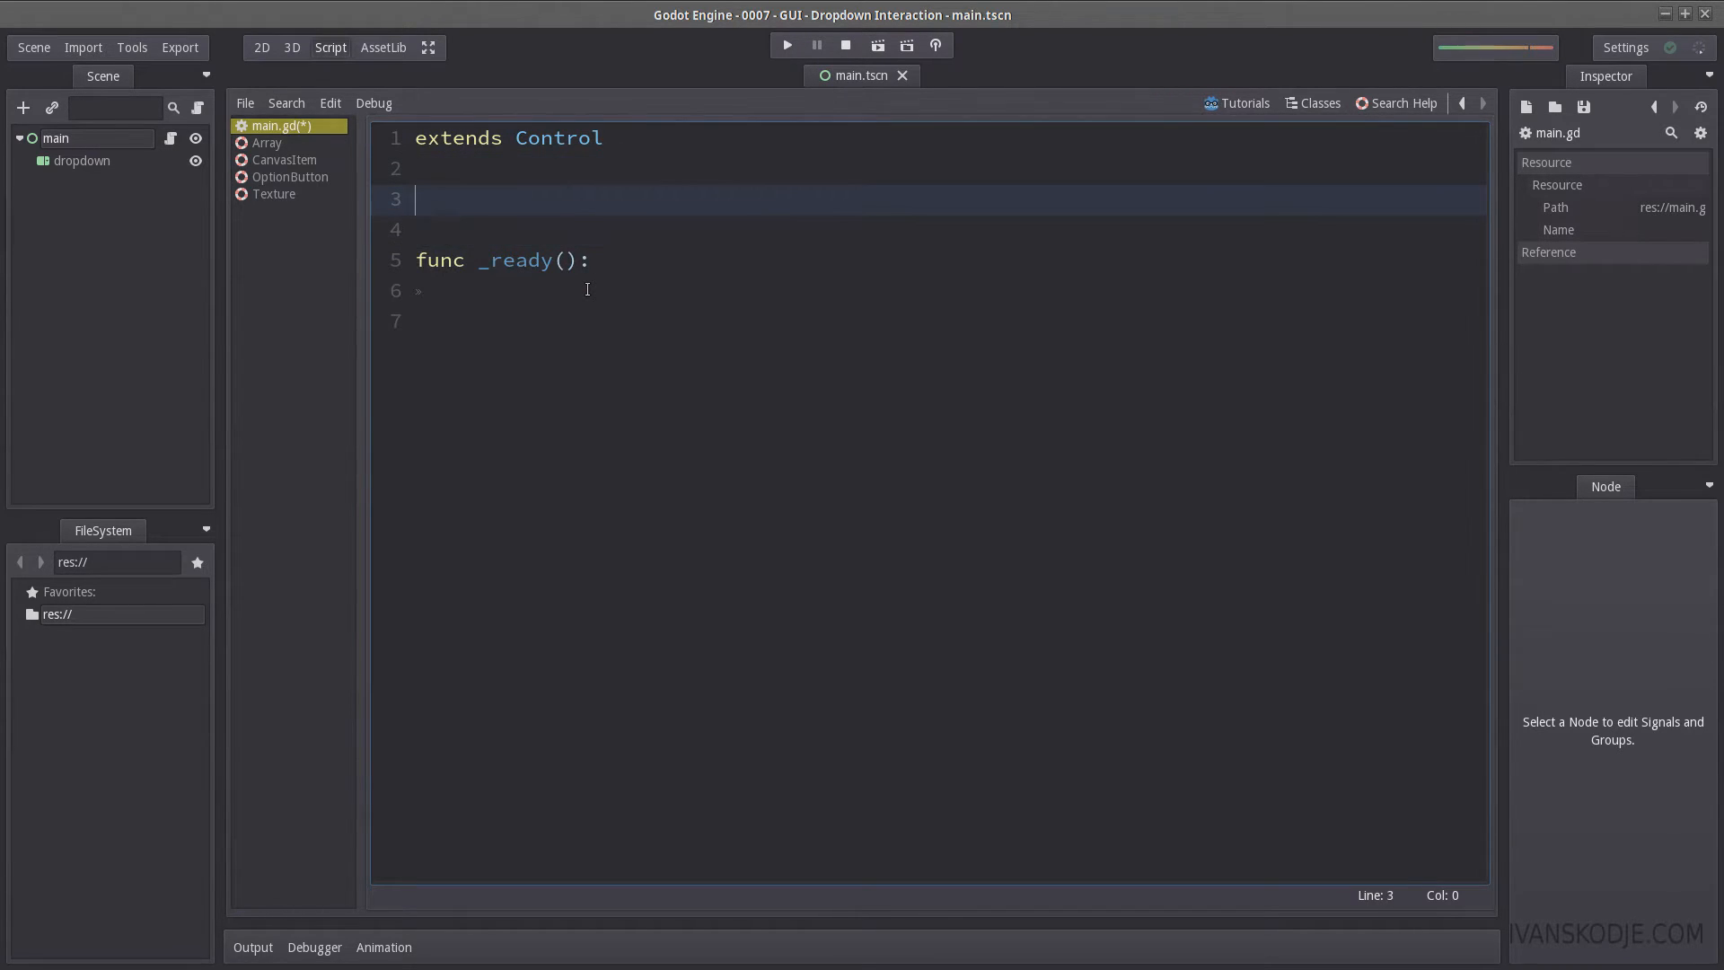
Step: Declare 'export(NodePath) var dropdown_path' in main.gd
type("ex")
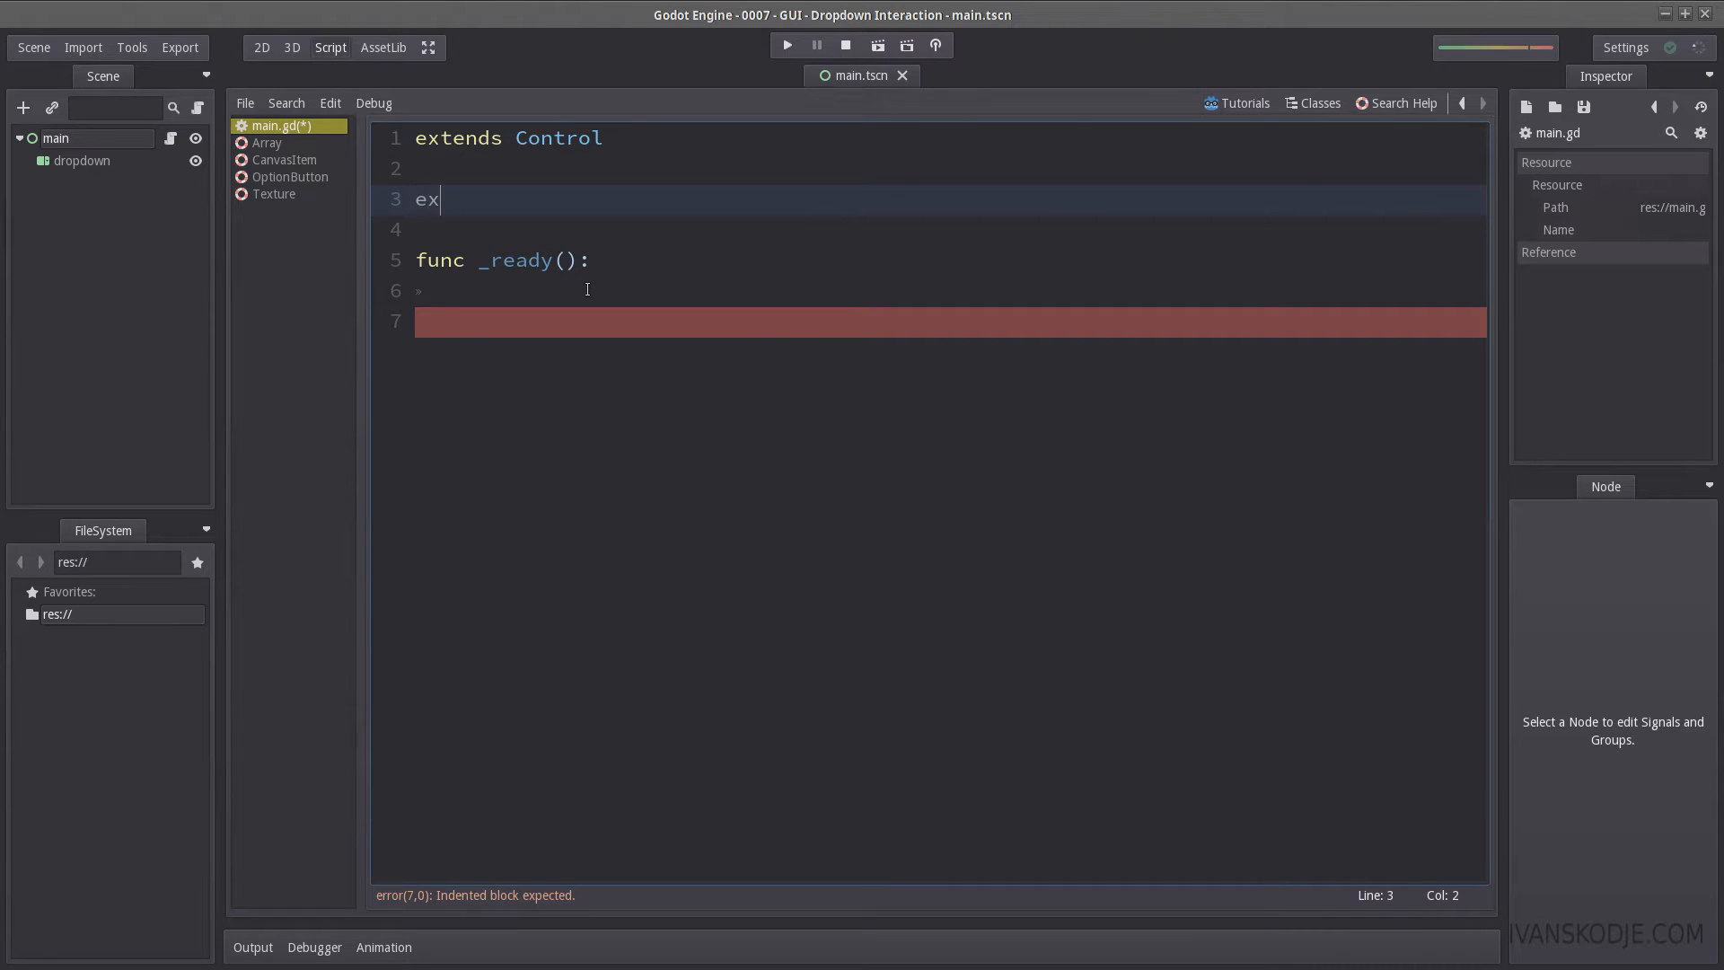
type("port")
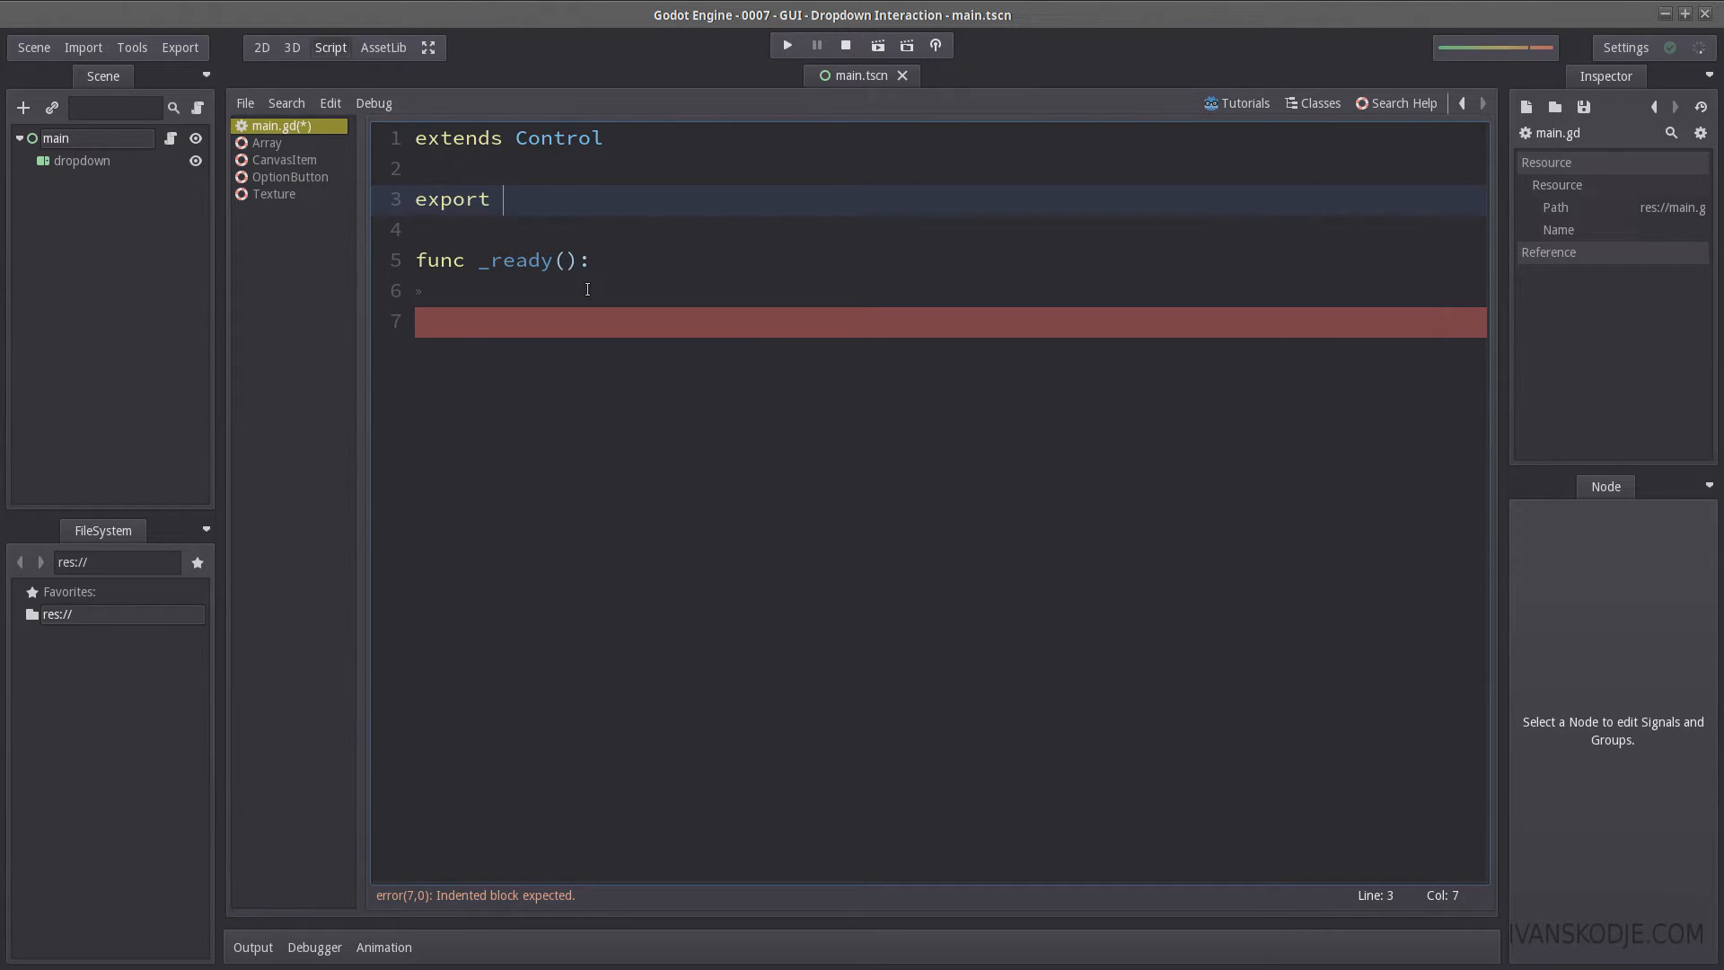
type("(No))")
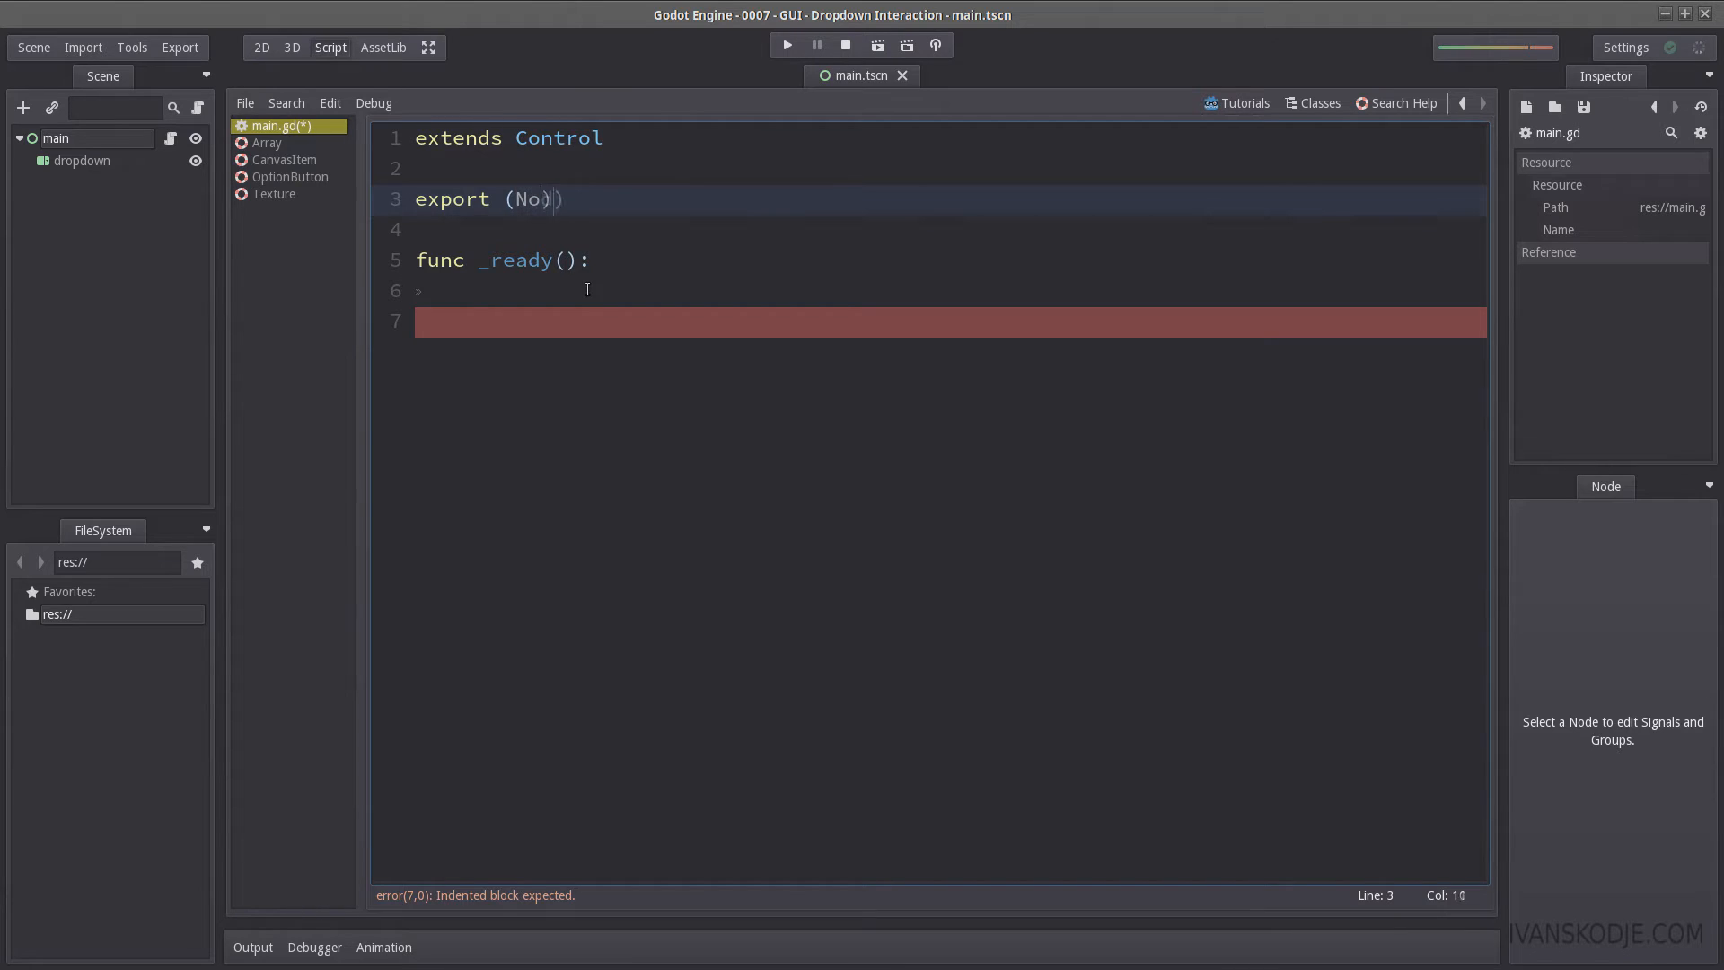
type("dePath")
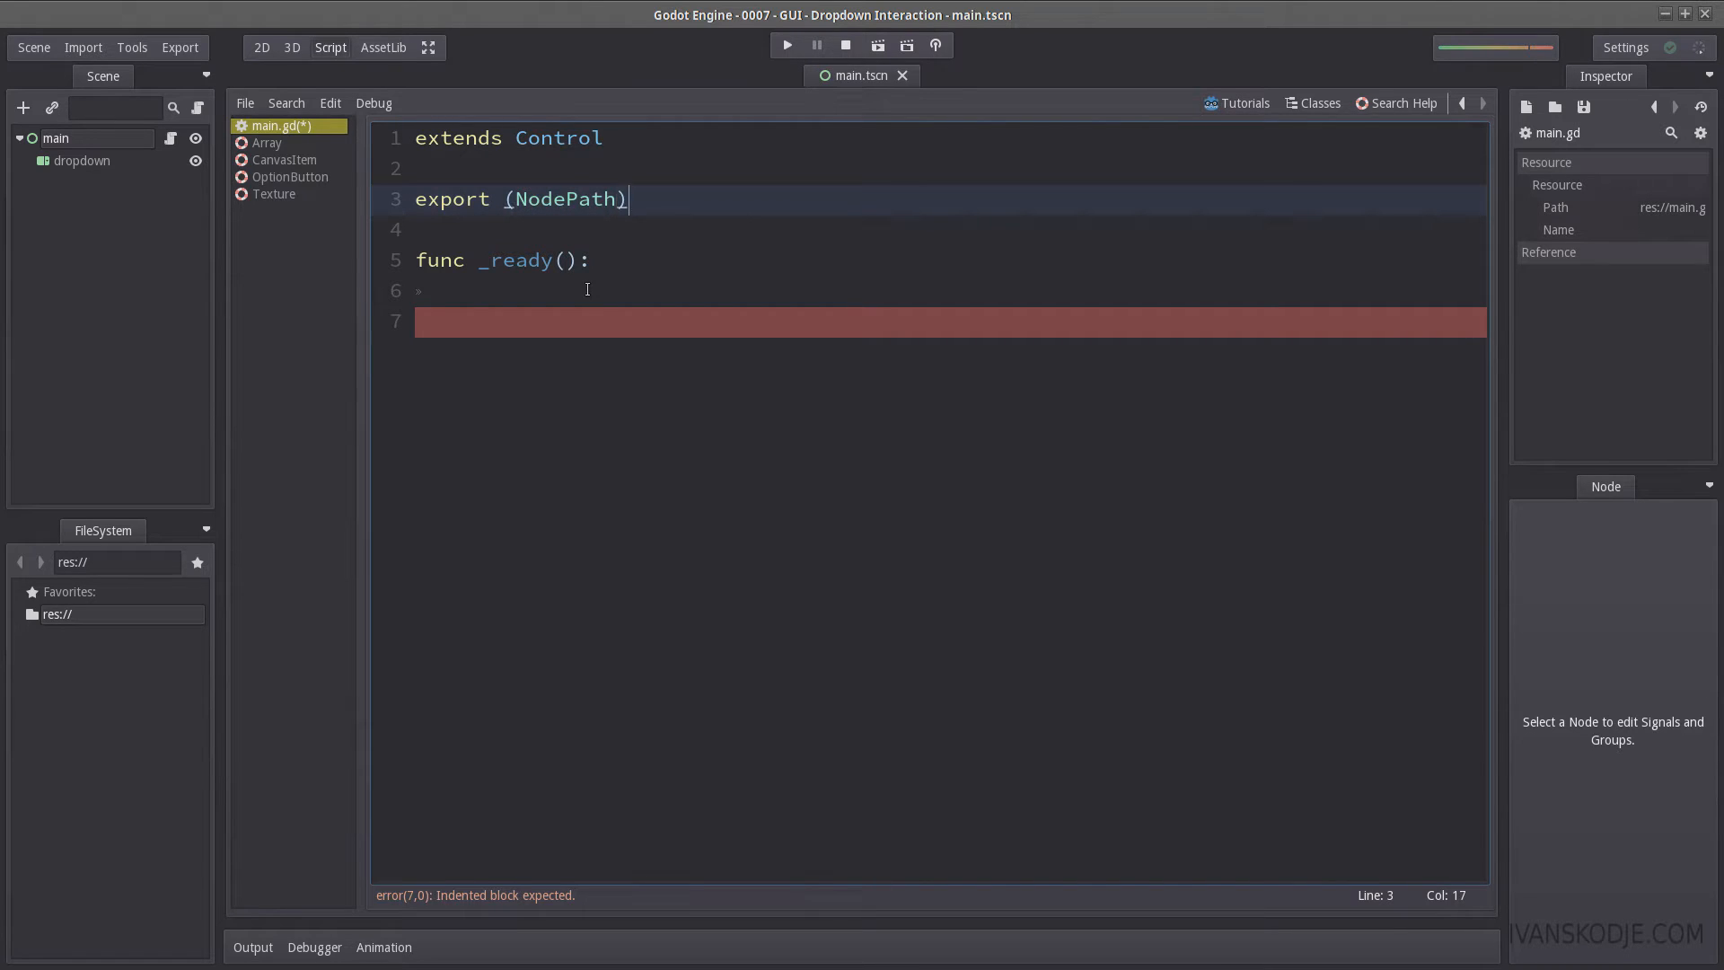
type("var dr")
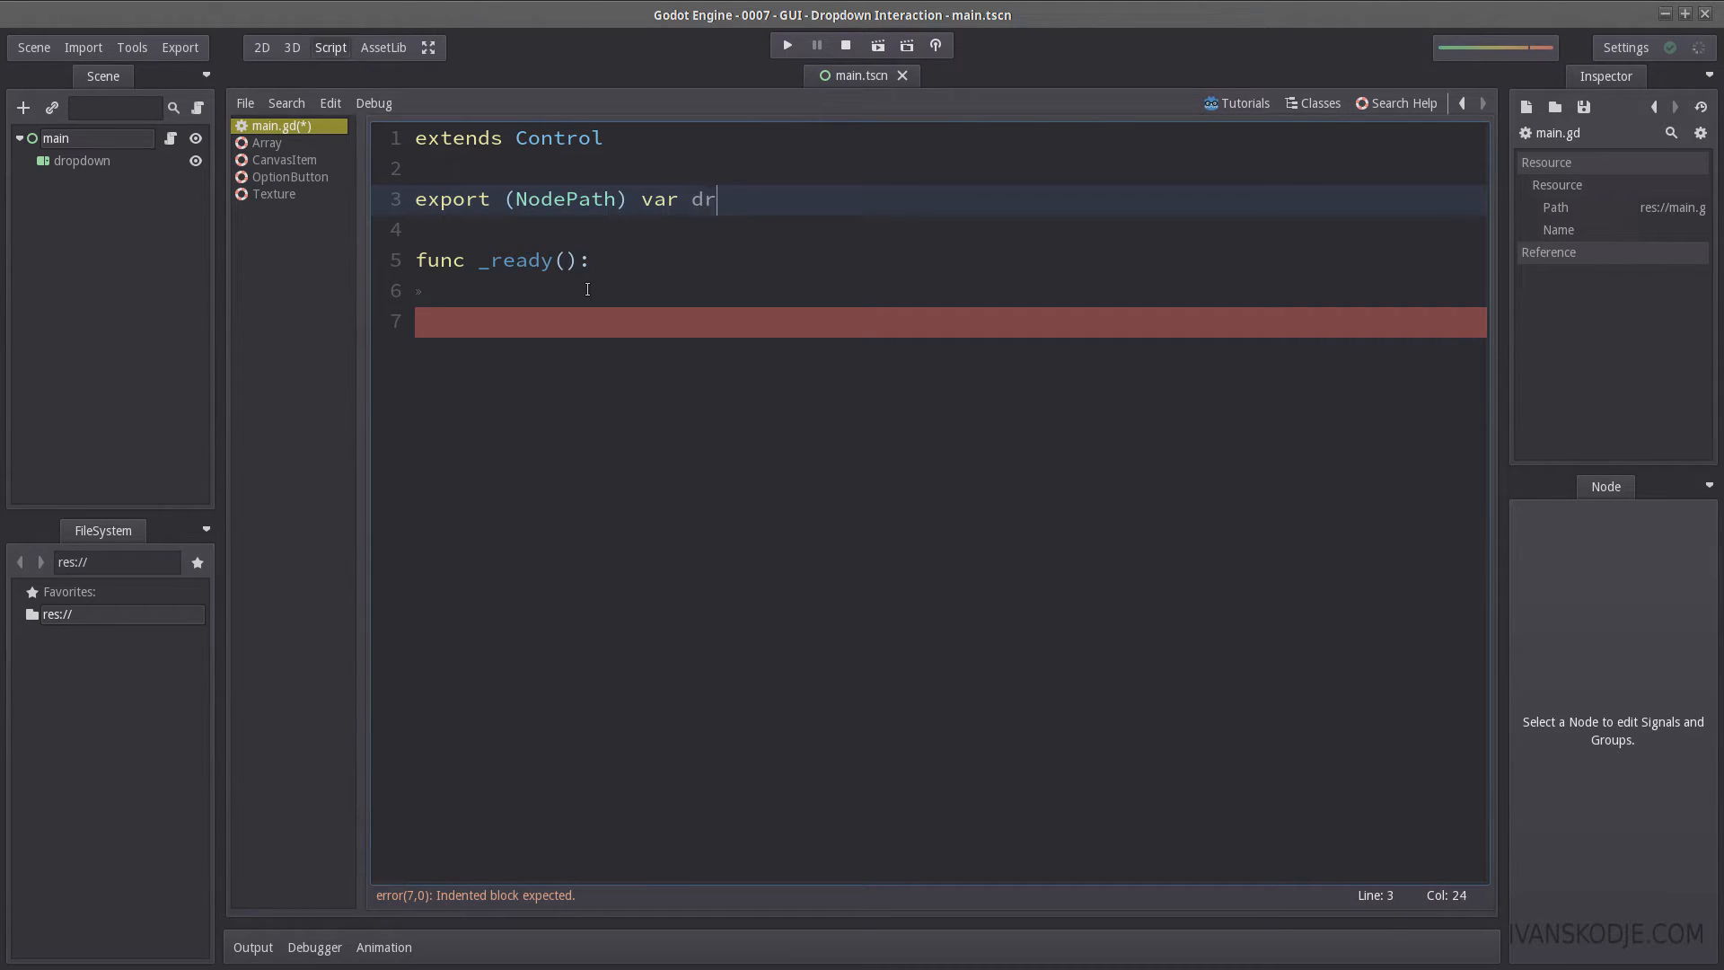
type("opdown_path")
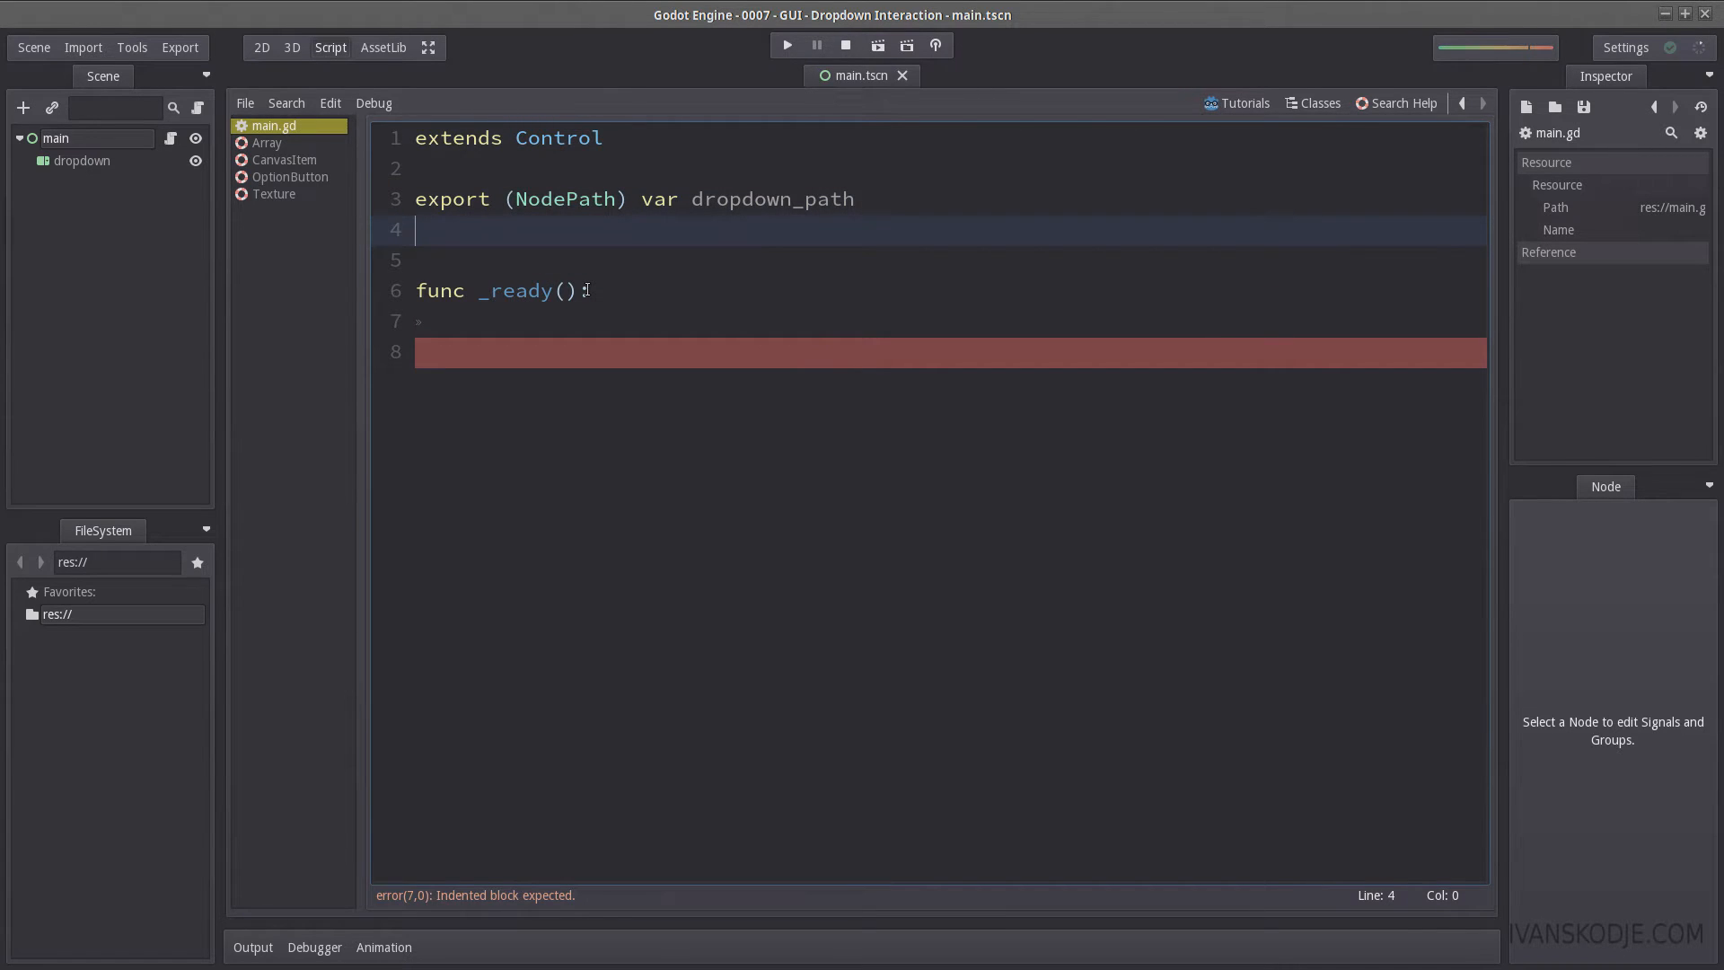
Step: Add 'onready var dropdown = get_node()' and leave pass in _ready
type("onr")
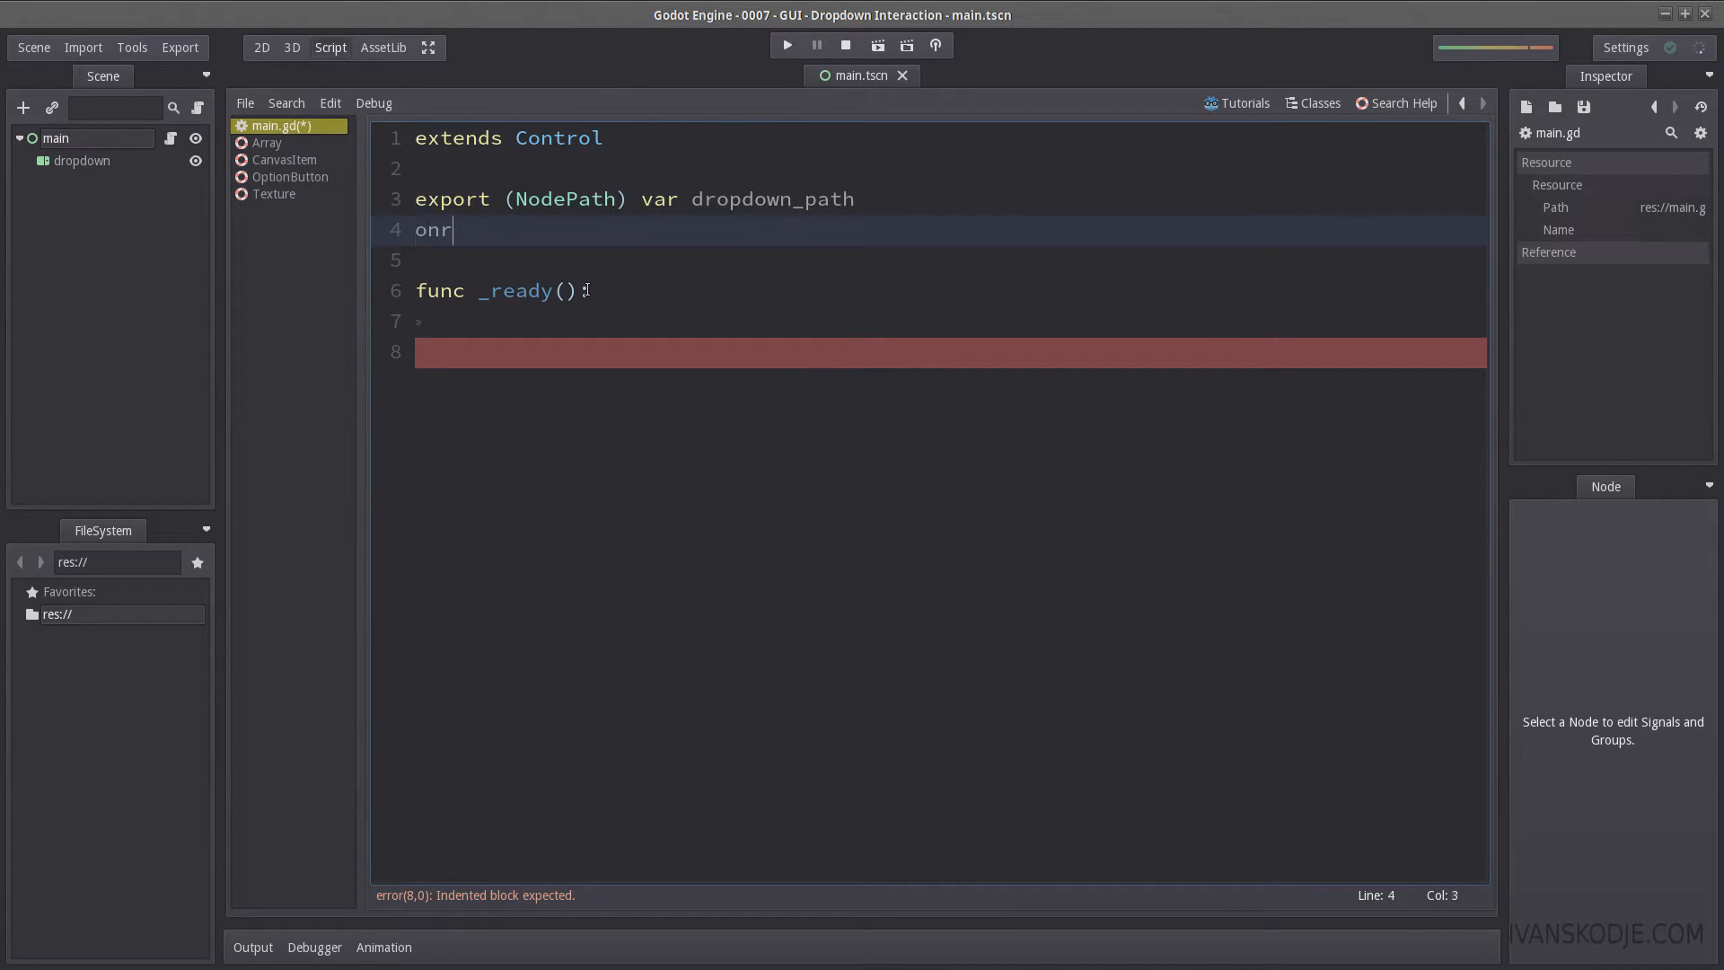
type("eady var dropdown")
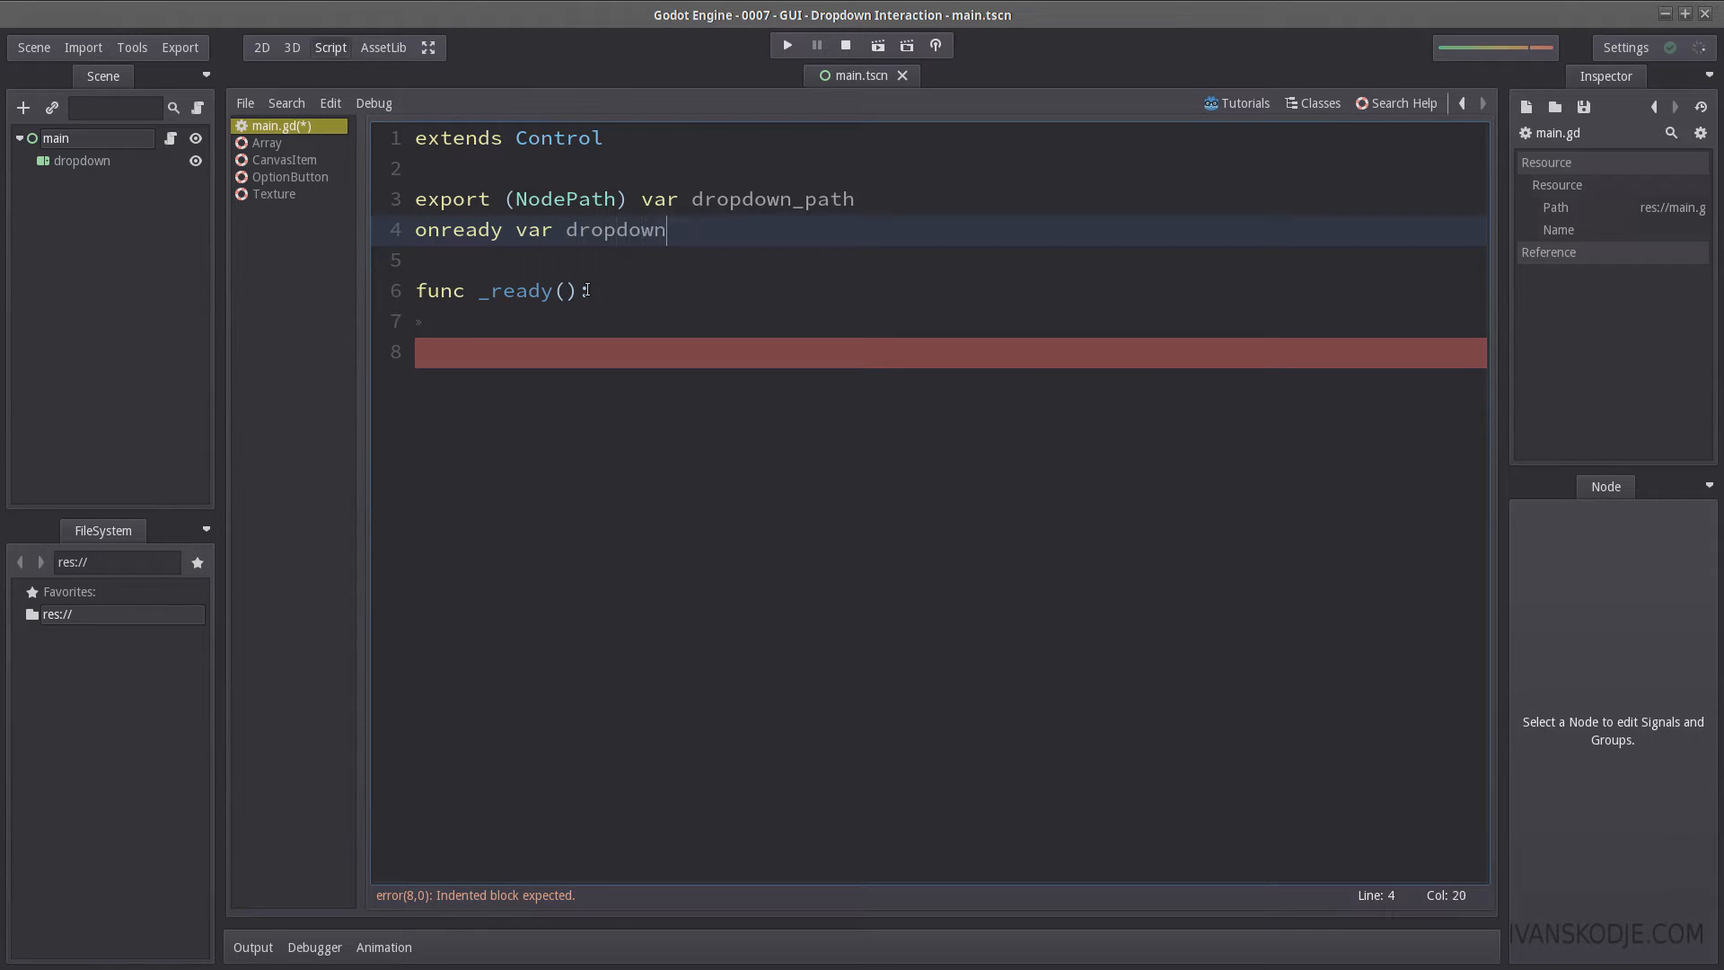
type("= get_node()")
left_click(946, 321)
type("p")
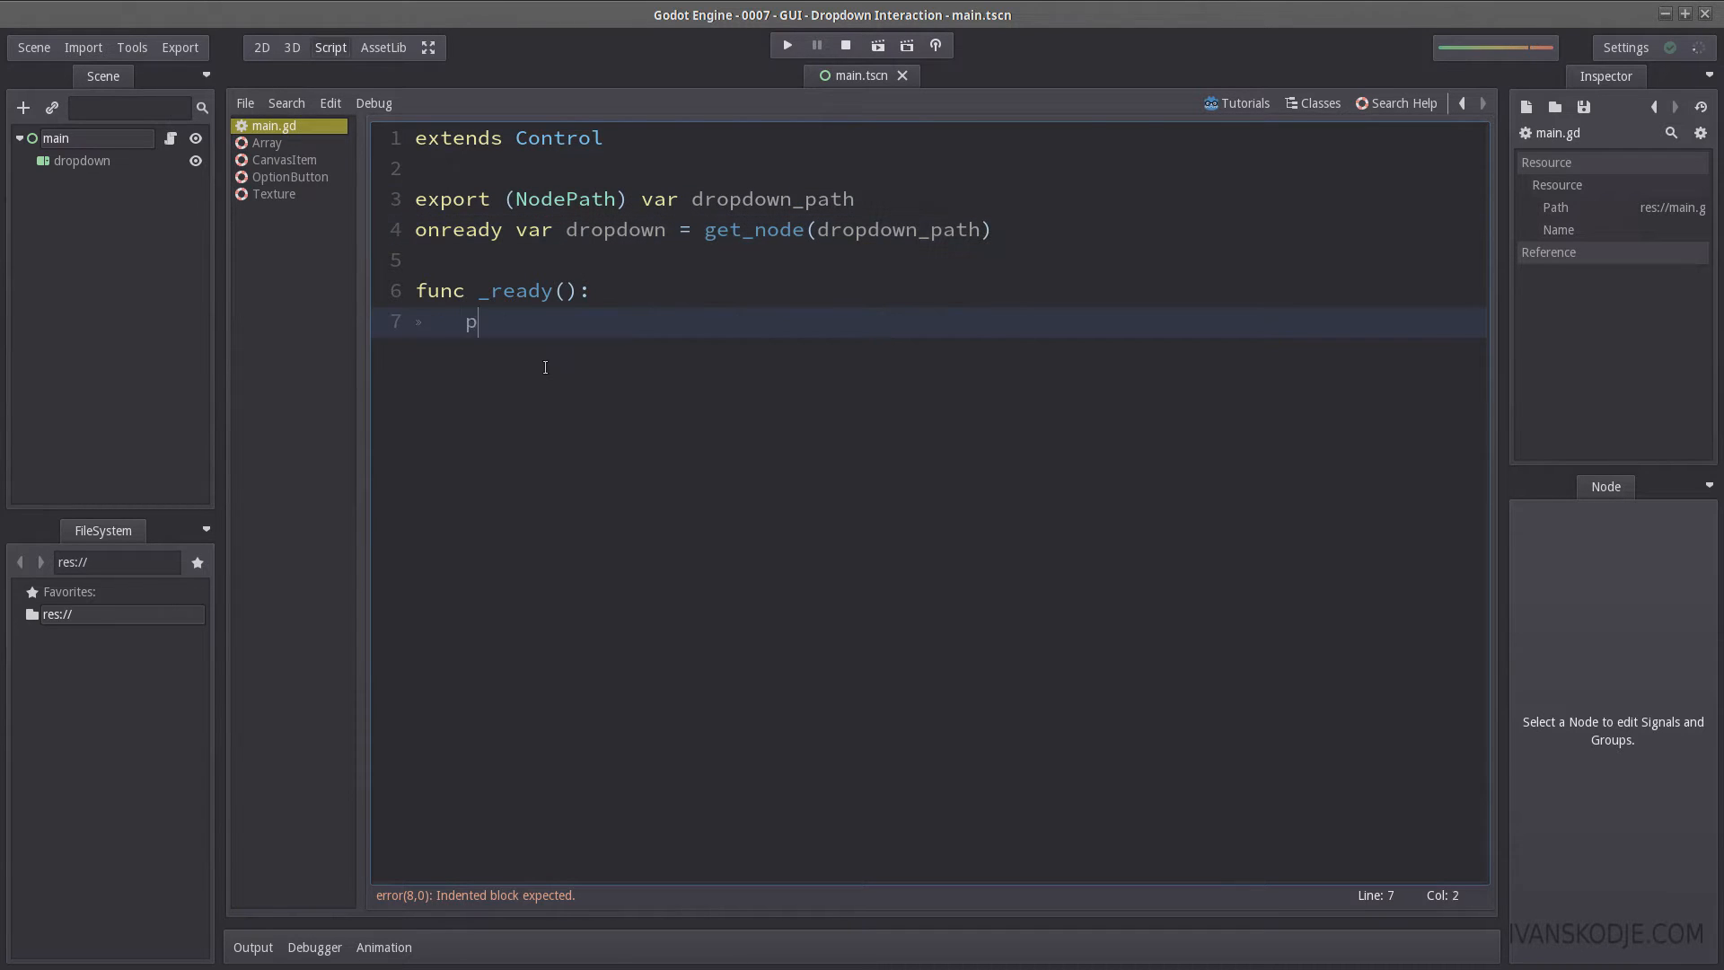
type("ass")
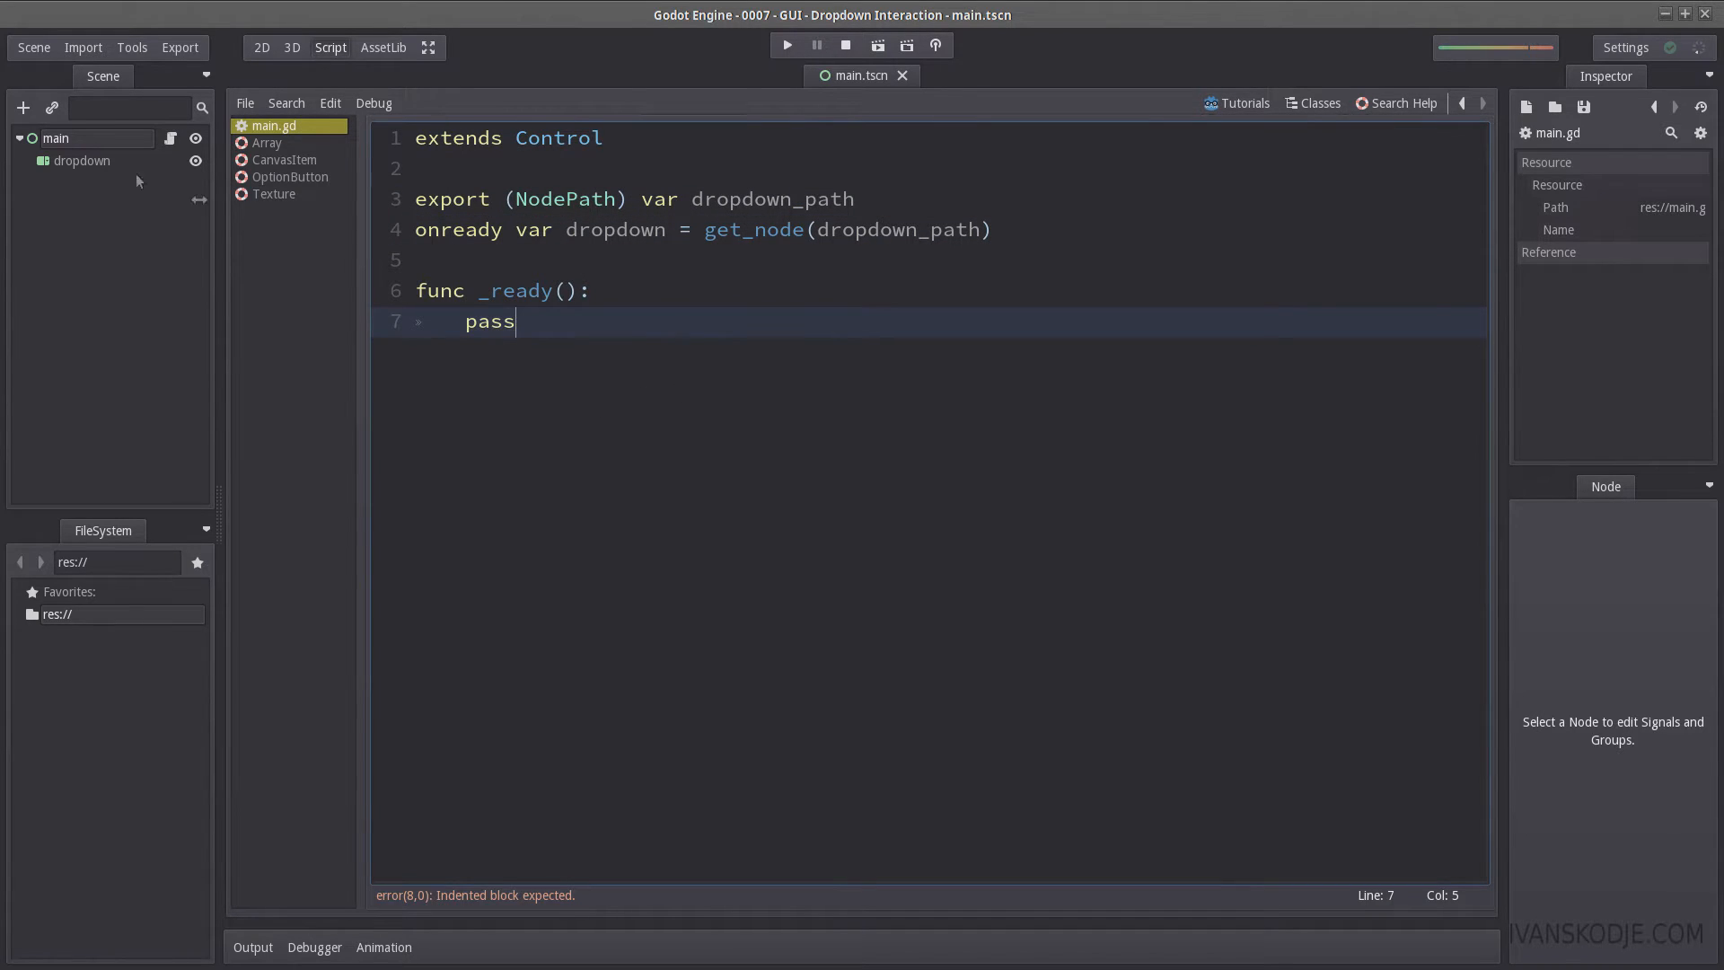
Step: Assign the dropdown node to main's Dropdown Path and reopen main.gd
left_click(260, 48)
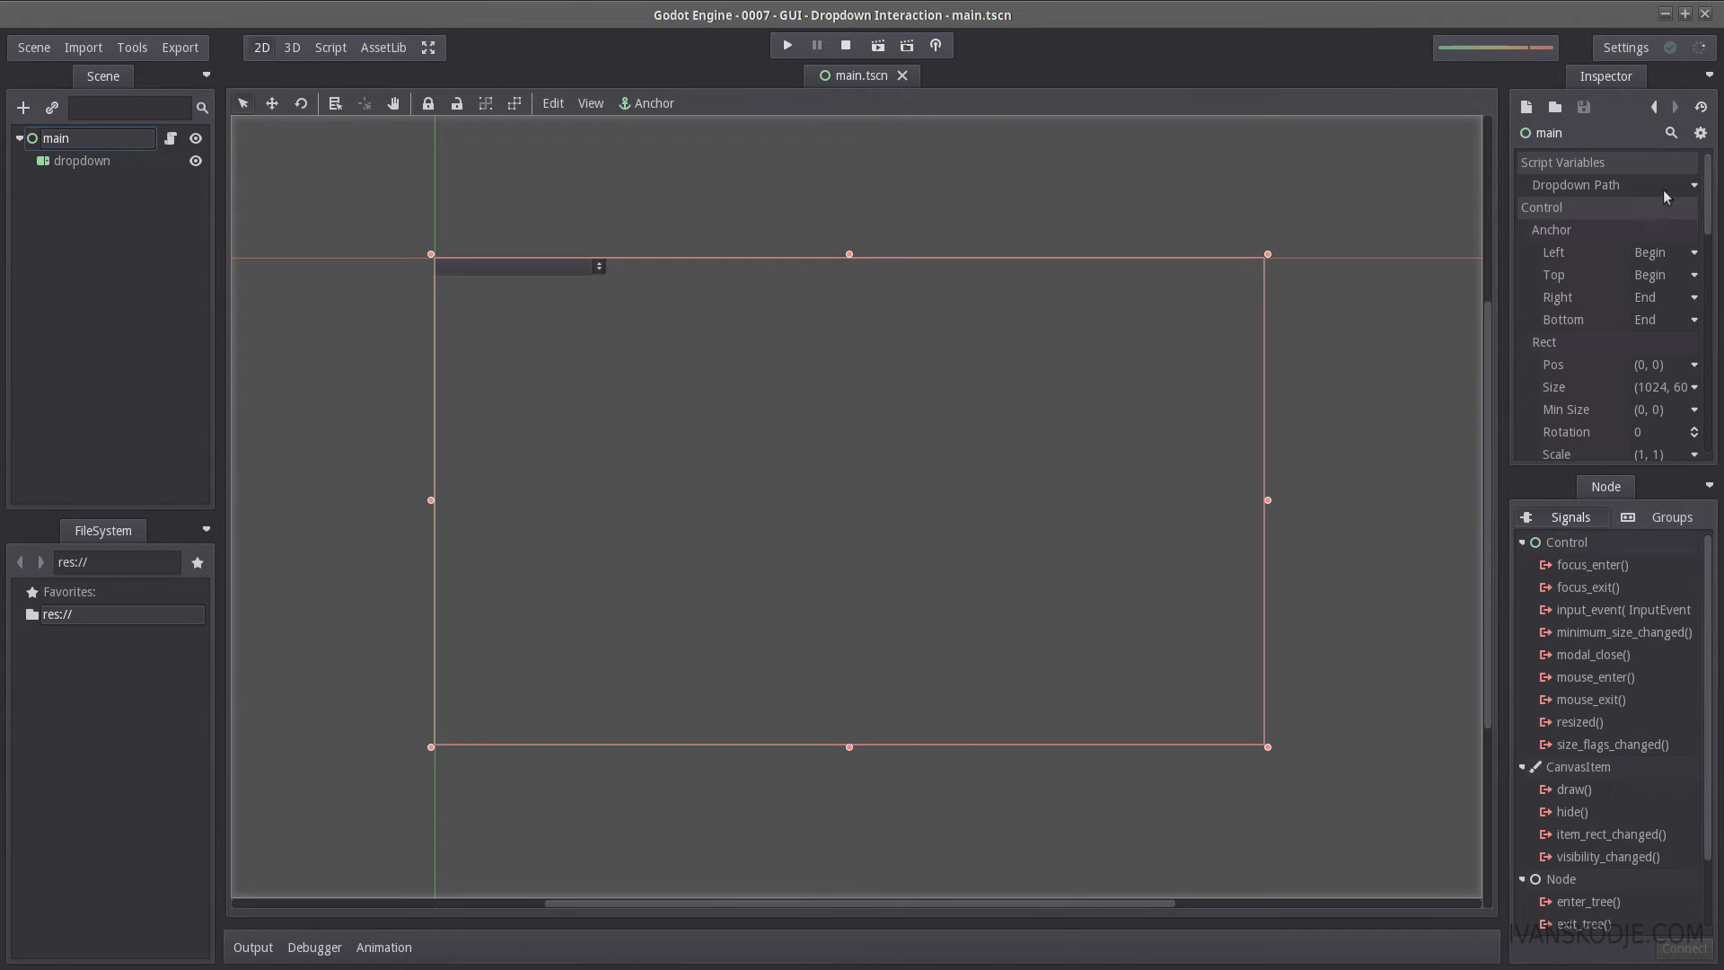
left_click(1670, 207)
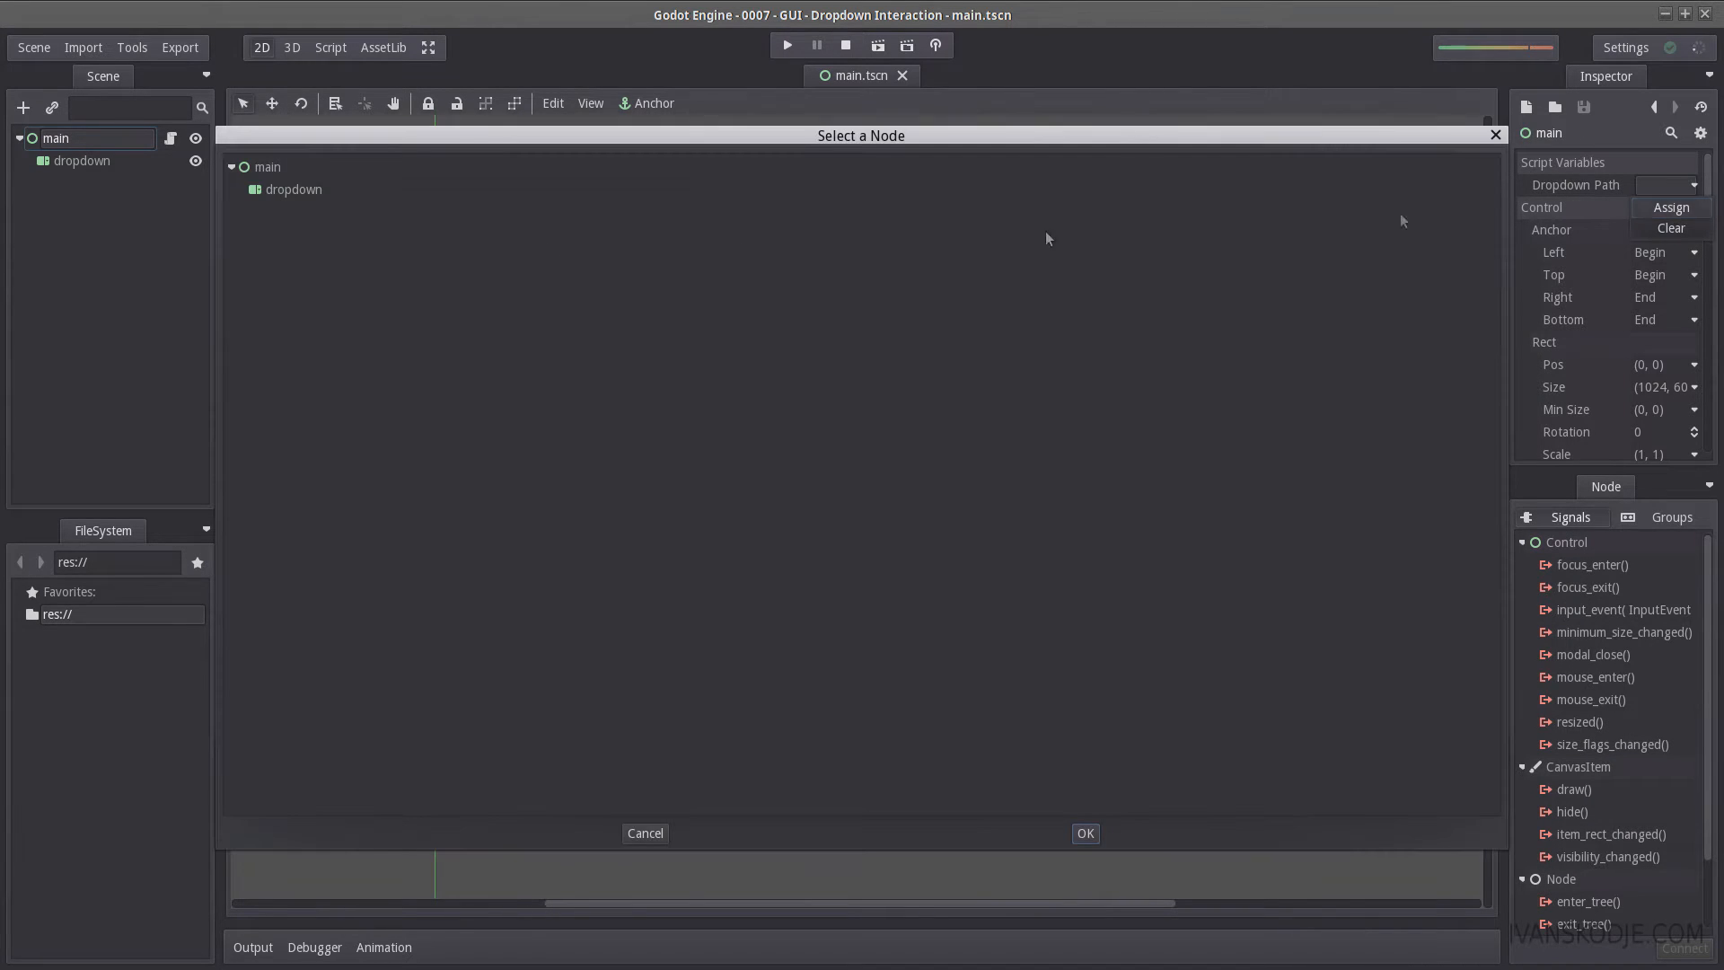
left_click(1084, 832)
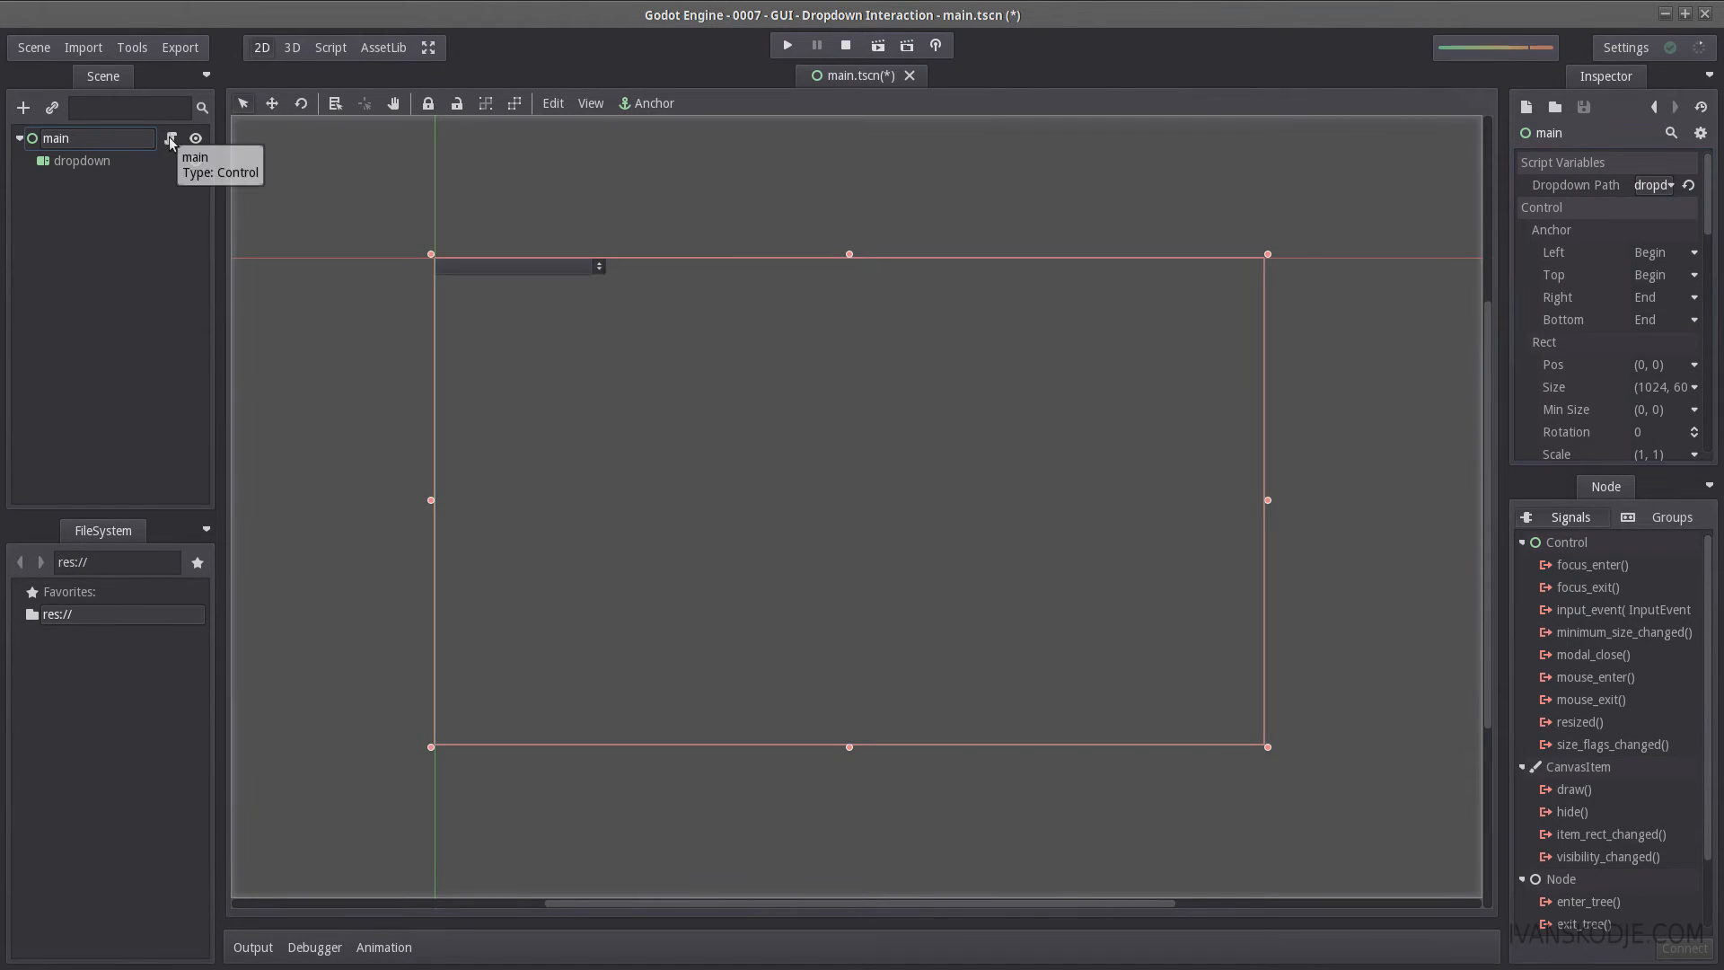
left_click(329, 47)
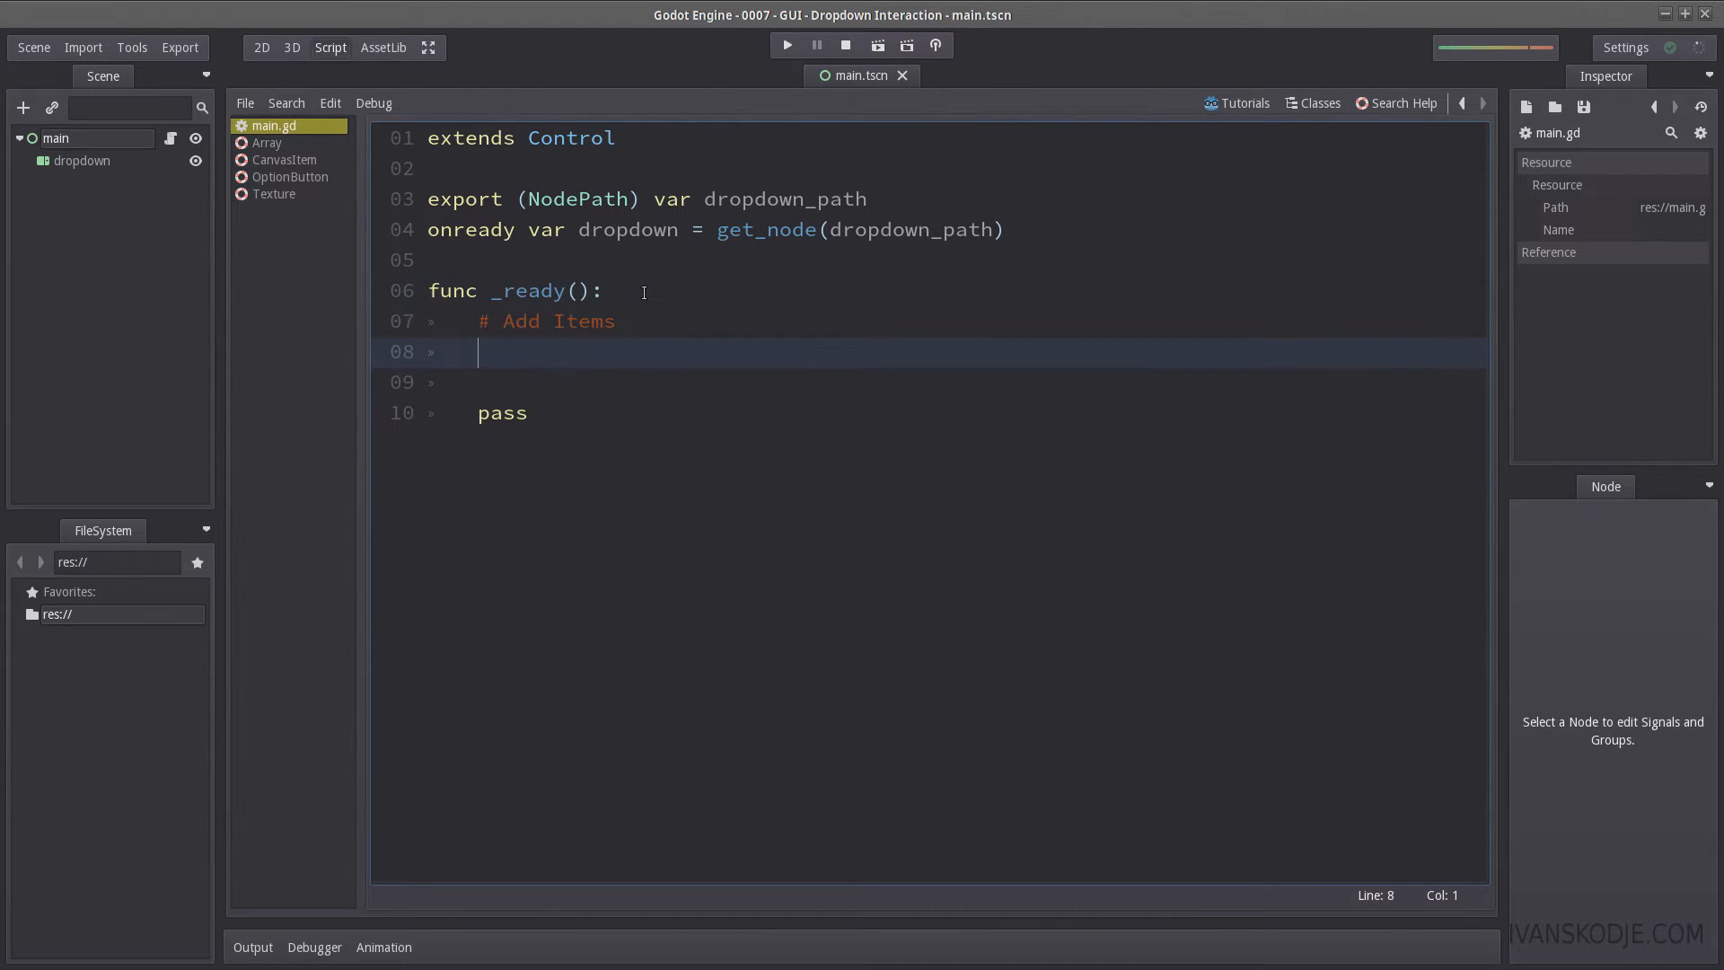
Step: Write add_items() adding 'Item 1' through 'Item 5', call it from _ready, and run
type("add_items()")
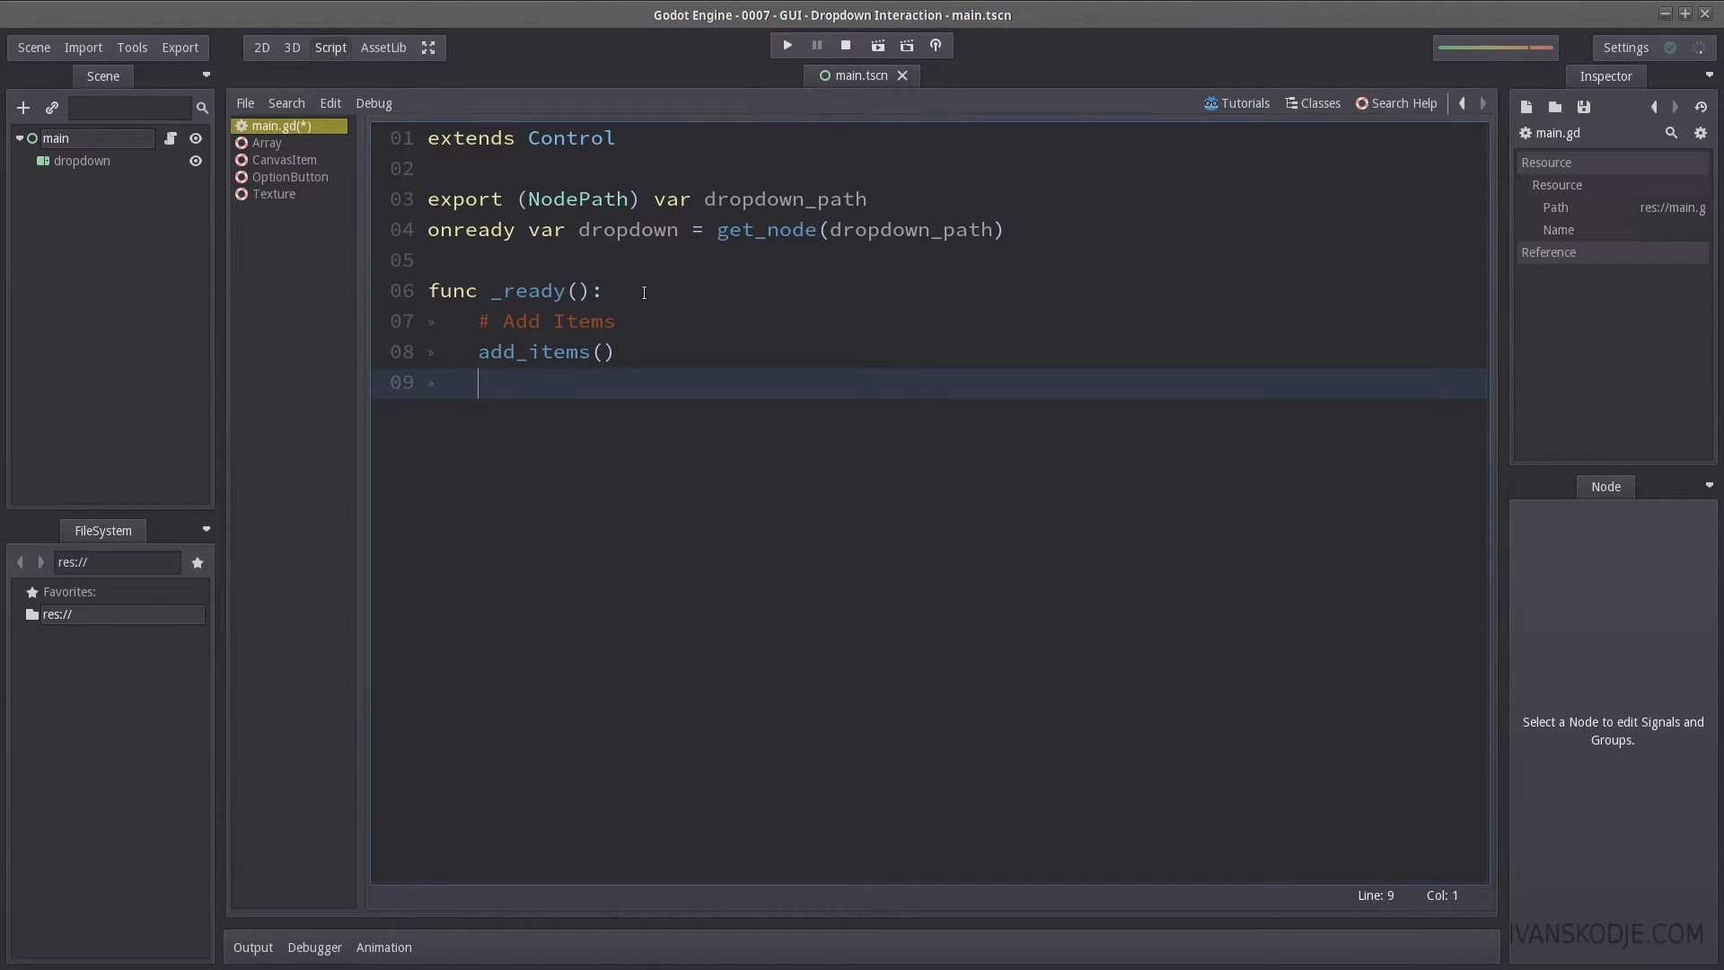
type("# ADd")
type("func add_")
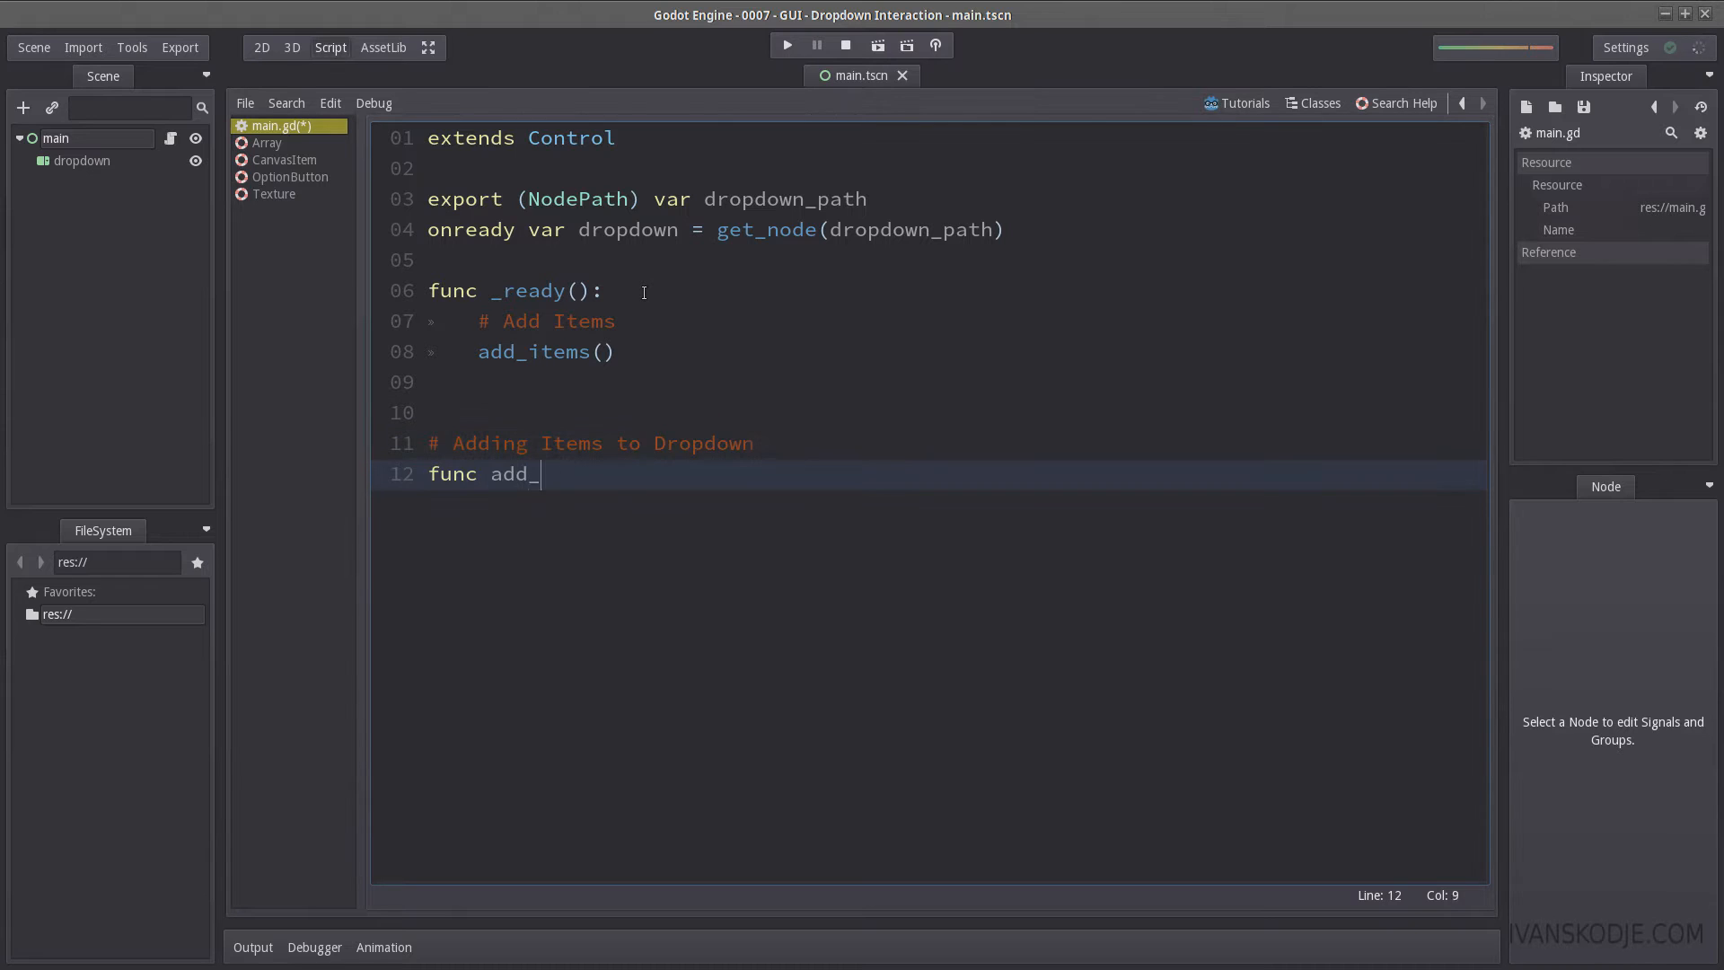
type("items():")
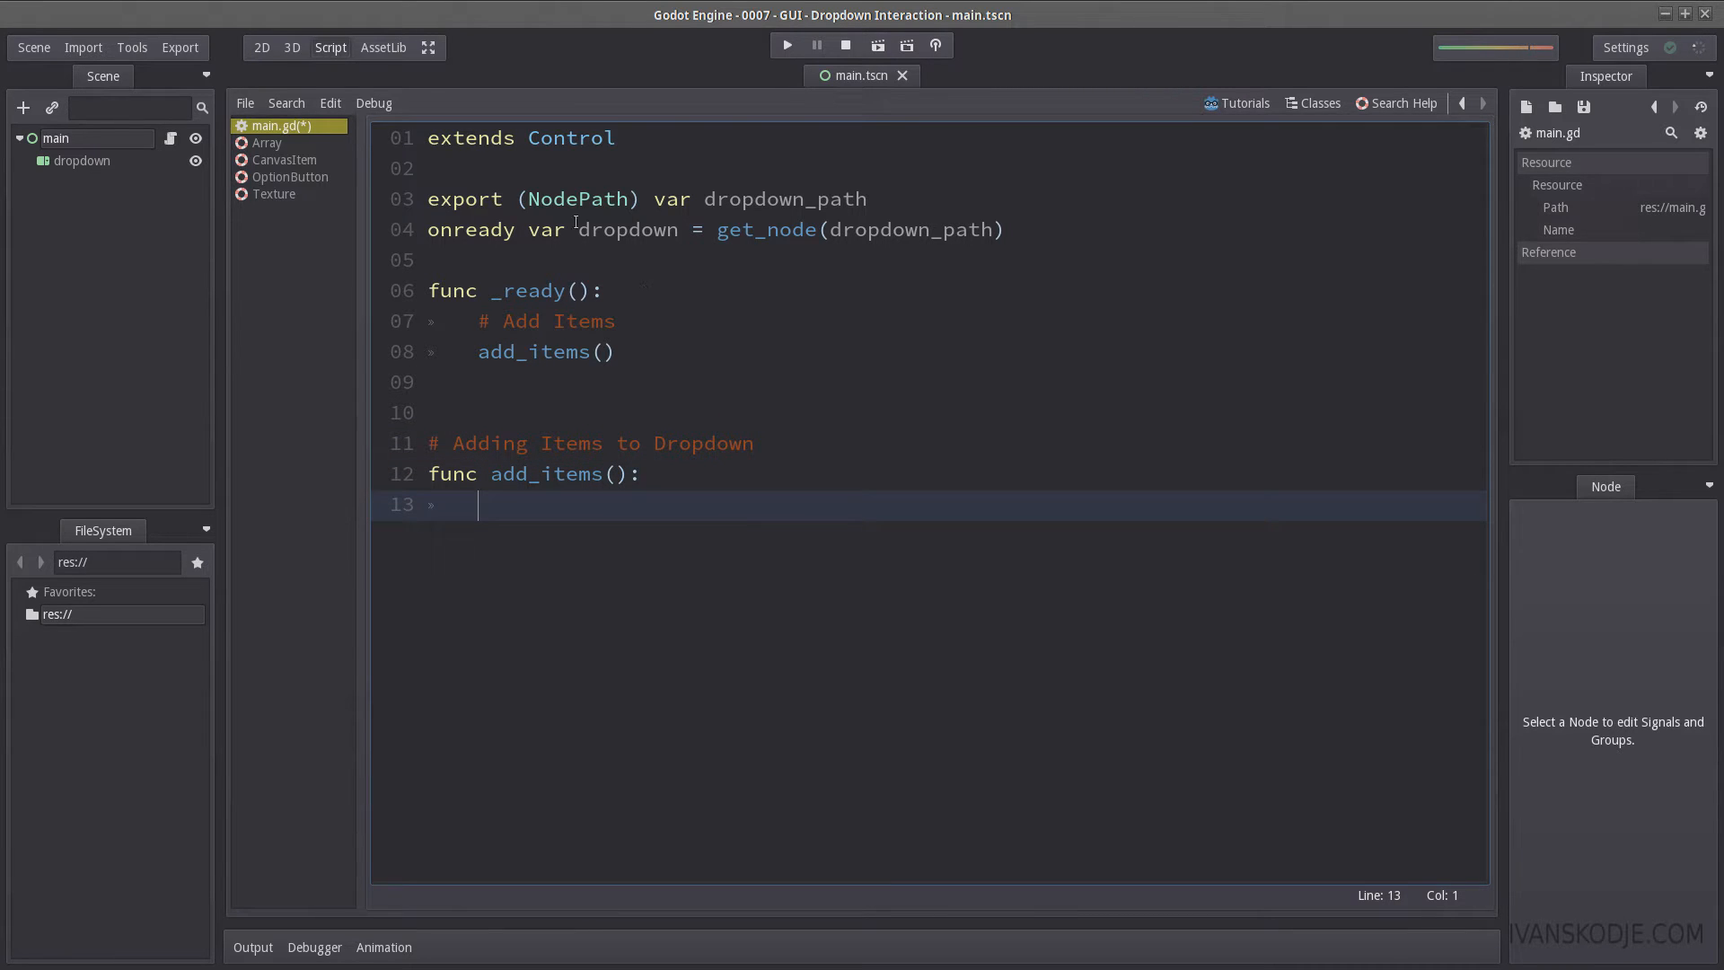
double_click(627, 230)
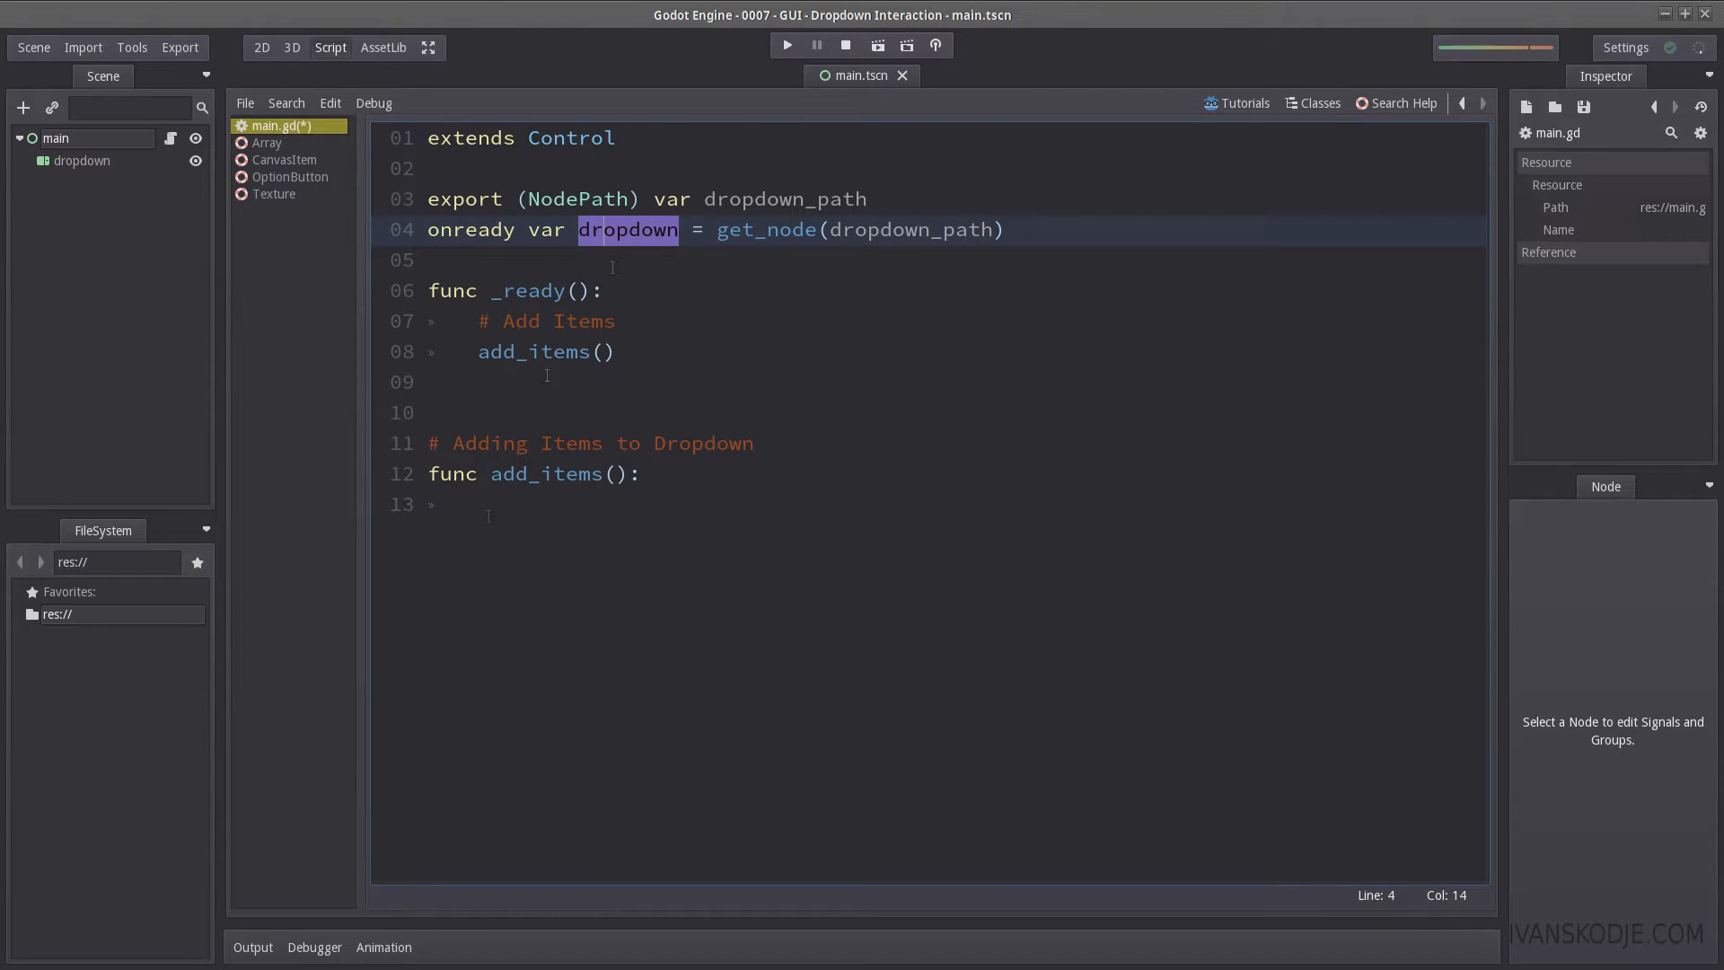
type("dropdown.add_")
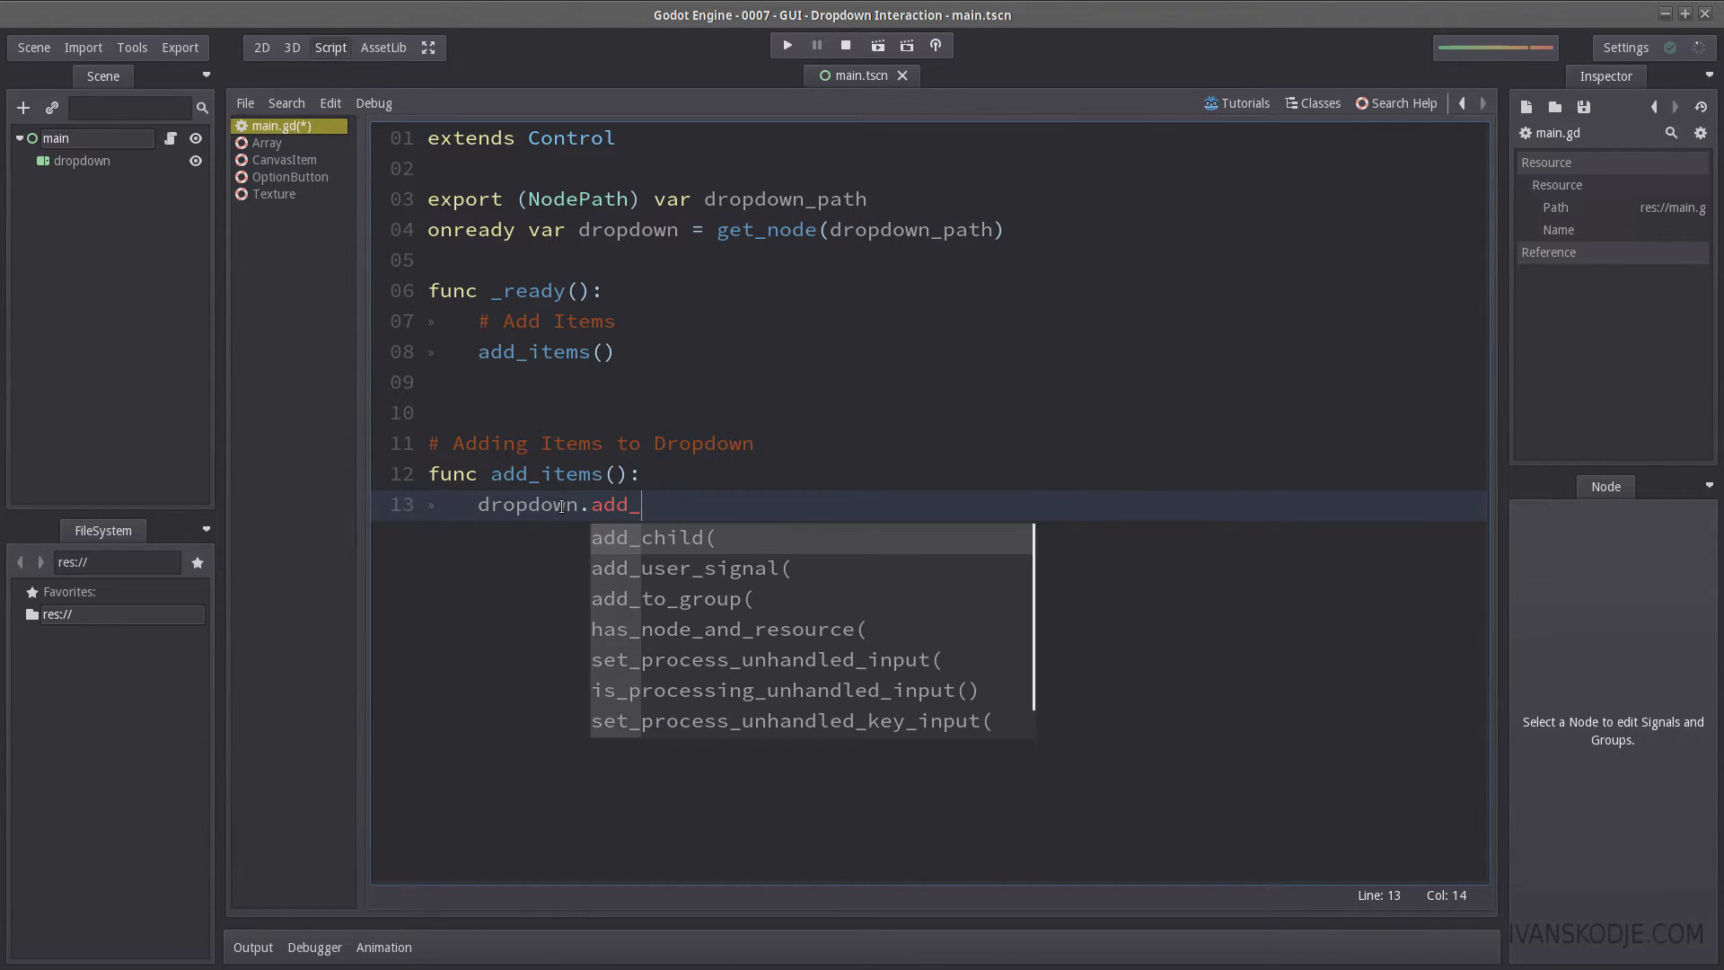
type("item(")
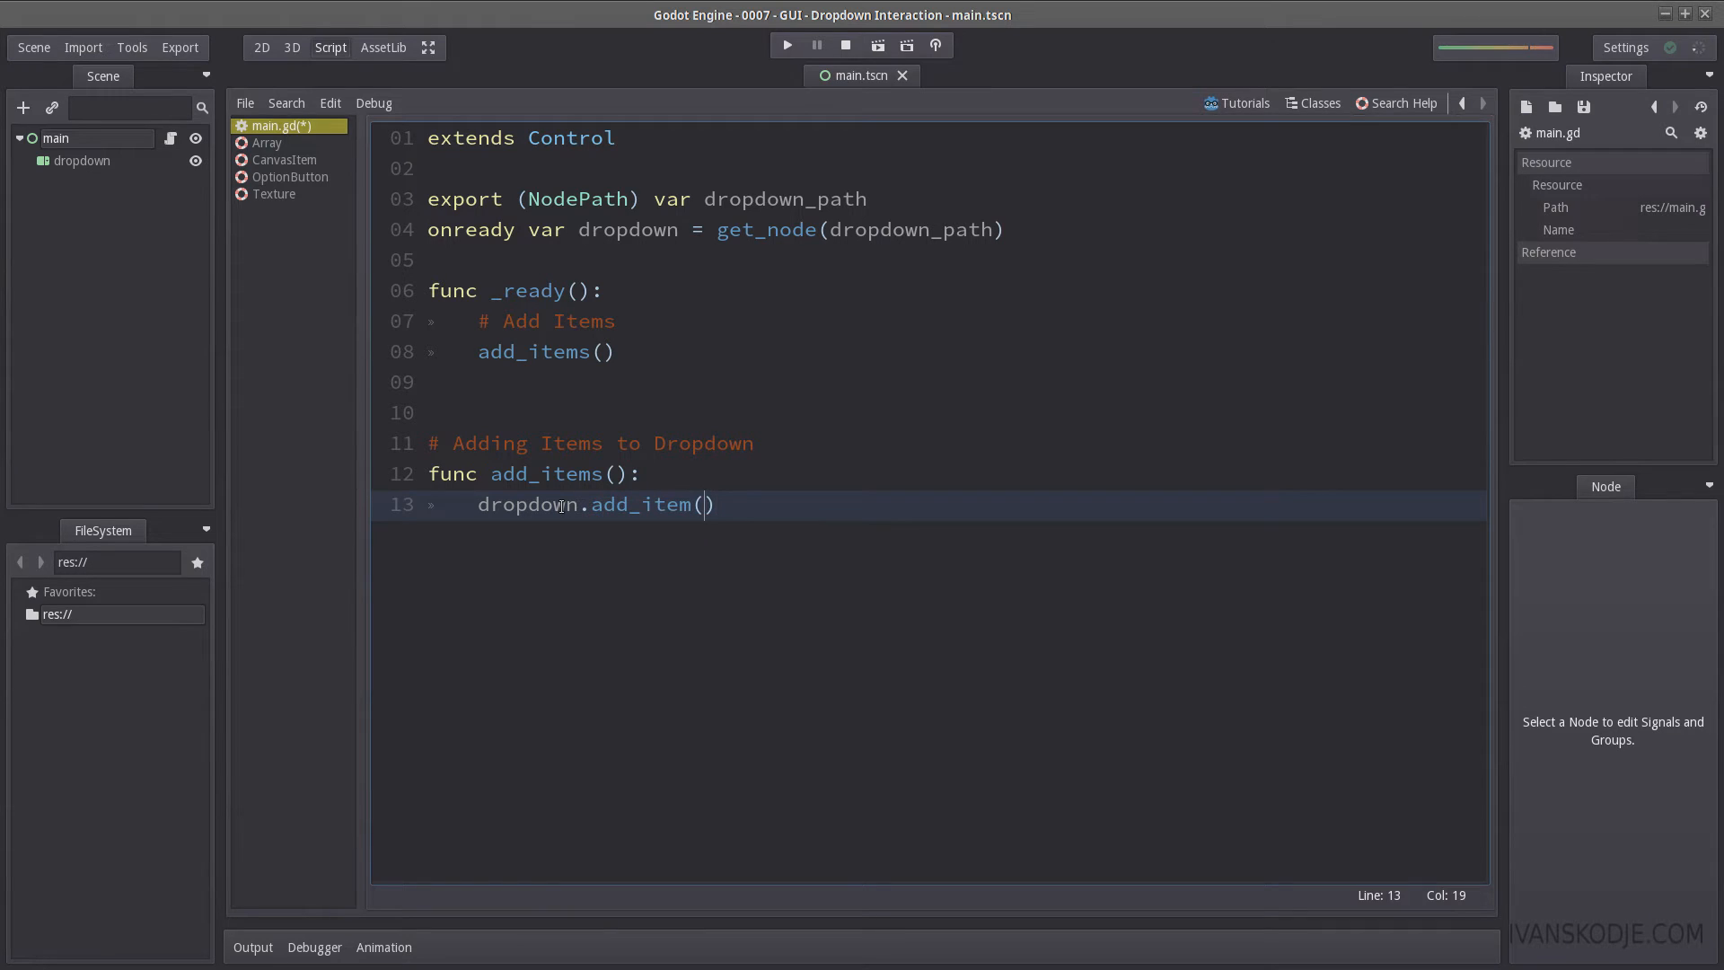
type("\"Item 1\"")
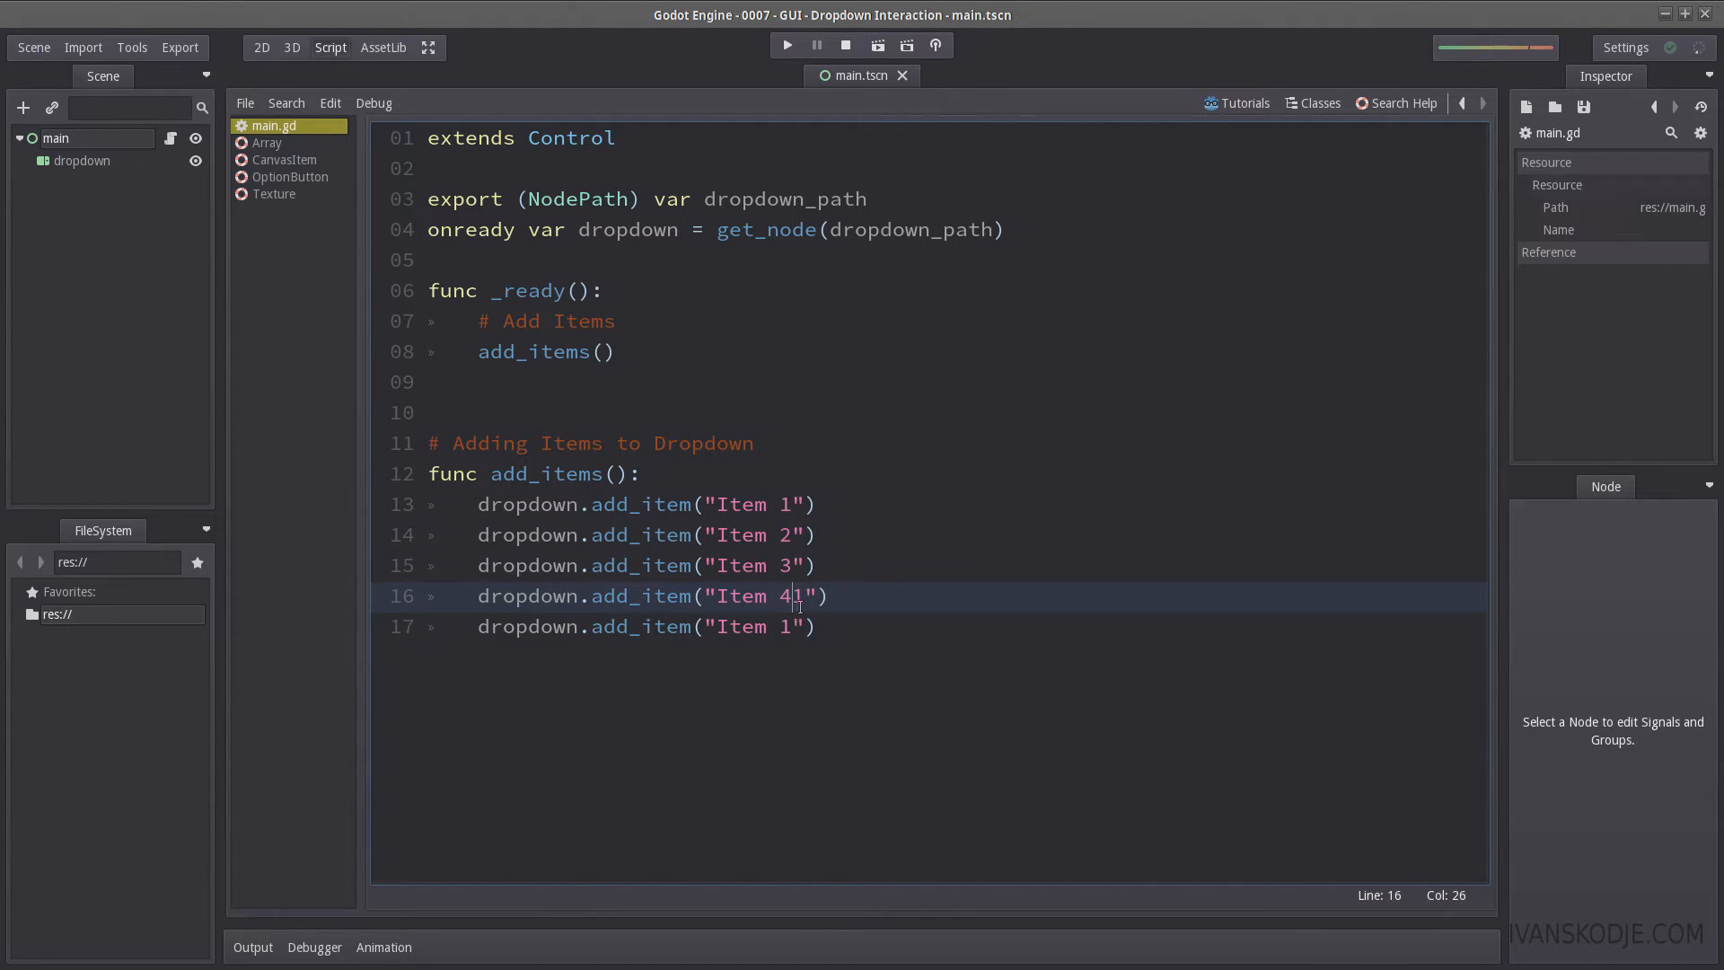
left_click(787, 45)
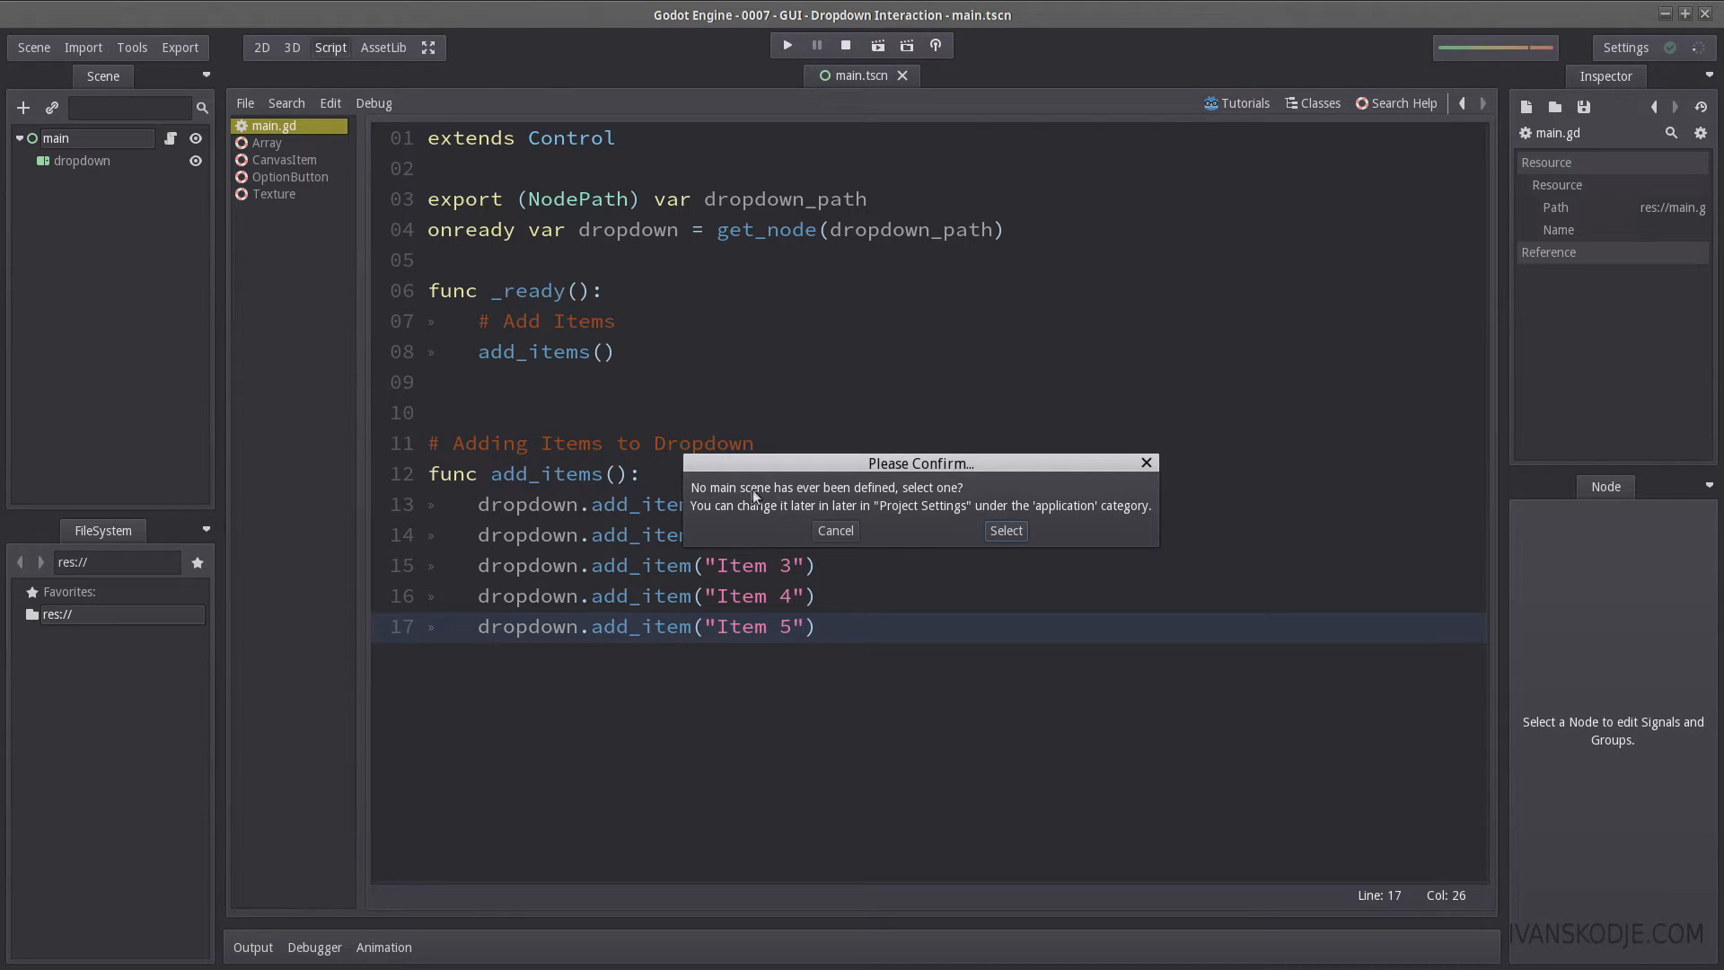
Step: Set main.tscn as the main scene, run the project, then close the game window
left_click(1004, 530)
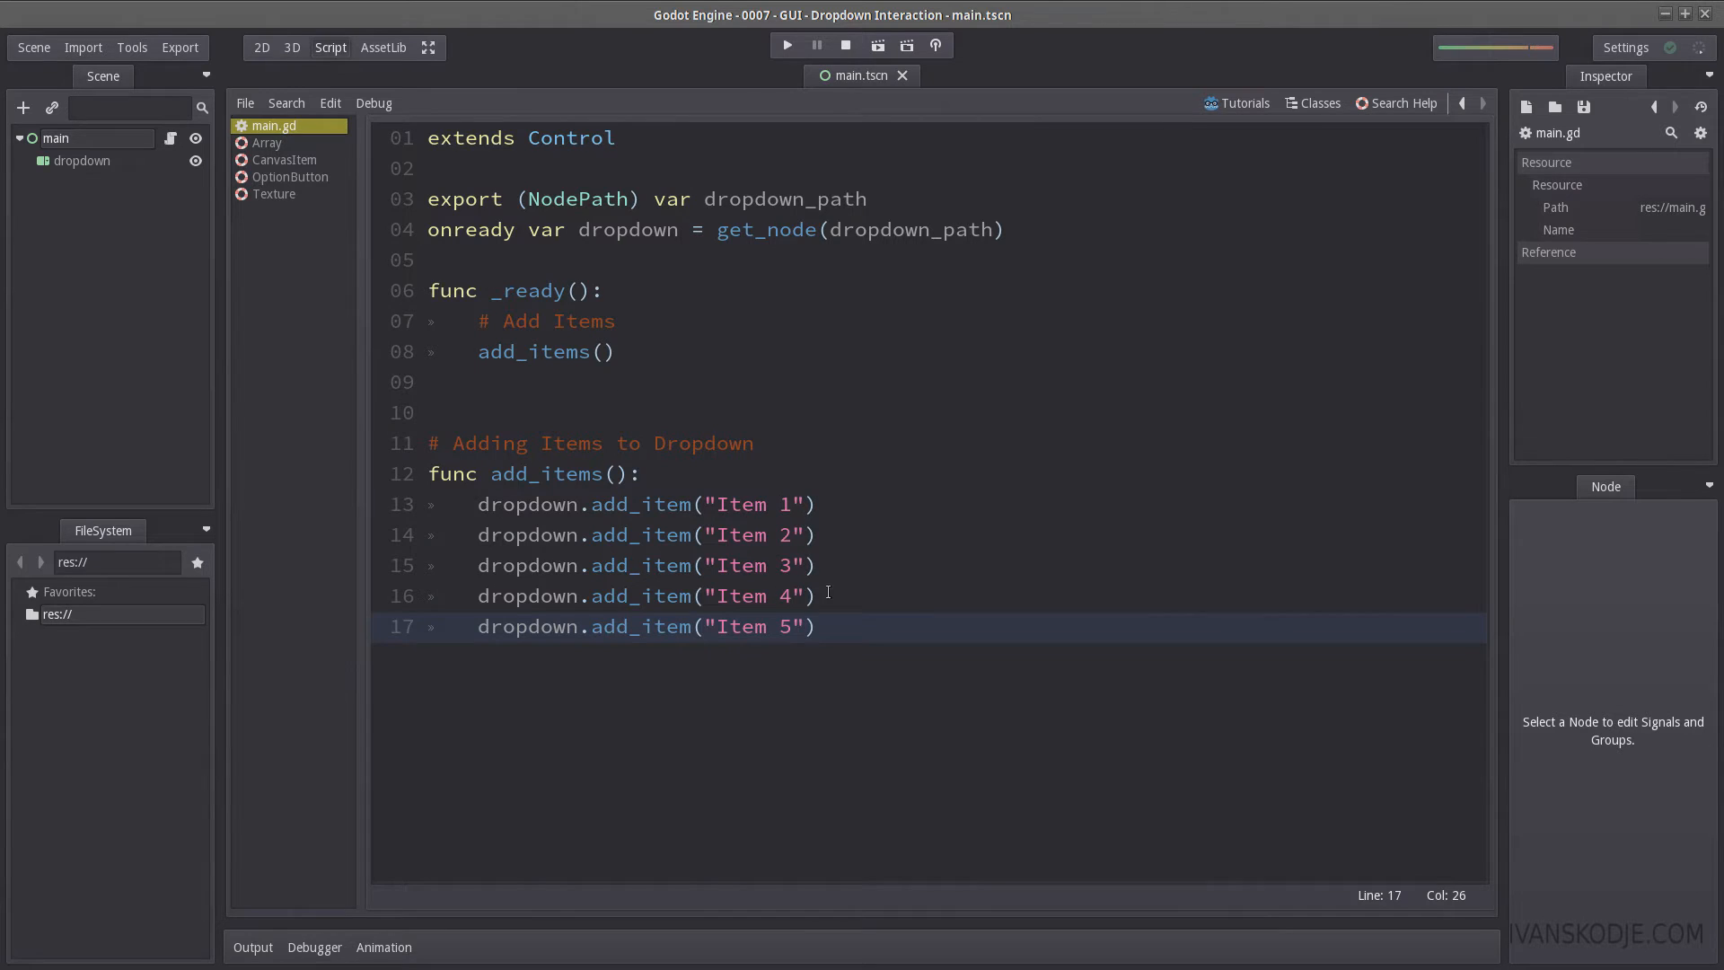
left_click(786, 45)
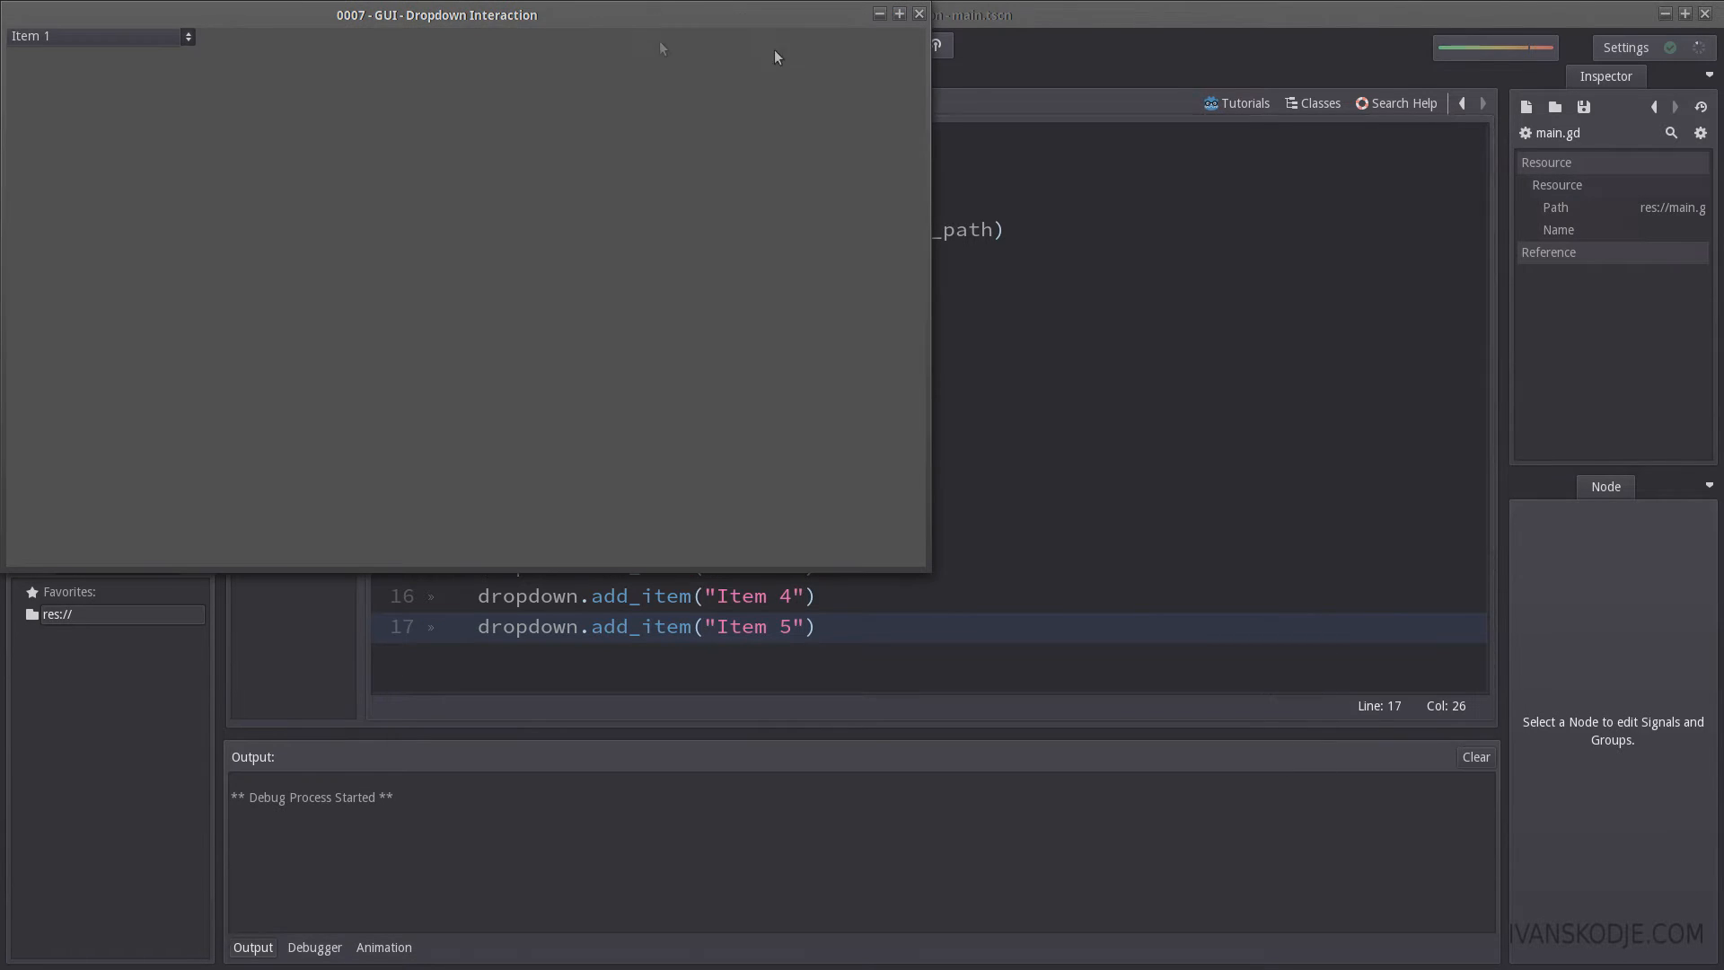
left_click(99, 35)
type("dropdown.add")
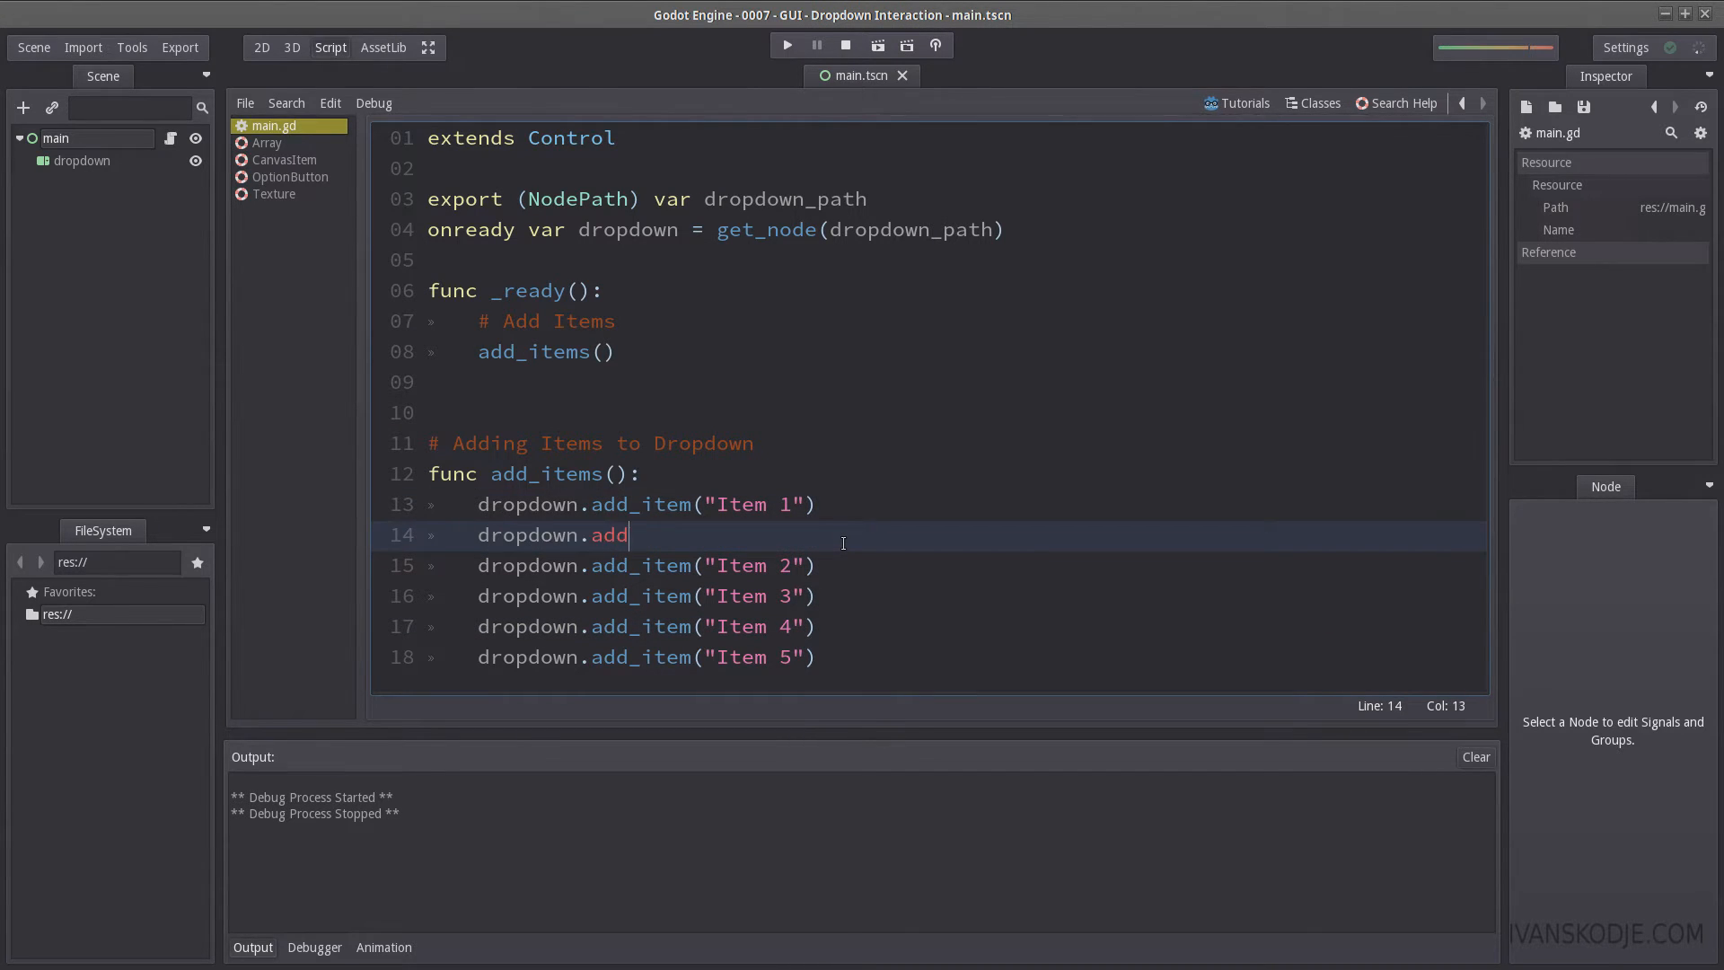
Step: Add dropdown.add_separator() after Item 1, rerun, and open the dropdown to check it
type("_separator()")
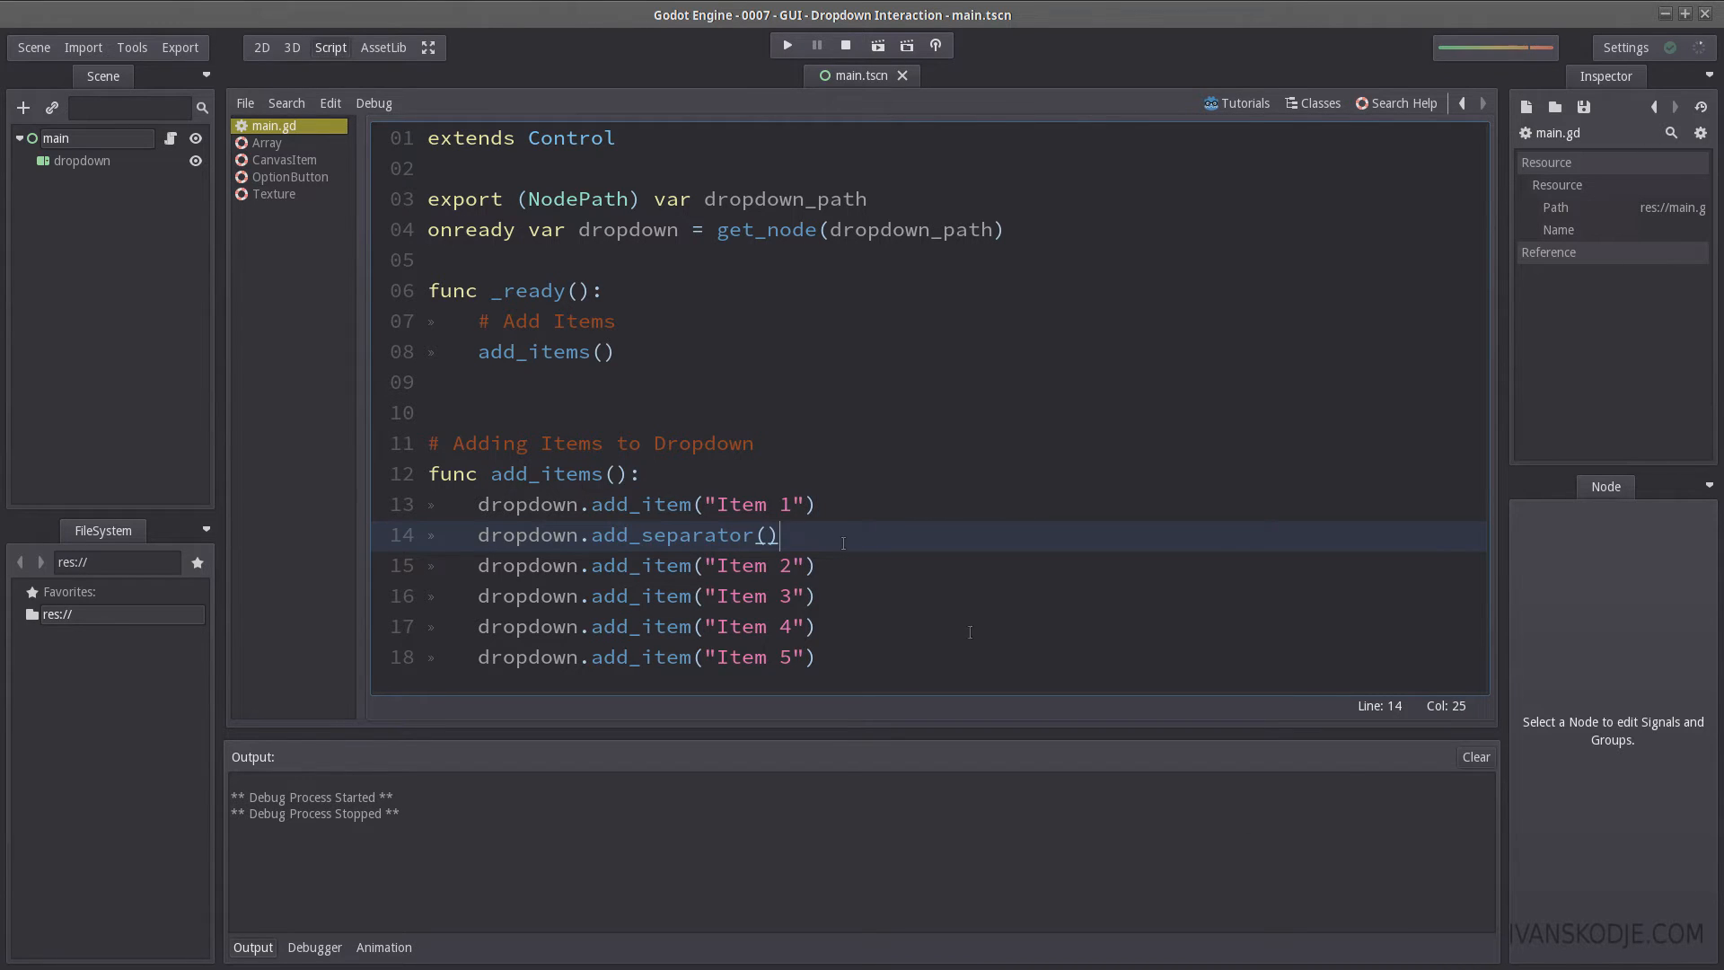
left_click(787, 45)
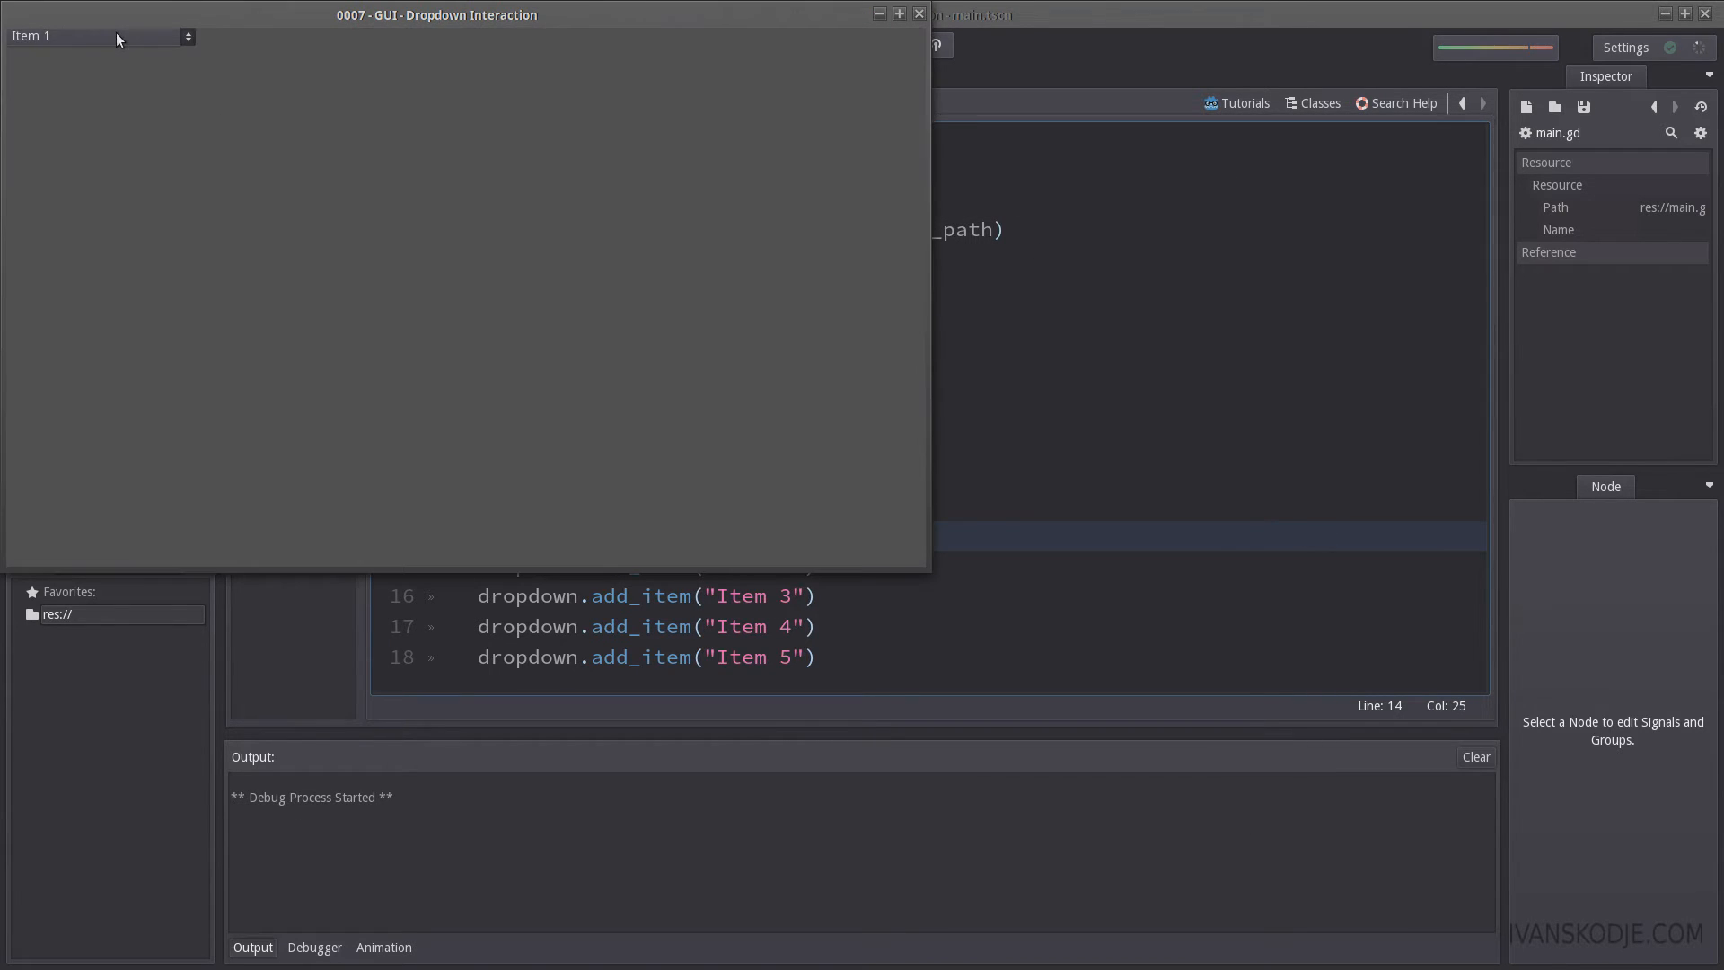
left_click(99, 36)
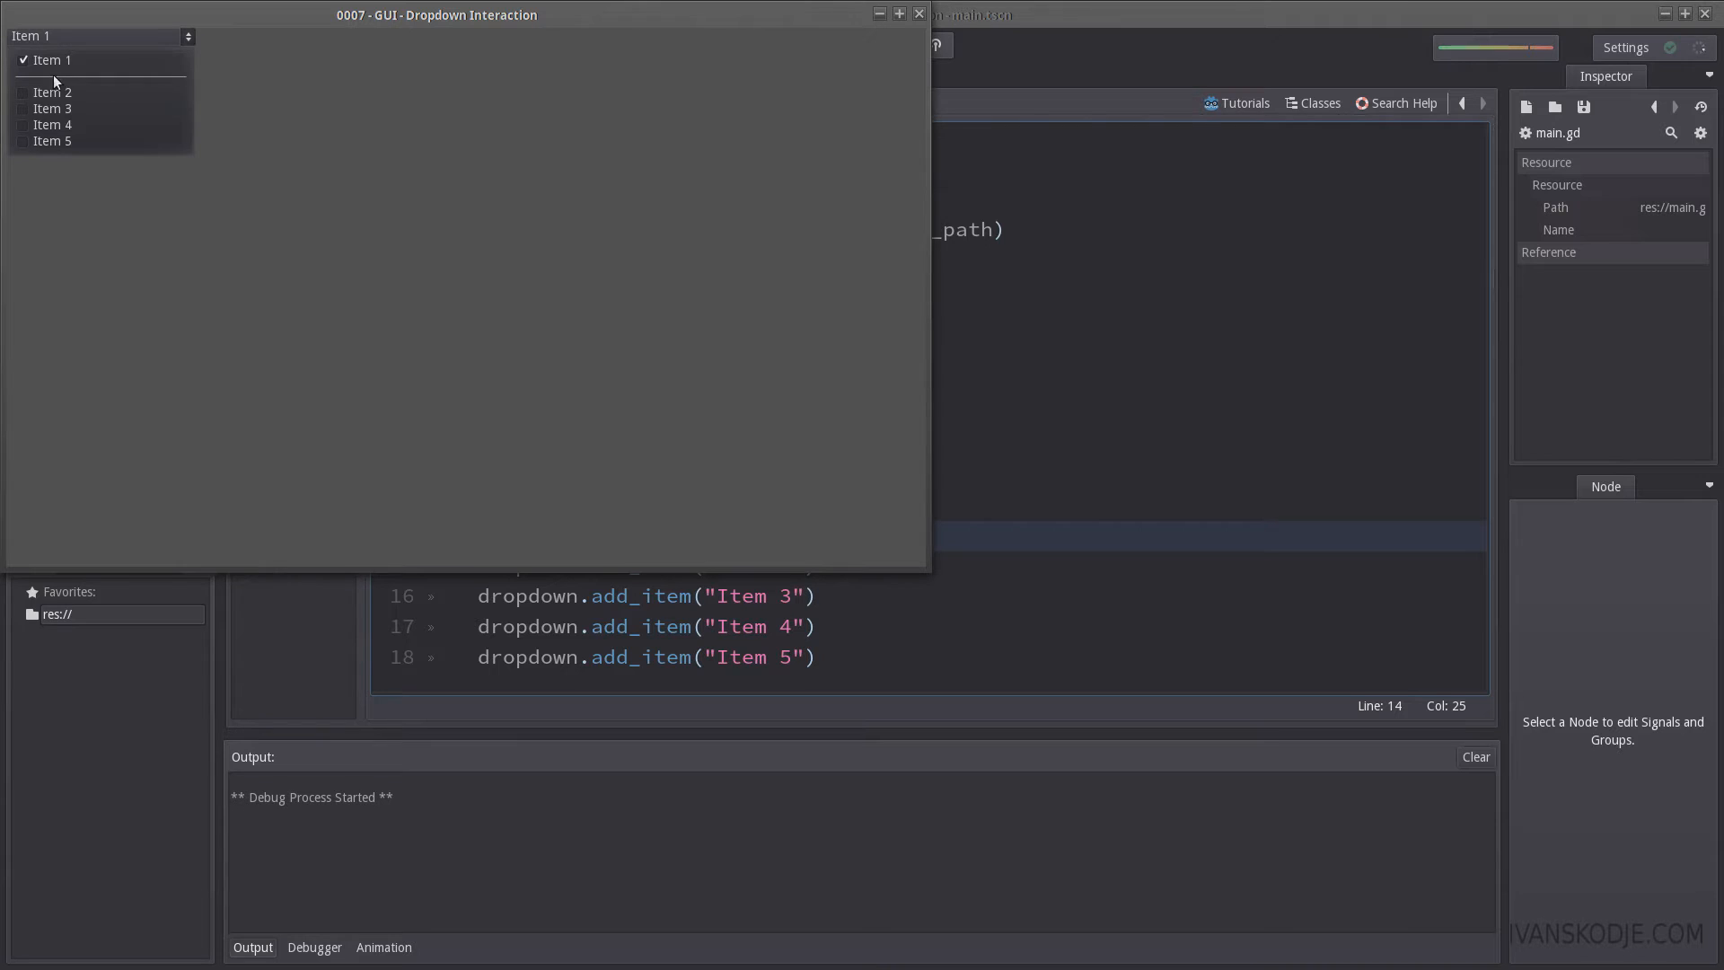
mouse_move(175, 86)
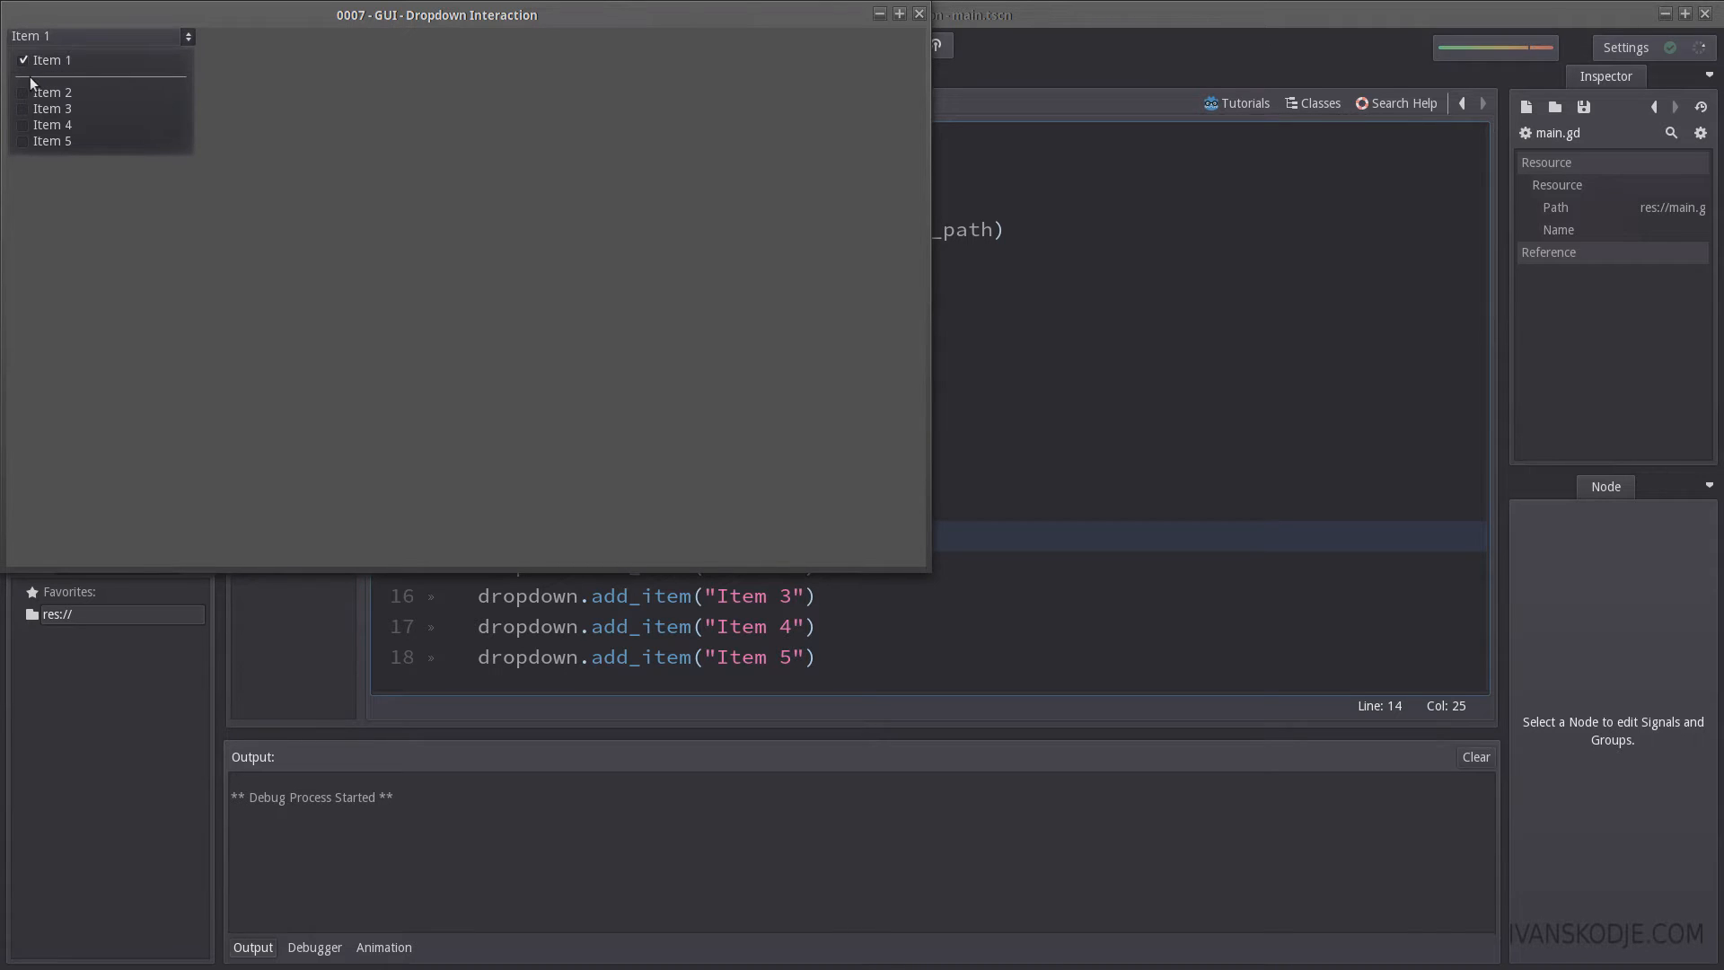
mouse_move(185, 83)
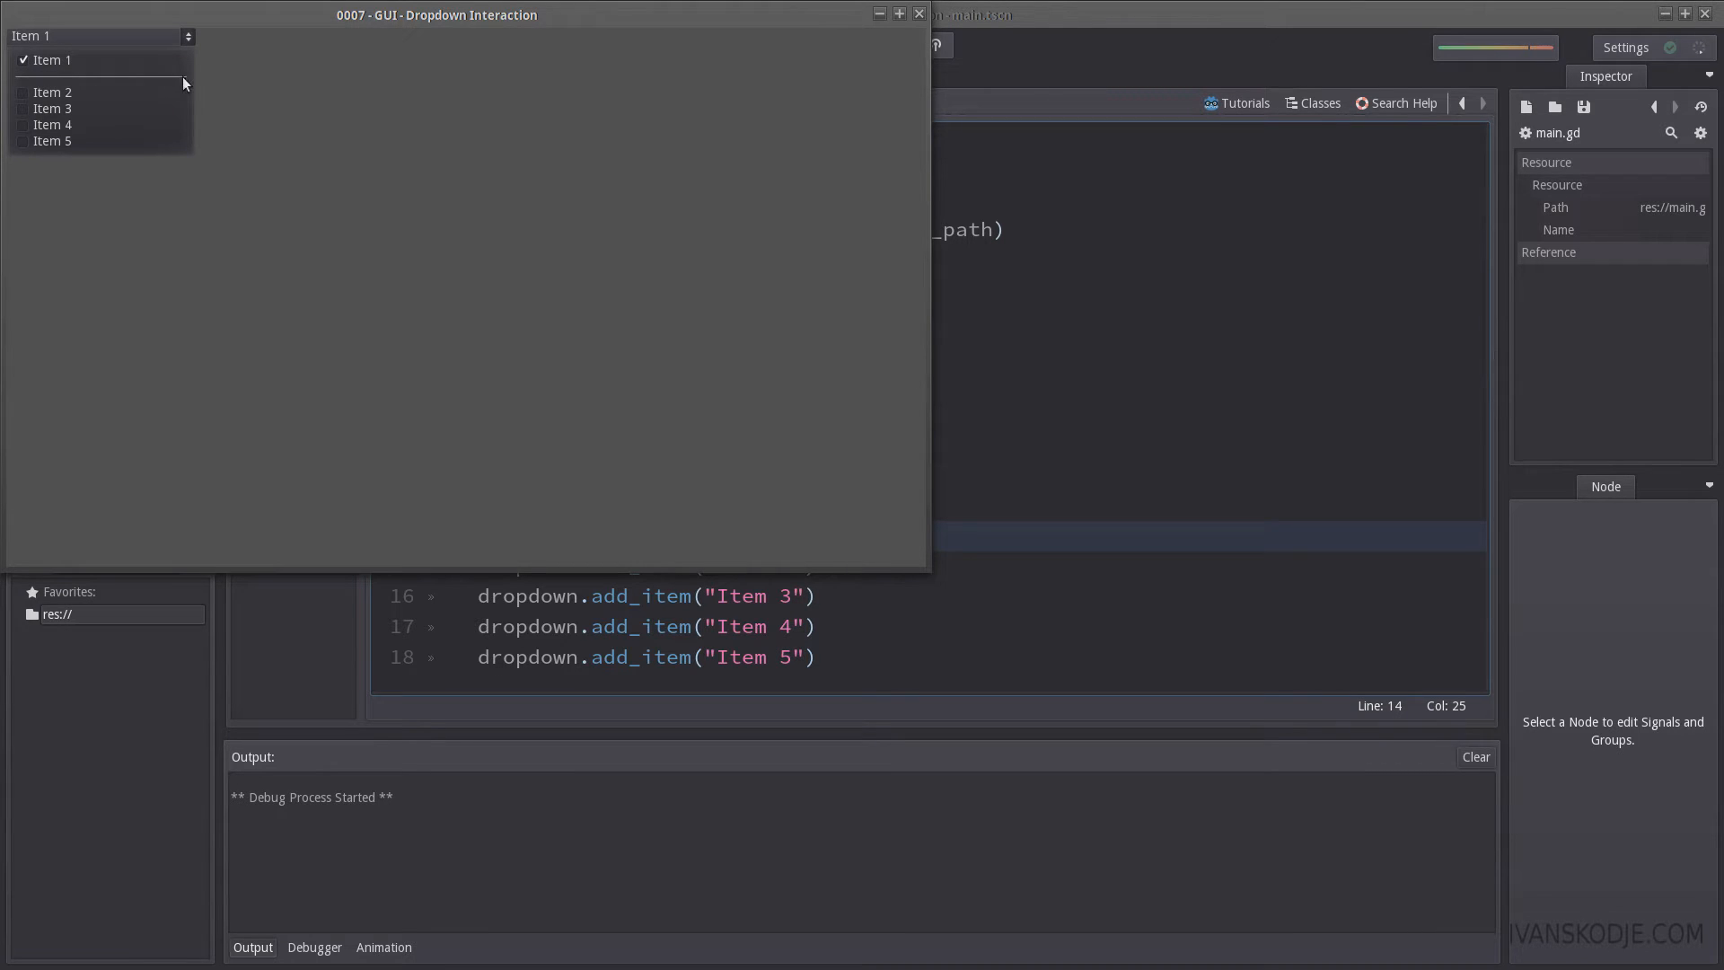
mouse_move(52, 93)
type("#")
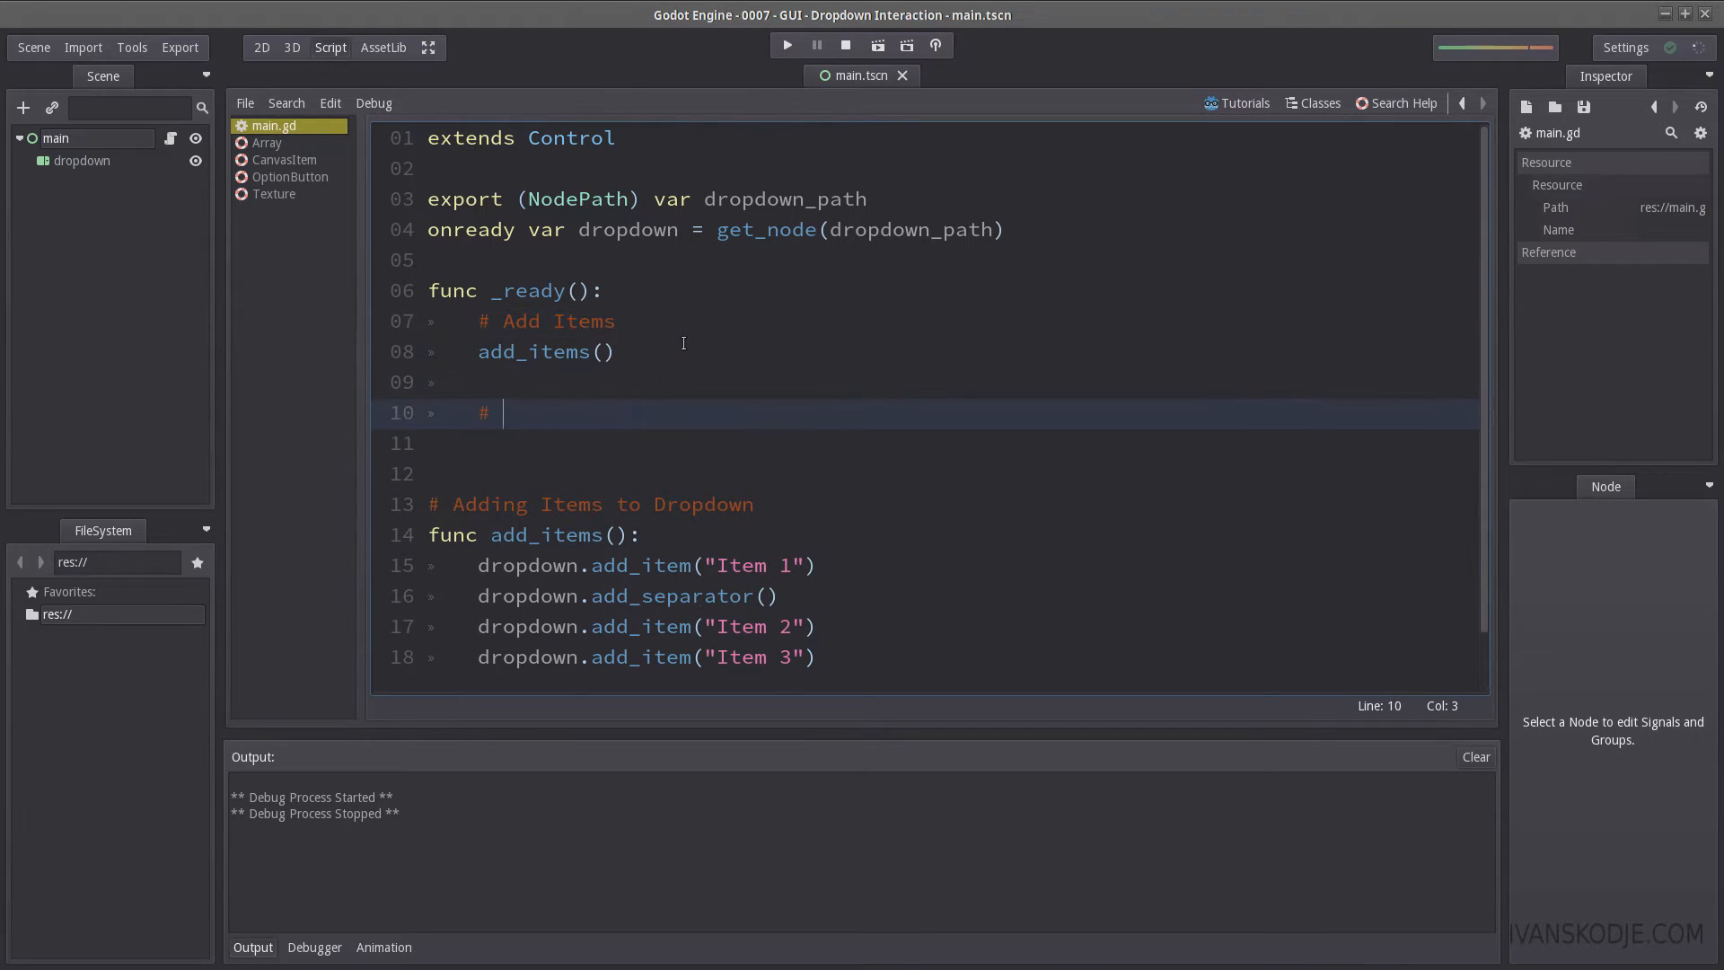
Step: Call remove_item(1) under a '# Remove item' comment in _ready, and add the Item 5 line
type("Remove item")
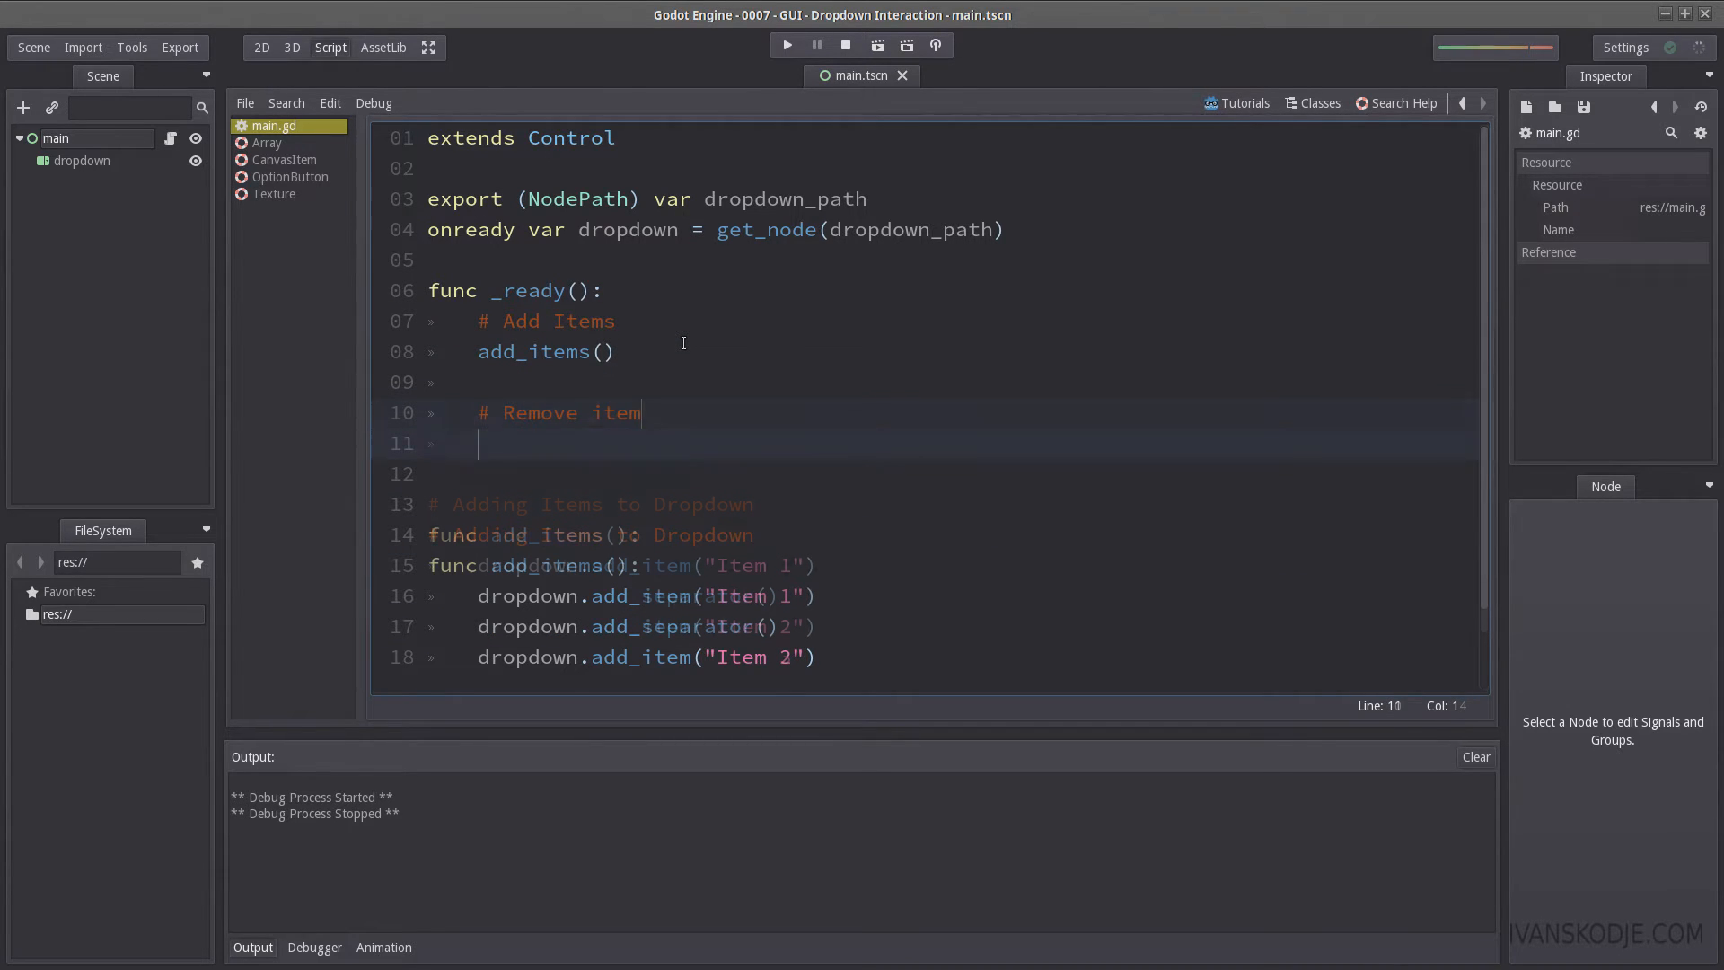
type("remove_item(1")
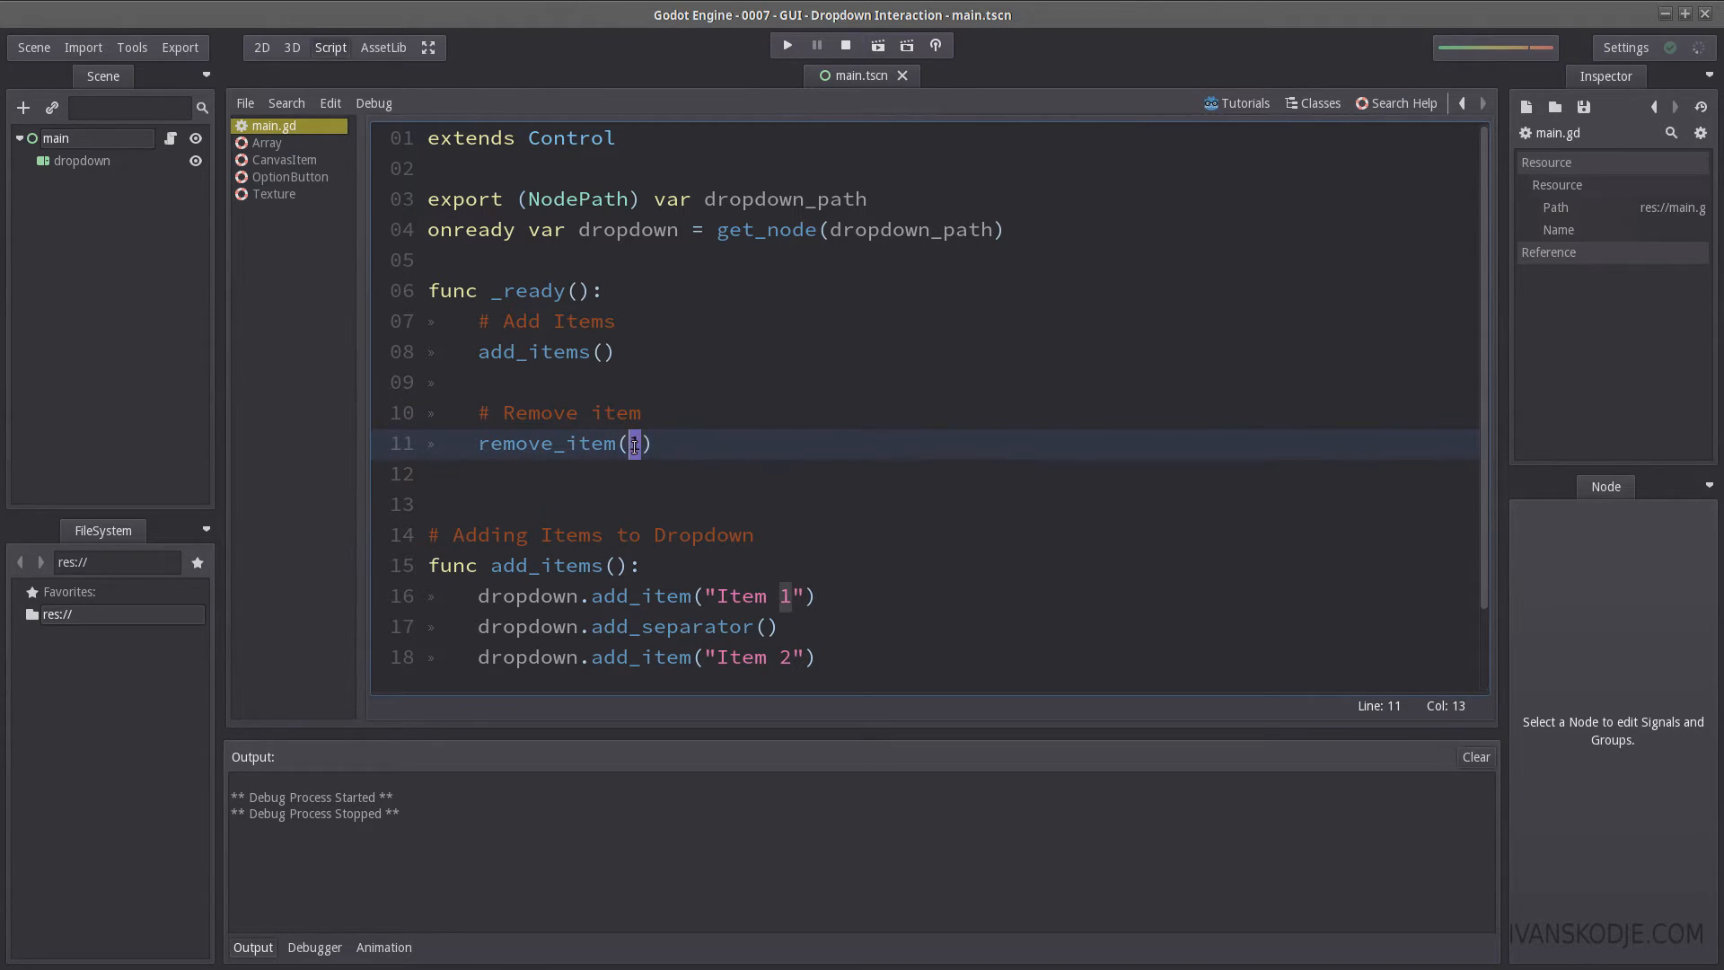
type("dropdown.add_item(\"Item 5\")")
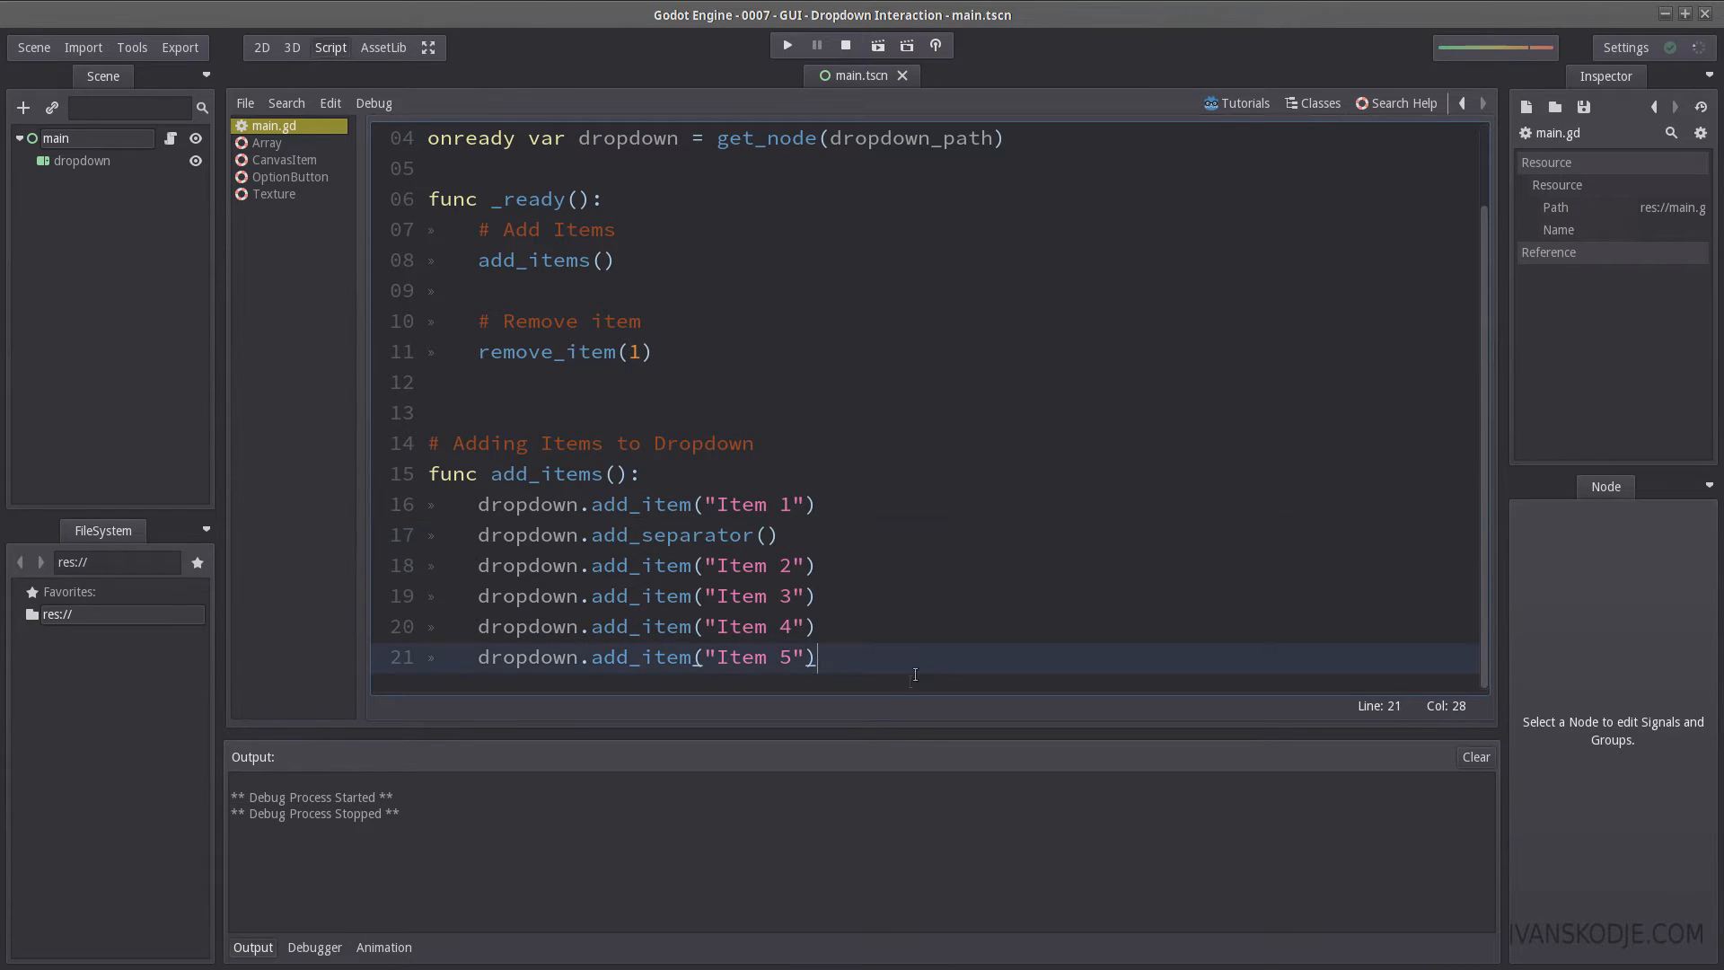
Step: Write func remove_item(id) that calls dropdown.remove_item(id)
type("# Remove one item")
type("func rem")
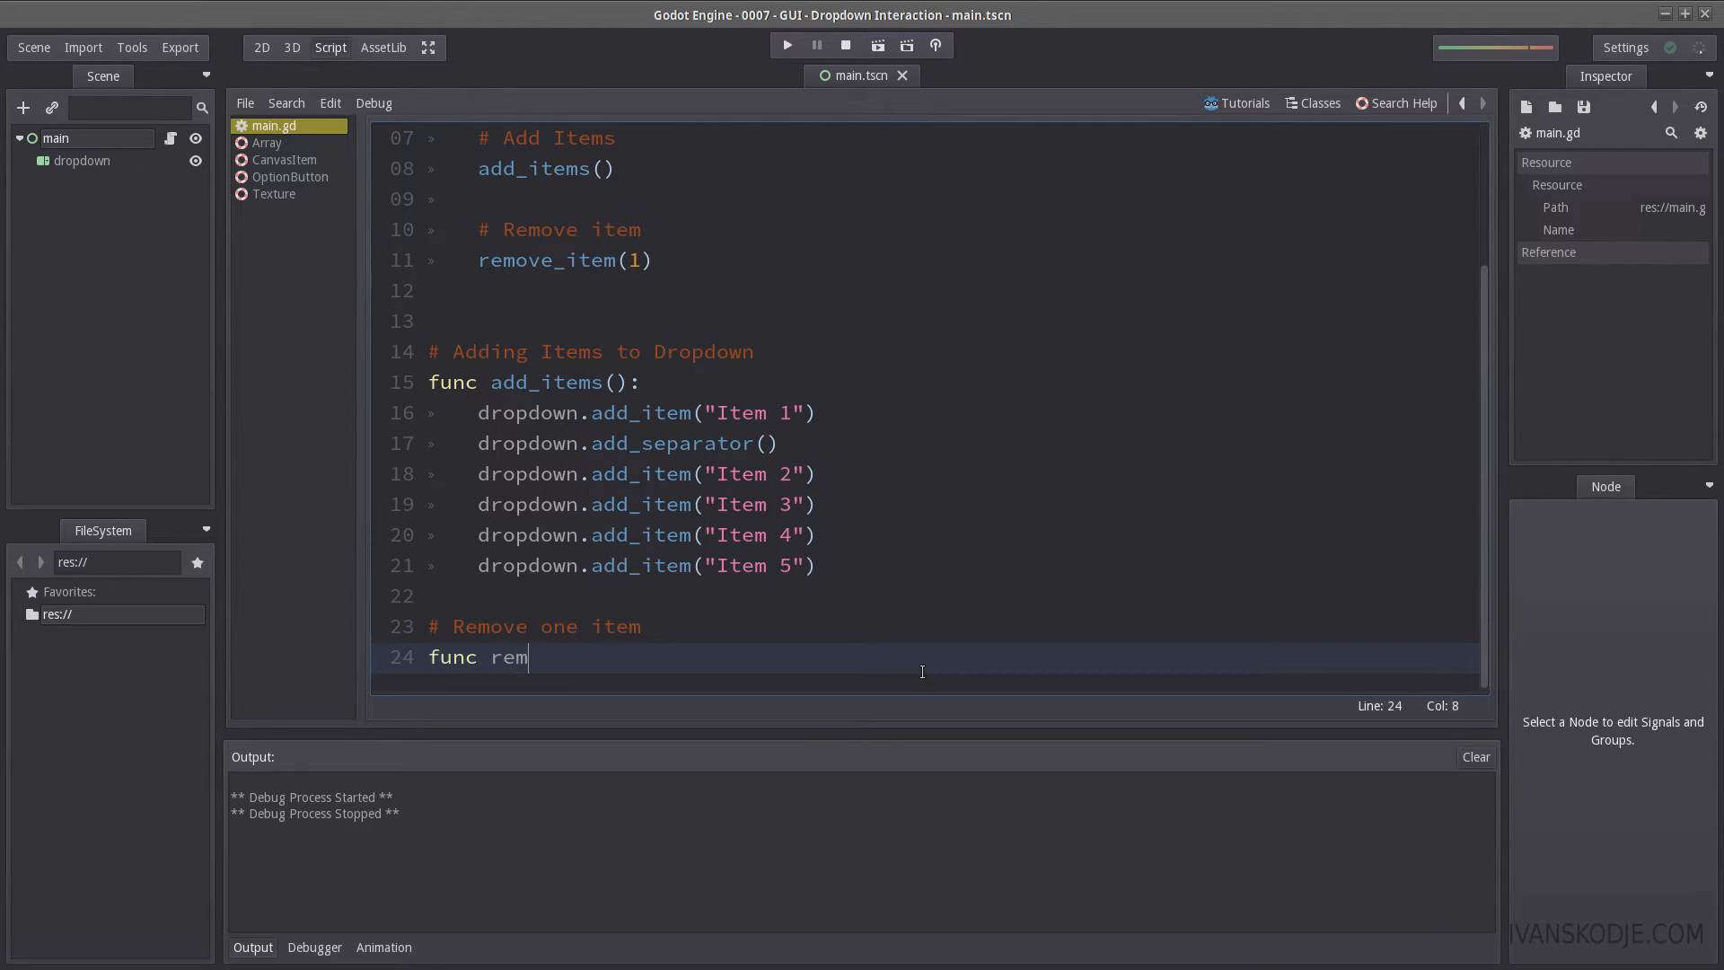
type("ove_item(id):")
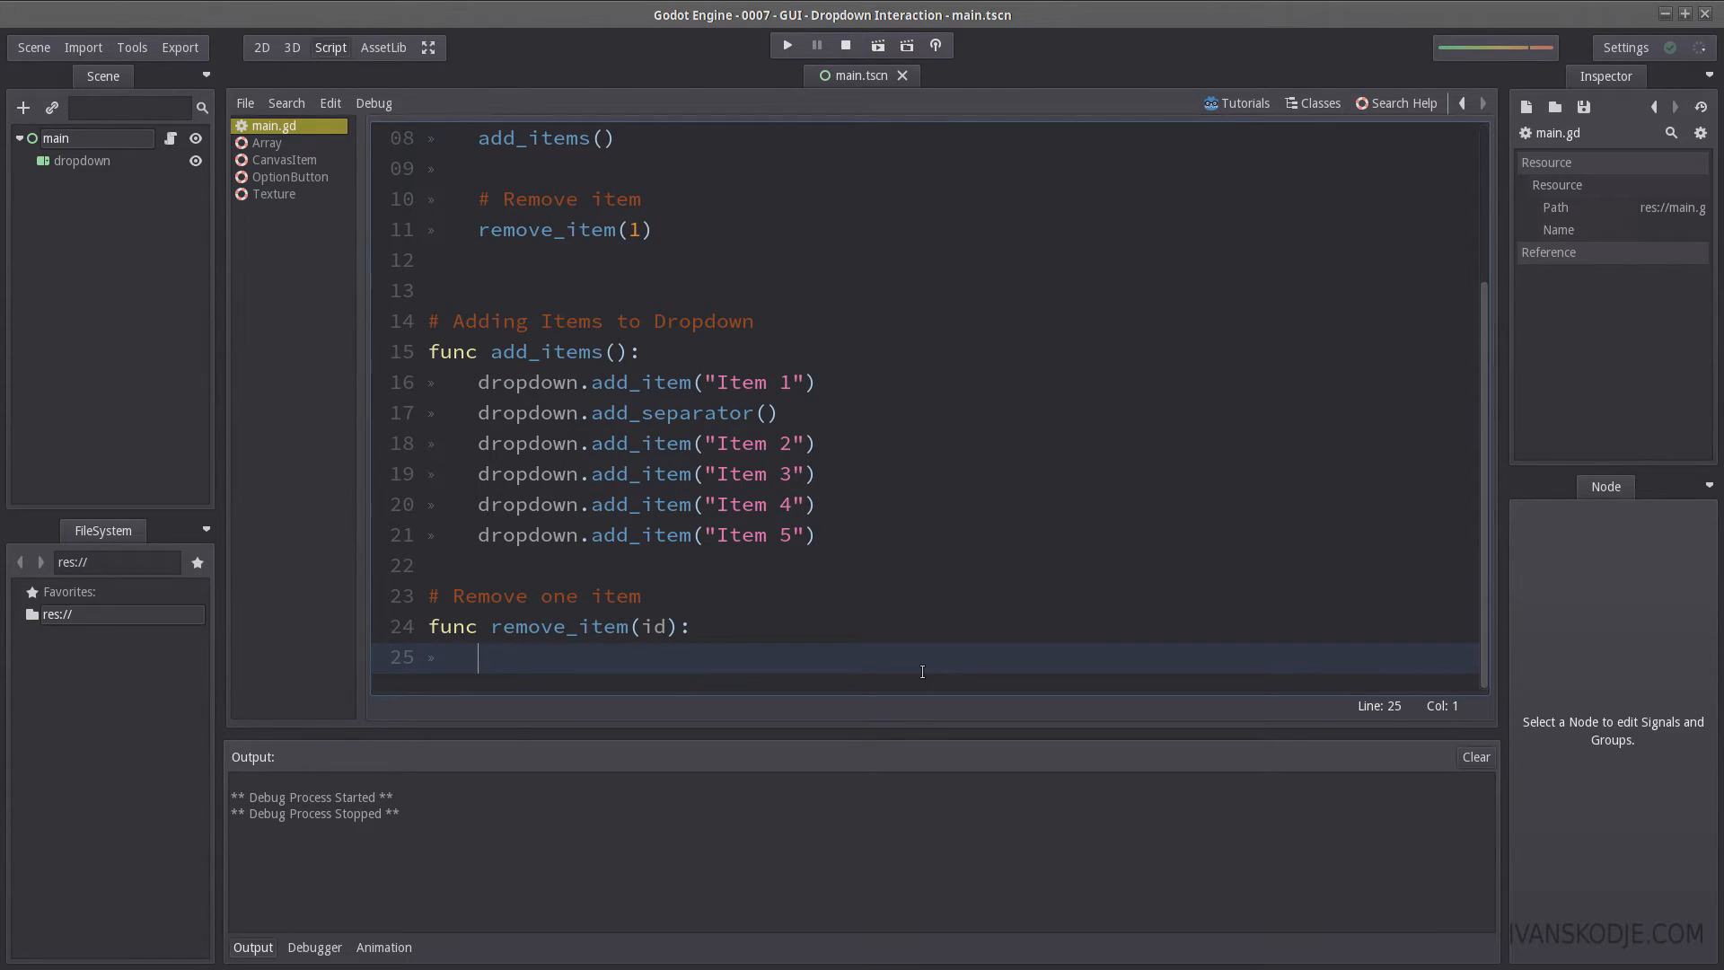
type("dropdown")
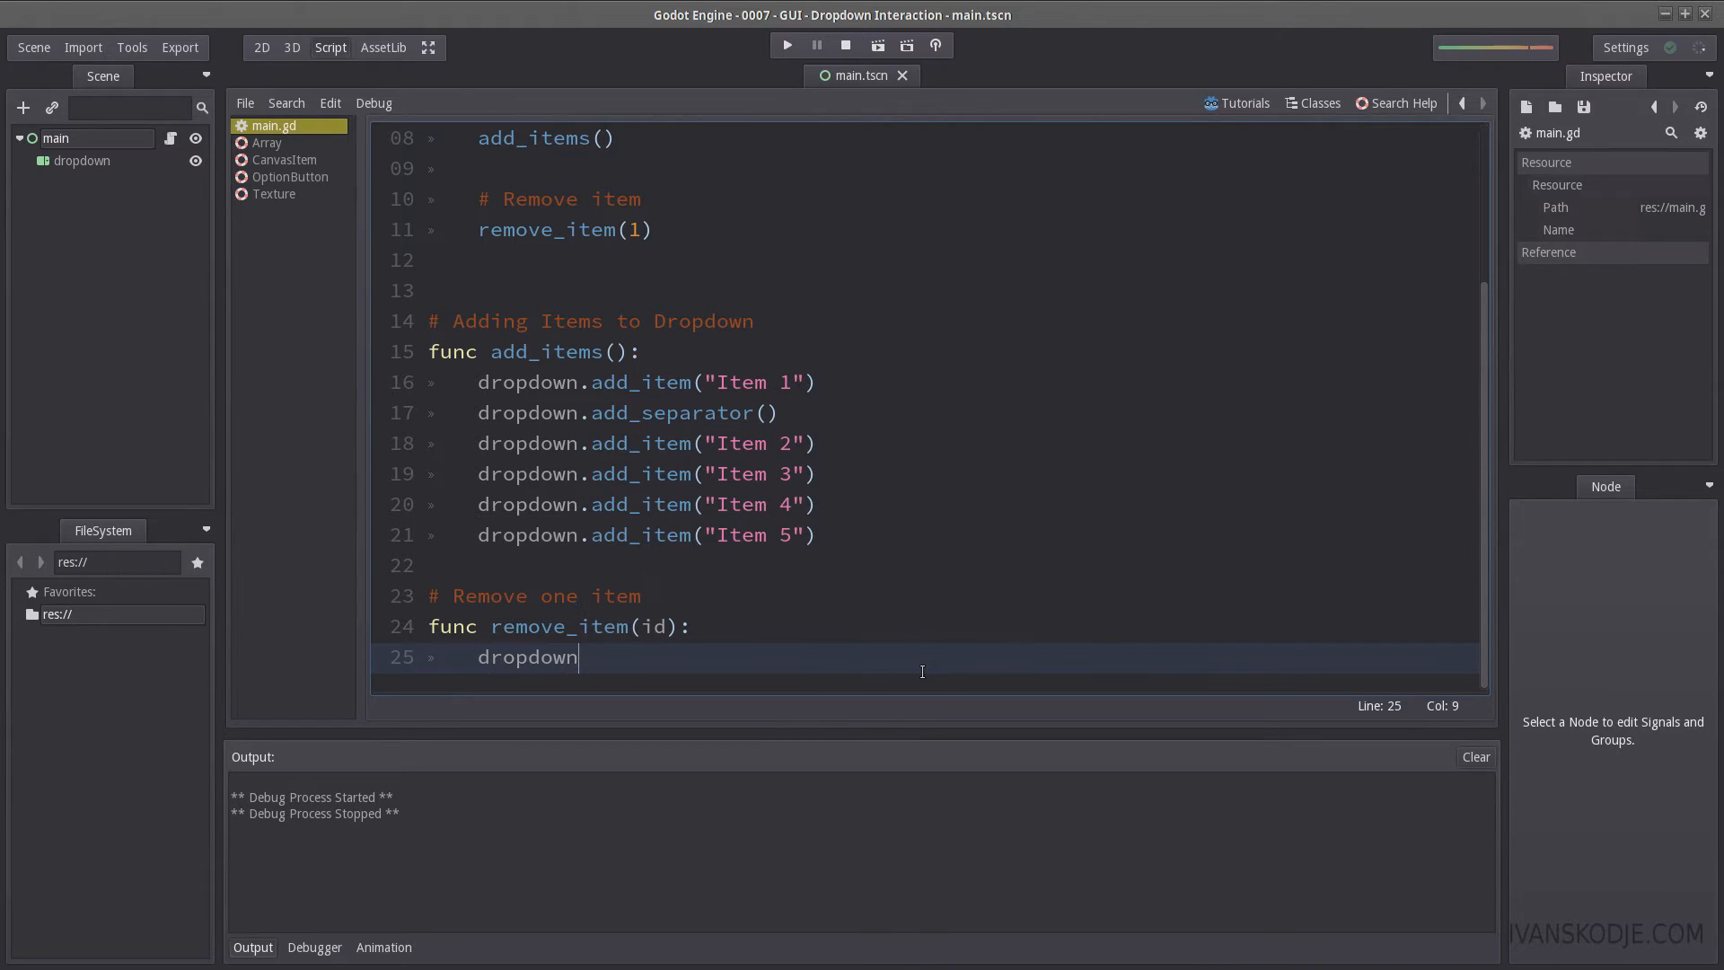
type(".remove_item")
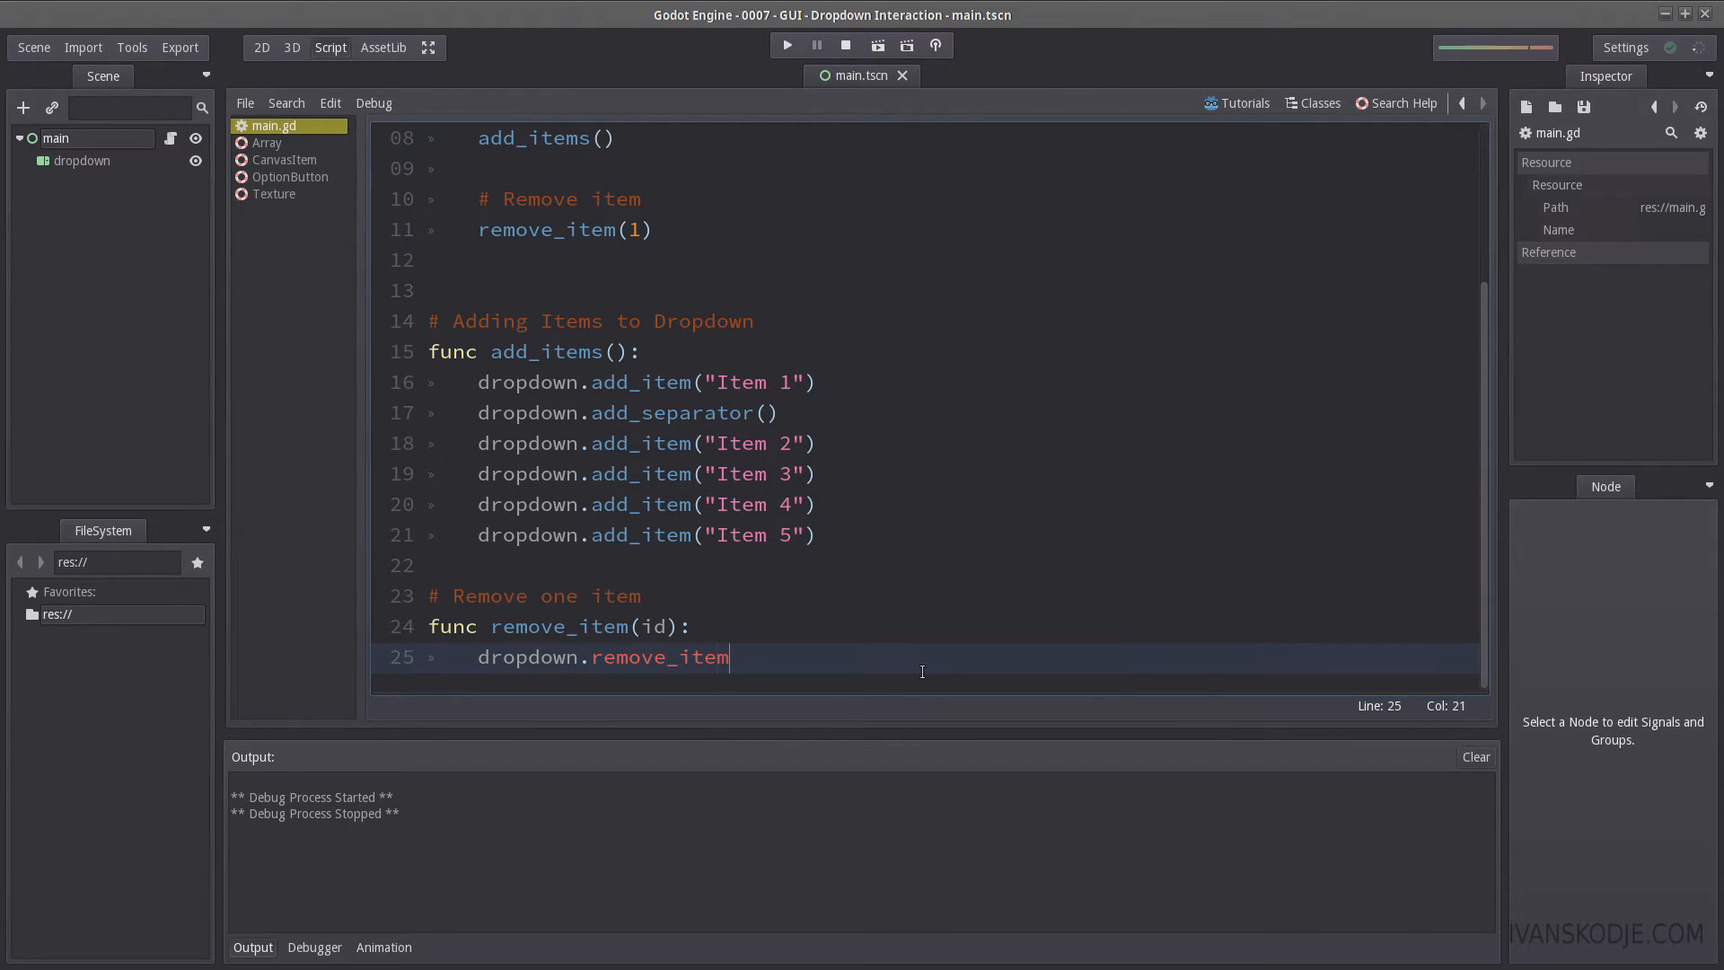
type("(id)")
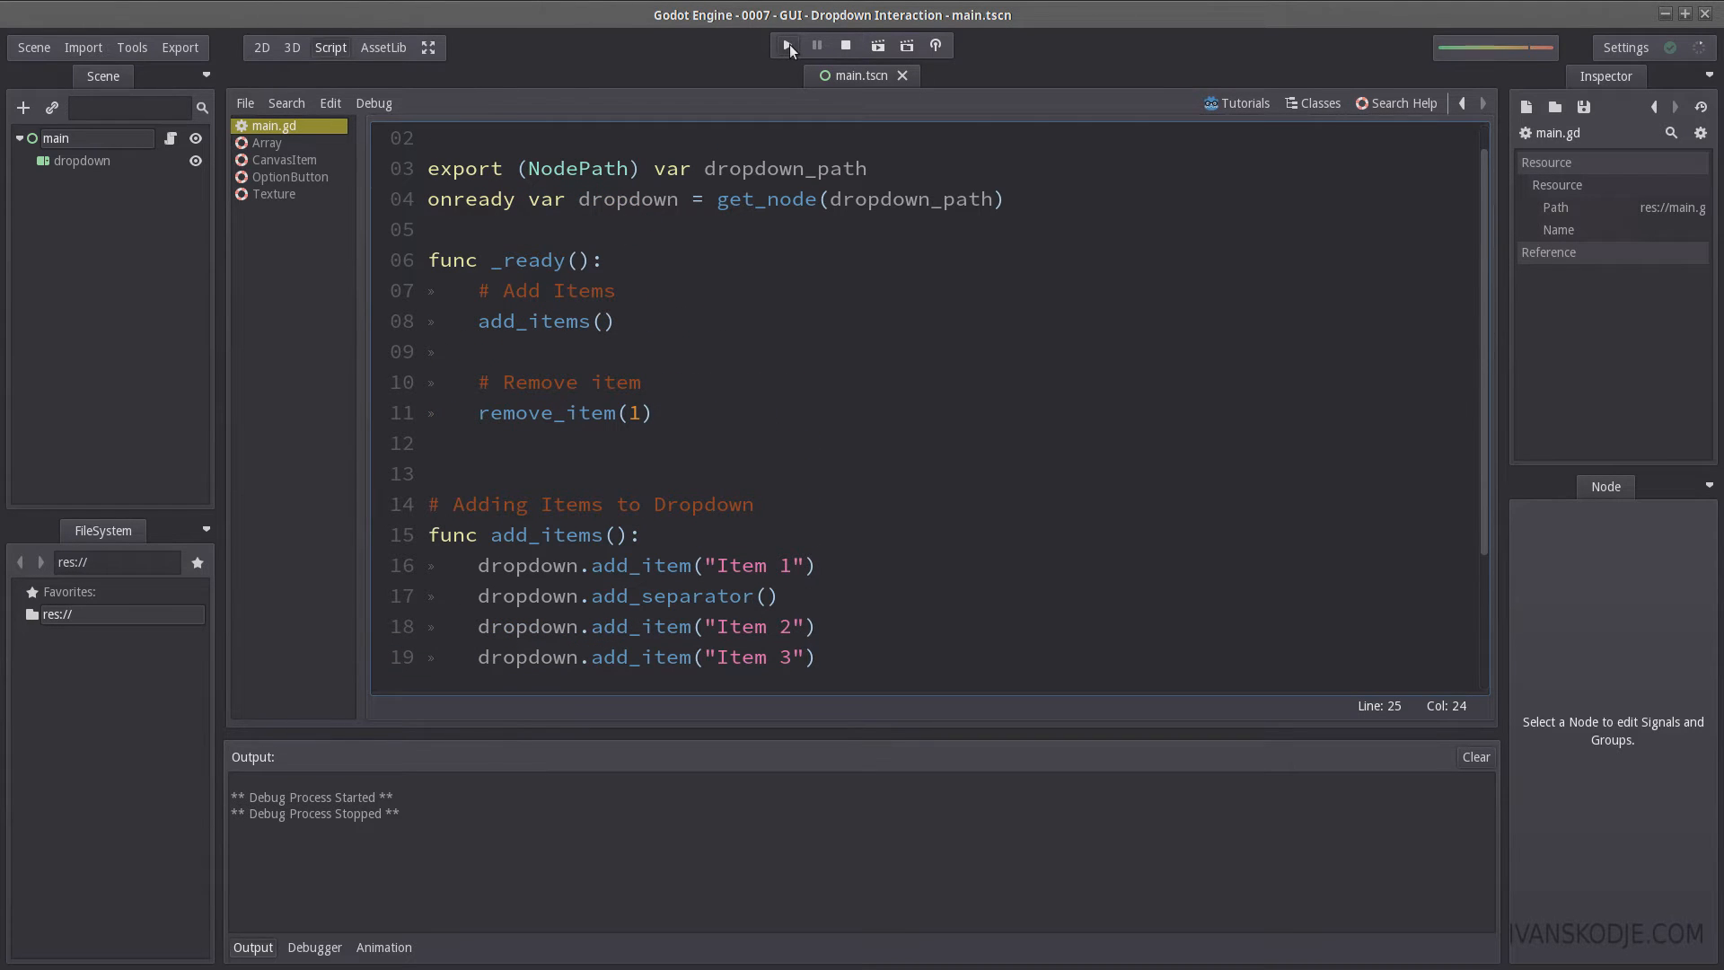
left_click(788, 45)
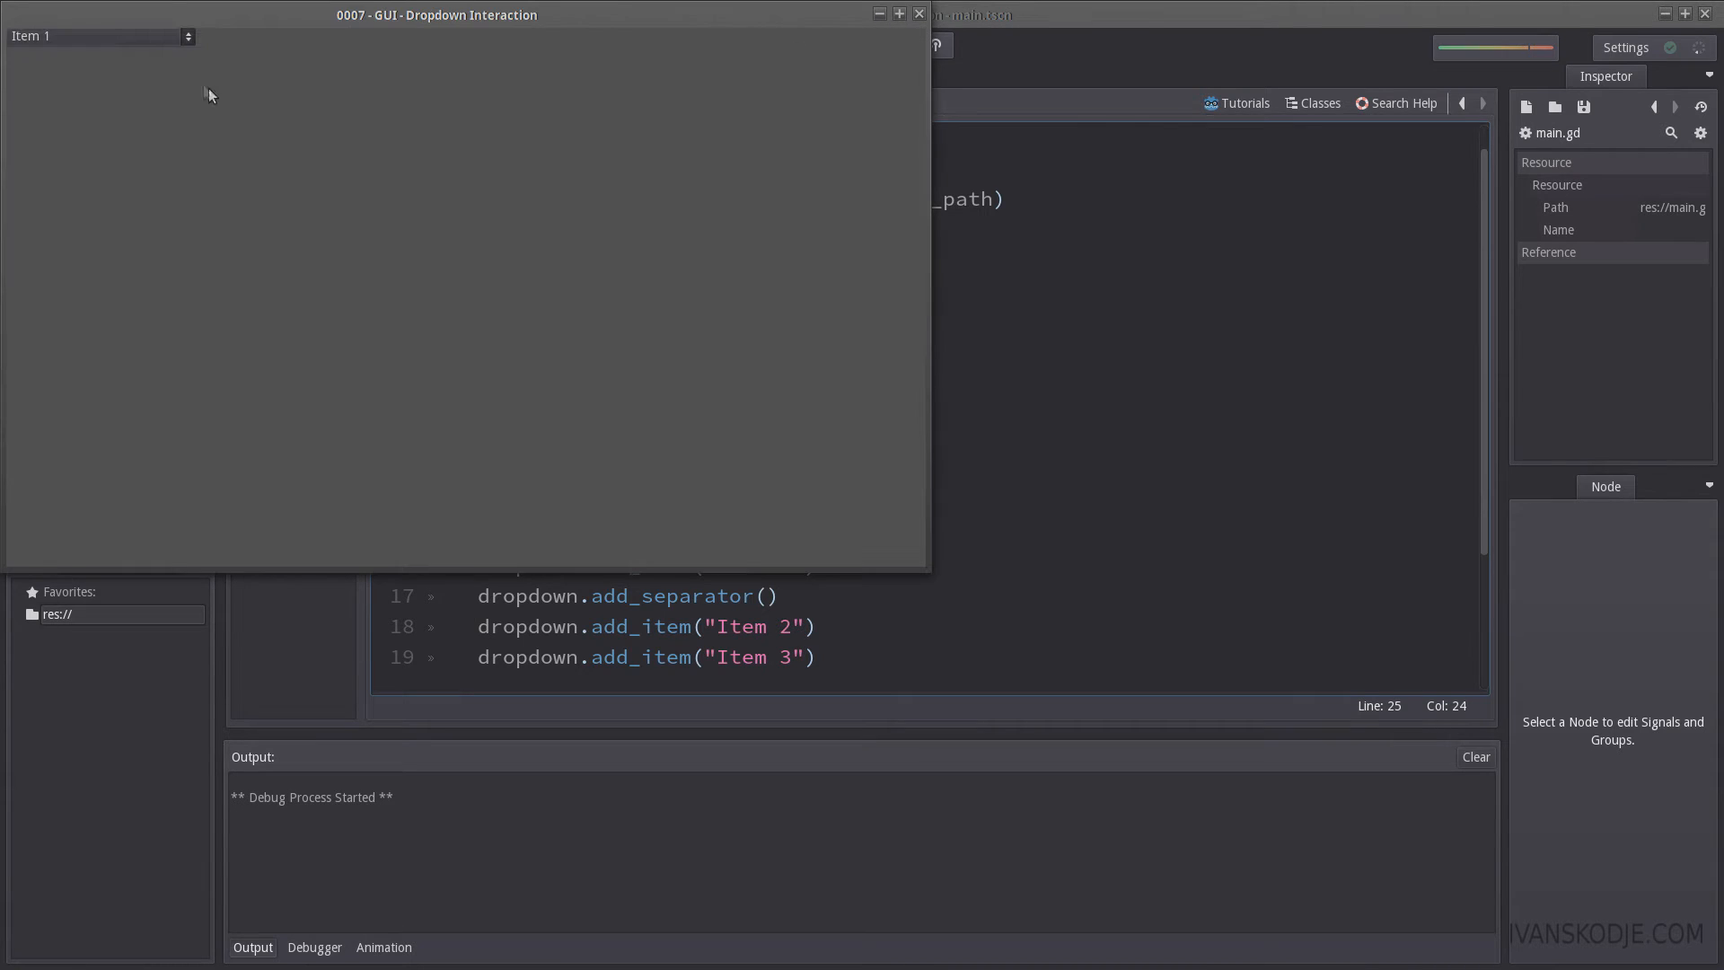
left_click(97, 35)
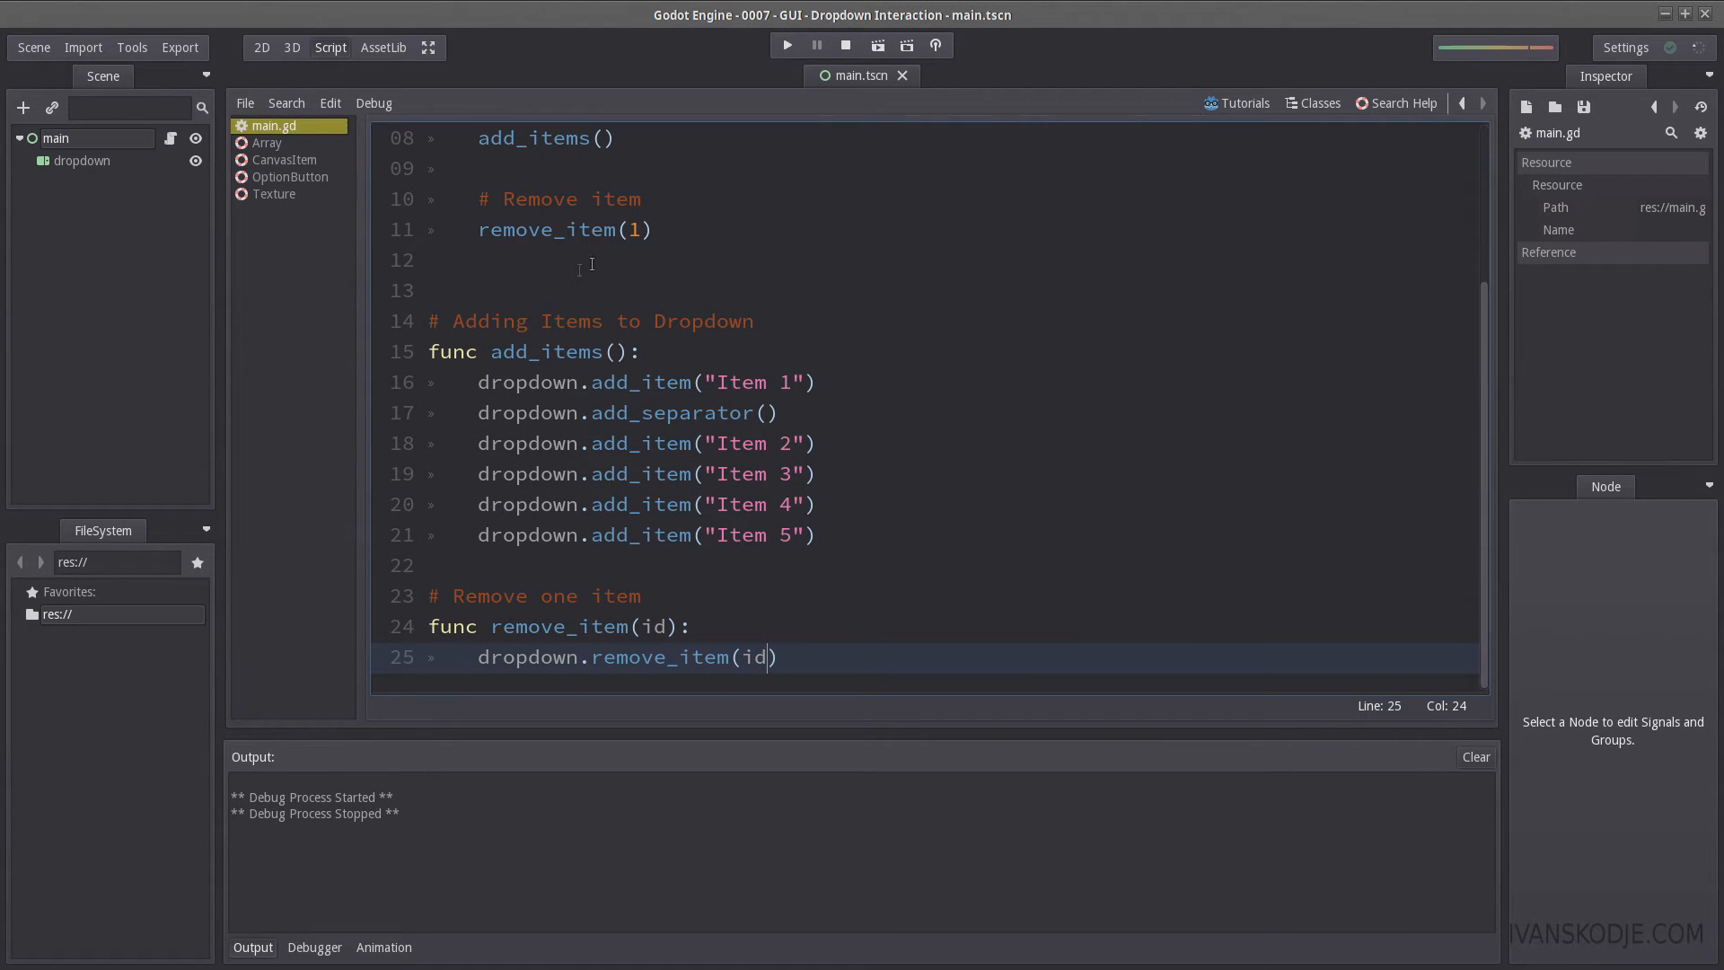
mouse_move(783, 511)
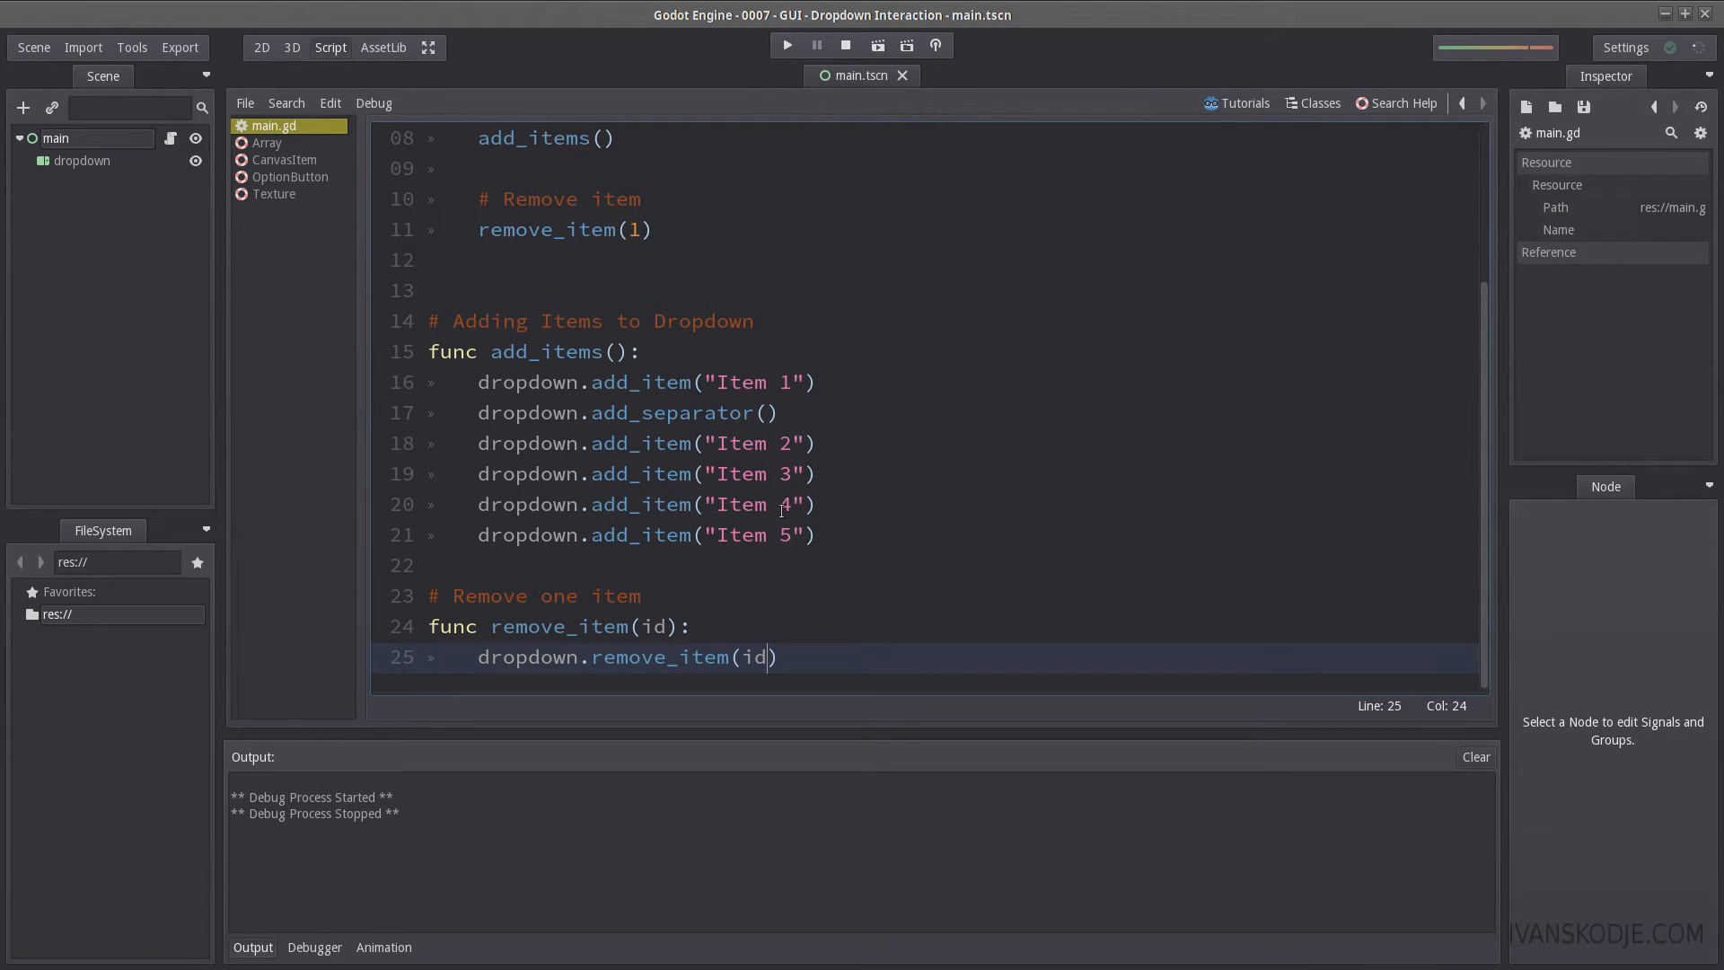
double_click(740, 504)
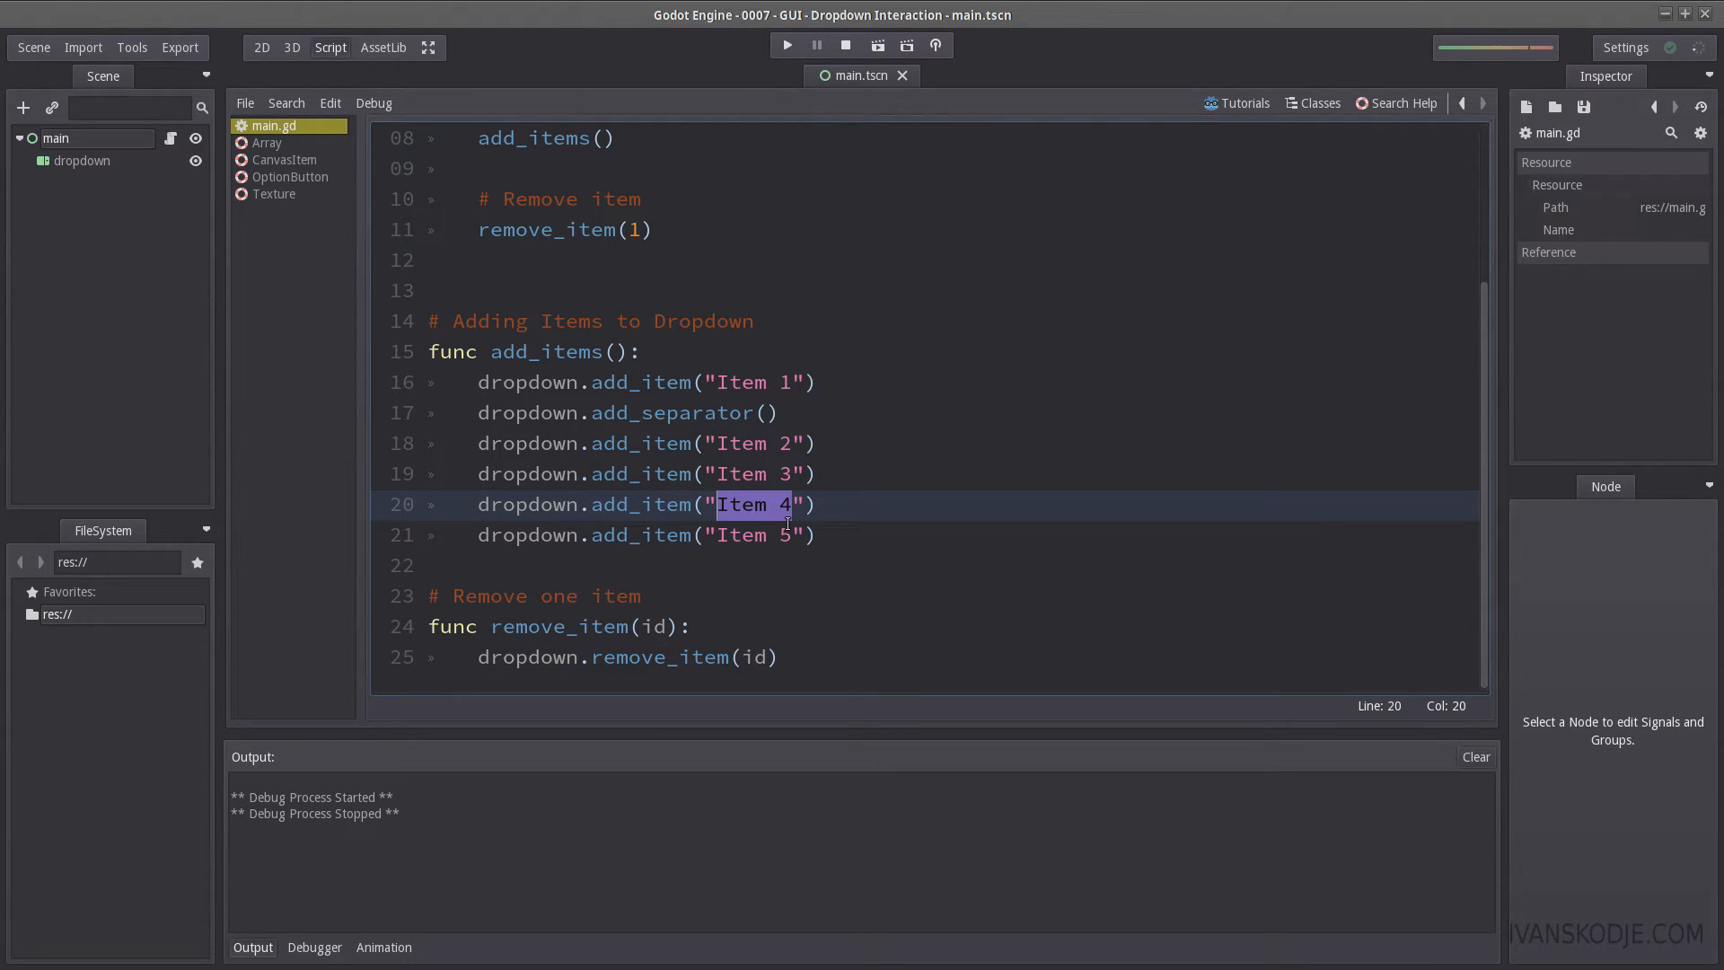
mouse_move(776, 567)
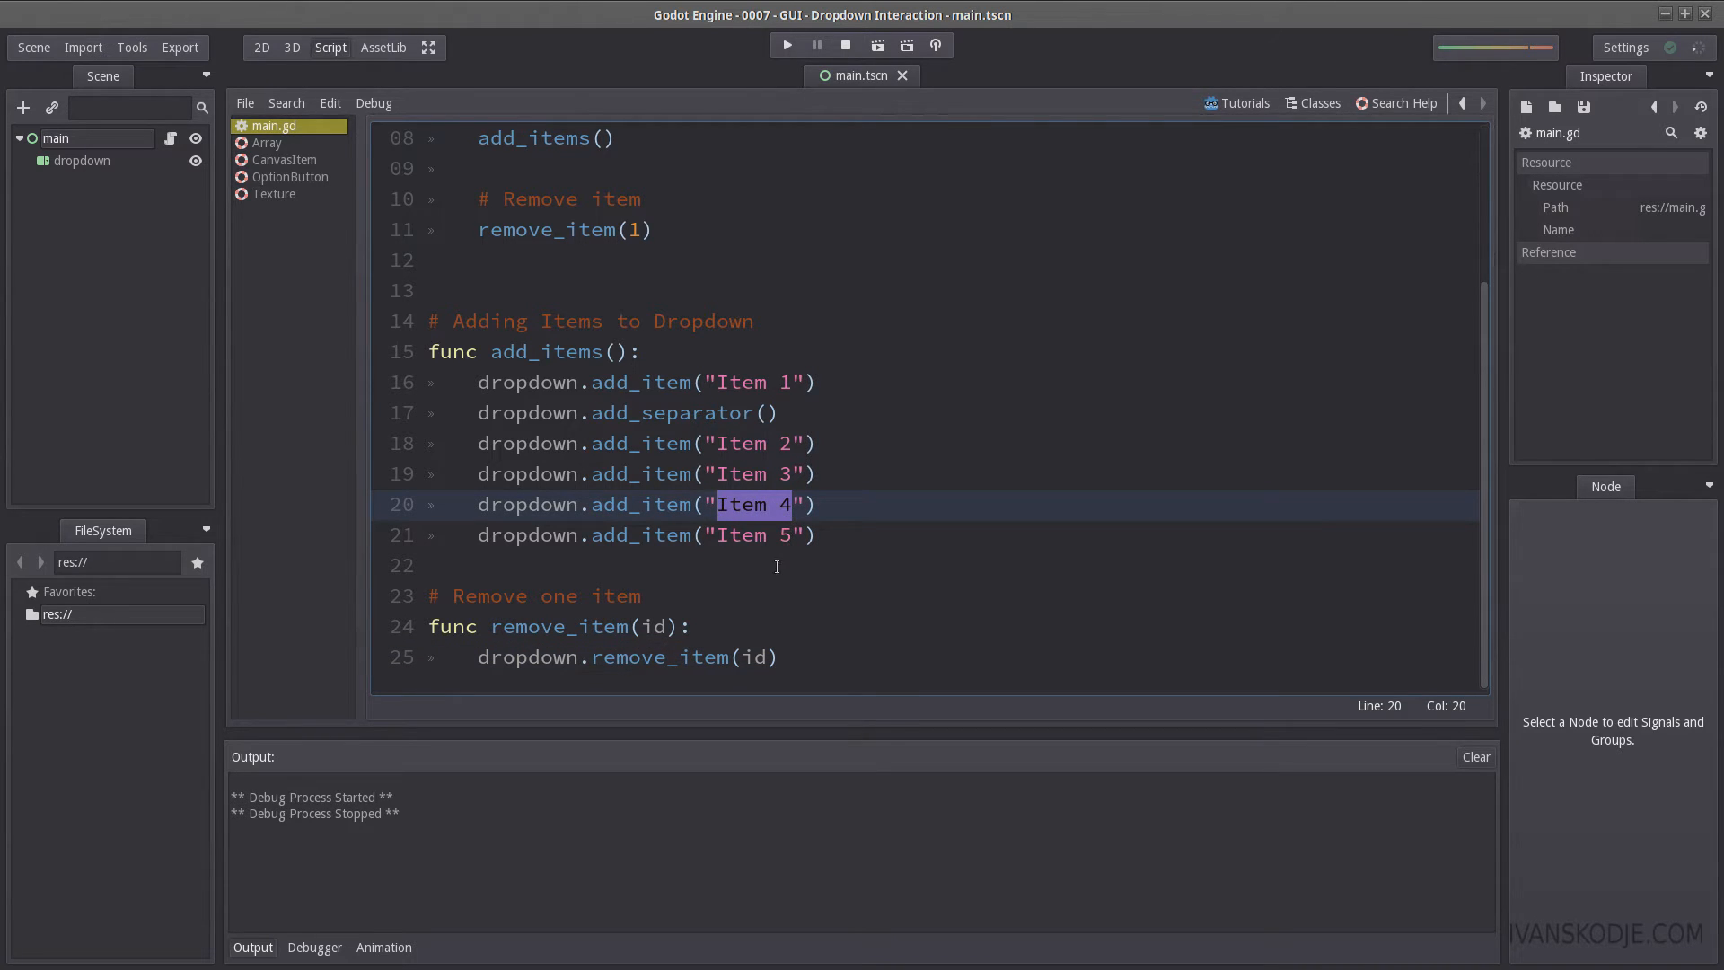
double_click(528, 534)
type("disa")
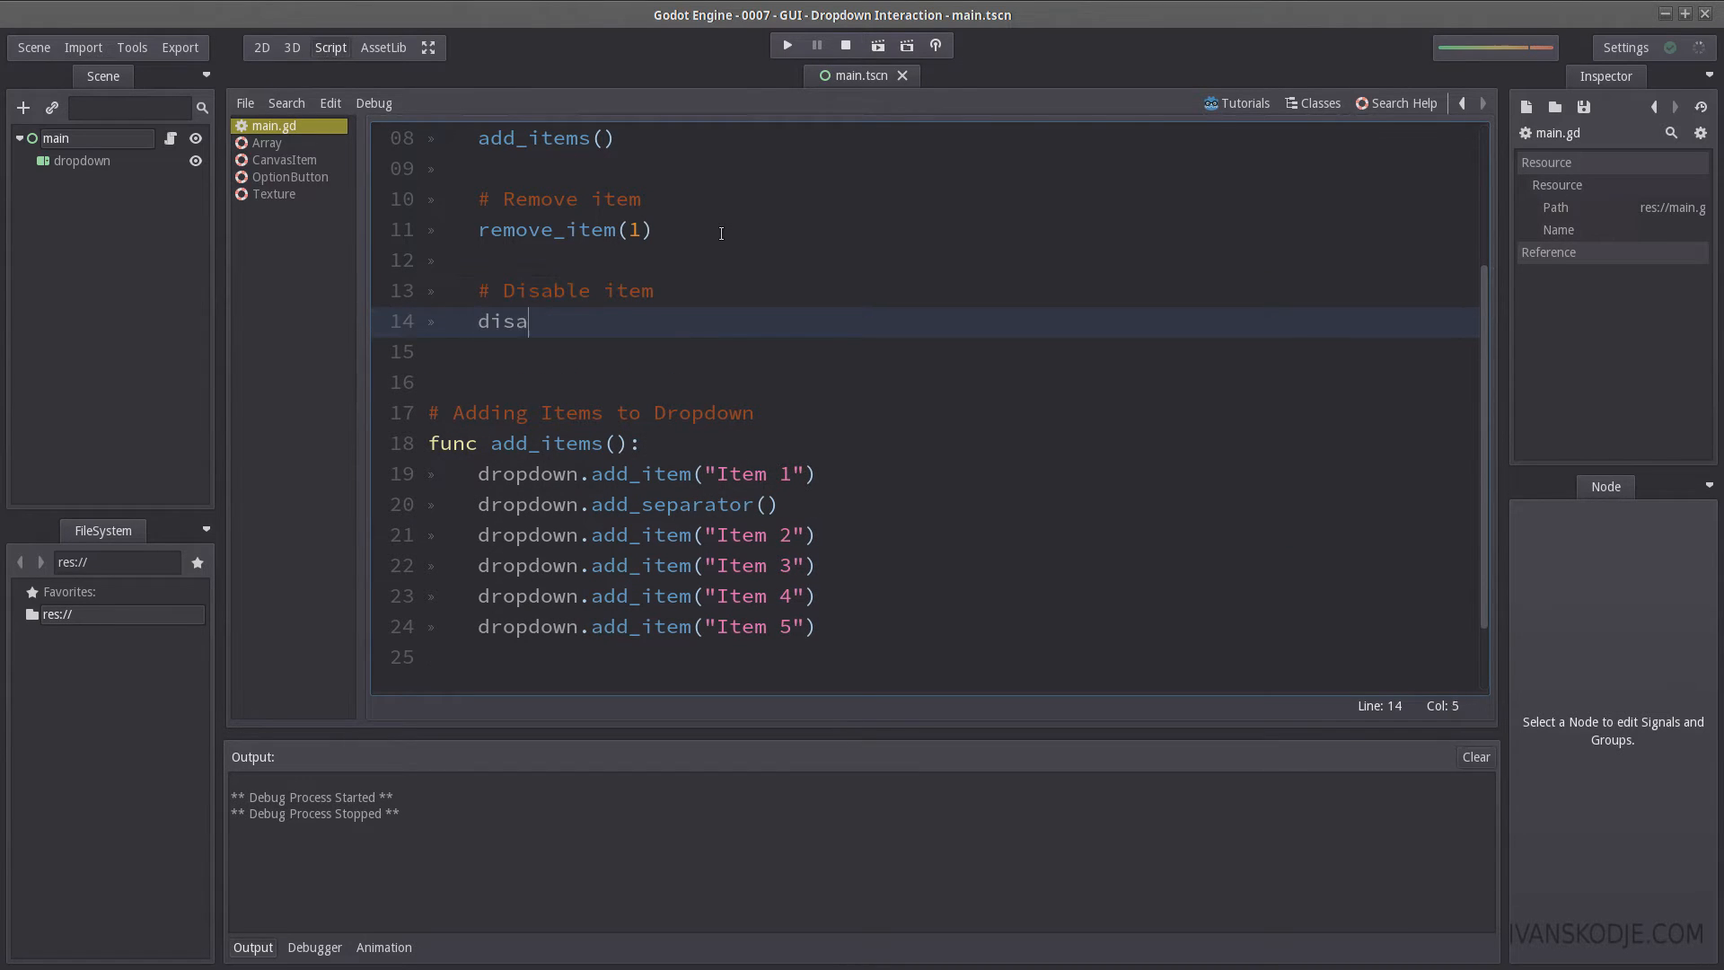
Step: Write disable_item(id) using dropdown.set_item_disabled(id, true), and call disable_item(4) from _ready
type("ble_item()")
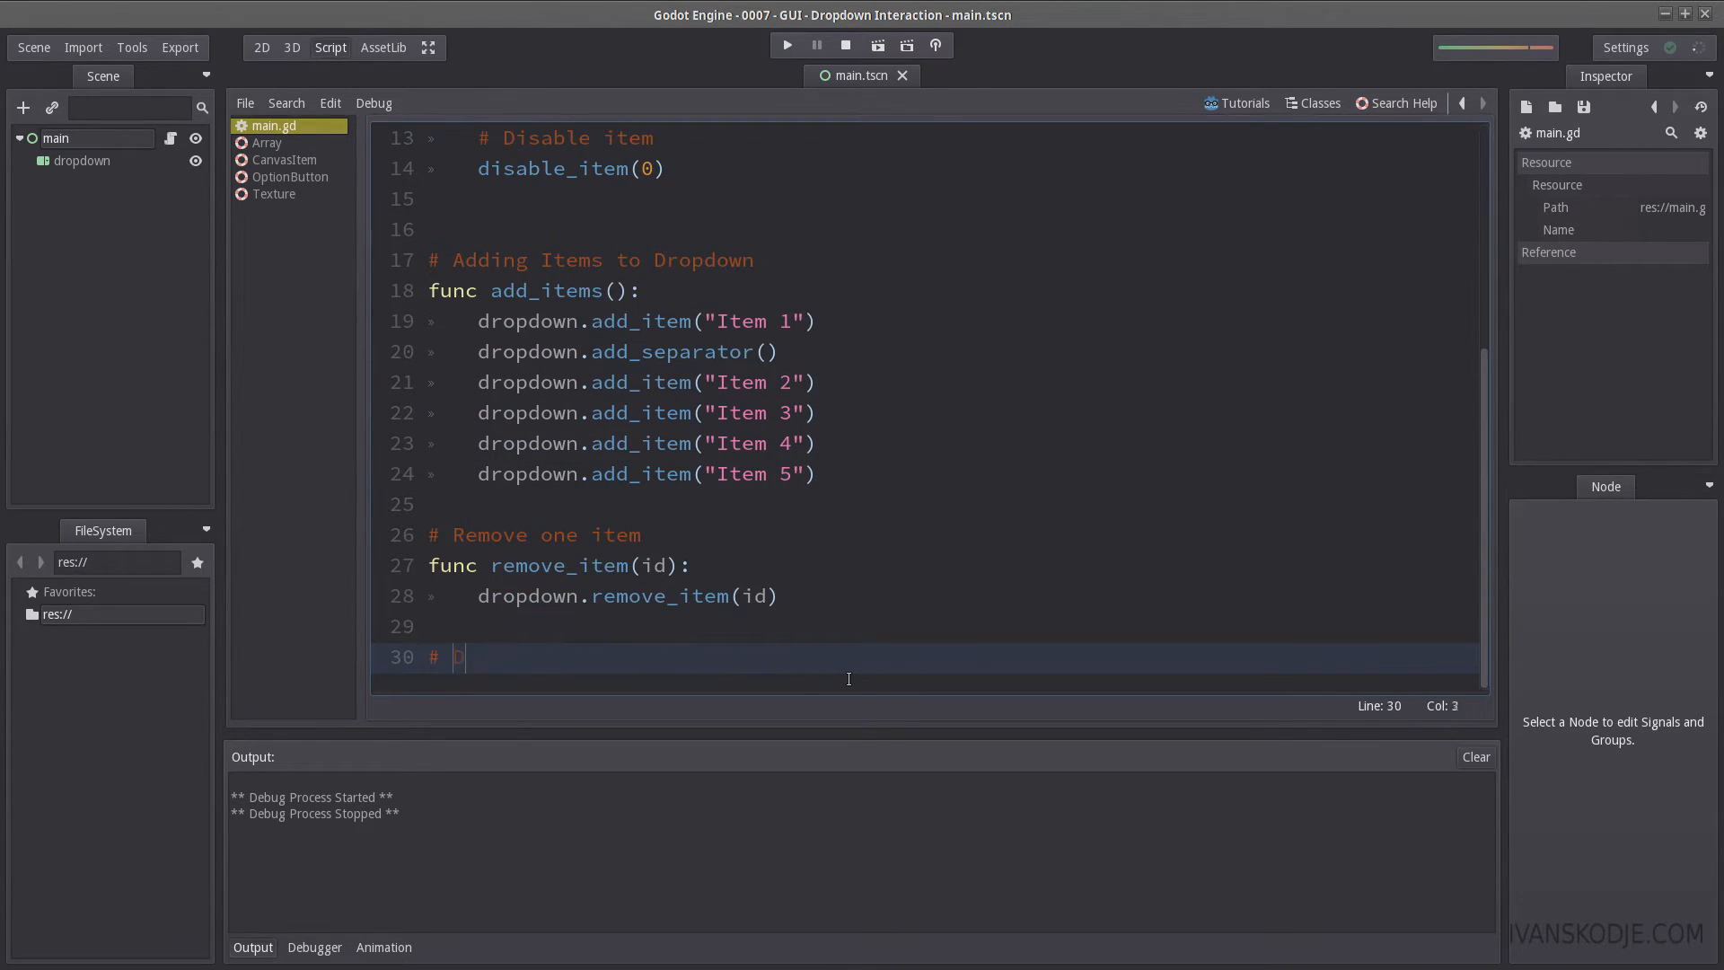
type("# Disable one item")
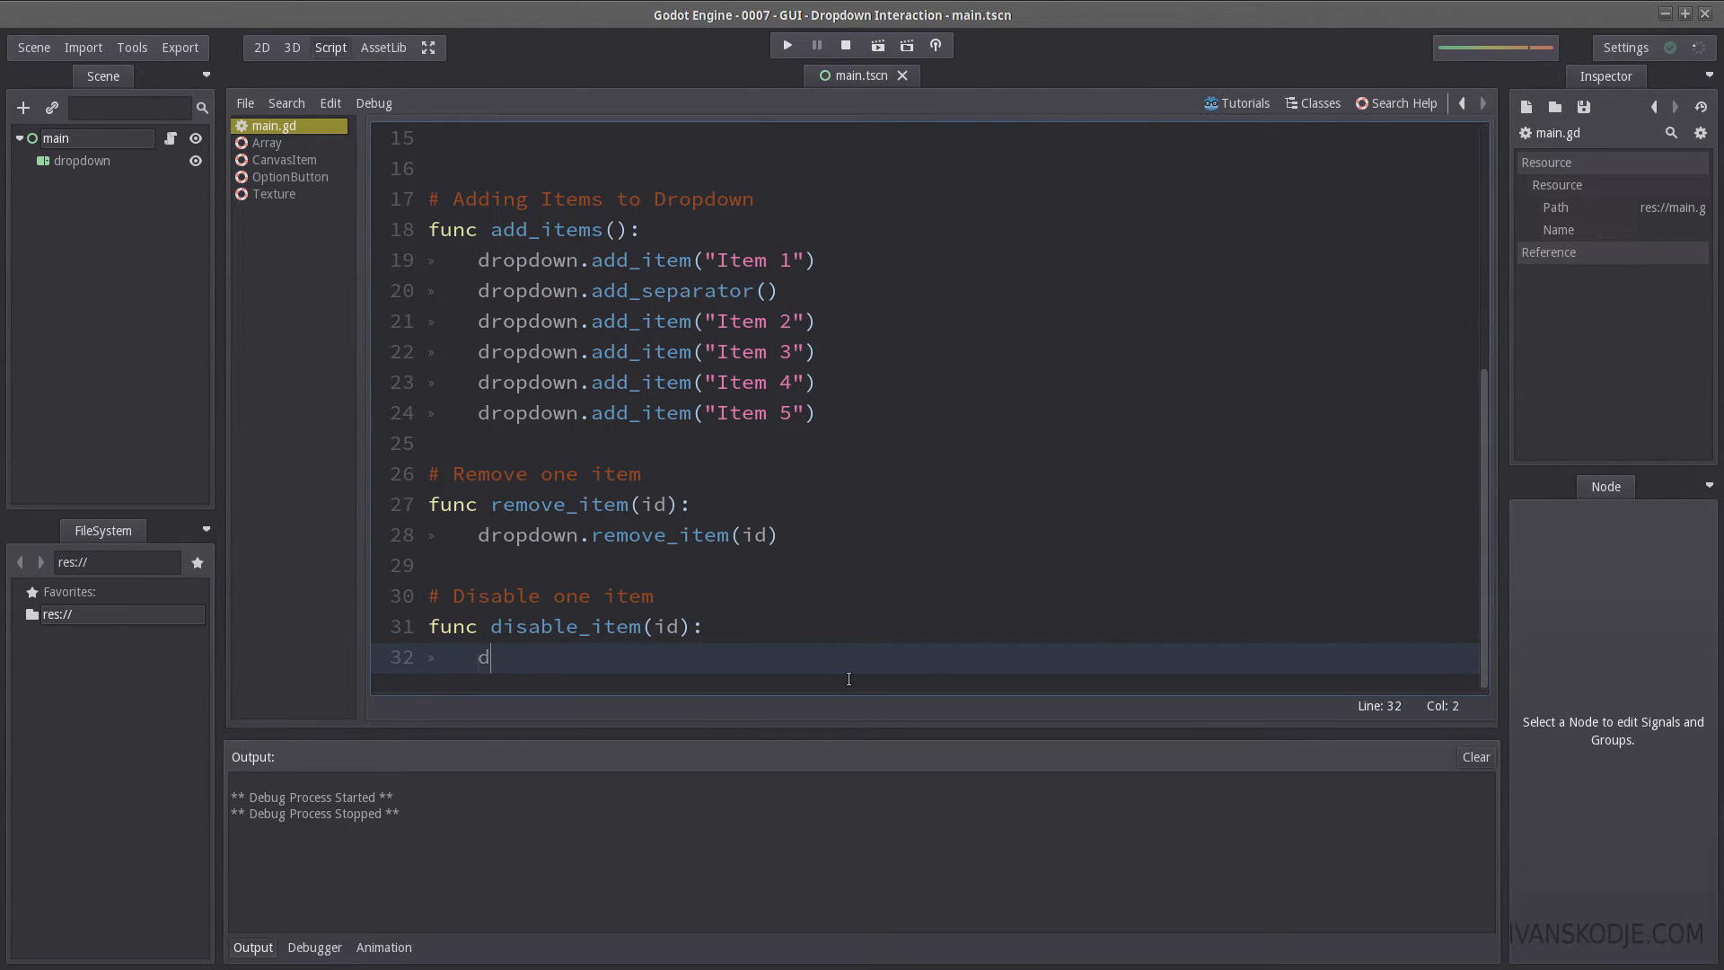
type("ropdown.")
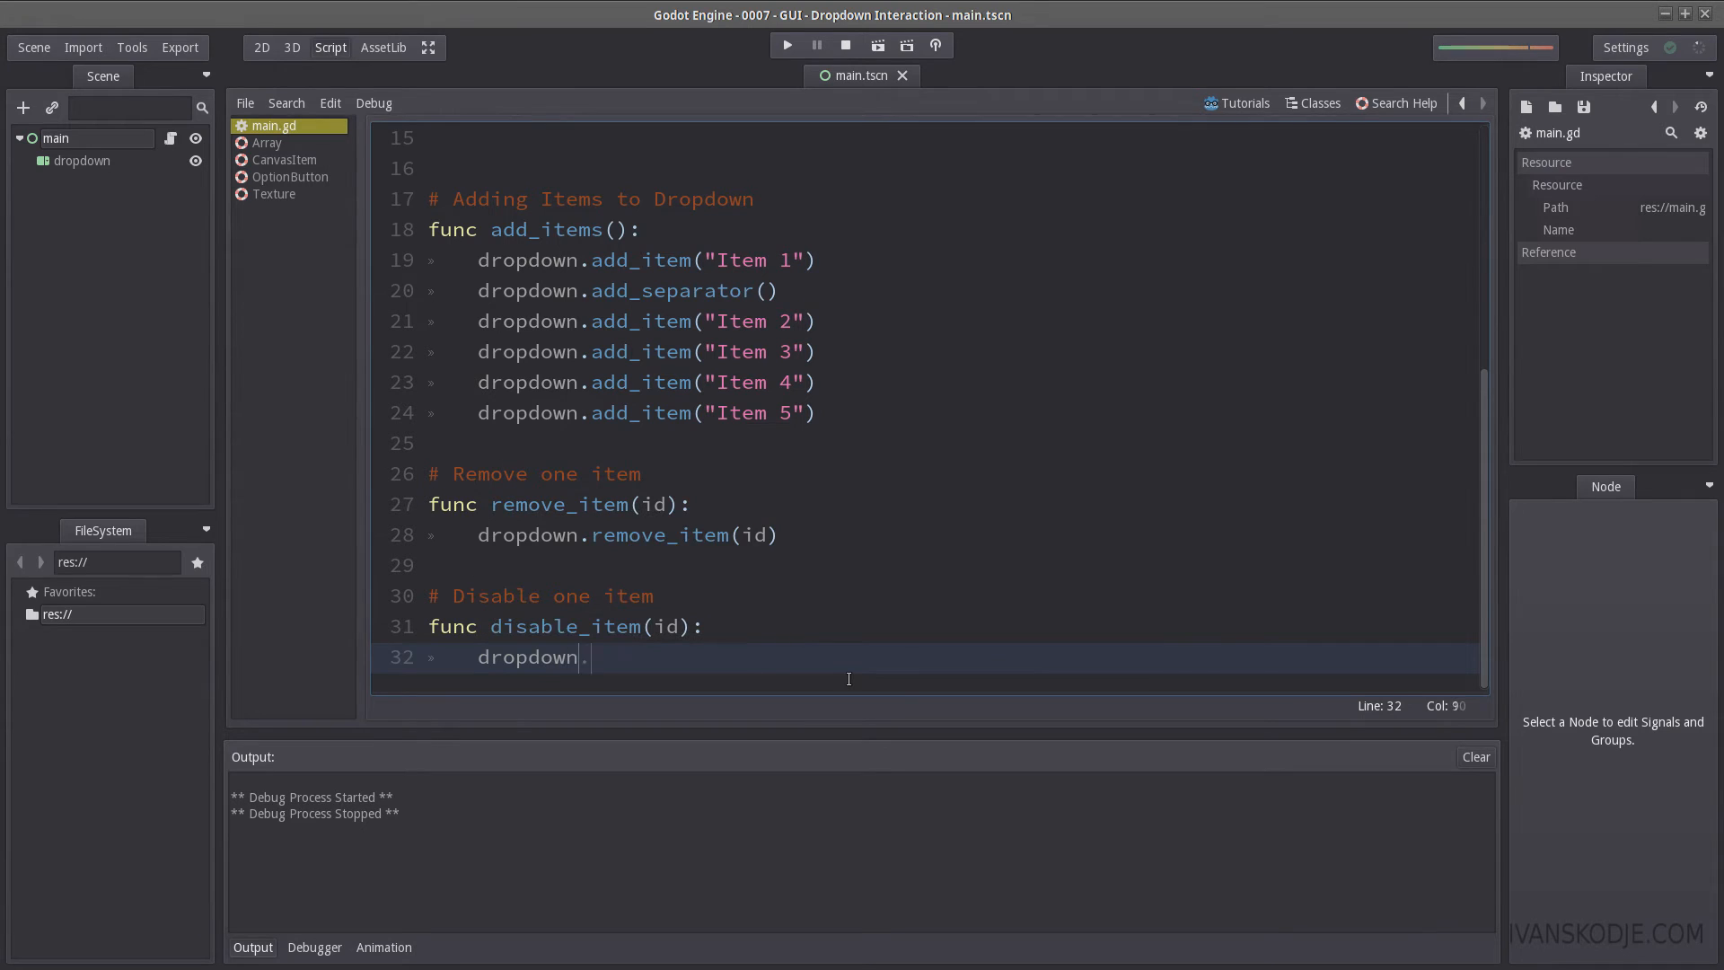
type("set_item_disabled(")
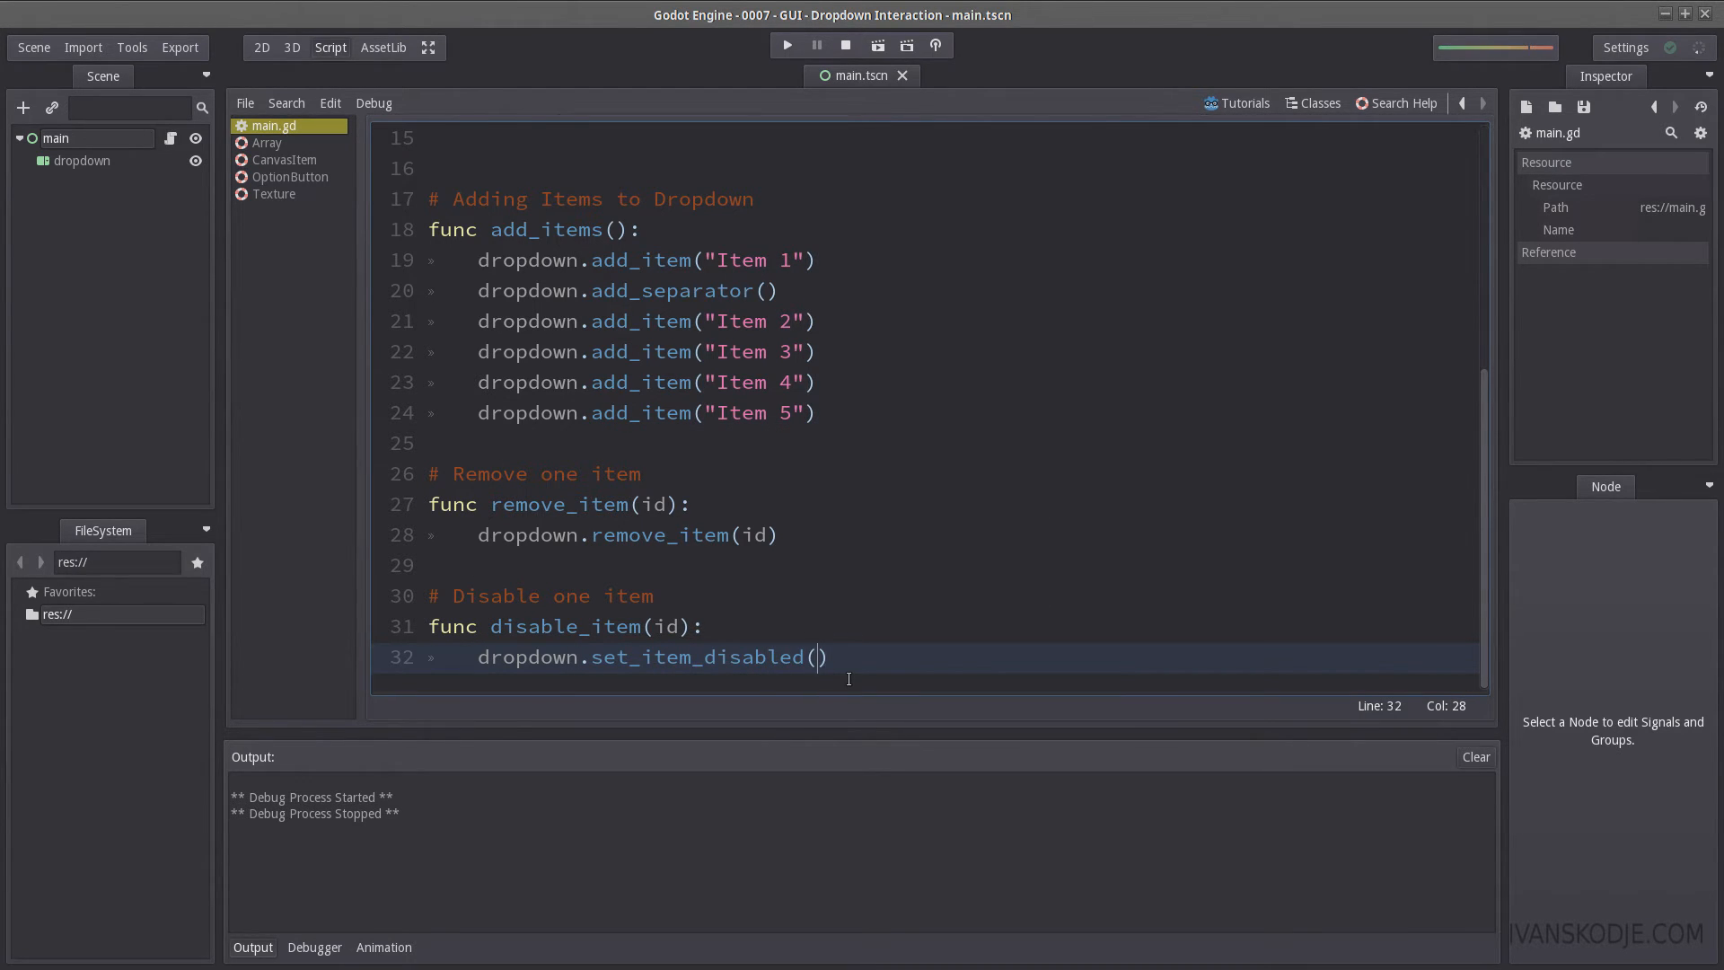
type("id,")
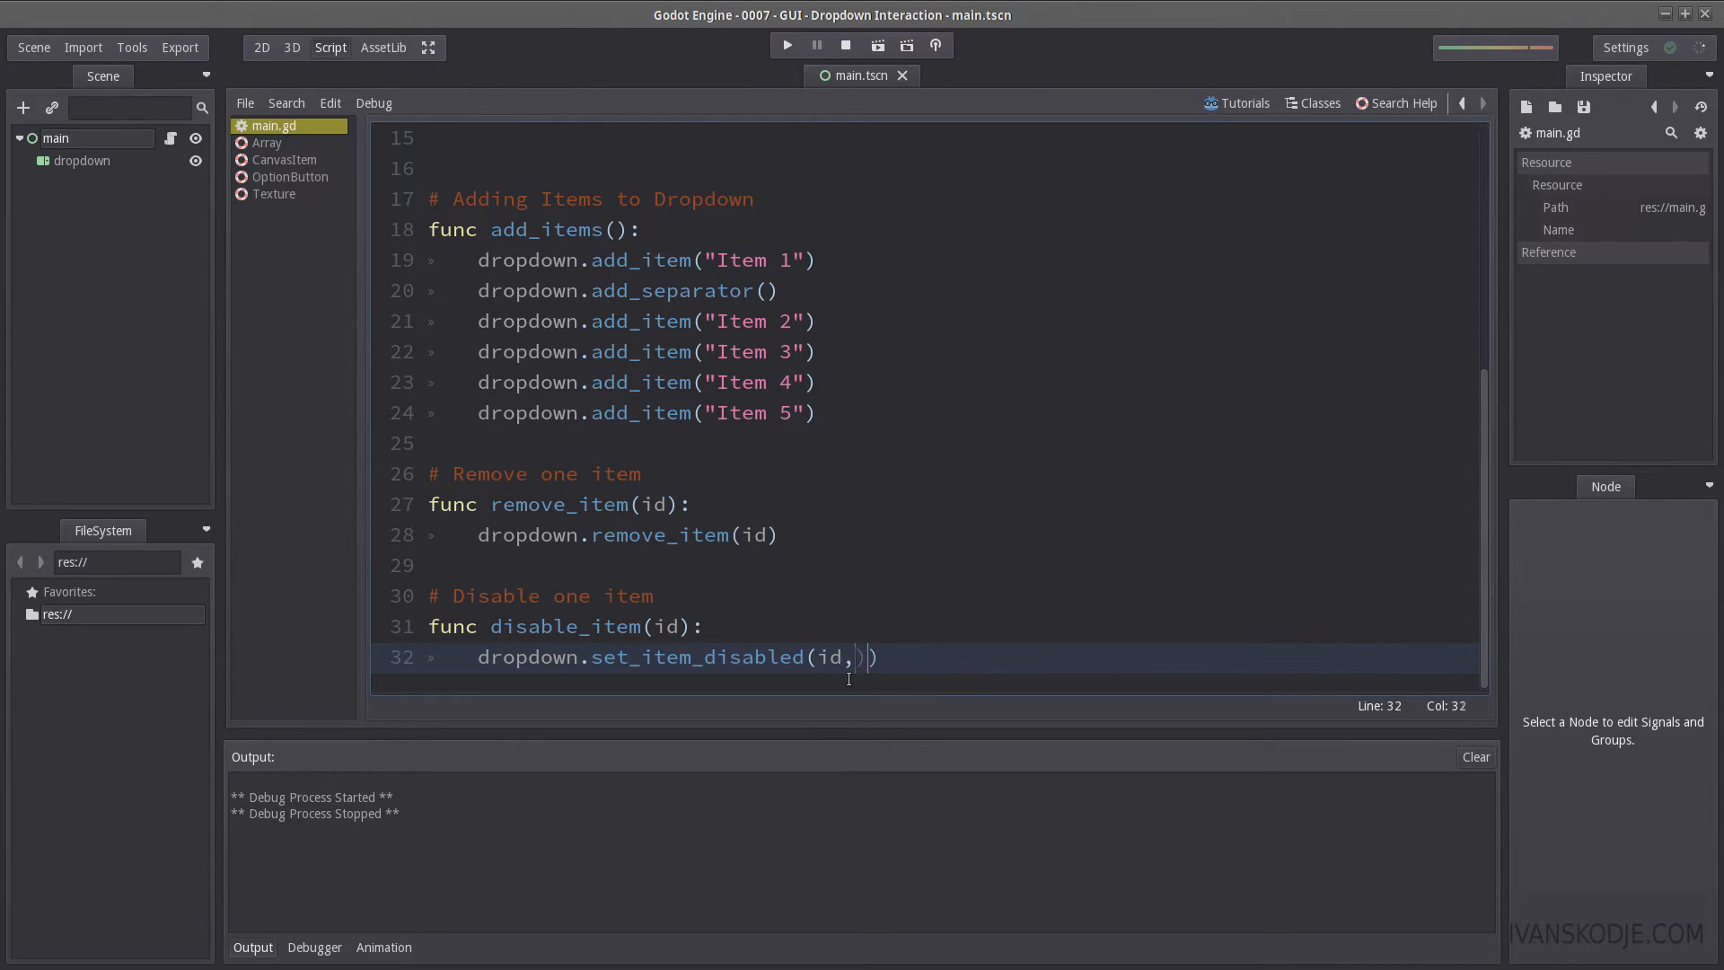
type("true")
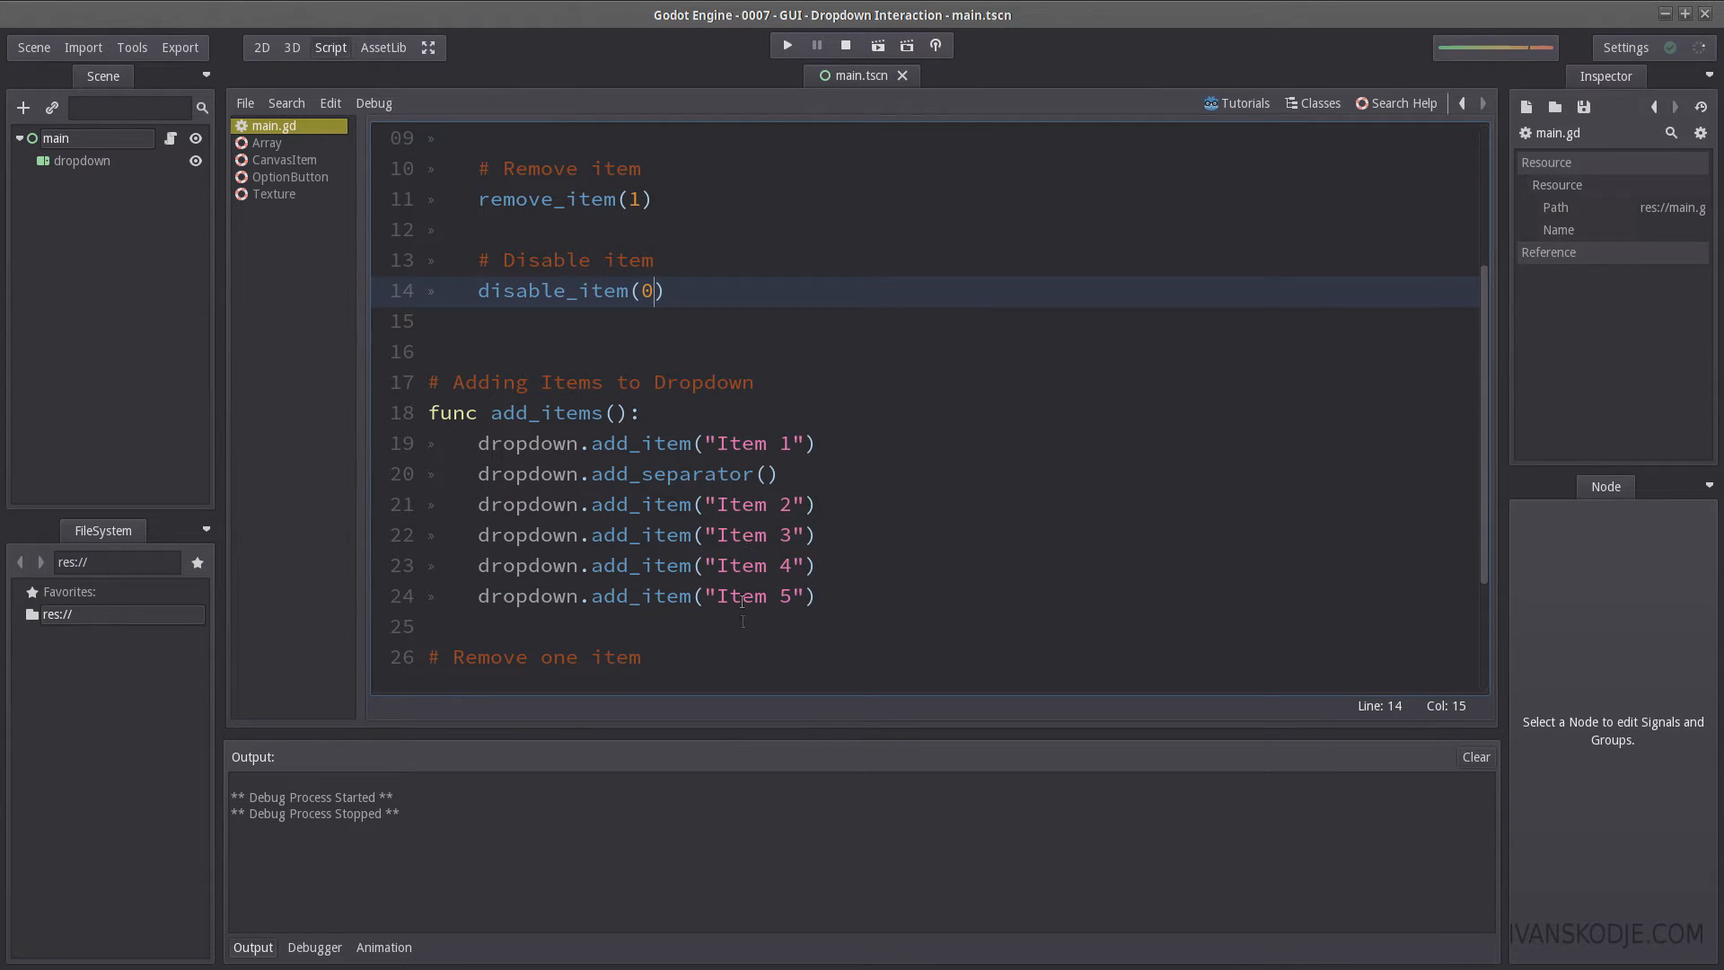
type("4")
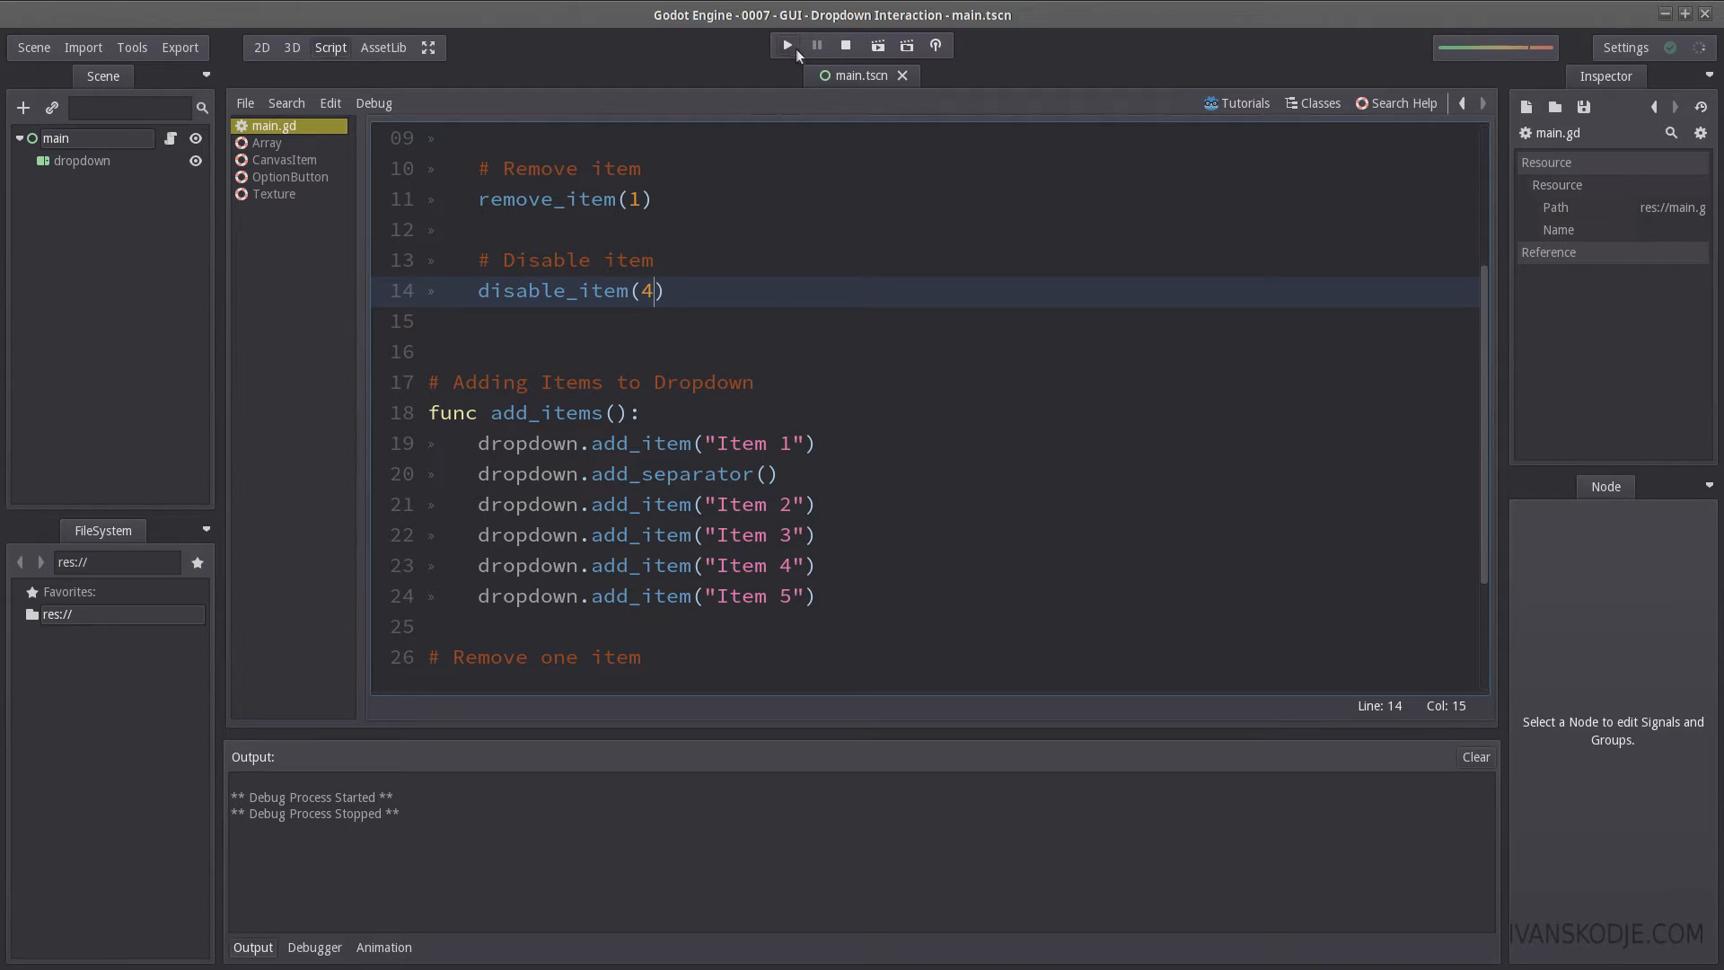
left_click(785, 45)
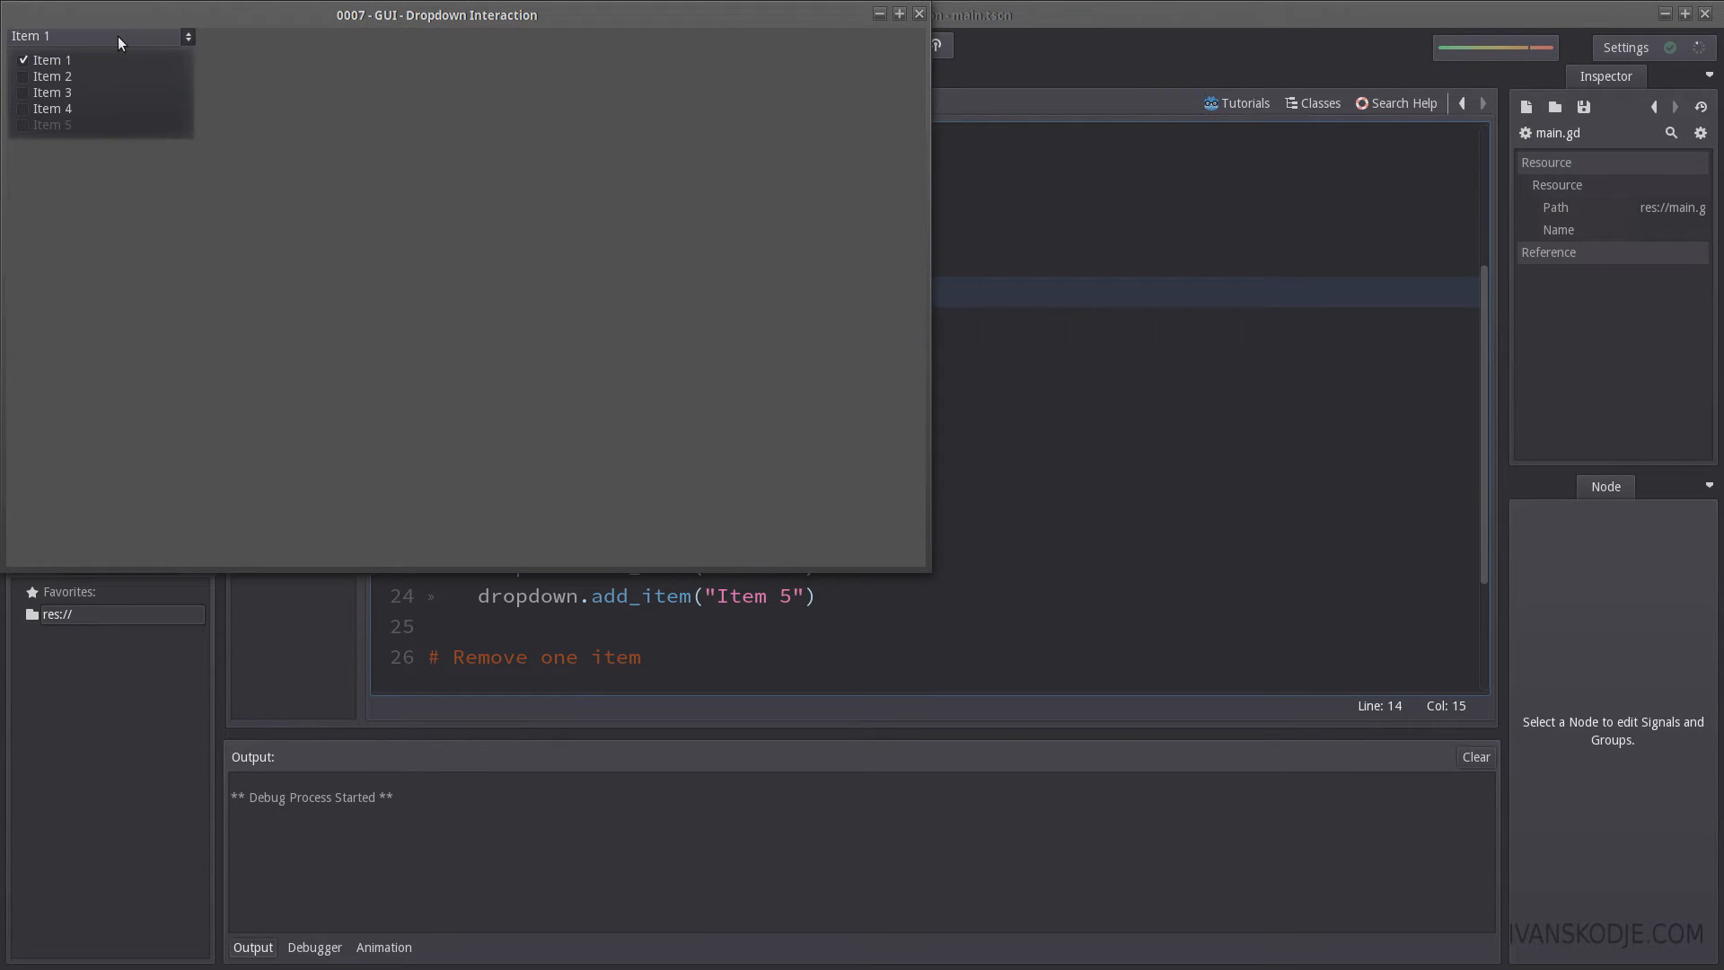
mouse_move(53, 132)
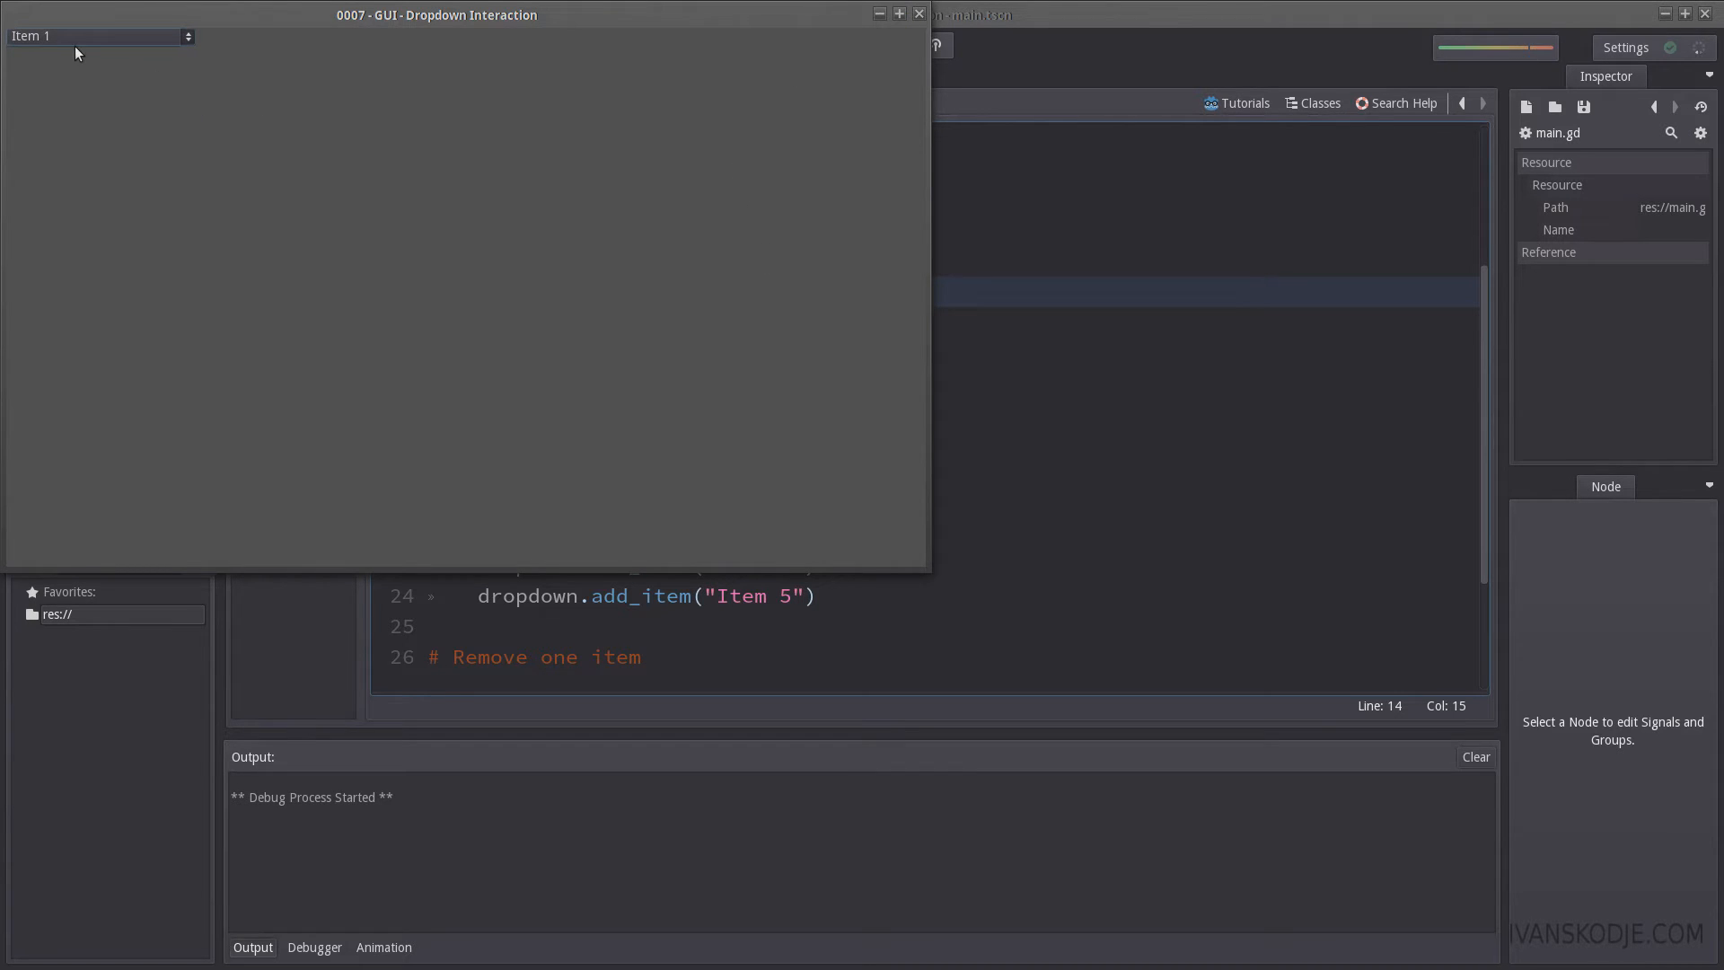
left_click(97, 35)
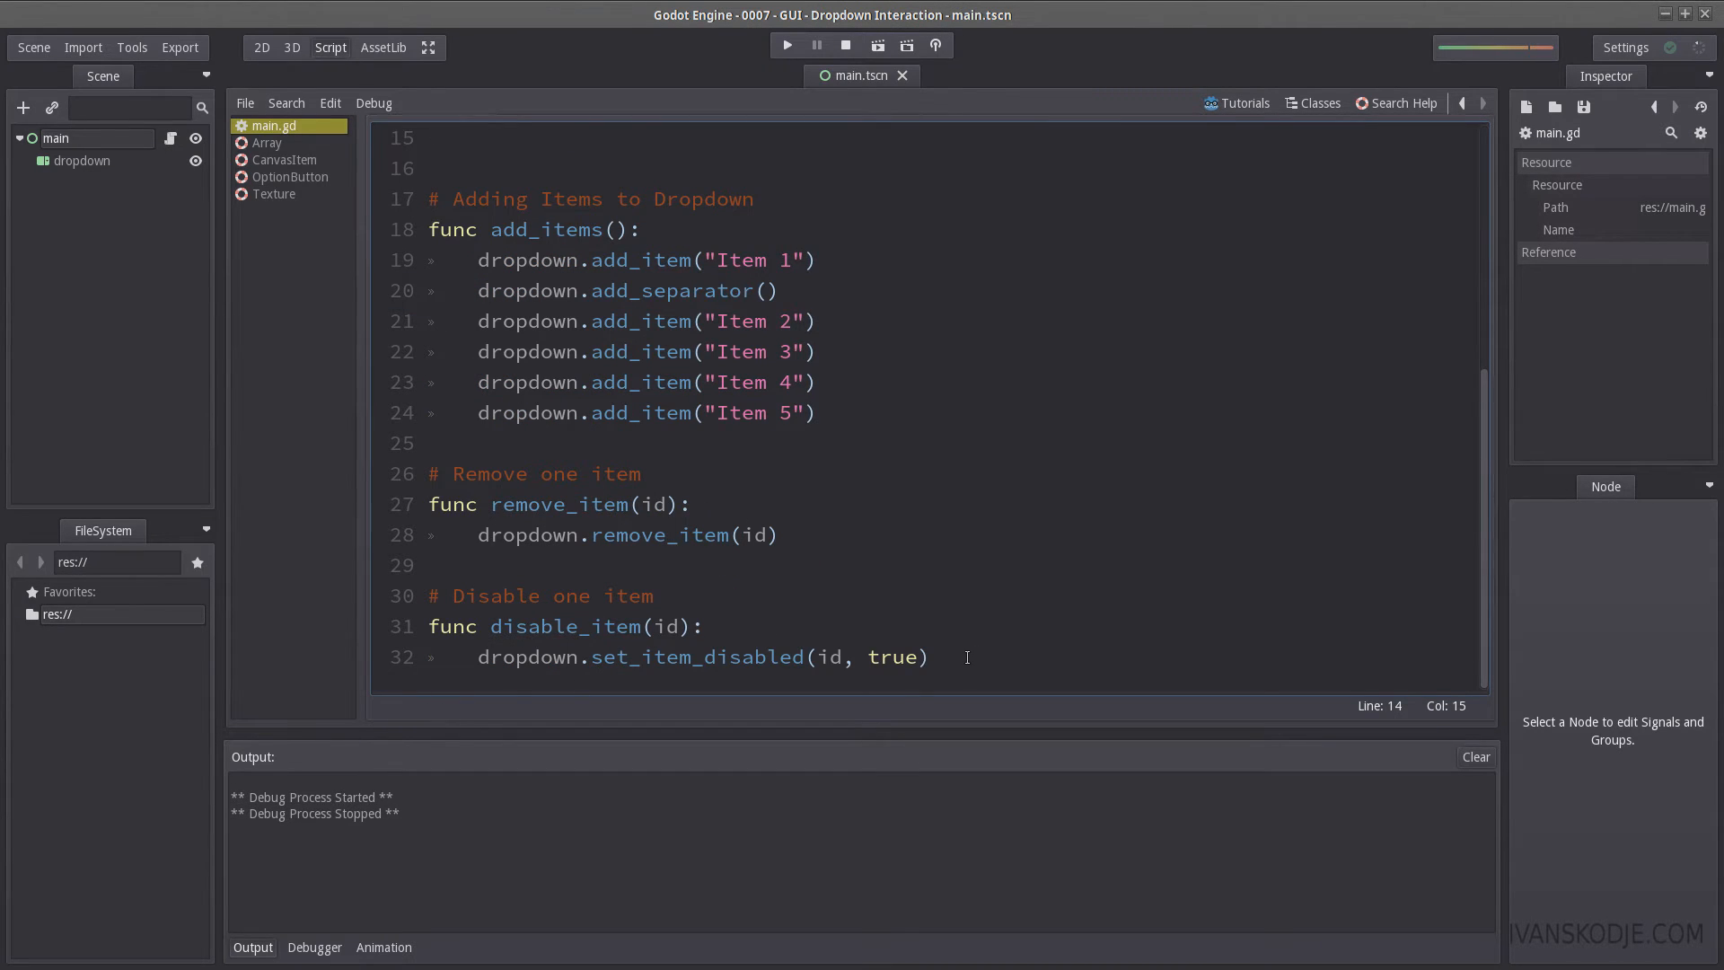
Step: Make disable_item rename the entry via set_item_text(id, "Disabled!"), then test-run the scene
type("# Disable item")
type("dropdown")
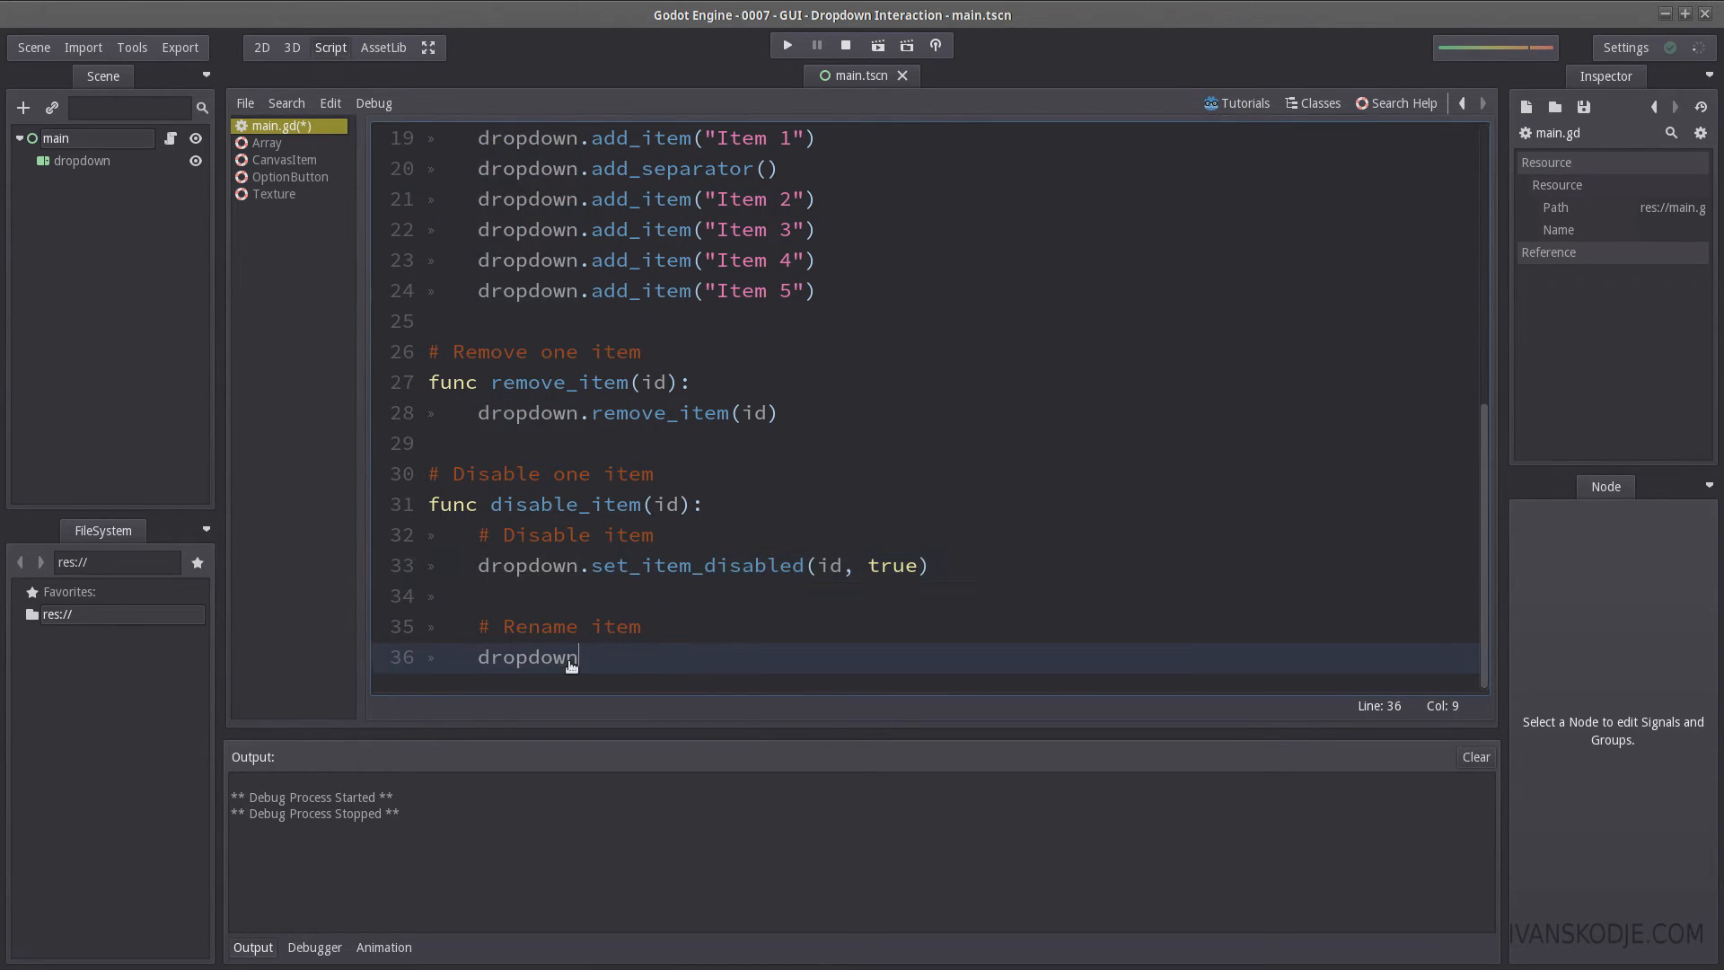
type(".set_item_text(")
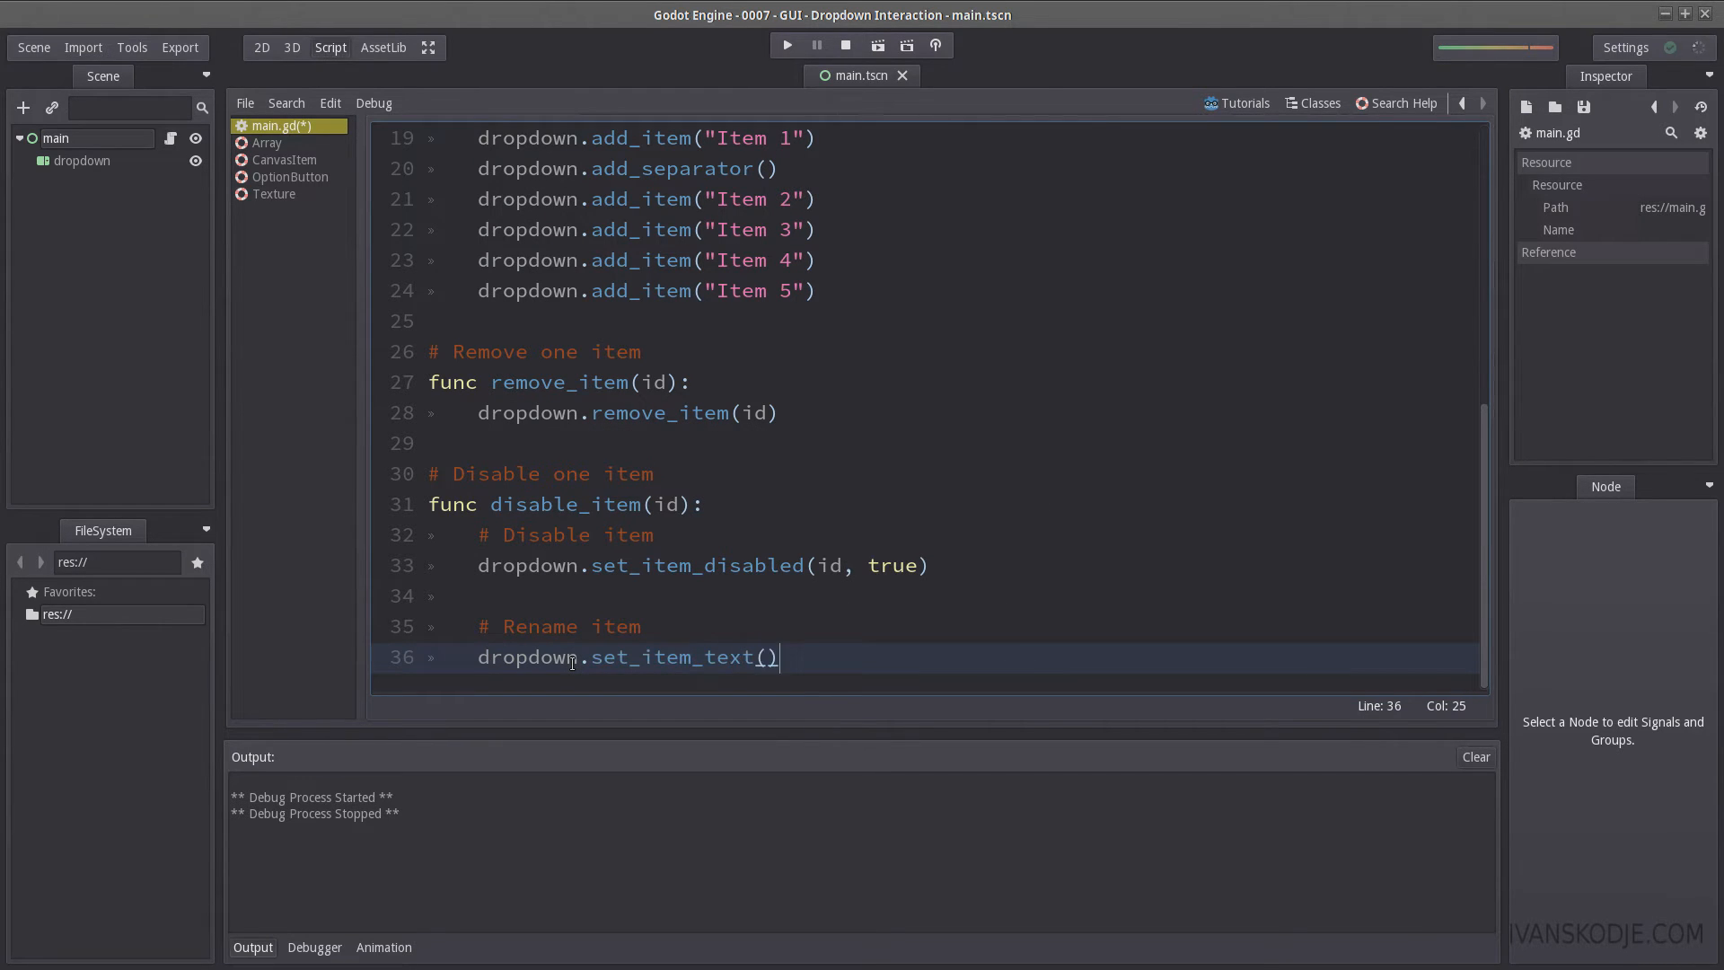
type("\"")
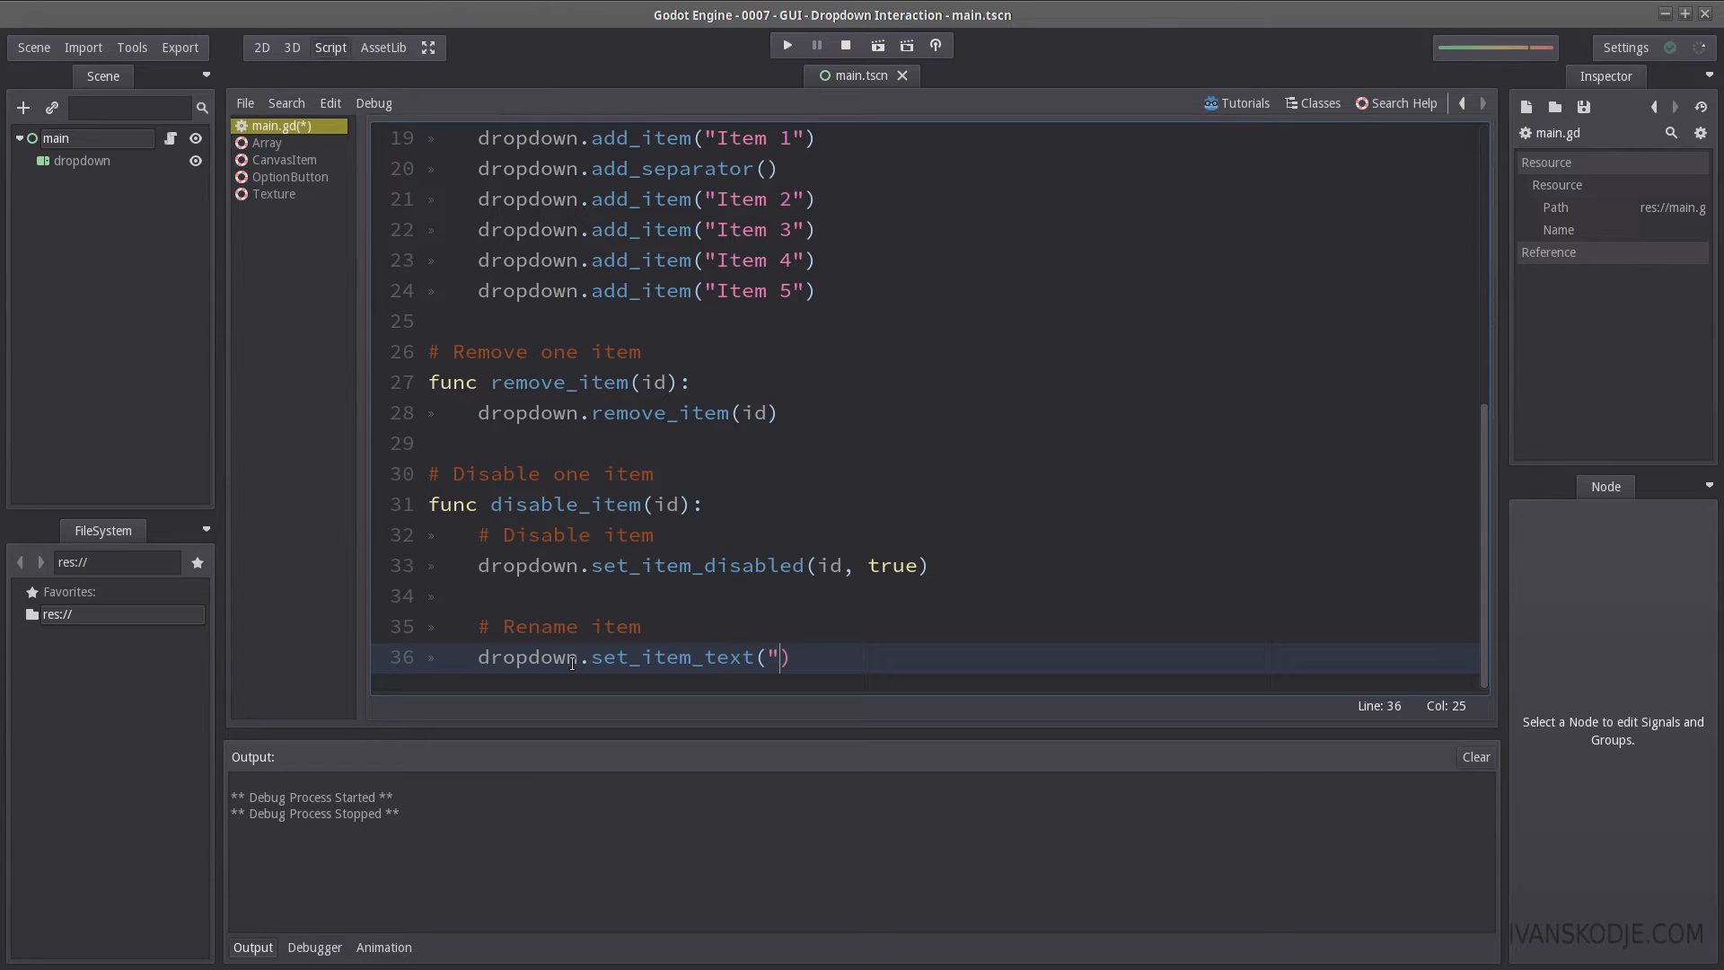
type("Disabled!")
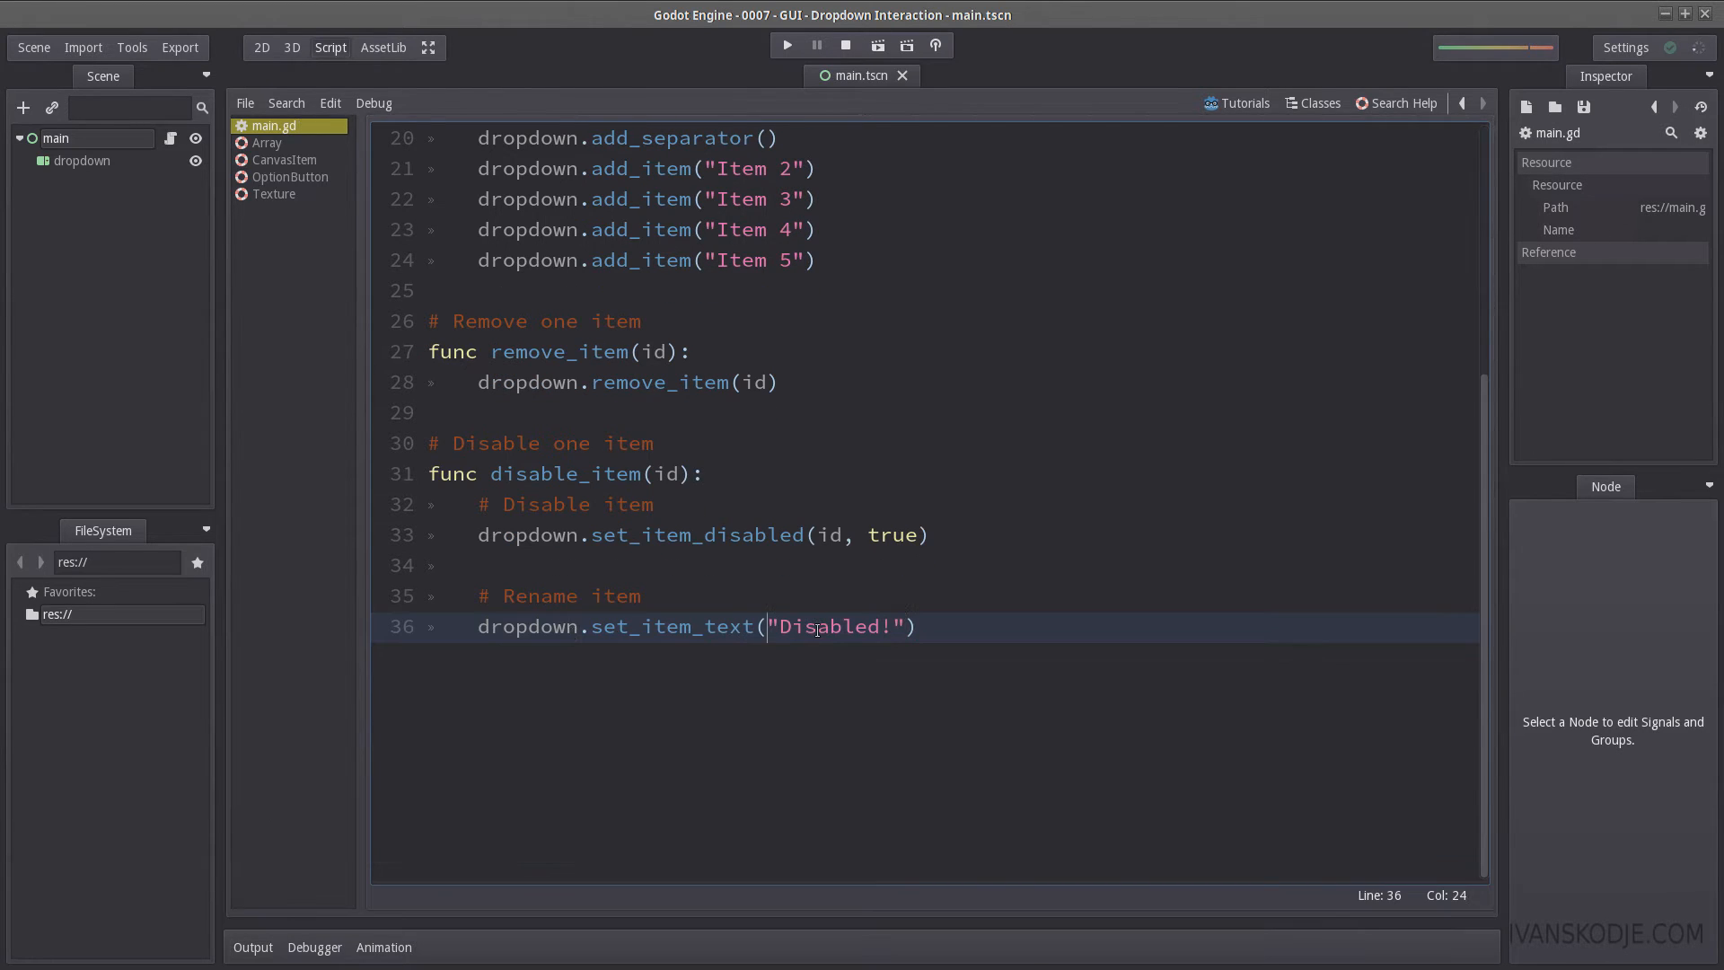
type("id,")
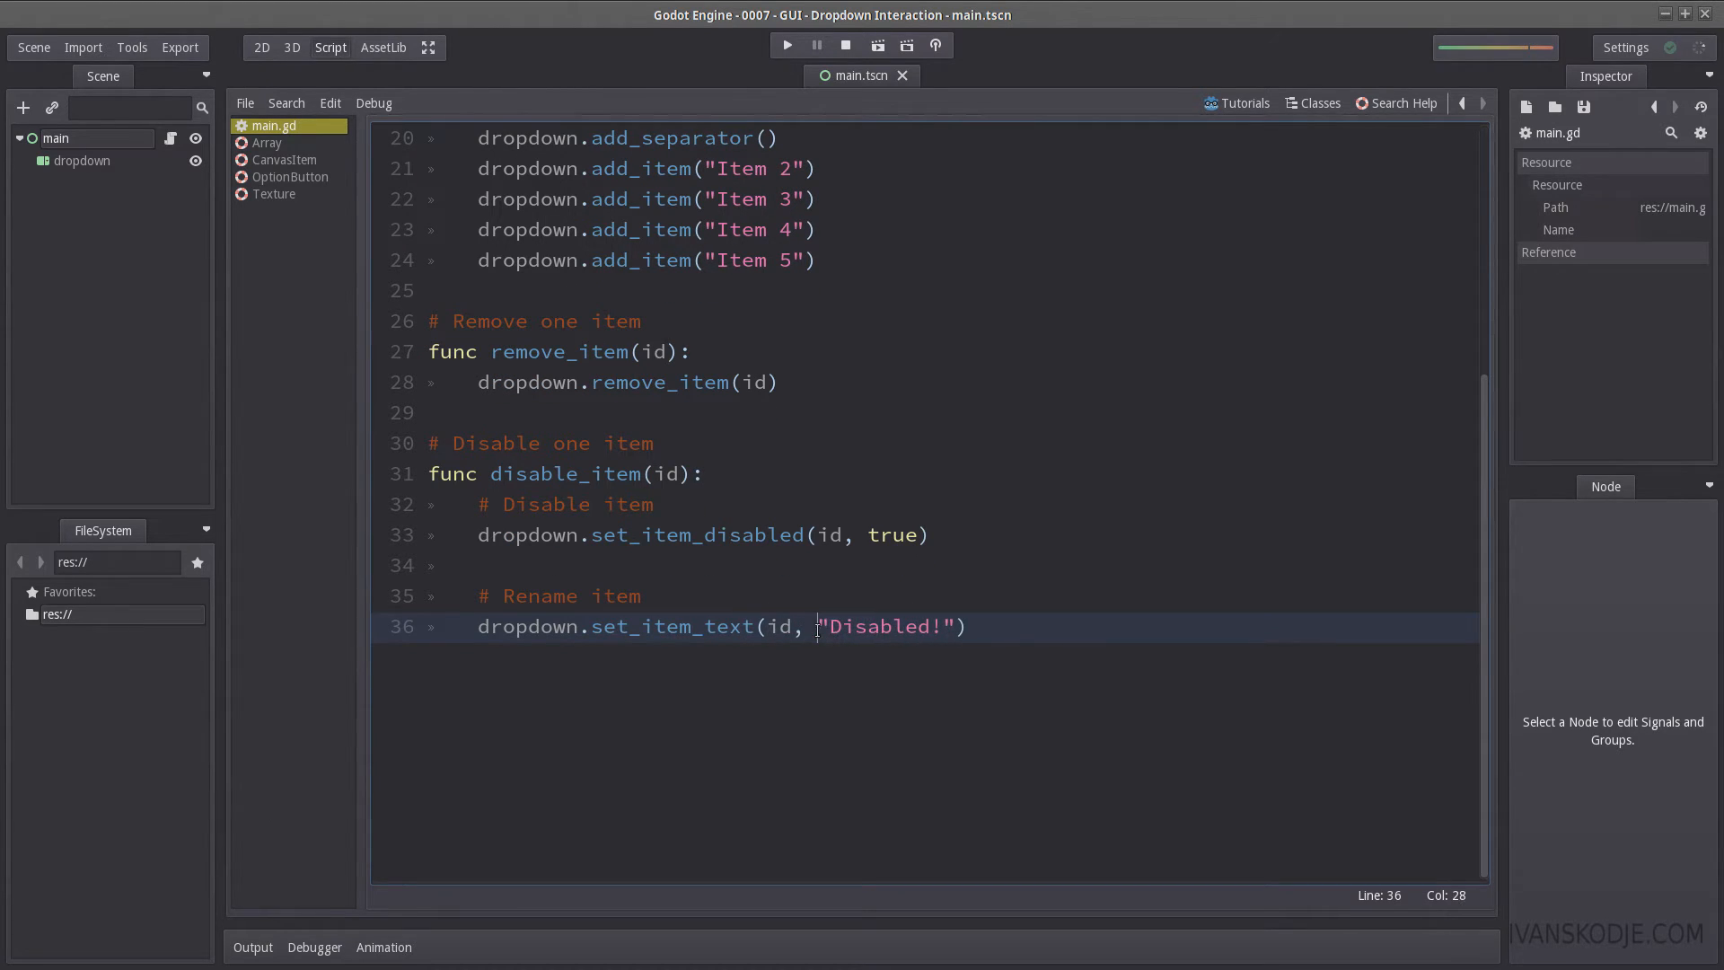
left_click(787, 45)
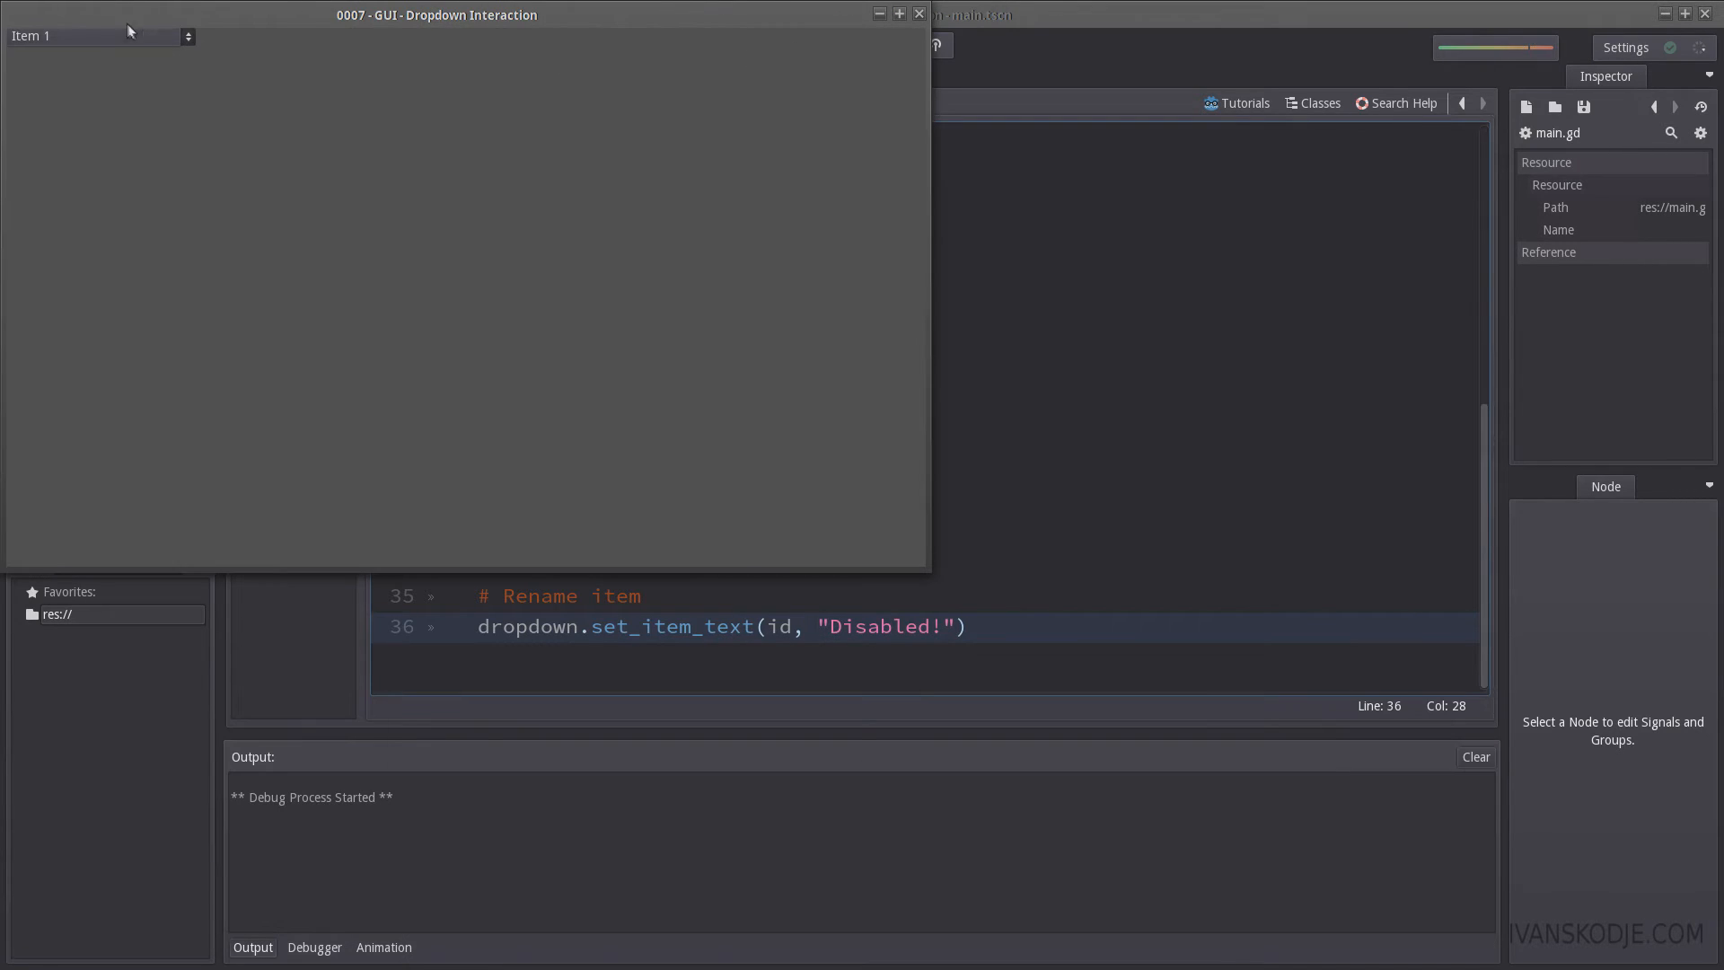
left_click(844, 45)
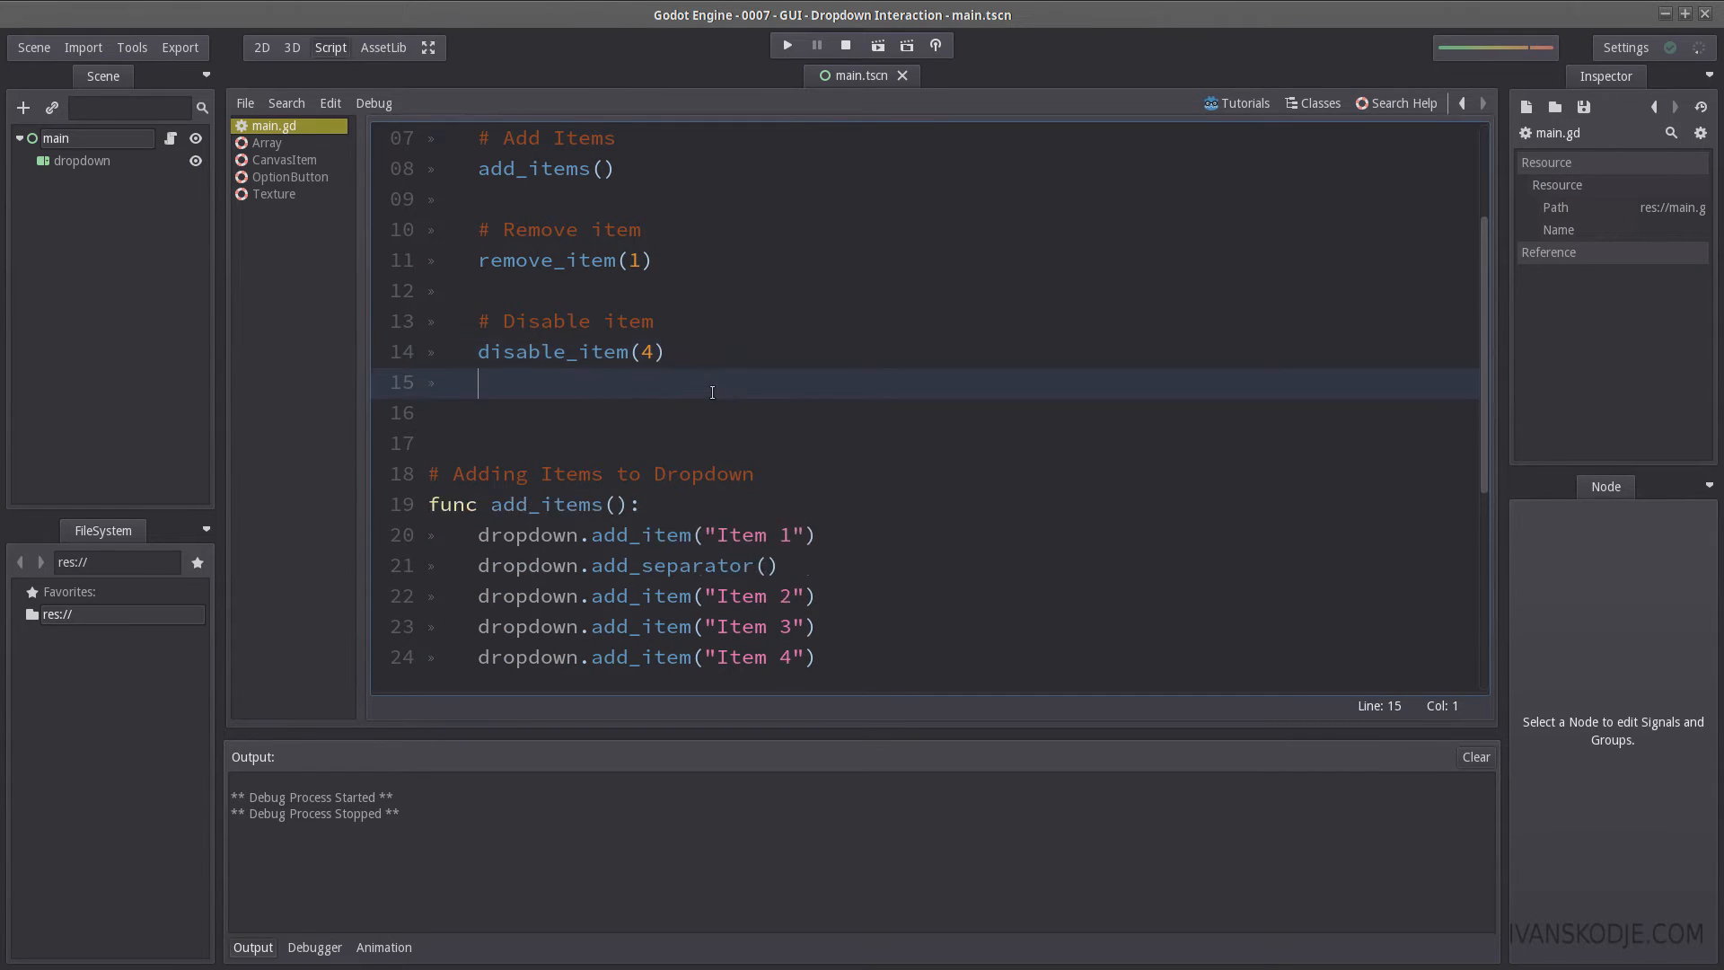
Step: Define func clear_all() calling dropdown.clear(), leaving its clear_all() call in _ready commented out
type("# Clear All")
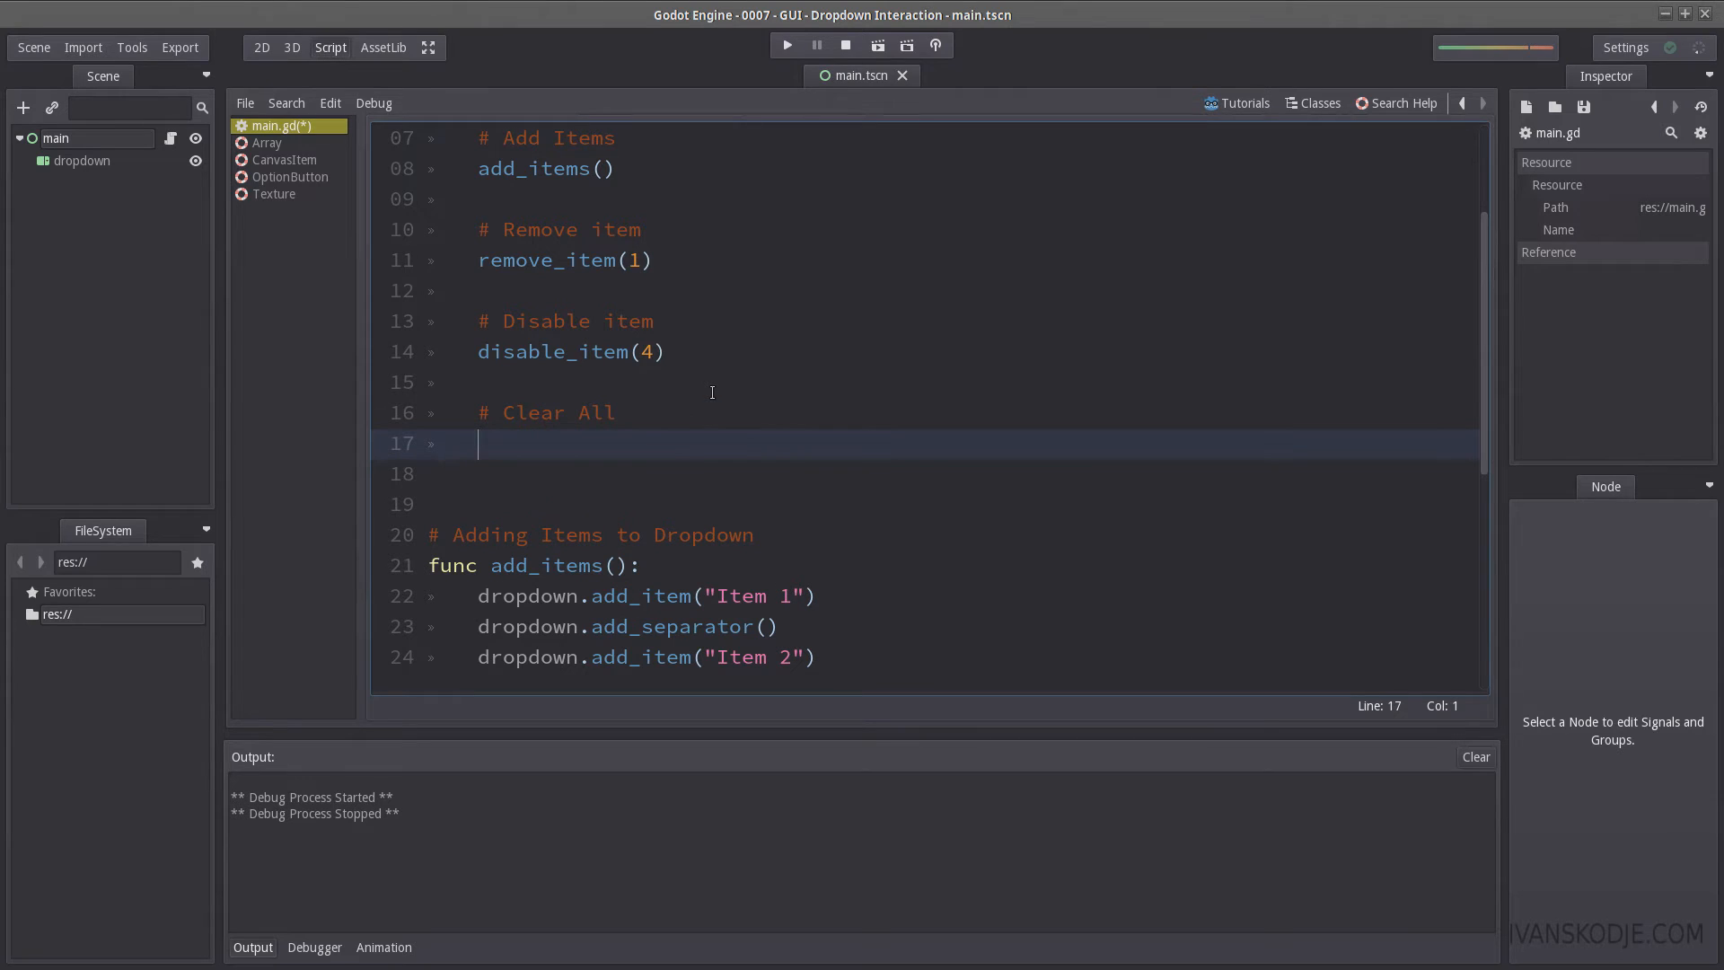
type("clear_all()")
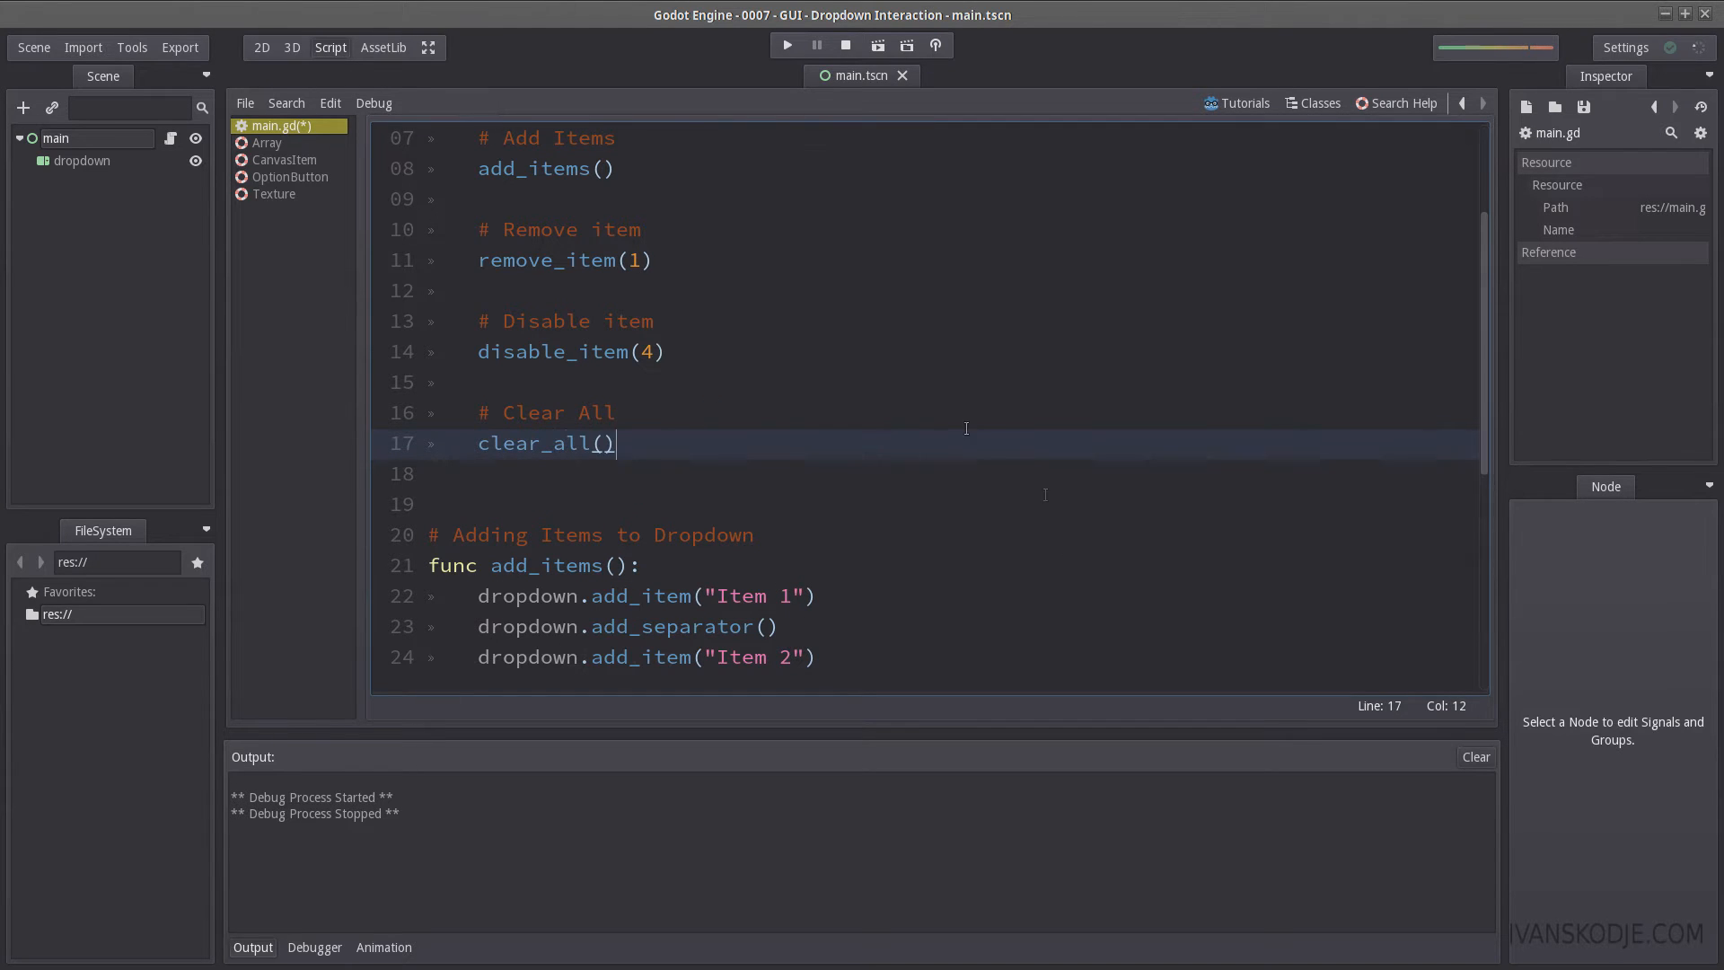
scroll("down", 3)
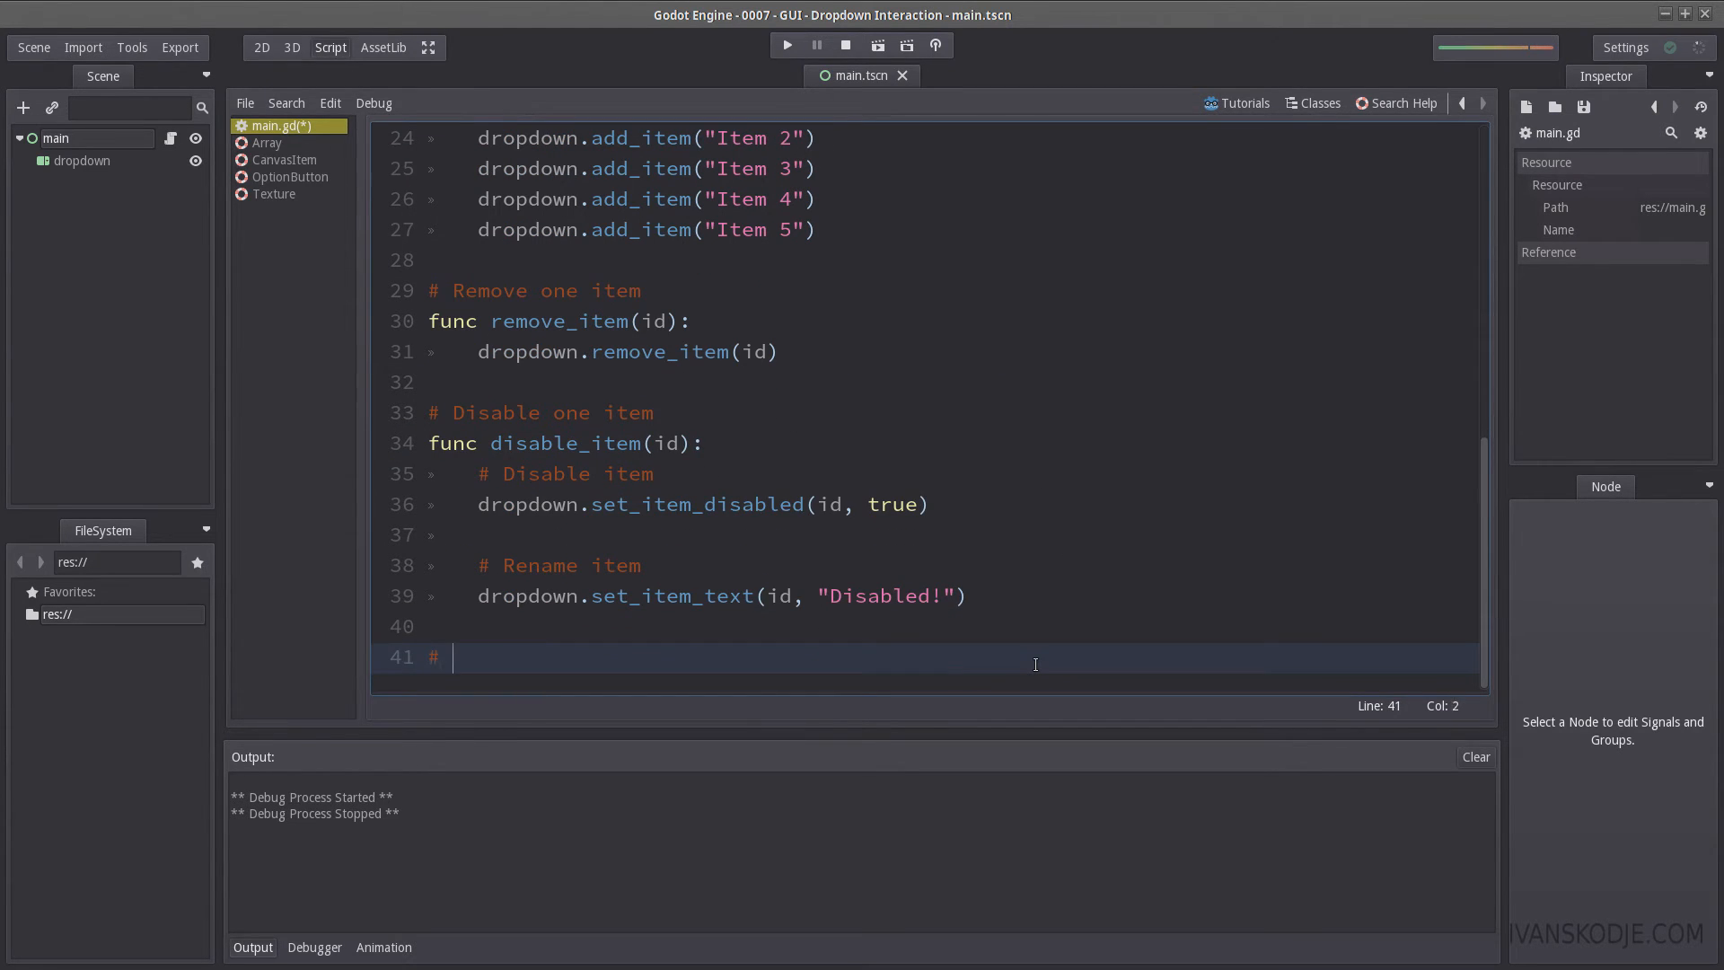
type("Removes all items from dropdow")
type("fu")
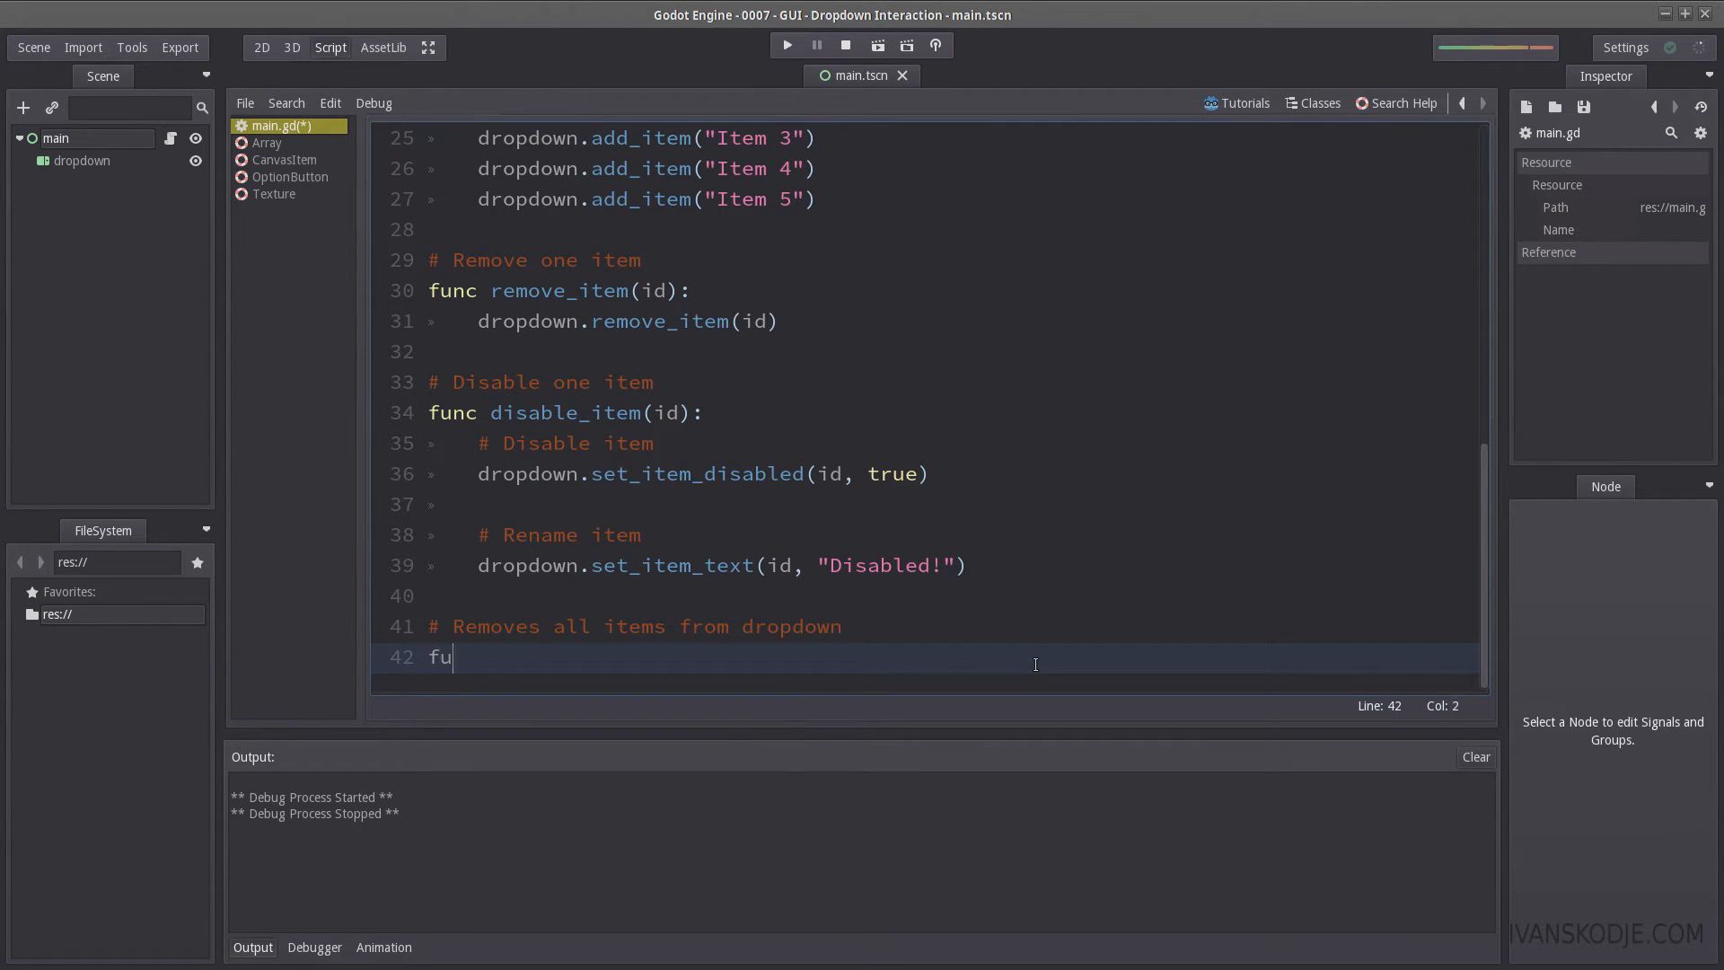
type("nc clear")
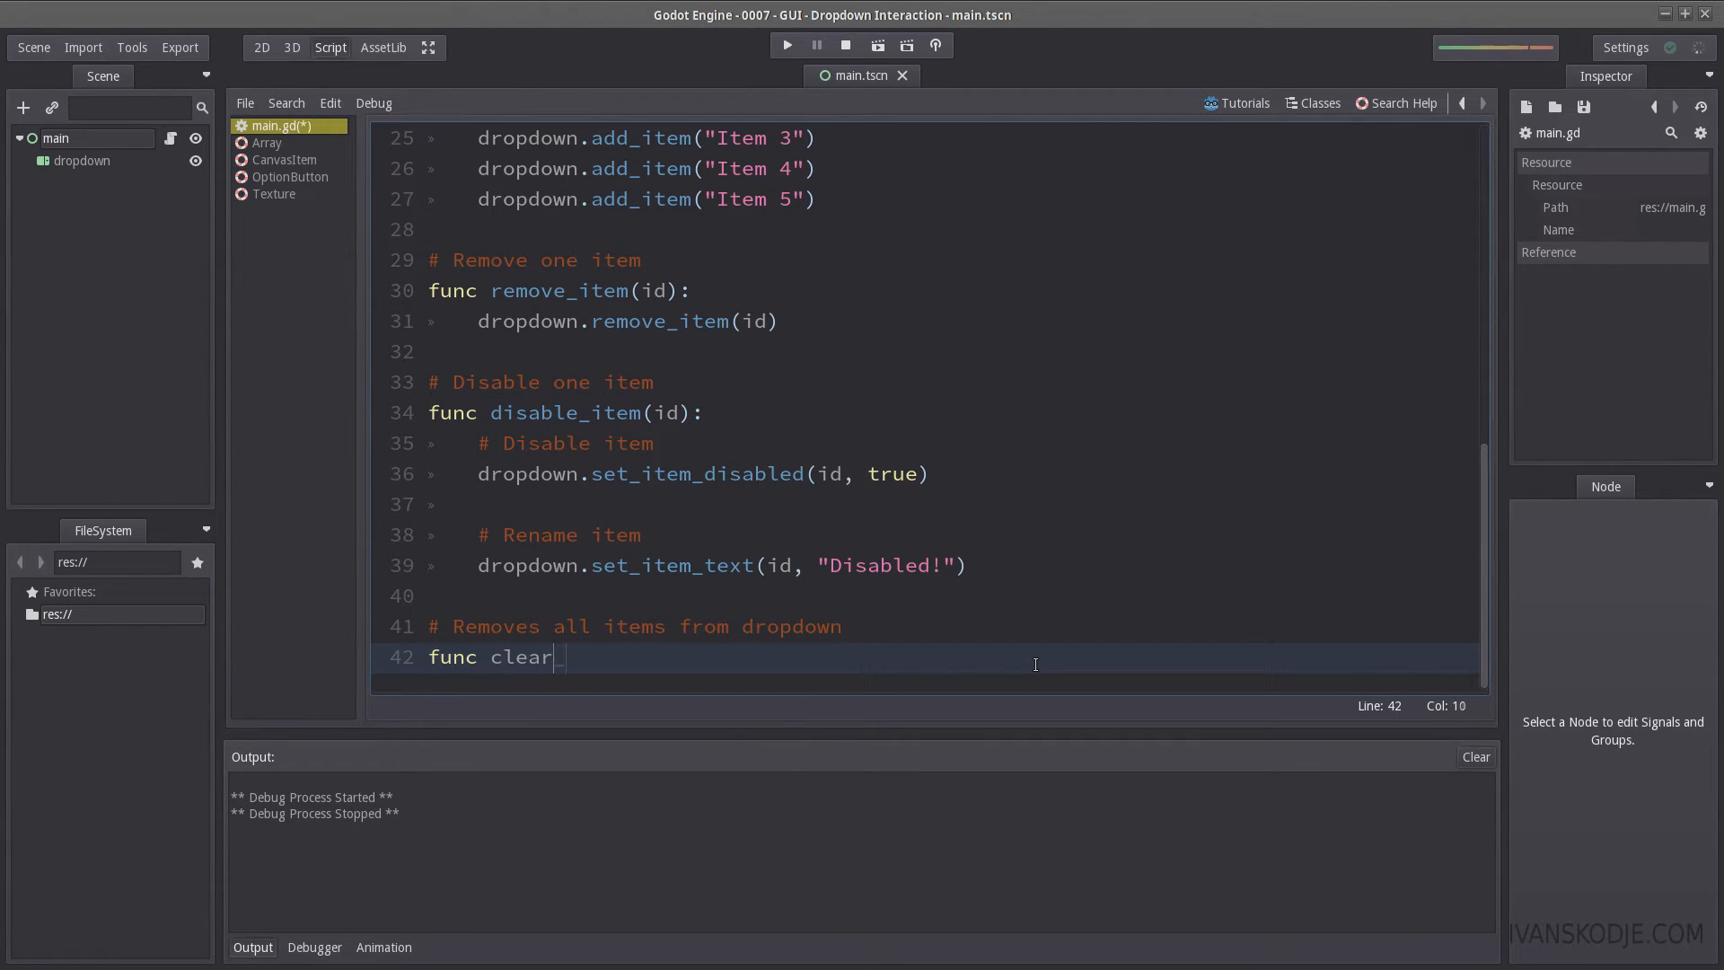
type("_all():")
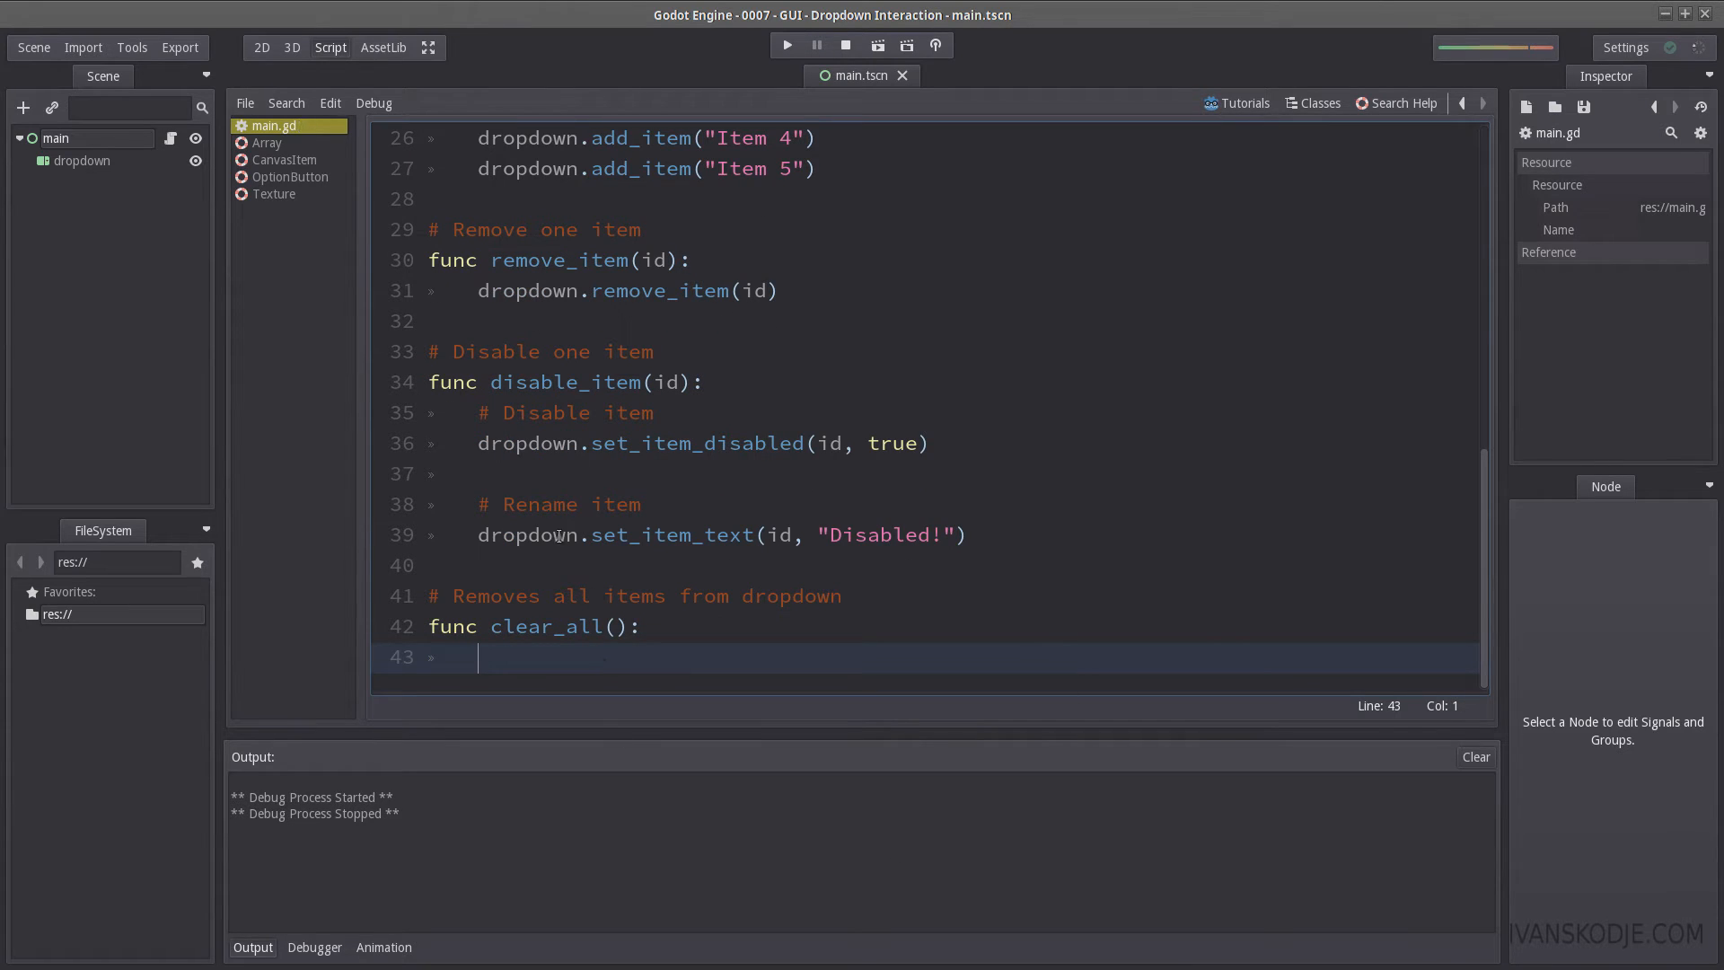
type("dropdown.")
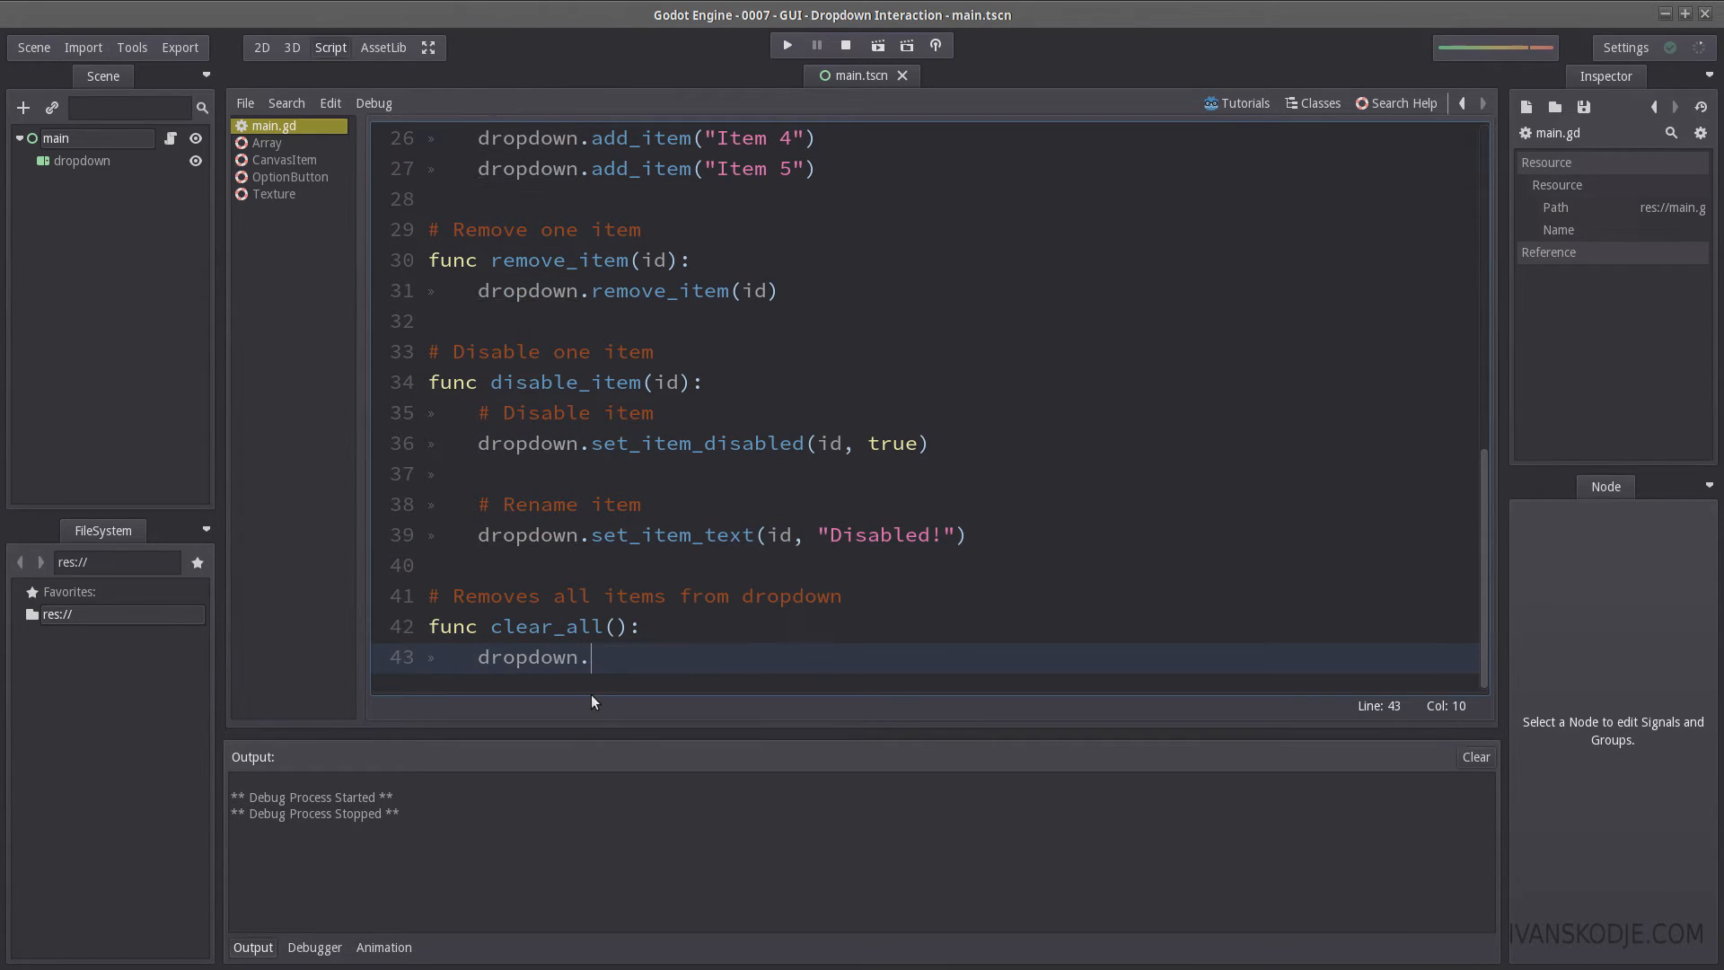
type("clear()")
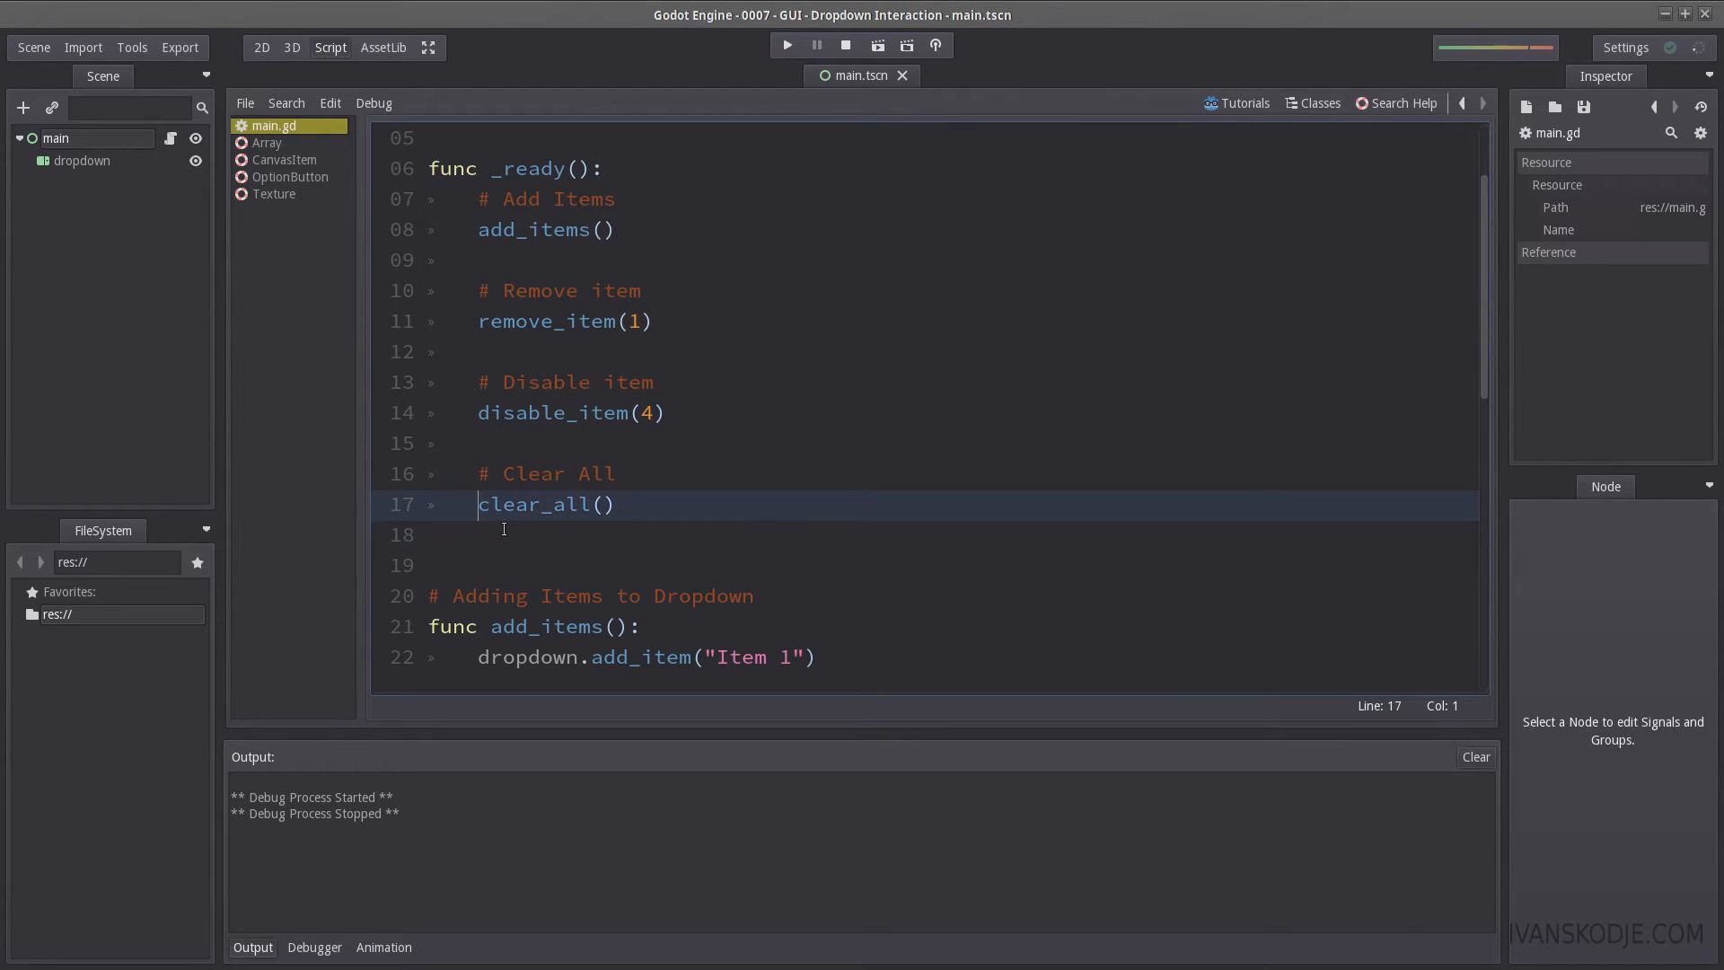
type("#")
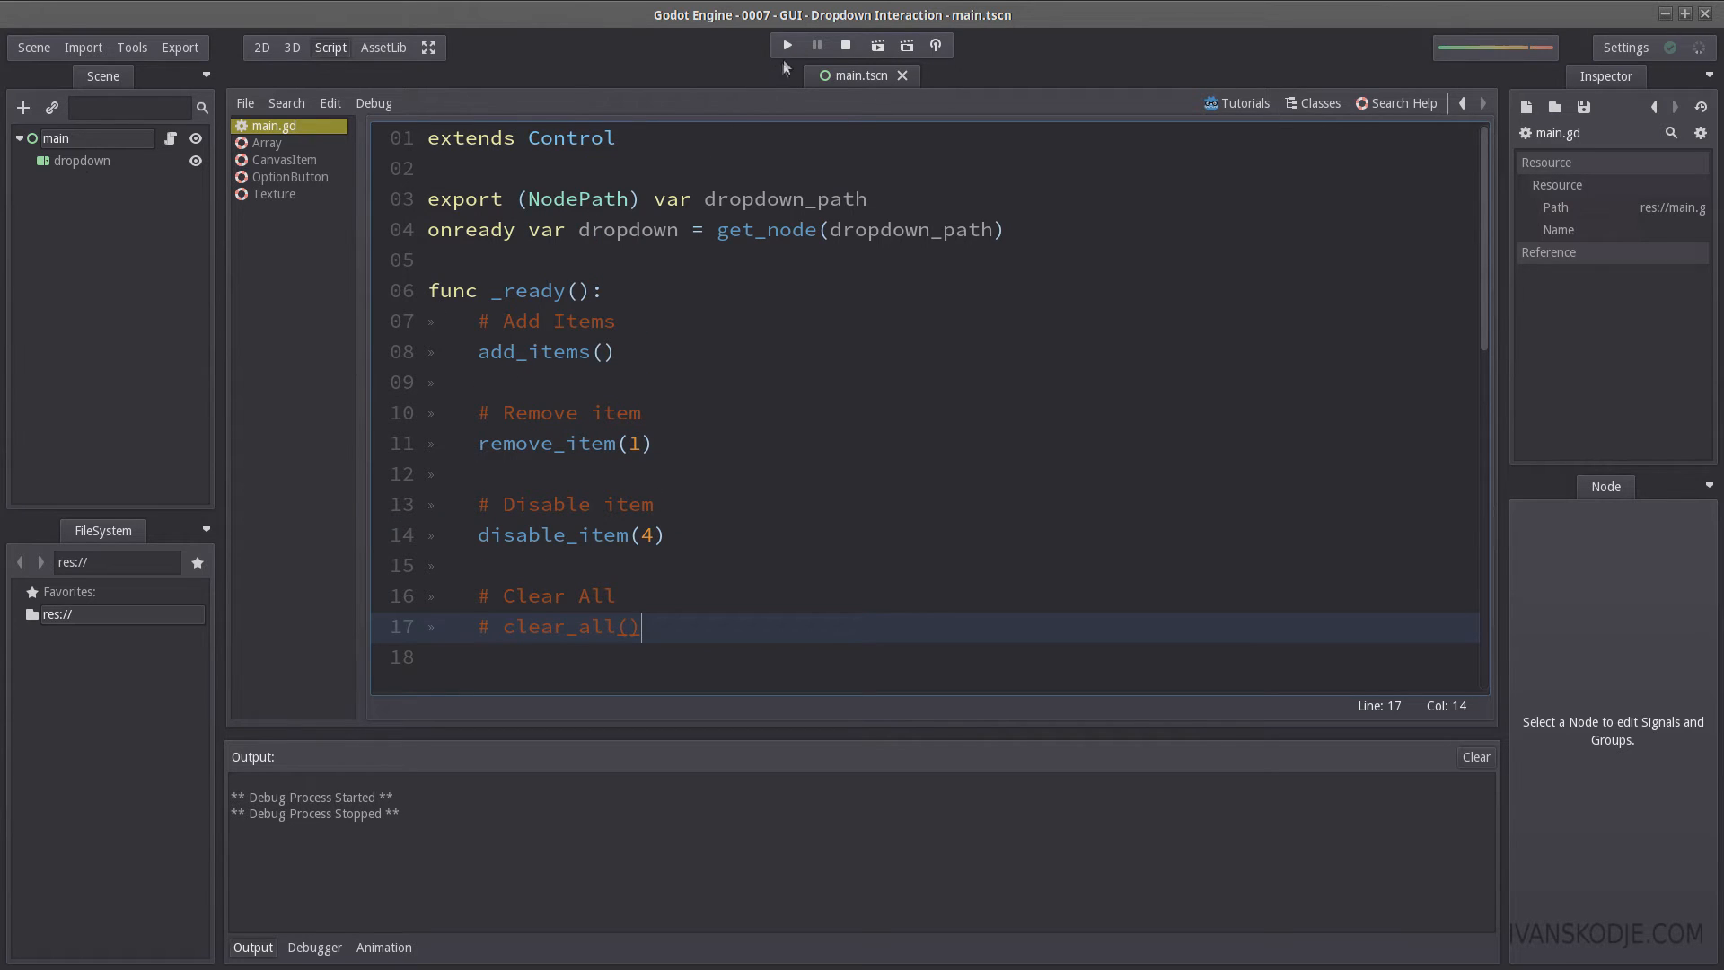
Step: Test-run the scene, confirm the greyed "Disabled!" entry, then return to the 2D view
left_click(785, 45)
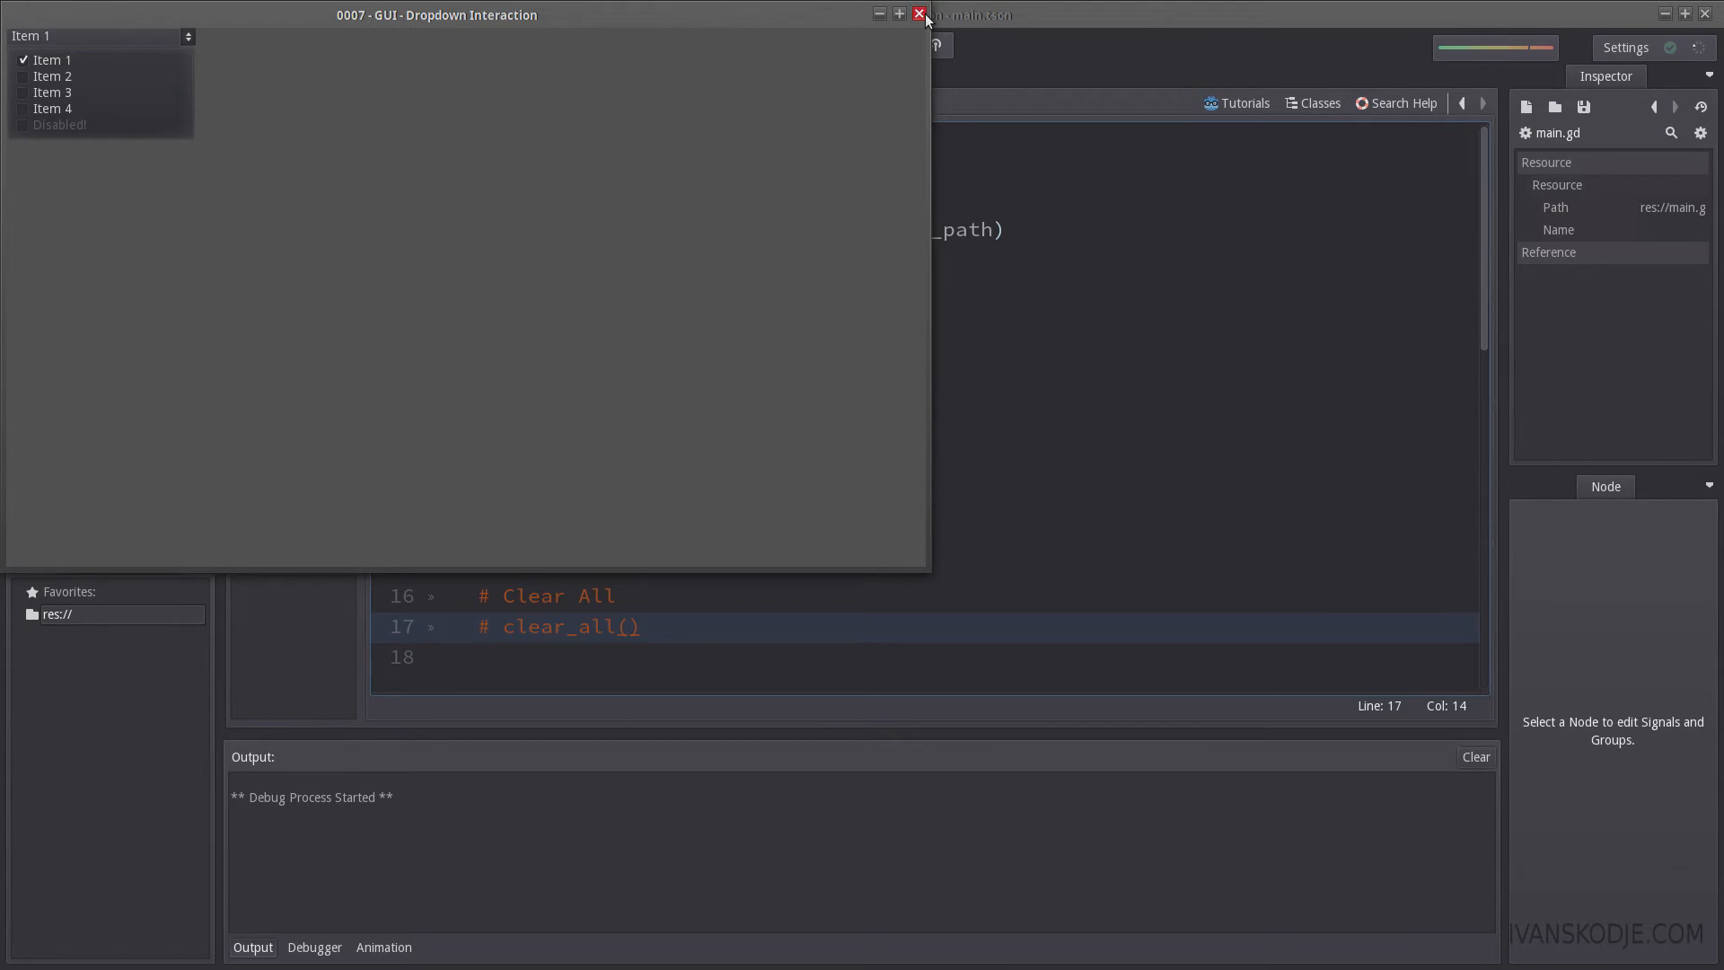
left_click(919, 14)
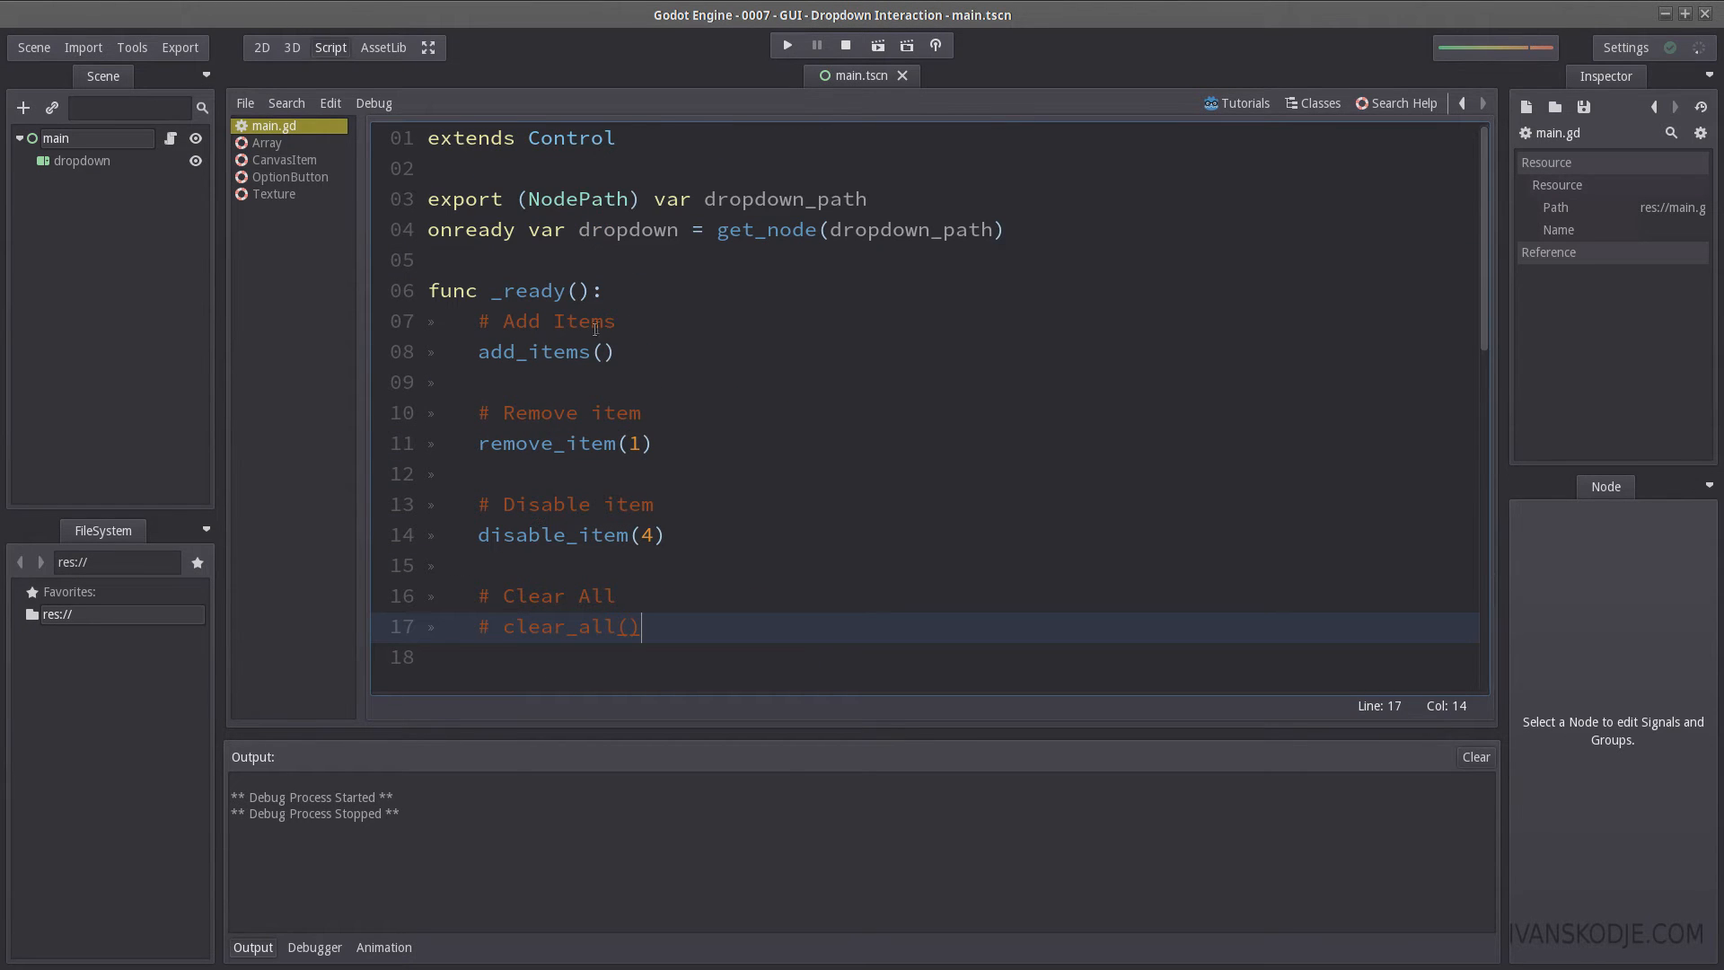
left_click(261, 48)
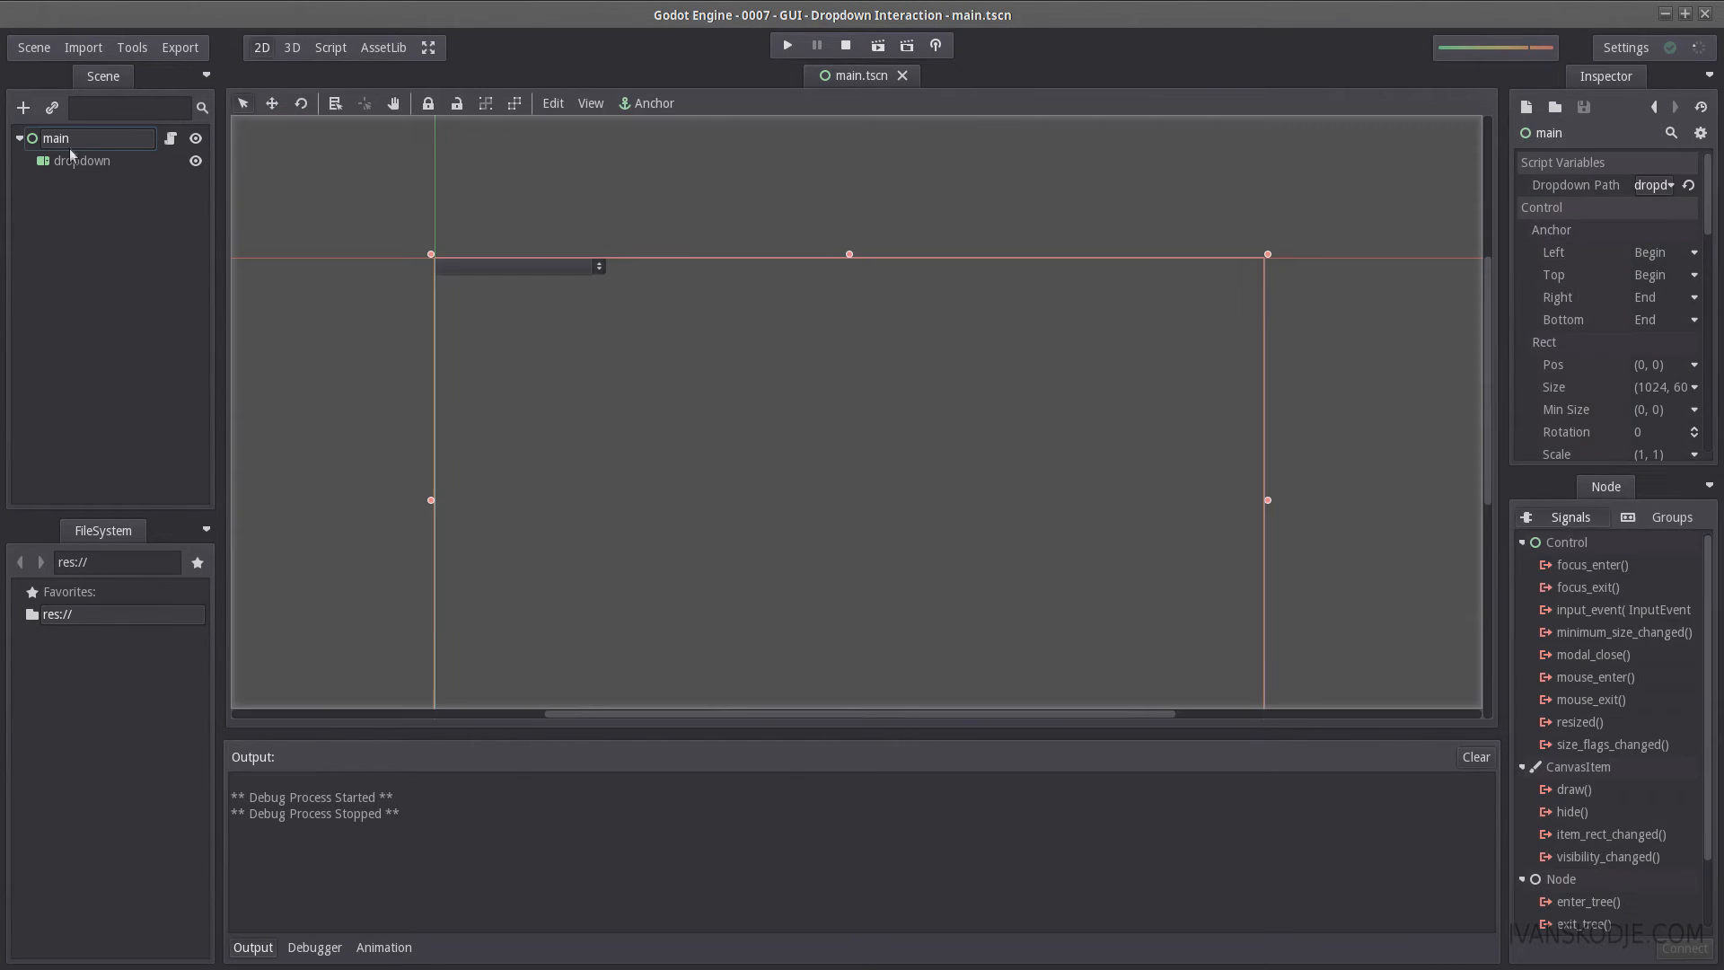
left_click(82, 161)
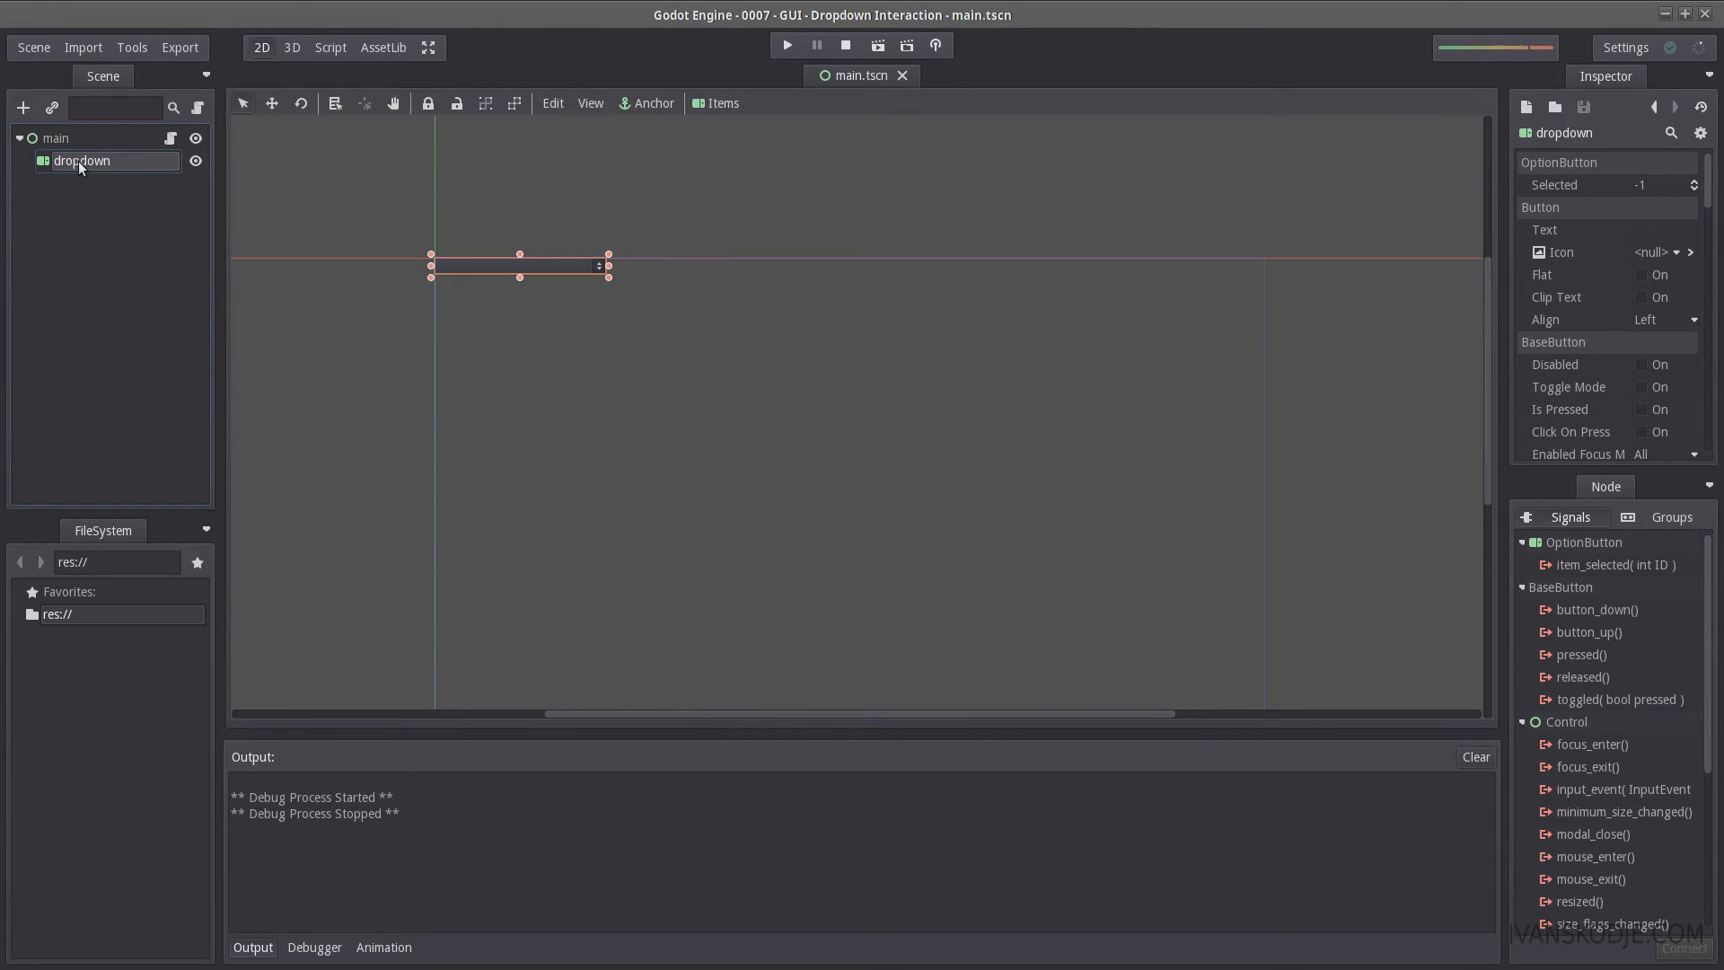
left_click(54, 138)
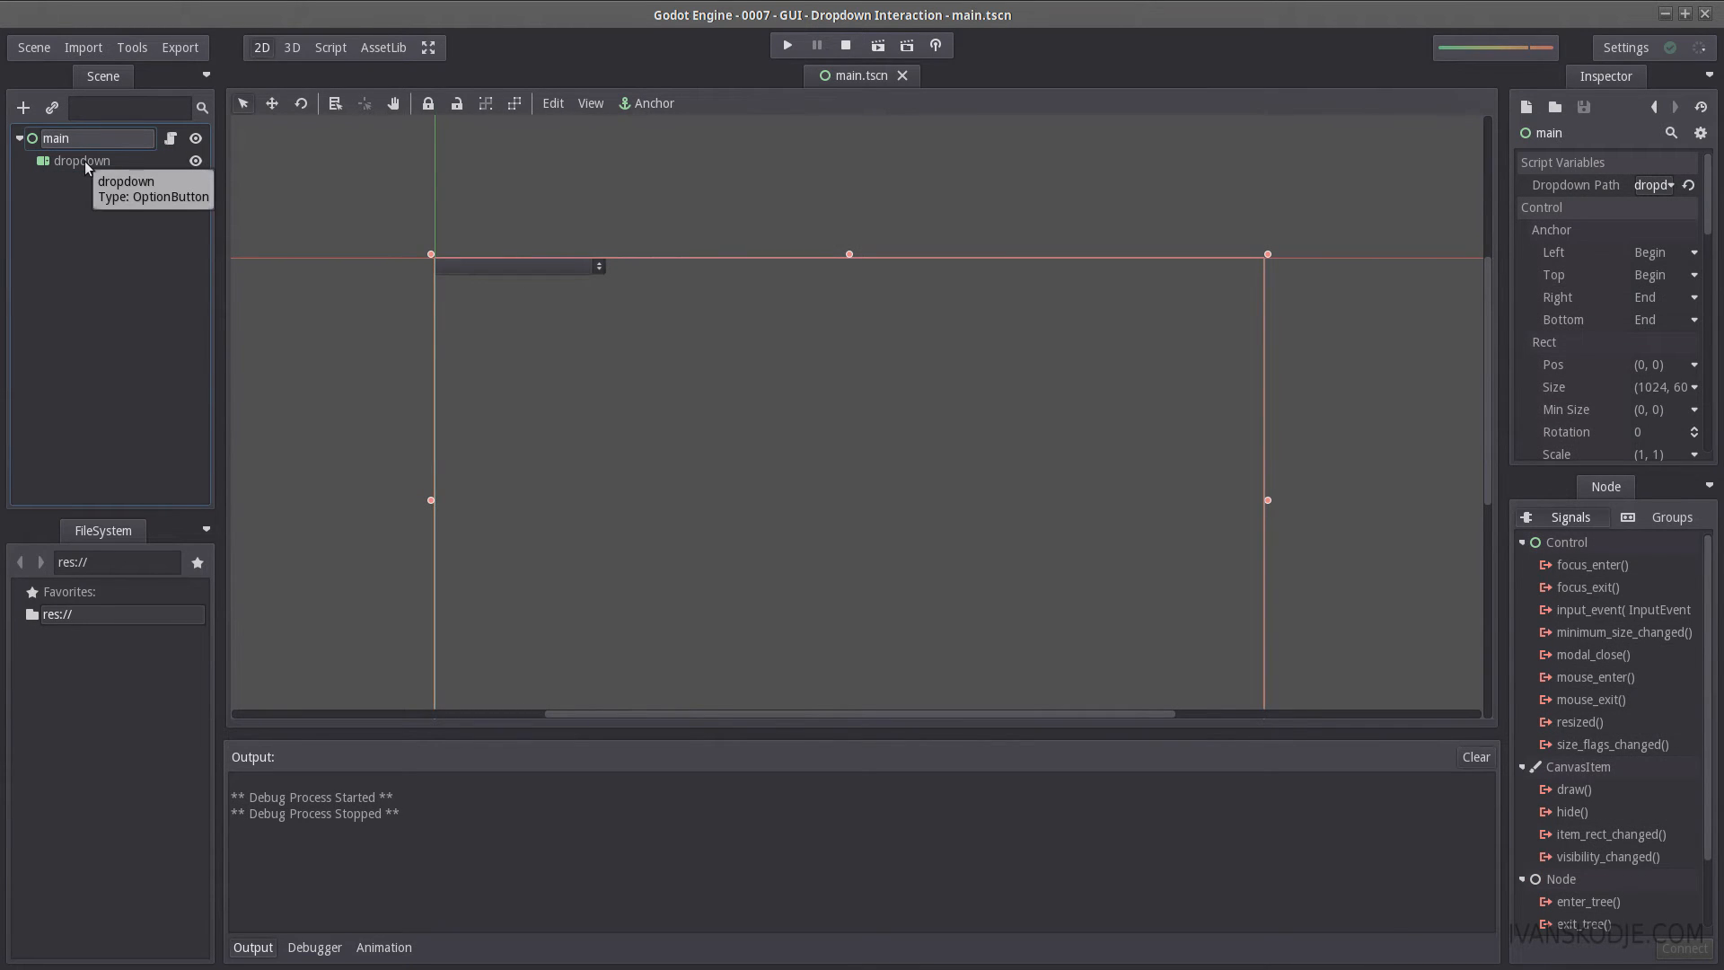
left_click(80, 161)
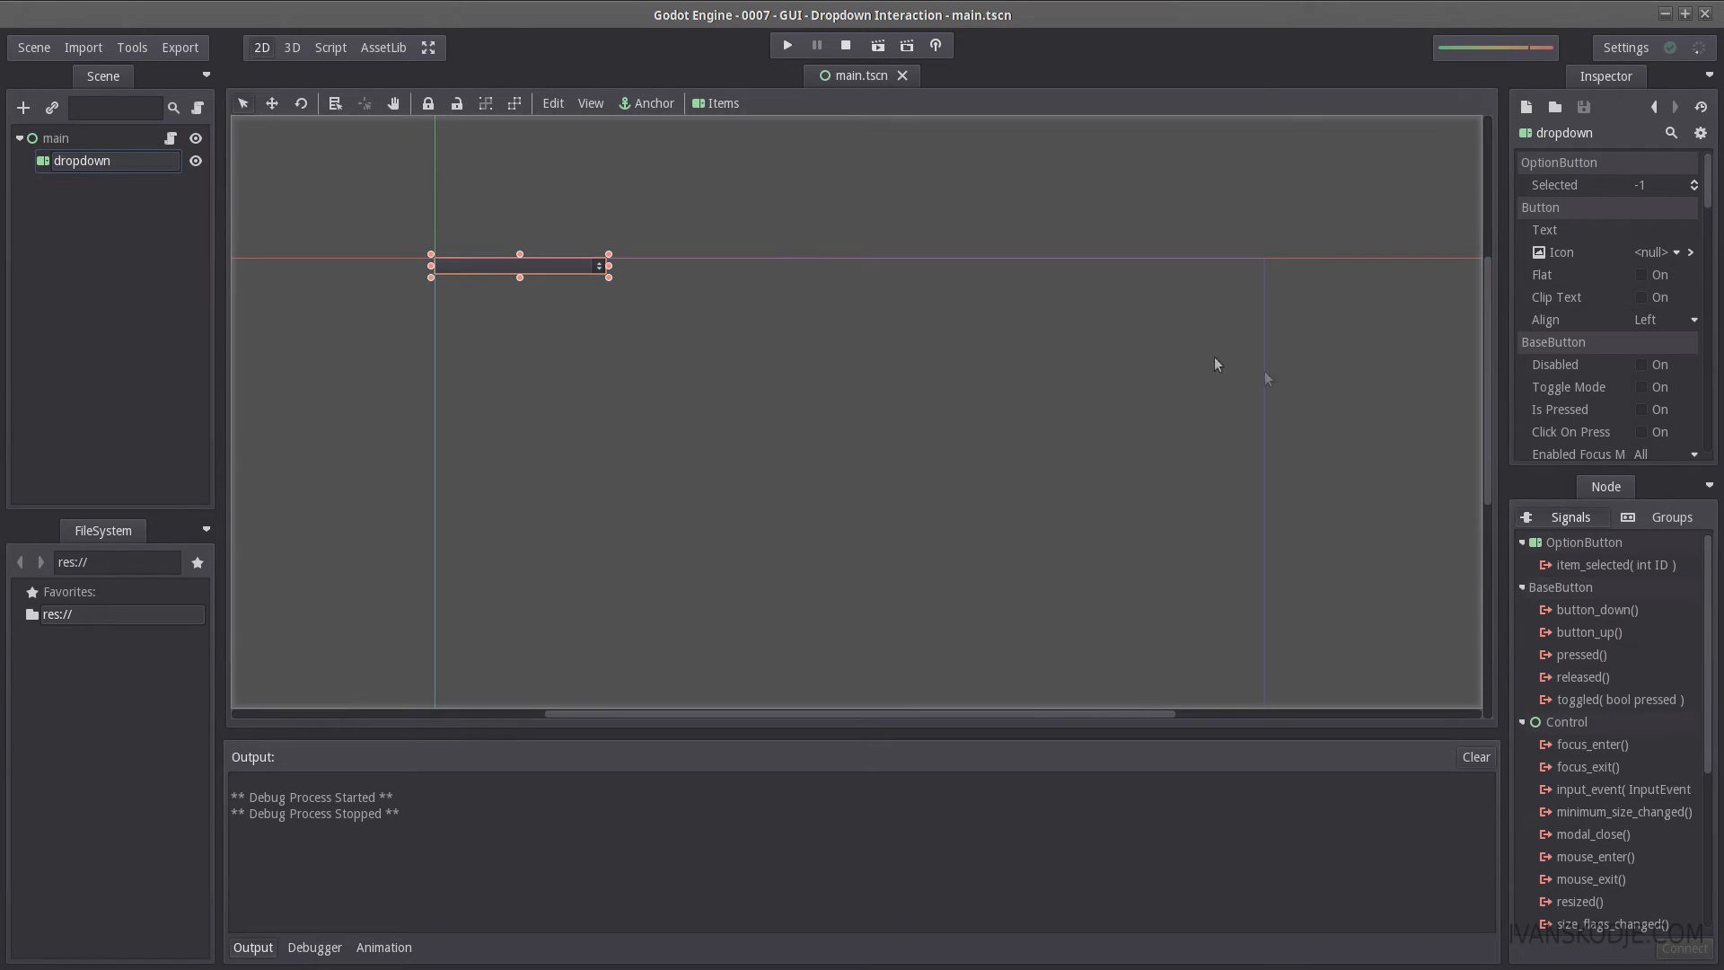
mouse_move(1587, 524)
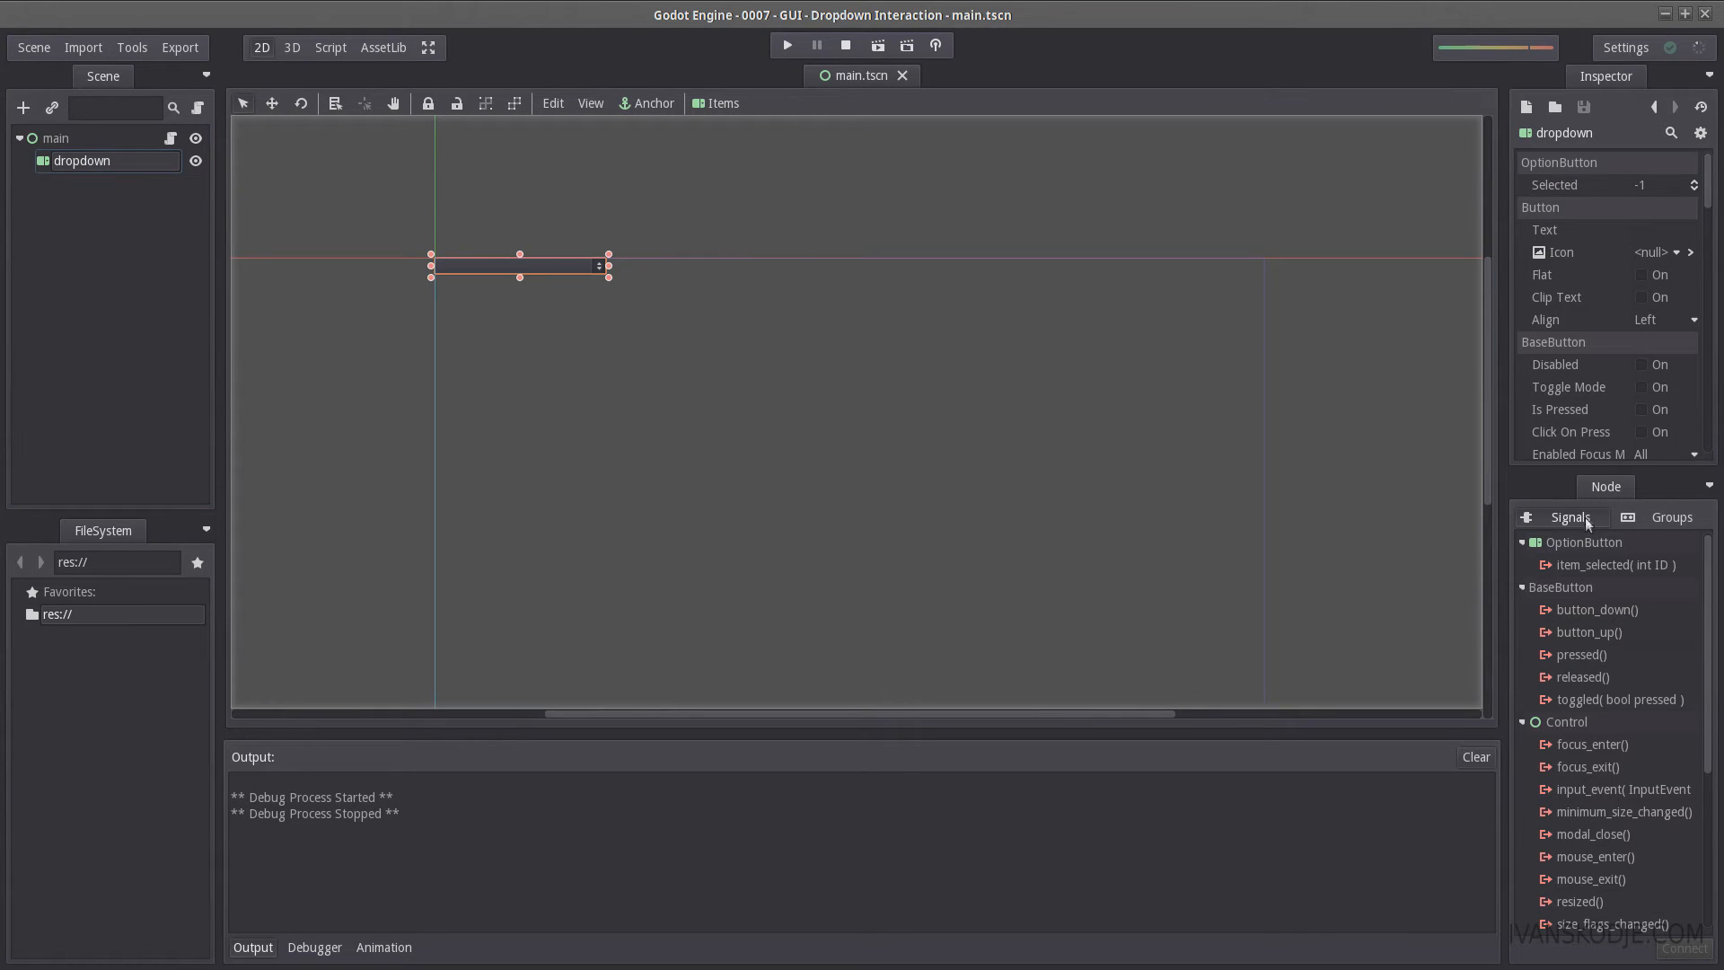
left_click(1617, 564)
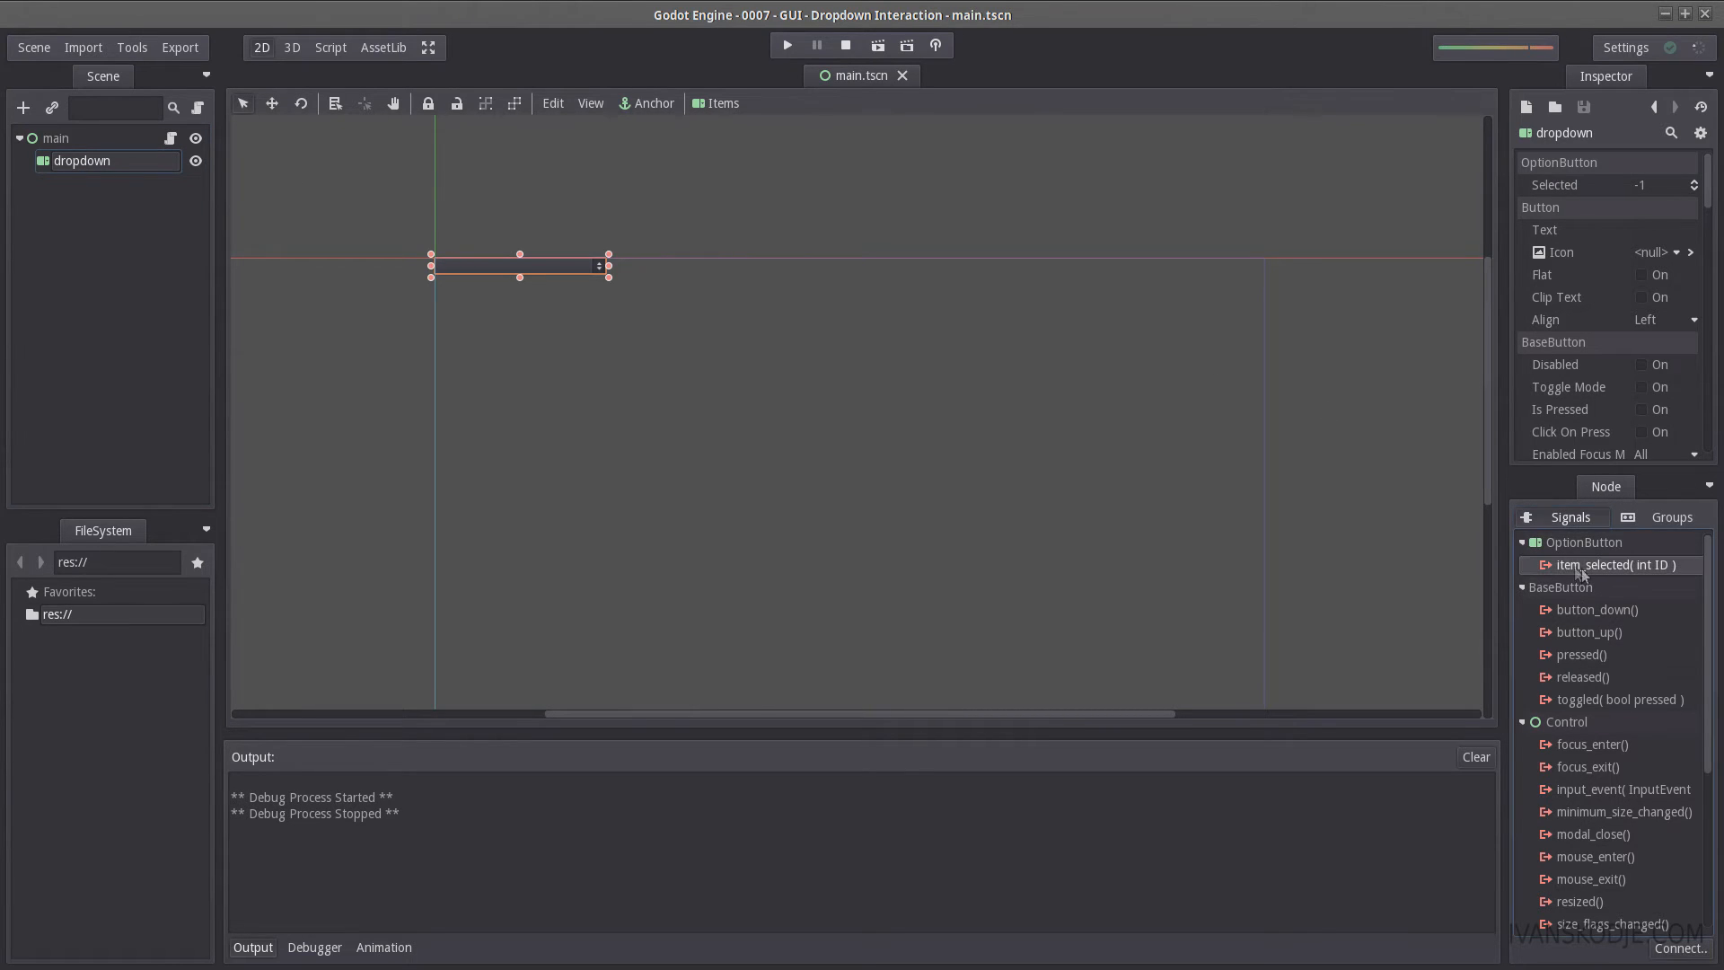
mouse_move(1631, 568)
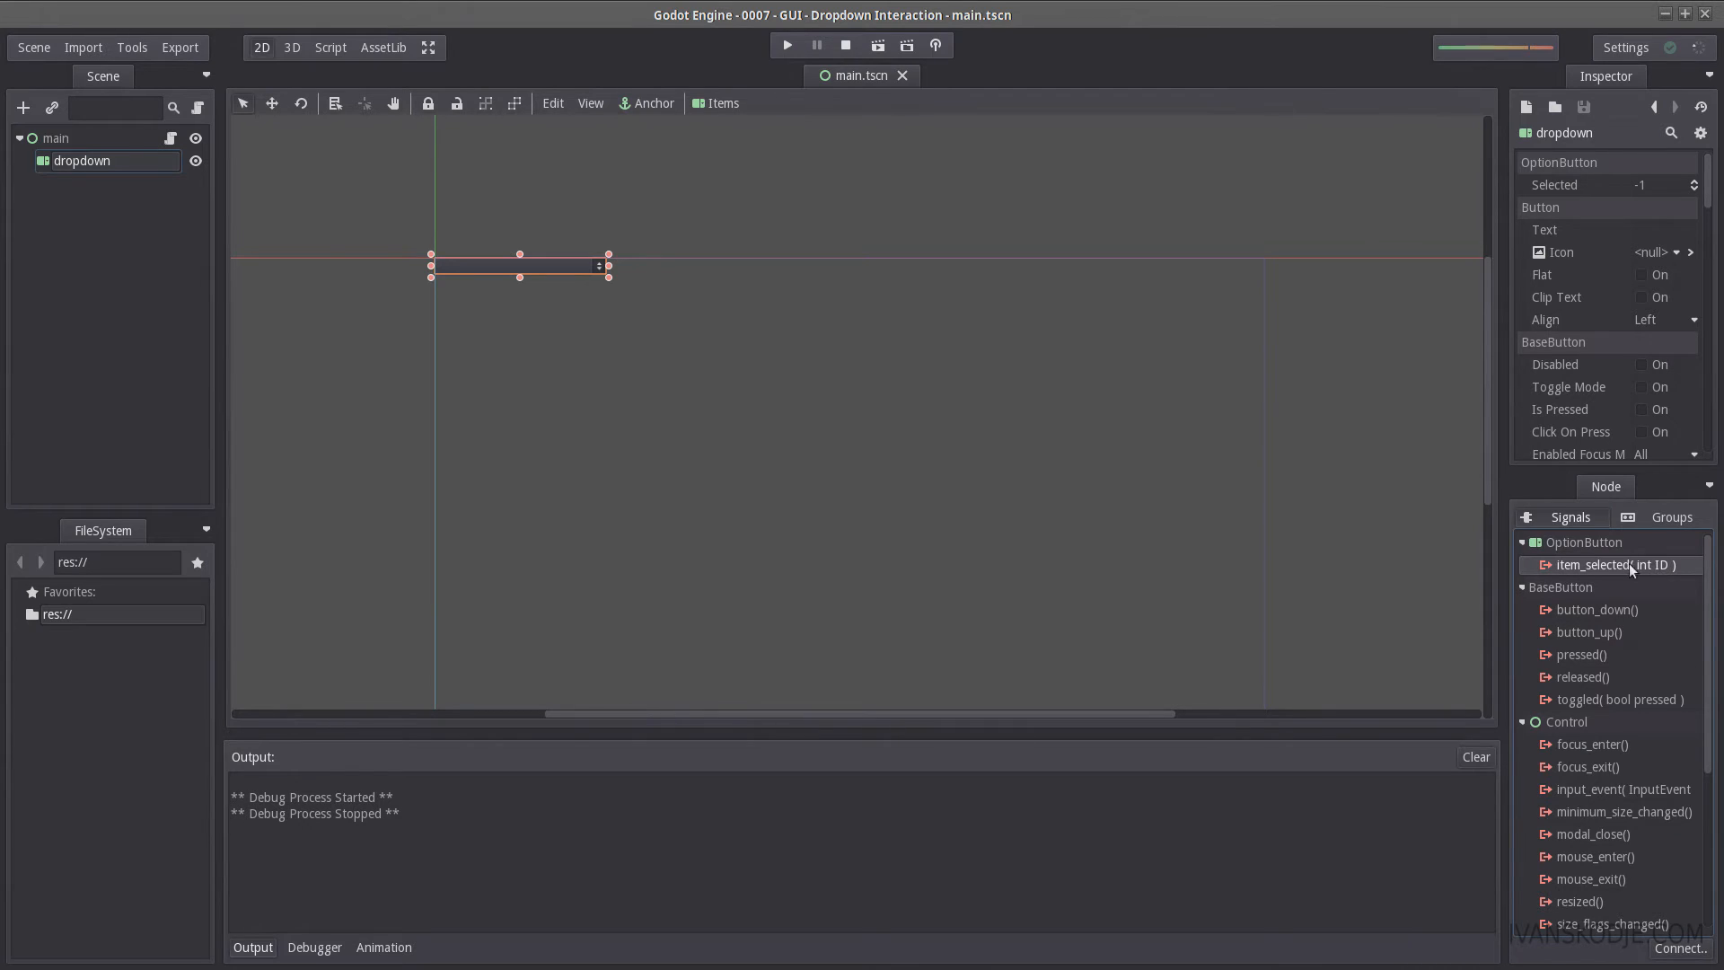
double_click(1608, 564)
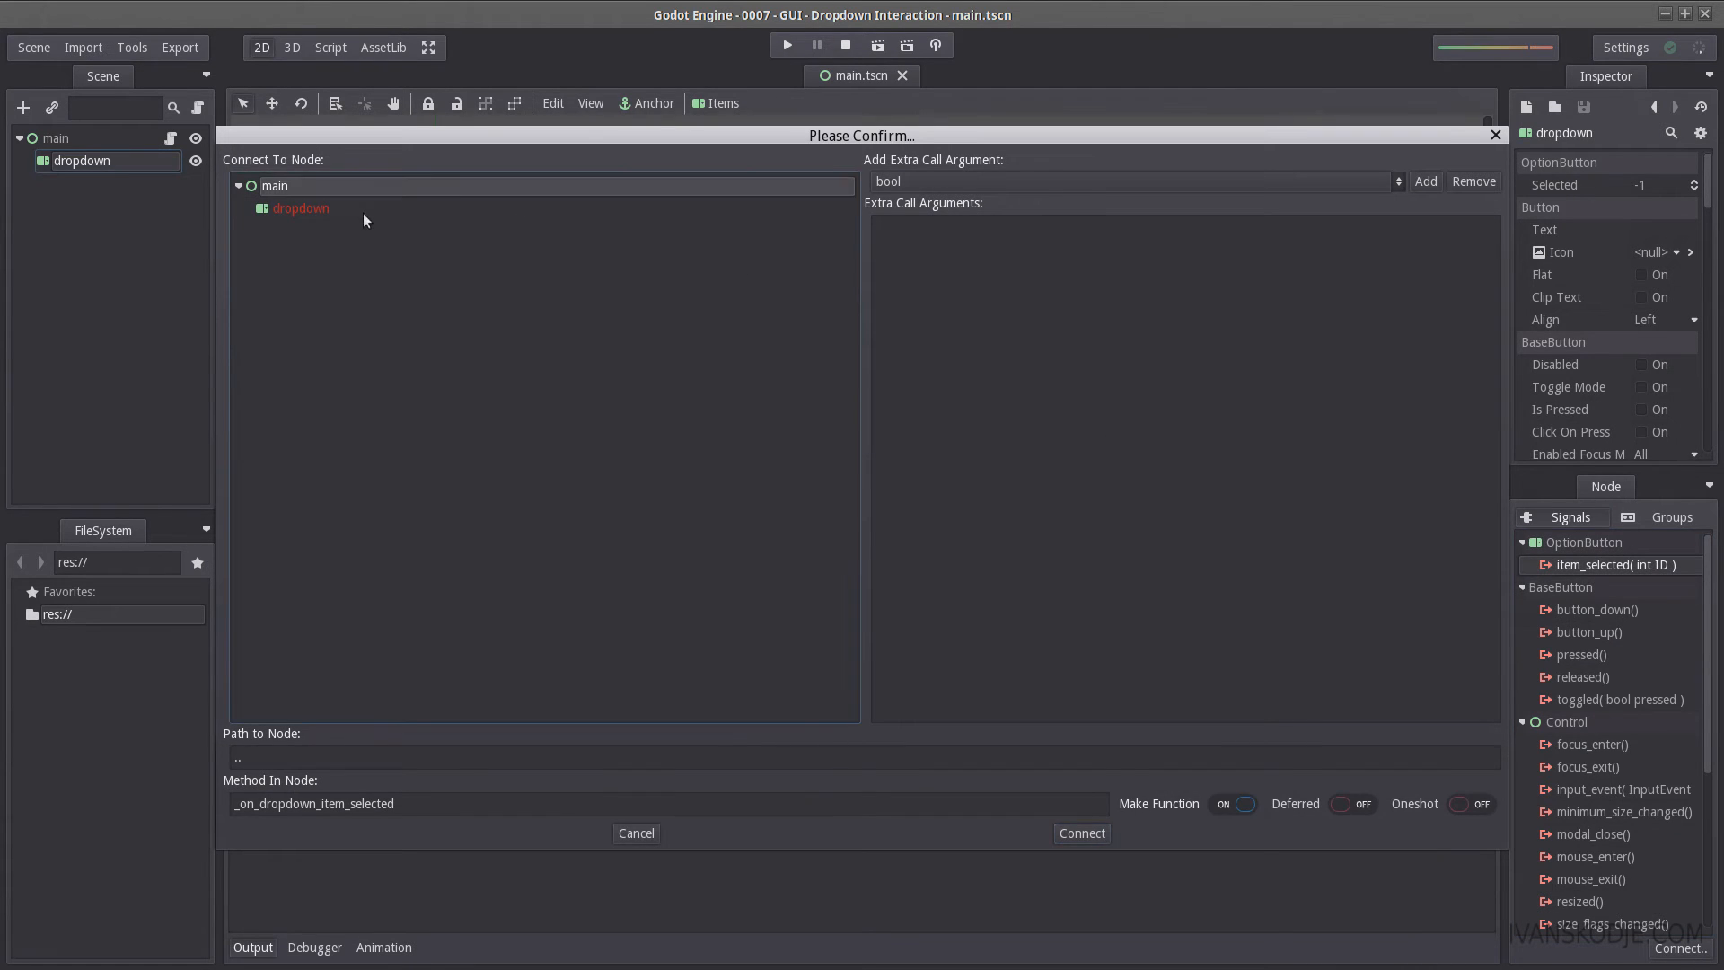
mouse_move(325, 167)
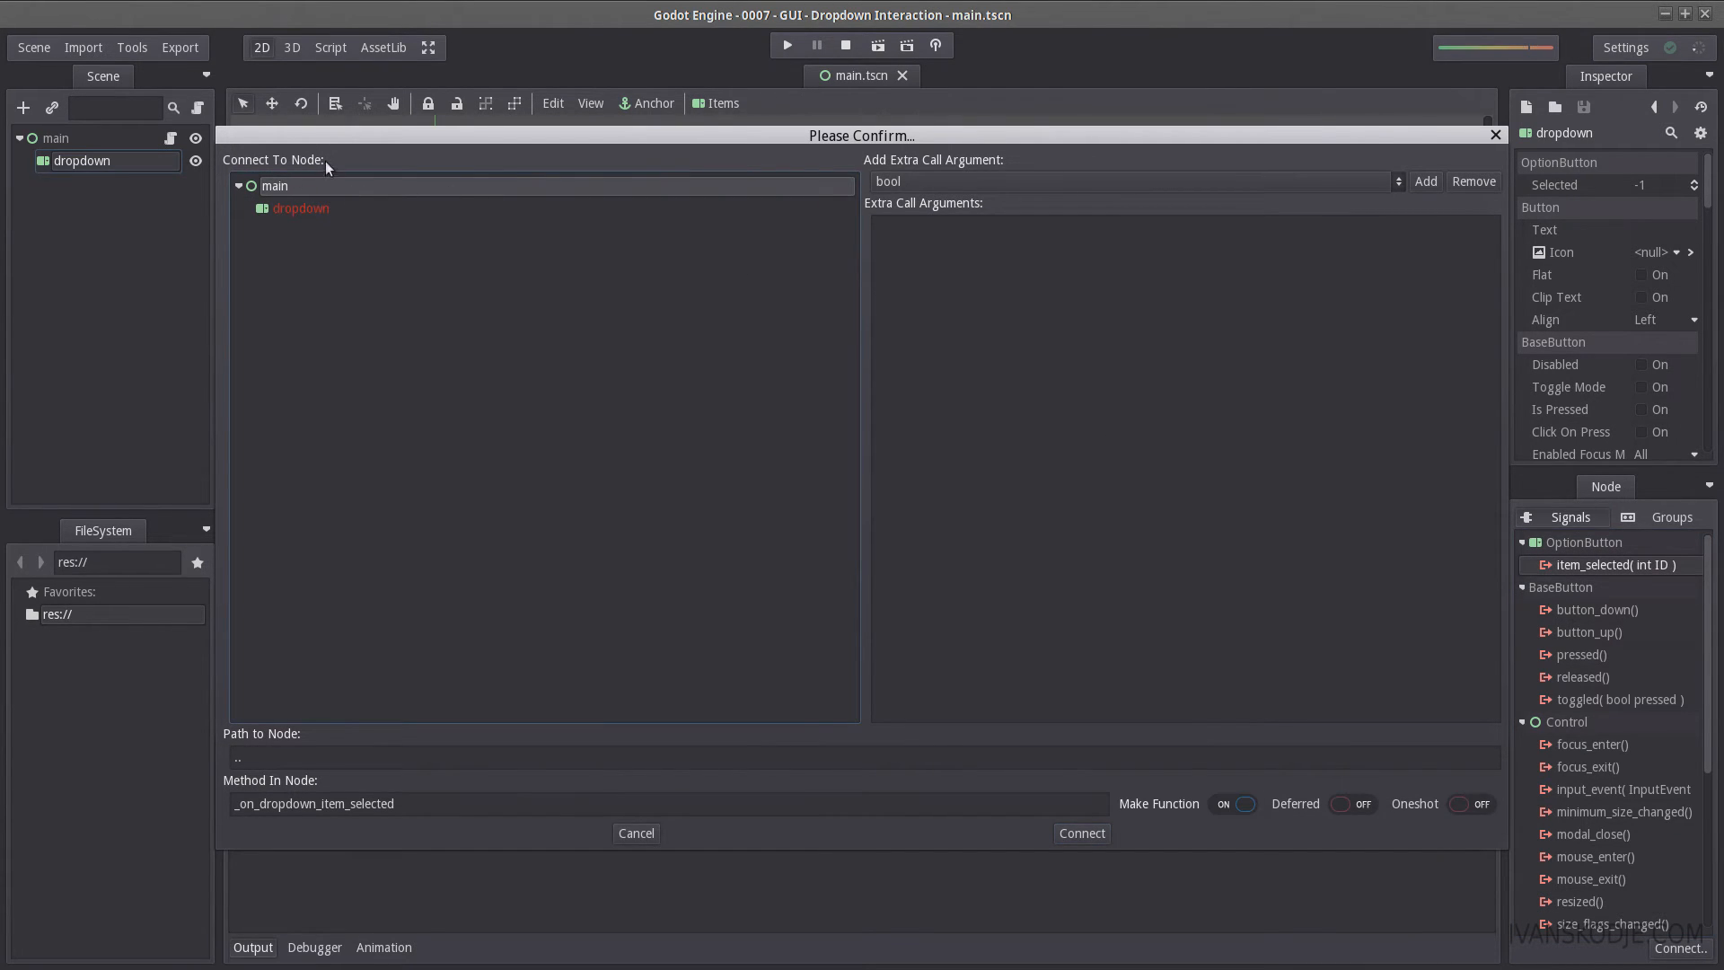
mouse_move(423, 787)
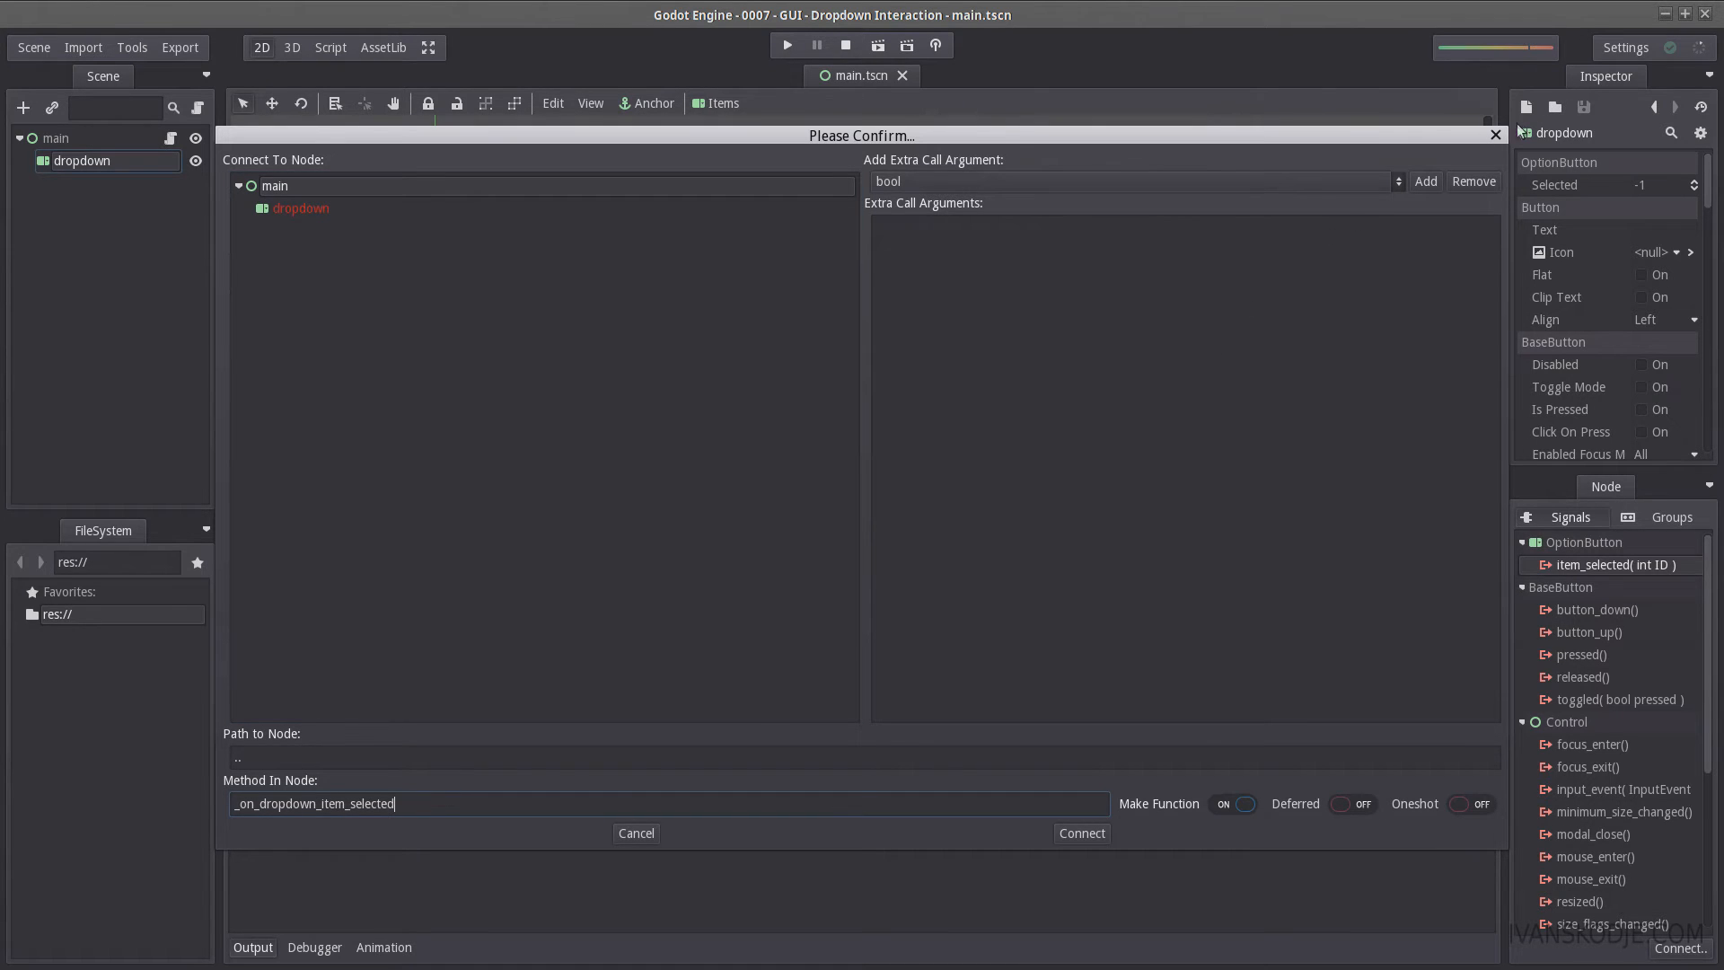
left_click(1080, 833)
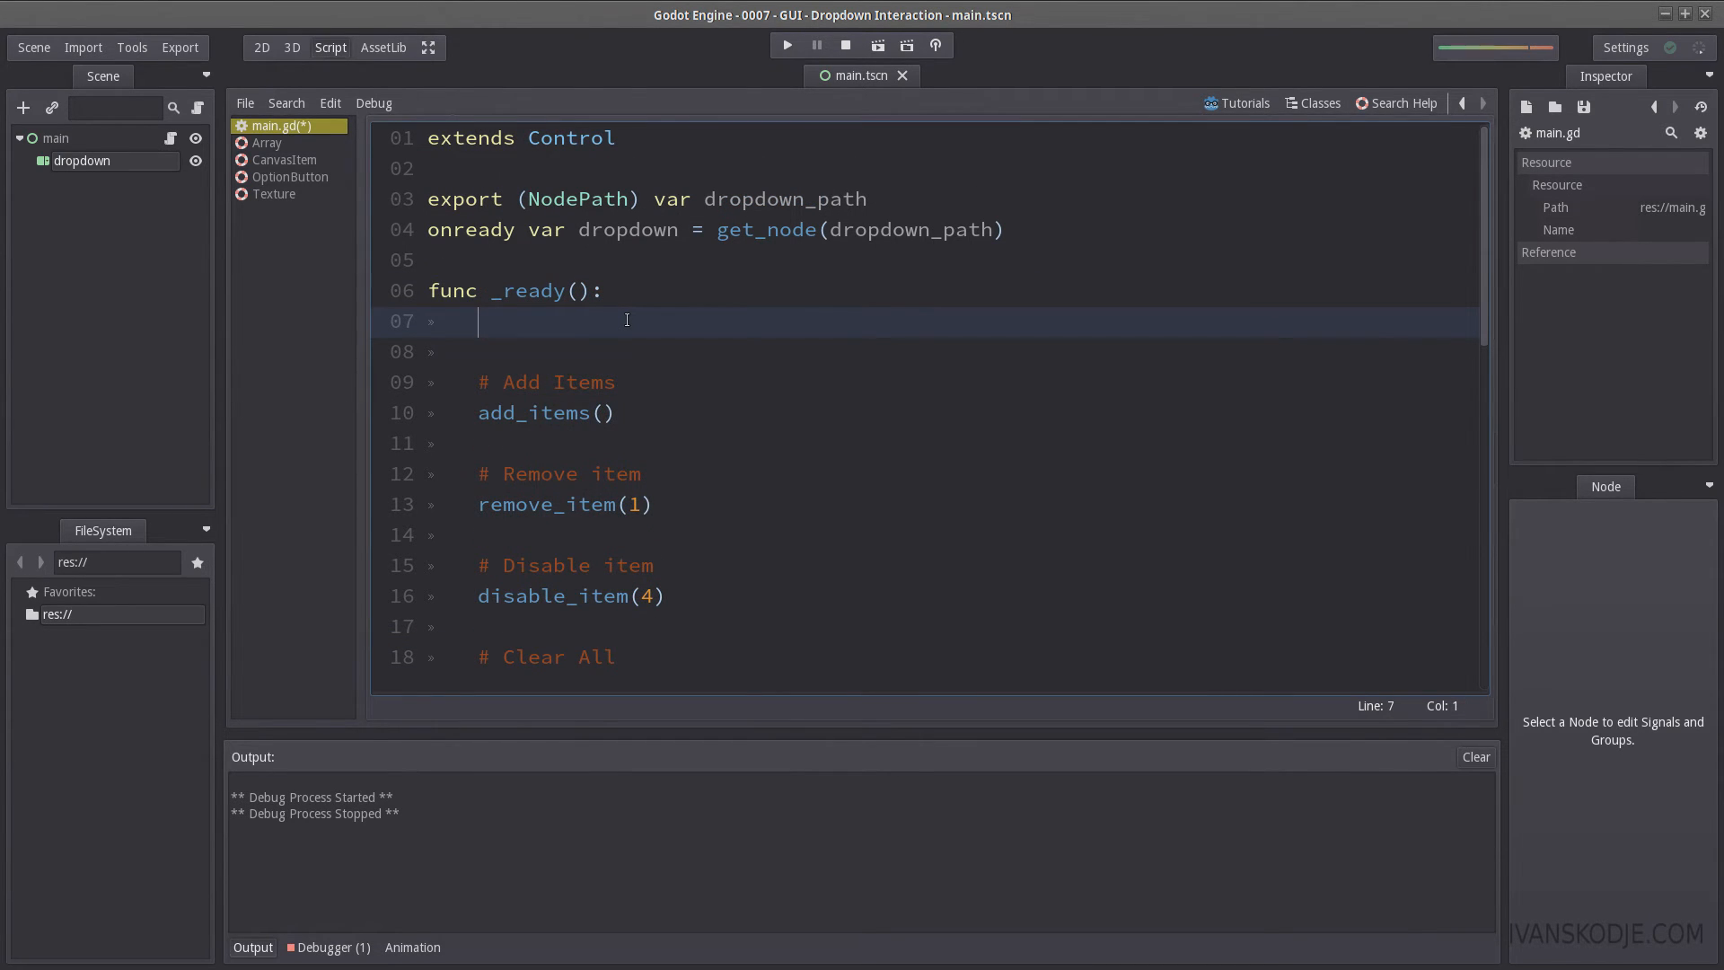
Step: Under '# Setup connection' in _ready, add dropdown.connect("item_selected", self, "on_item_selected")
type("# Setup connecti")
type("dropdown.c")
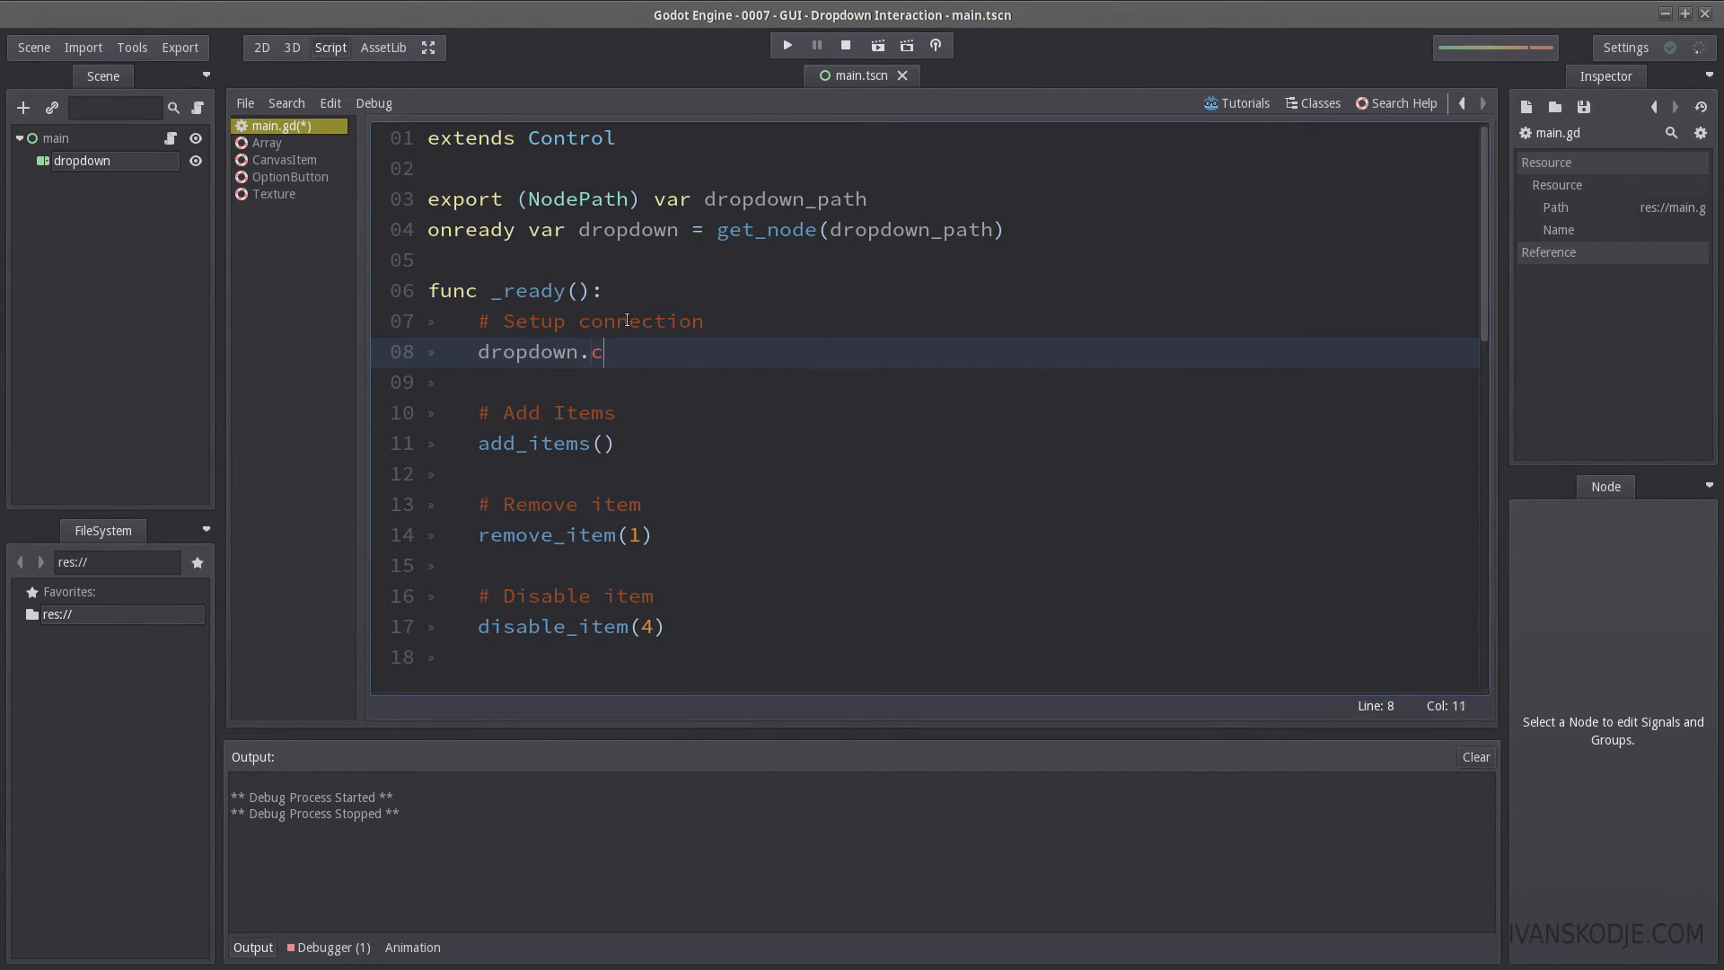
type("onnect(")
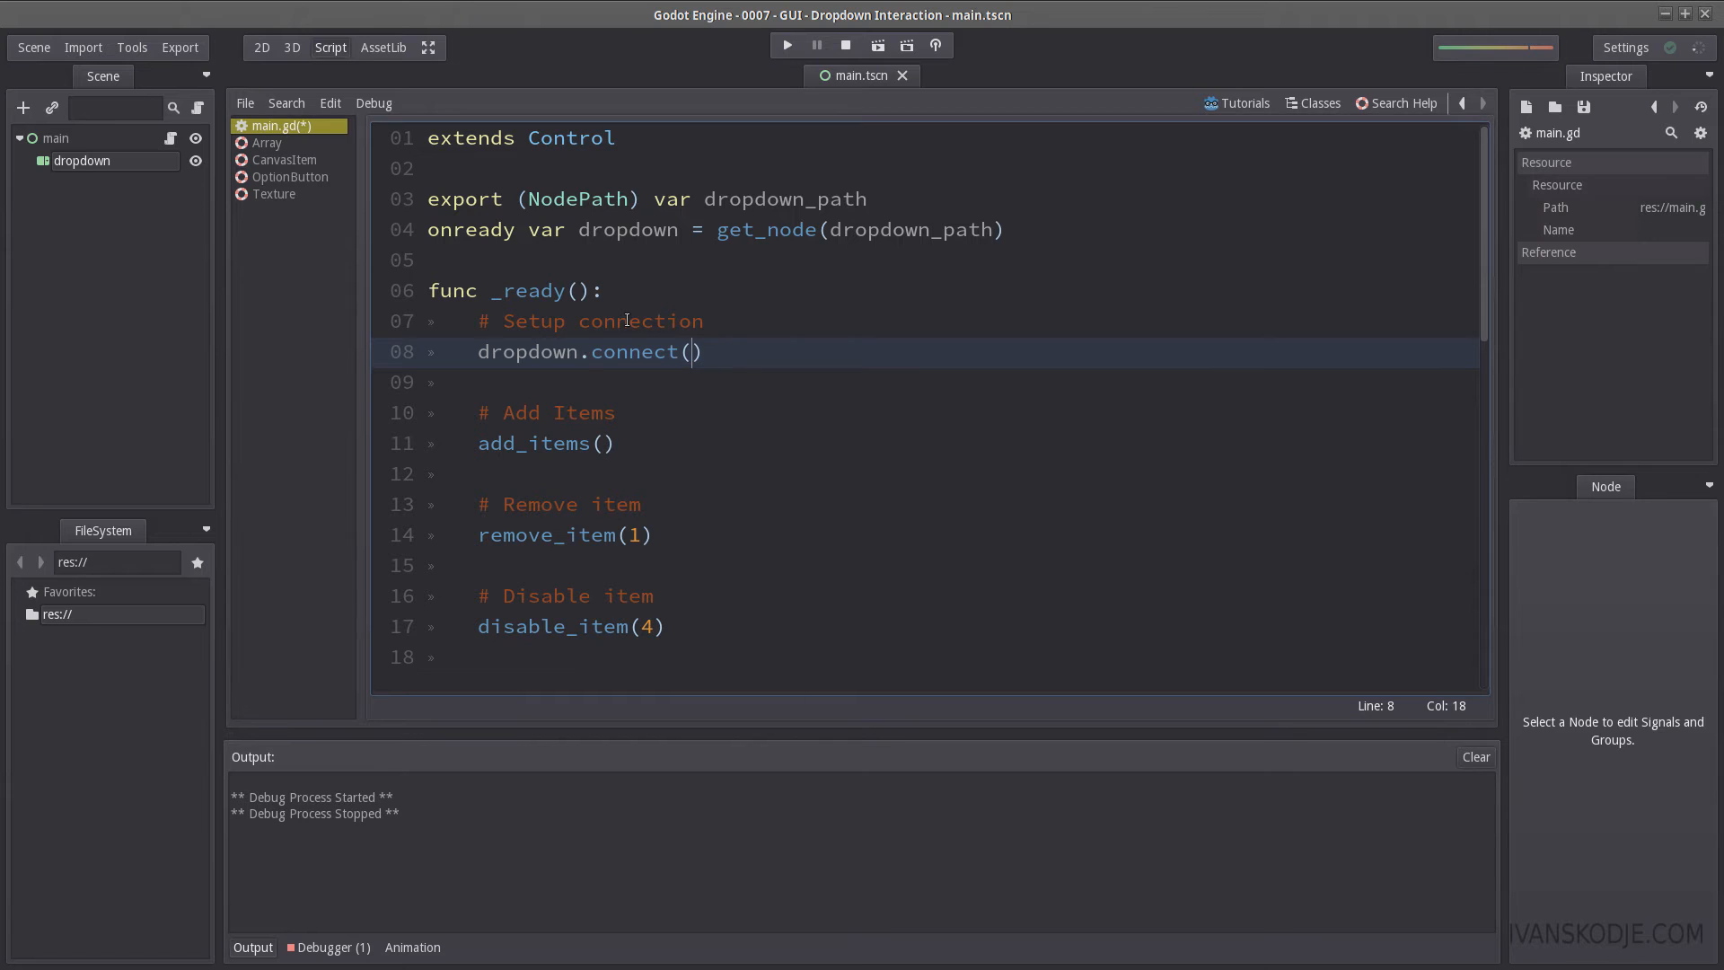
double_click(527, 352)
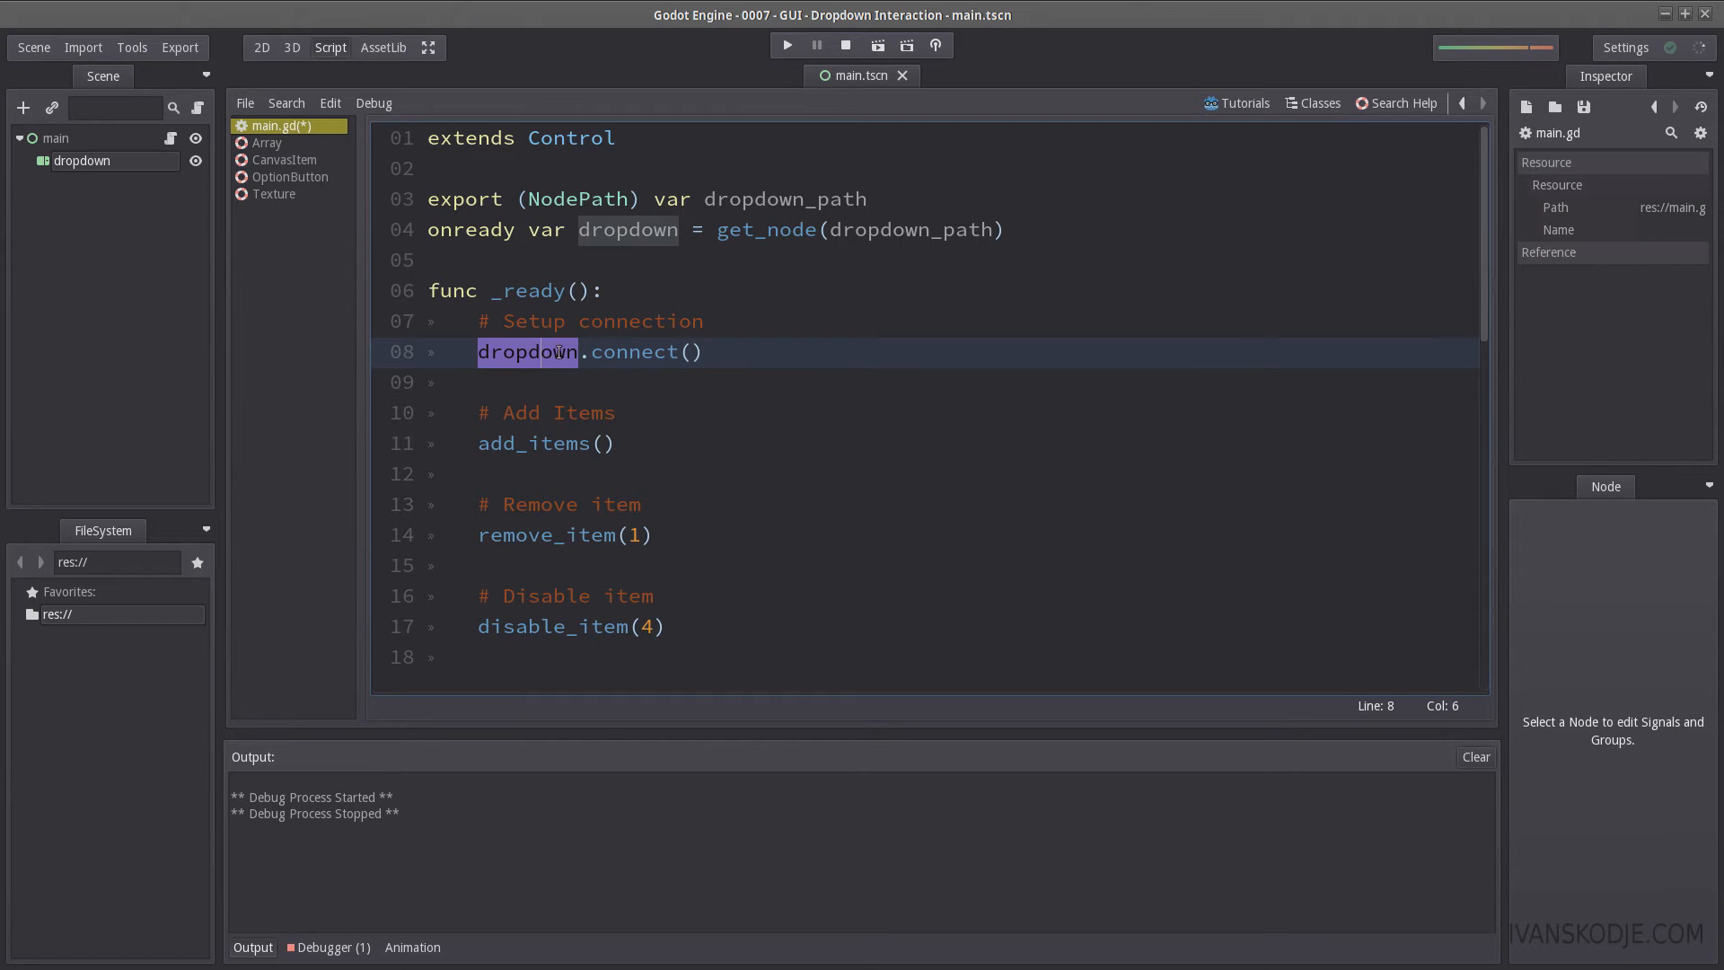
type("\"item_s\"")
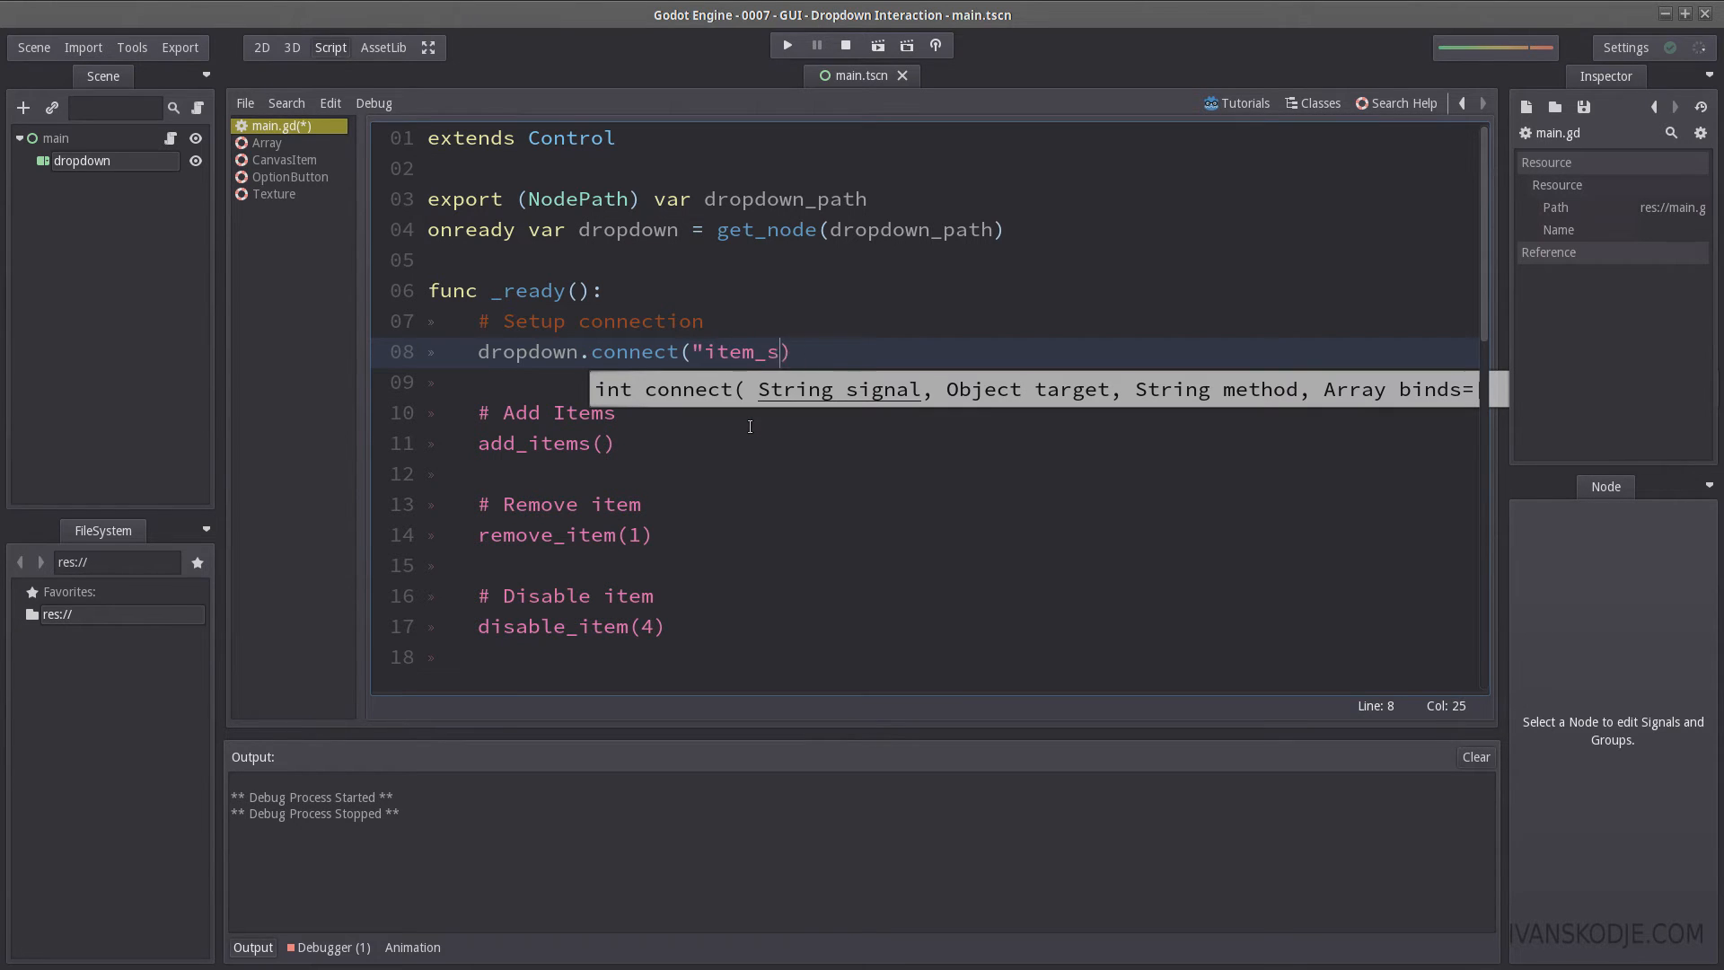
type("elected\"")
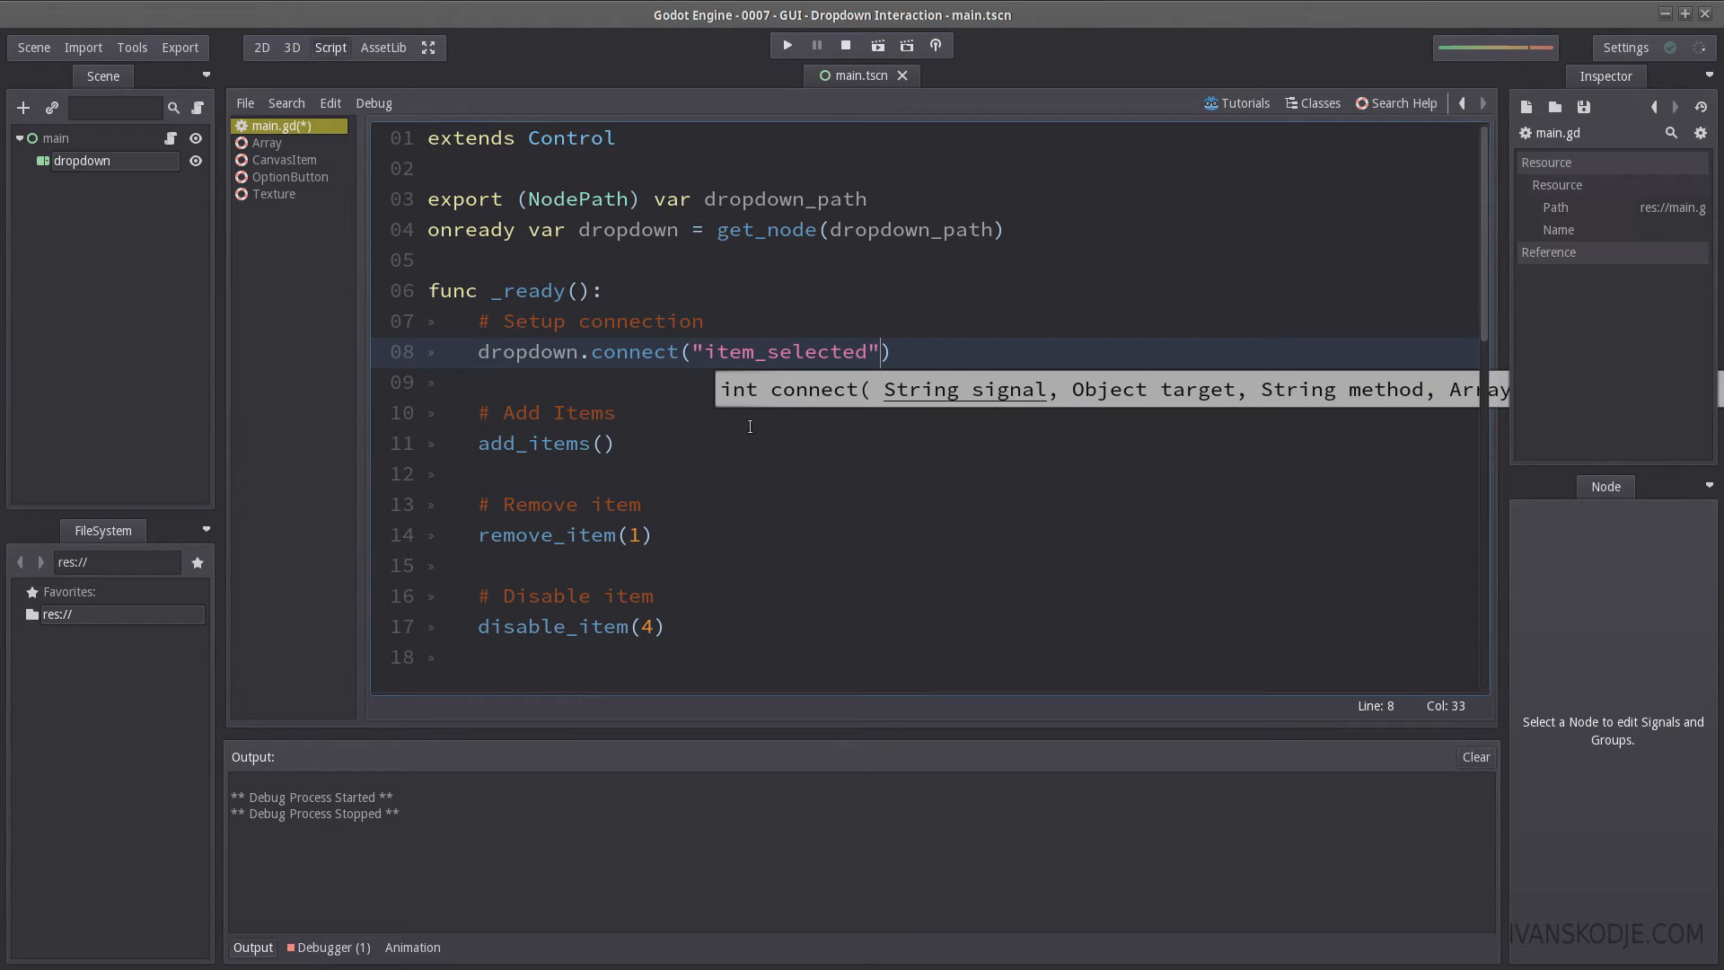
type(", self")
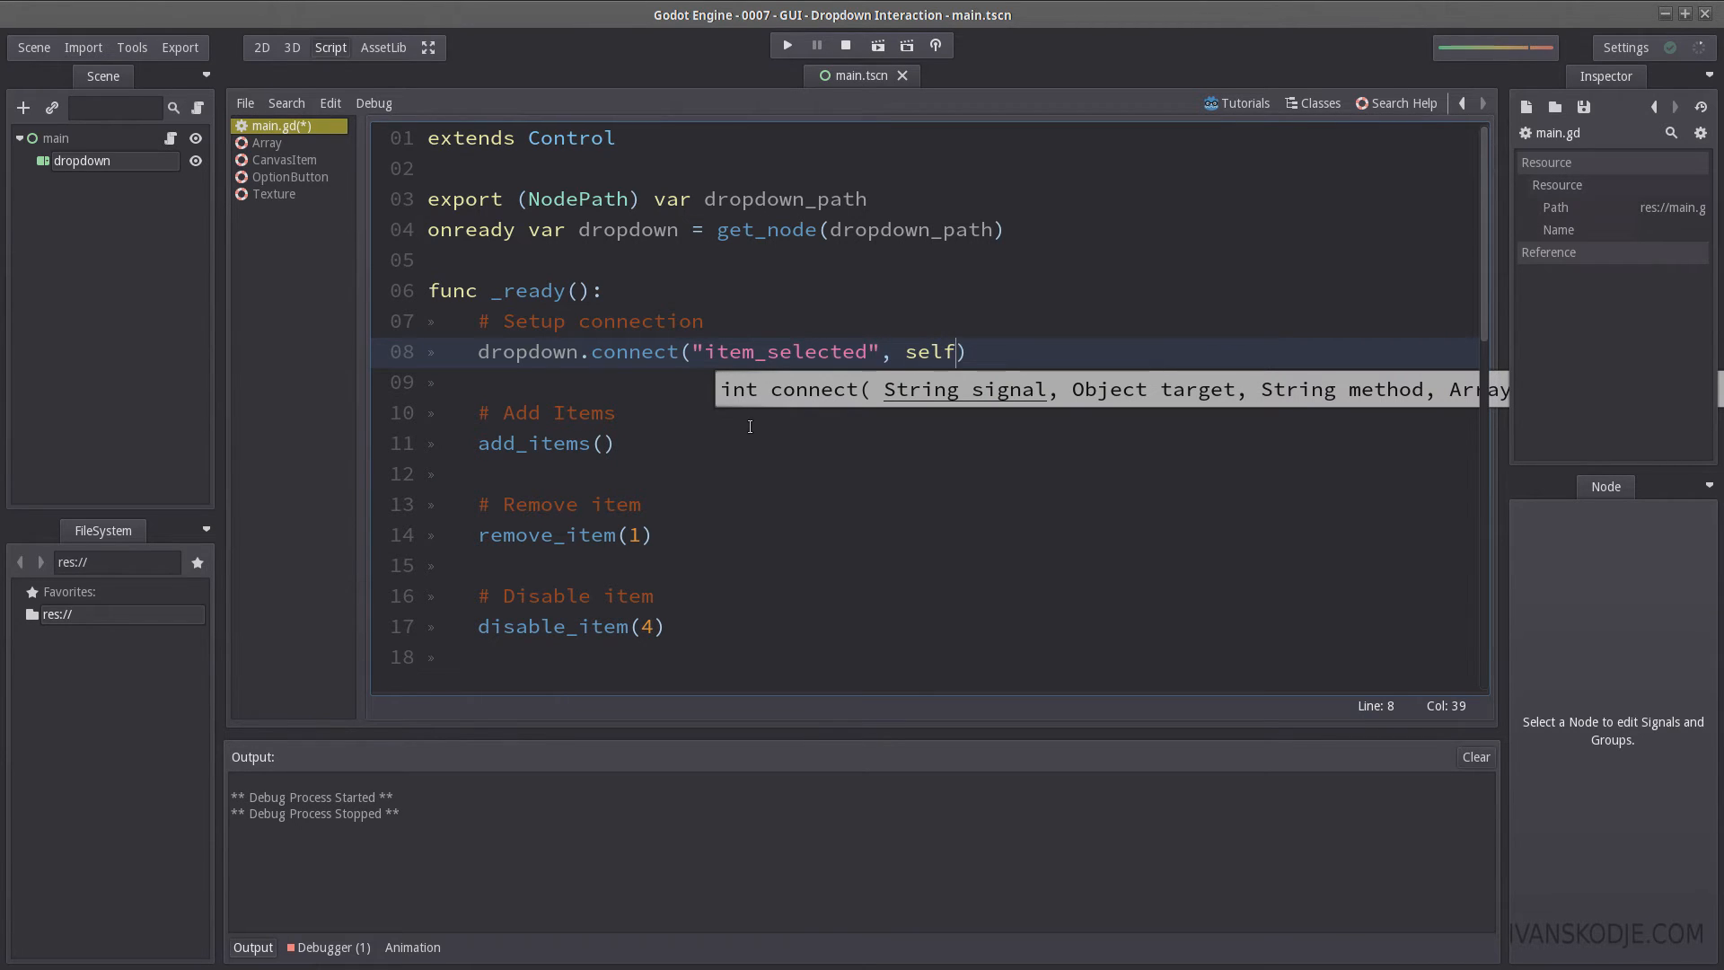
type(", \"on_it")
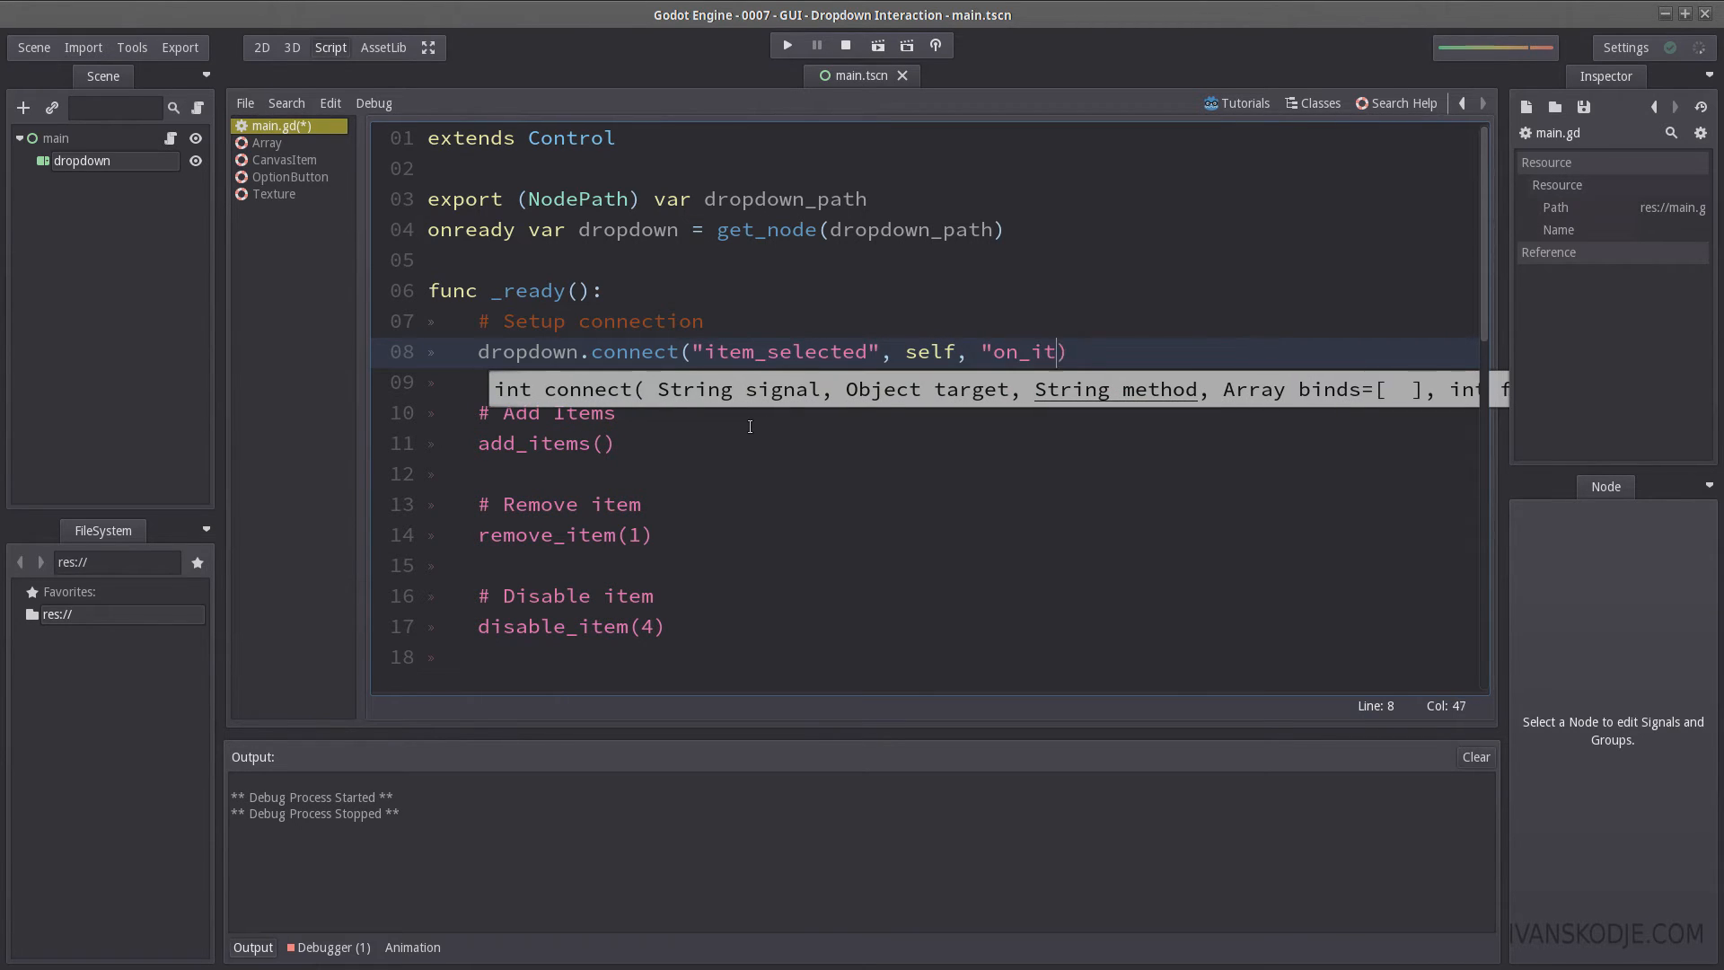
type("em_chan")
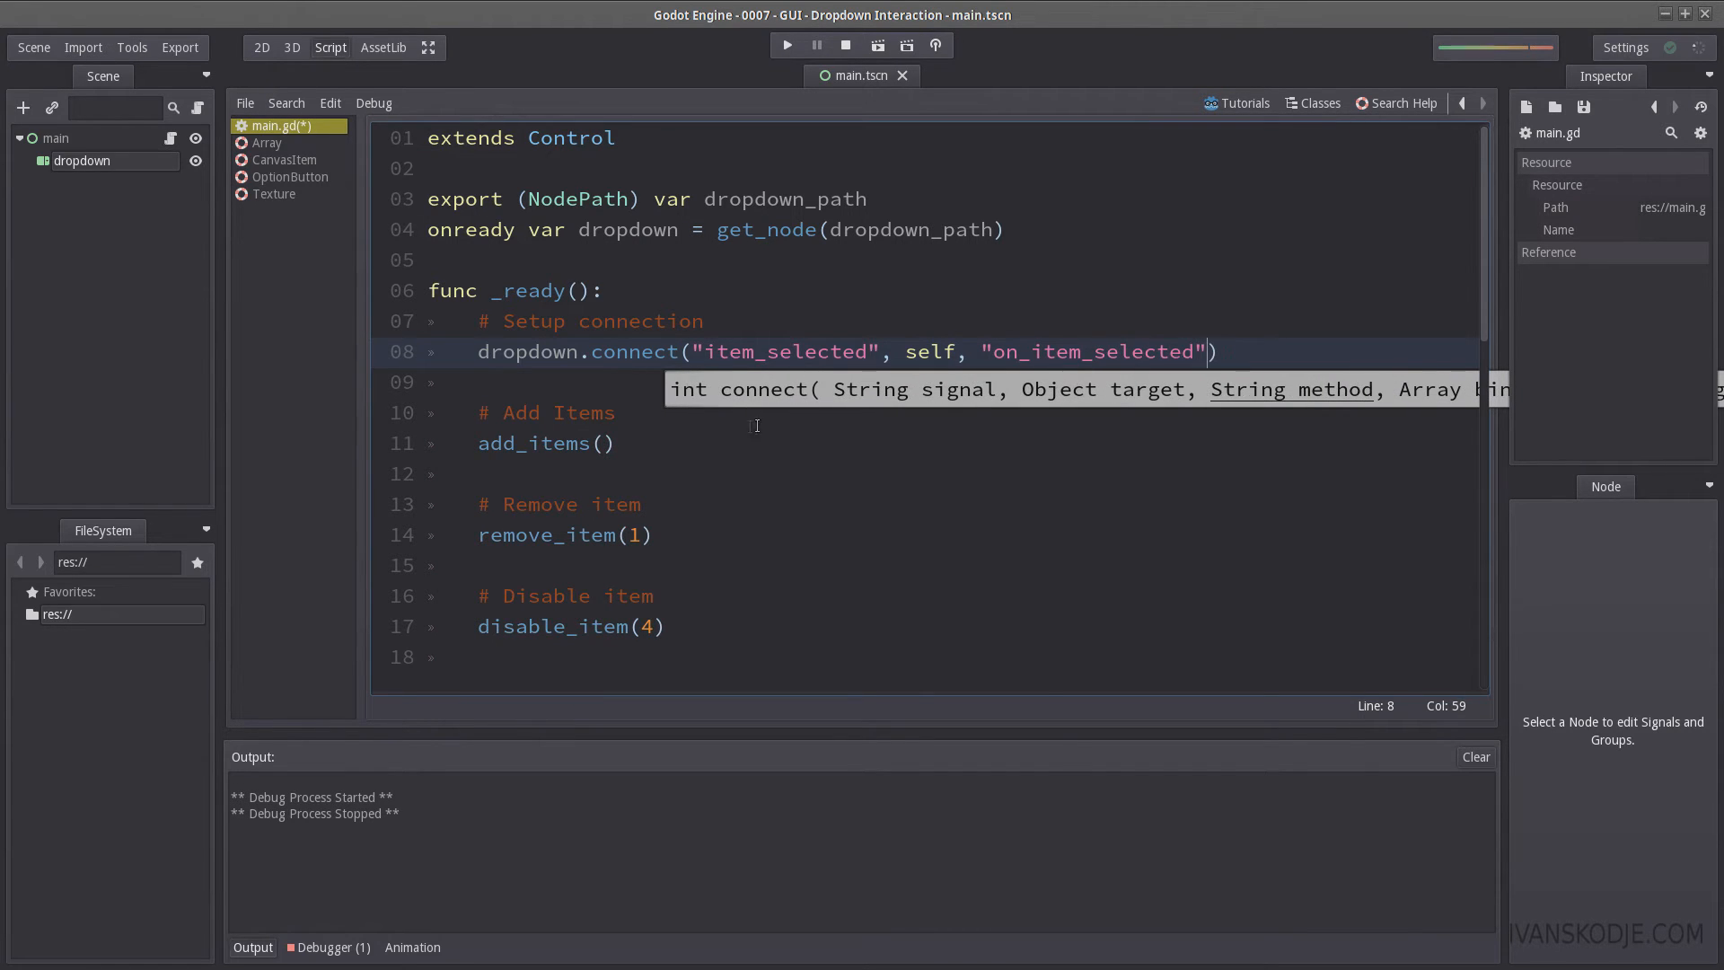
double_click(1094, 352)
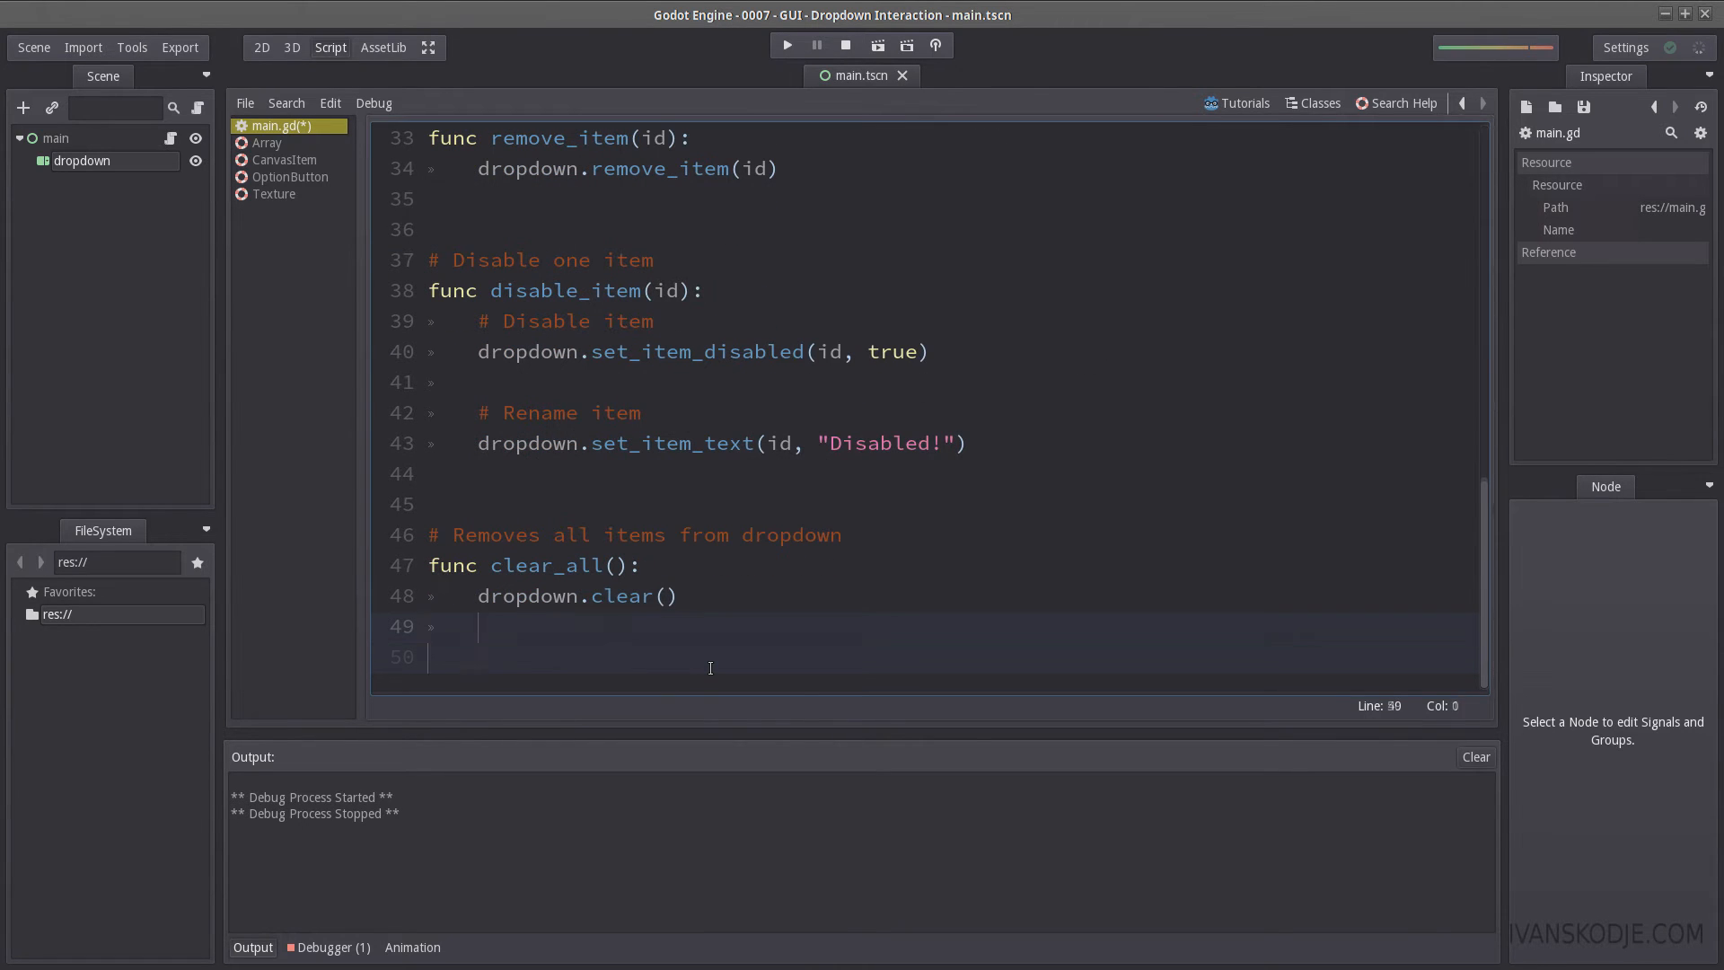
Step: Add func on_item_selected(id) printing str(dropdown.get_item_text(id)), then run the scene
type("#")
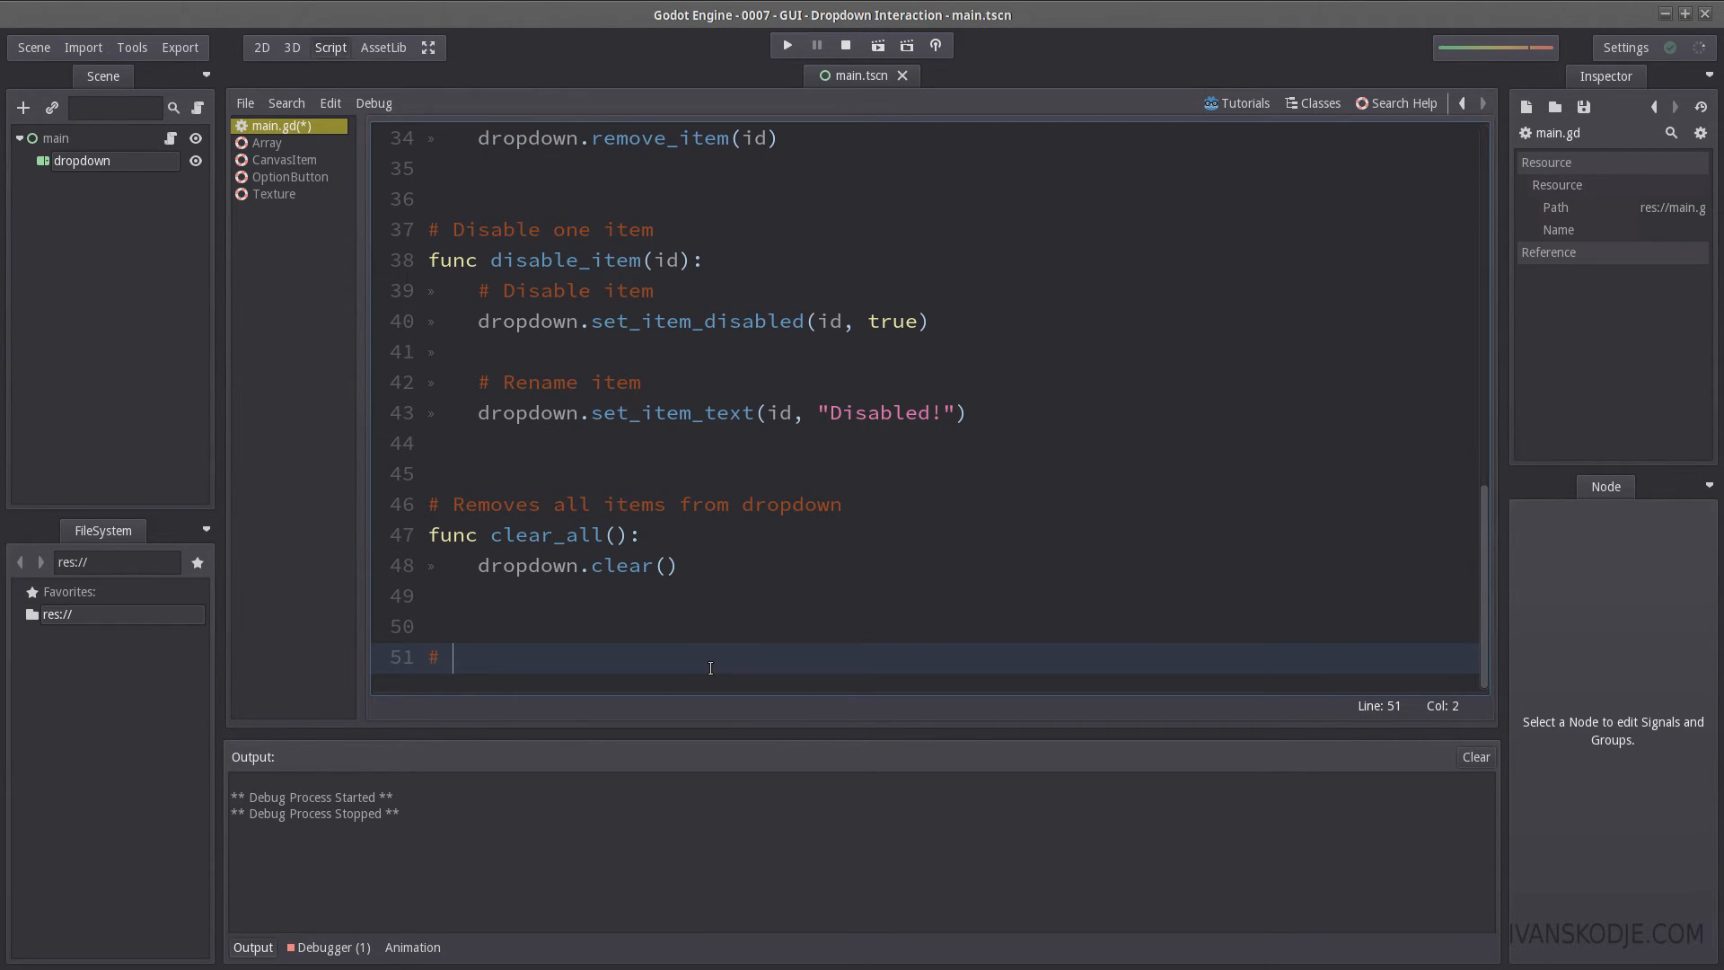
type("func on_item_selected()")
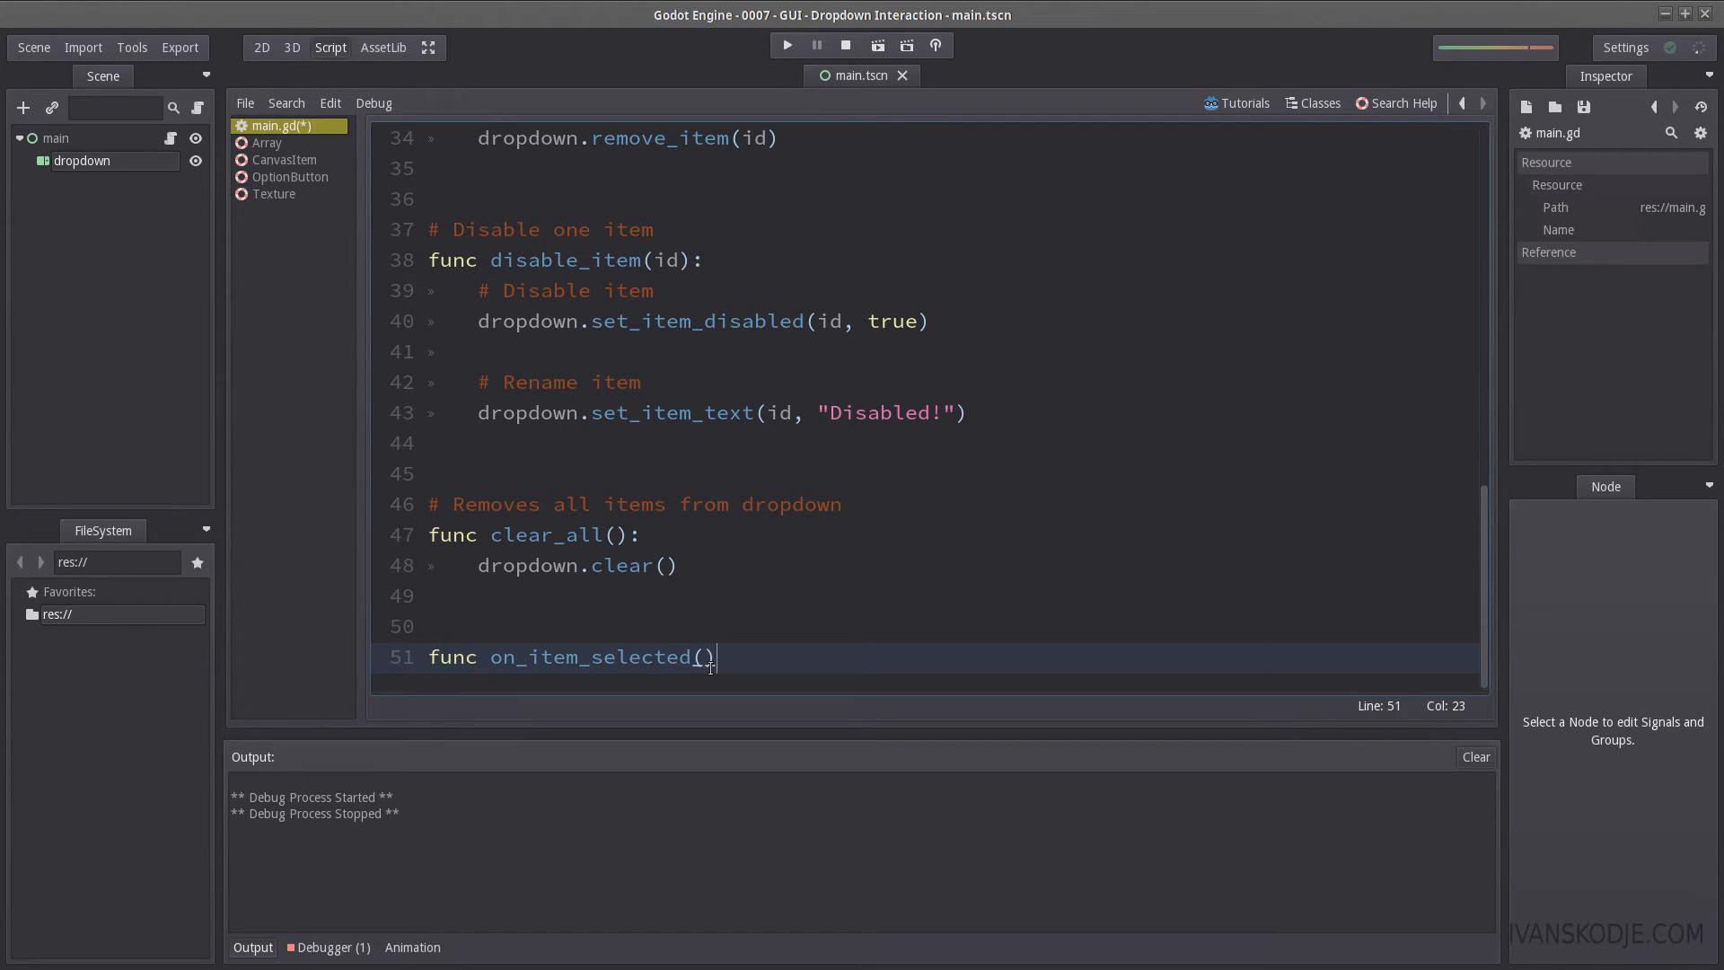
type("id")
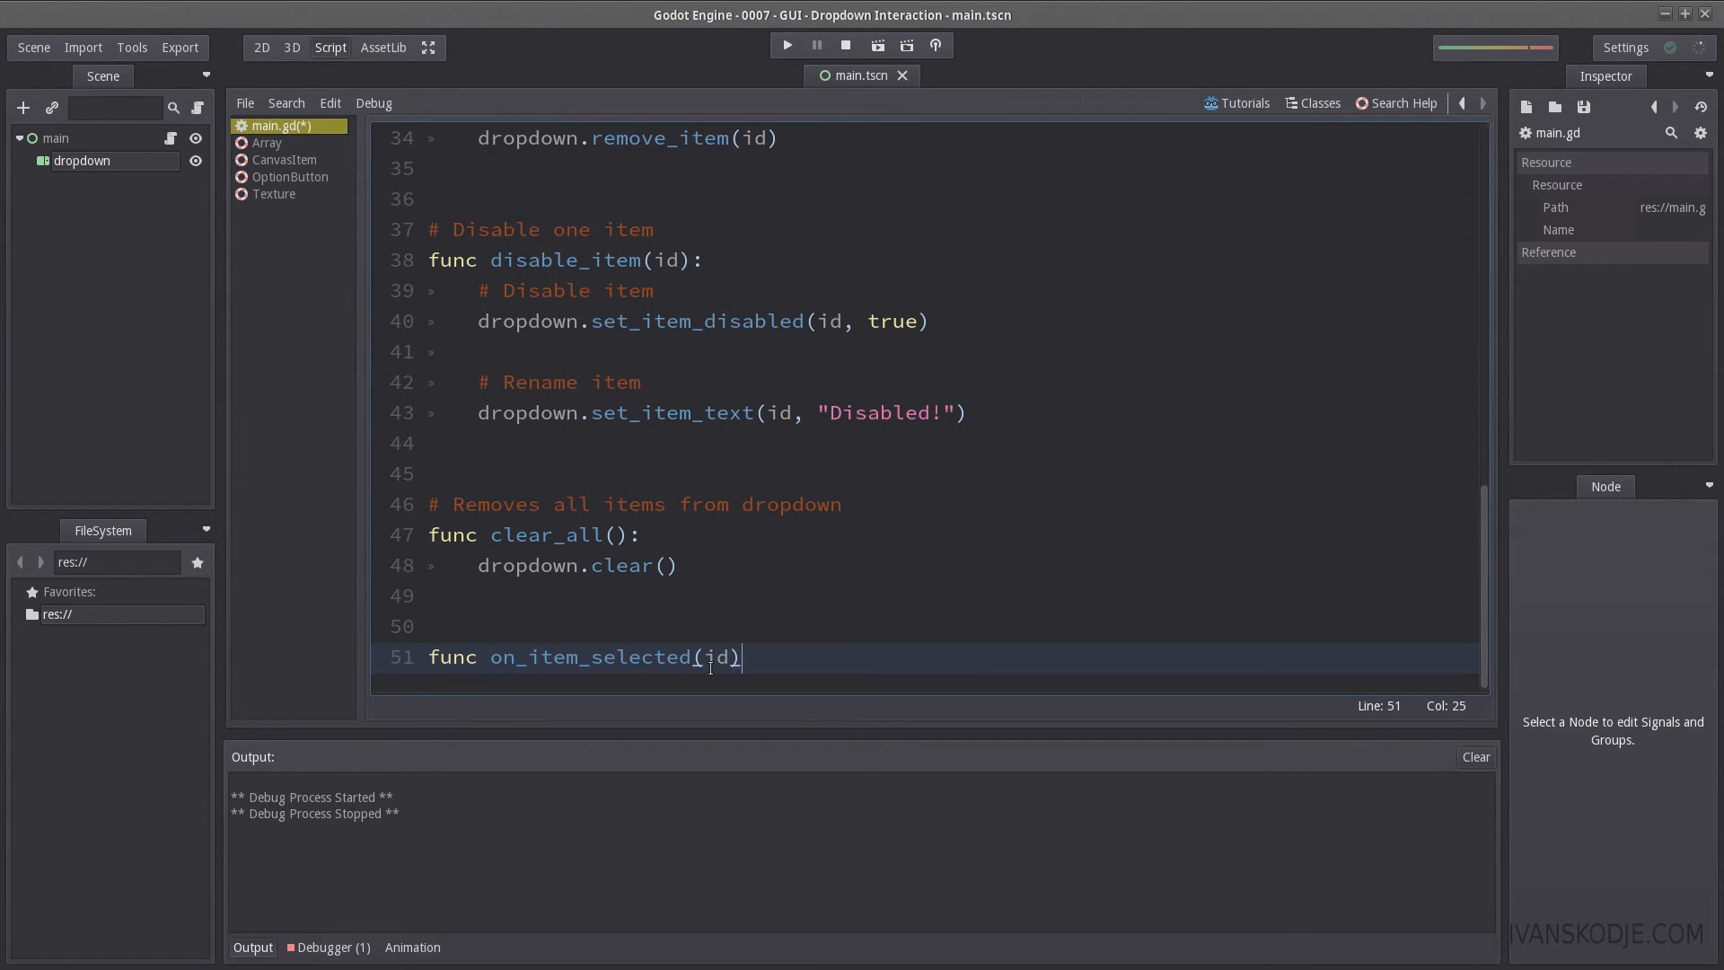
type("print(")
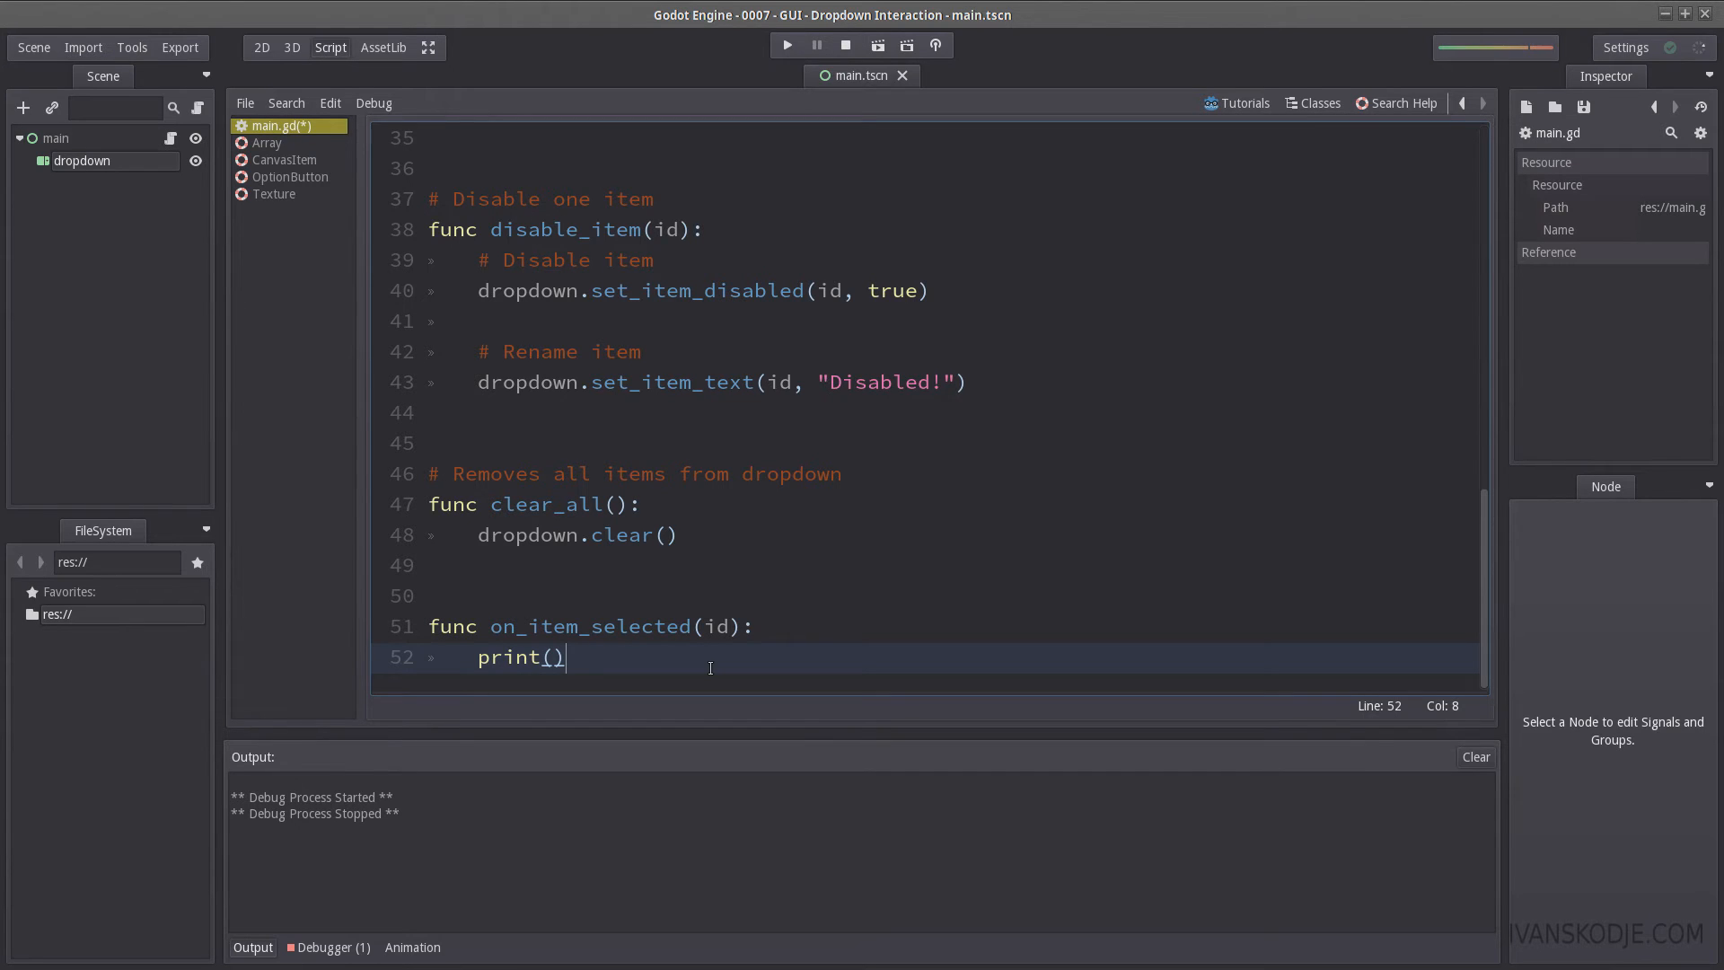
type("dropdown")
type("# On item selected")
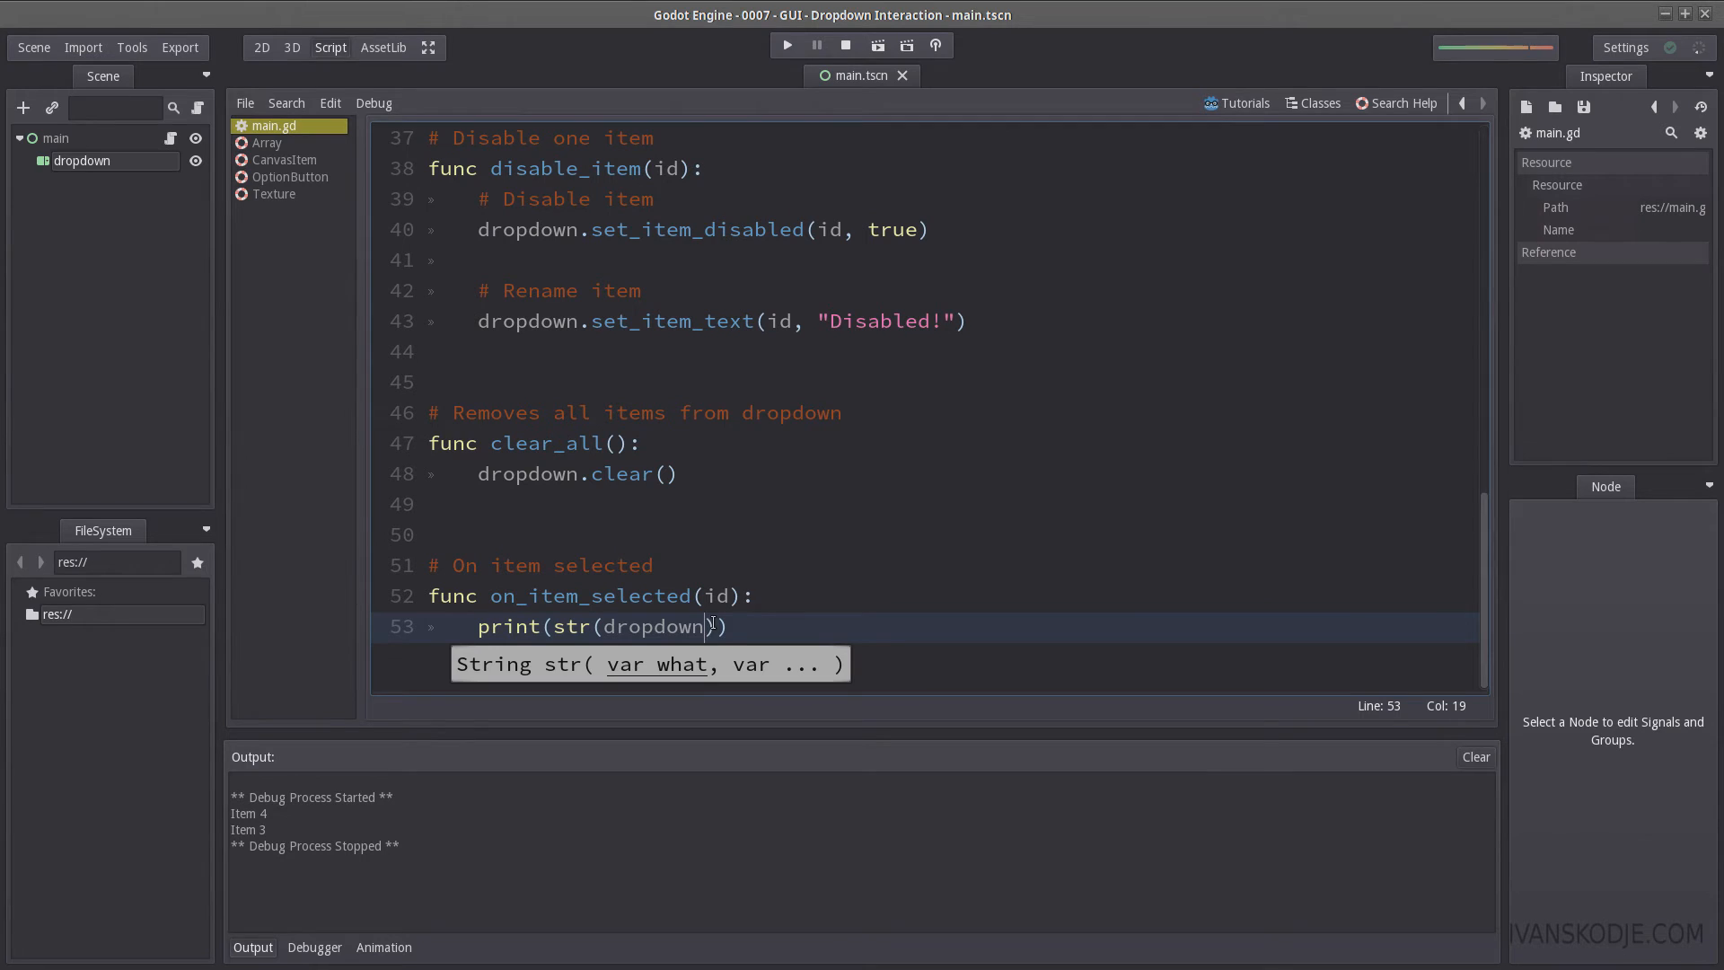
type("get_item")
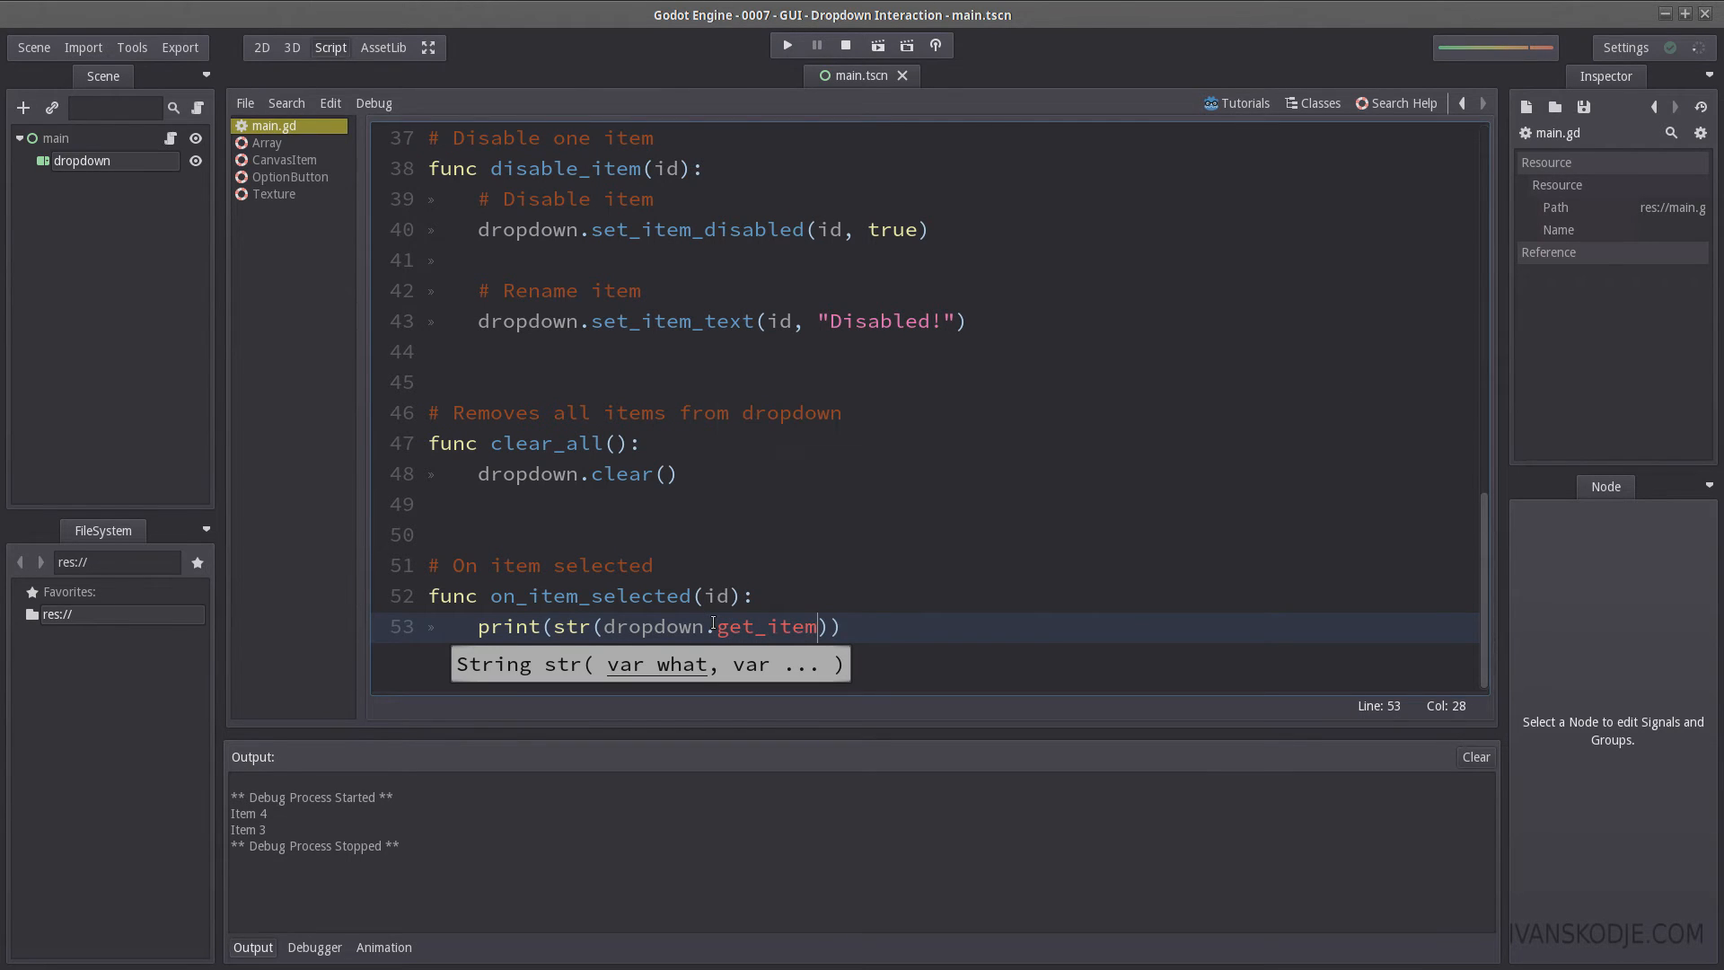
type("_text(id")
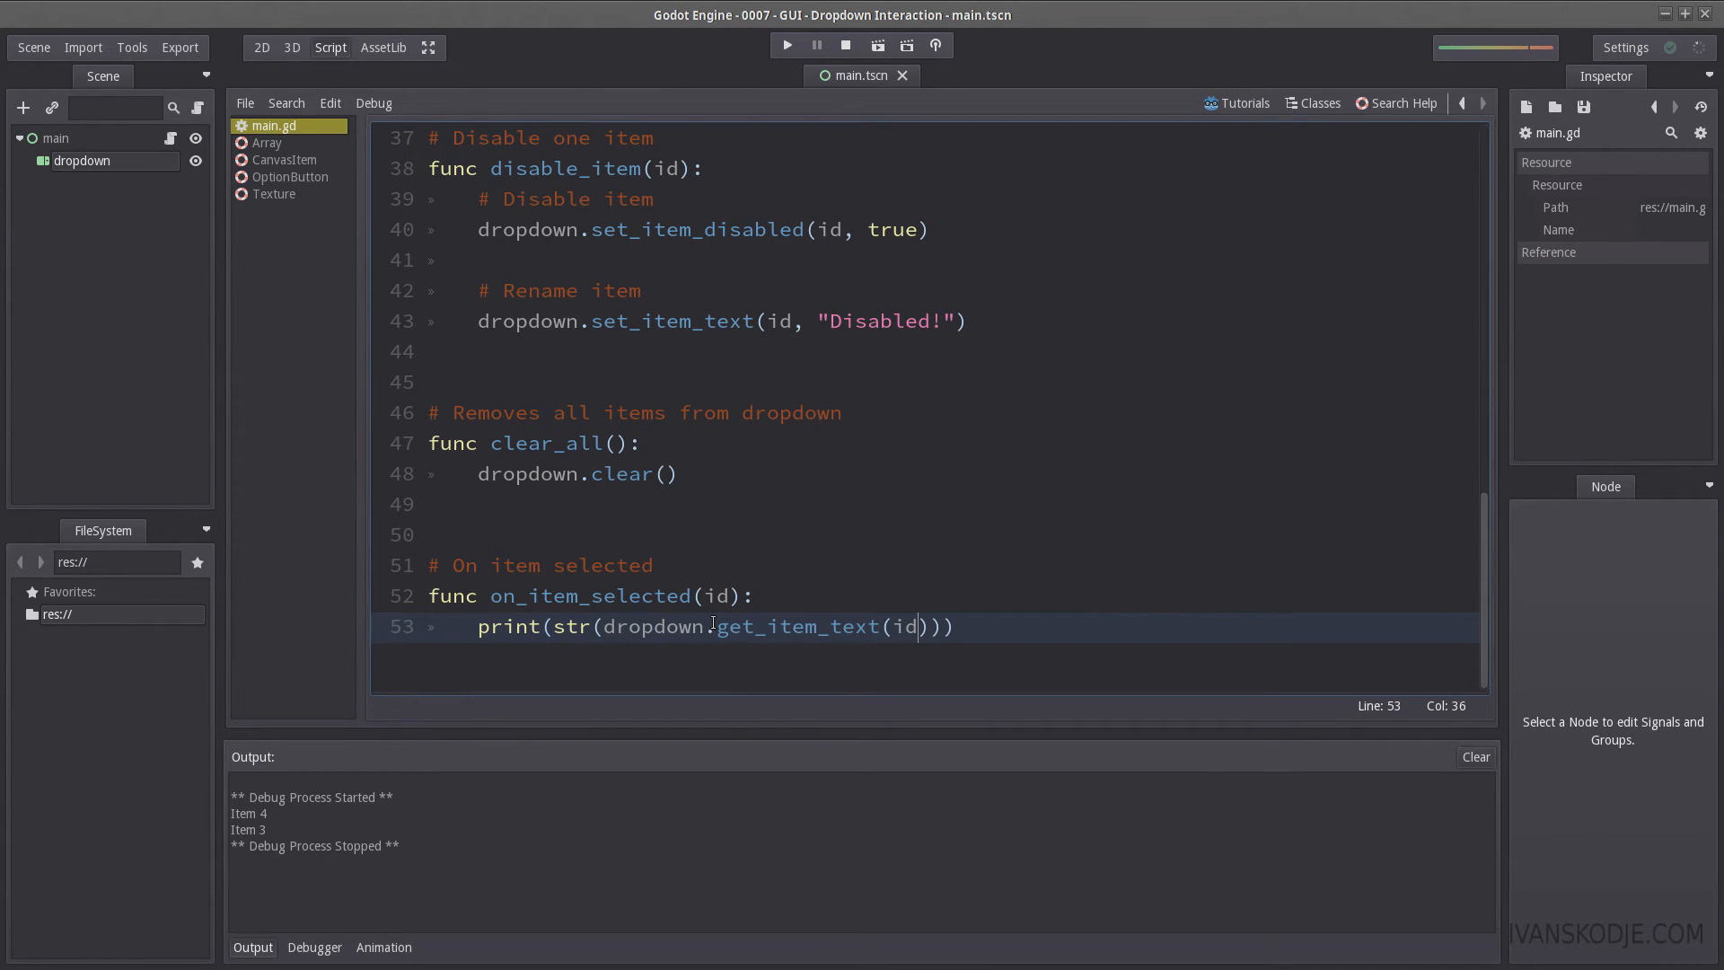
left_click(787, 45)
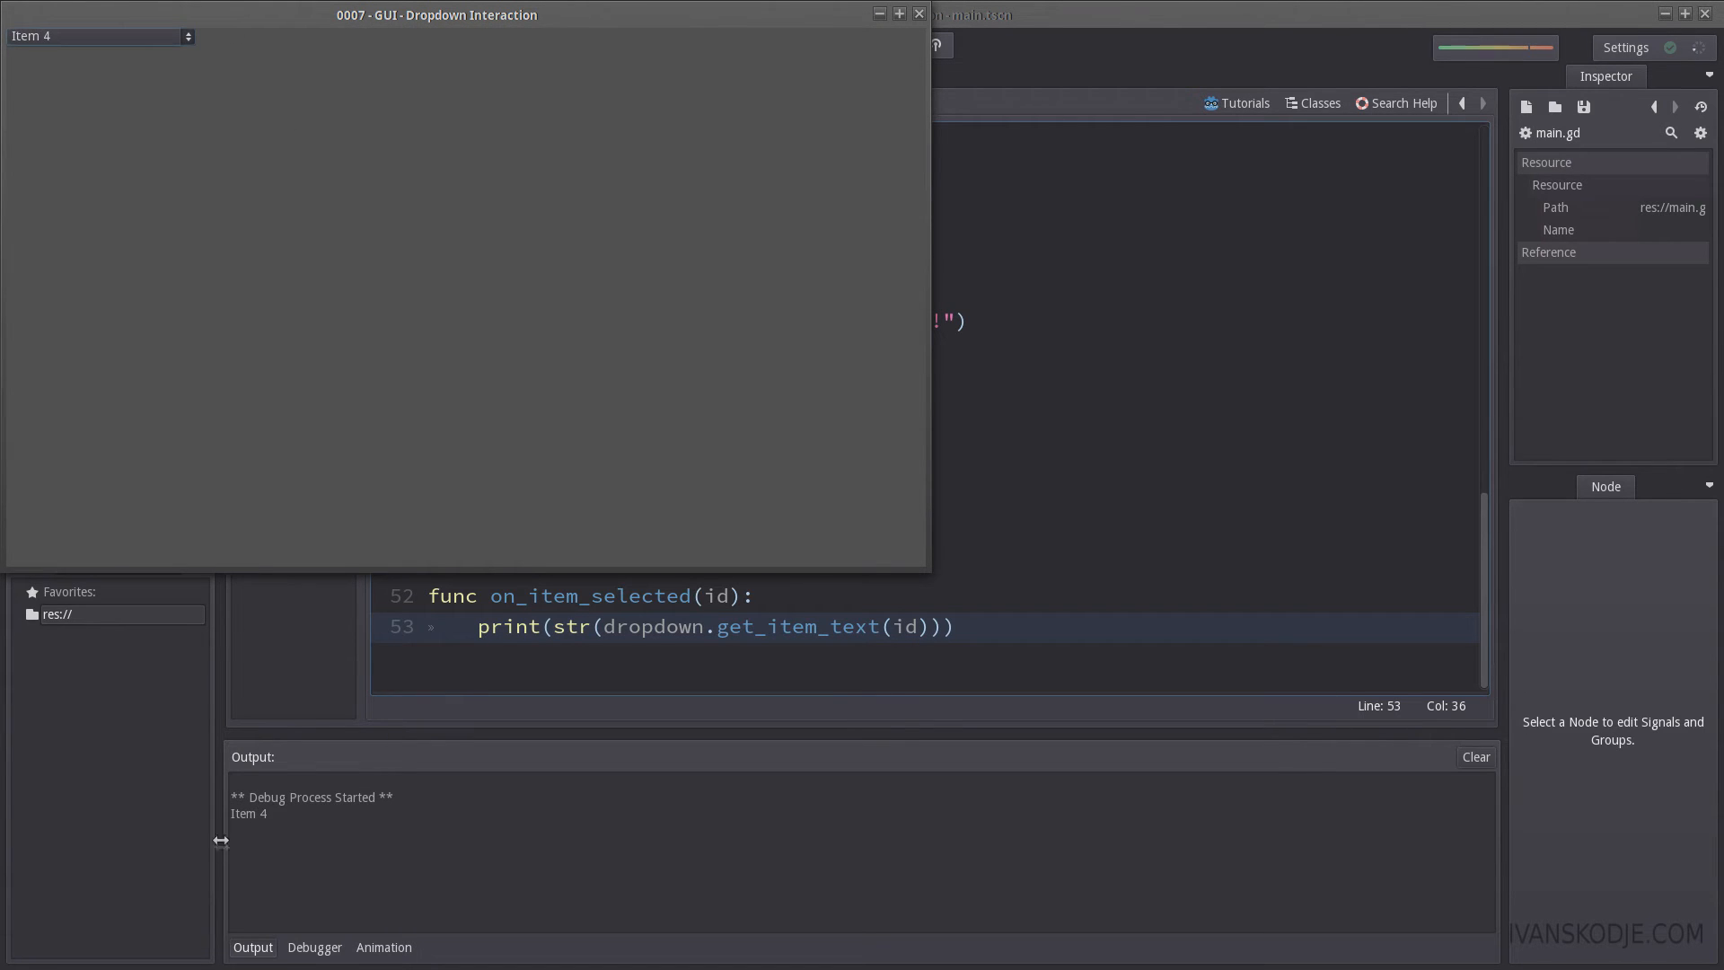
Step: Pick Item 3 in the running dropdown, then stop the test run
left_click(94, 35)
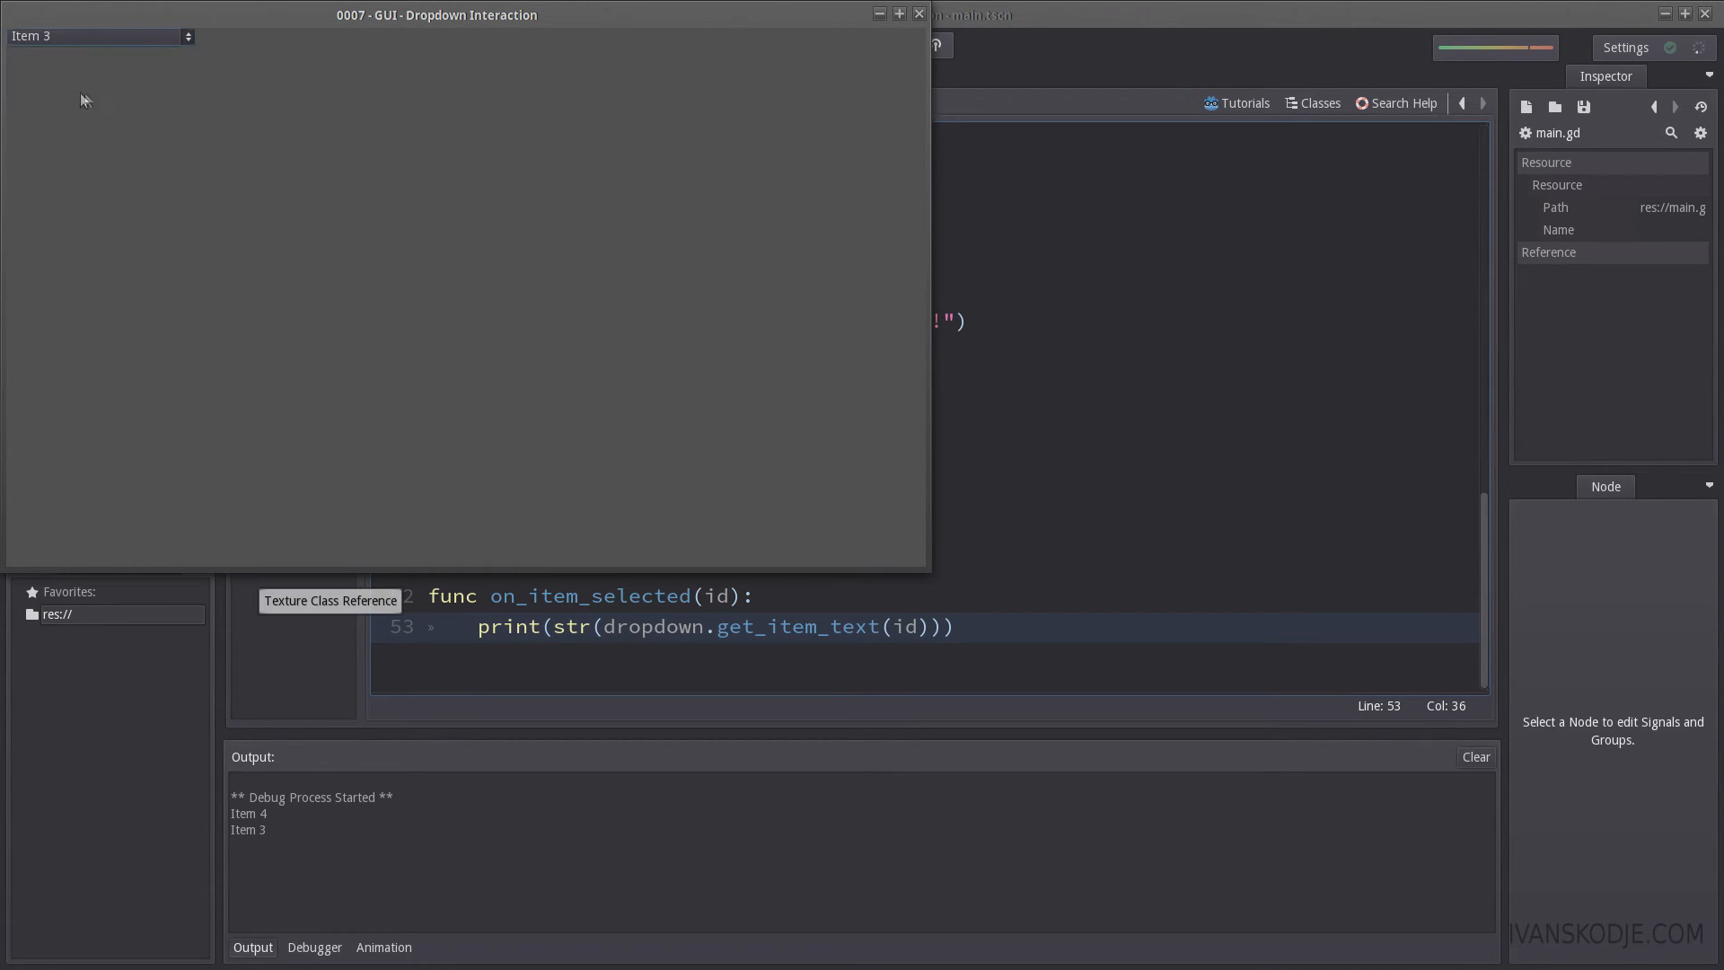
left_click(844, 45)
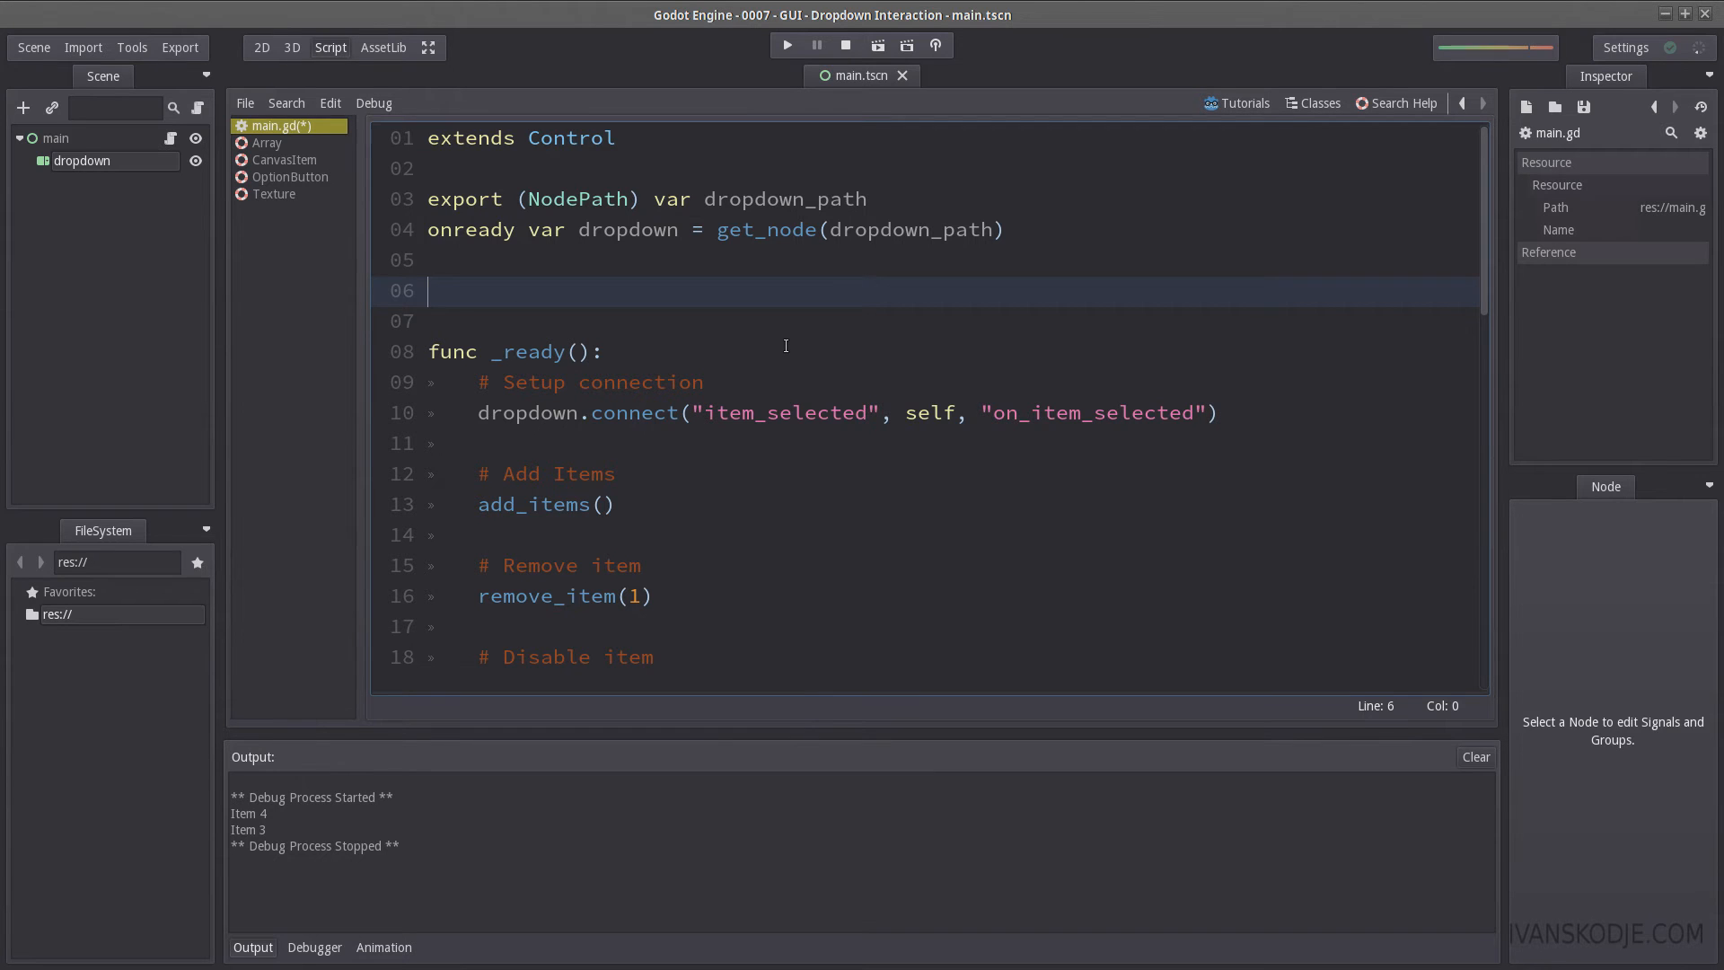
Step: Declare fruit_array = ["Apple", "Orange", "Banana", "Lemon"] under '# Array' and comment out add_items()
type("# Array")
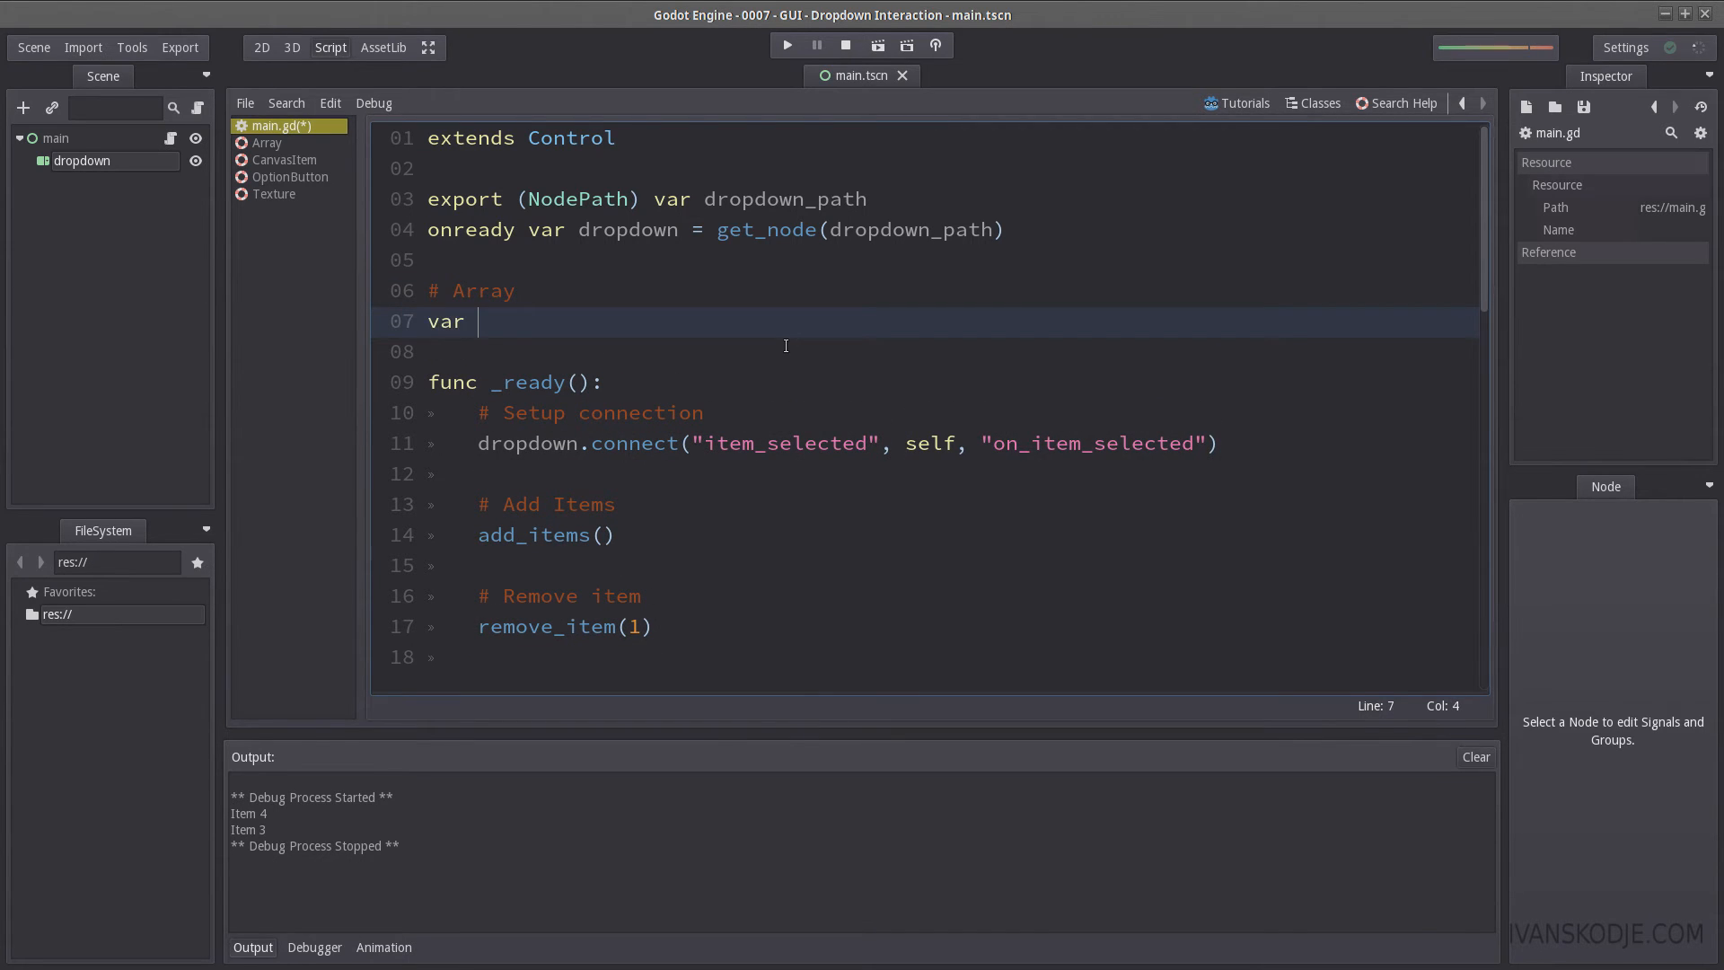
type("array = [\"Apple\"]")
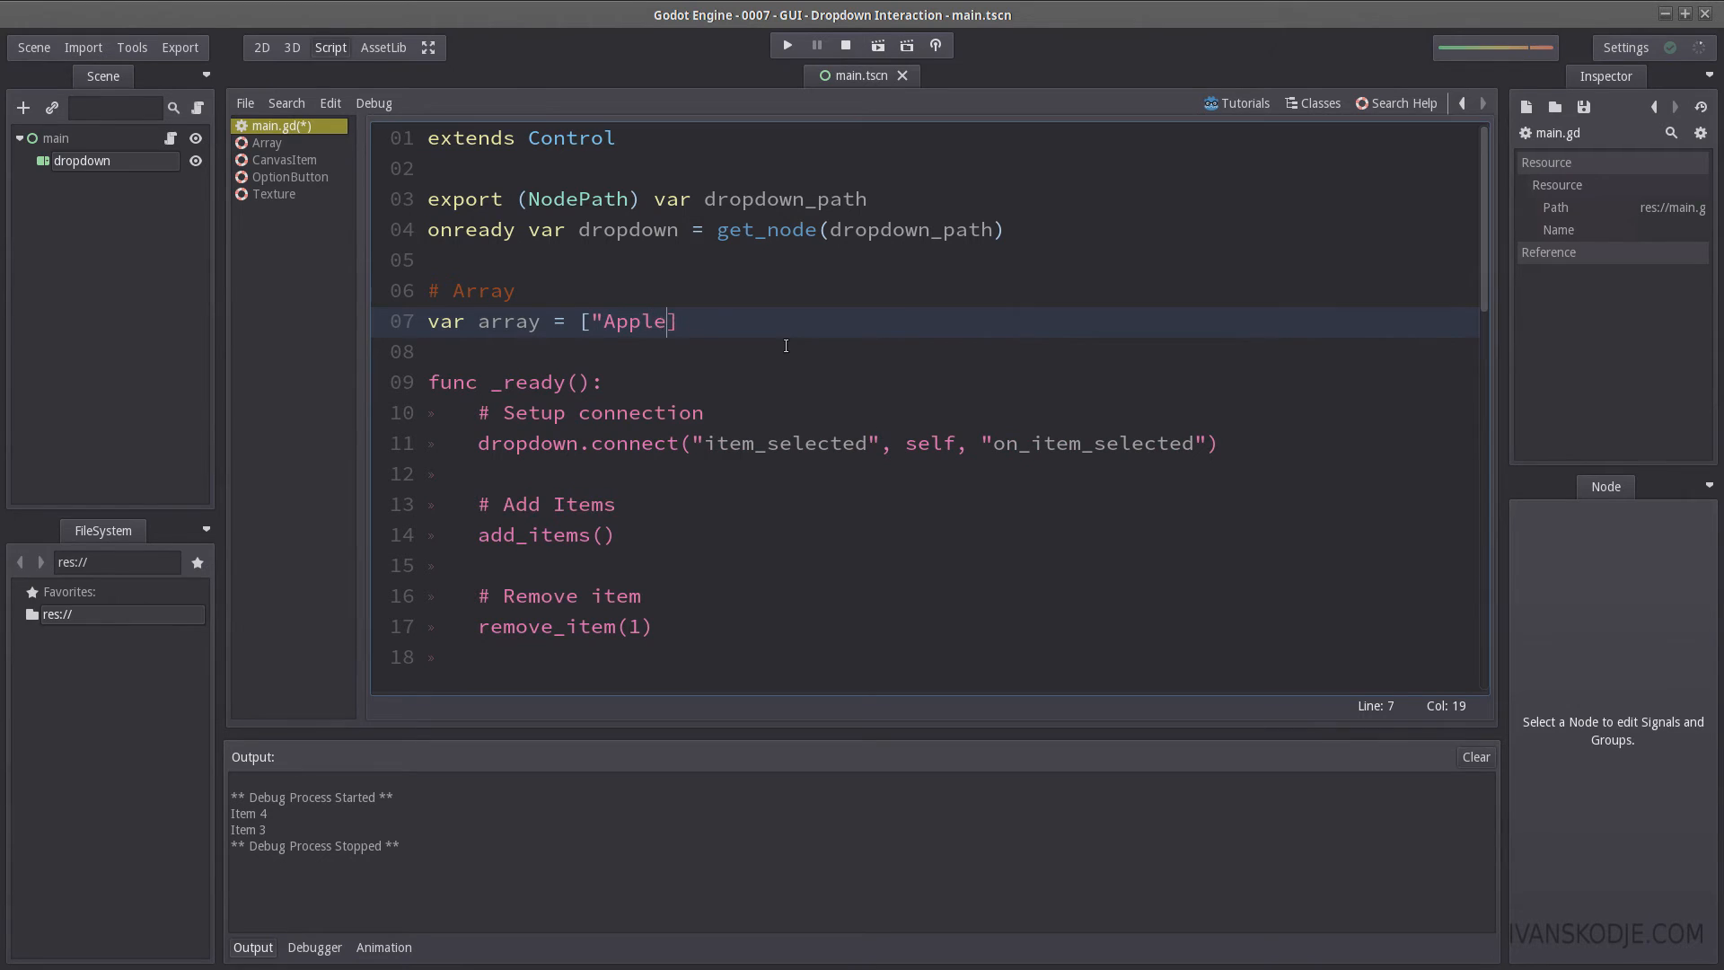
type(", \"Orange\",")
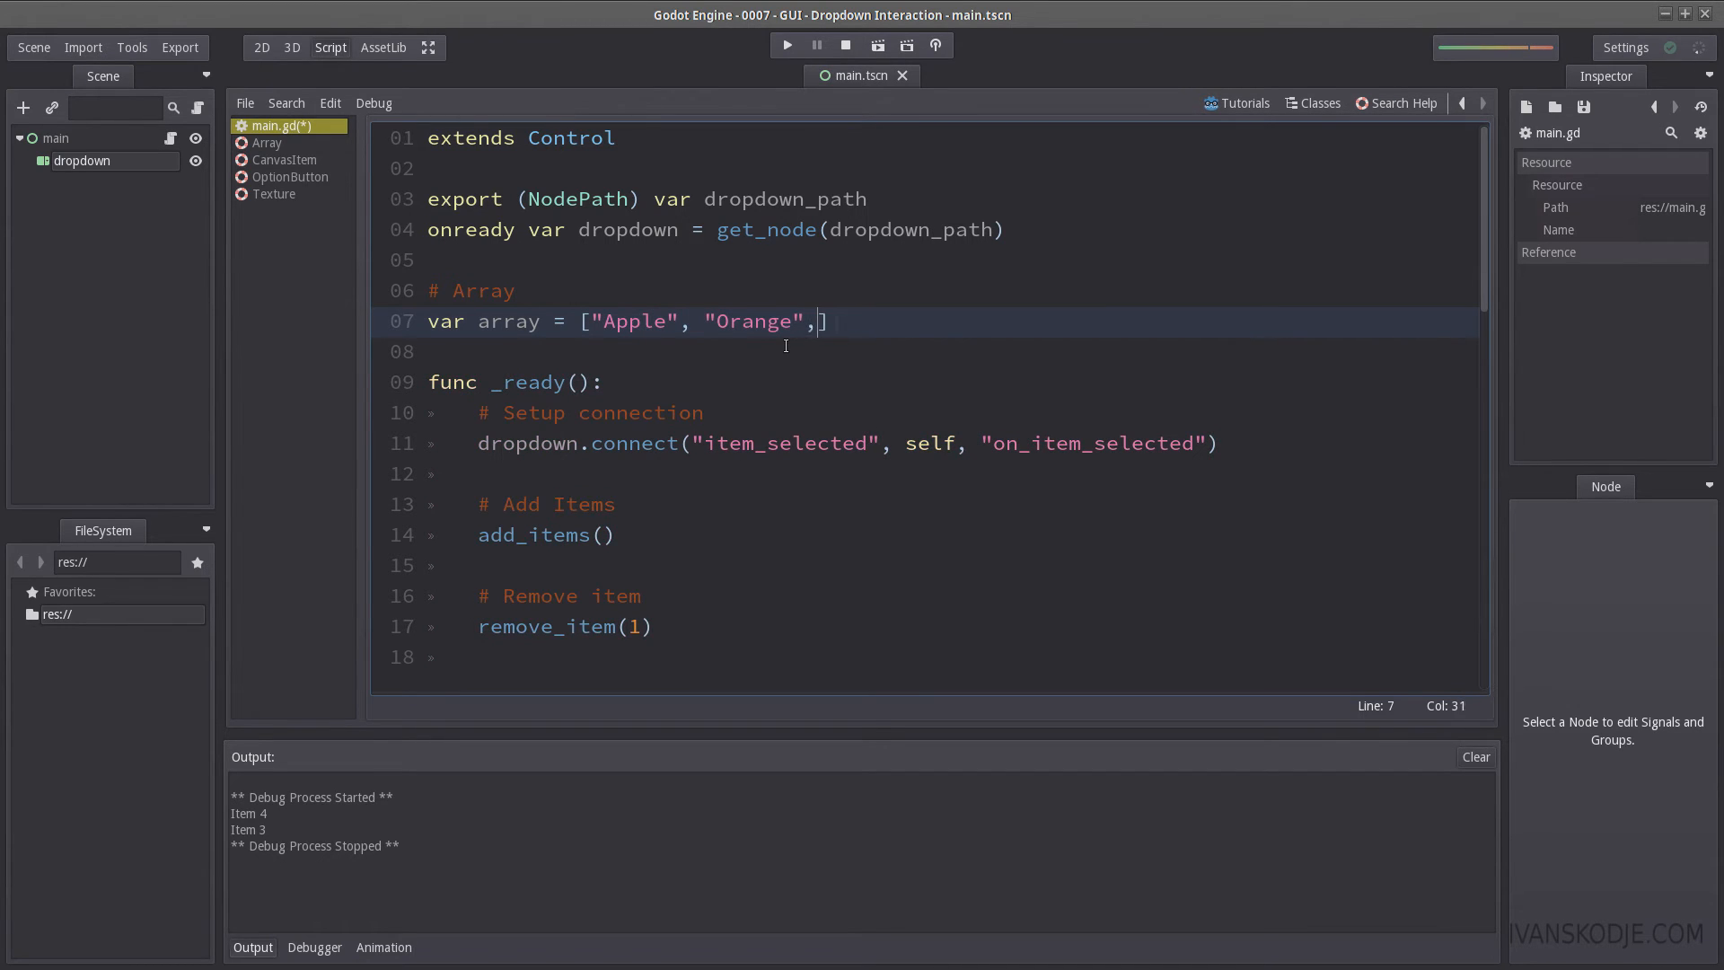
type("\"")
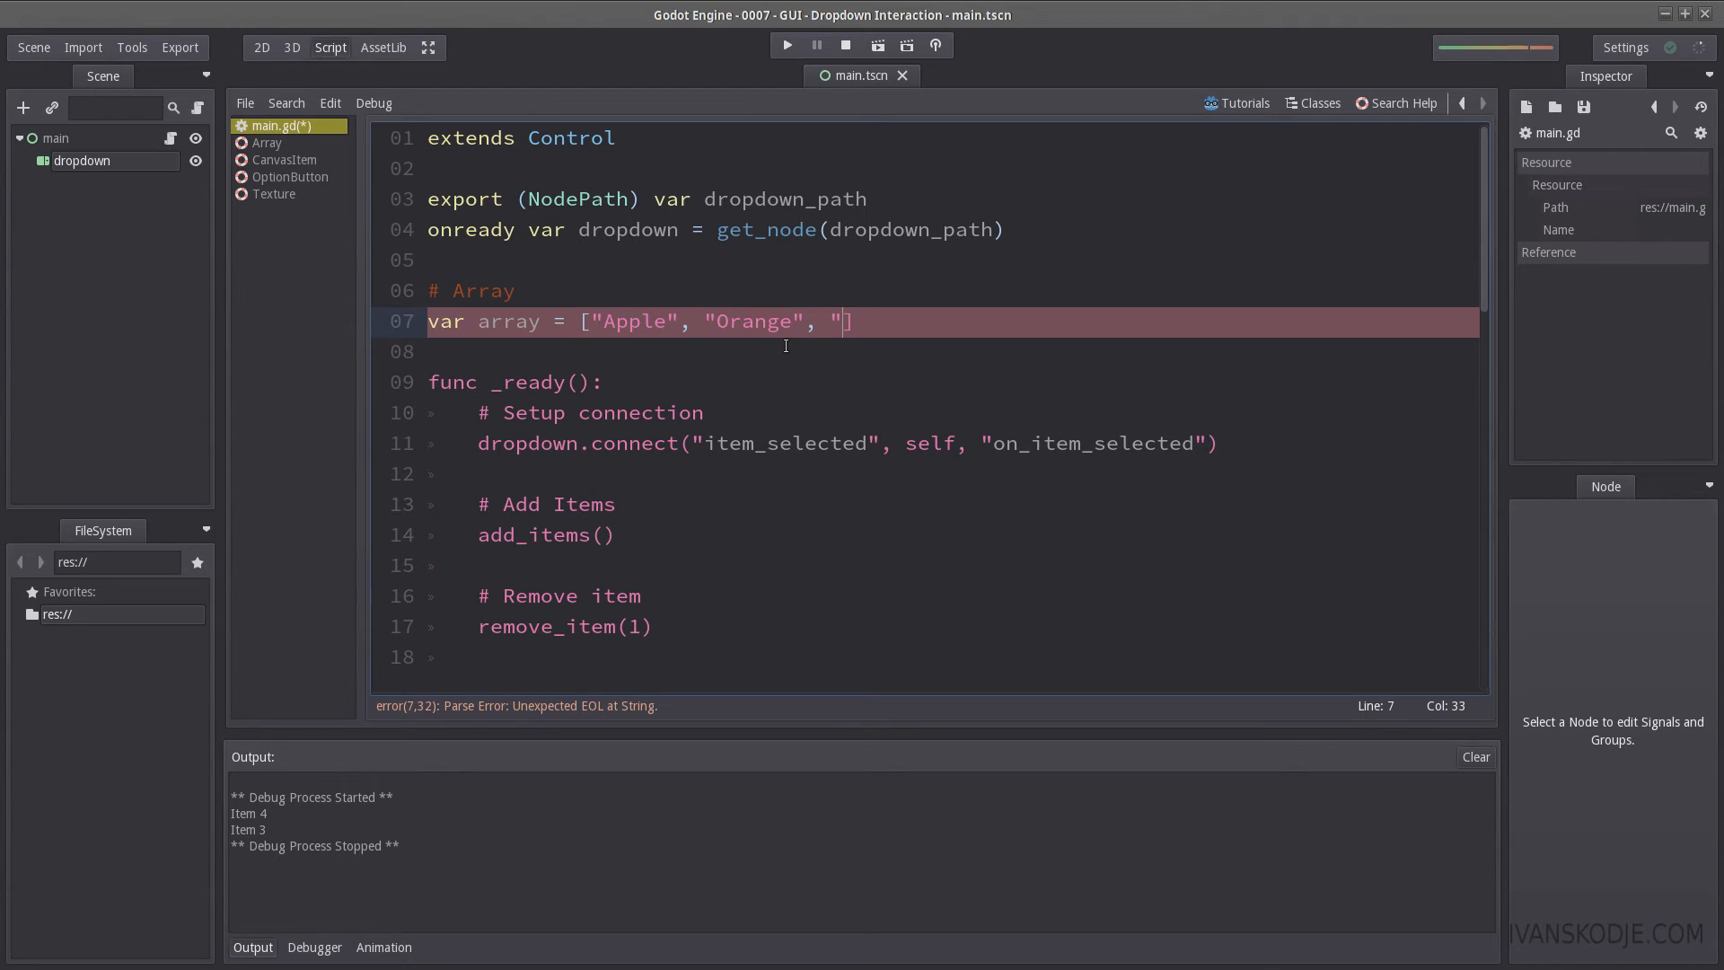
type("Banana\", \"Lem")
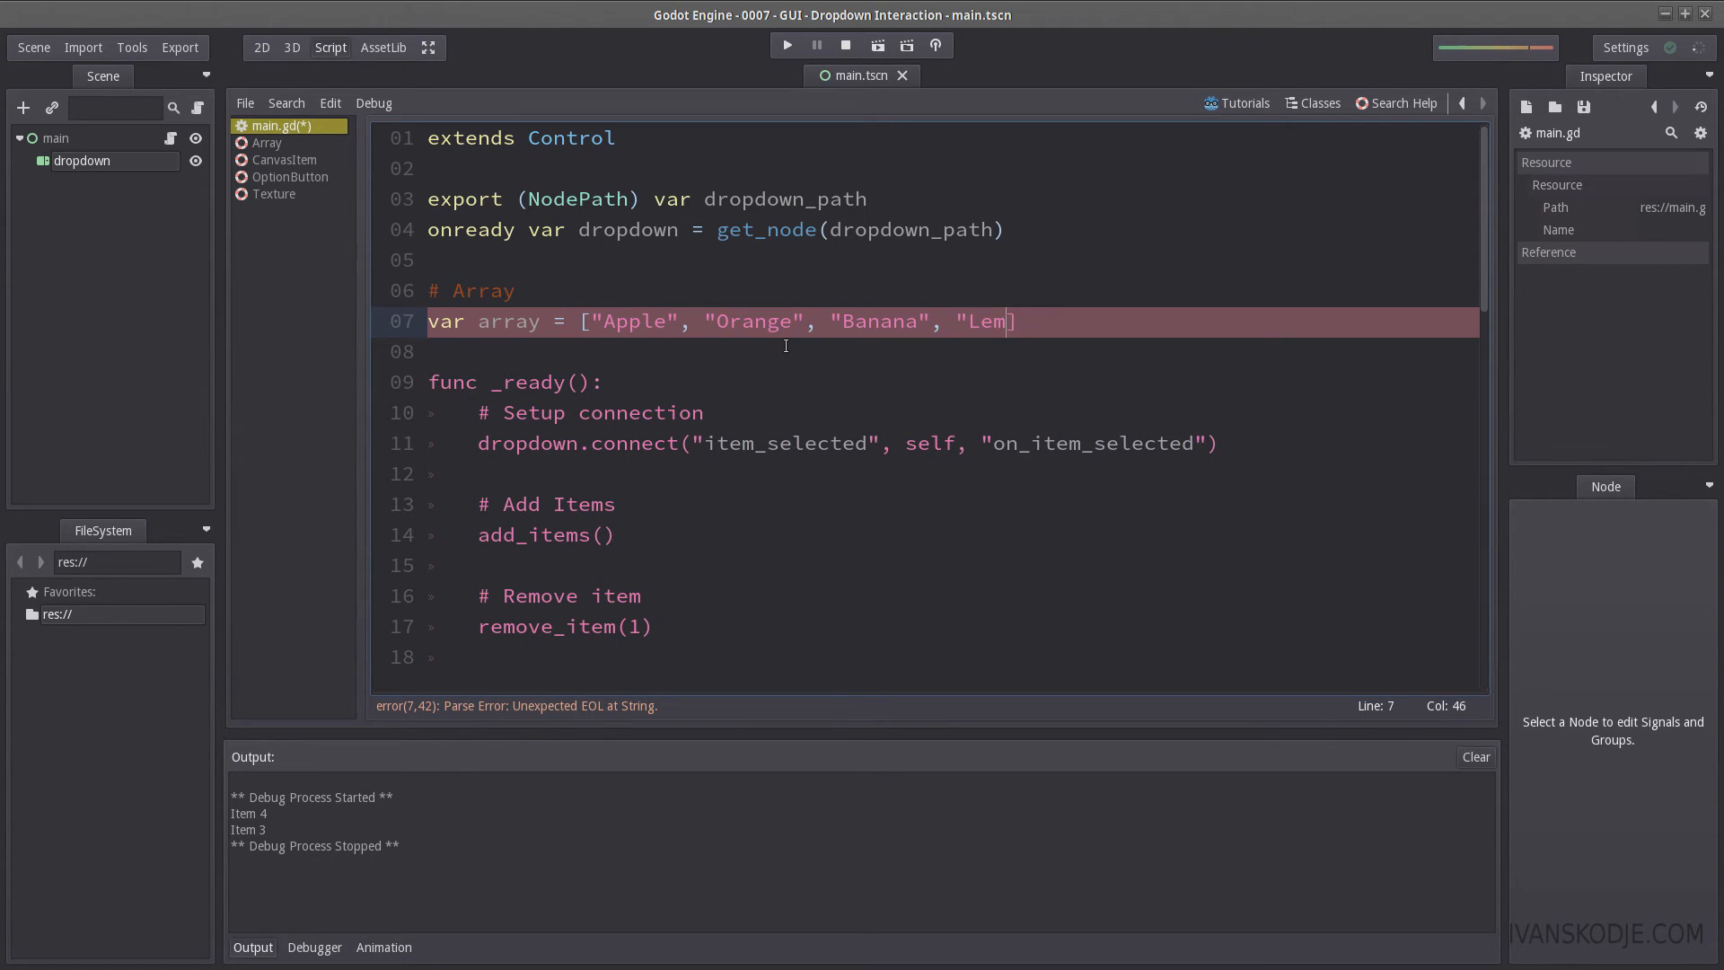
type("on\"")
type("# Add Fruit It")
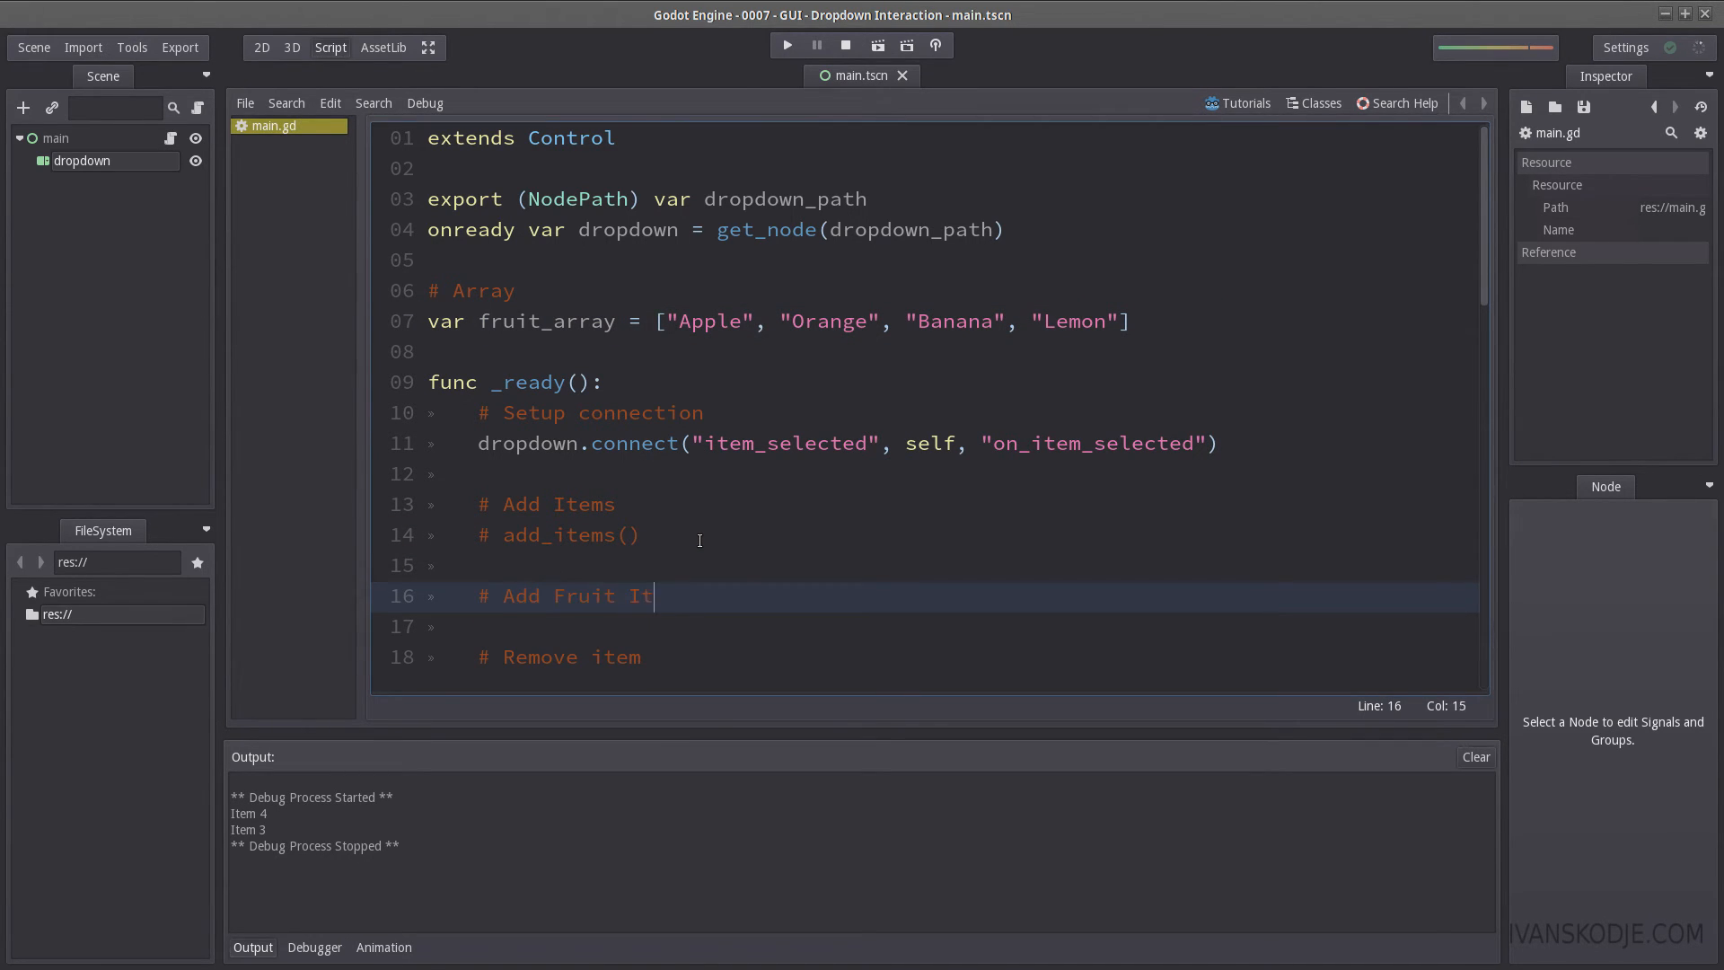
type("ems")
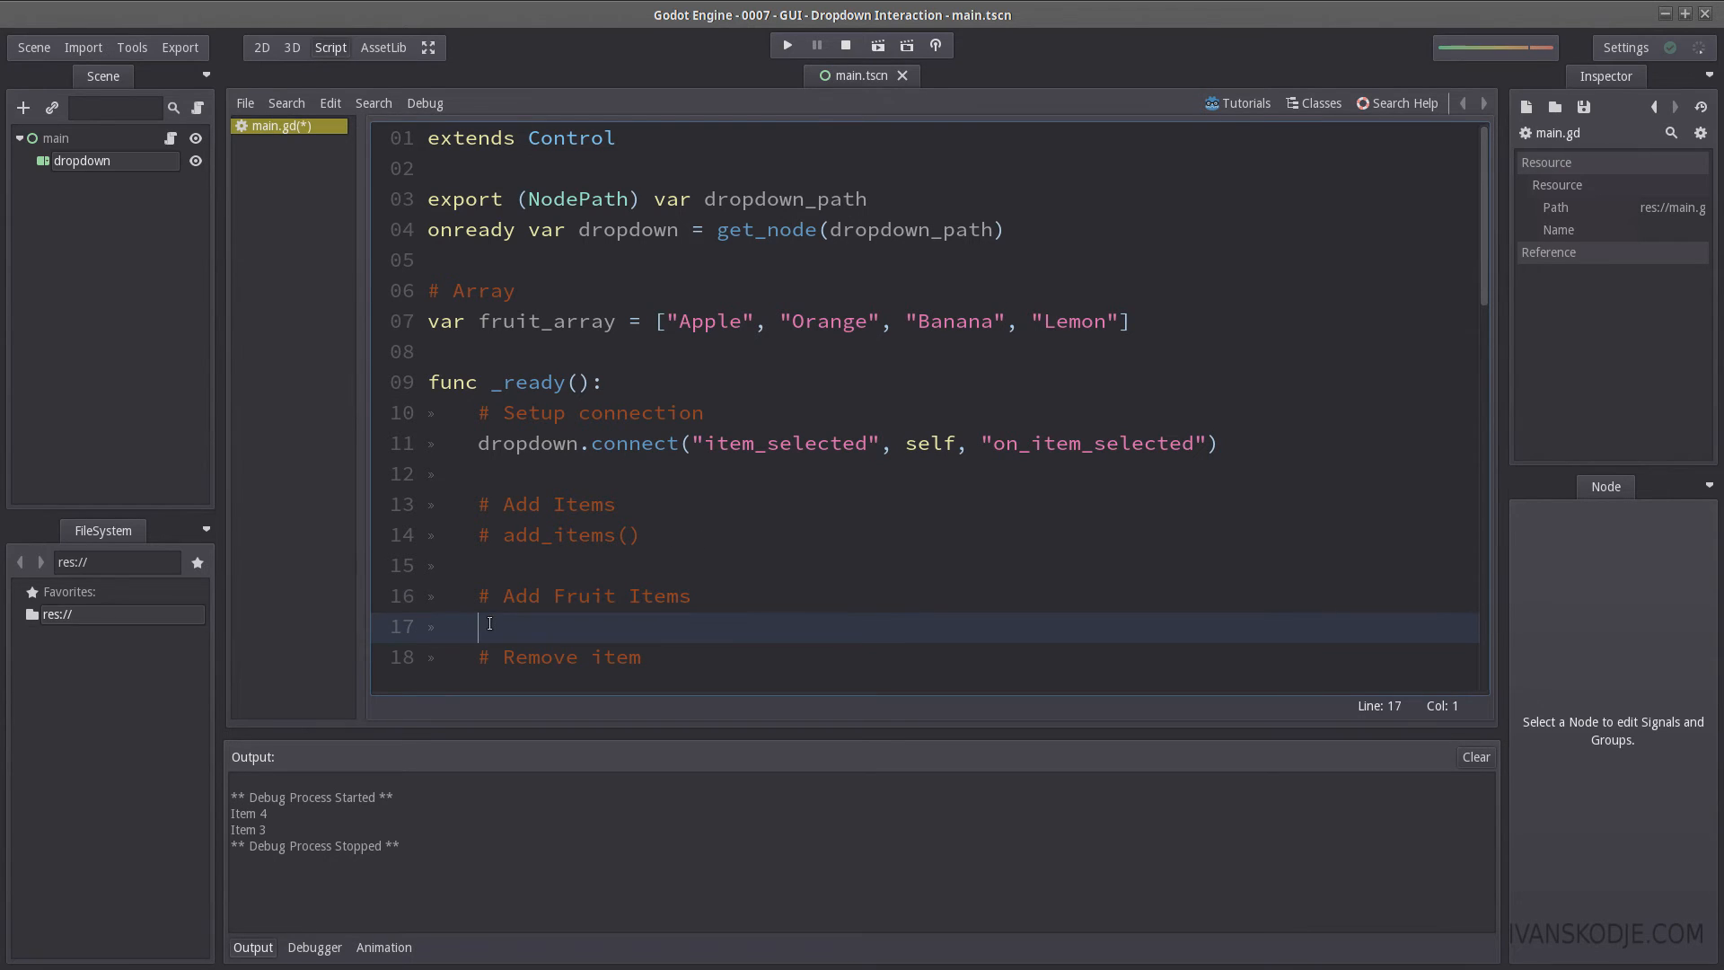
double_click(547, 322)
type("a")
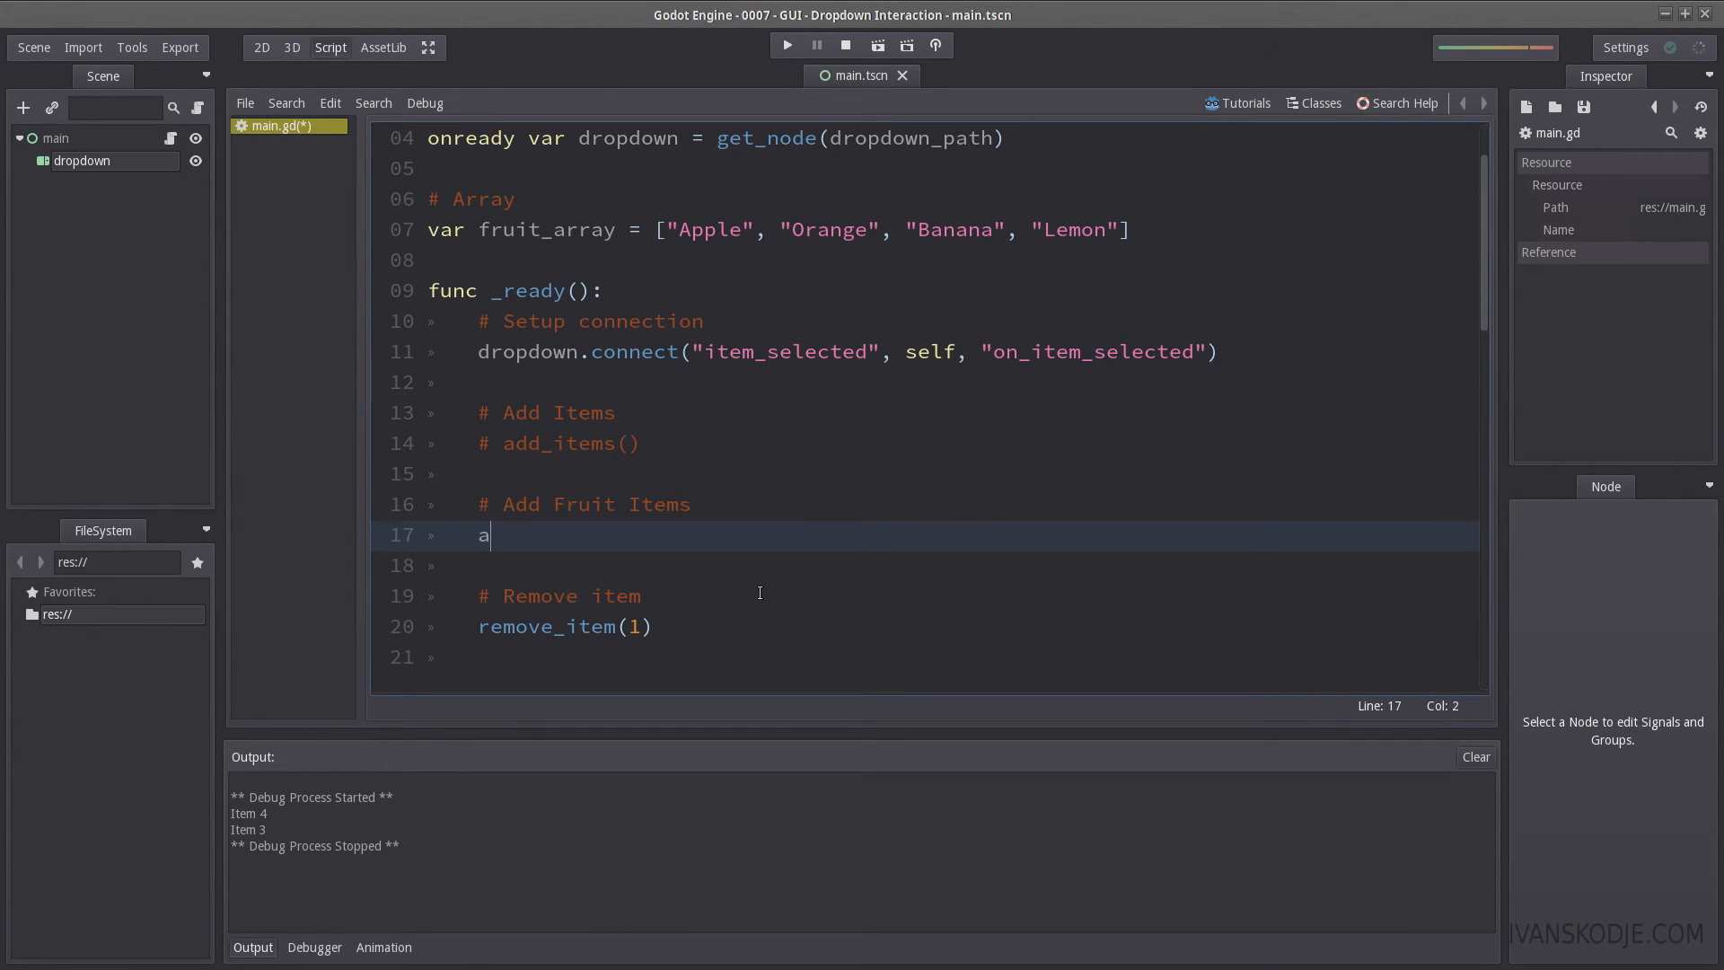
Step: Call add_fruit_items() in _ready and define it looping over fruit_array with dropdown.add_item(item)
type("dd_fruit_items()")
type("func")
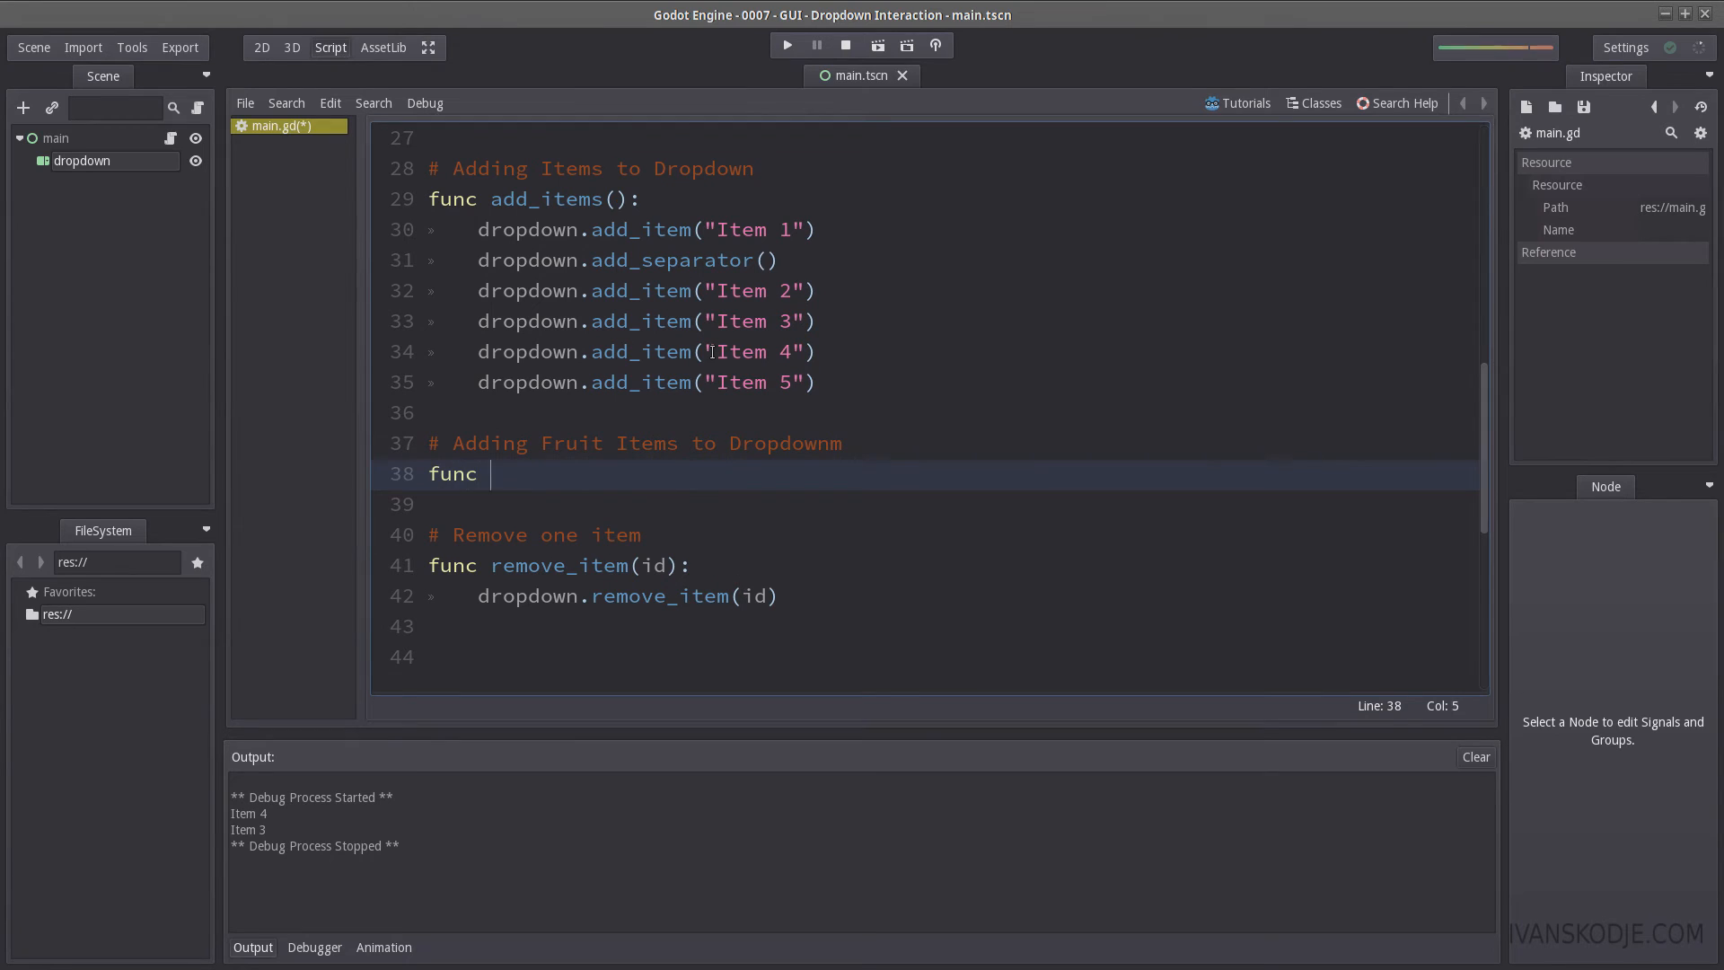
type("add_fruit_it")
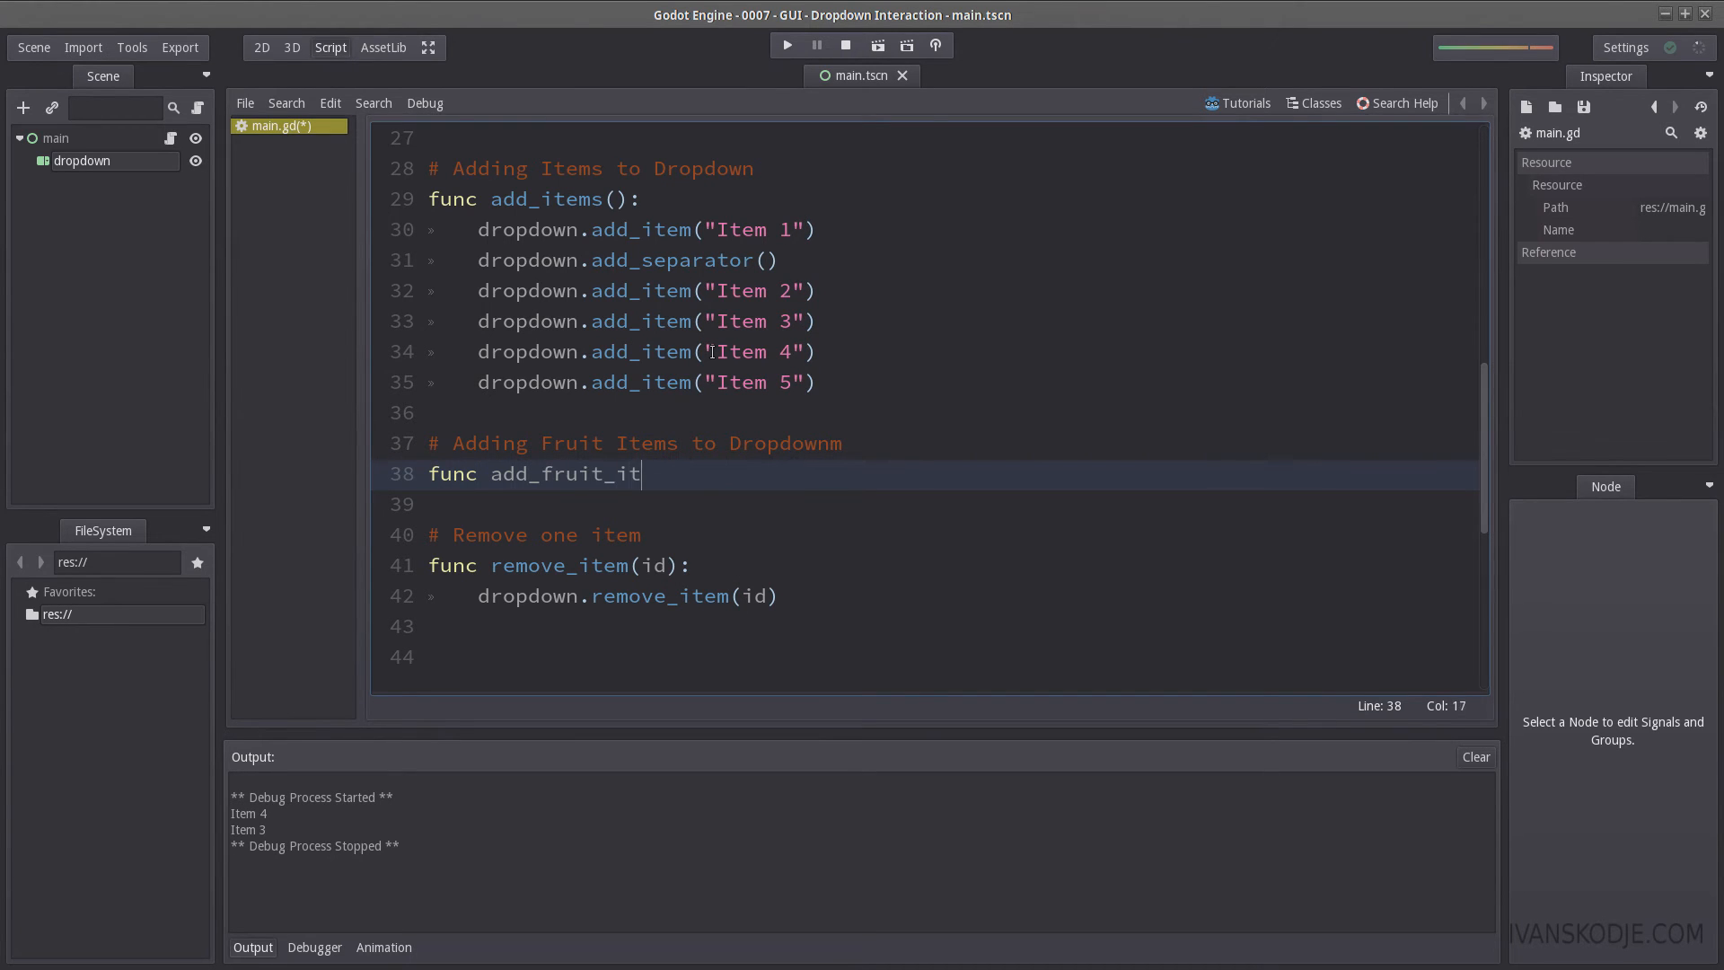
type("ems():")
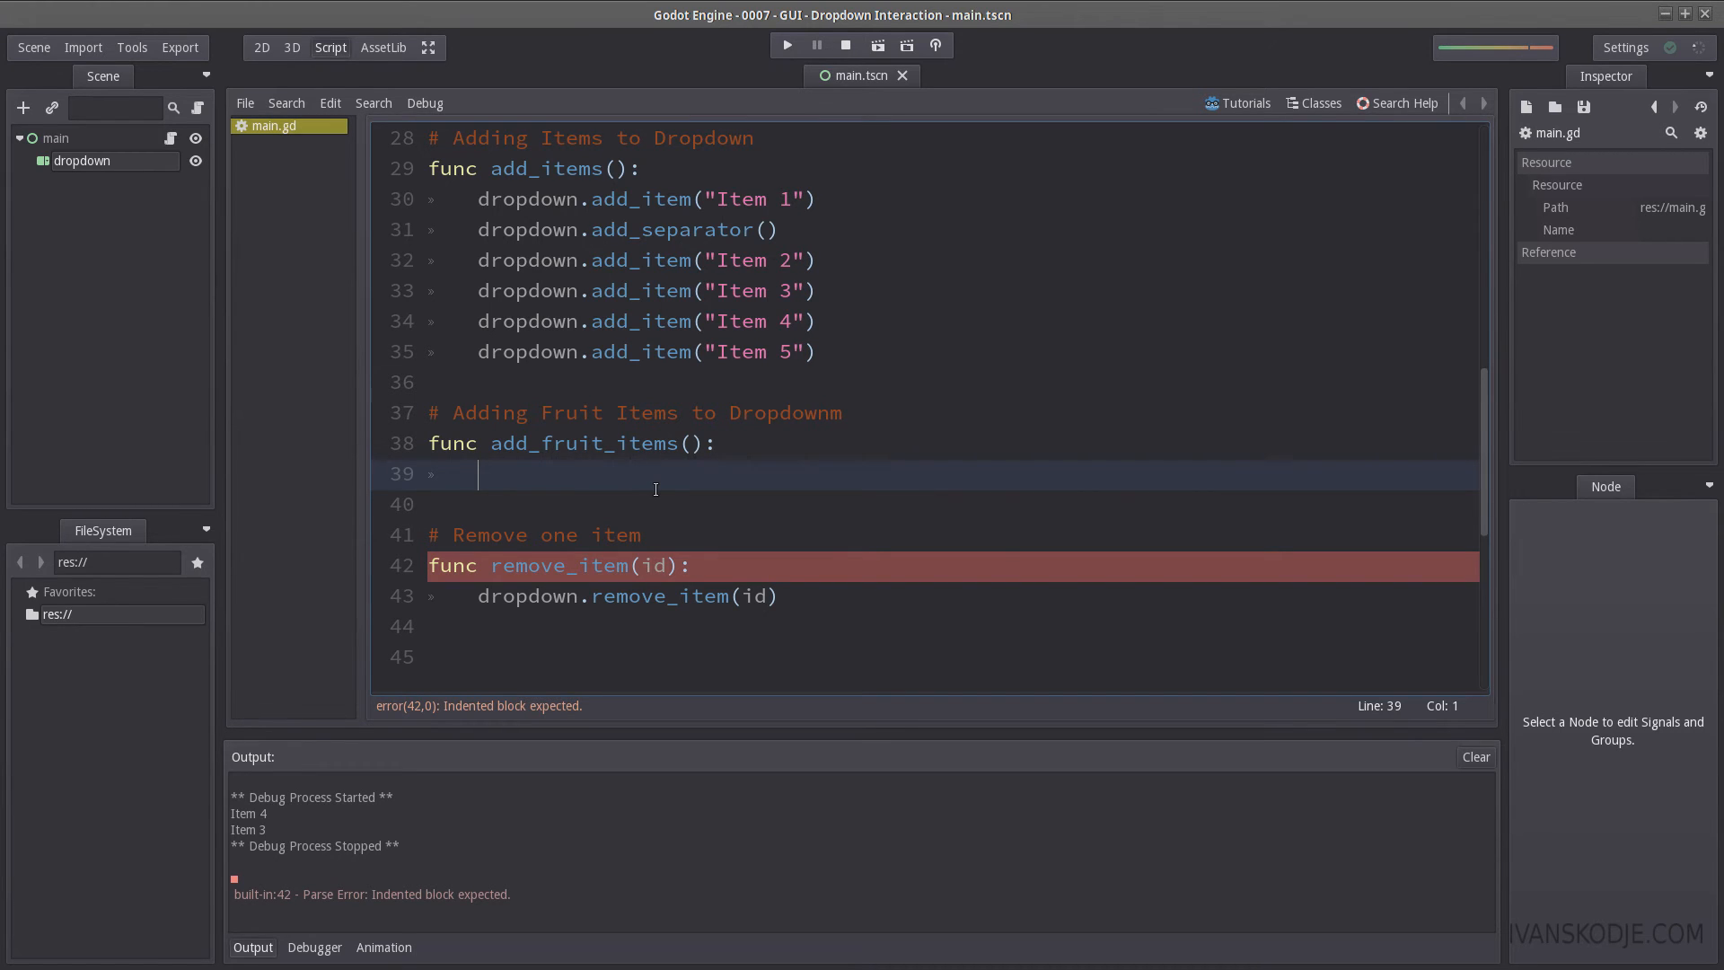
type("for item in")
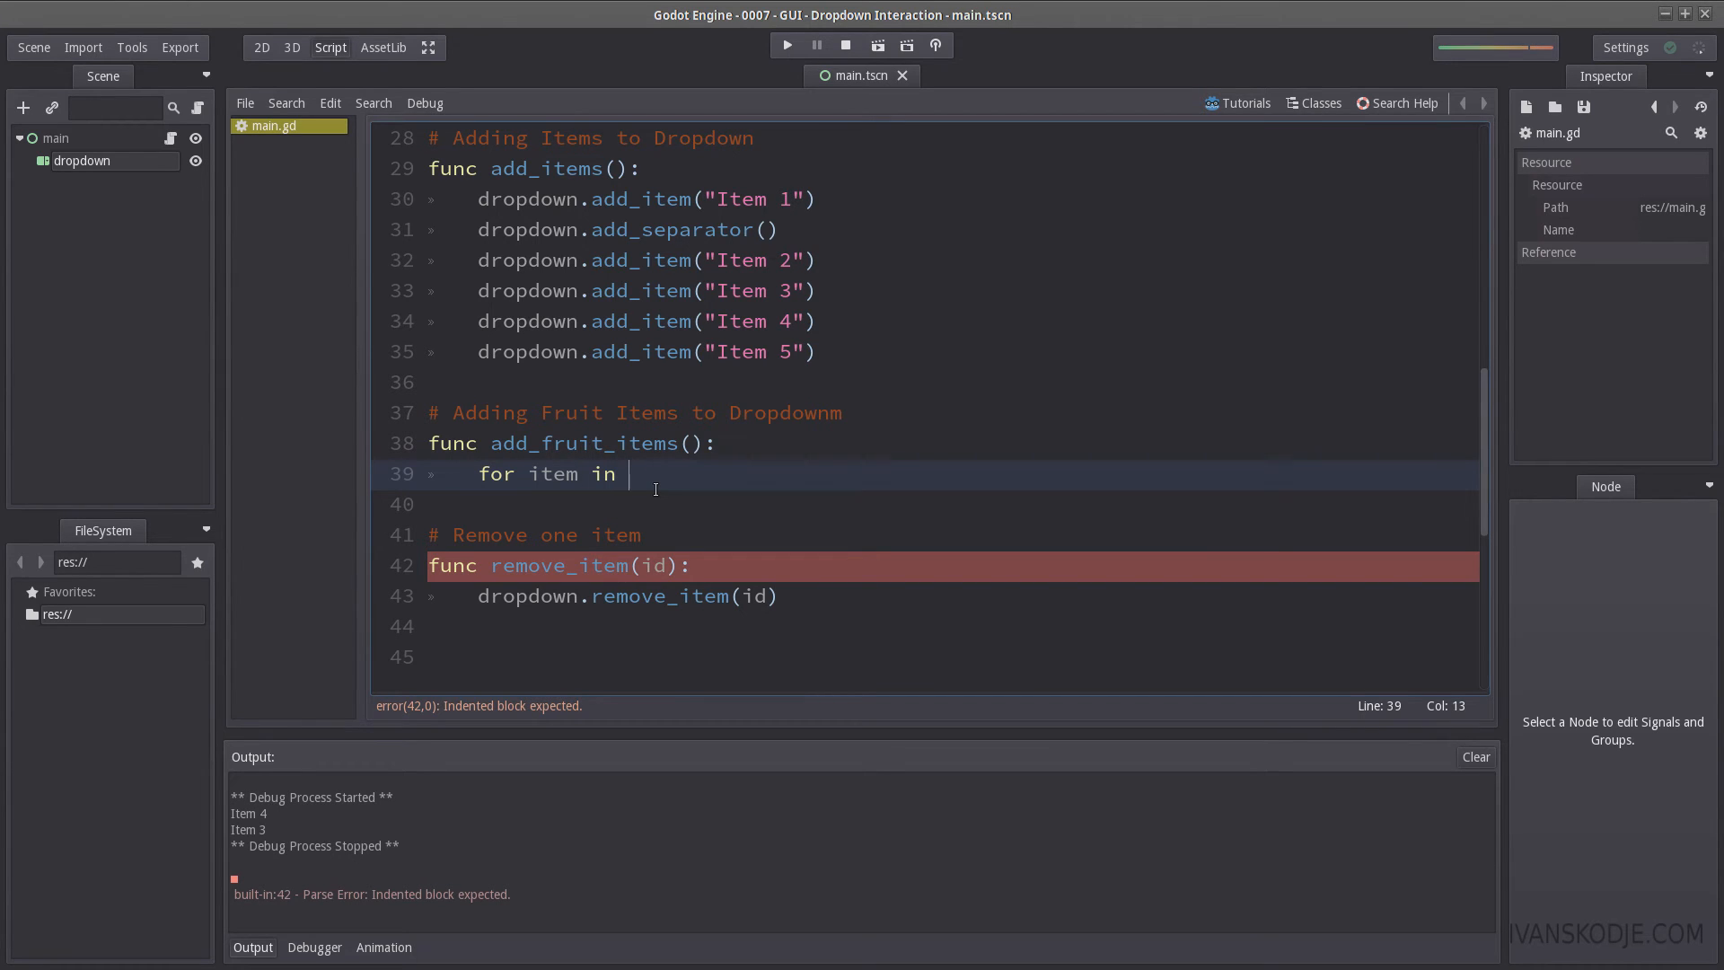
type("fruit_array:")
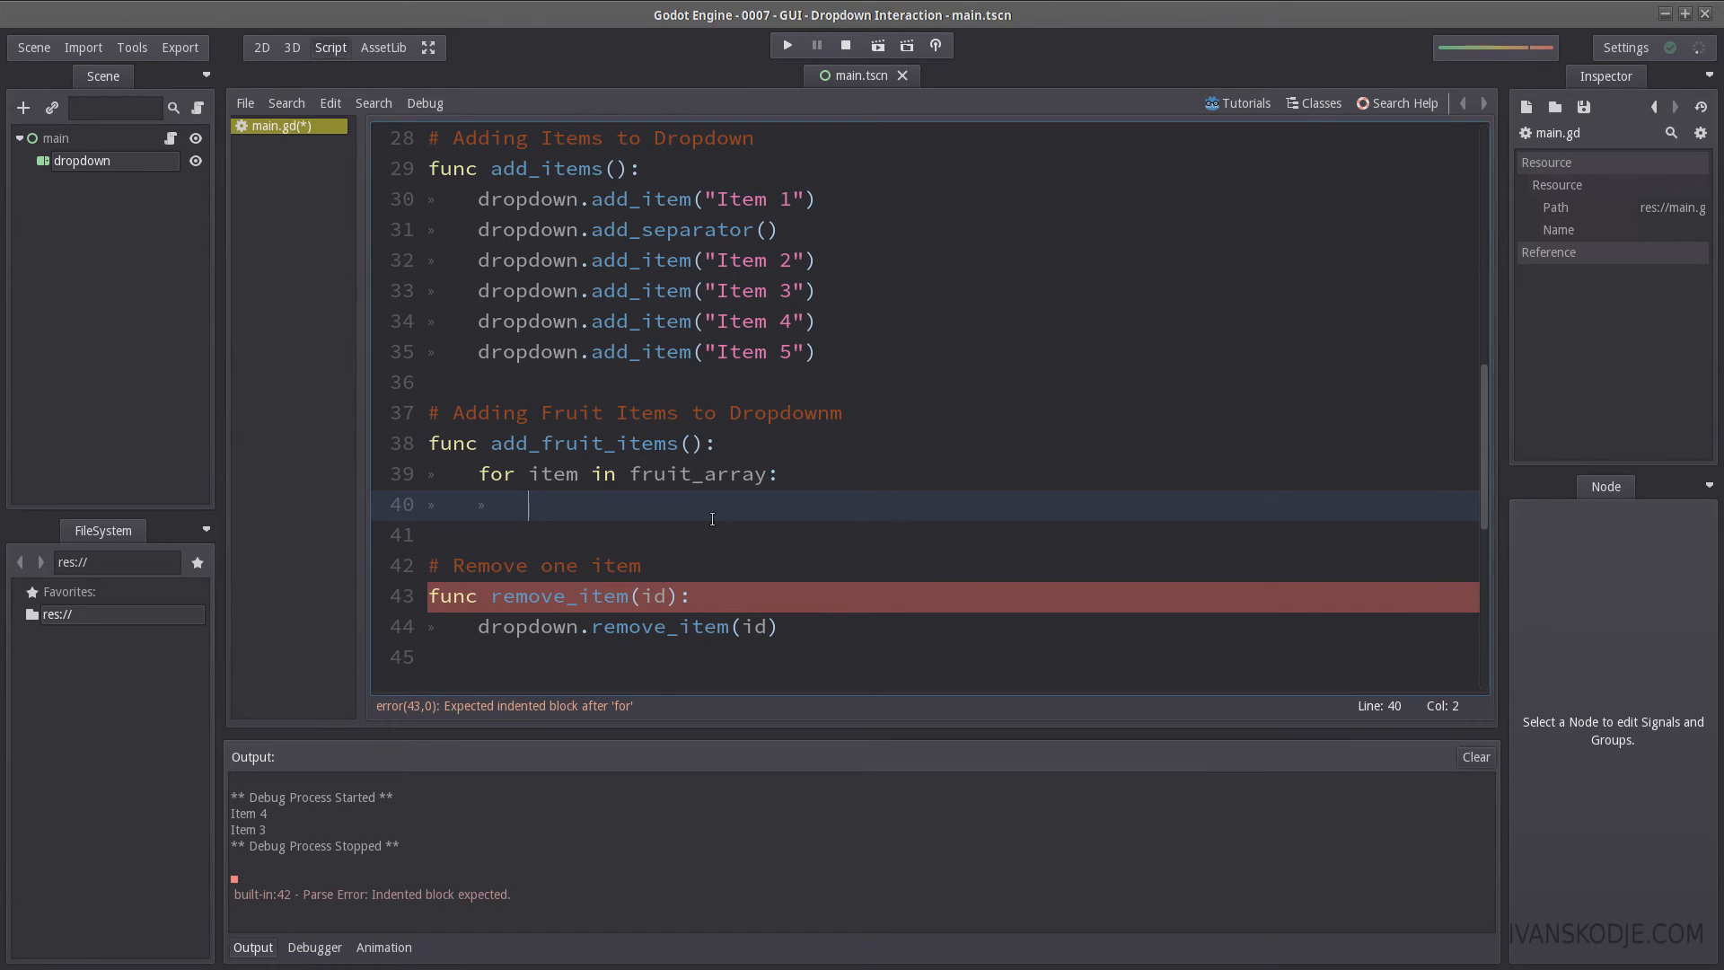
type("drpo")
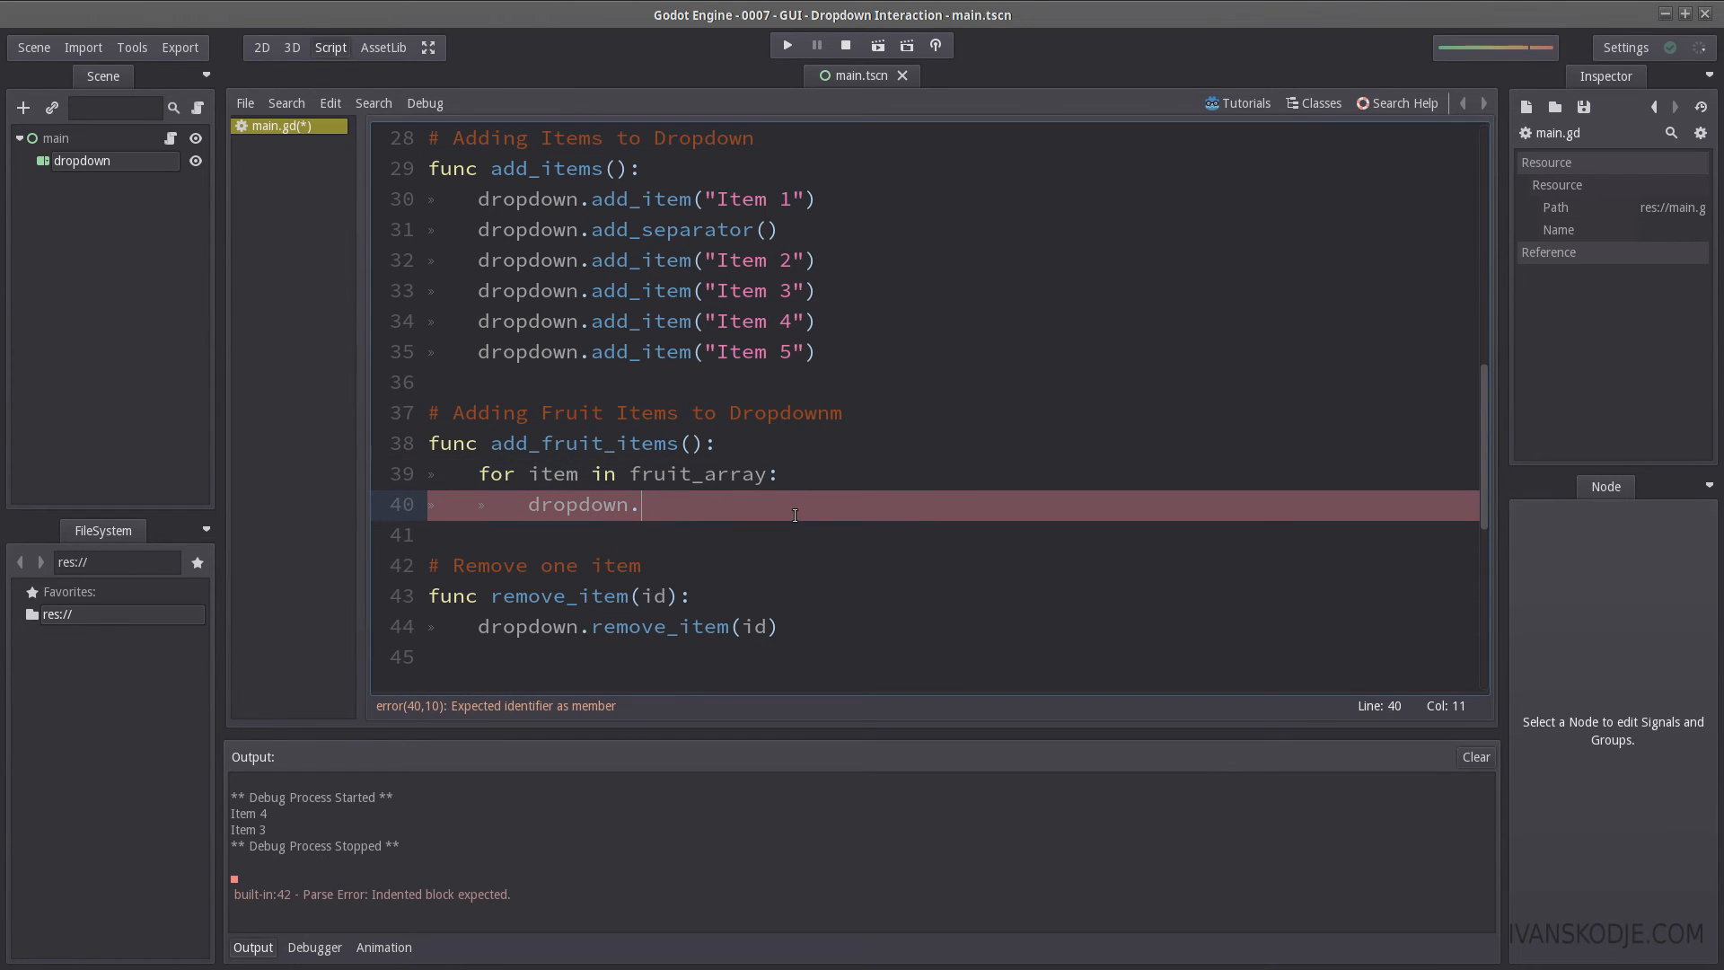
type("add_i")
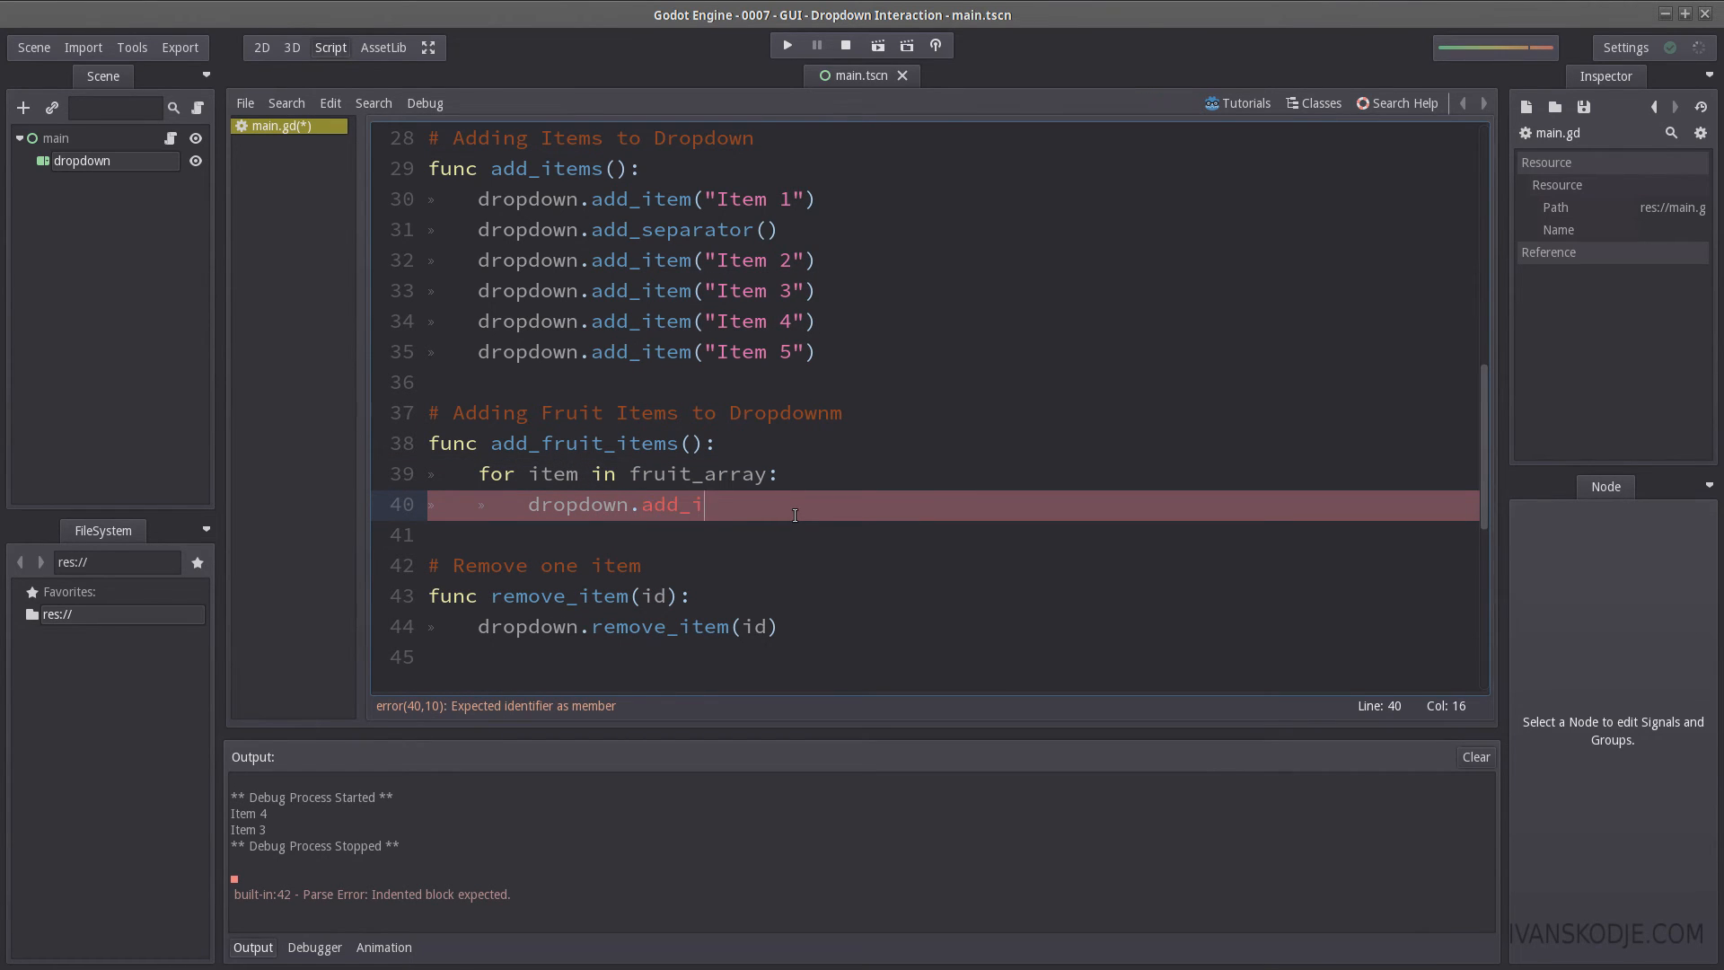
type("tem(item)")
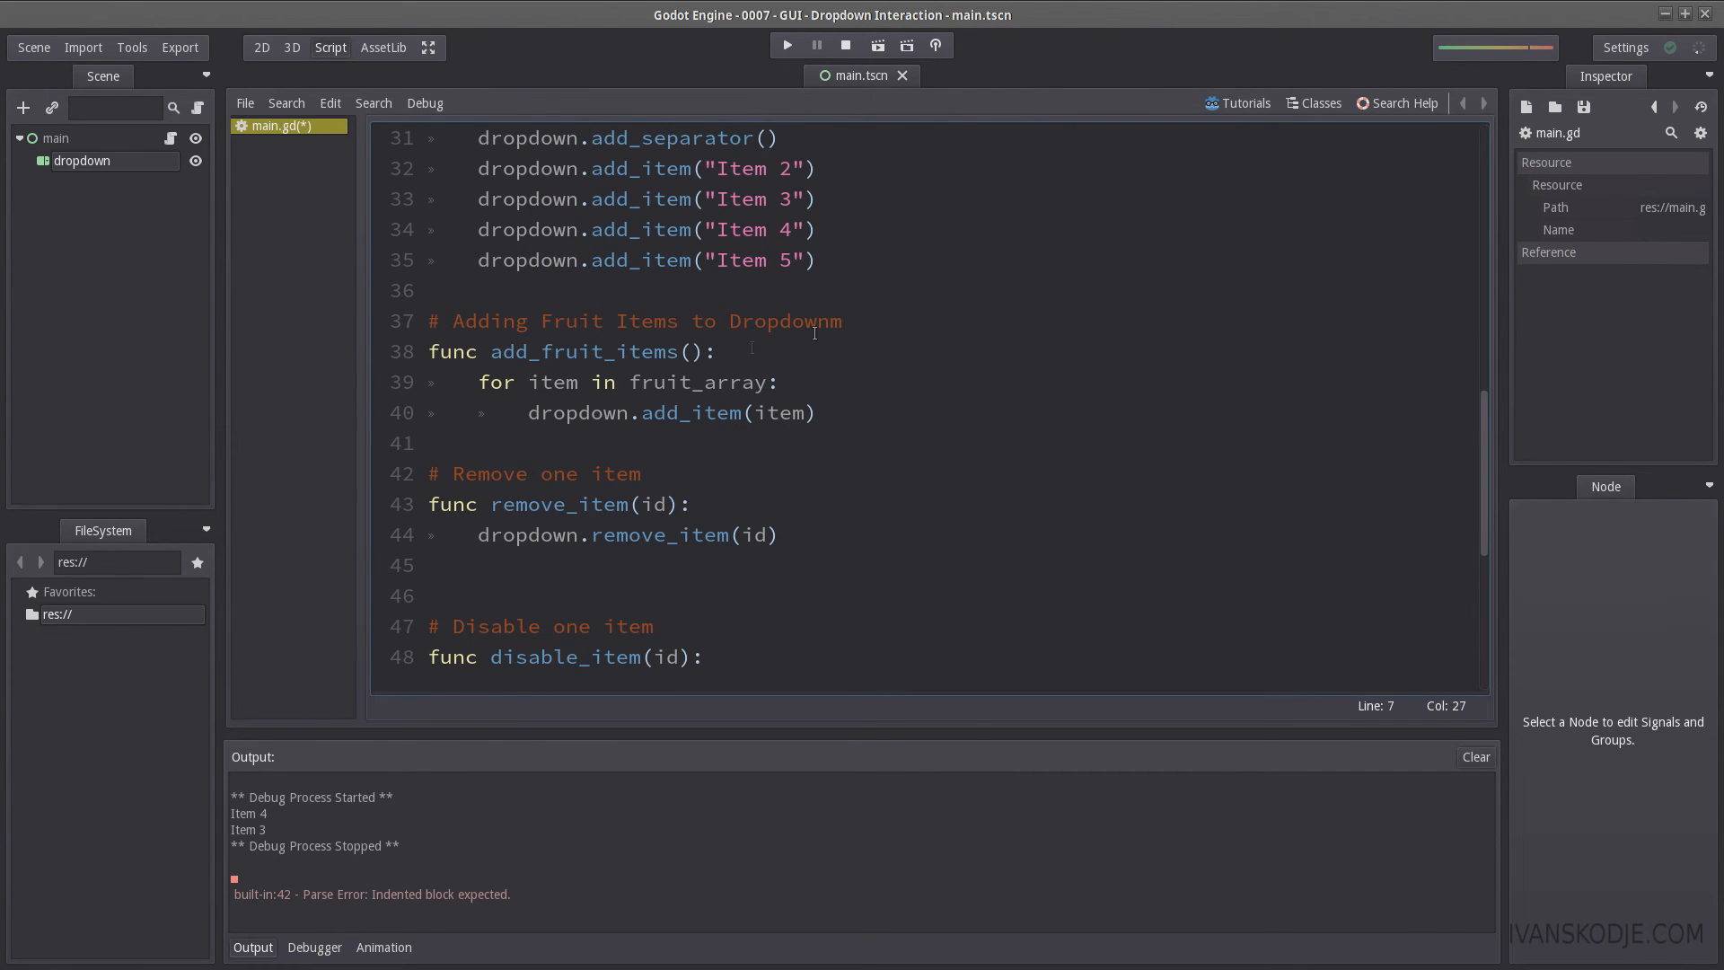
double_click(784, 412)
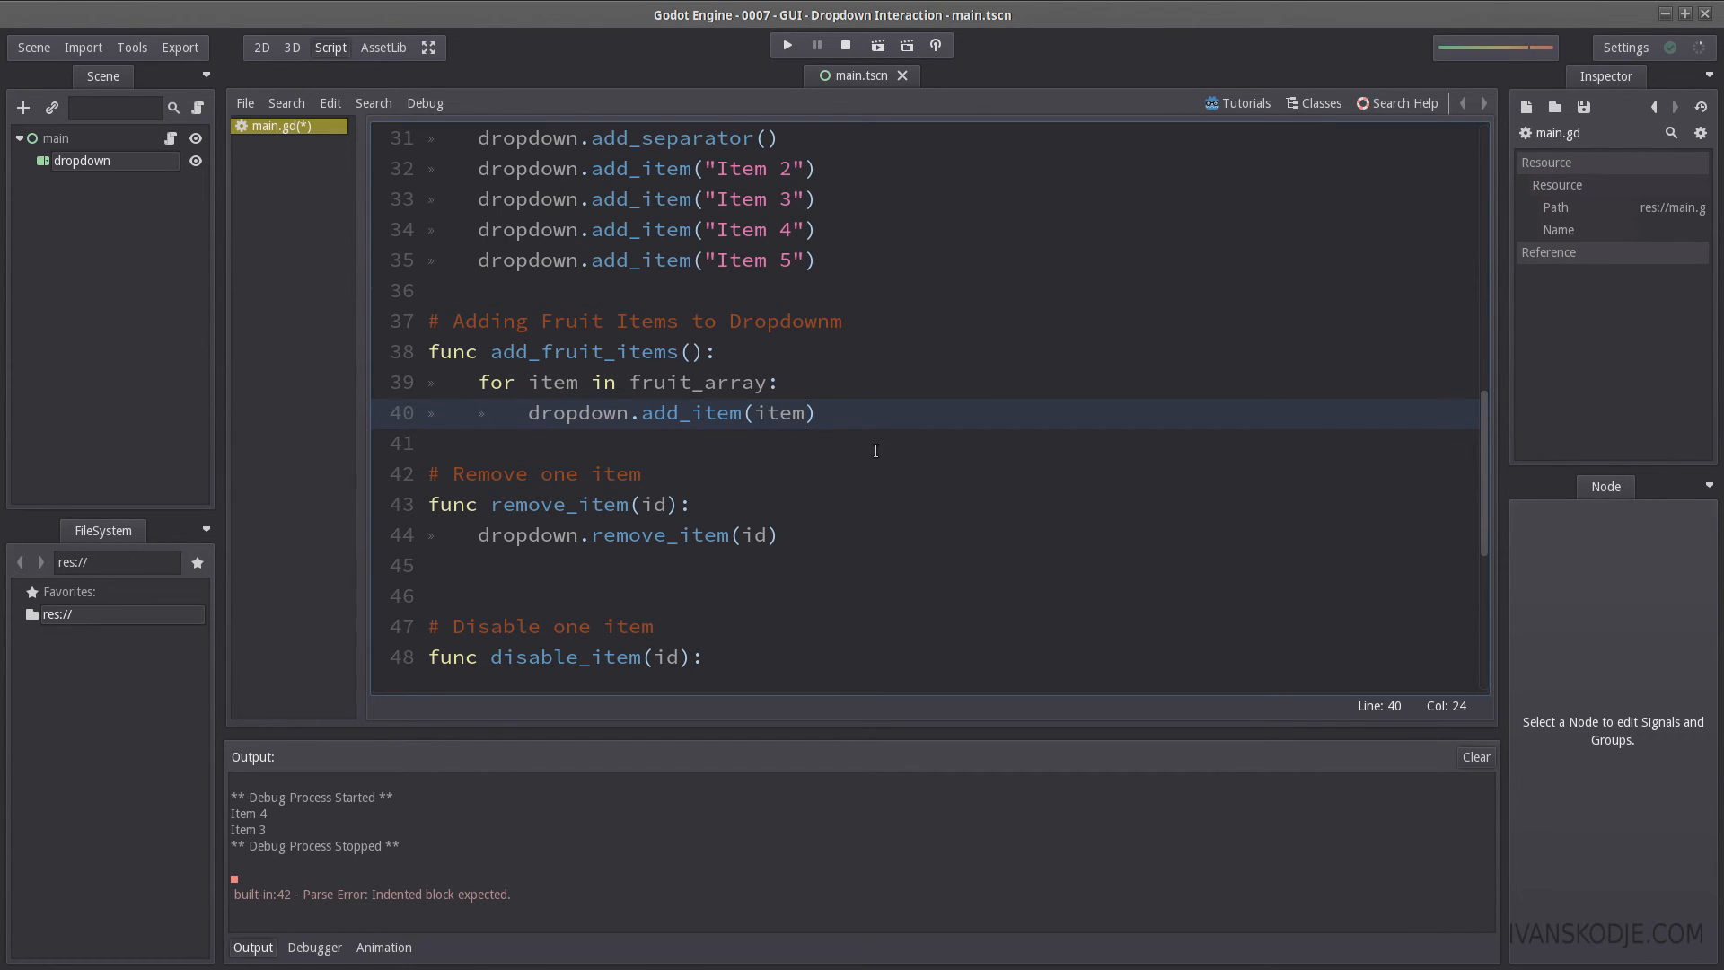
type(".get_name()")
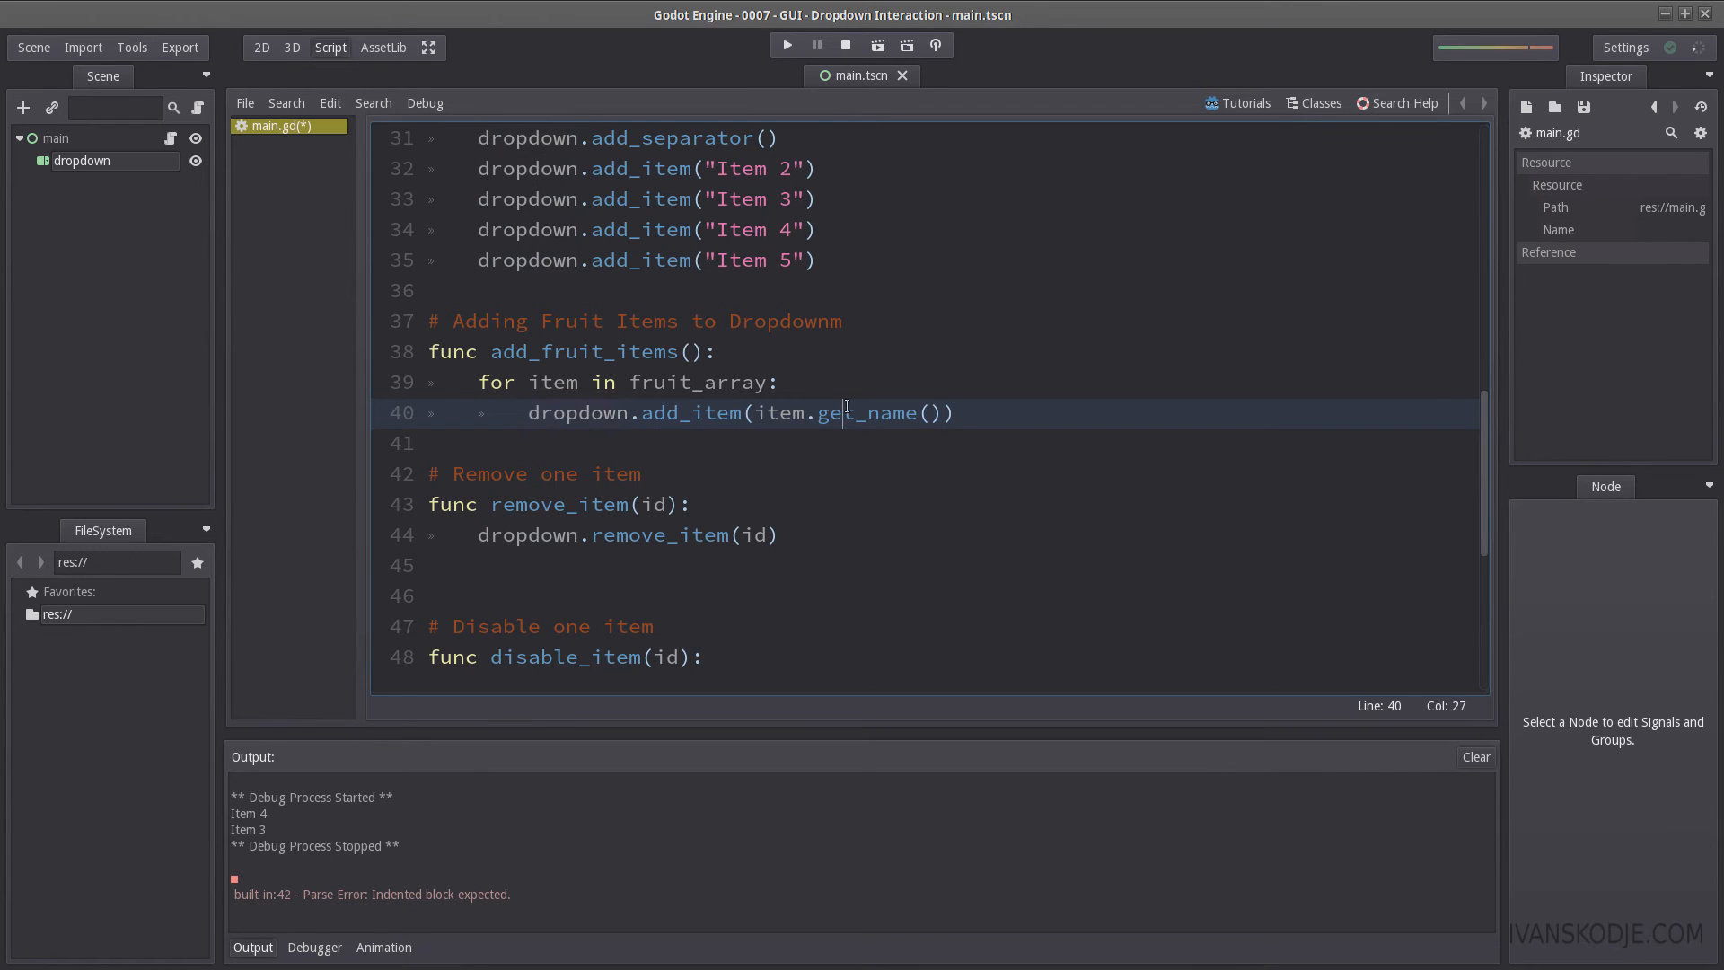
left_click_drag(842, 413, 945, 412)
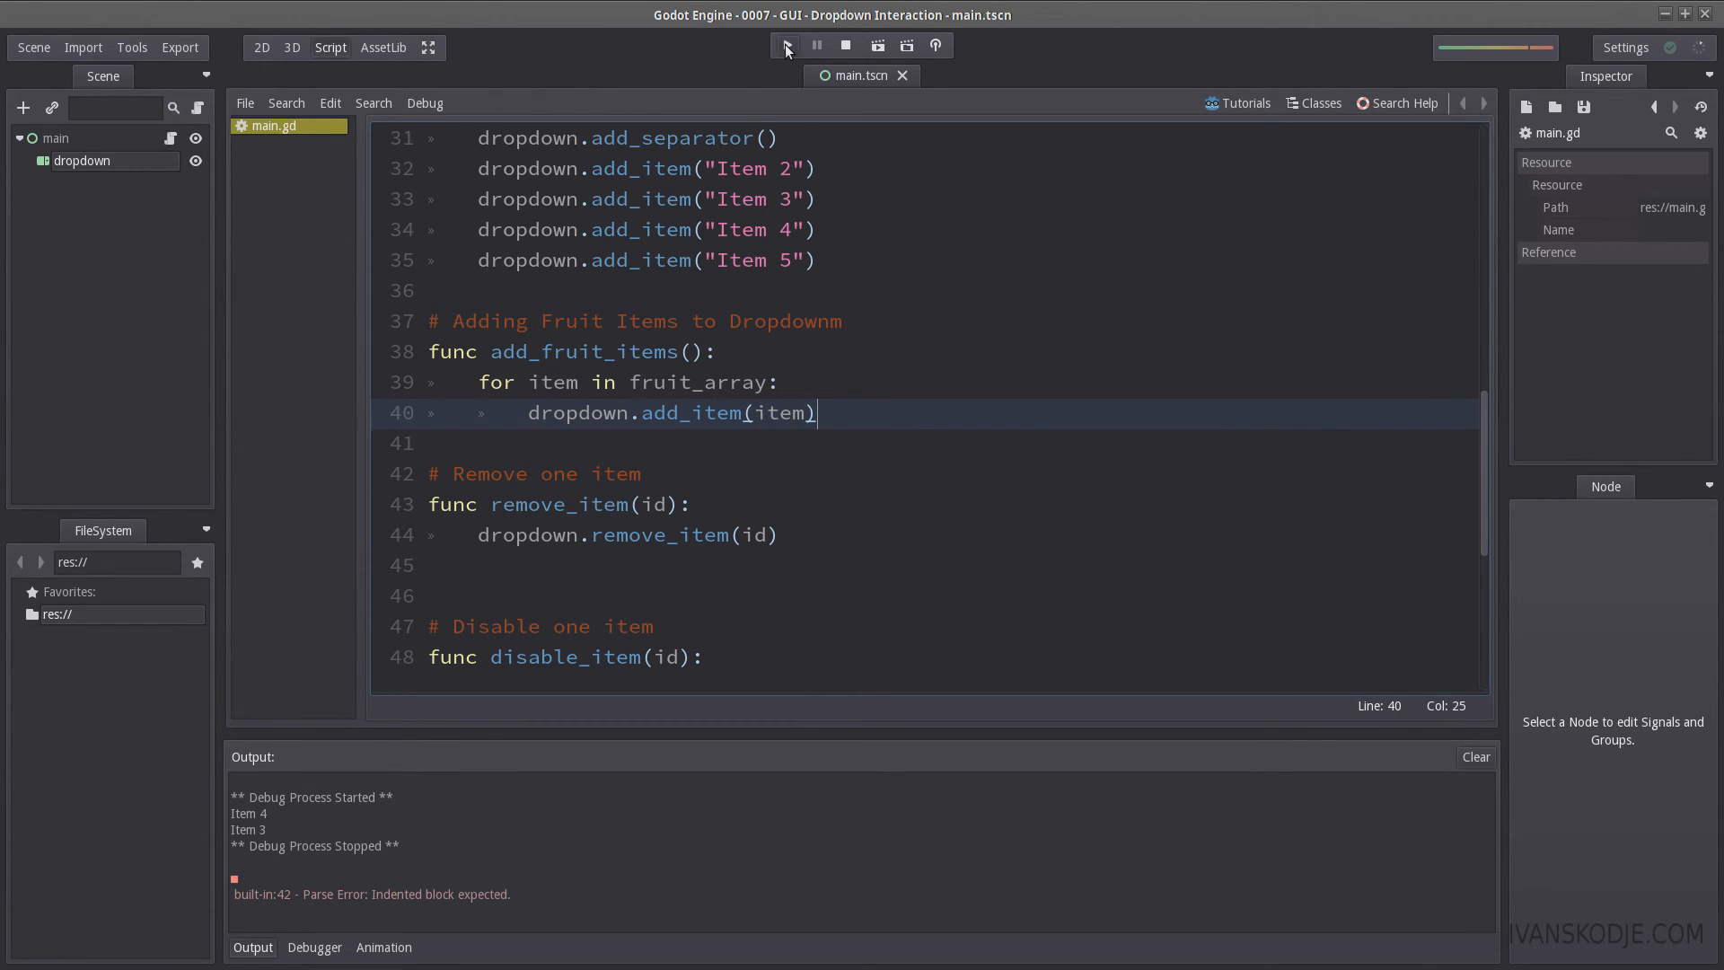
left_click(785, 45)
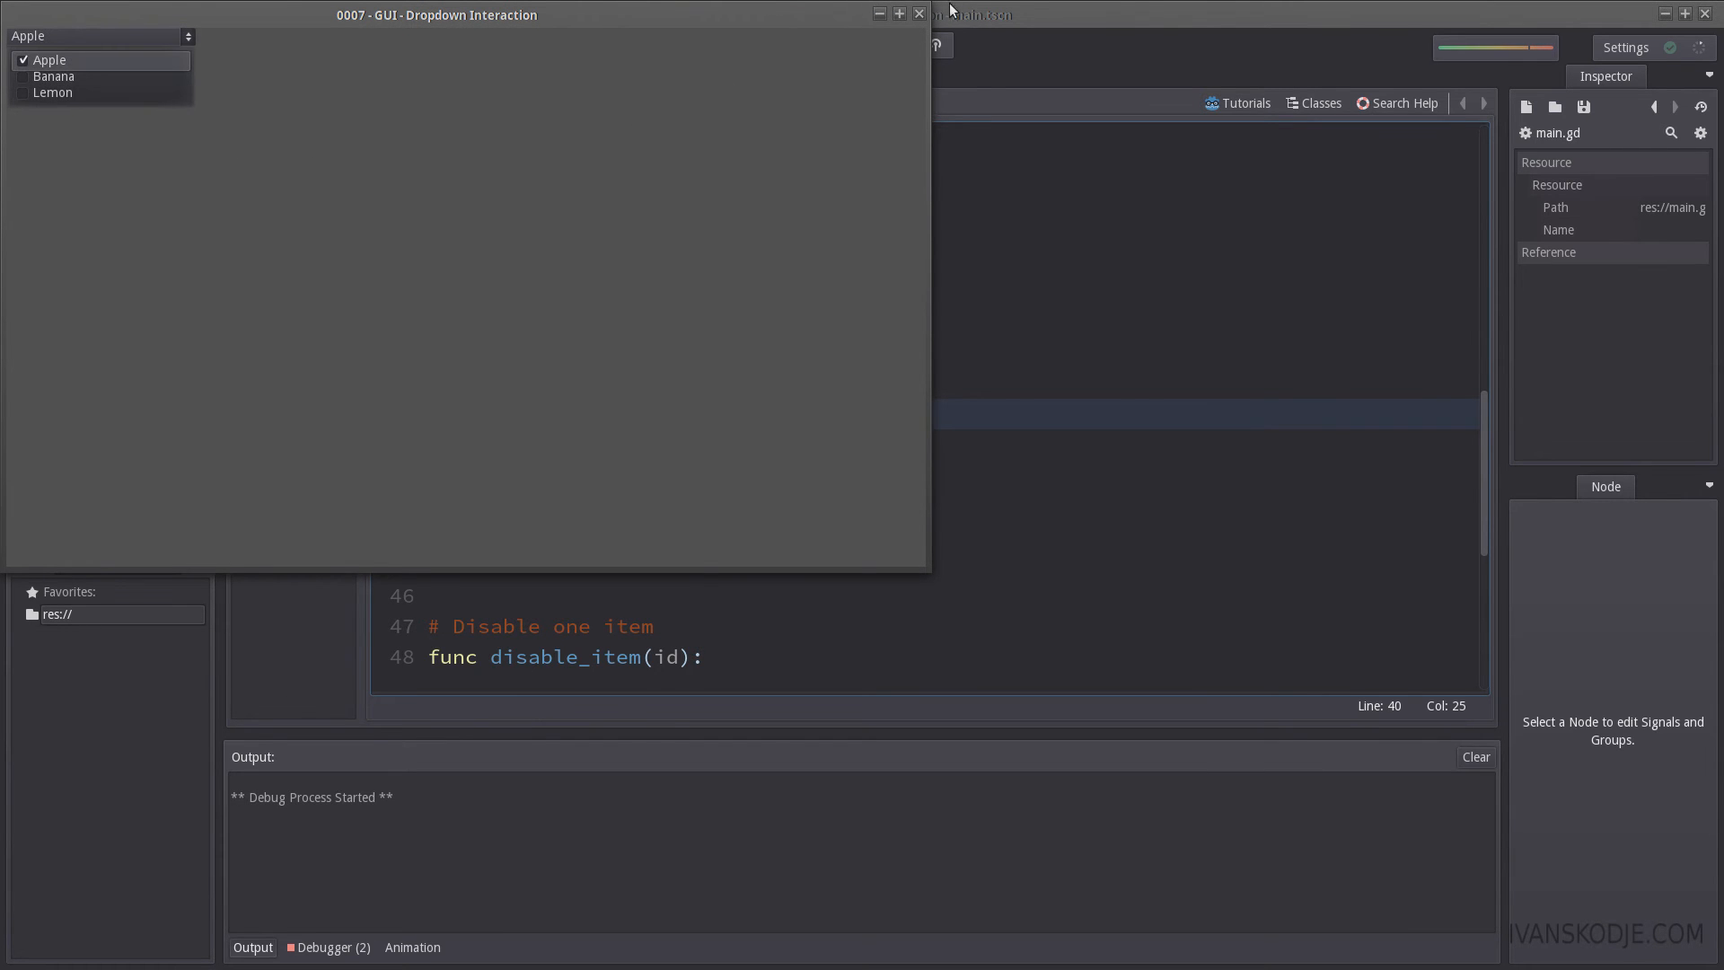
left_click(844, 45)
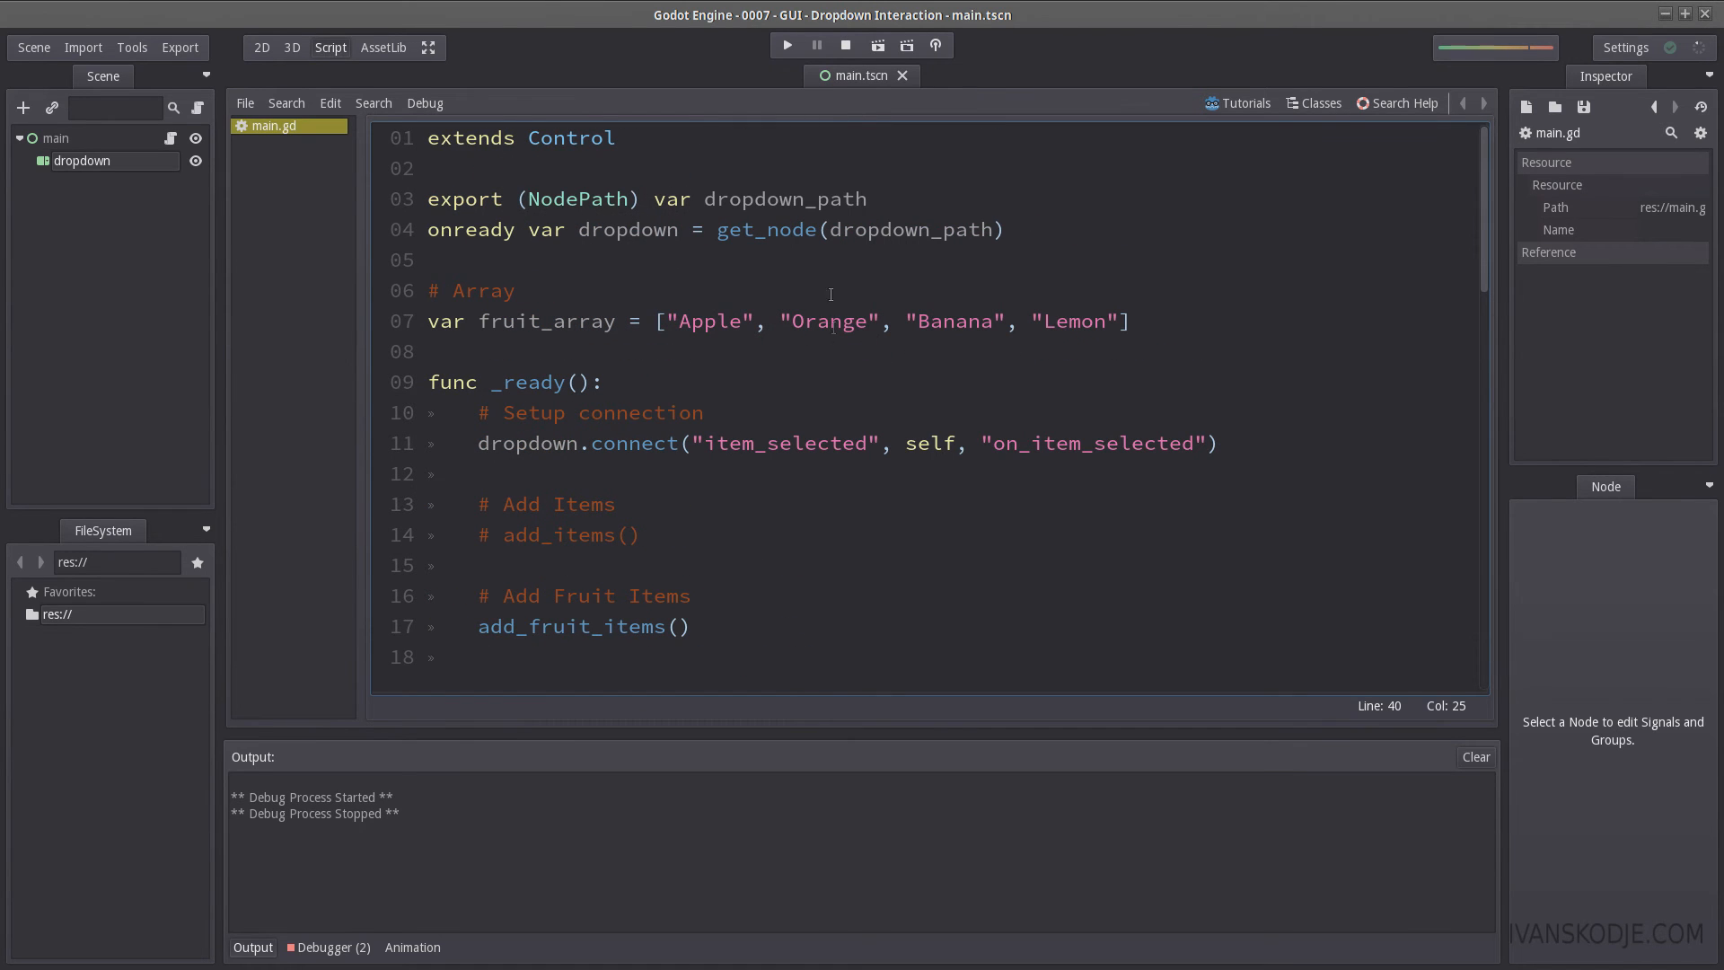
Step: In the running scene, open the four-fruit dropdown and choose a fruit
scroll("down", 3)
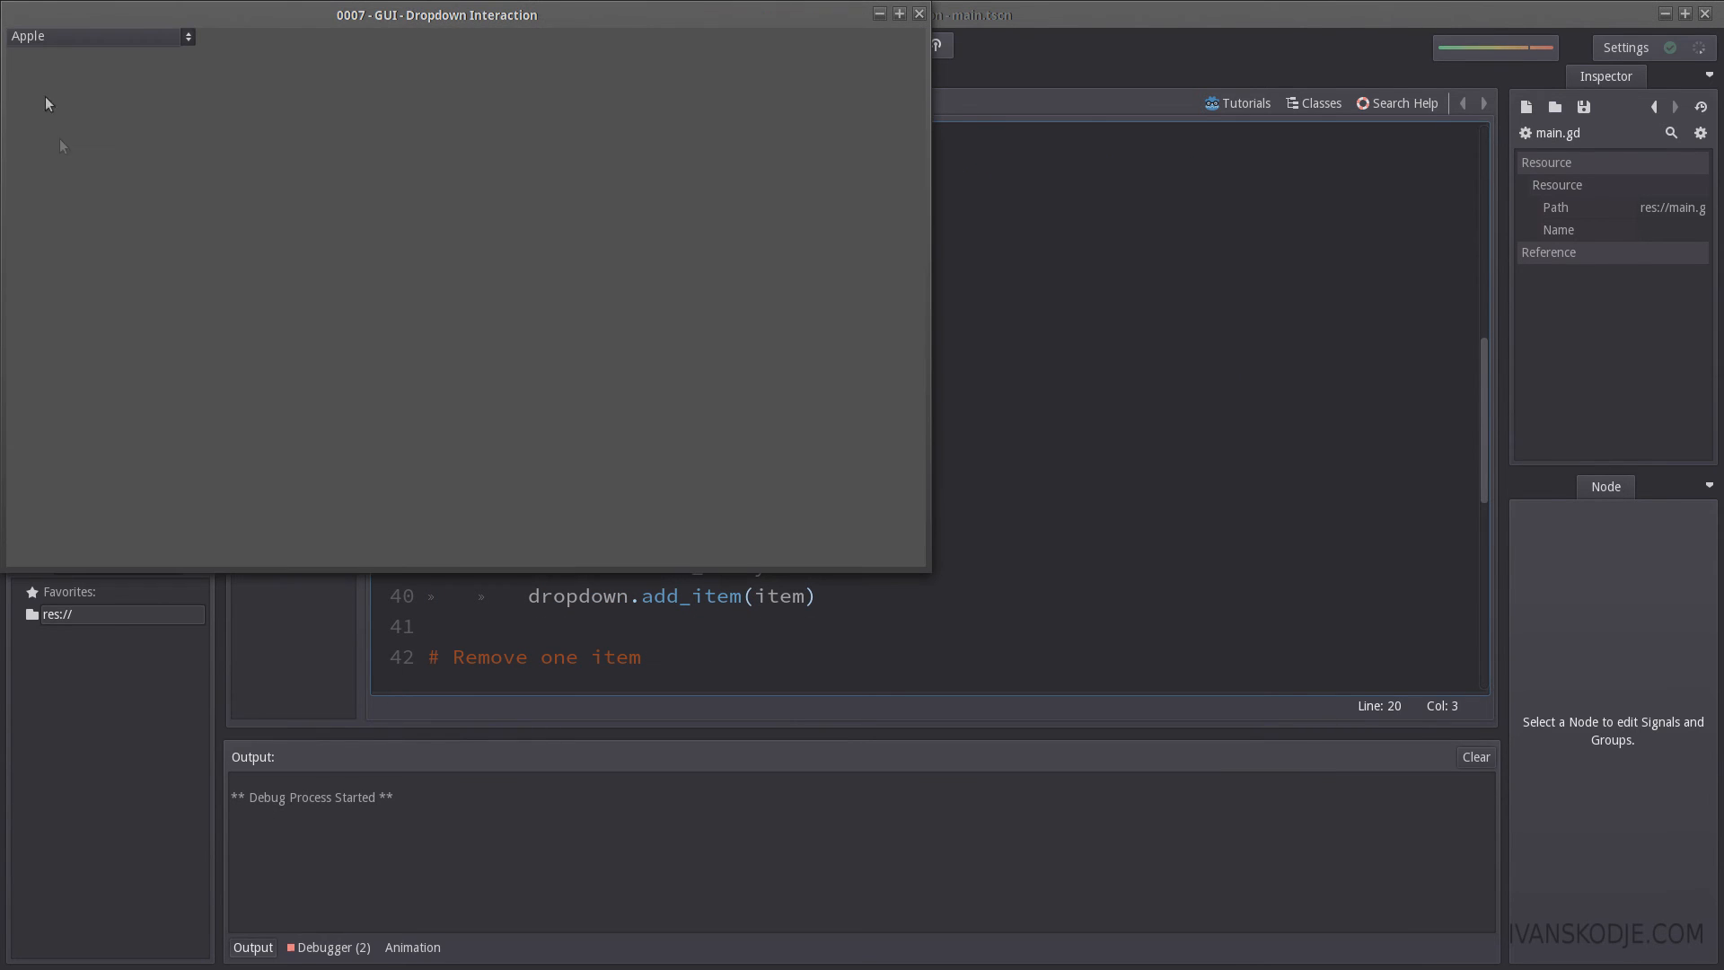
left_click(99, 35)
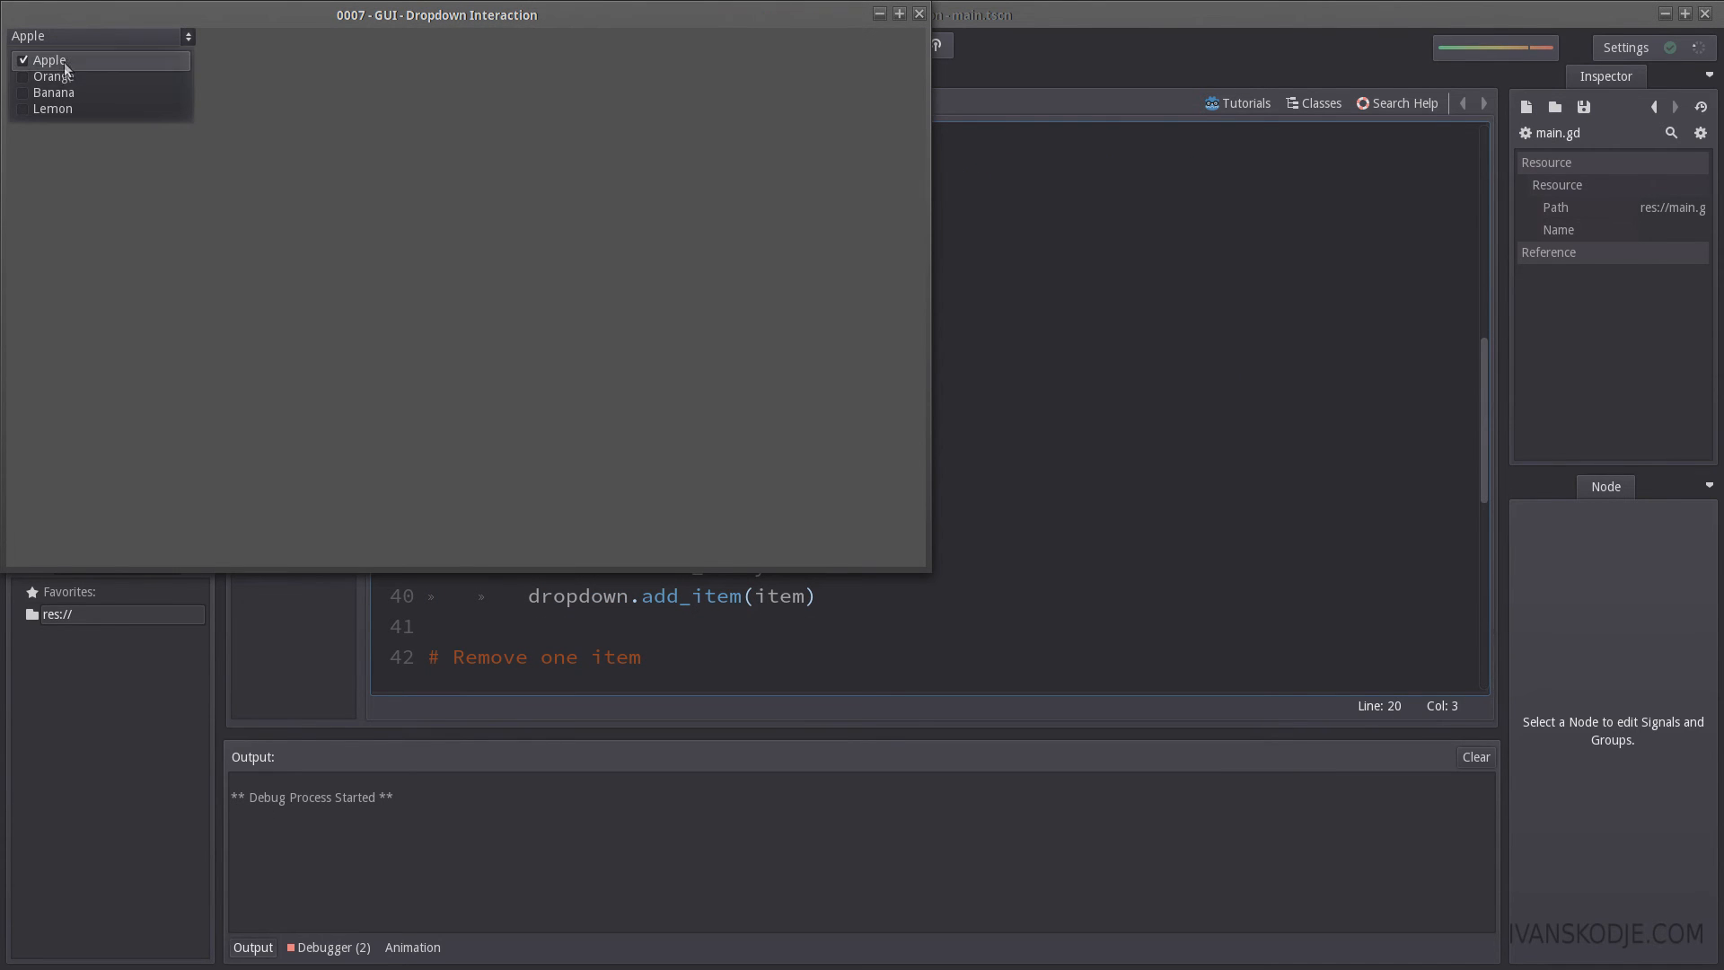
left_click(53, 75)
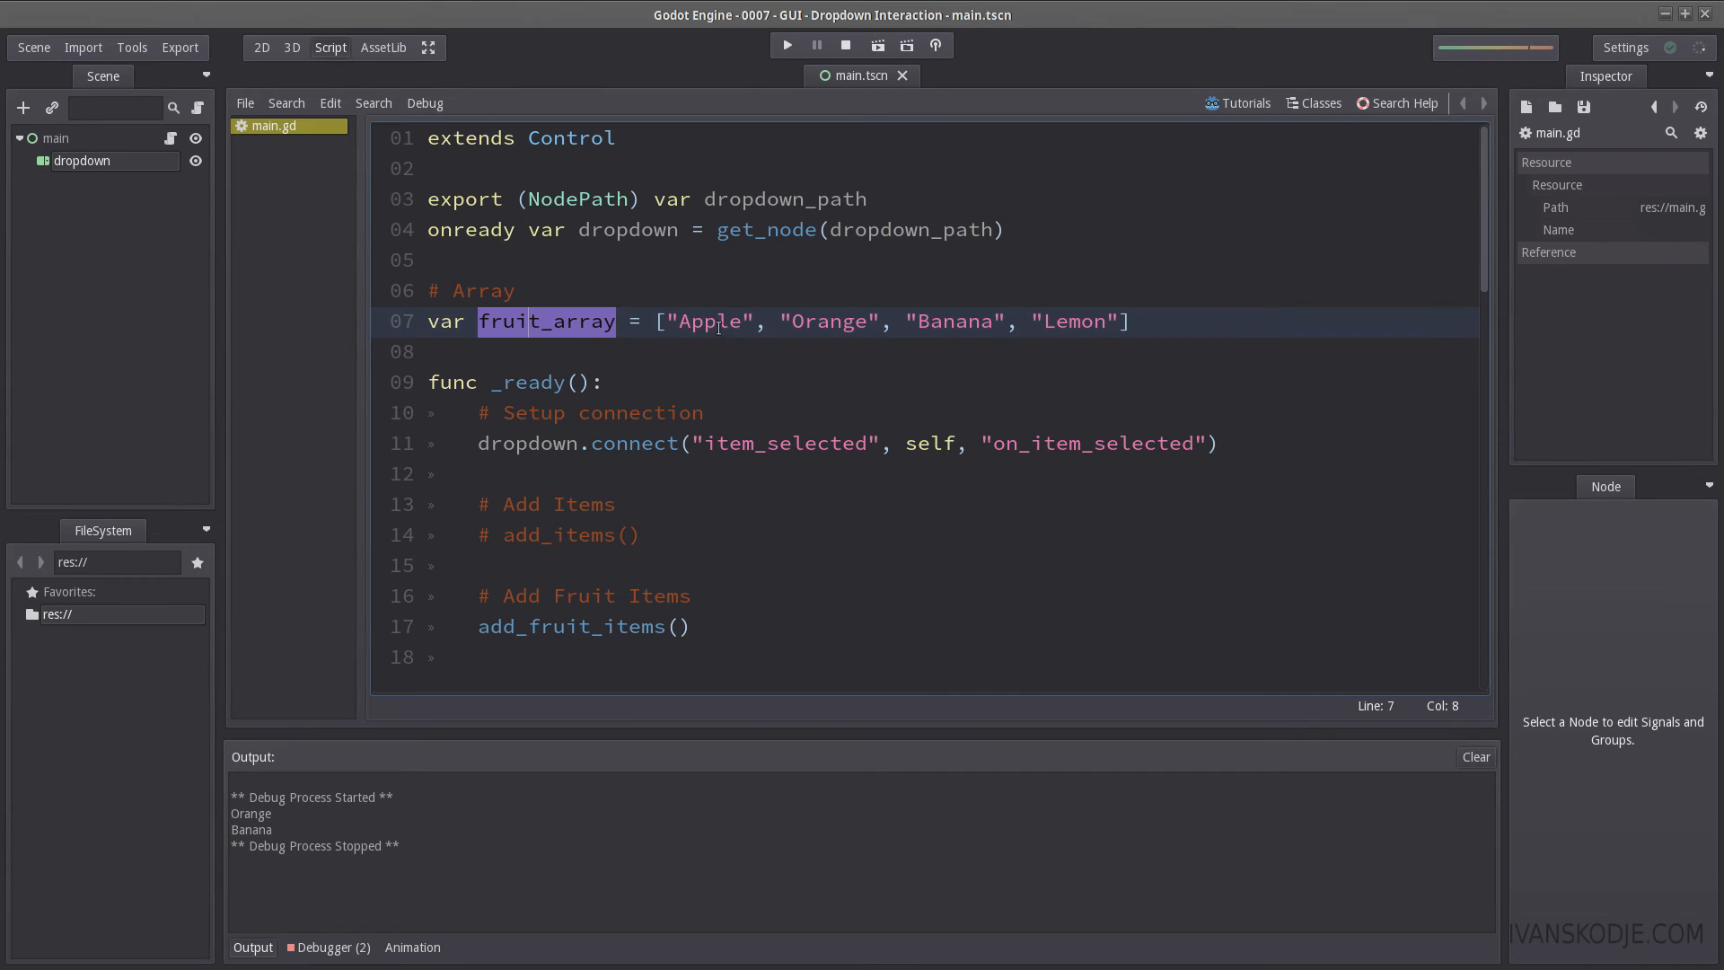
Step: In on_item_selected, add print(fruit_array[id]) below the commented-out item-text print
scroll("down", 3)
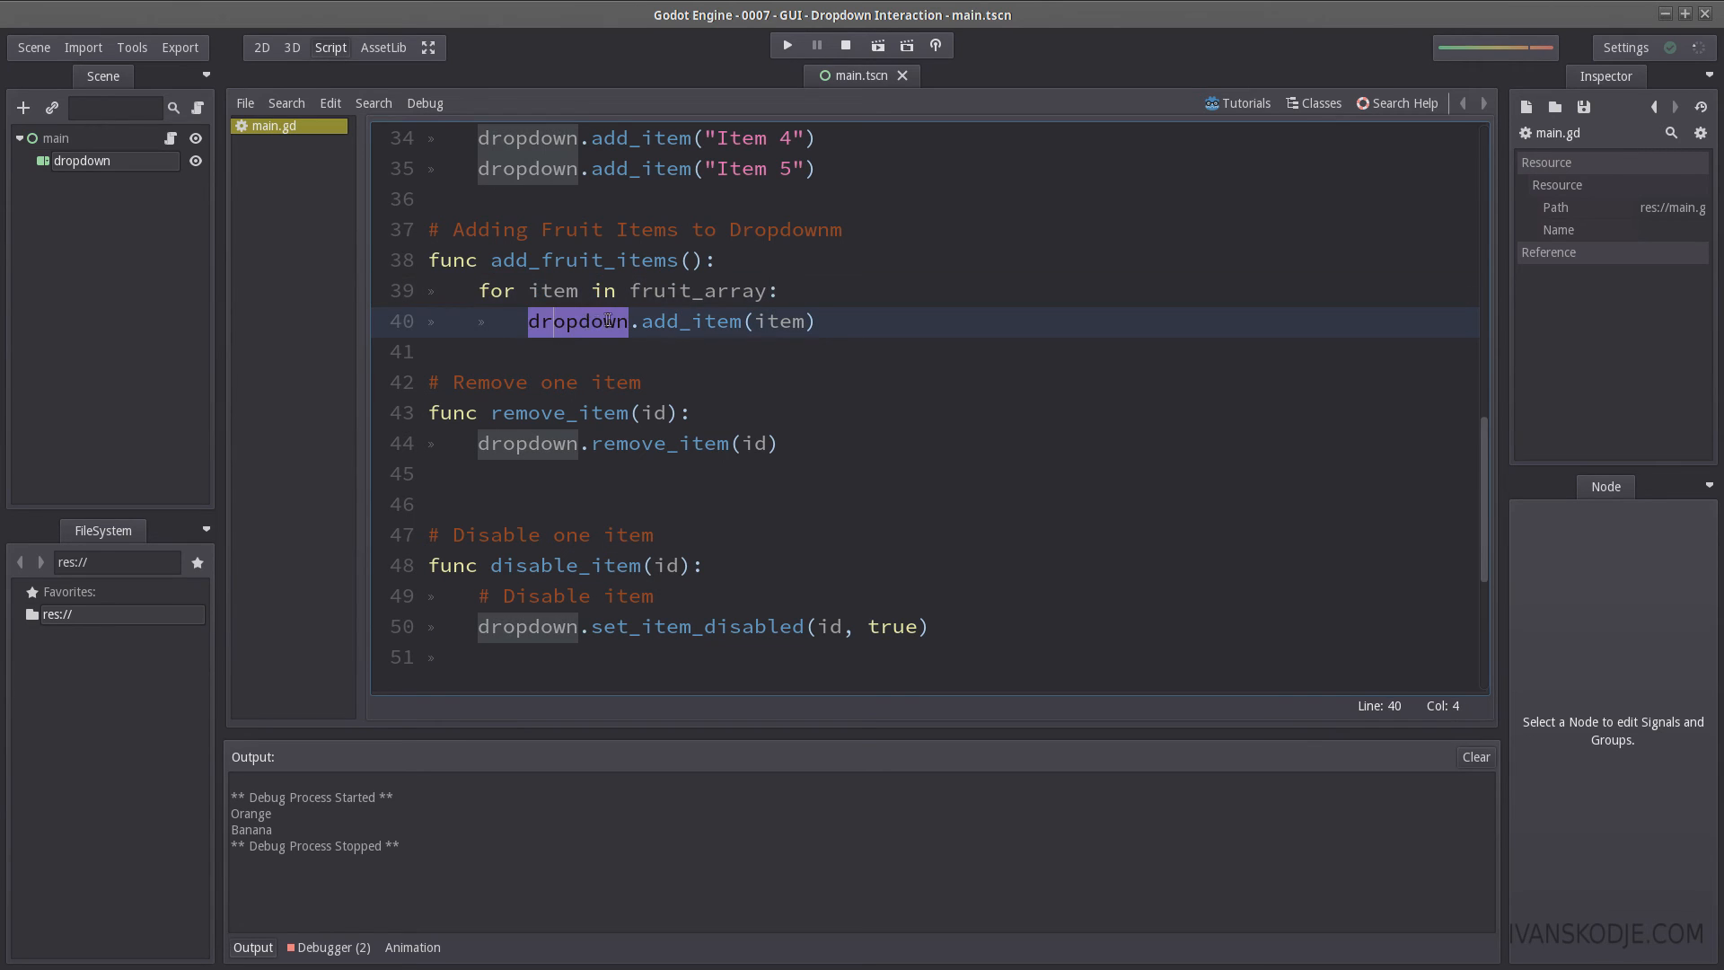
scroll("down", 3)
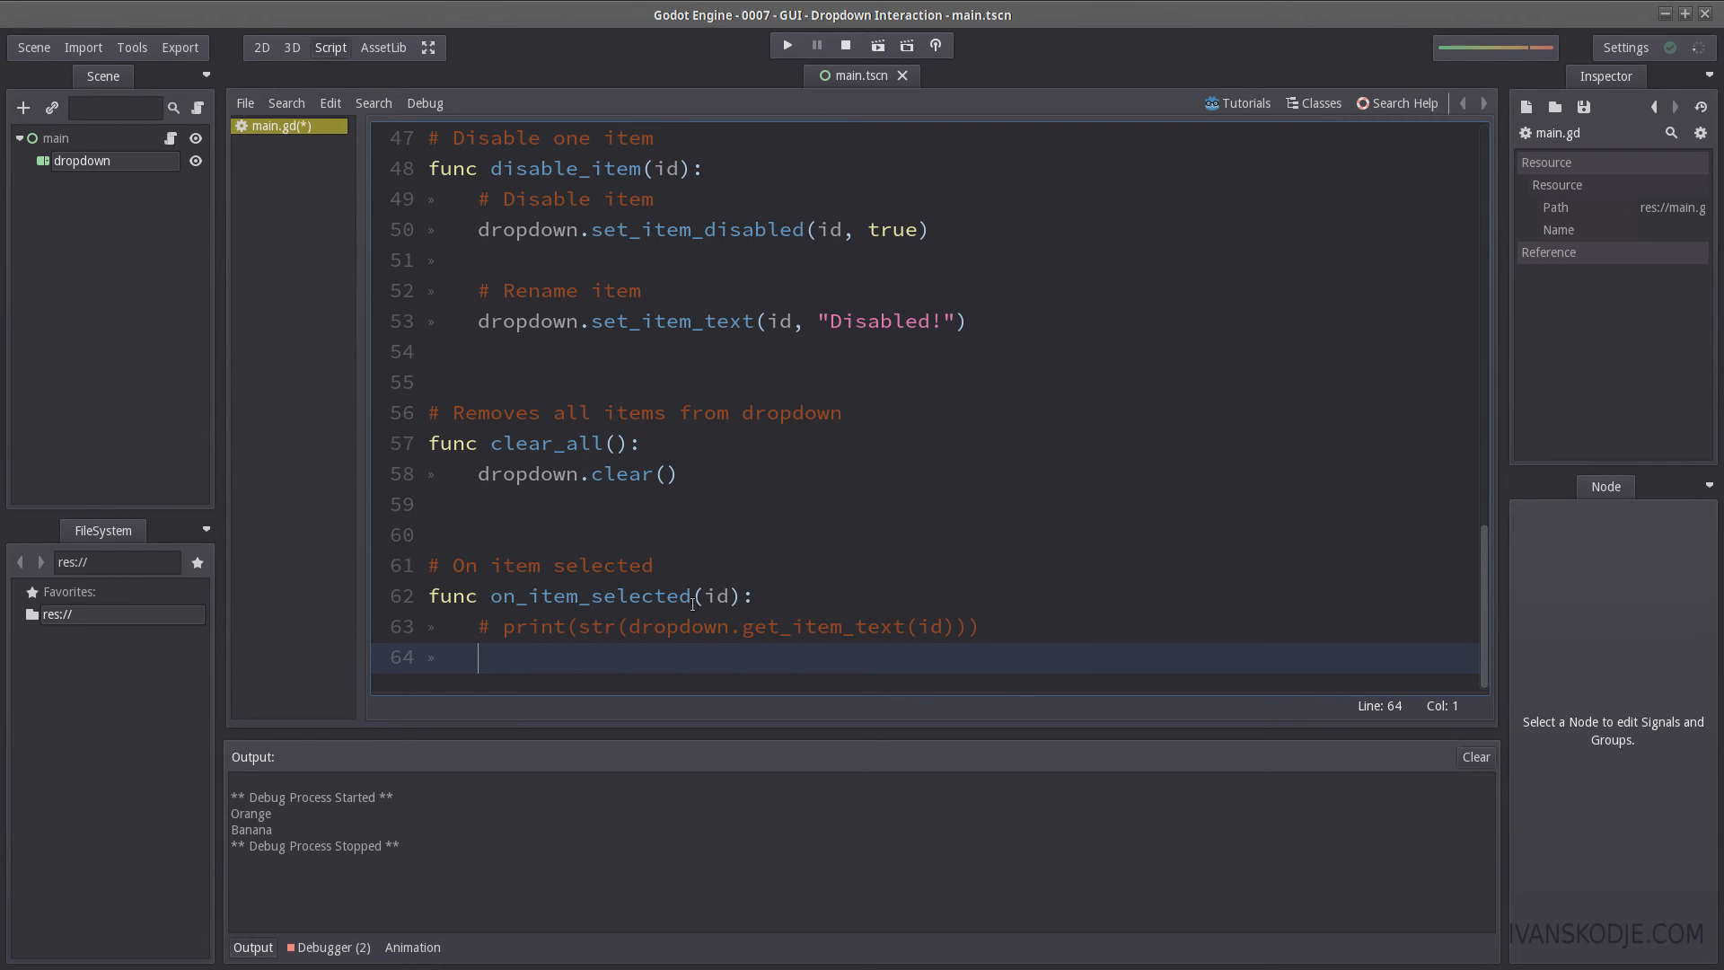
type("print(")
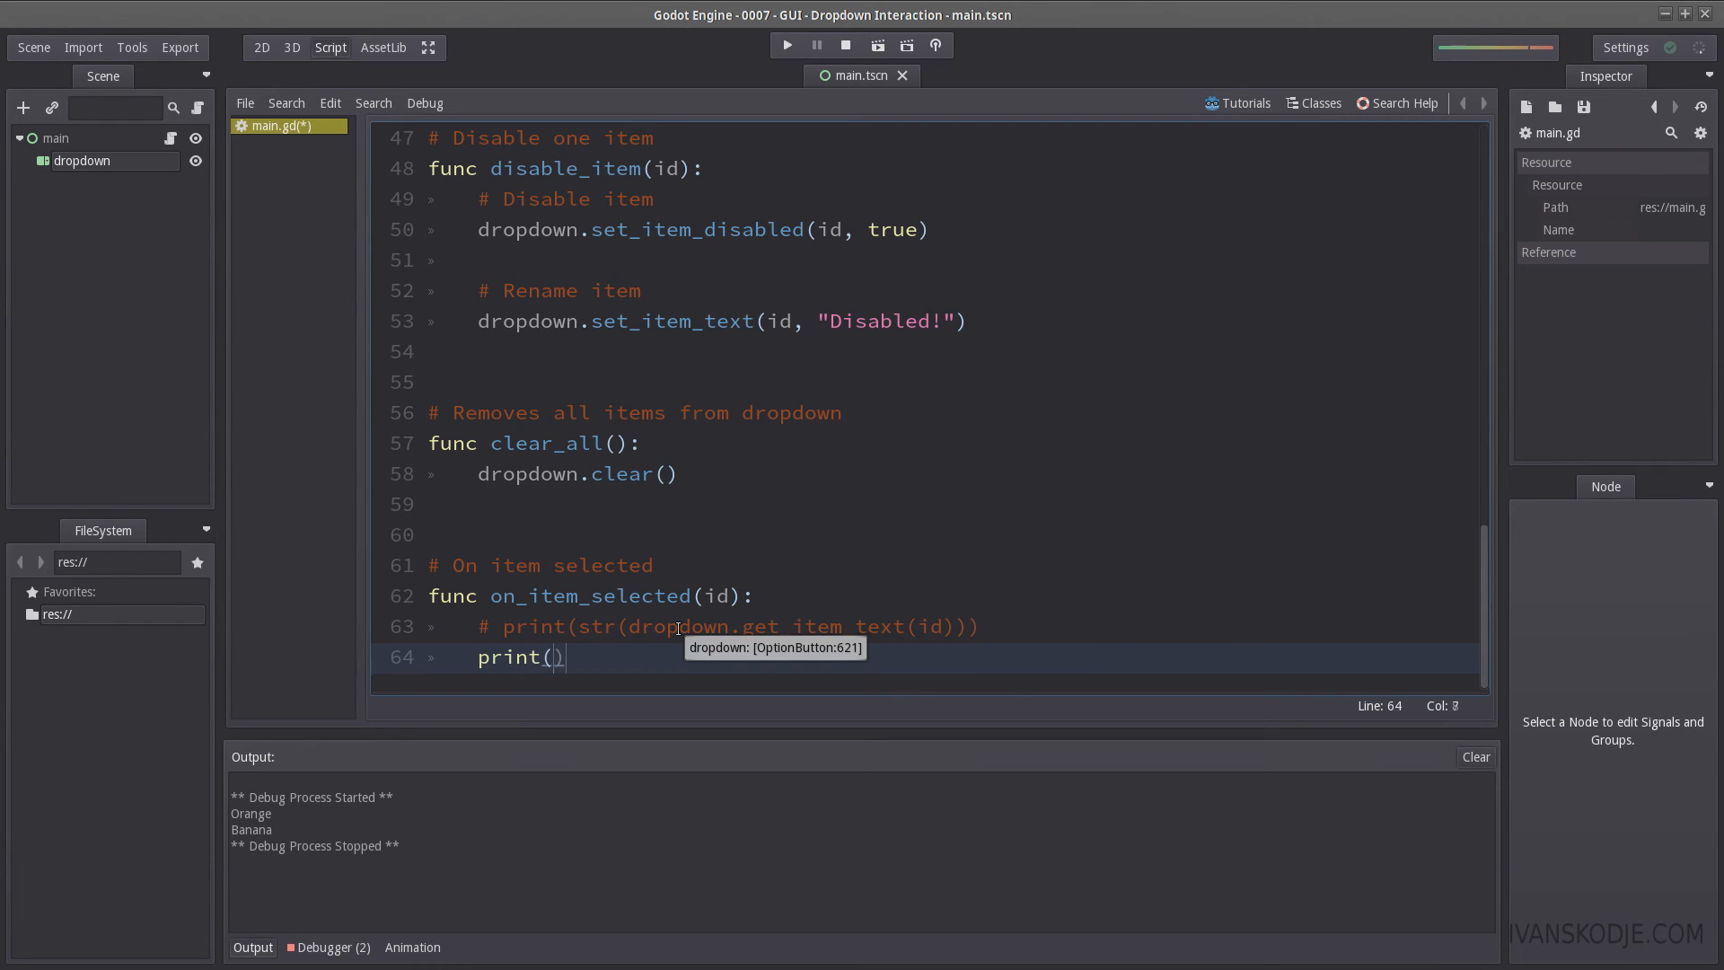
type("fruit_array[id")
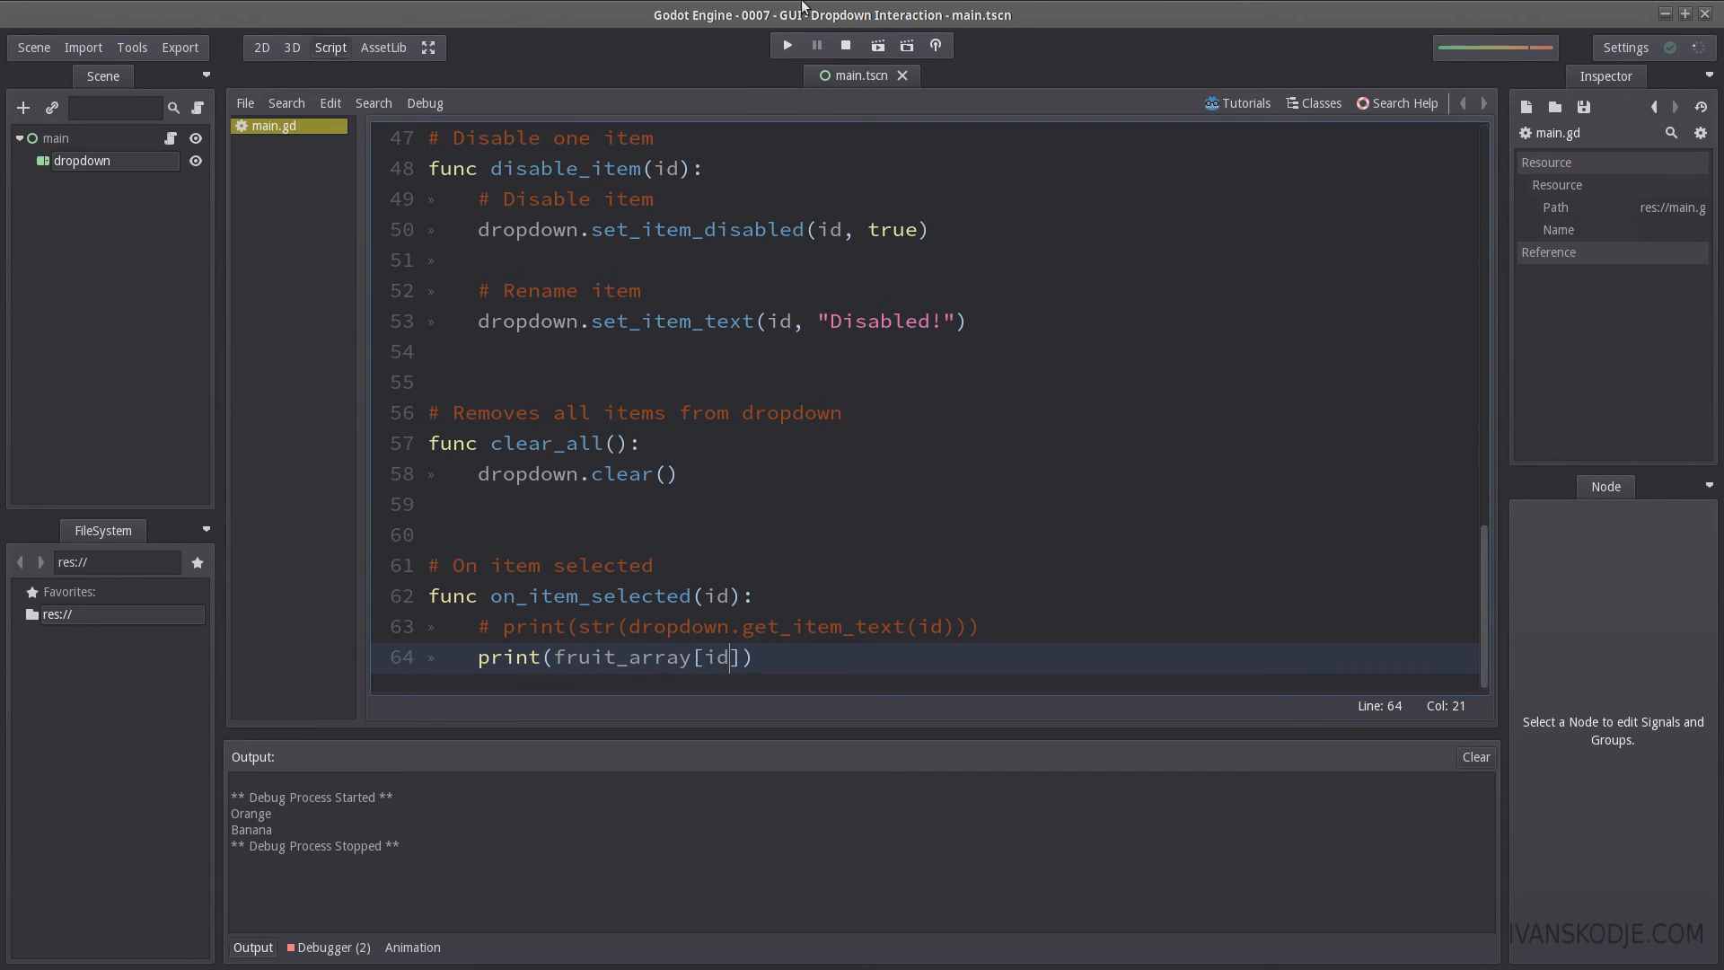
Step: Run the scene and pick Orange, Lemon, Apple, then Orange from the fruit dropdown
left_click(787, 45)
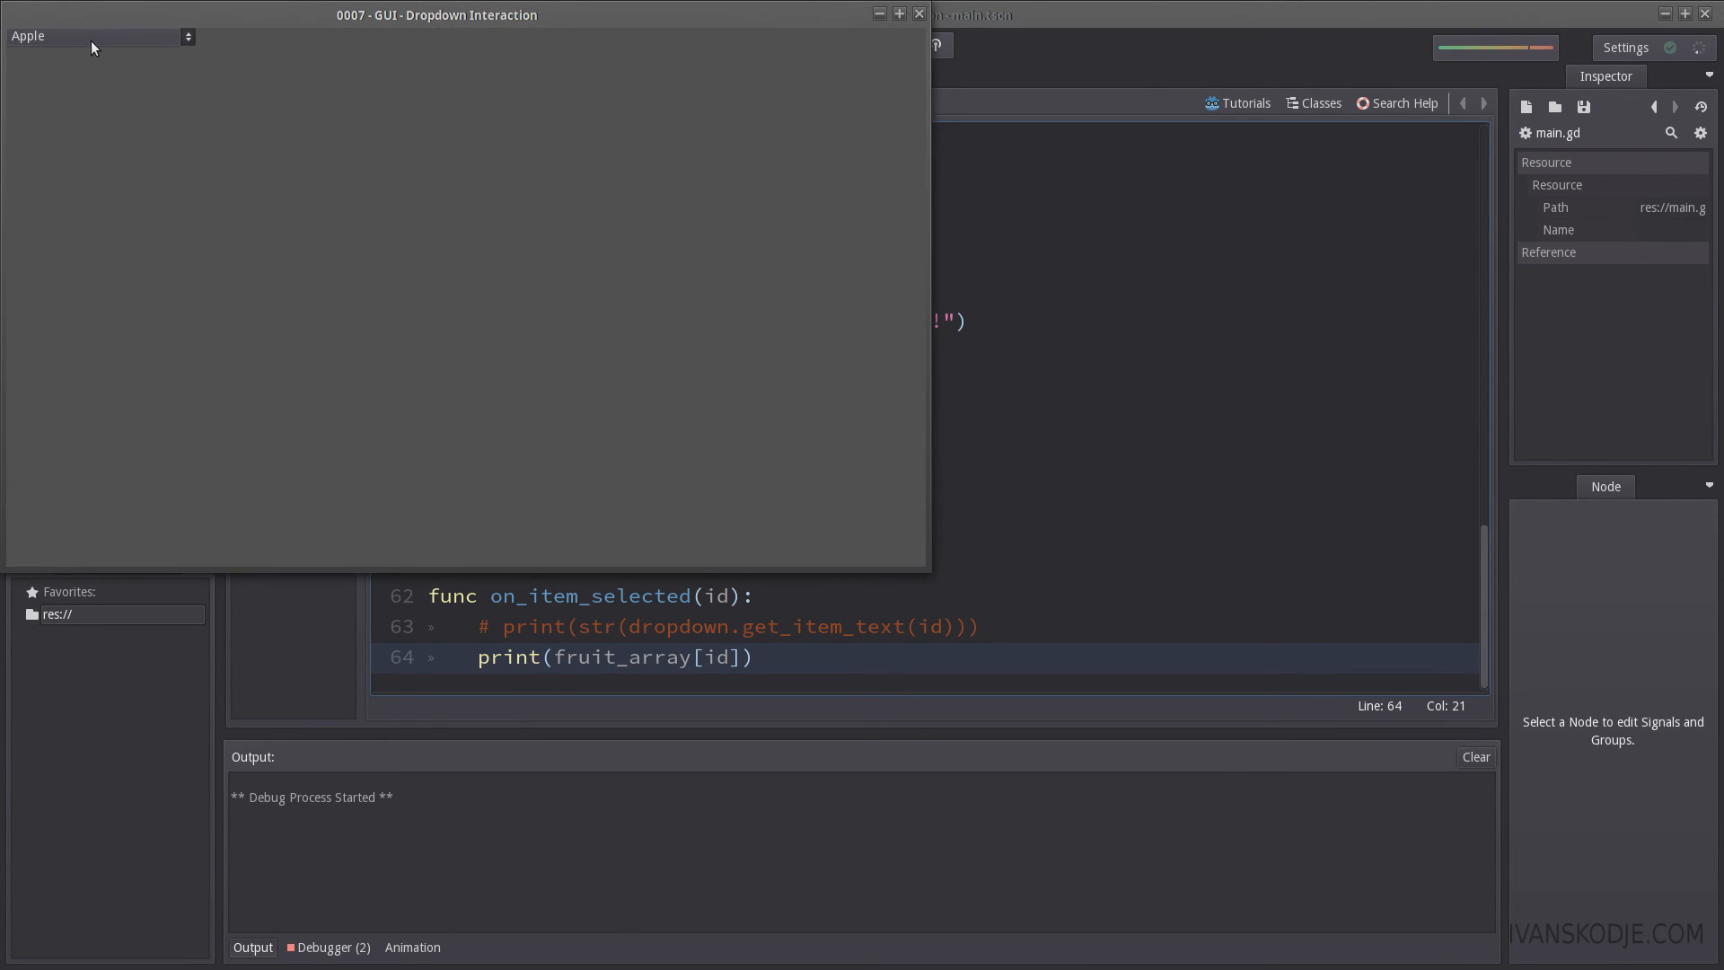
left_click(93, 35)
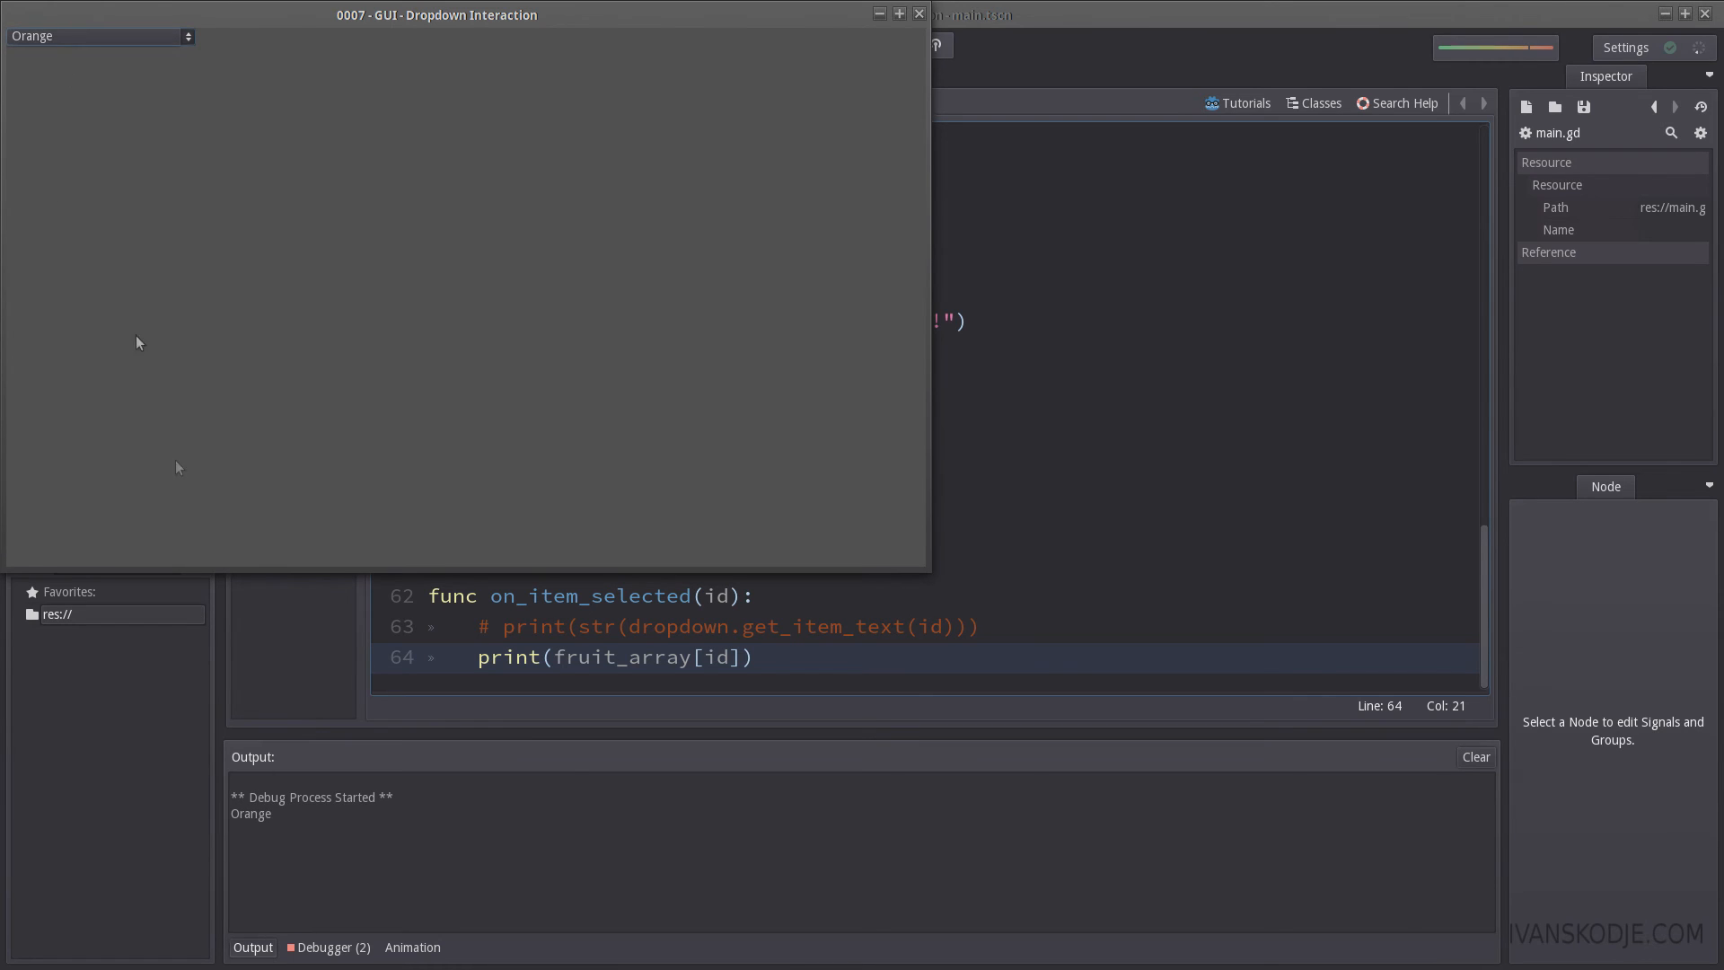
left_click(52, 108)
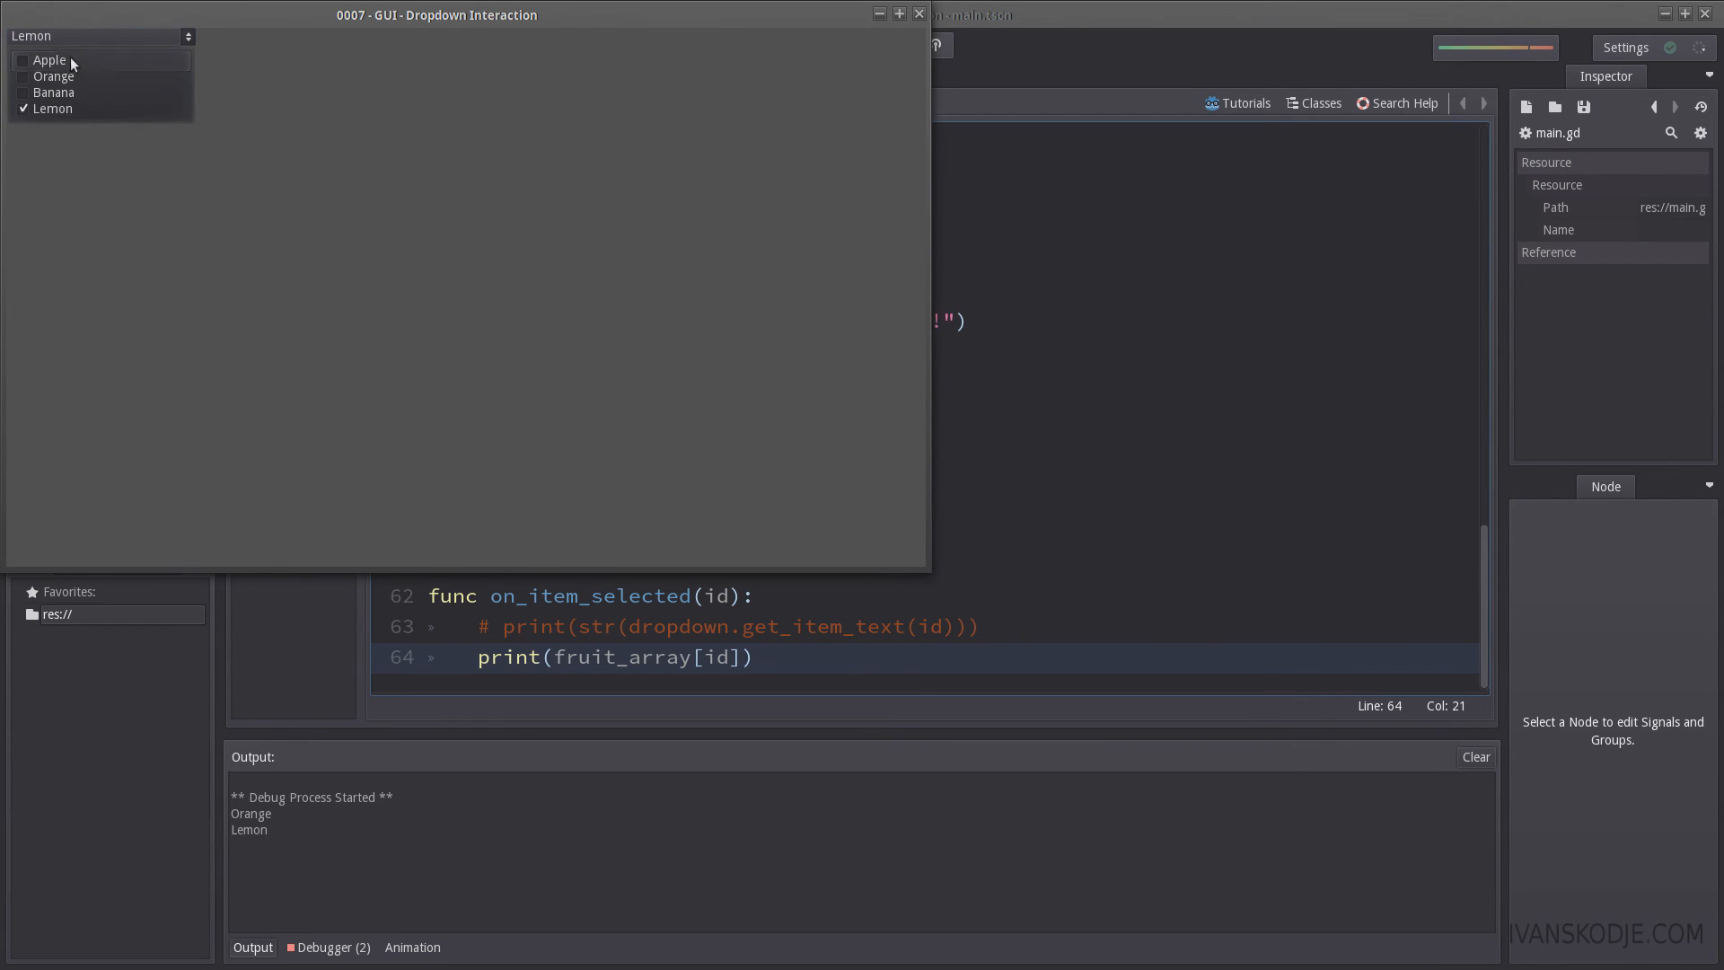
left_click(49, 60)
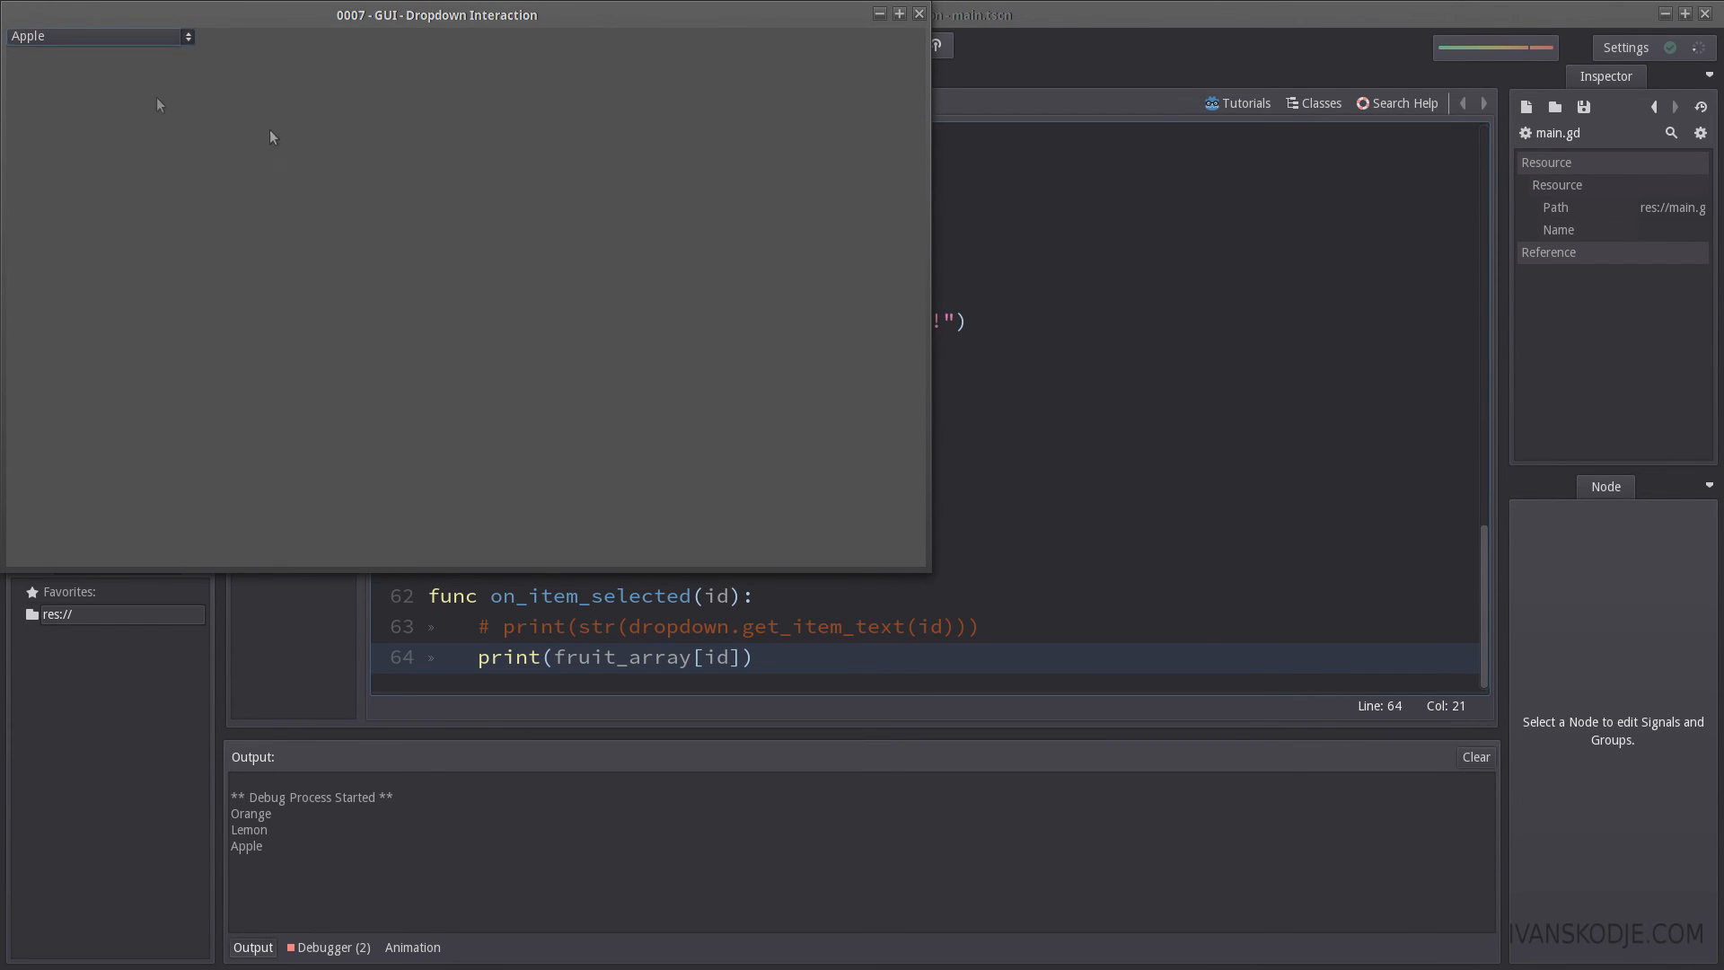
left_click(97, 35)
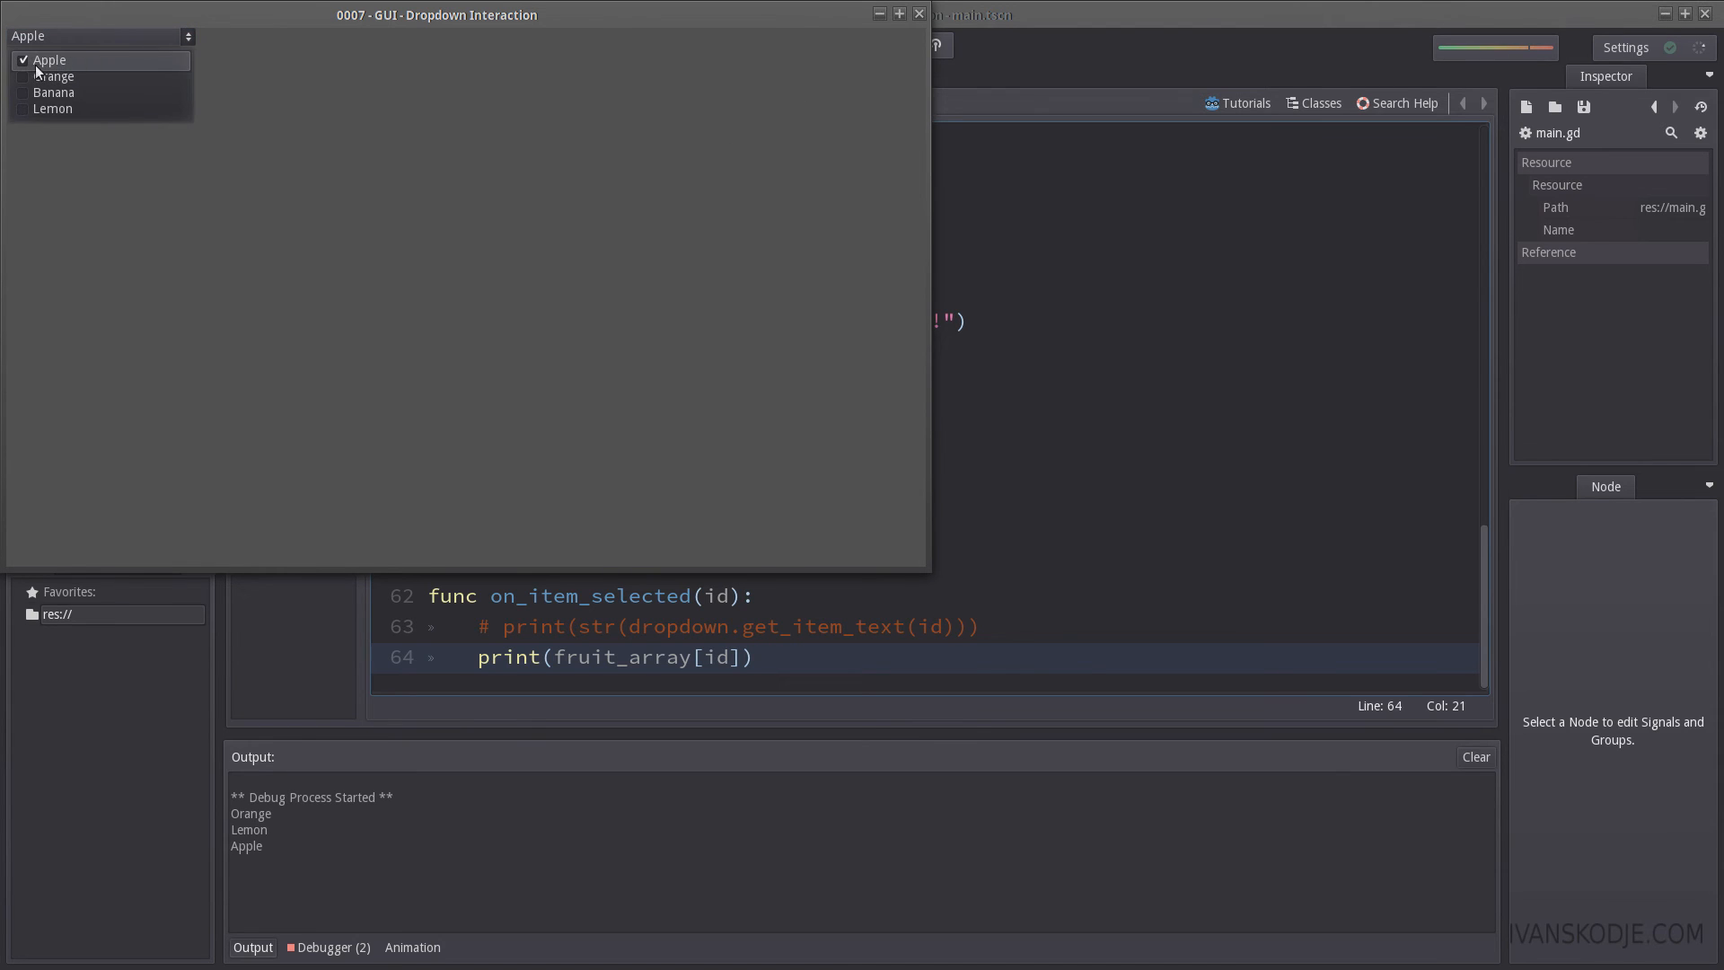
mouse_move(54, 93)
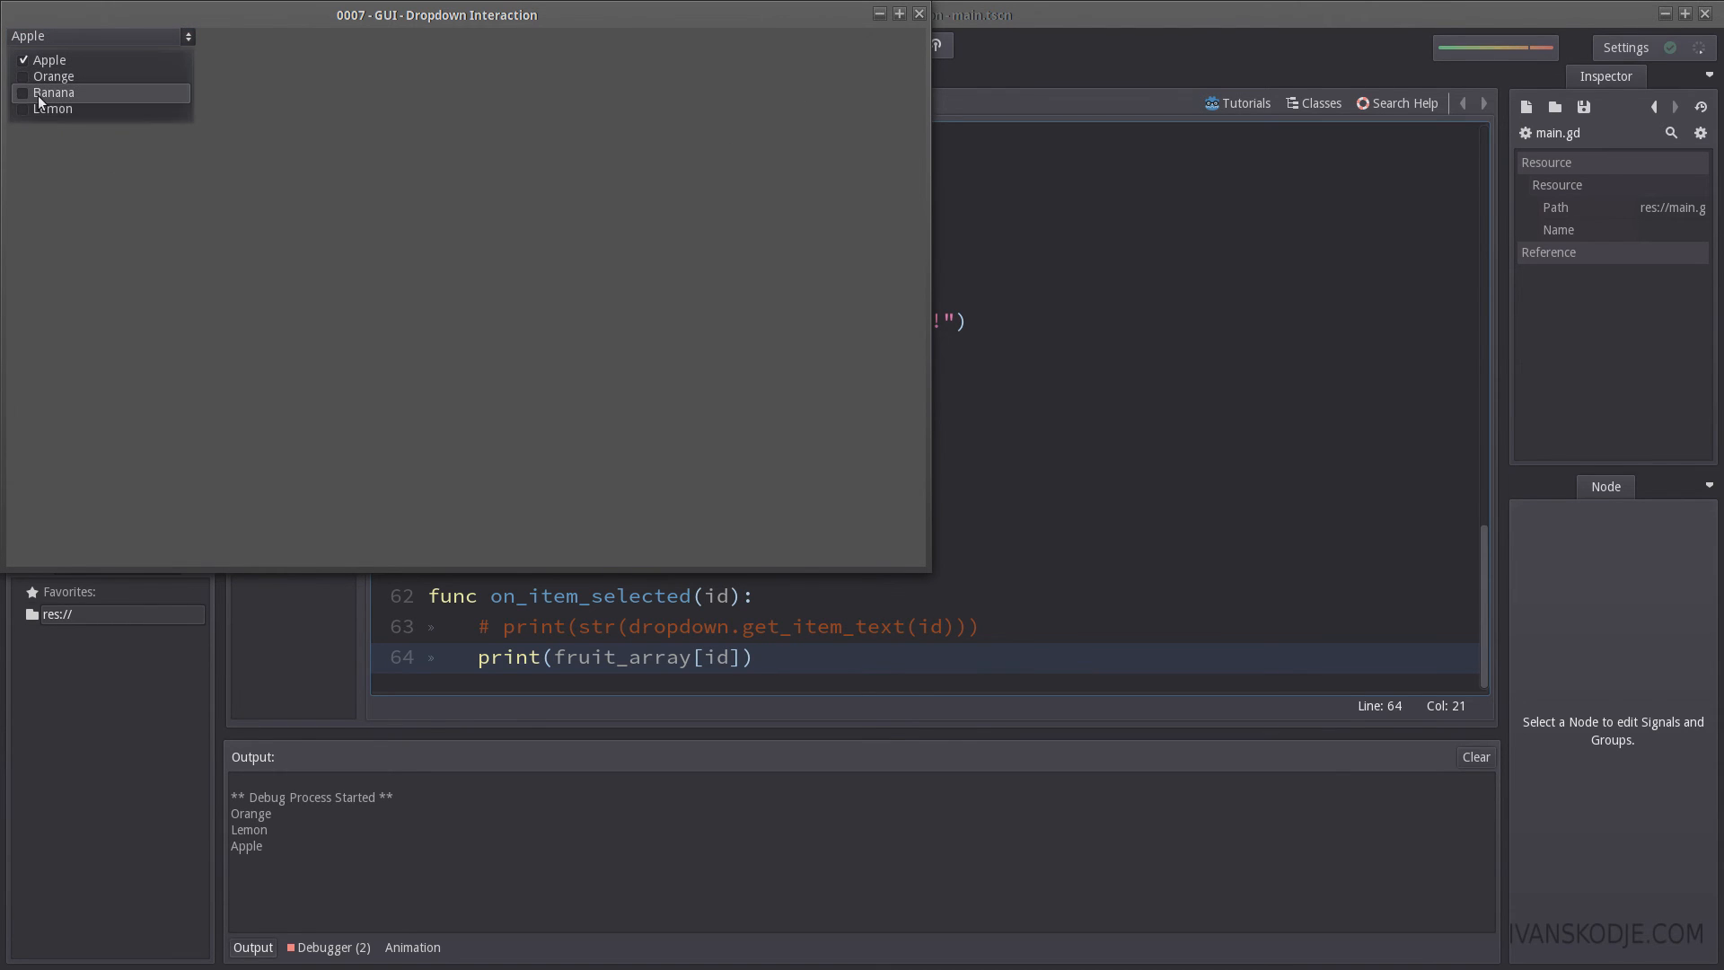
left_click(53, 75)
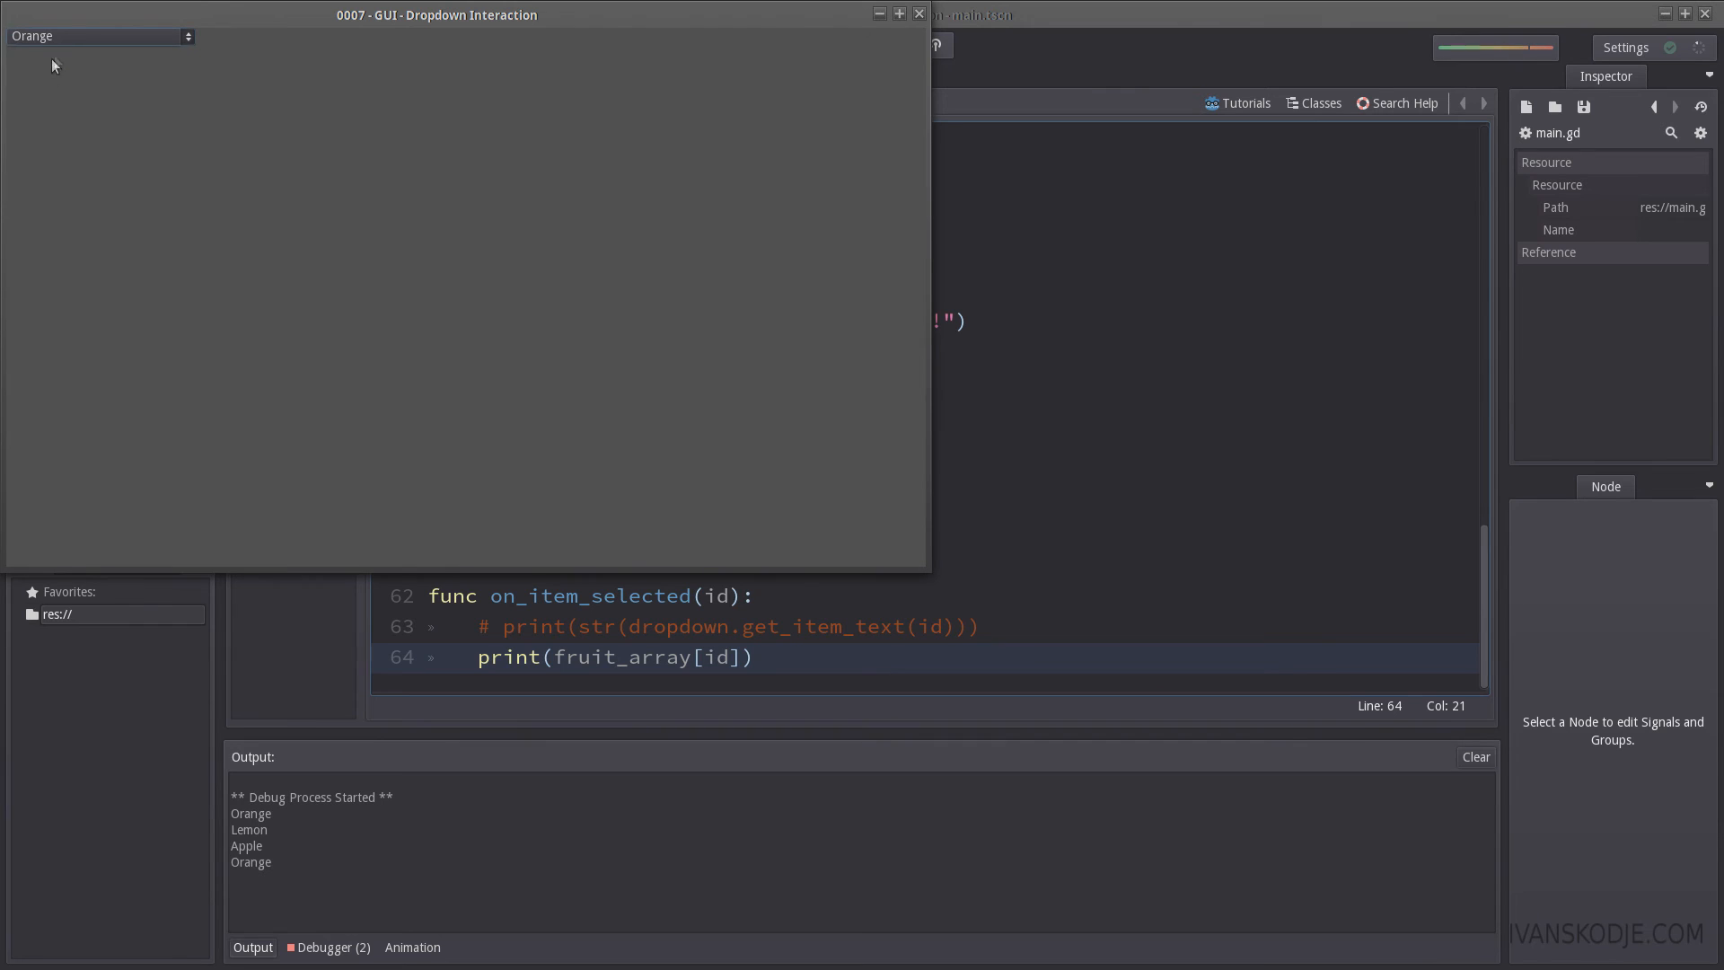
left_click(99, 35)
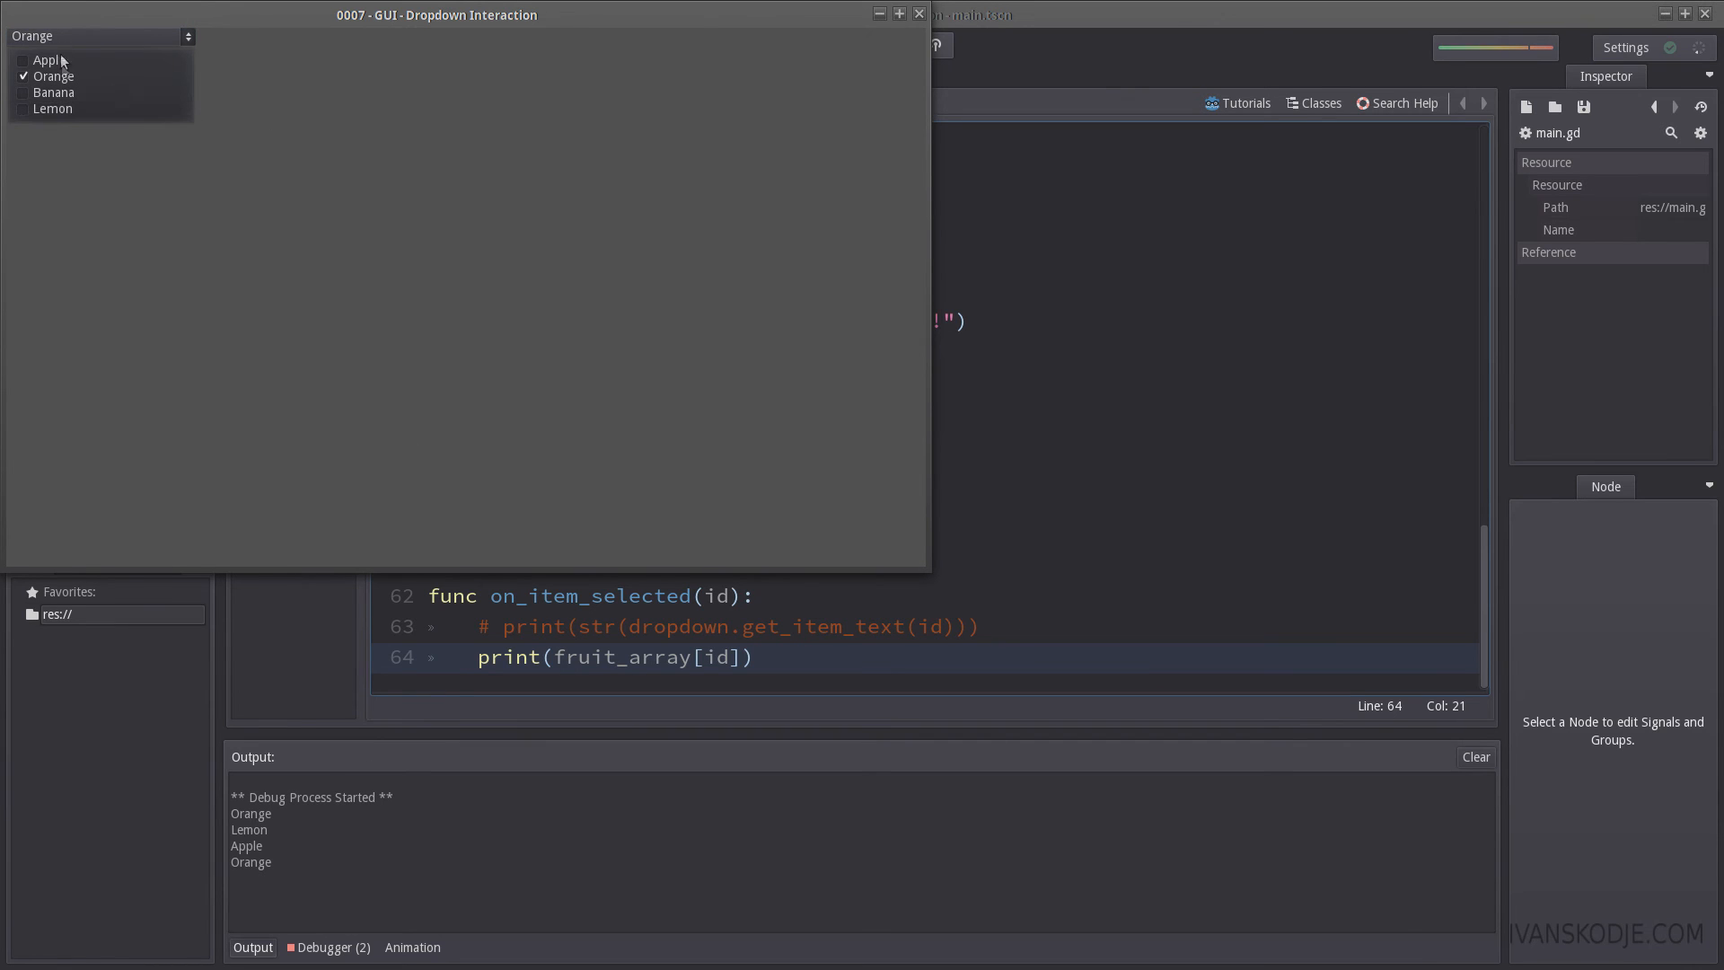
mouse_move(49, 60)
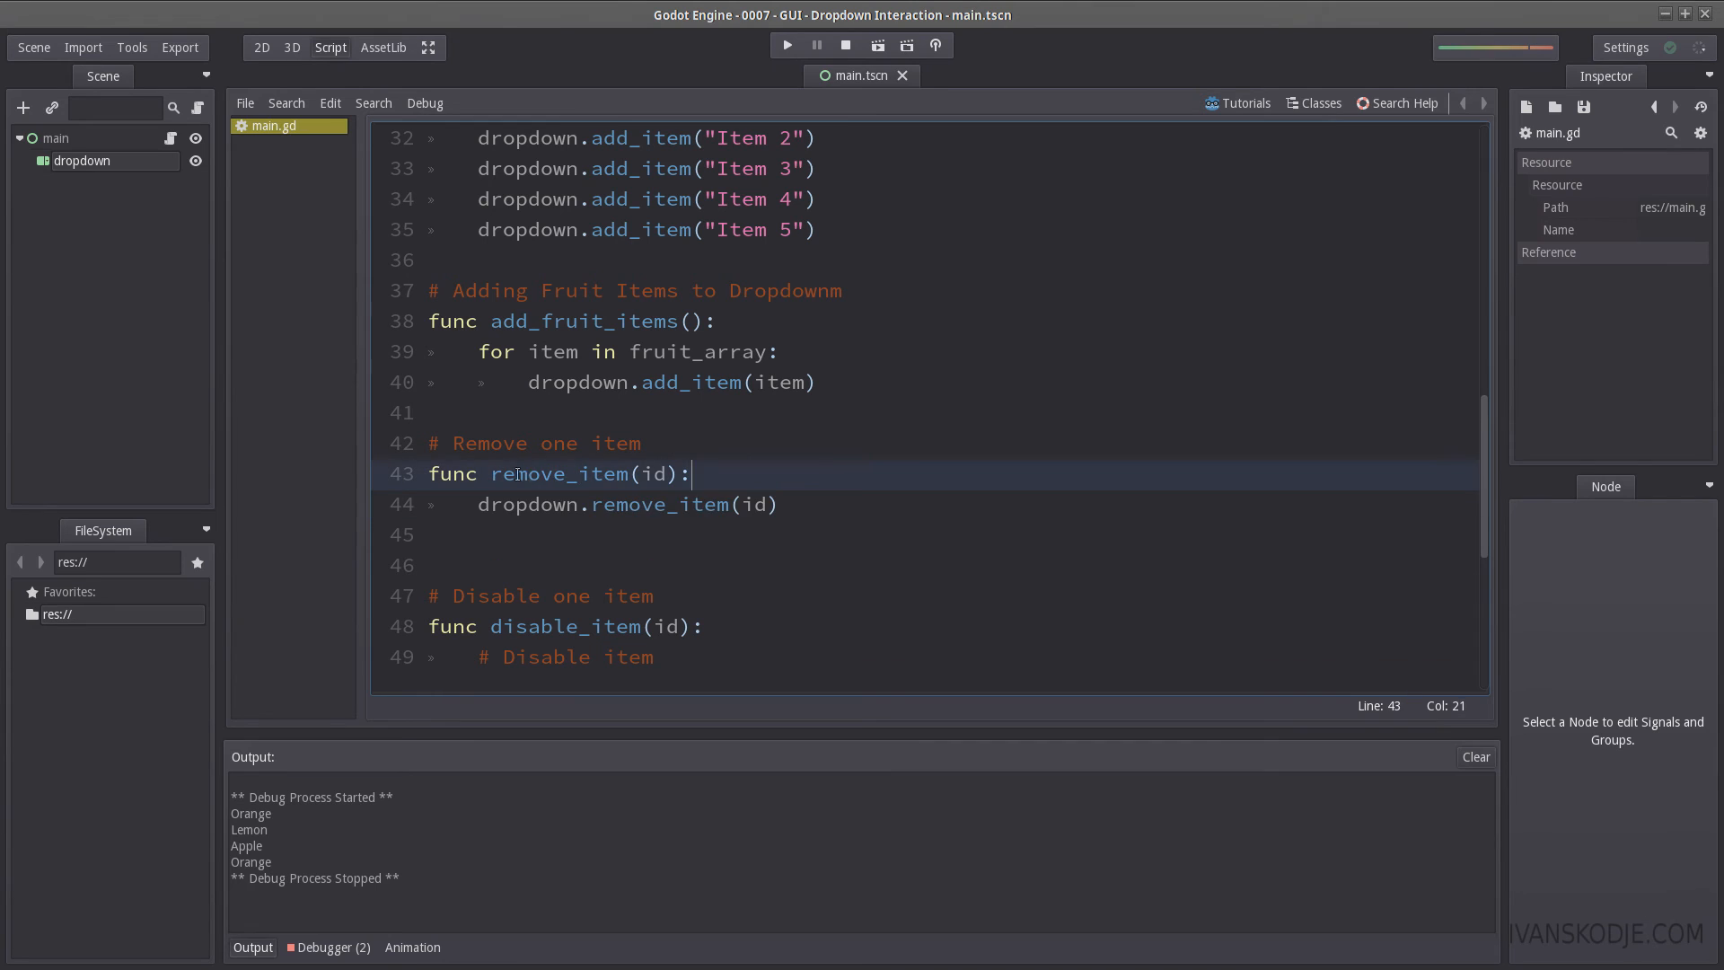
Step: Type fruit_array.remove(id) under dropdown.remove_item(id) in the remove_item function
double_click(527, 504)
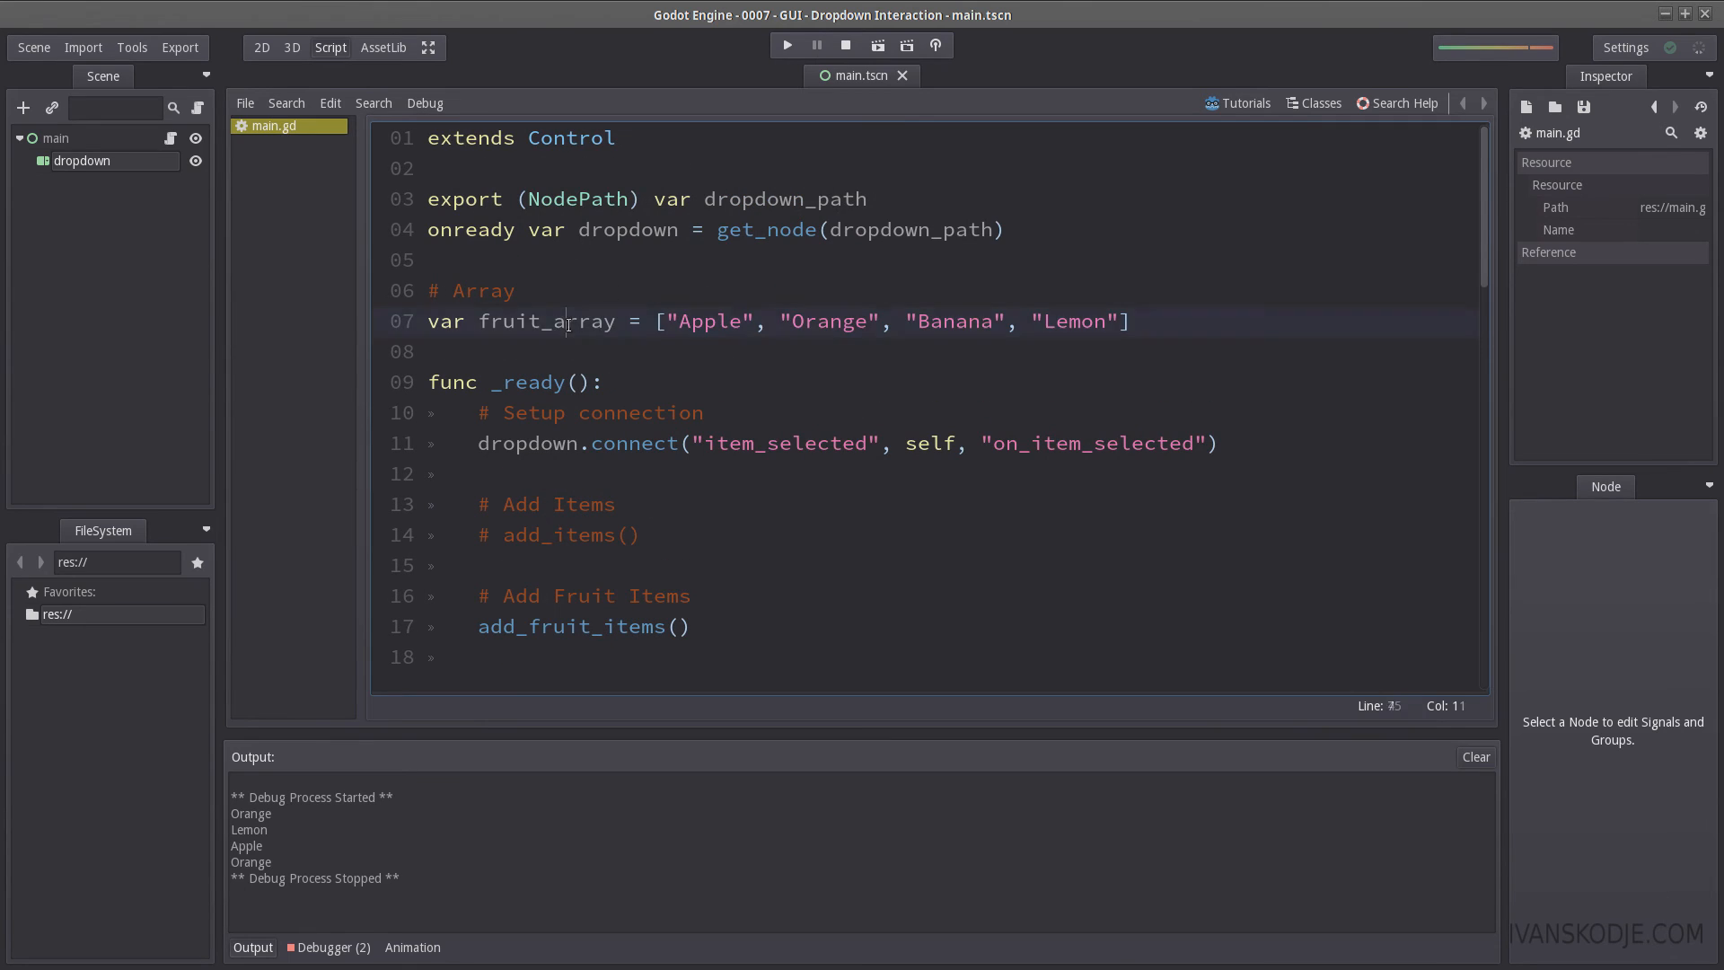
scroll("down", 3)
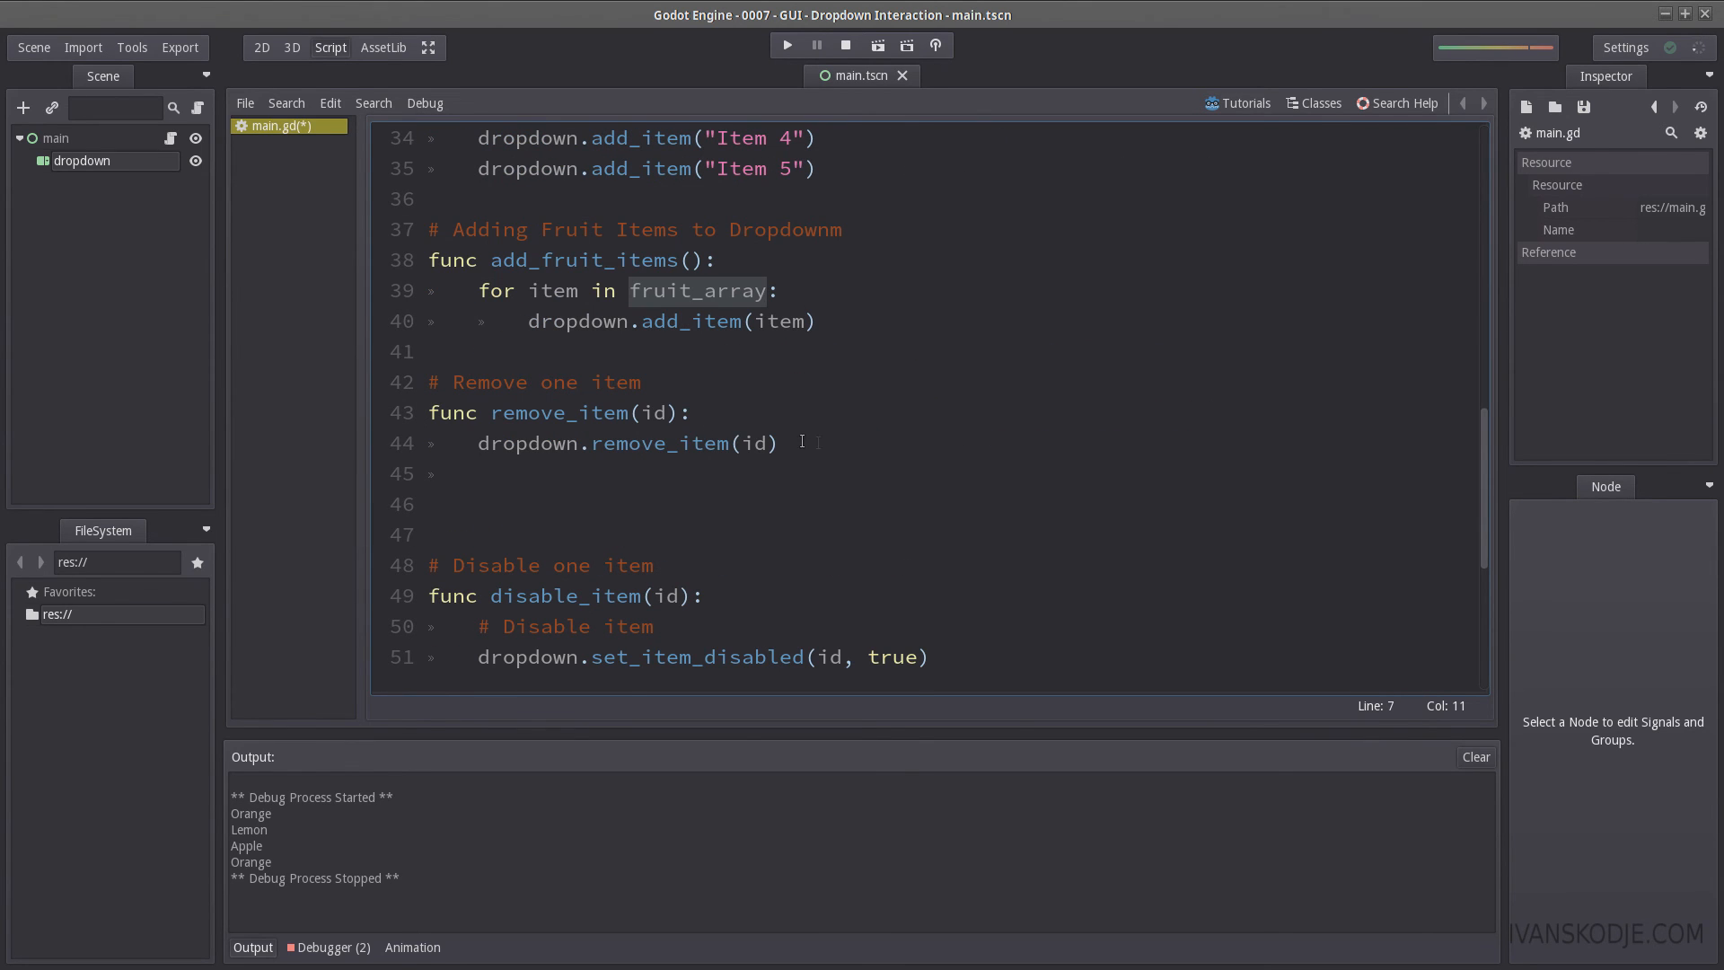
type("fruit_array")
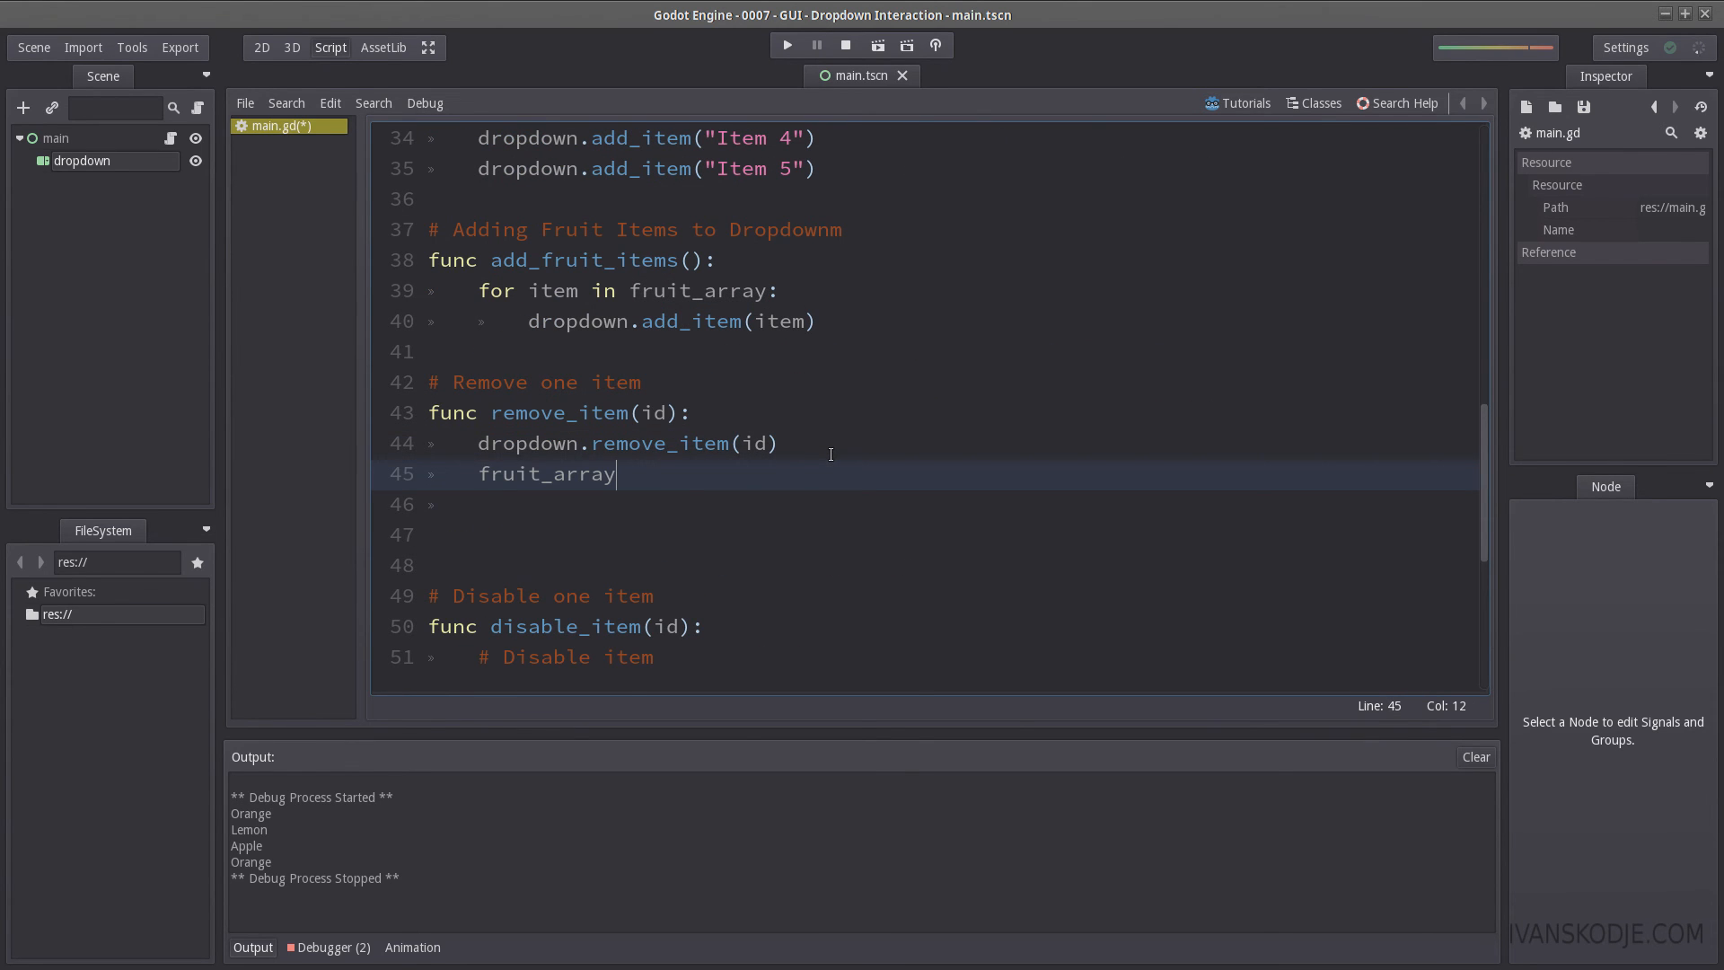
type(".remove")
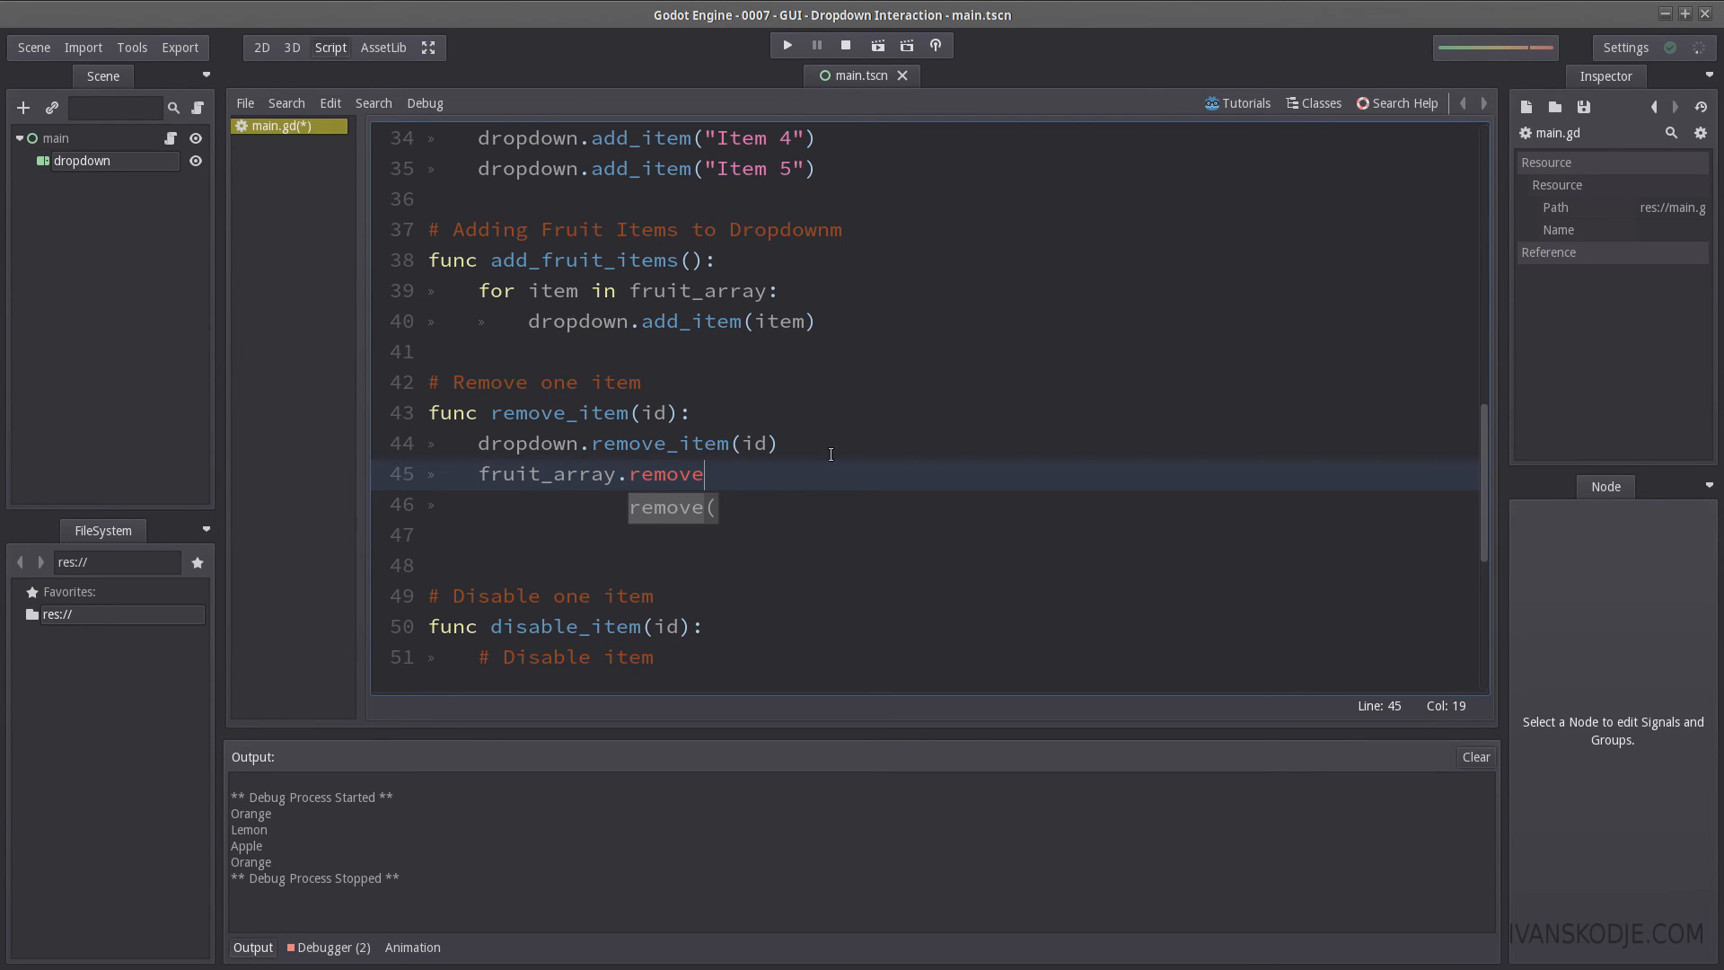
type("(id)")
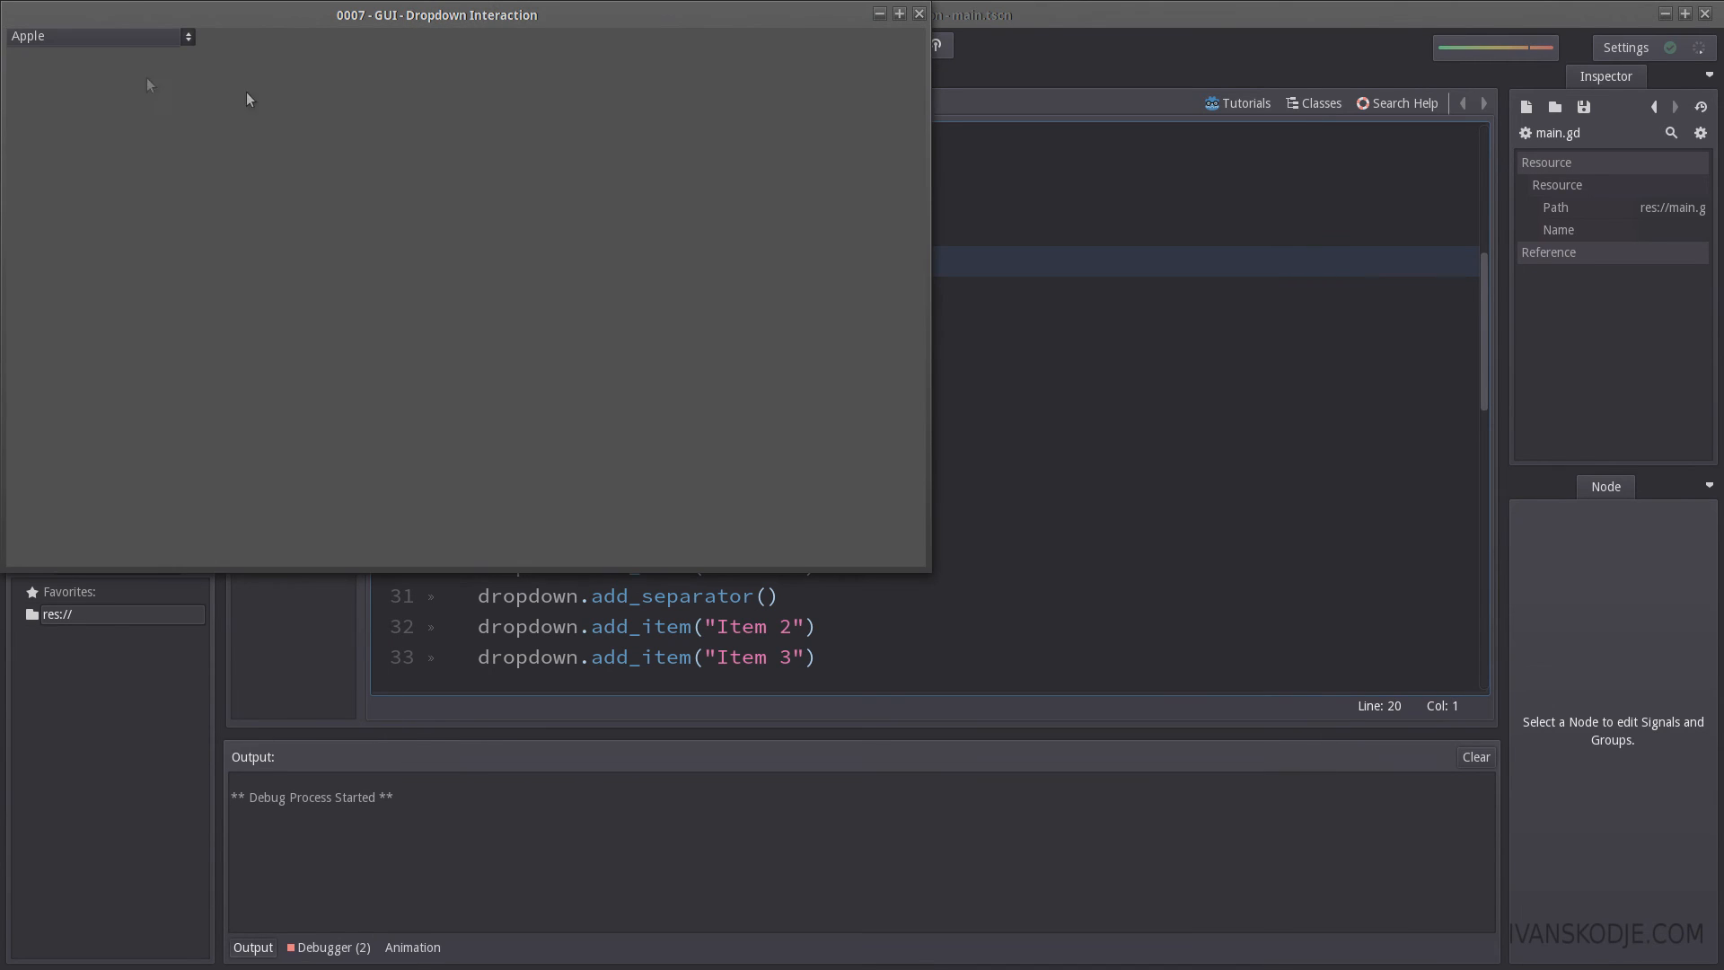
Step: Pick Lemon and Banana in the running dropdown, checking the printed fruit names
left_click(99, 35)
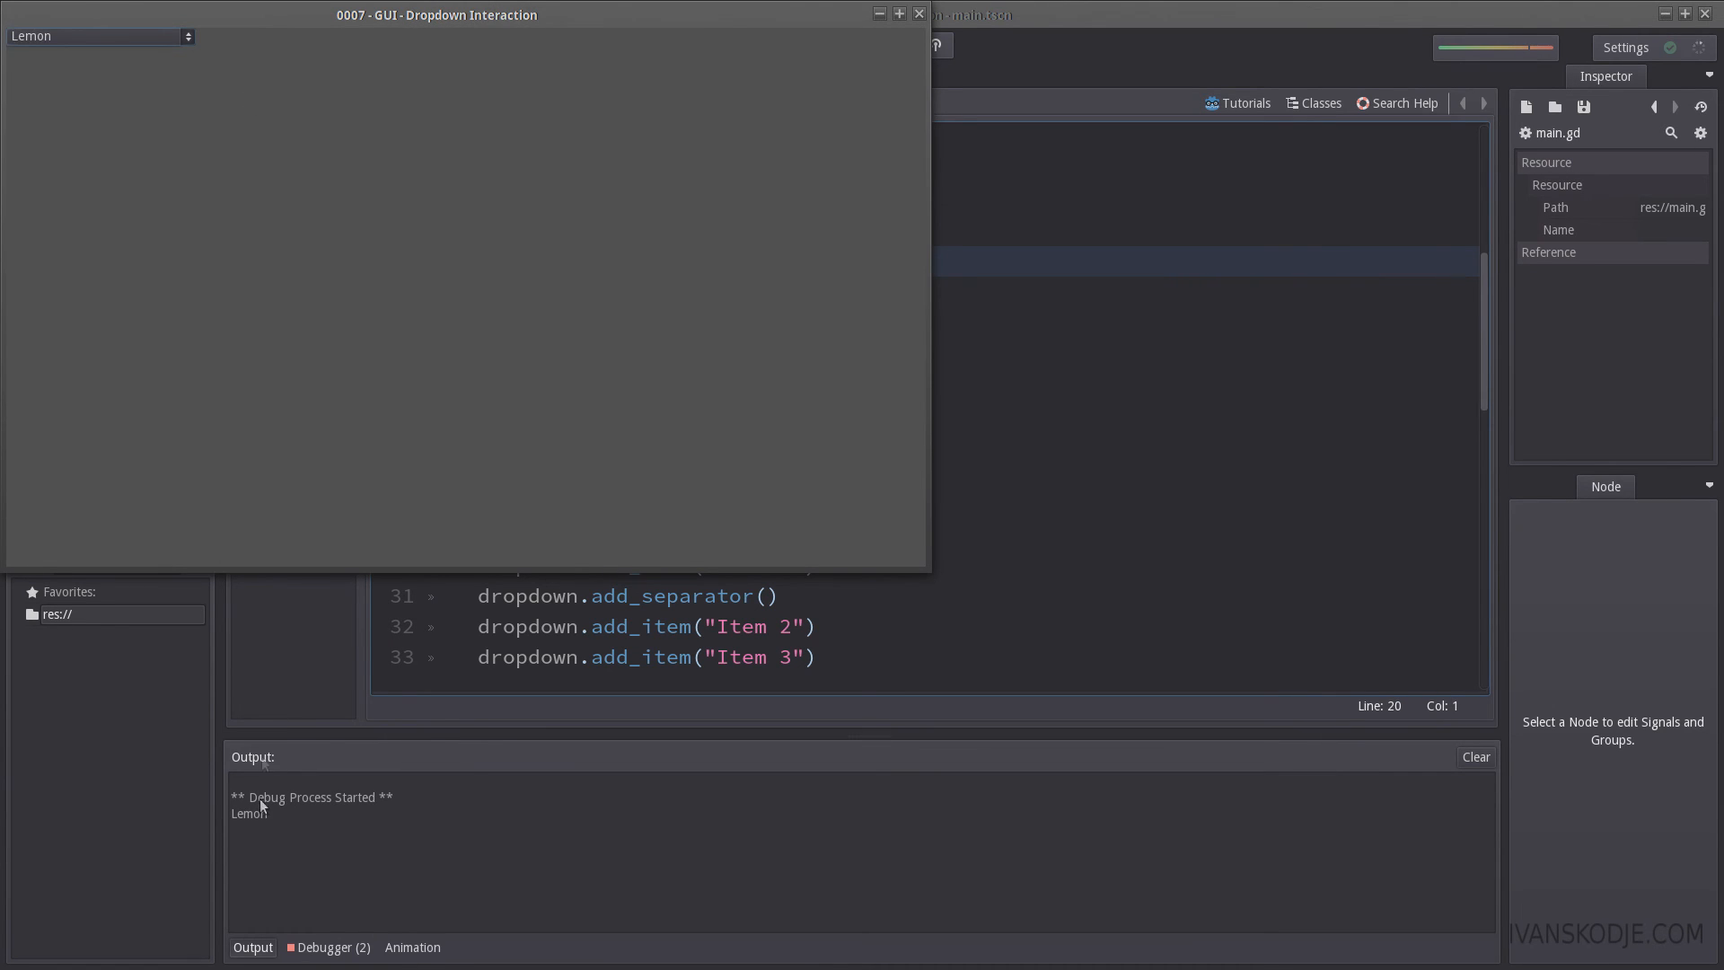
left_click(97, 35)
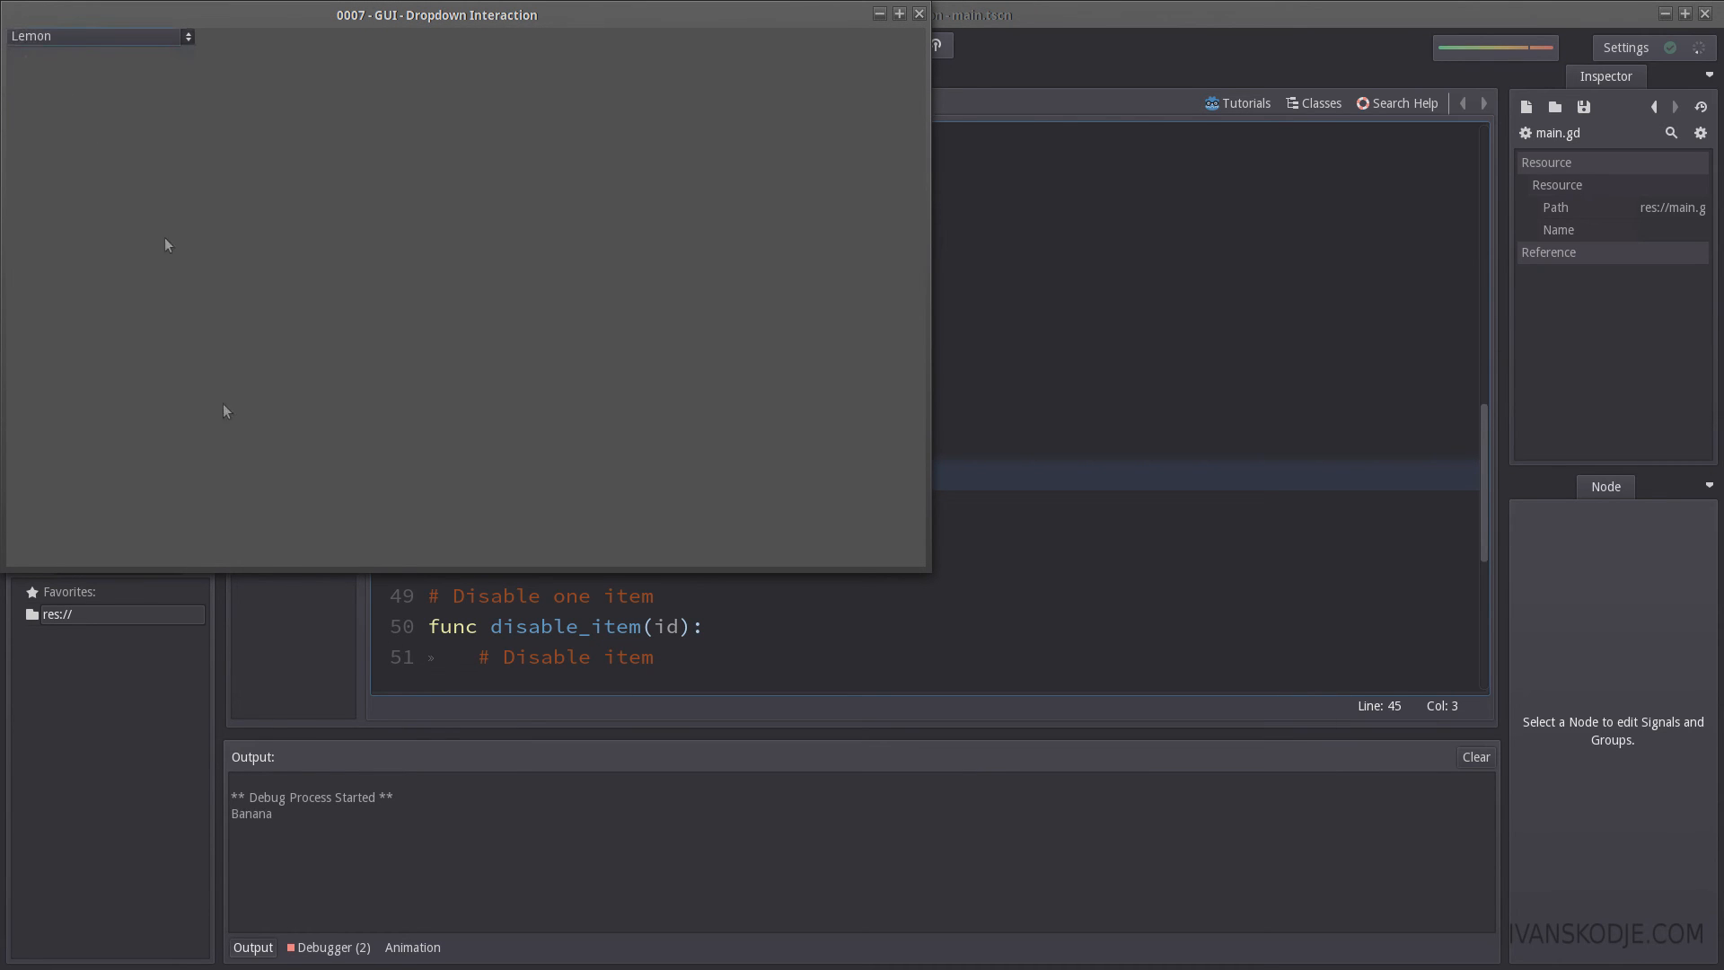
left_click(98, 35)
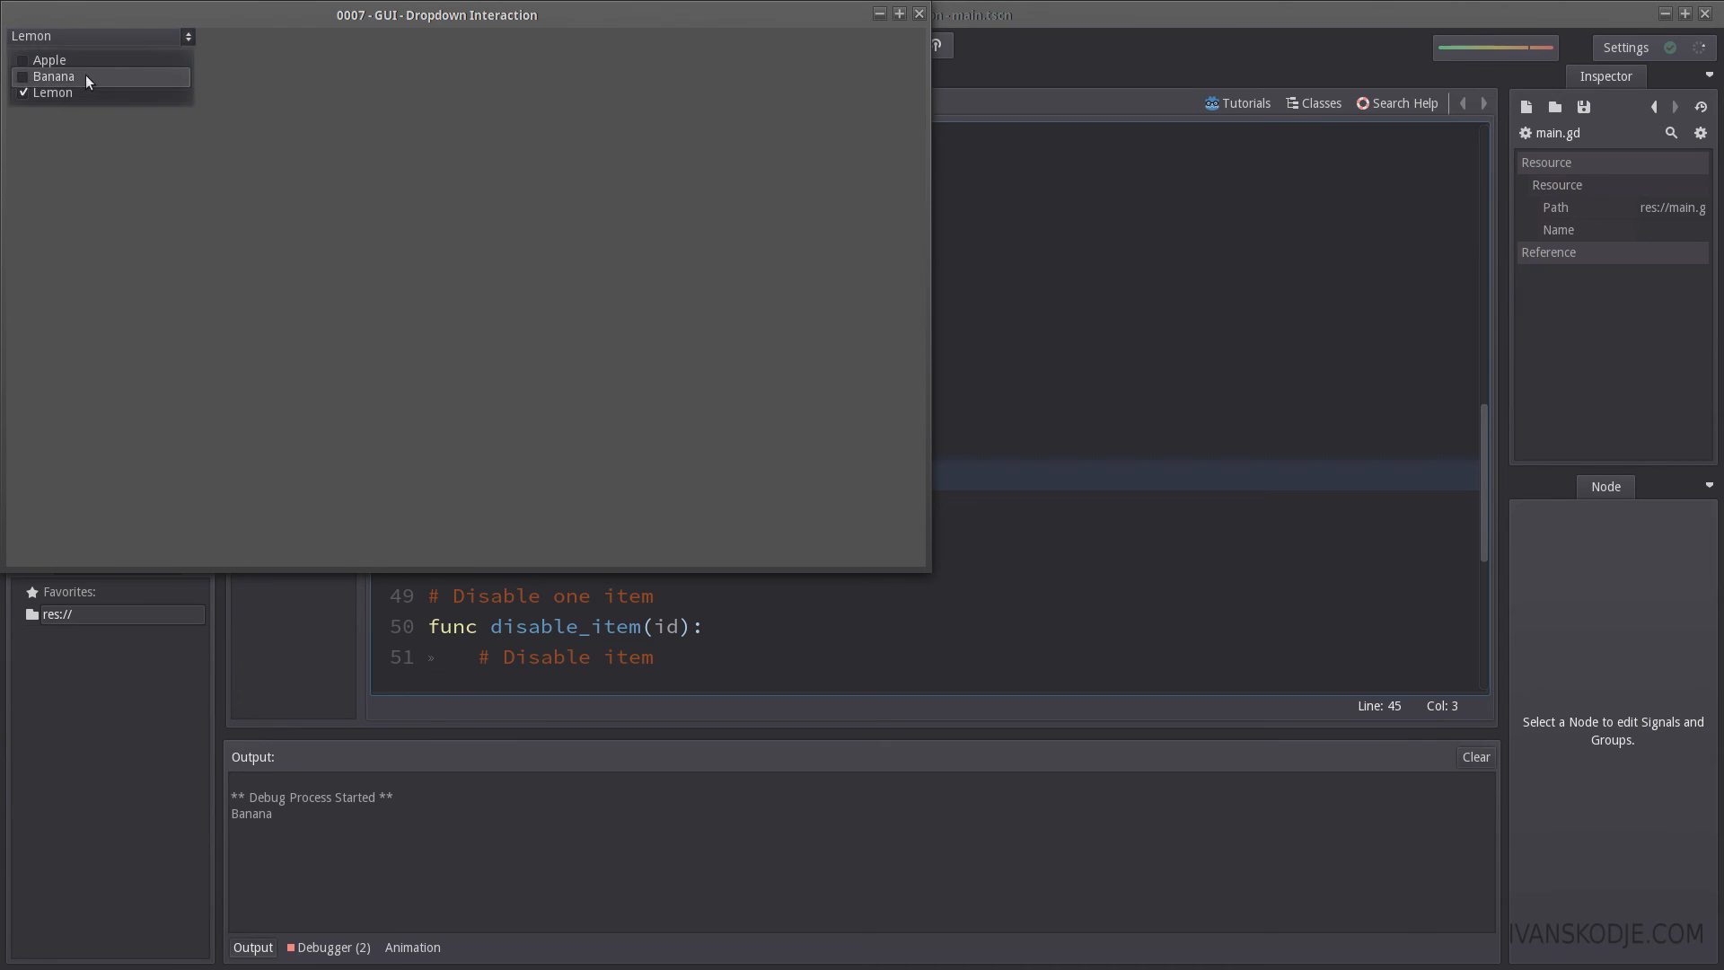
left_click(53, 76)
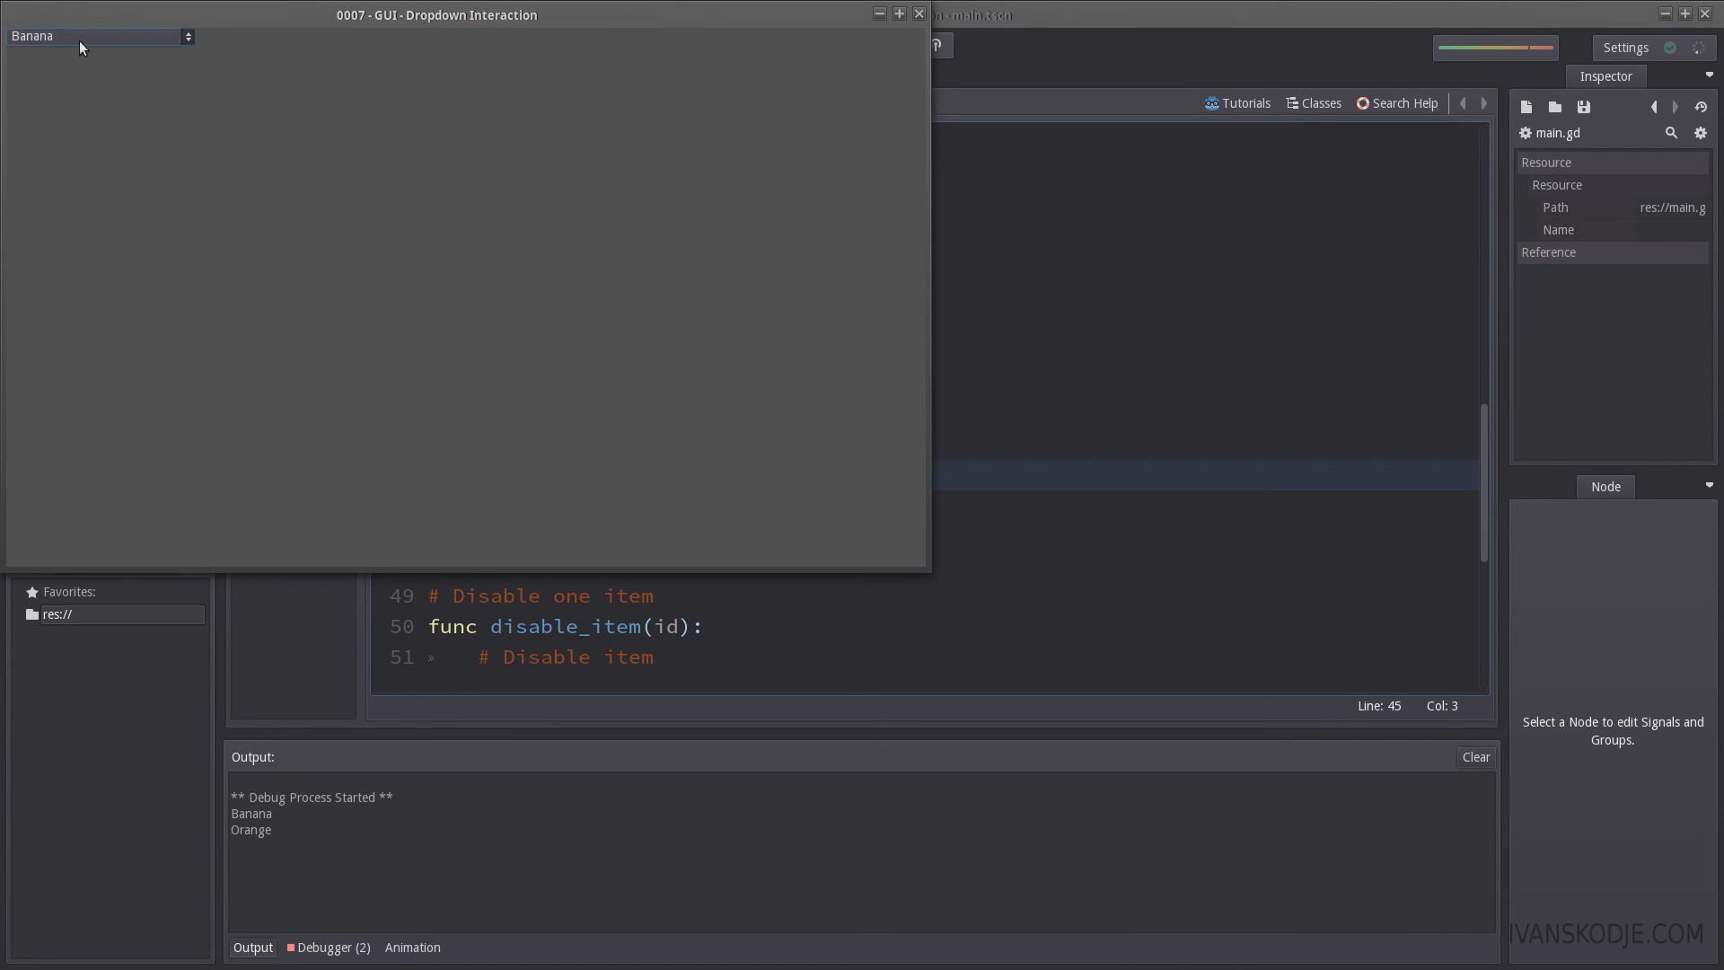
left_click(97, 35)
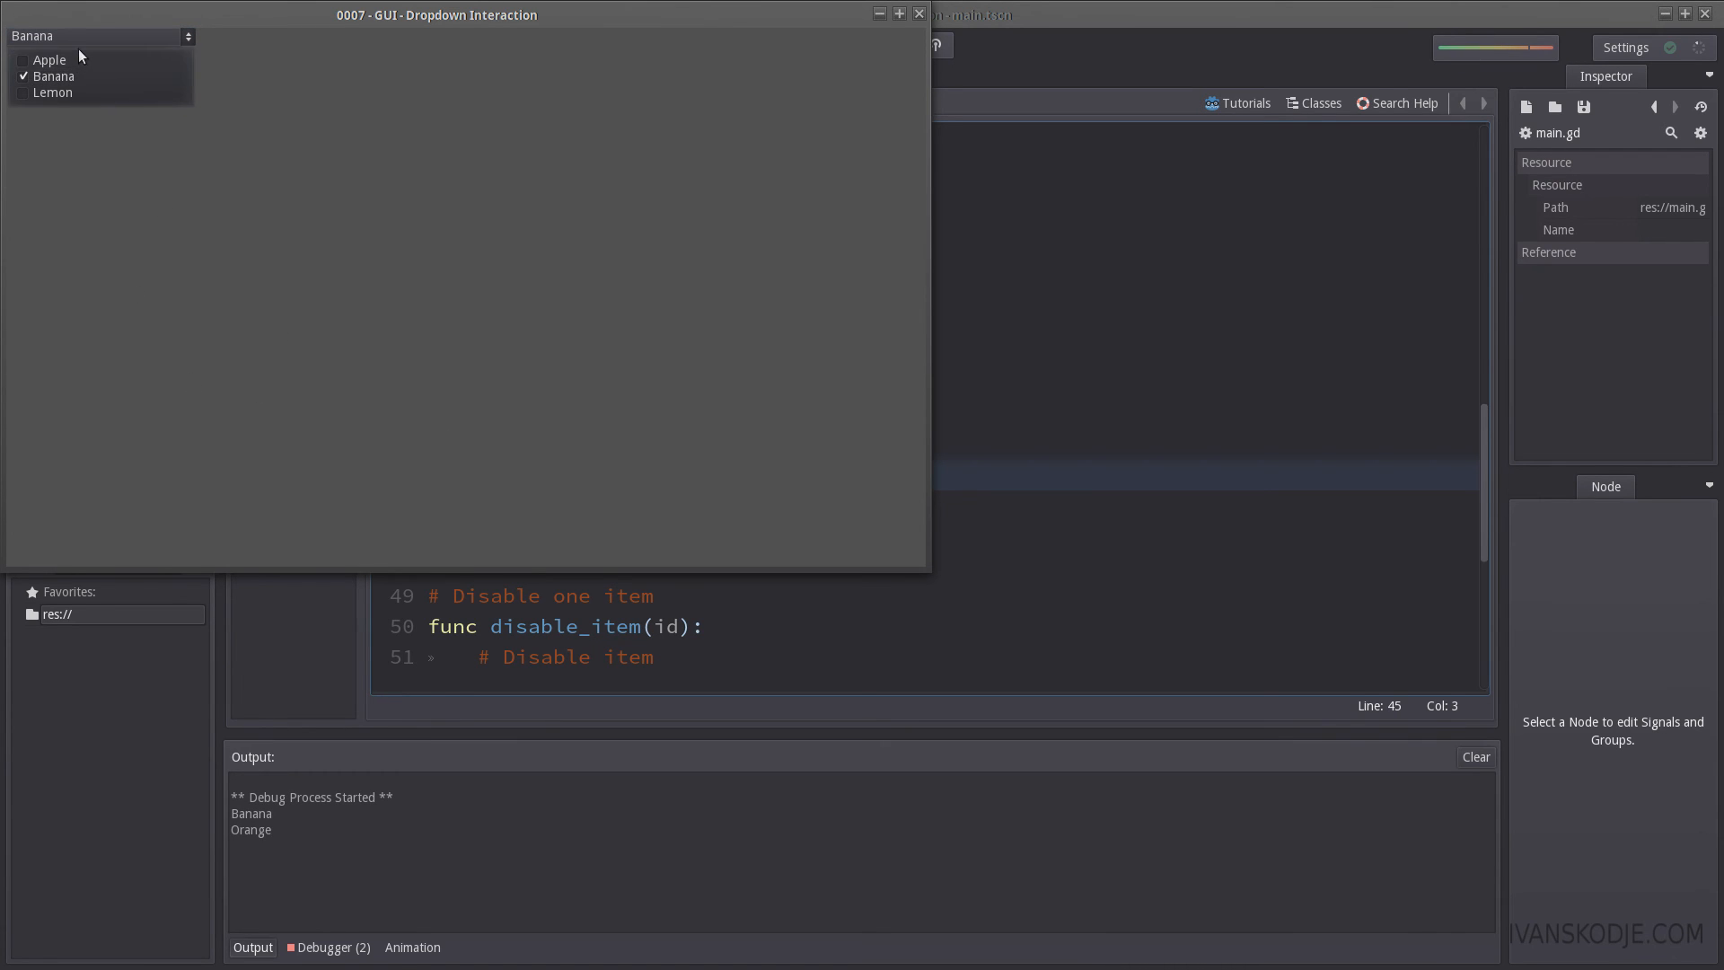
left_click(846, 45)
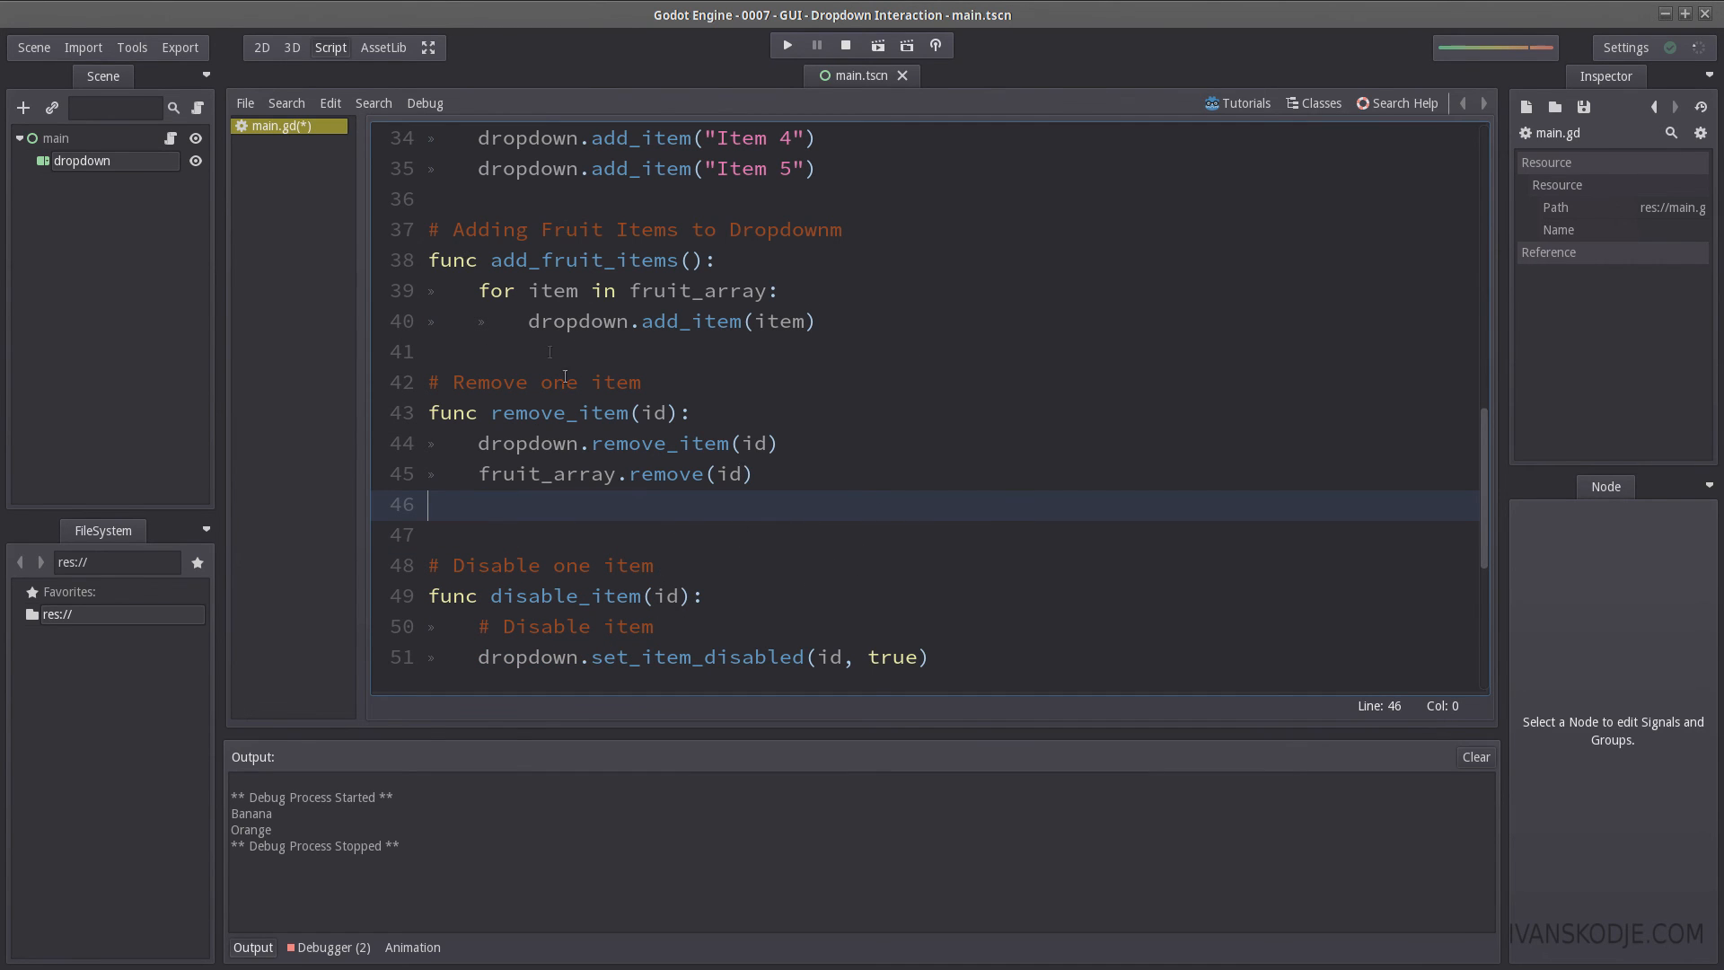
double_click(544, 321)
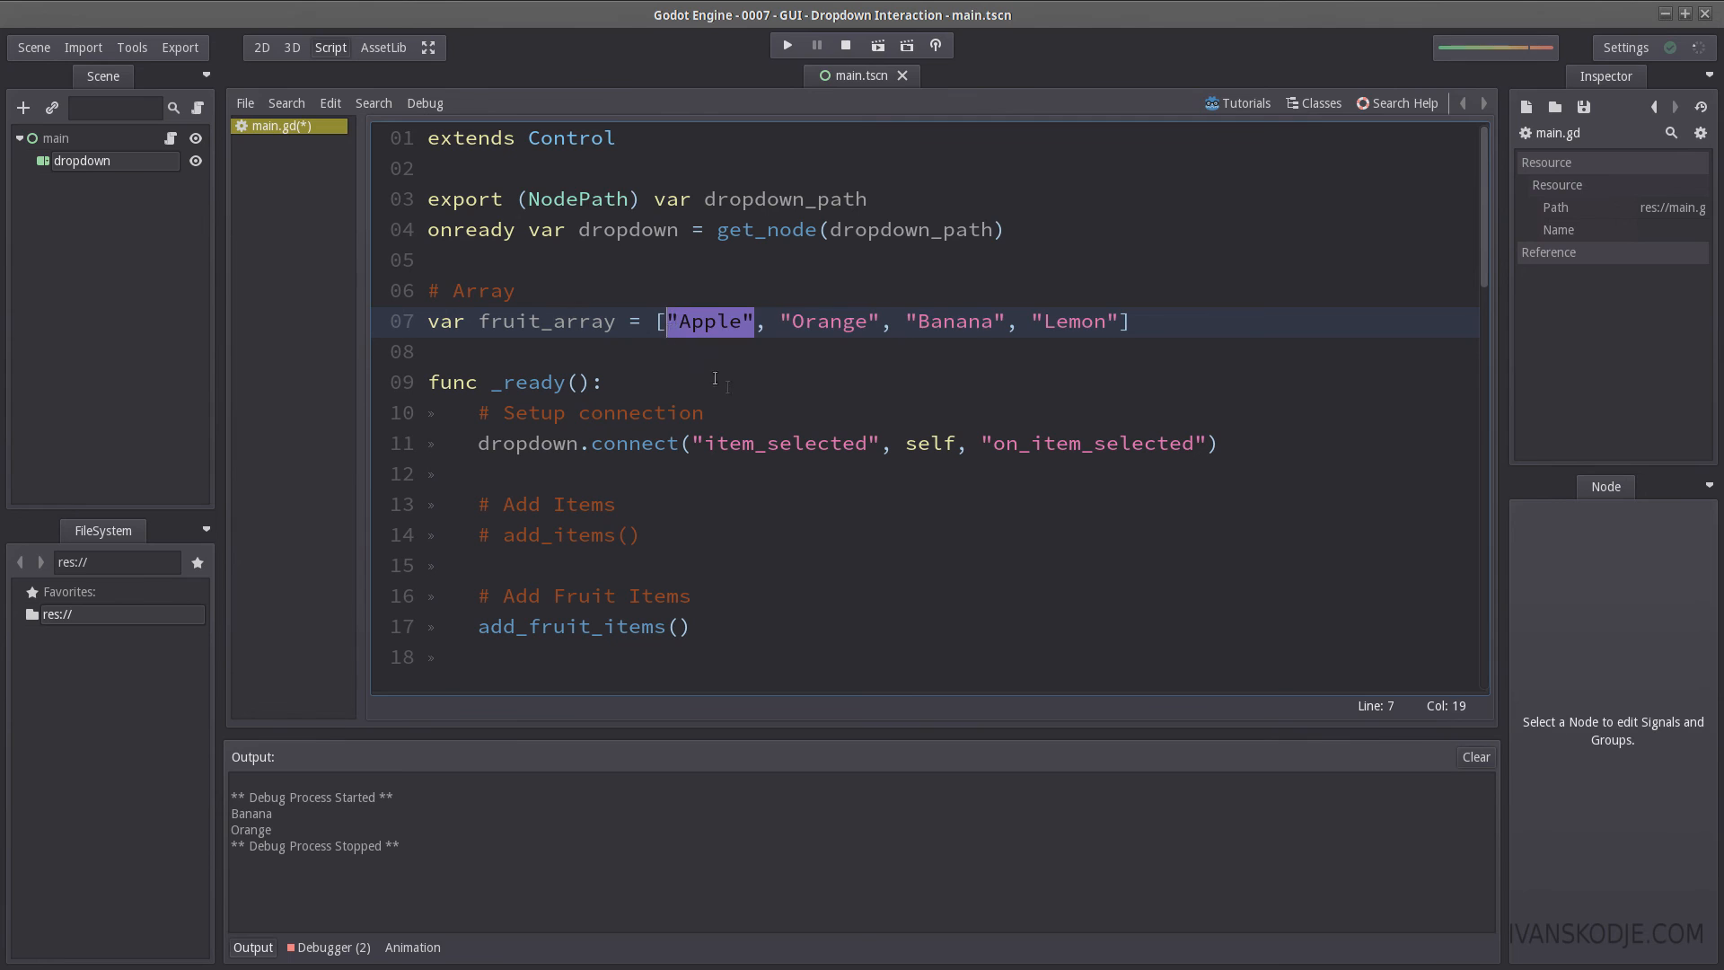
type("class_oe")
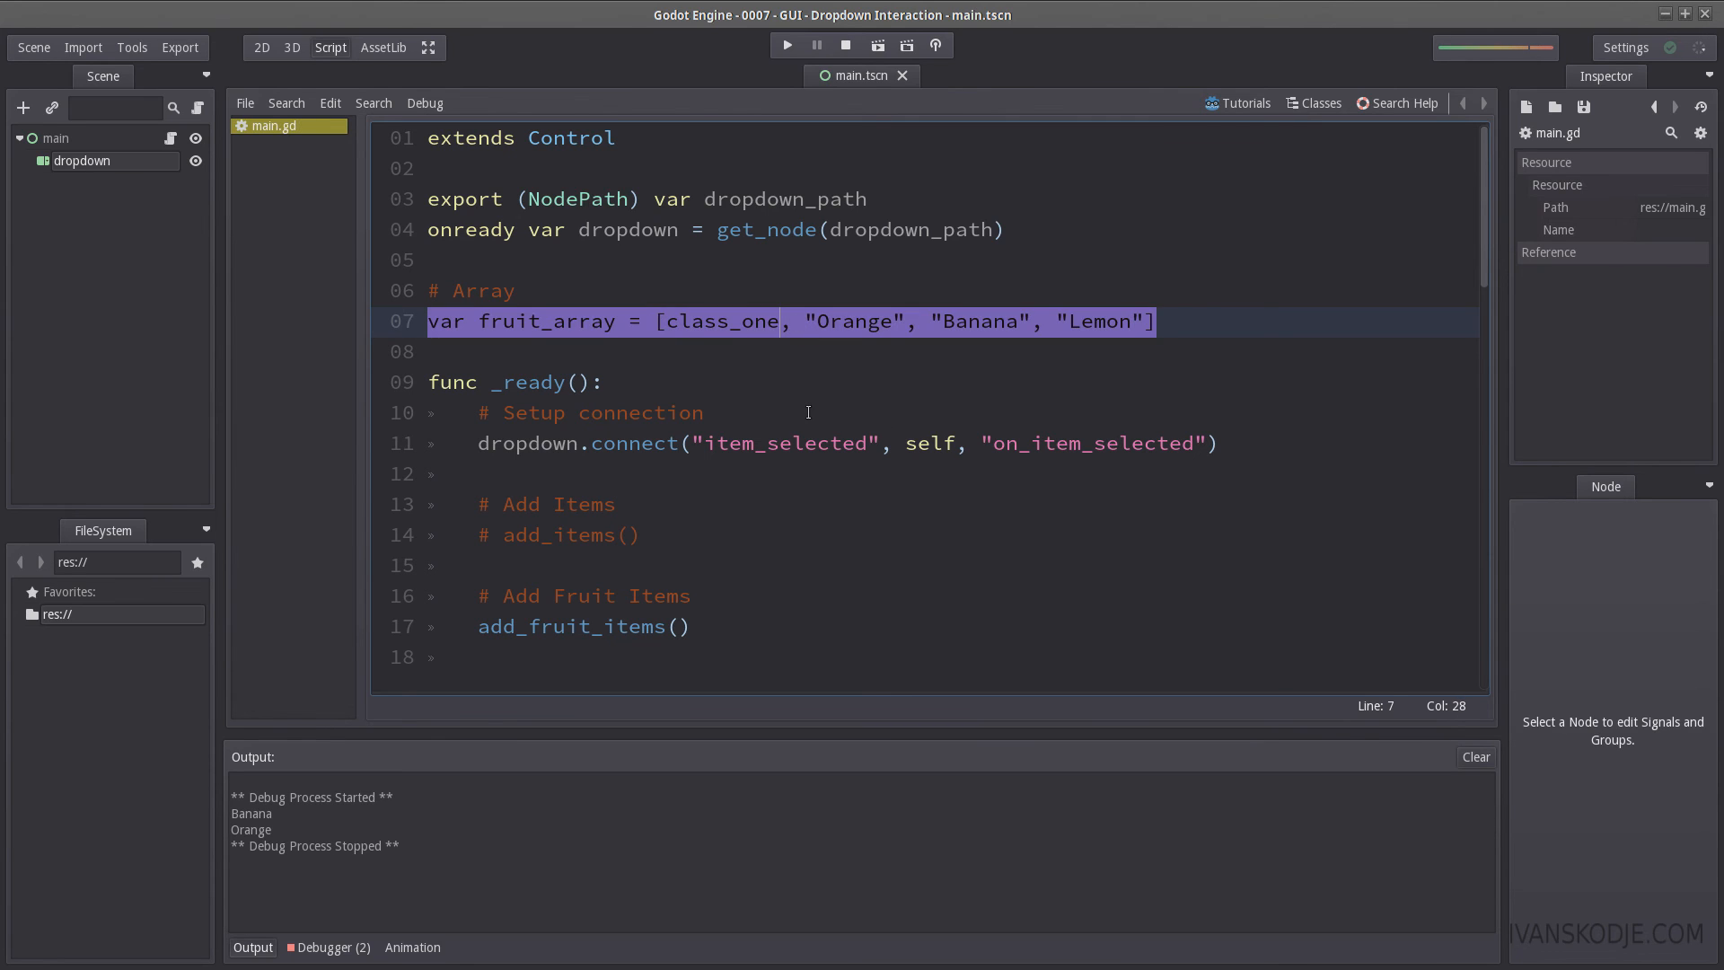
type(".get_na")
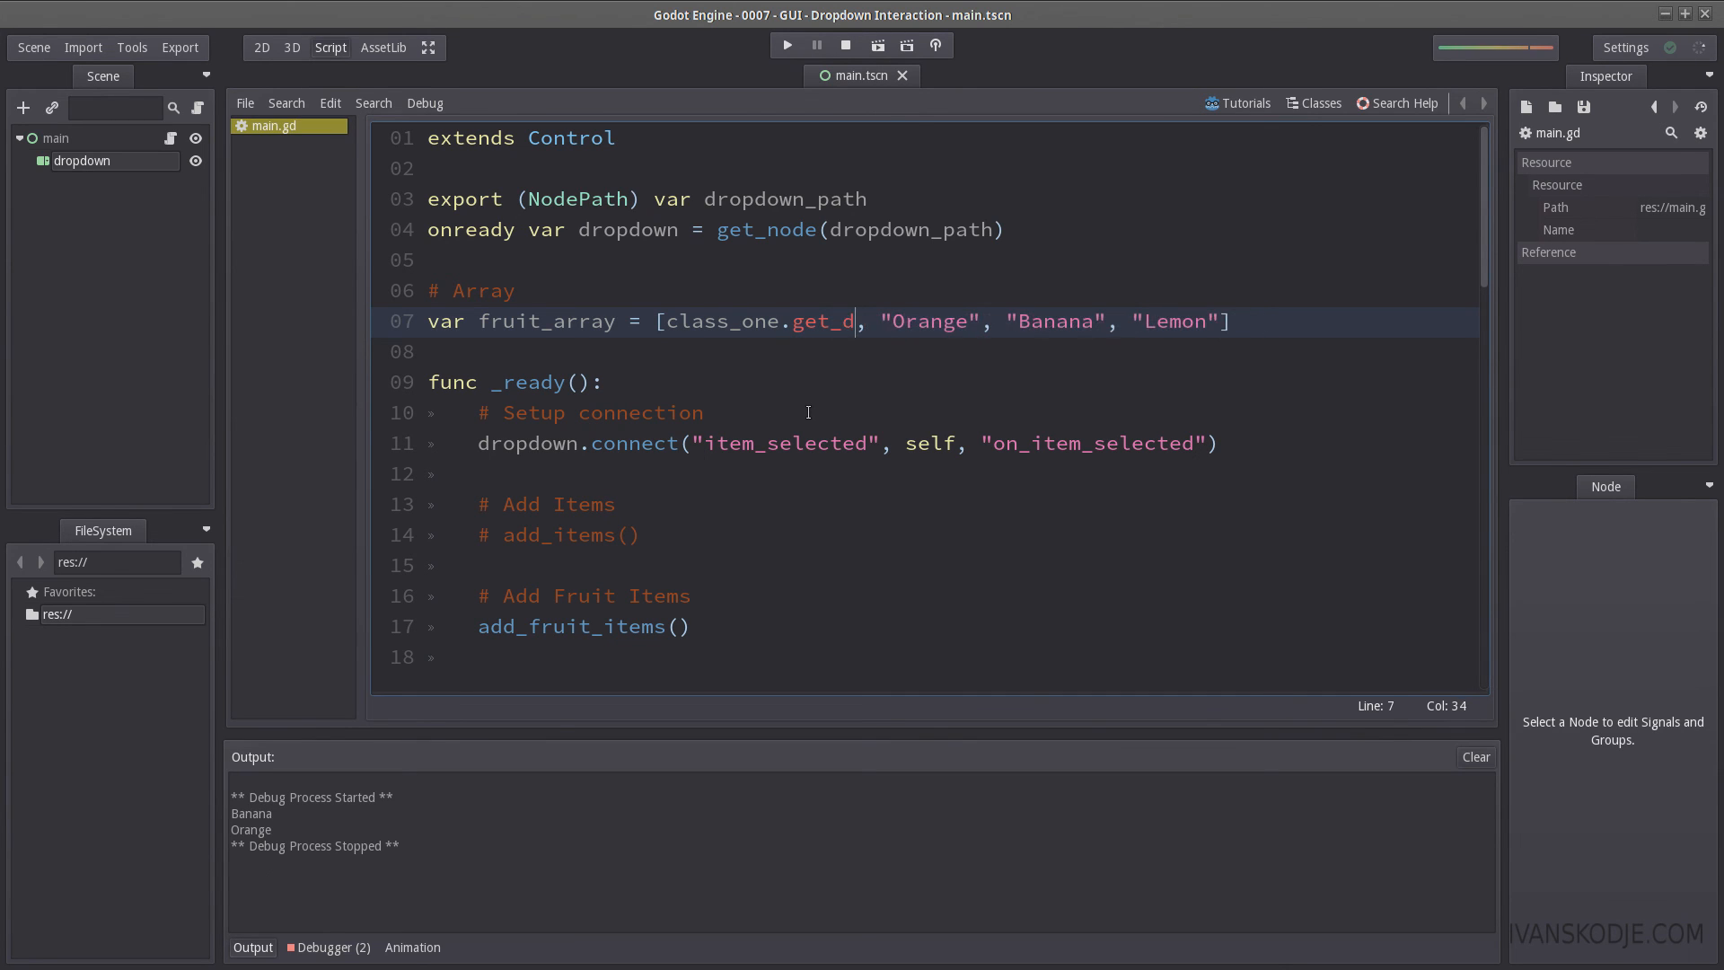
key("BackSpace")
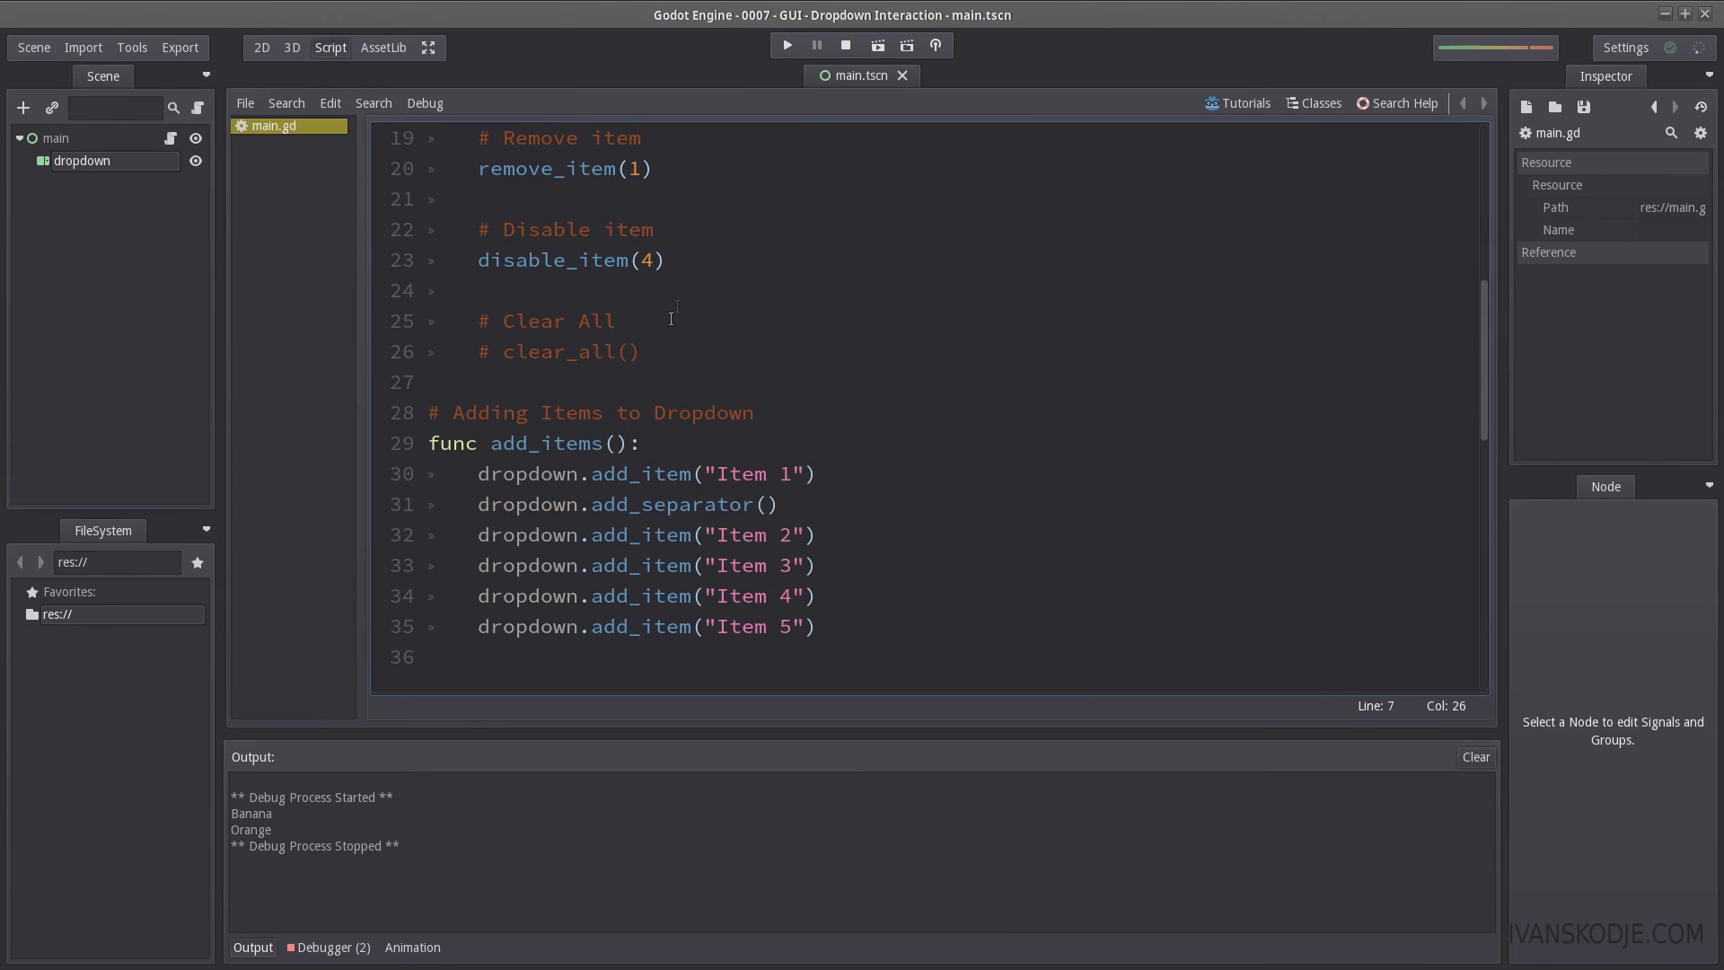
Step: Run the scene and inspect the dropdown's Apple, Banana and Lemon entries
left_click(785, 45)
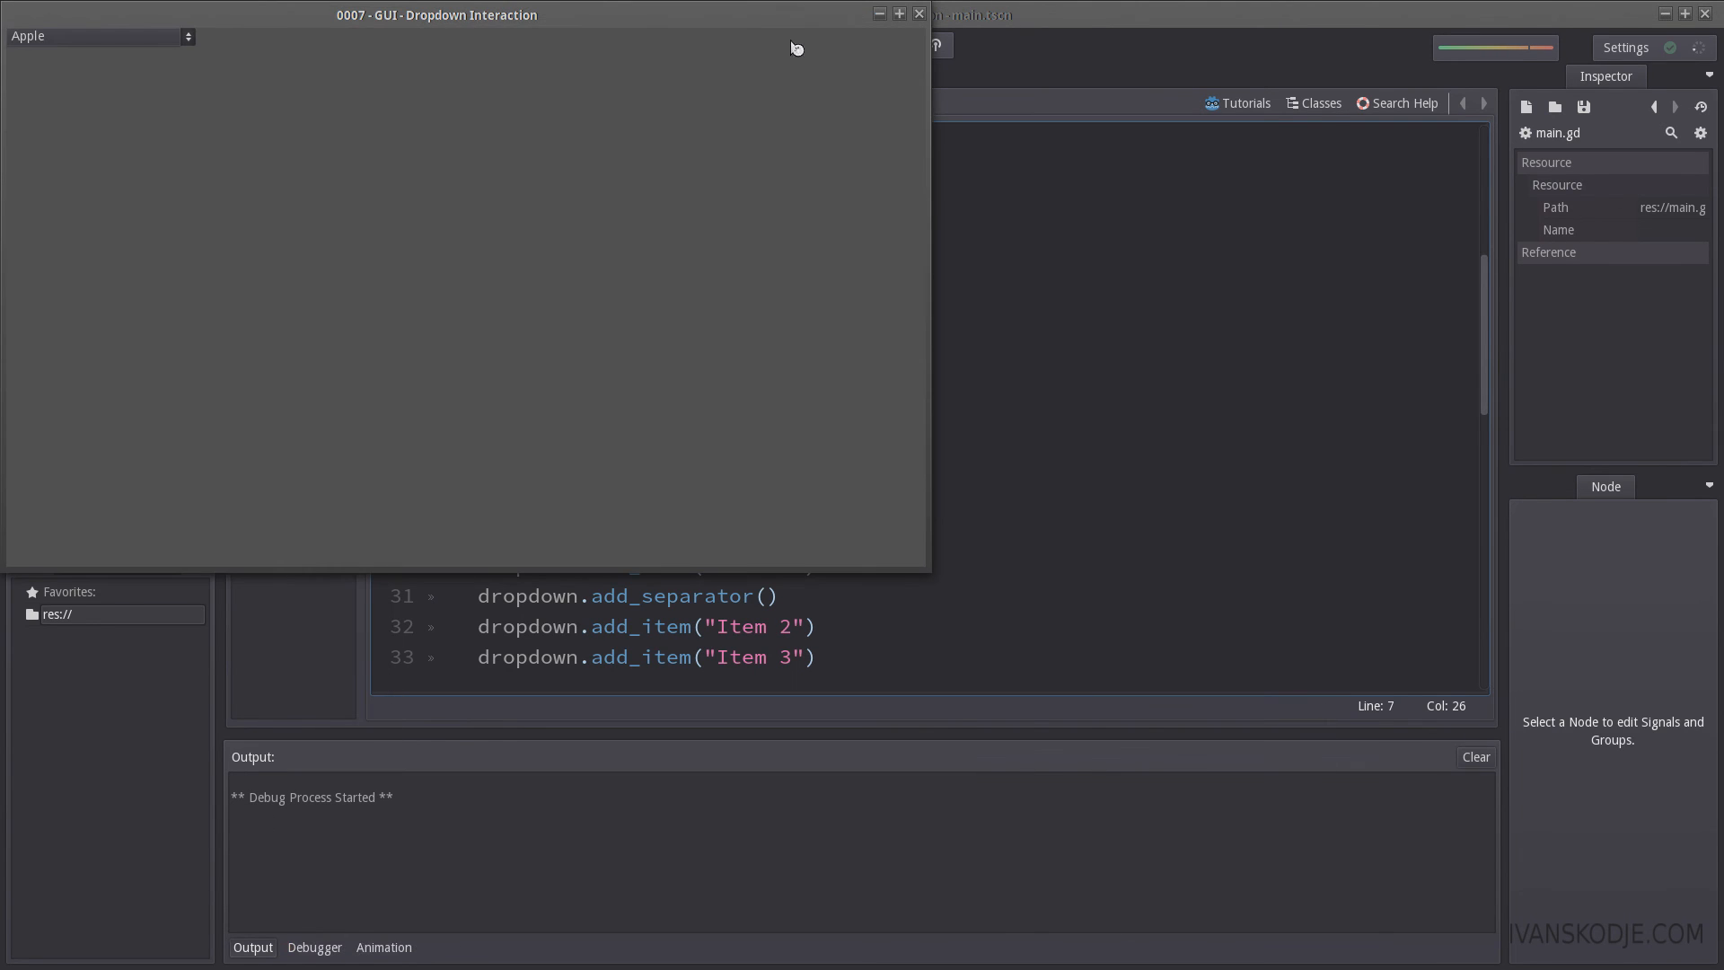
left_click(99, 35)
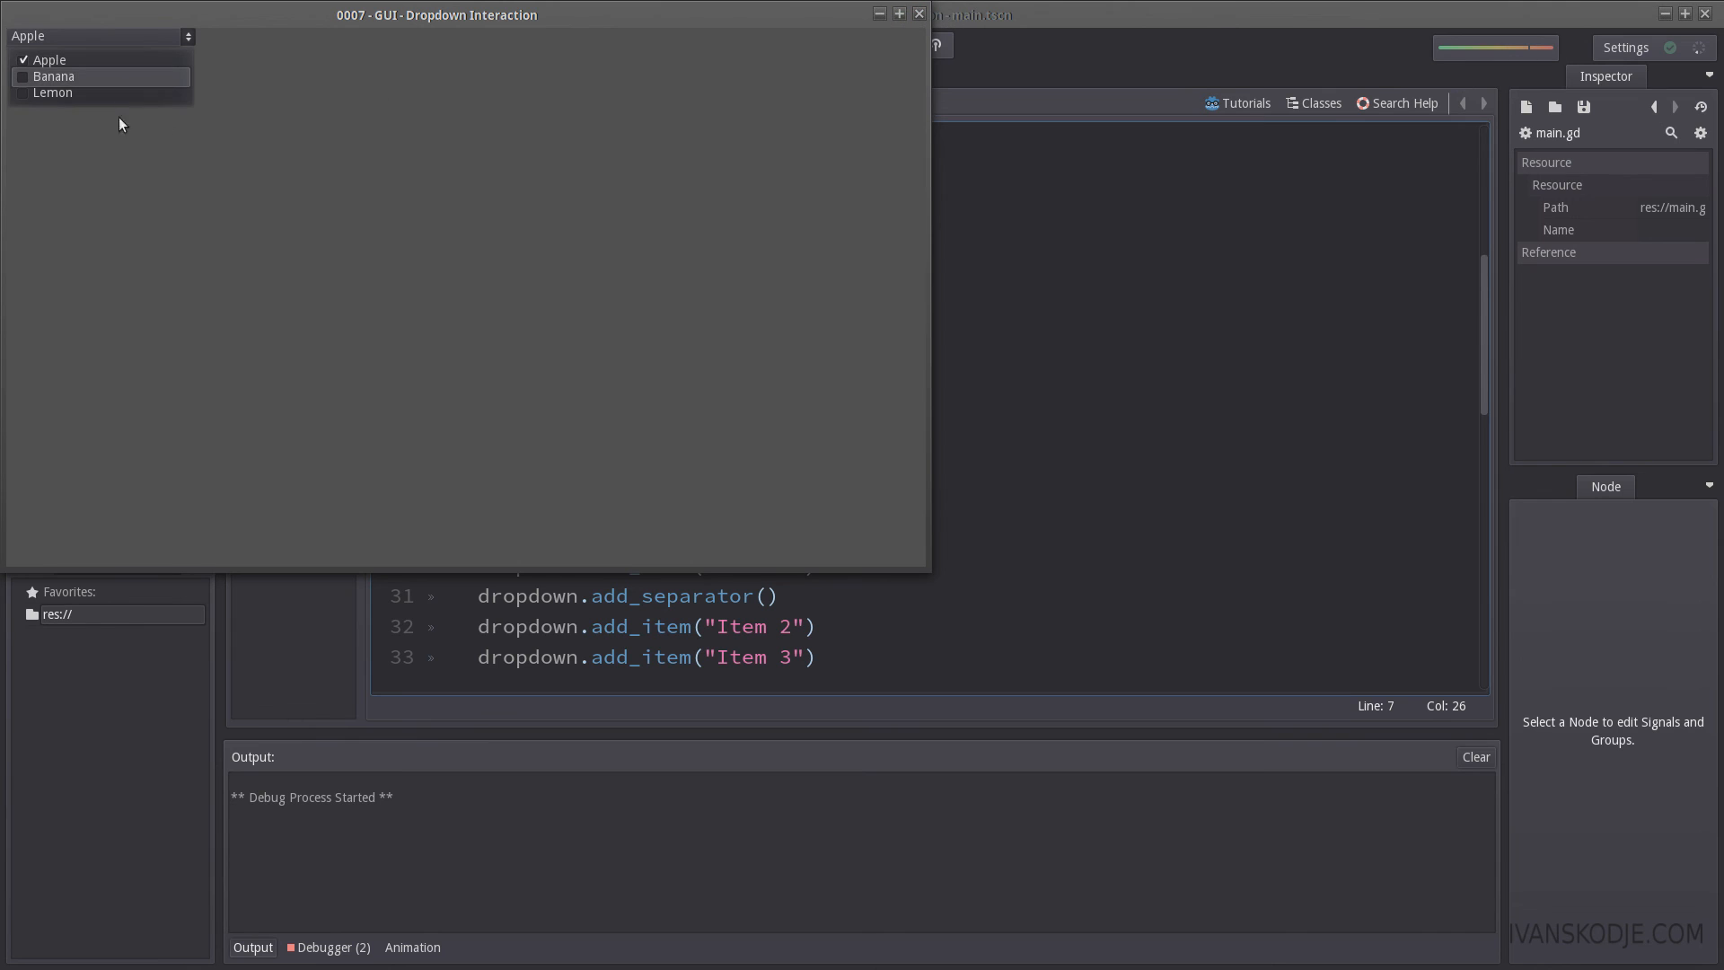
left_click(846, 45)
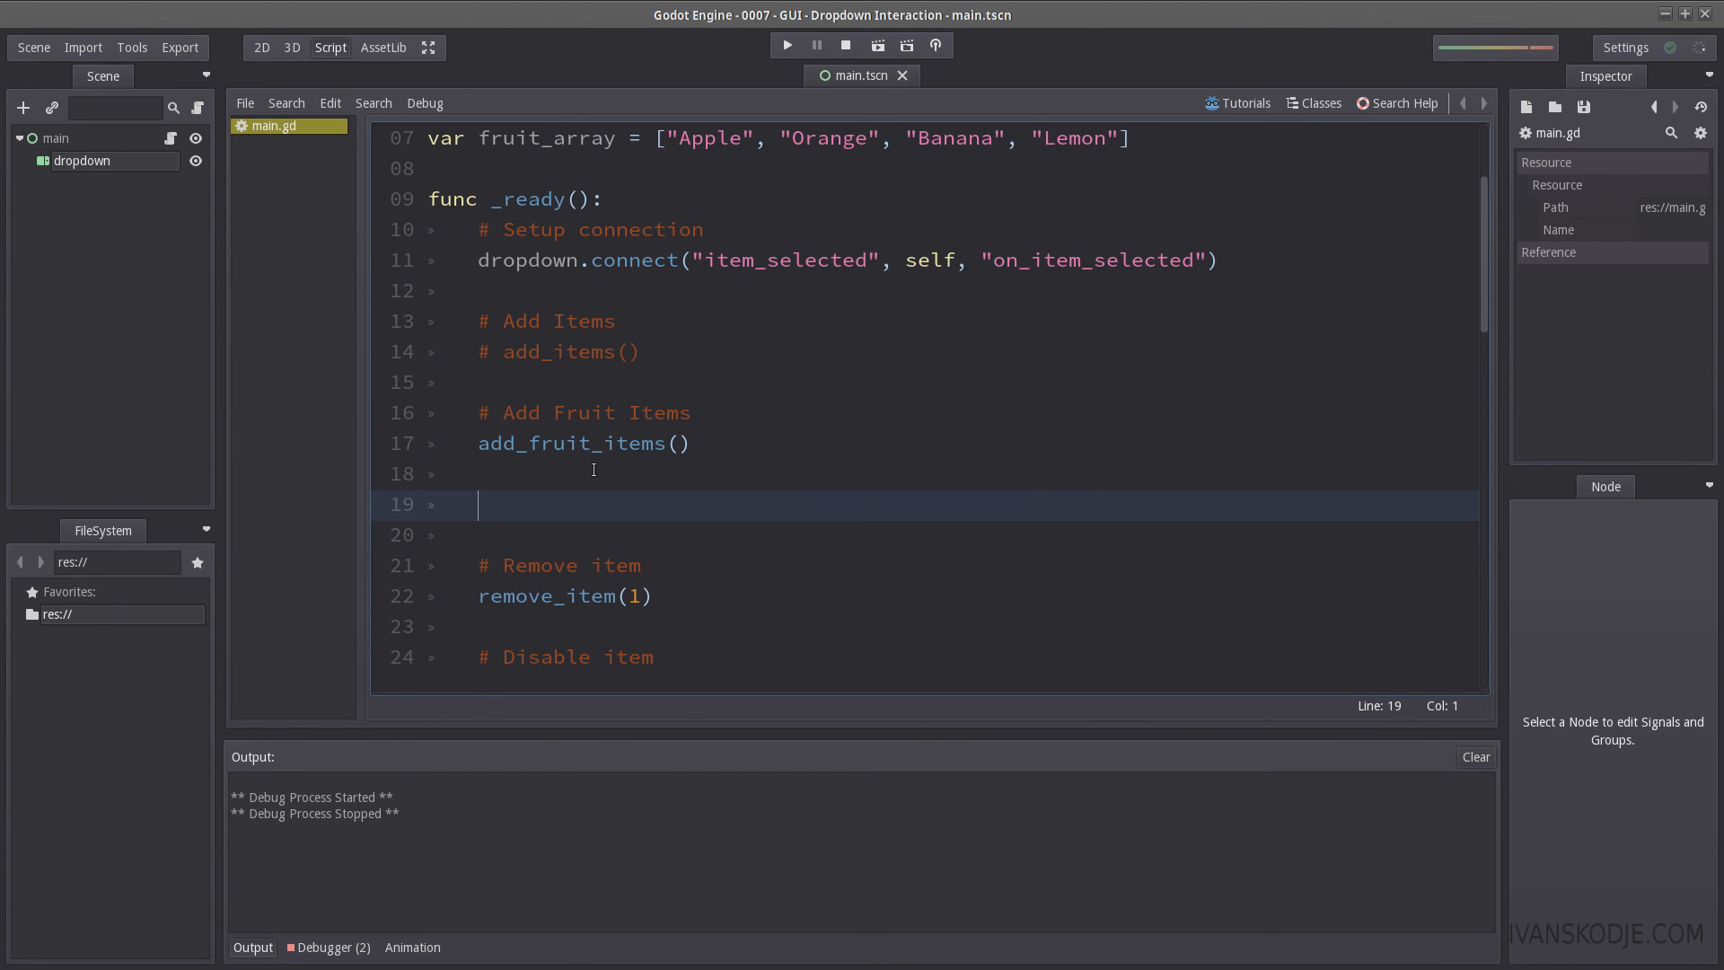
Step: Add a '# Select Item' comment and a select_item(3) call in _ready
type("# Select Item")
type("select_item")
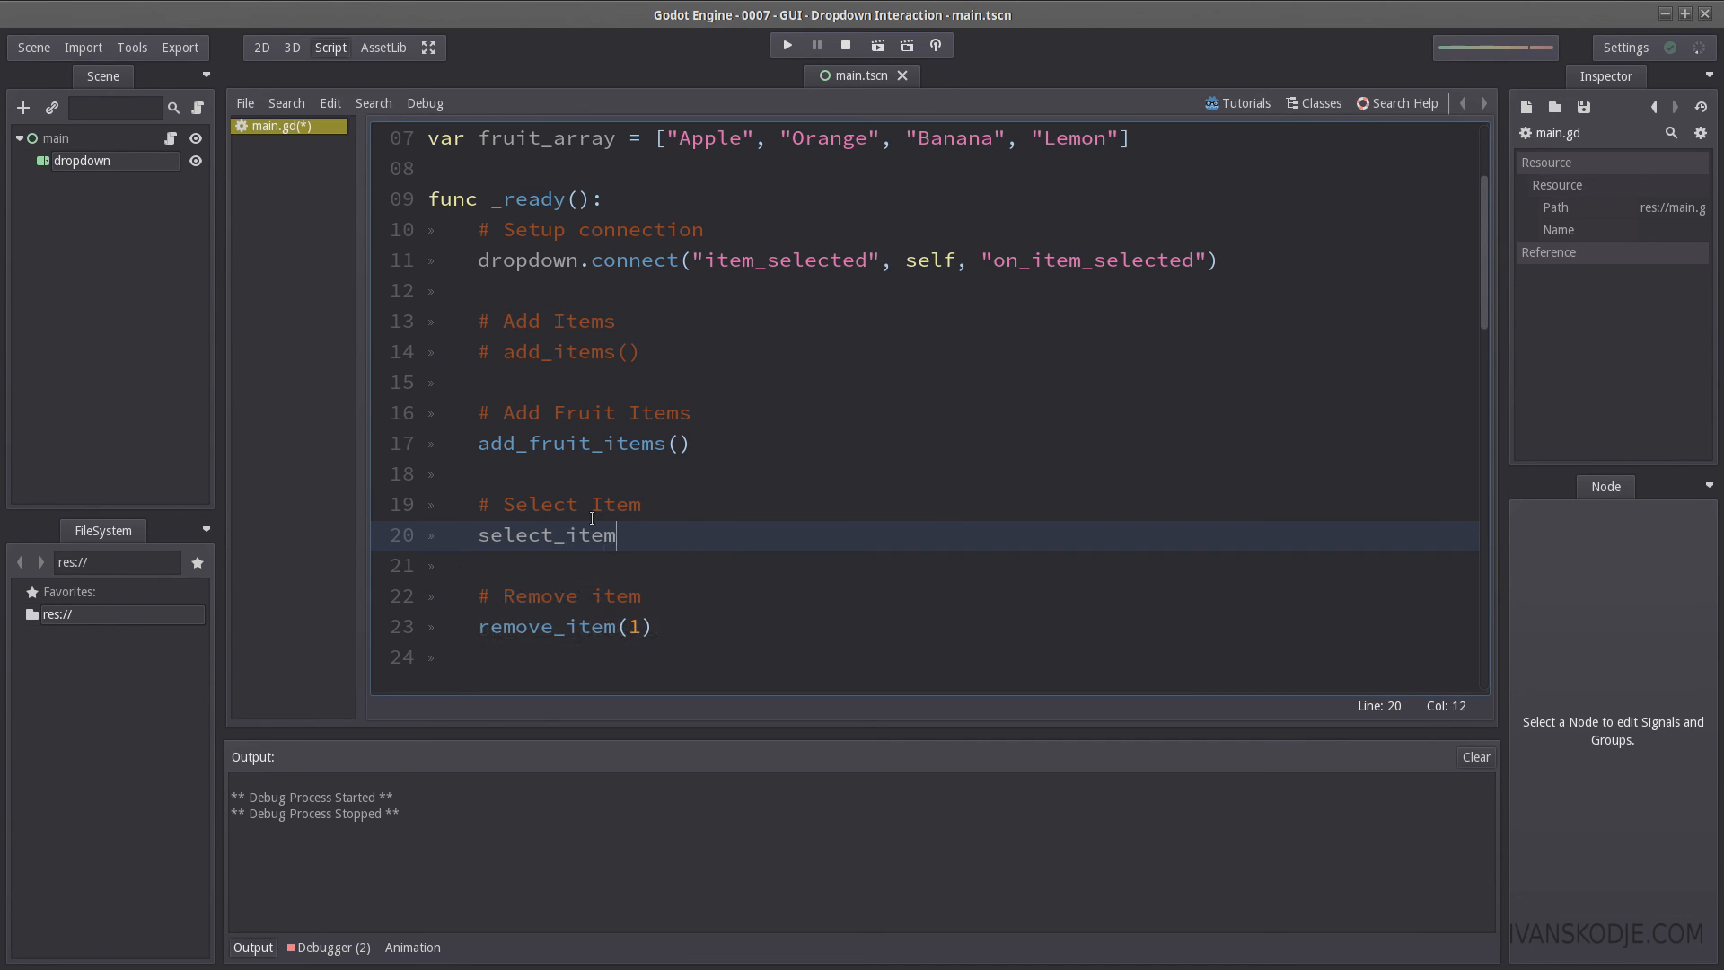
type("(1)")
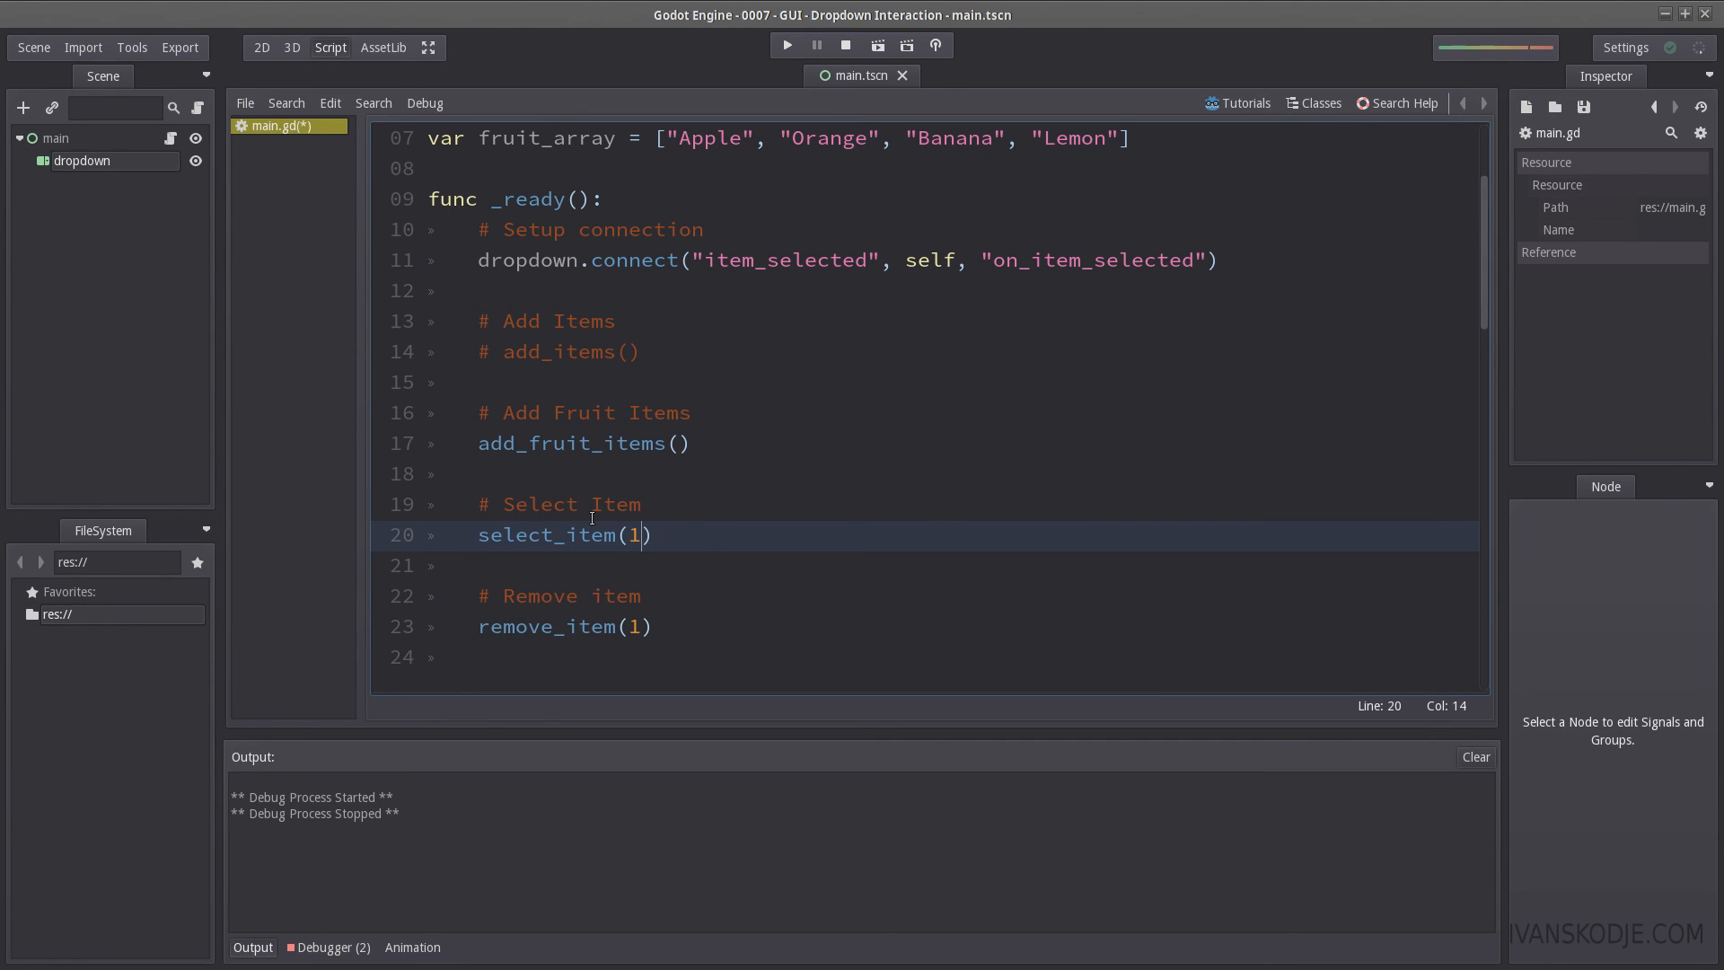
type("3")
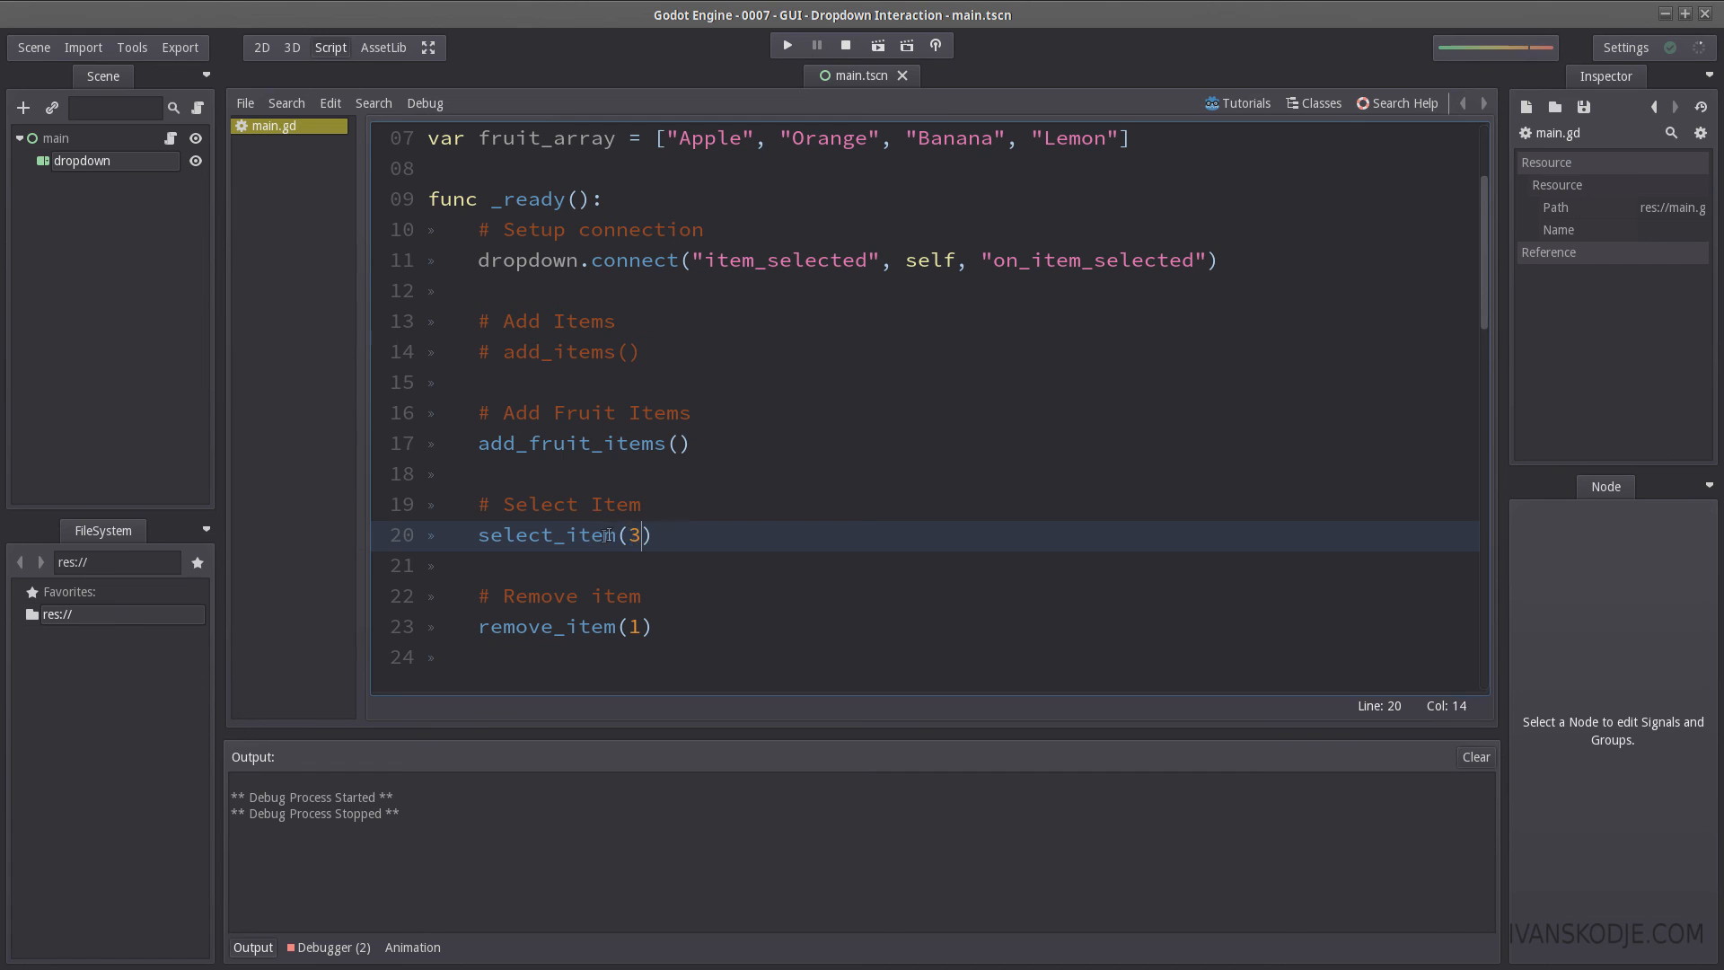
Step: Write func select_item(id) containing dropdown.select(id) further down the script
scroll("down", 3)
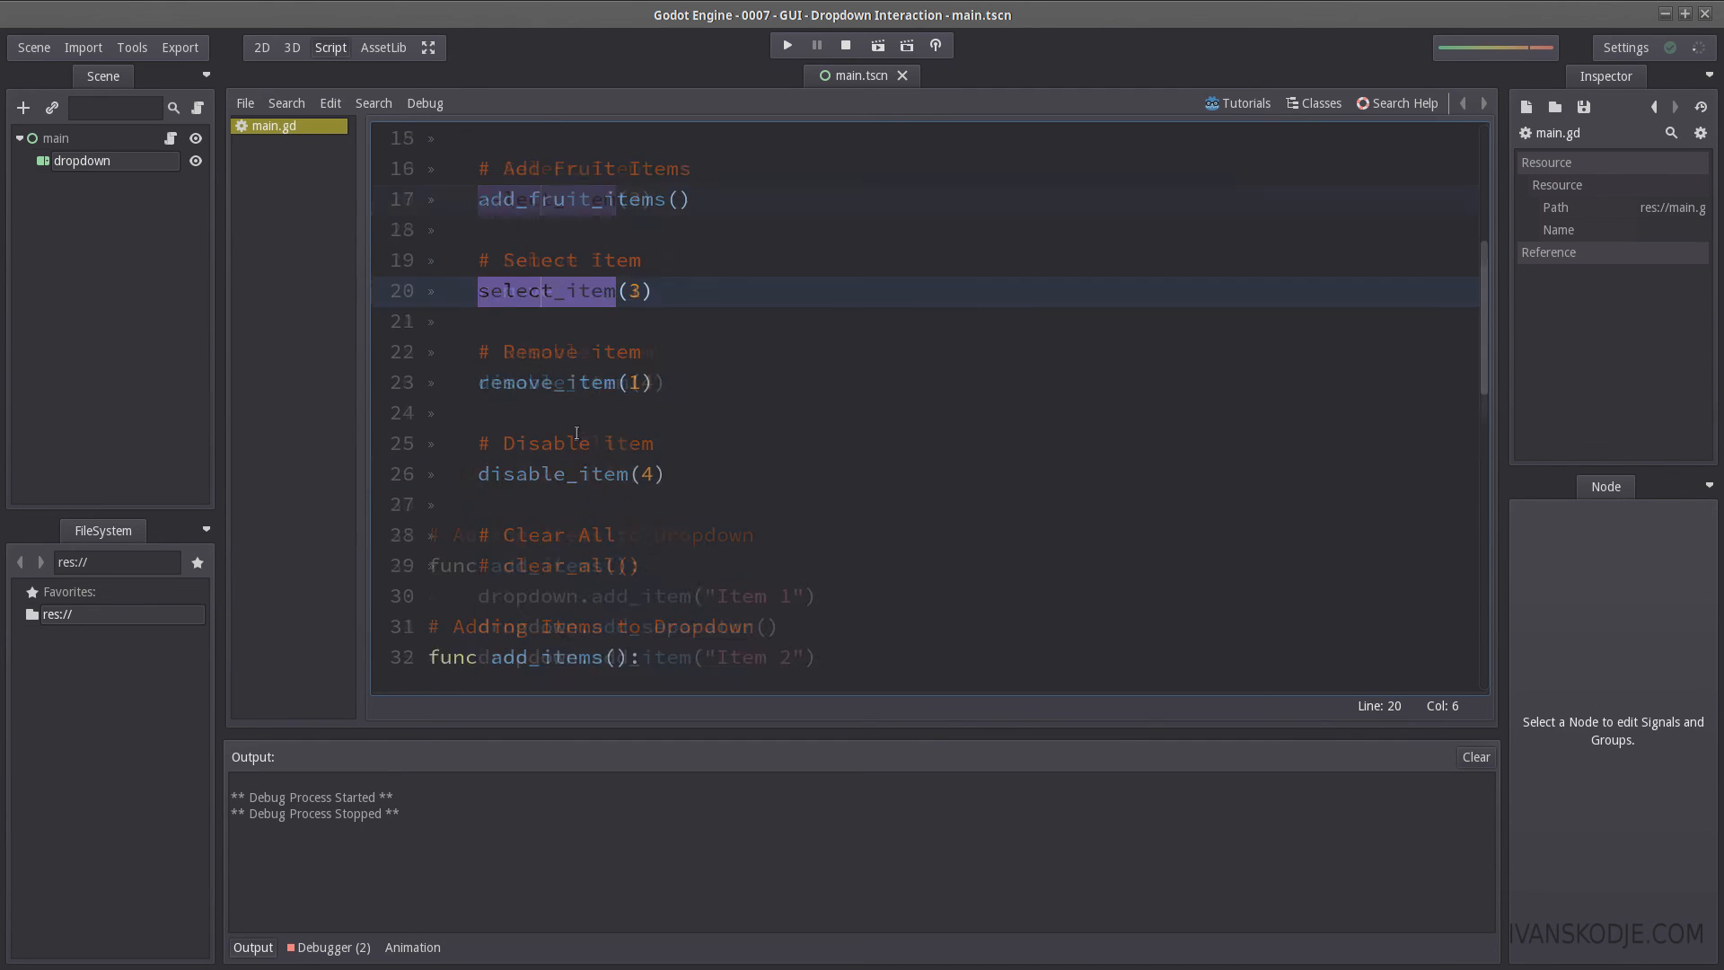
scroll("down", 3)
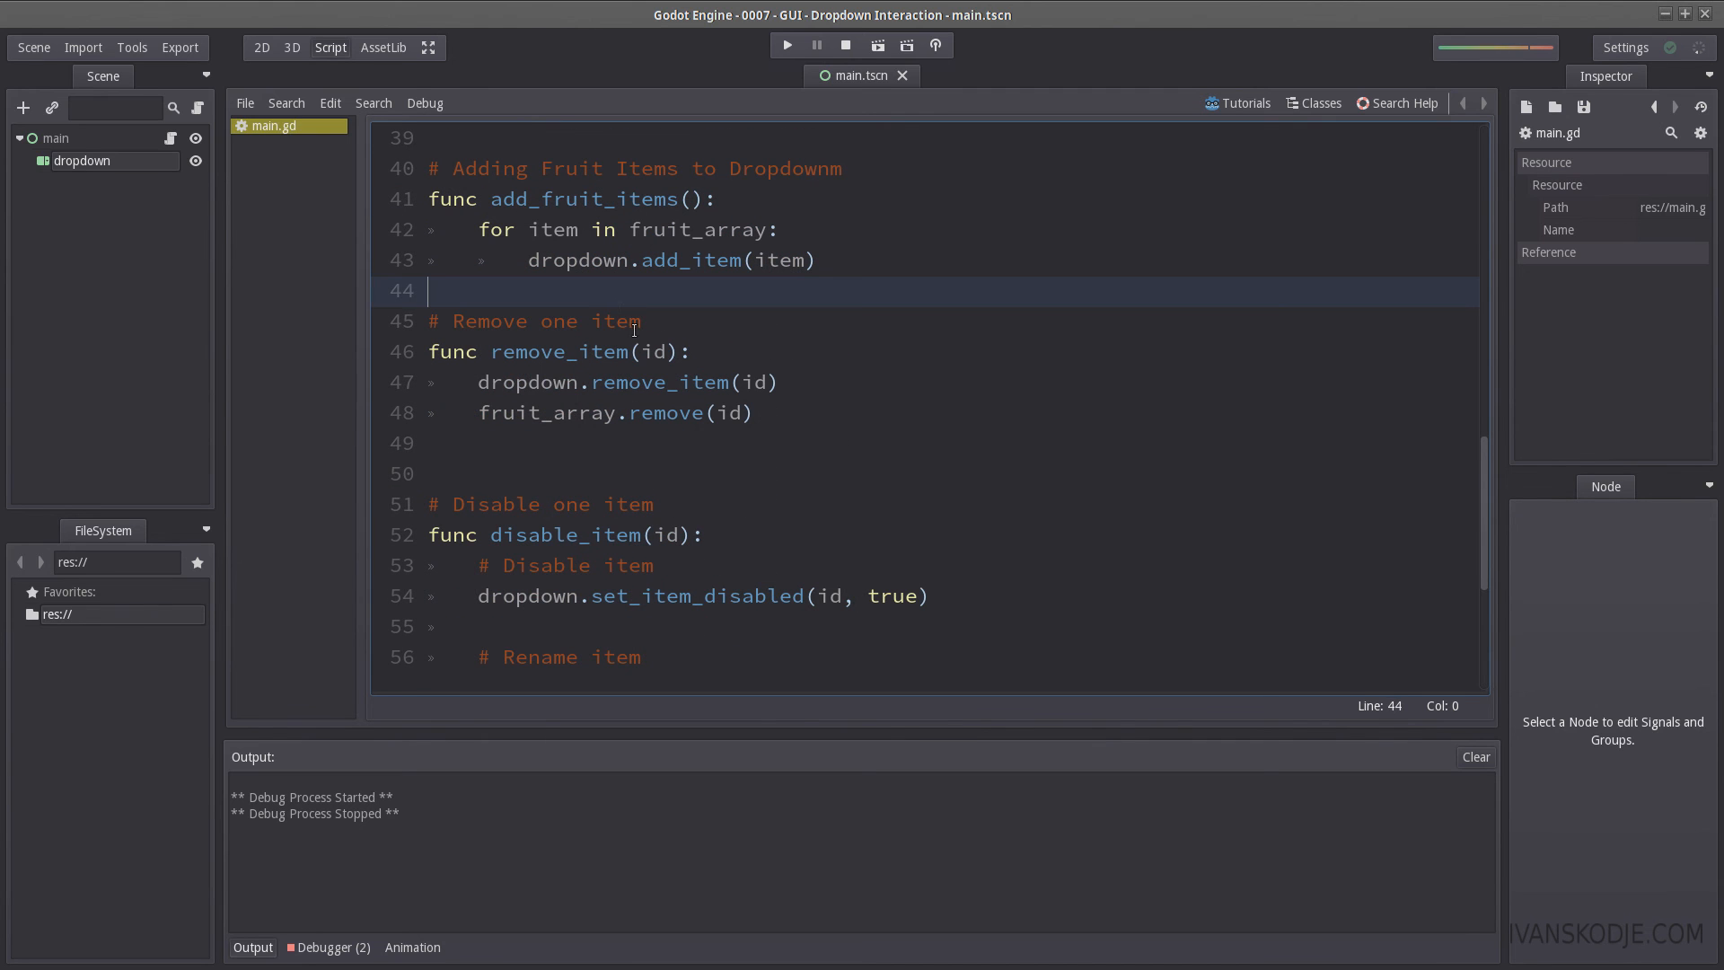
type("func")
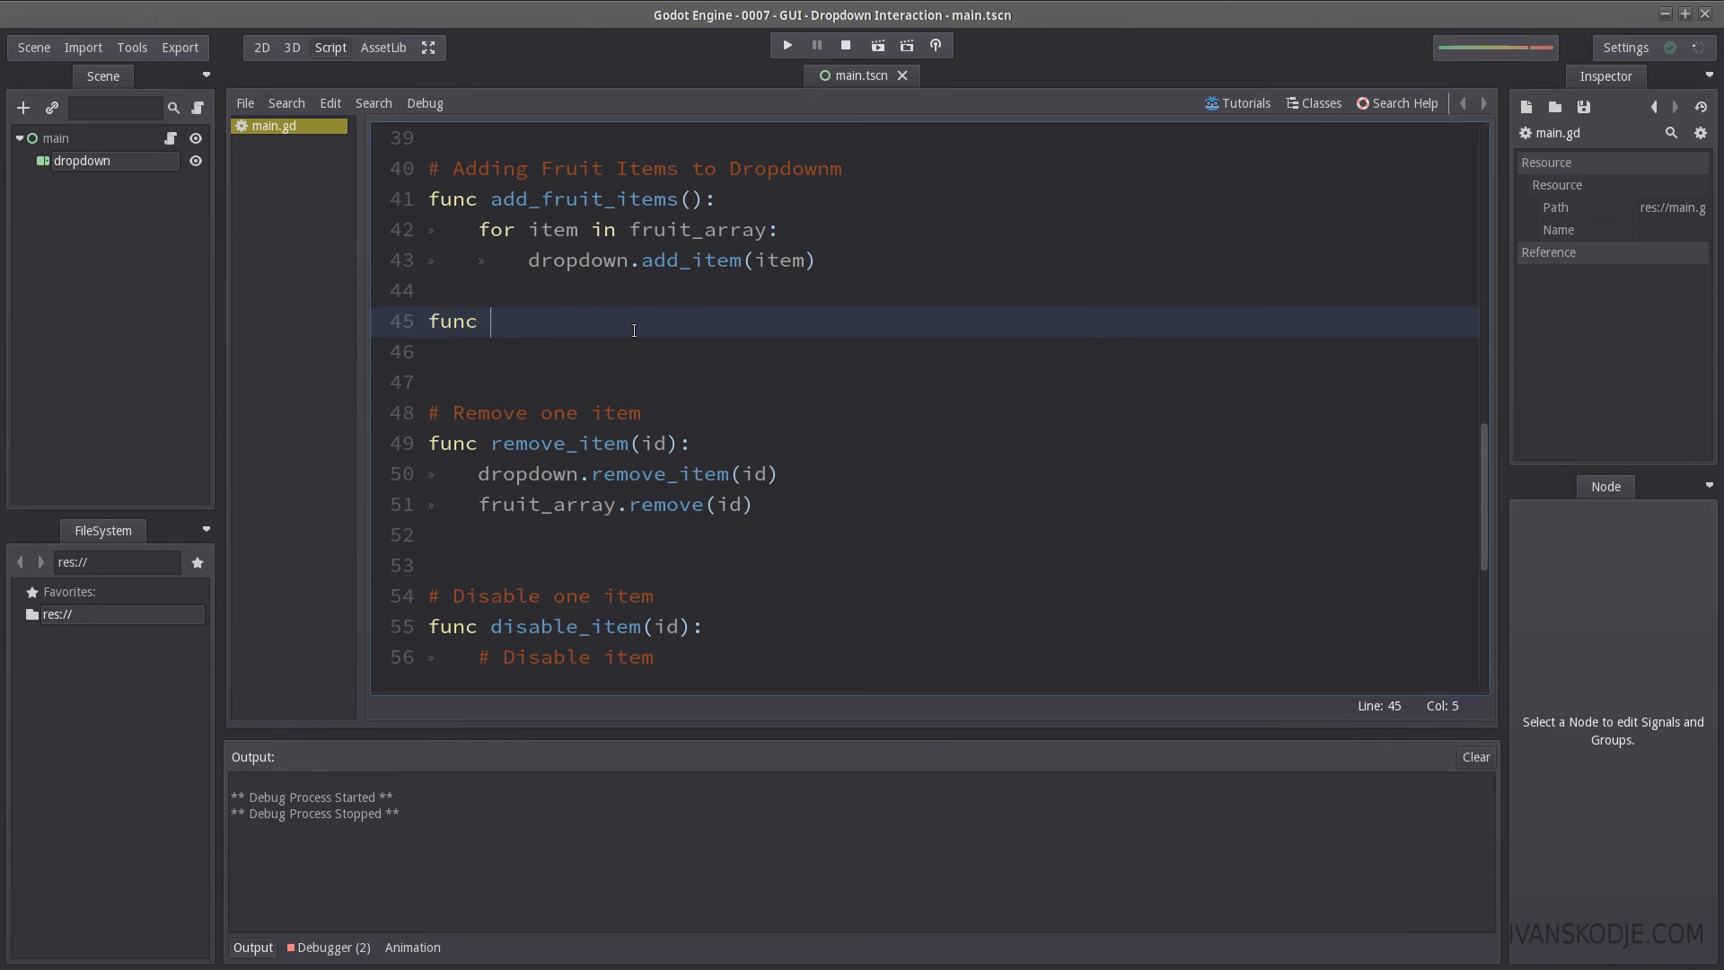
type("select_item(id):")
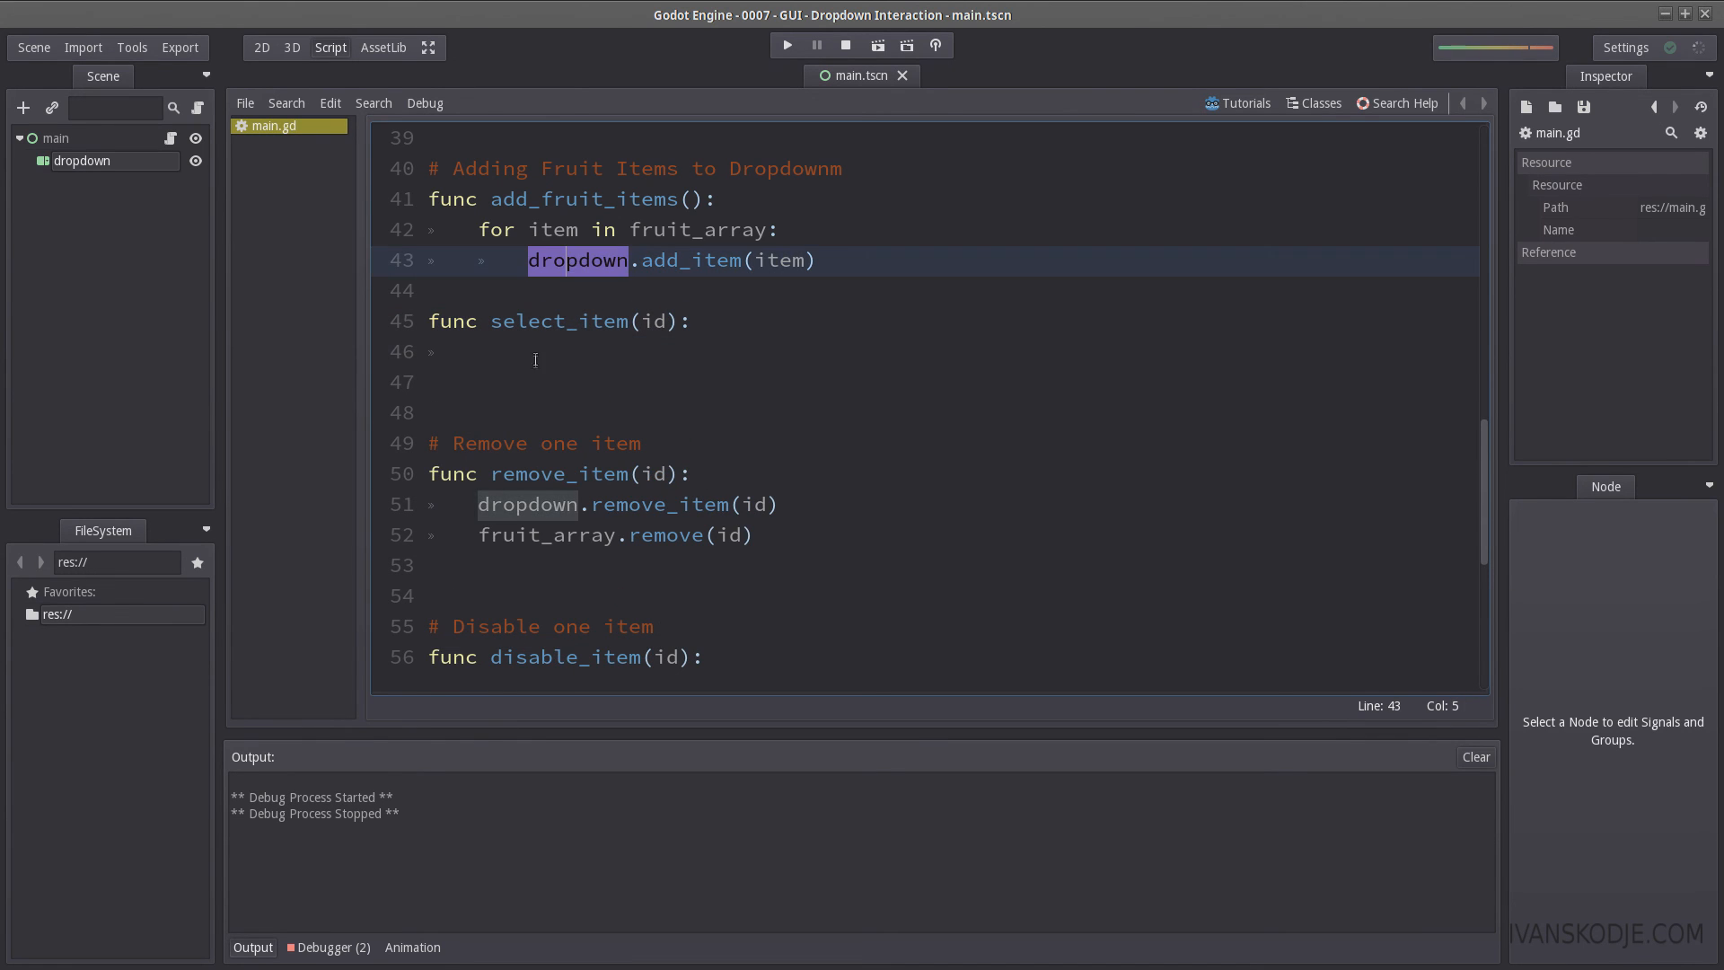
type("dropdown.")
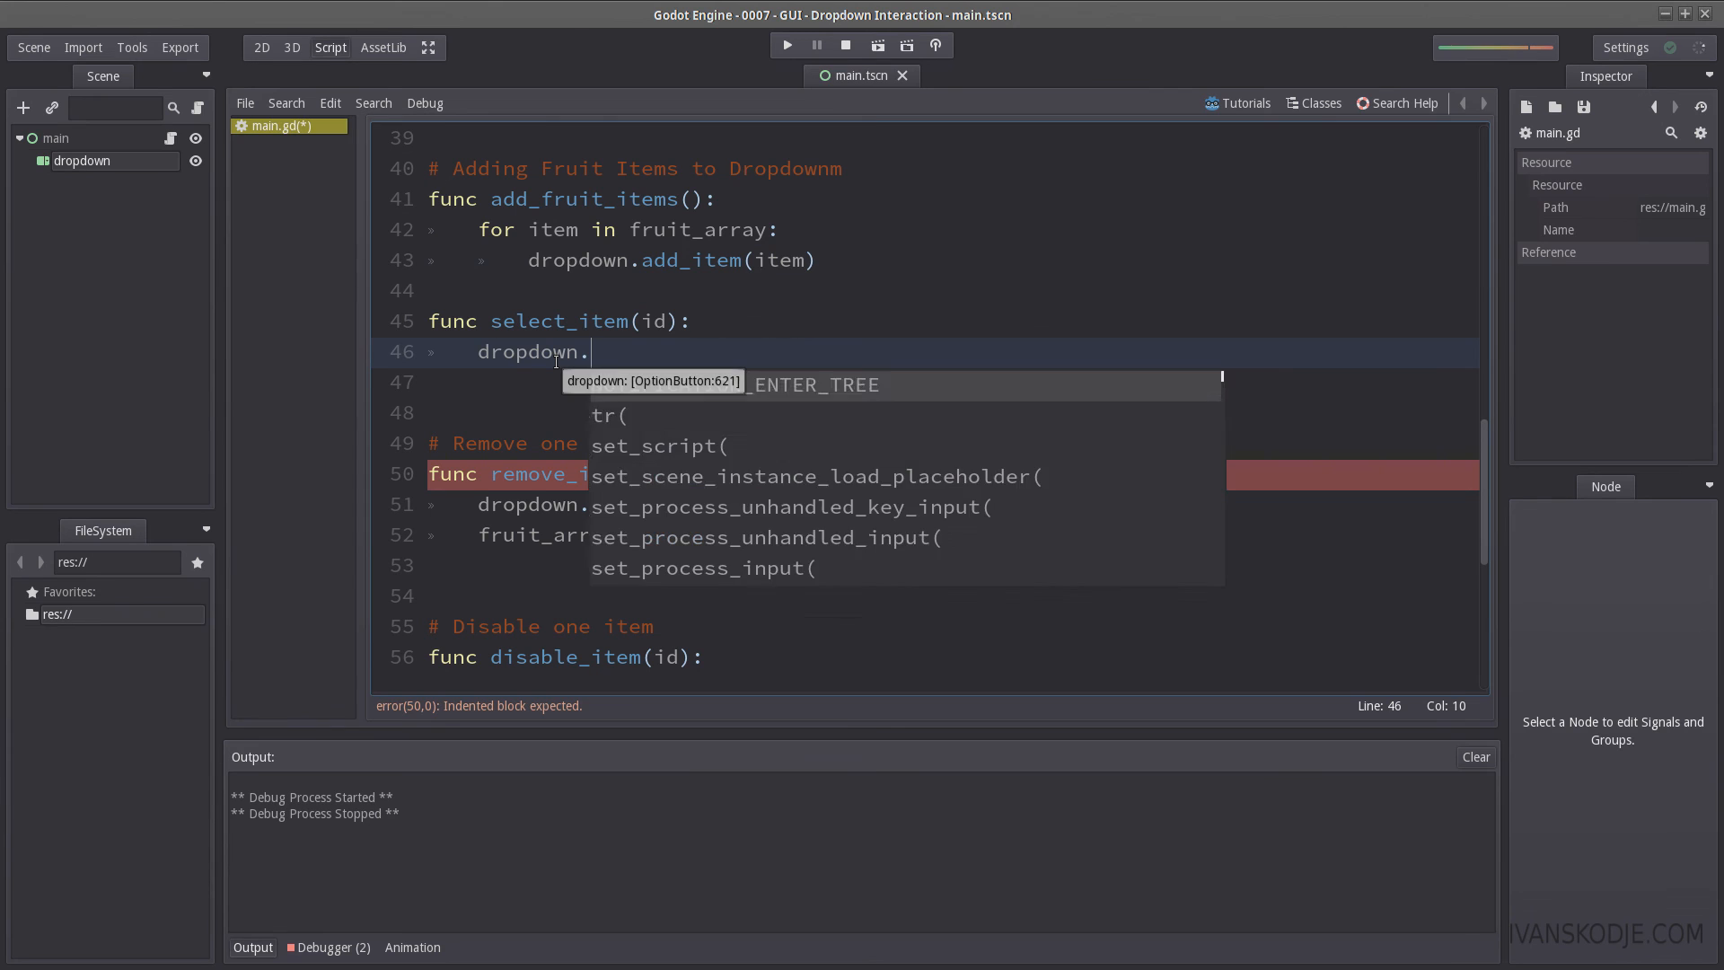
type("select(id)")
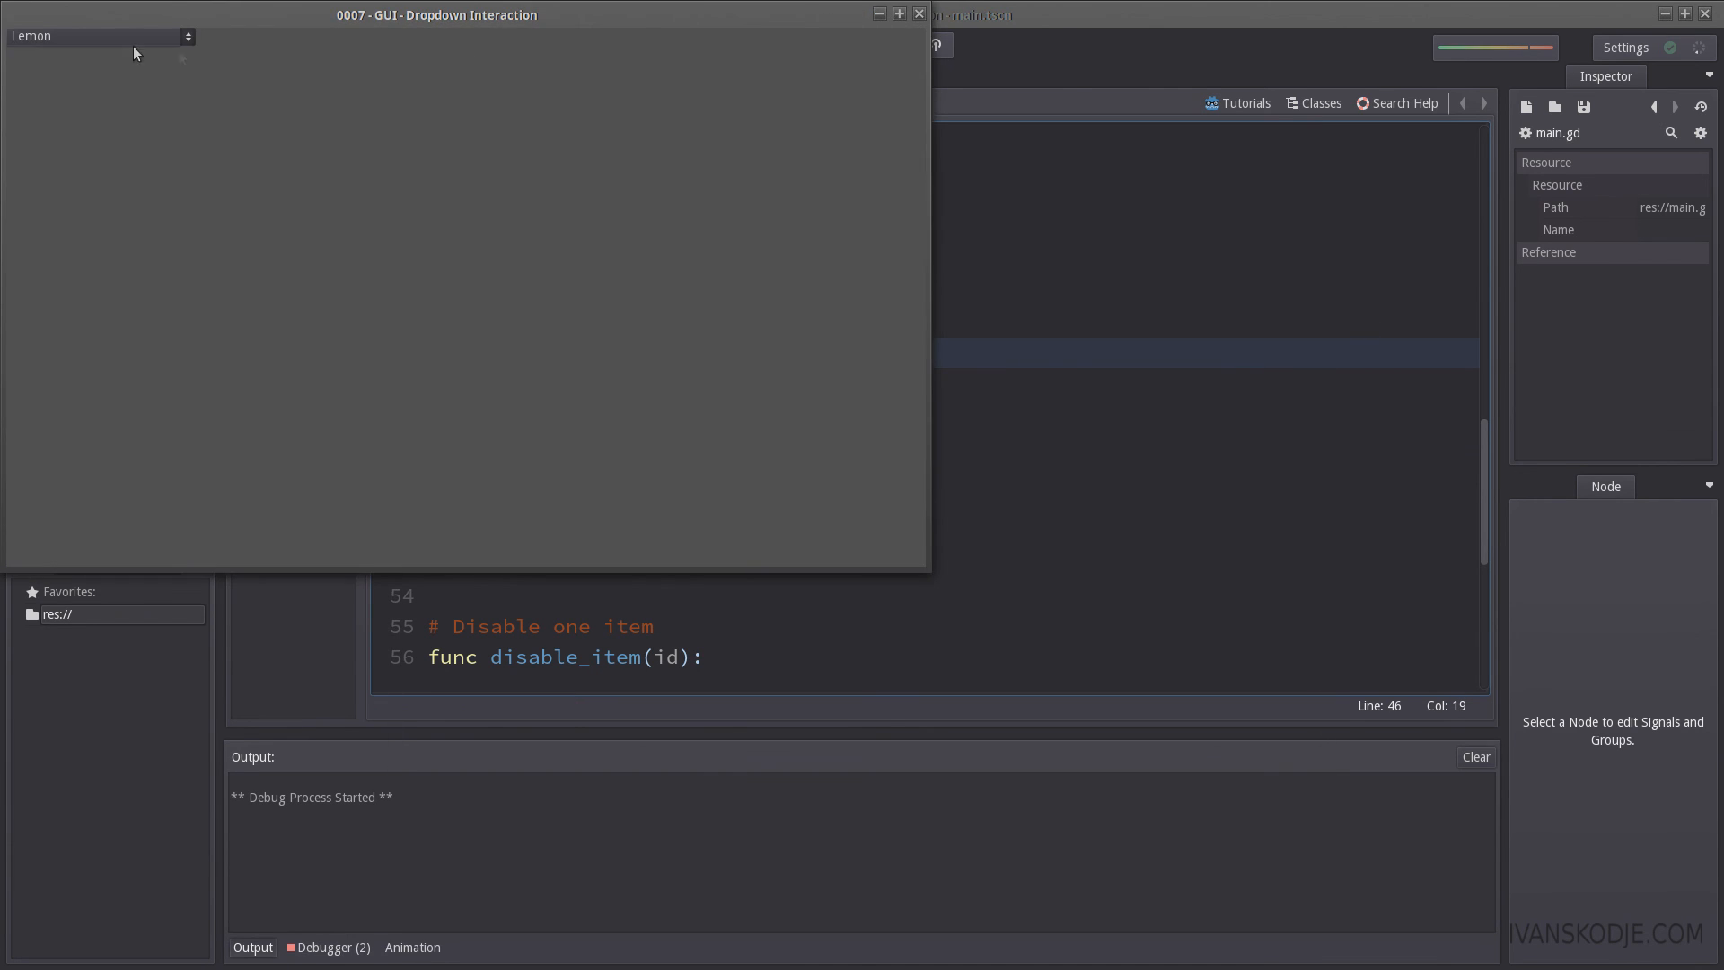
Step: Open the running fruit dropdown to confirm Lemon is checked, then close it
left_click(98, 35)
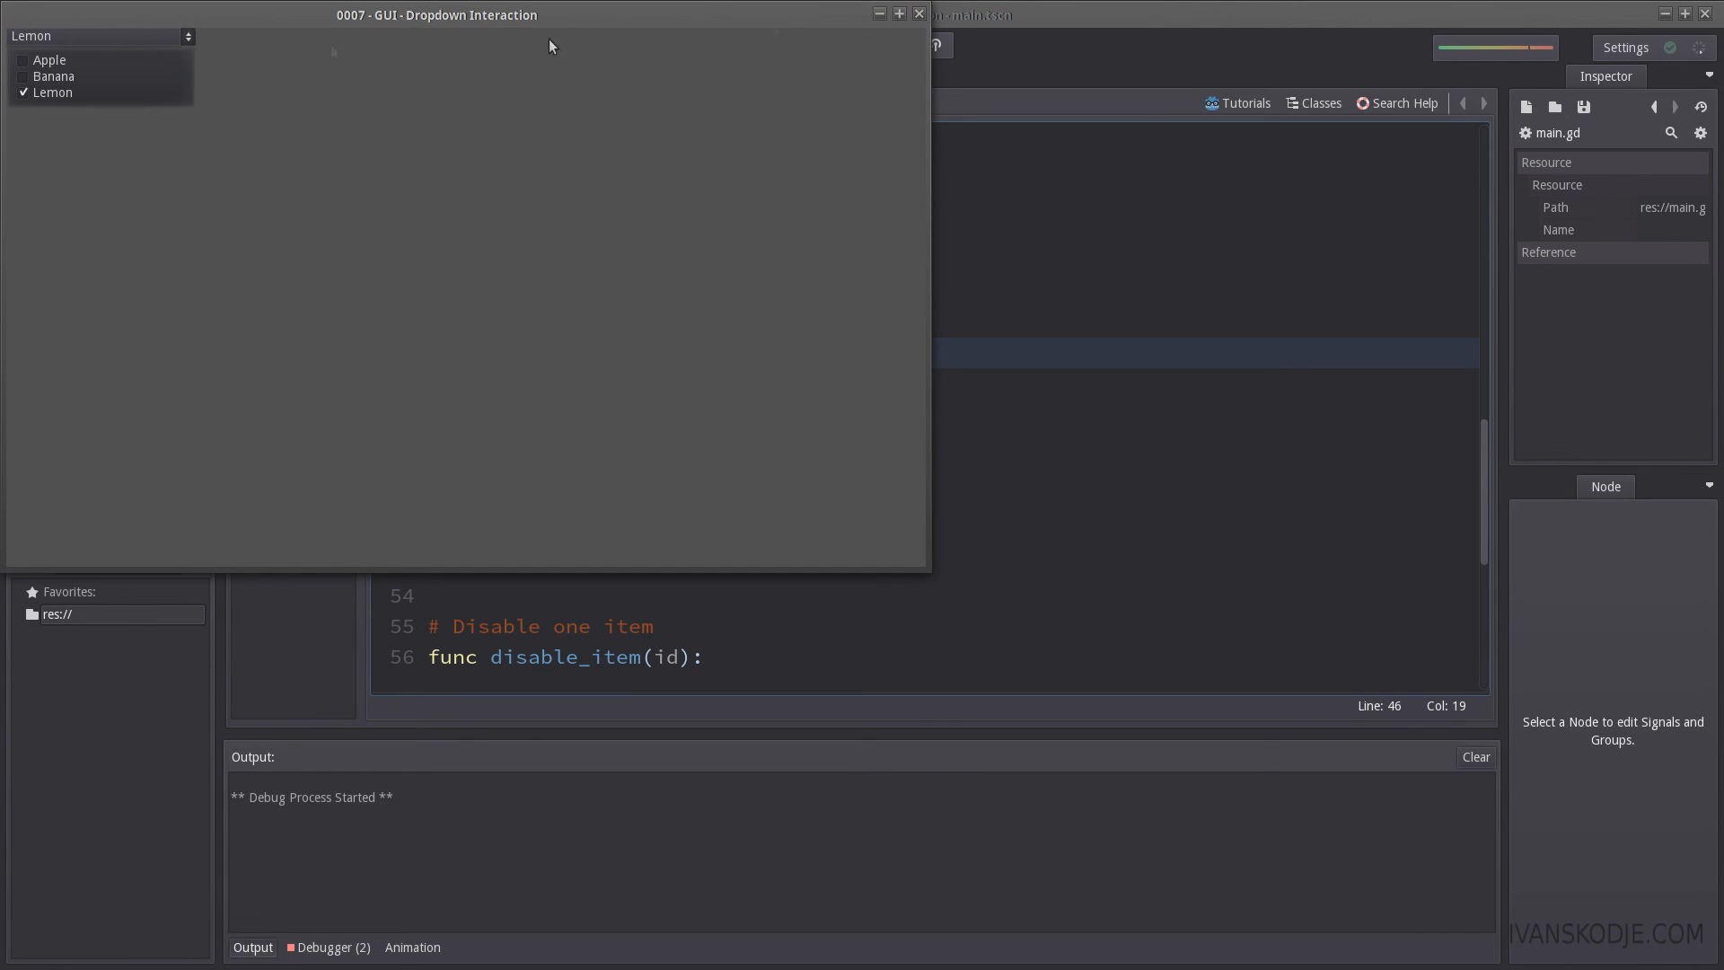
left_click(48, 59)
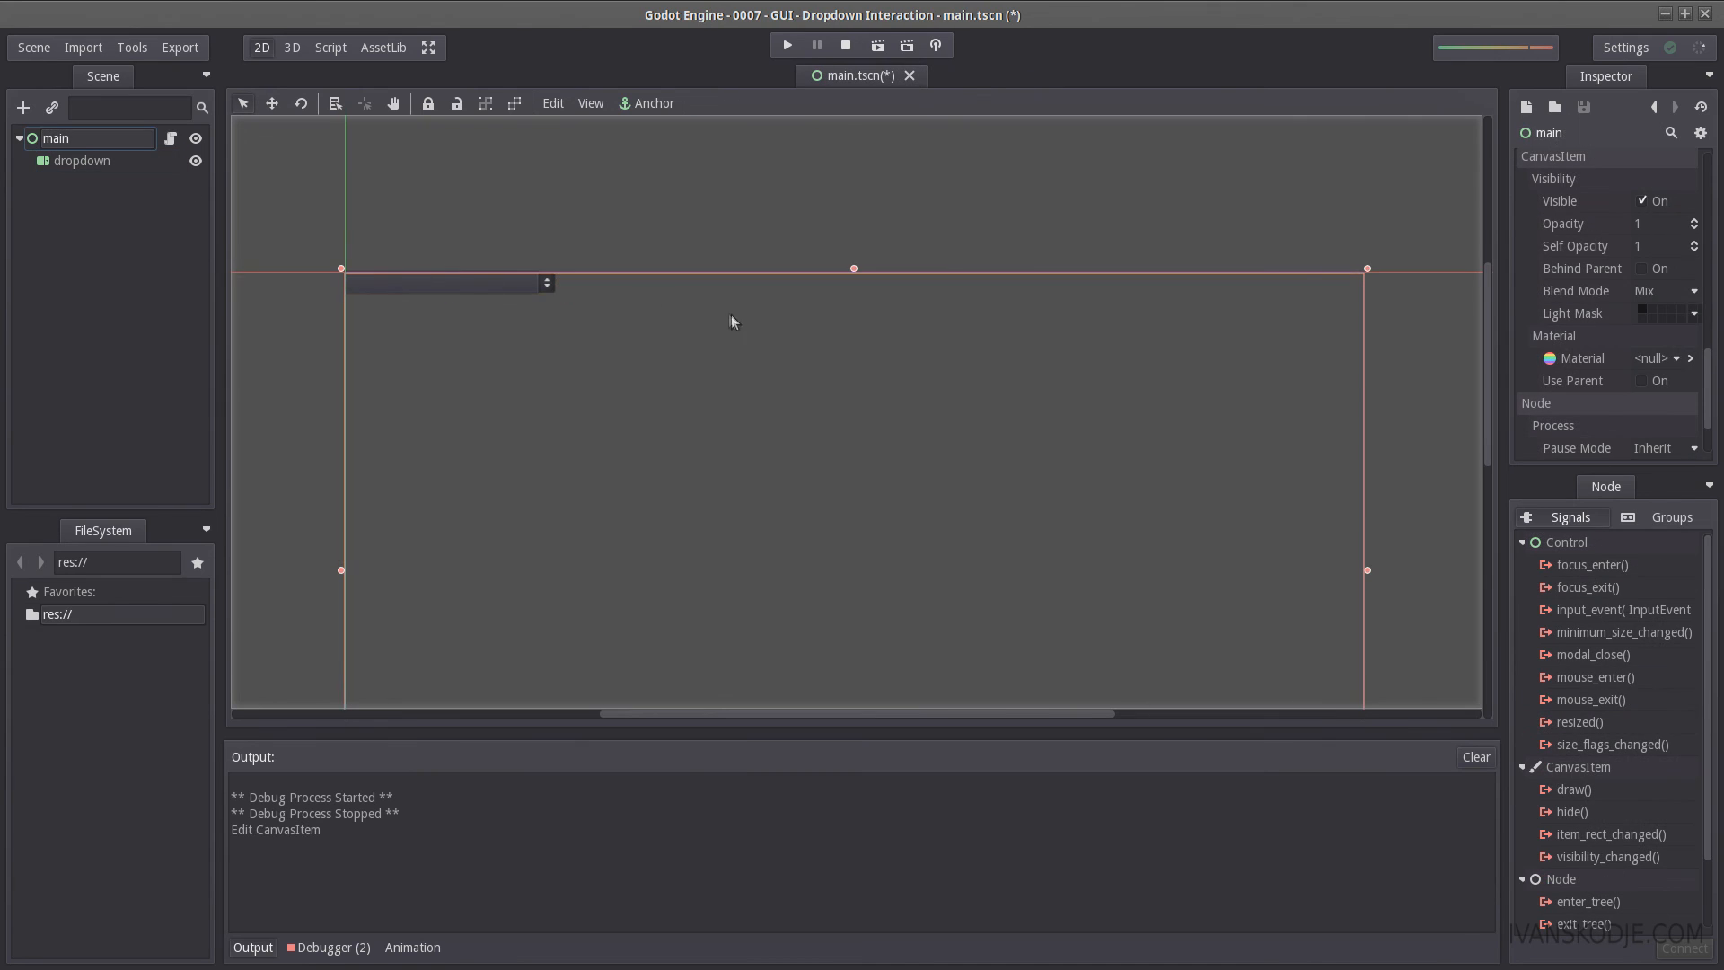
Step: Switch to the Script workspace to view main.gd
left_click(329, 47)
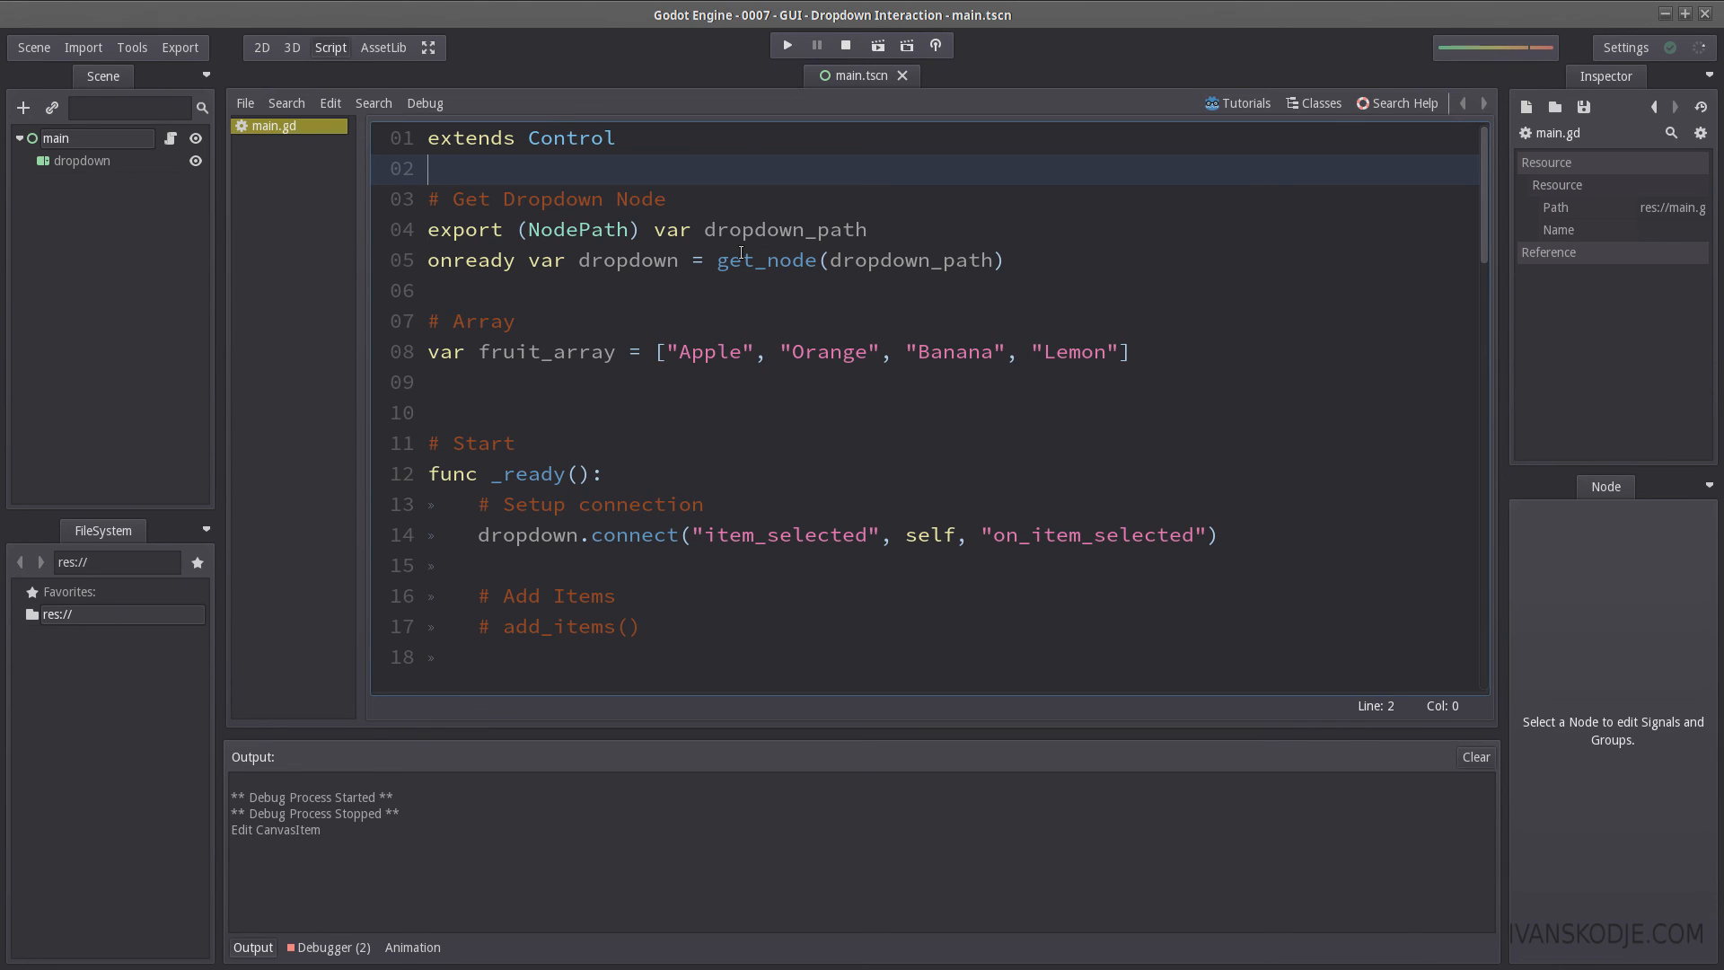
mouse_move(716, 57)
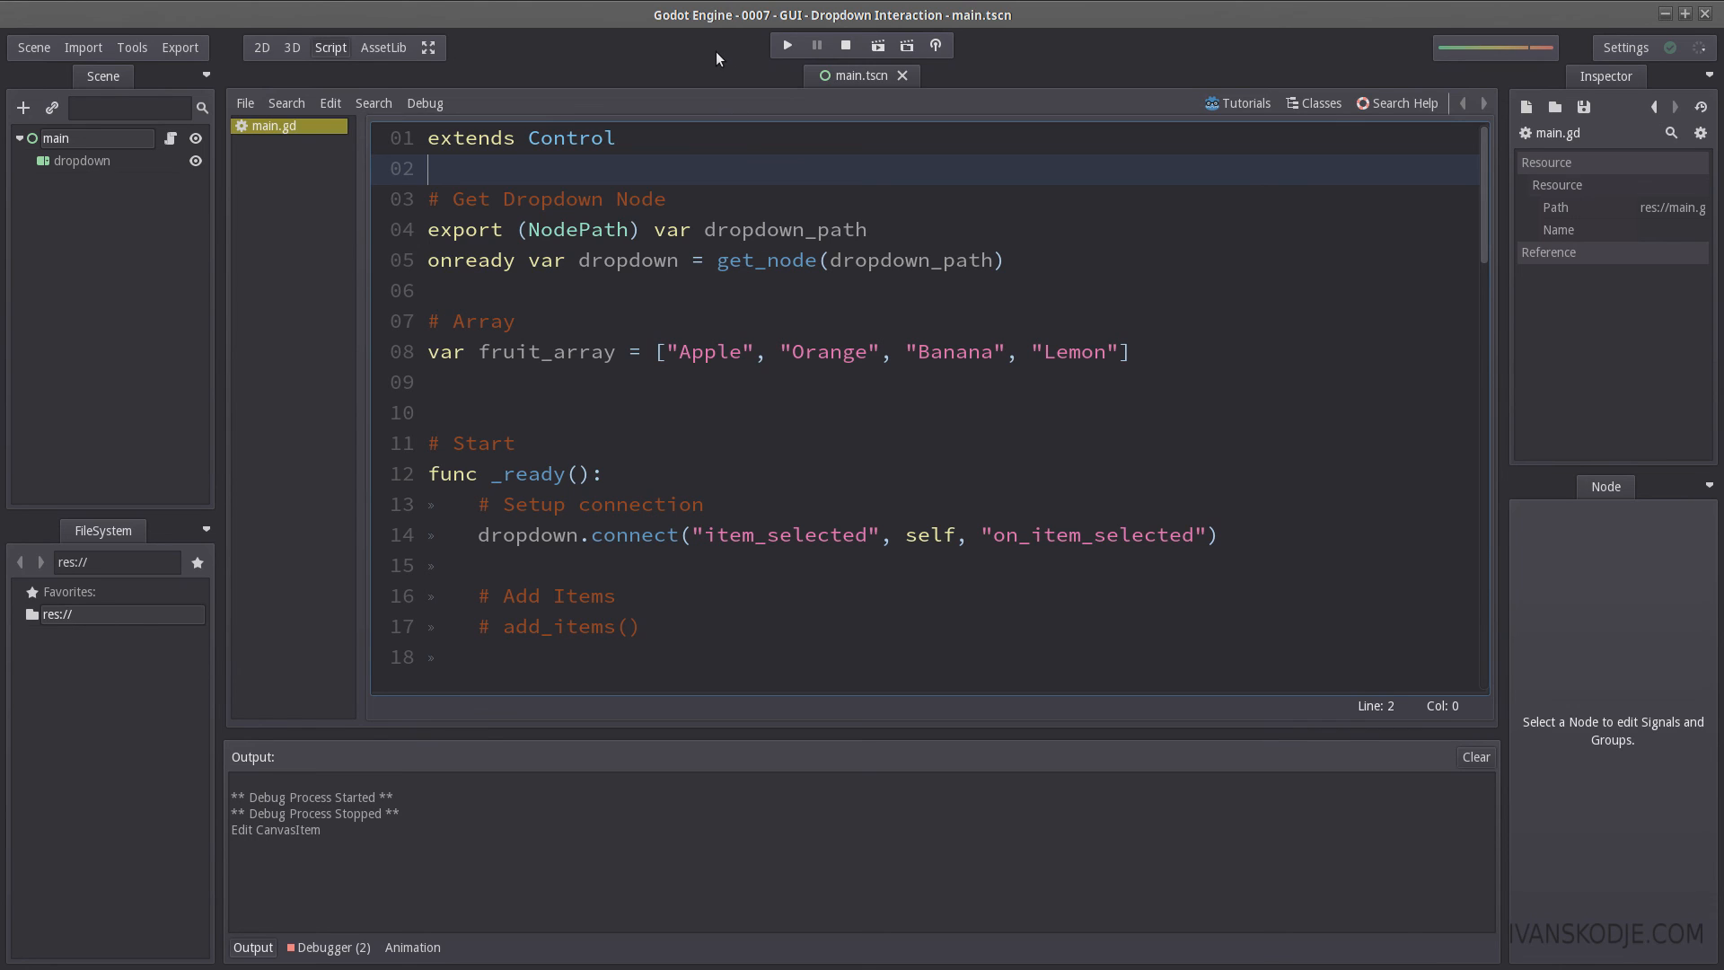